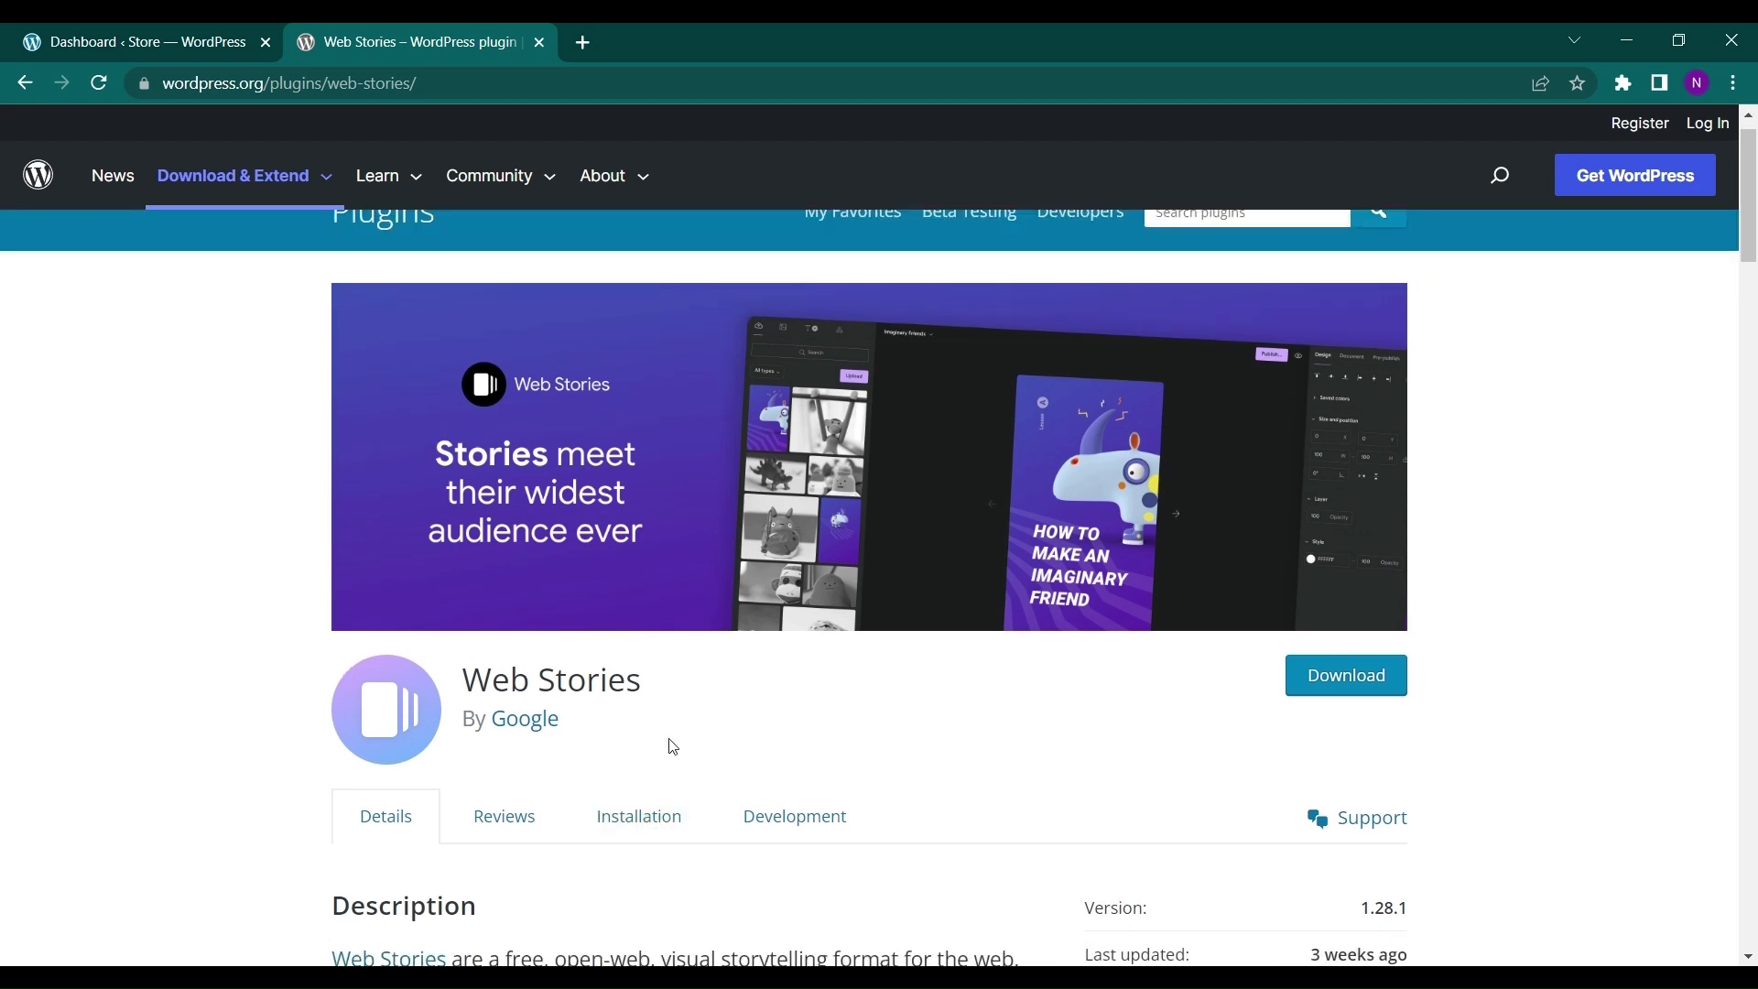
{"action": "mouse_move", "coordinate": [679, 705]}
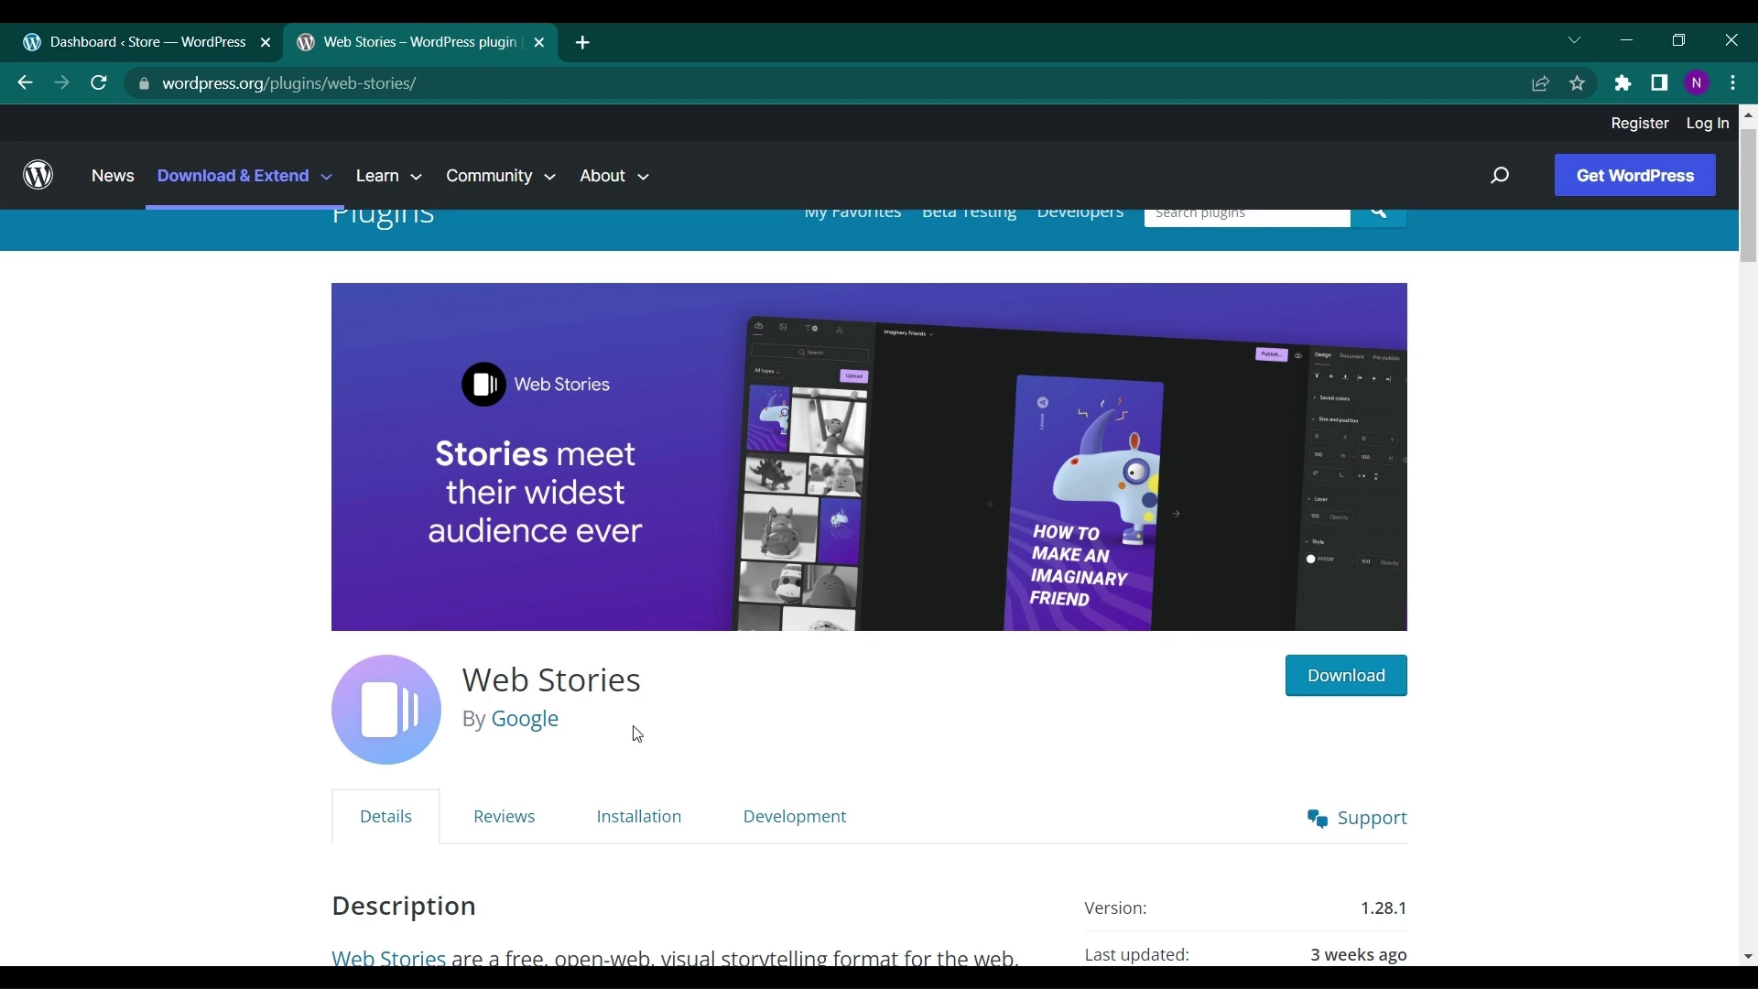
- Scroll amp.dev's Web Stories page and open the USA Today example story
{"action": "scroll", "scroll_direction": "down", "scroll_amount": 3}
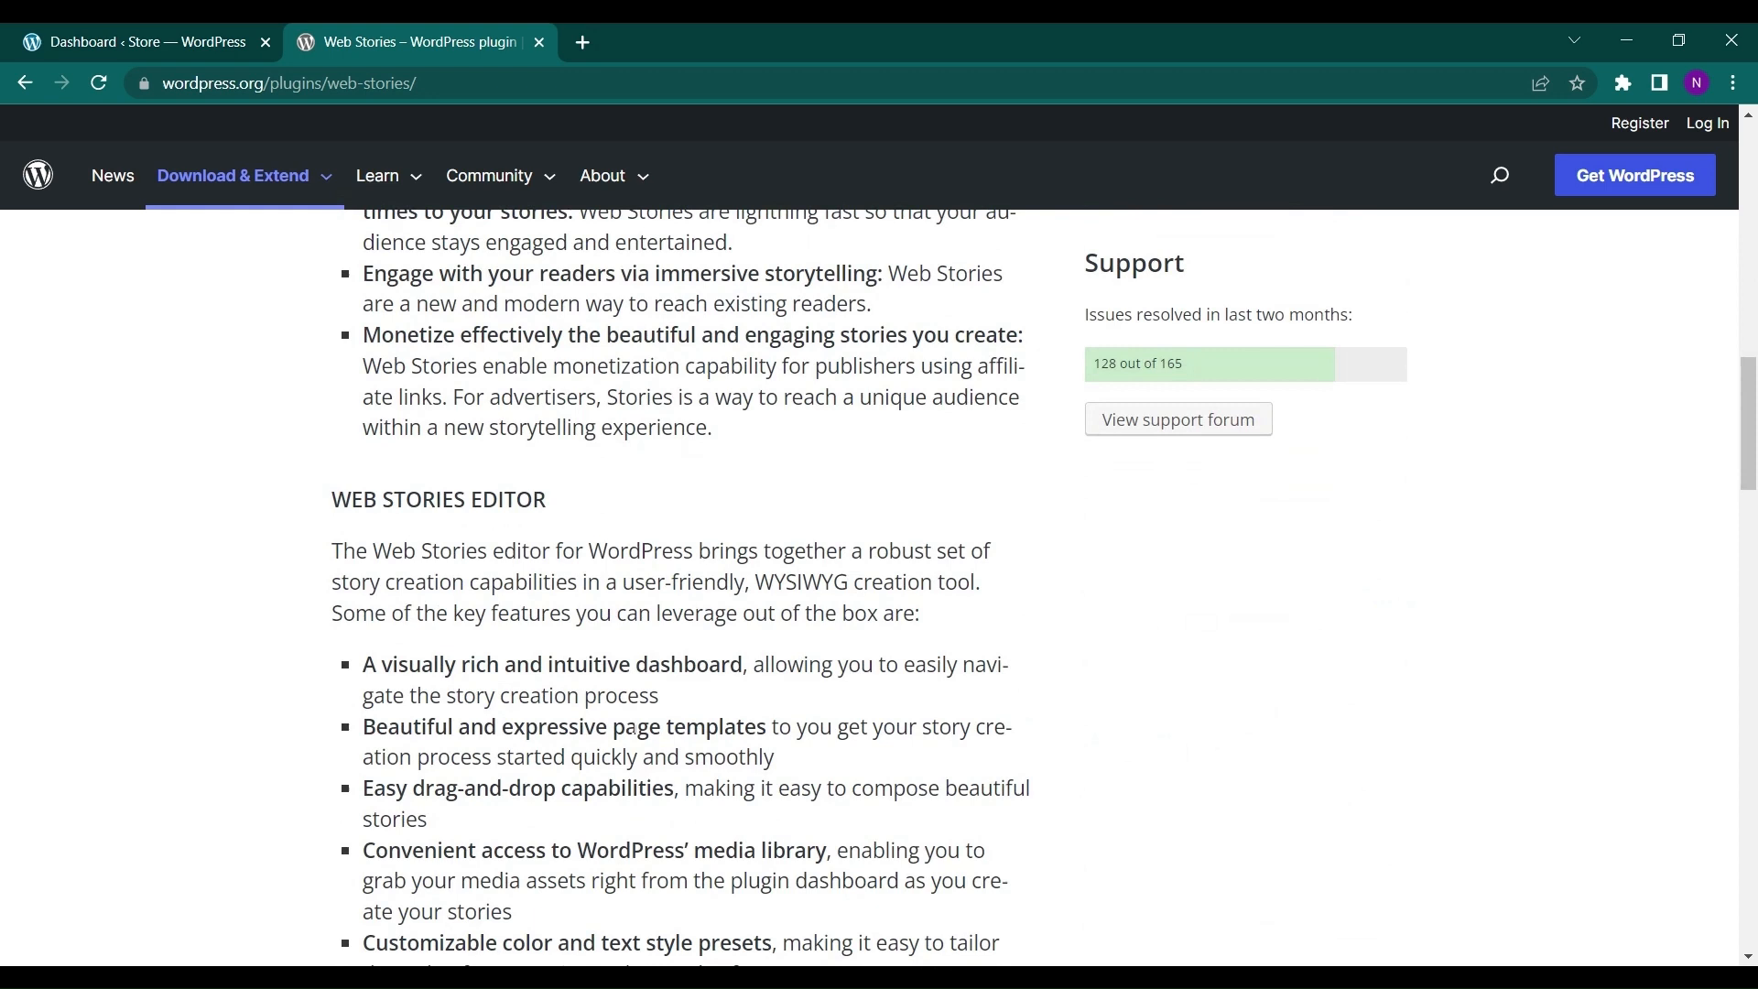
{"action": "scroll", "scroll_direction": "down", "scroll_amount": 3}
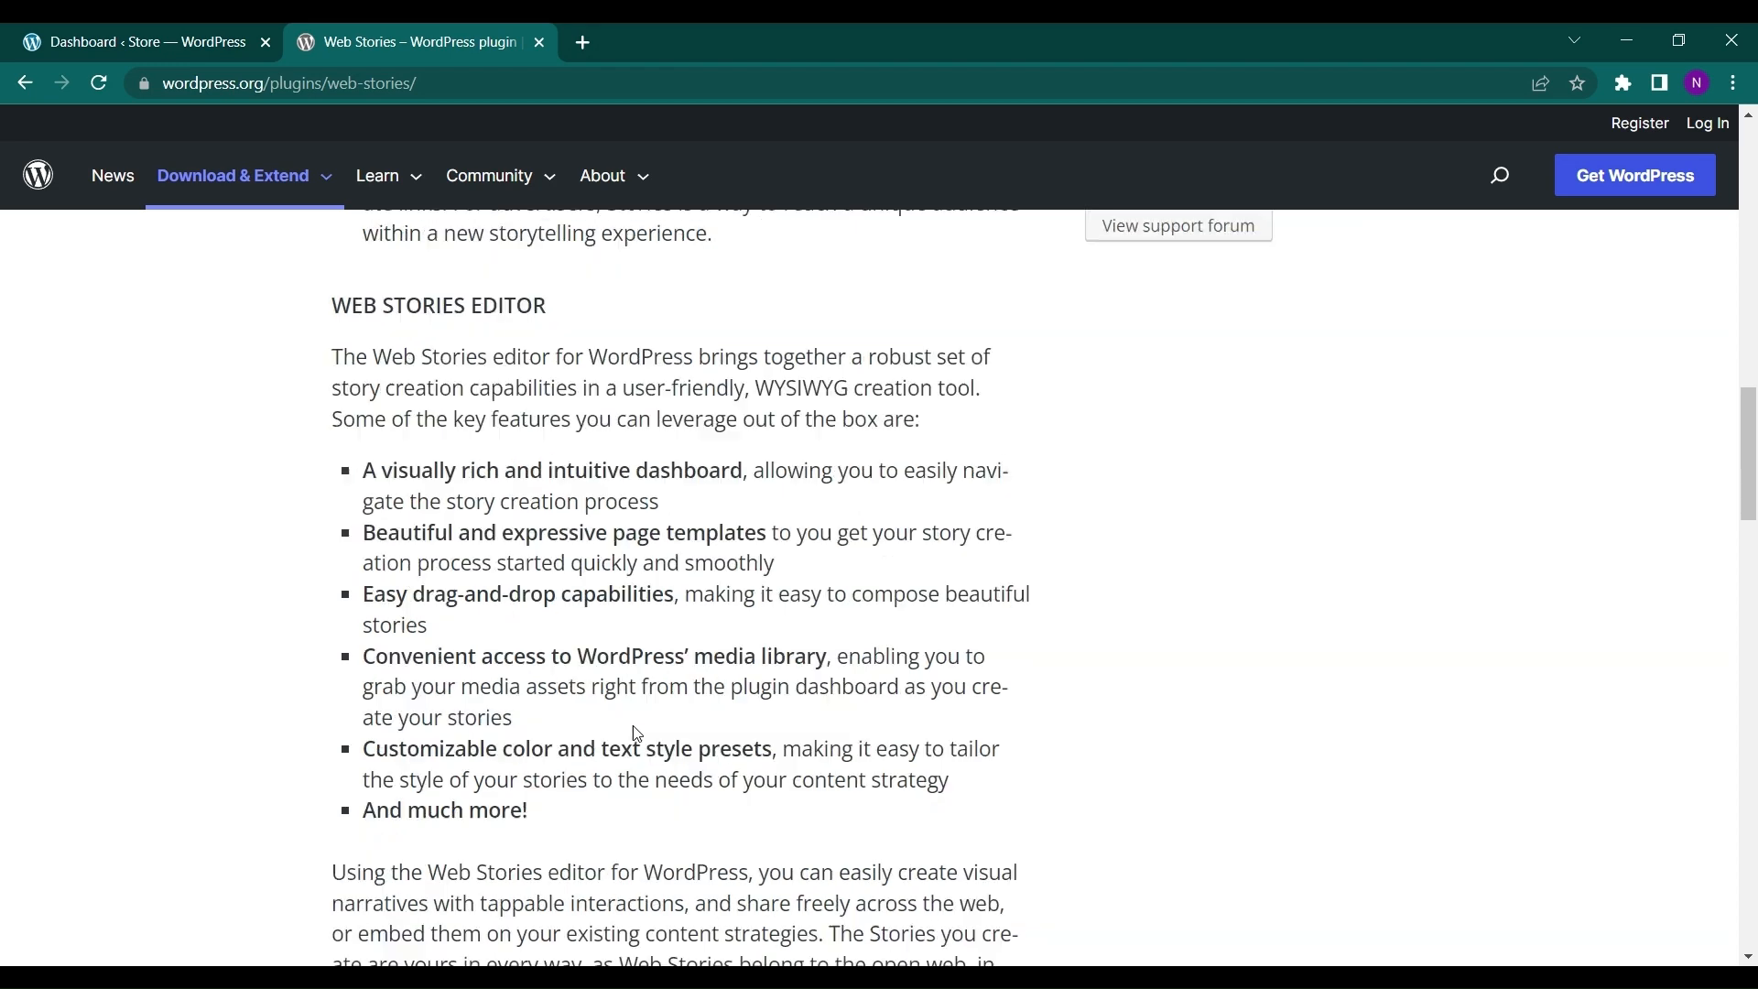
{"action": "scroll", "scroll_direction": "down", "scroll_amount": 3}
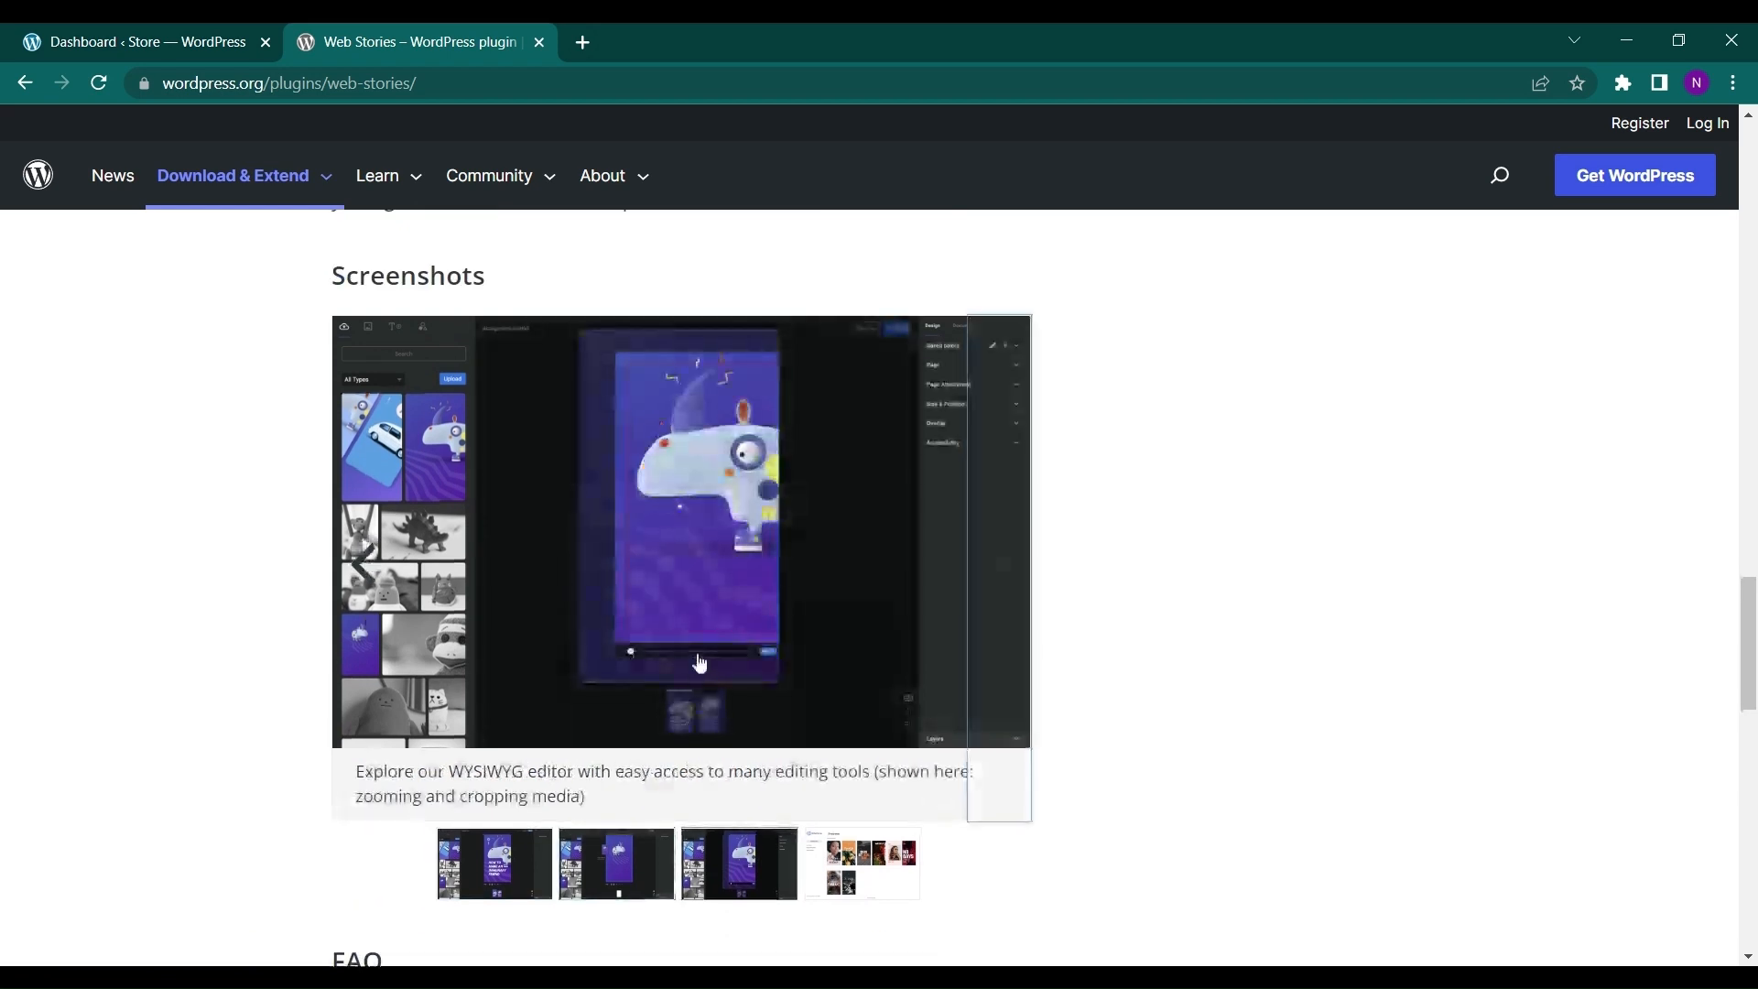
{"action": "scroll", "scroll_direction": "down", "scroll_amount": 3}
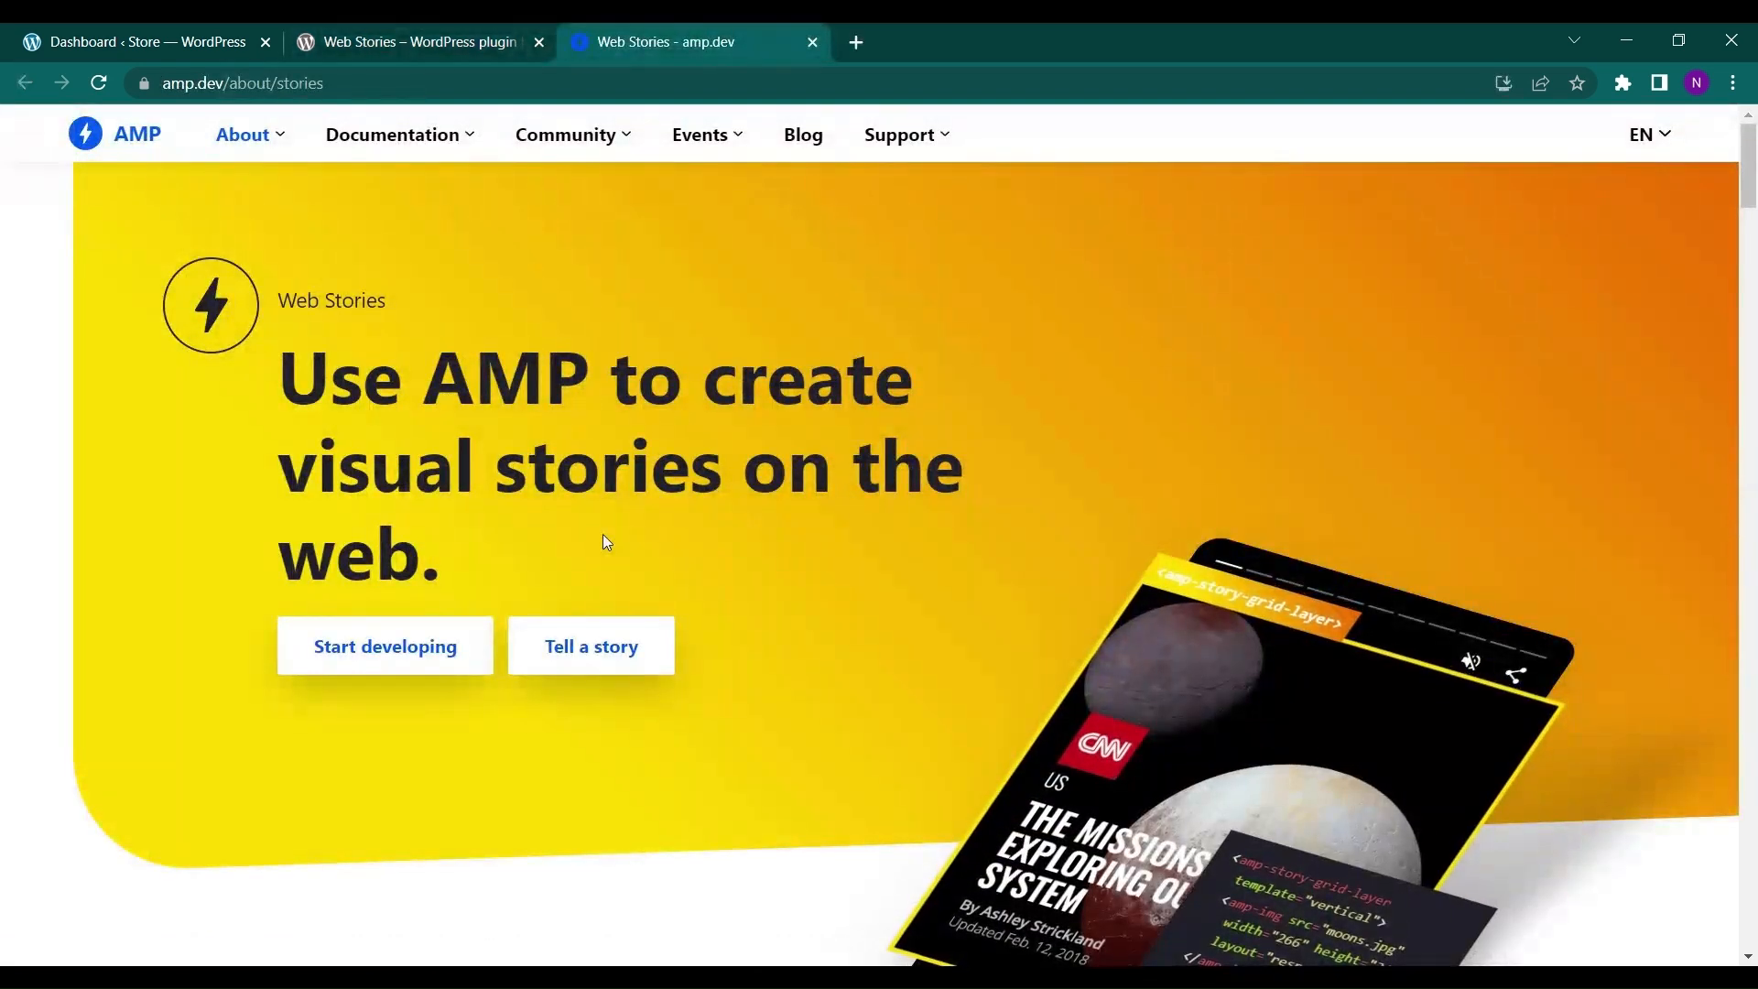
{"action": "scroll", "scroll_direction": "down", "scroll_amount": 3}
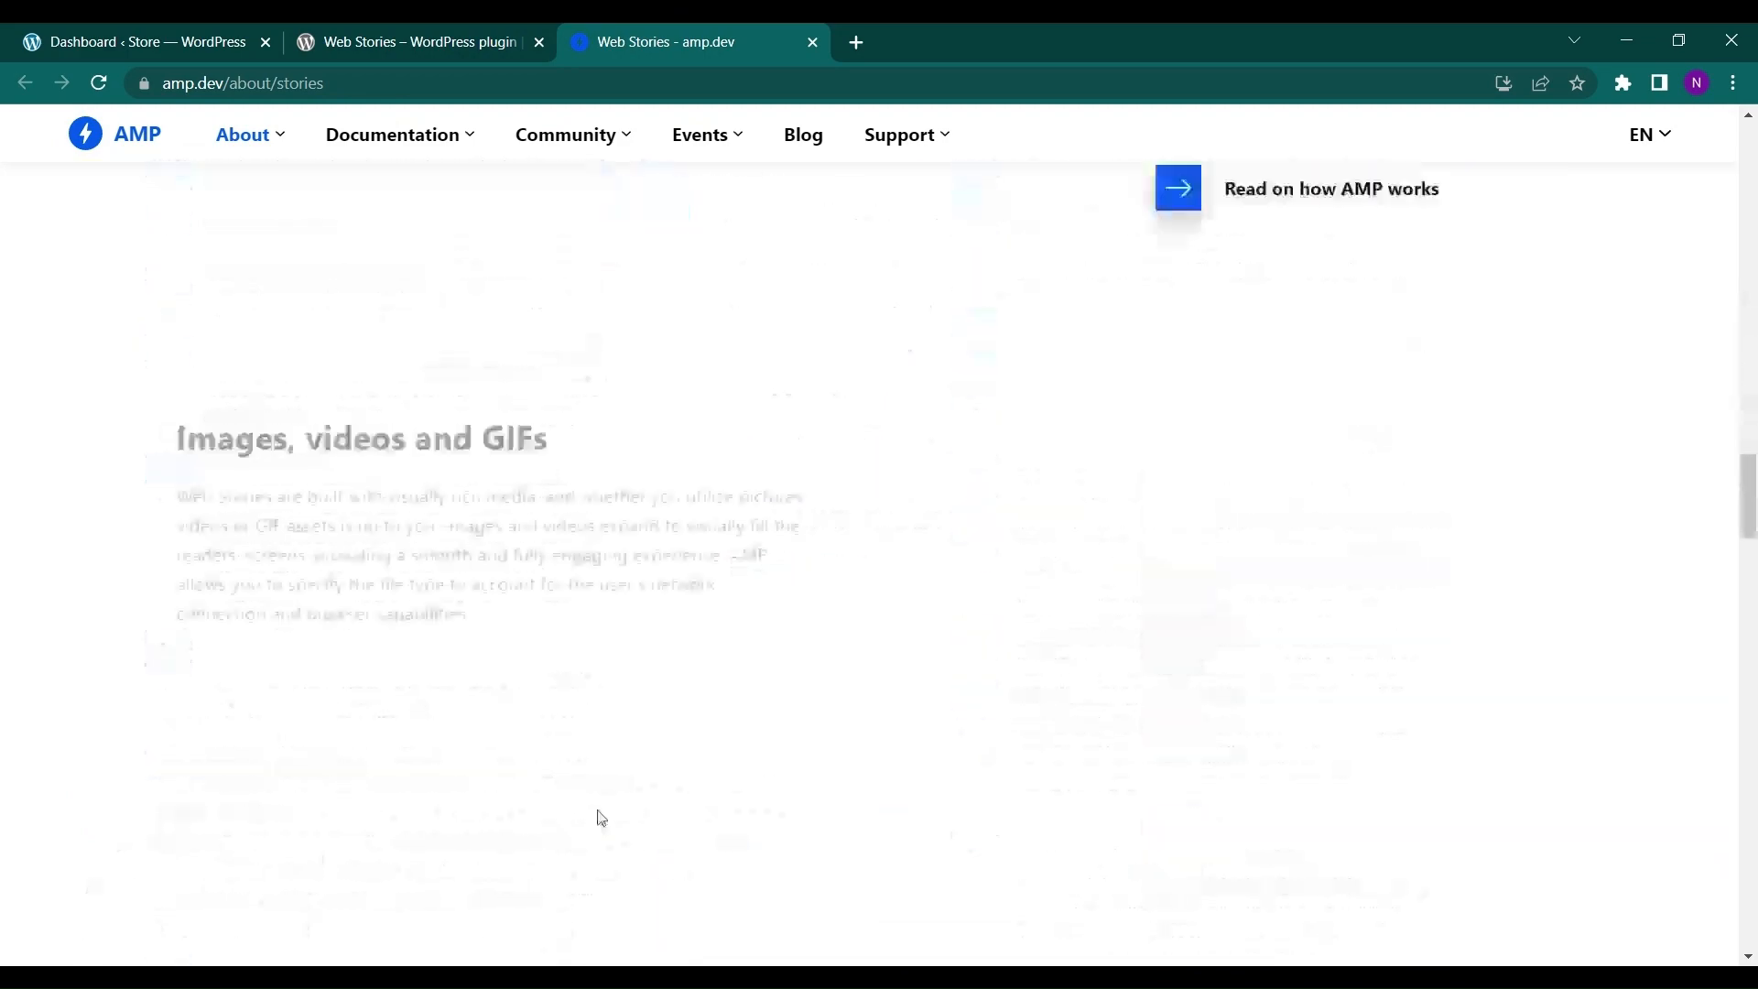
{"action": "scroll", "scroll_direction": "down", "scroll_amount": 3}
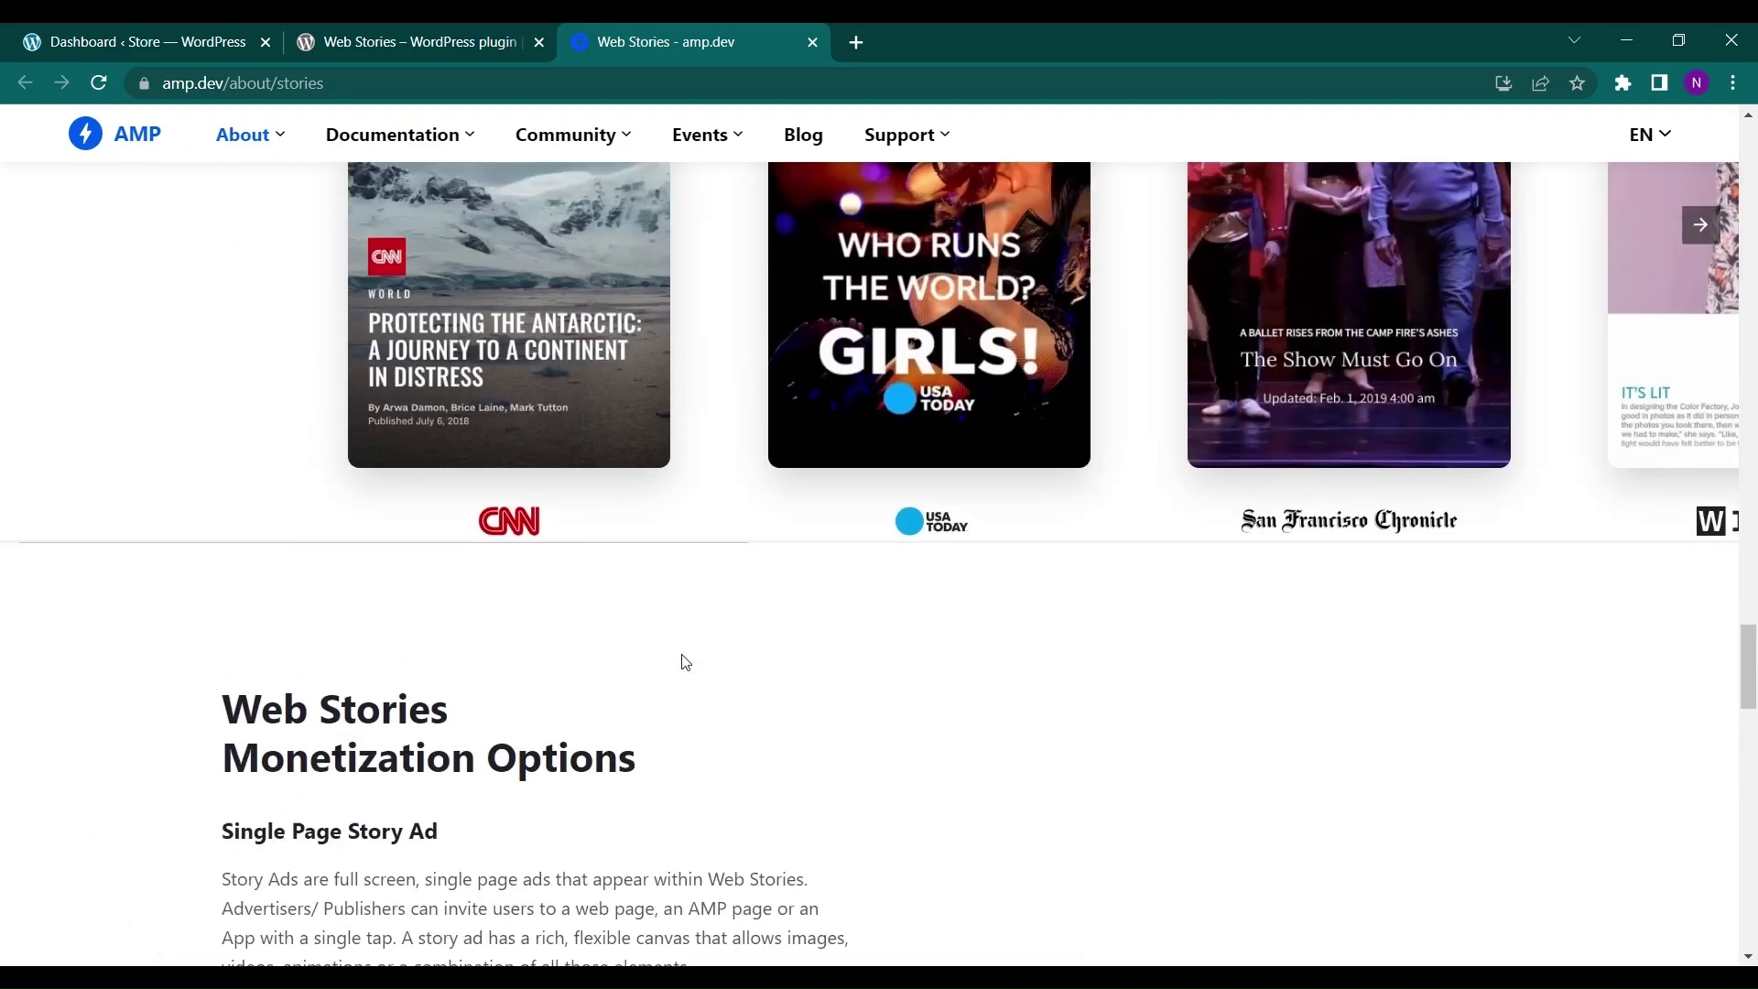
{"action": "left_click", "coordinate": [927, 314]}
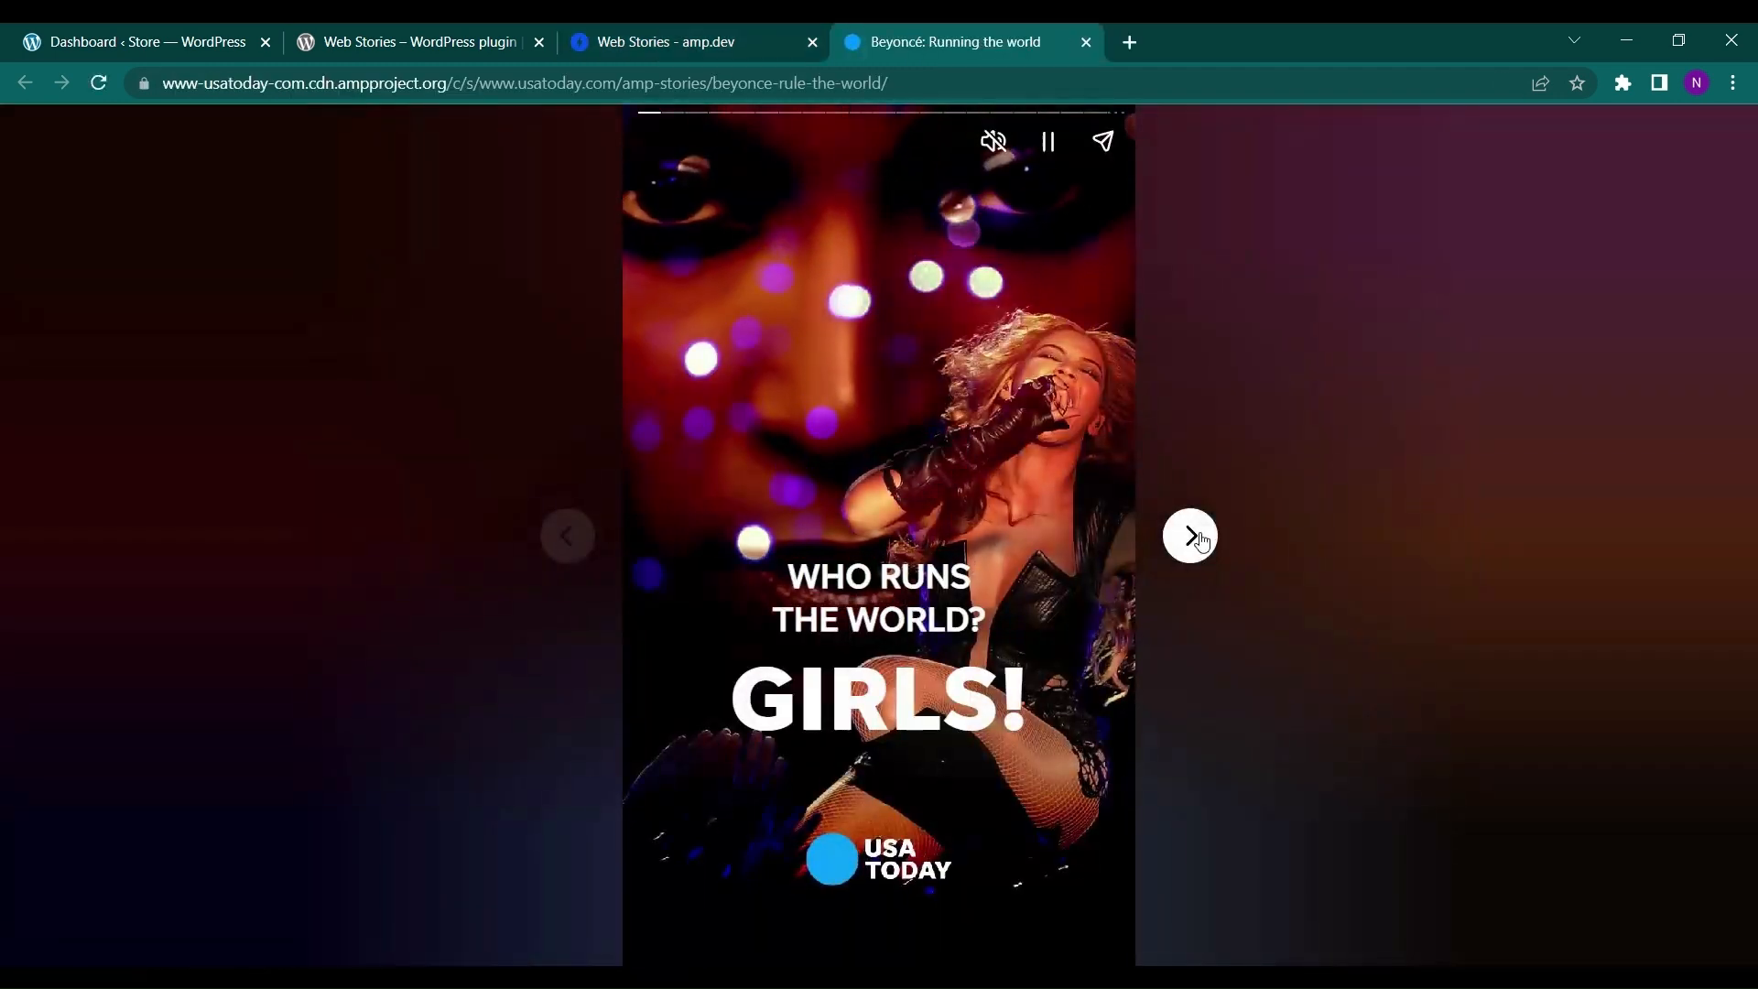
- Tap through the example ballet story's pages, then return to the plugin tab
{"action": "left_click", "coordinate": [1189, 534]}
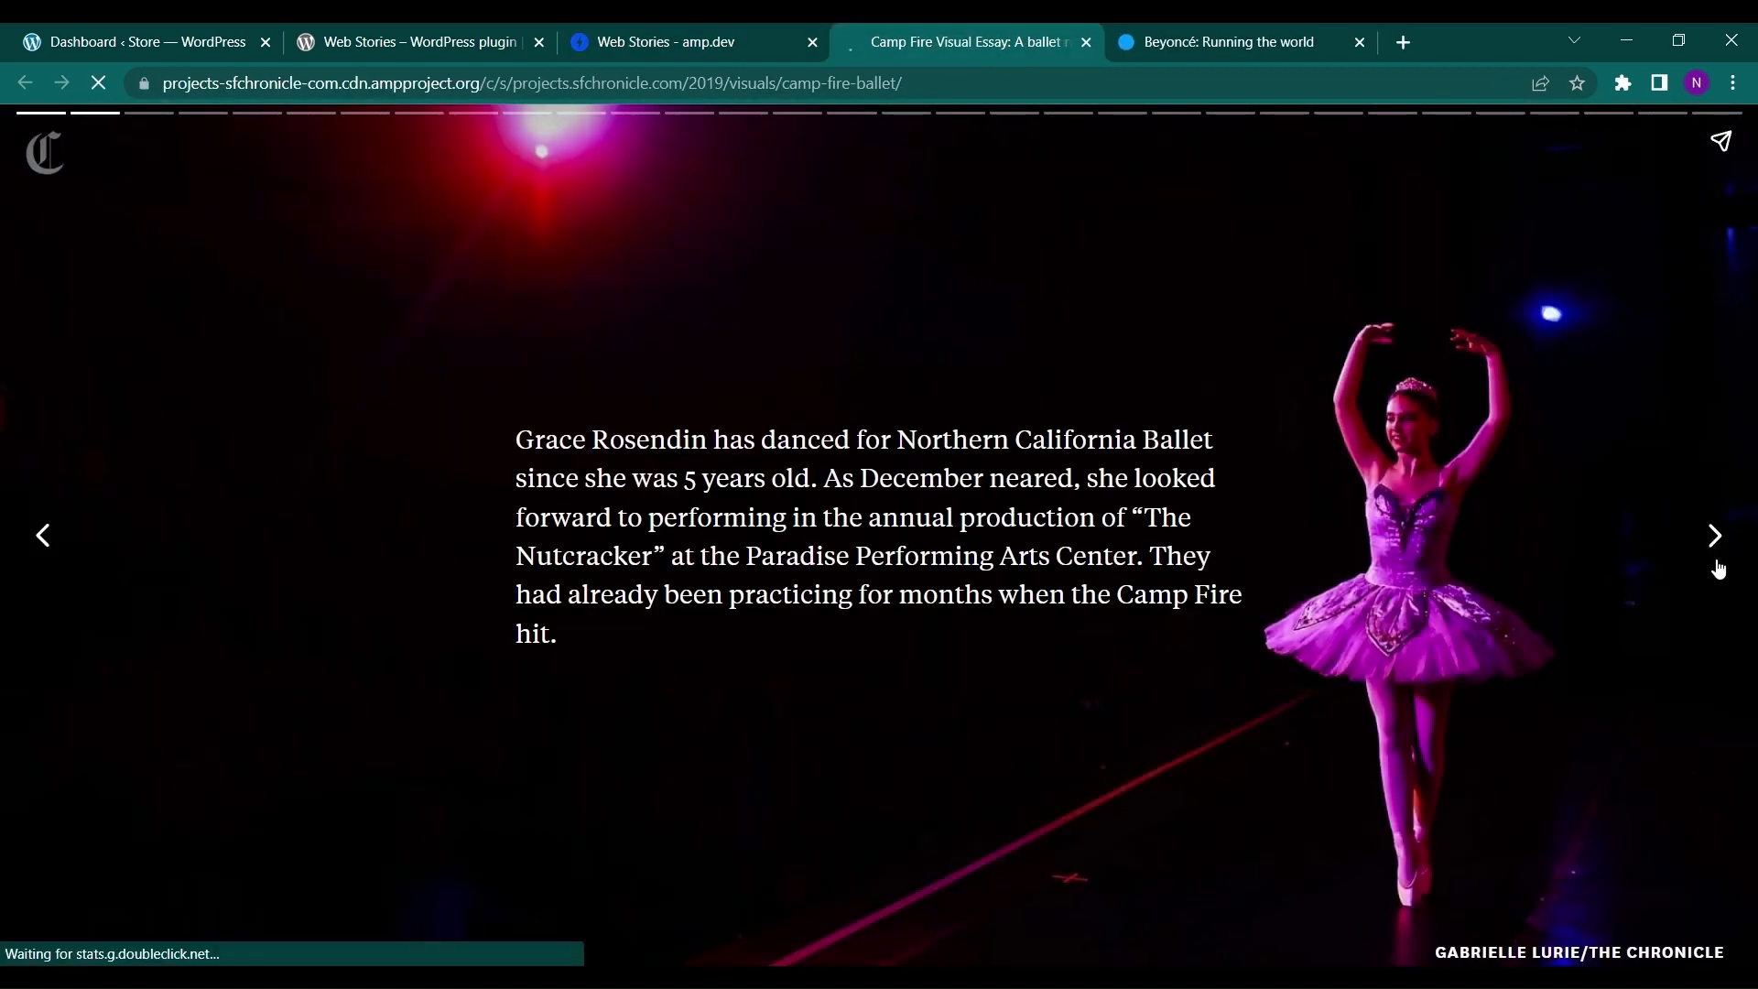
{"action": "left_click", "coordinate": [1714, 535]}
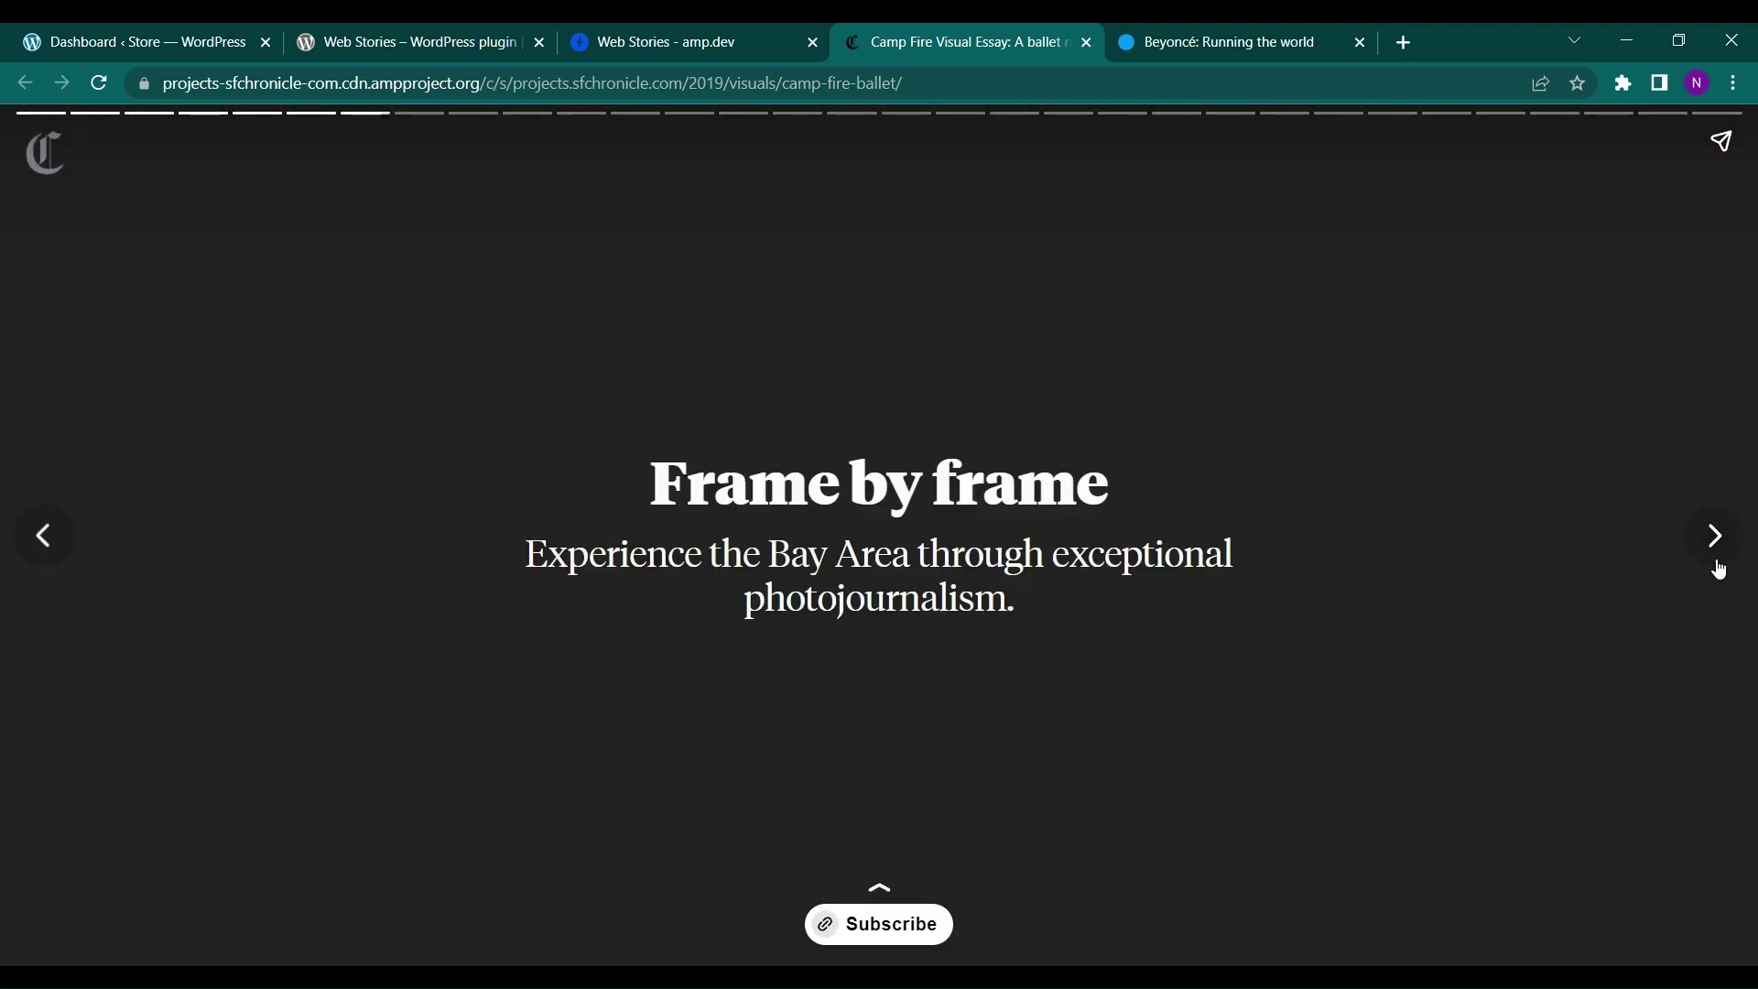
{"action": "left_click", "coordinate": [1713, 535]}
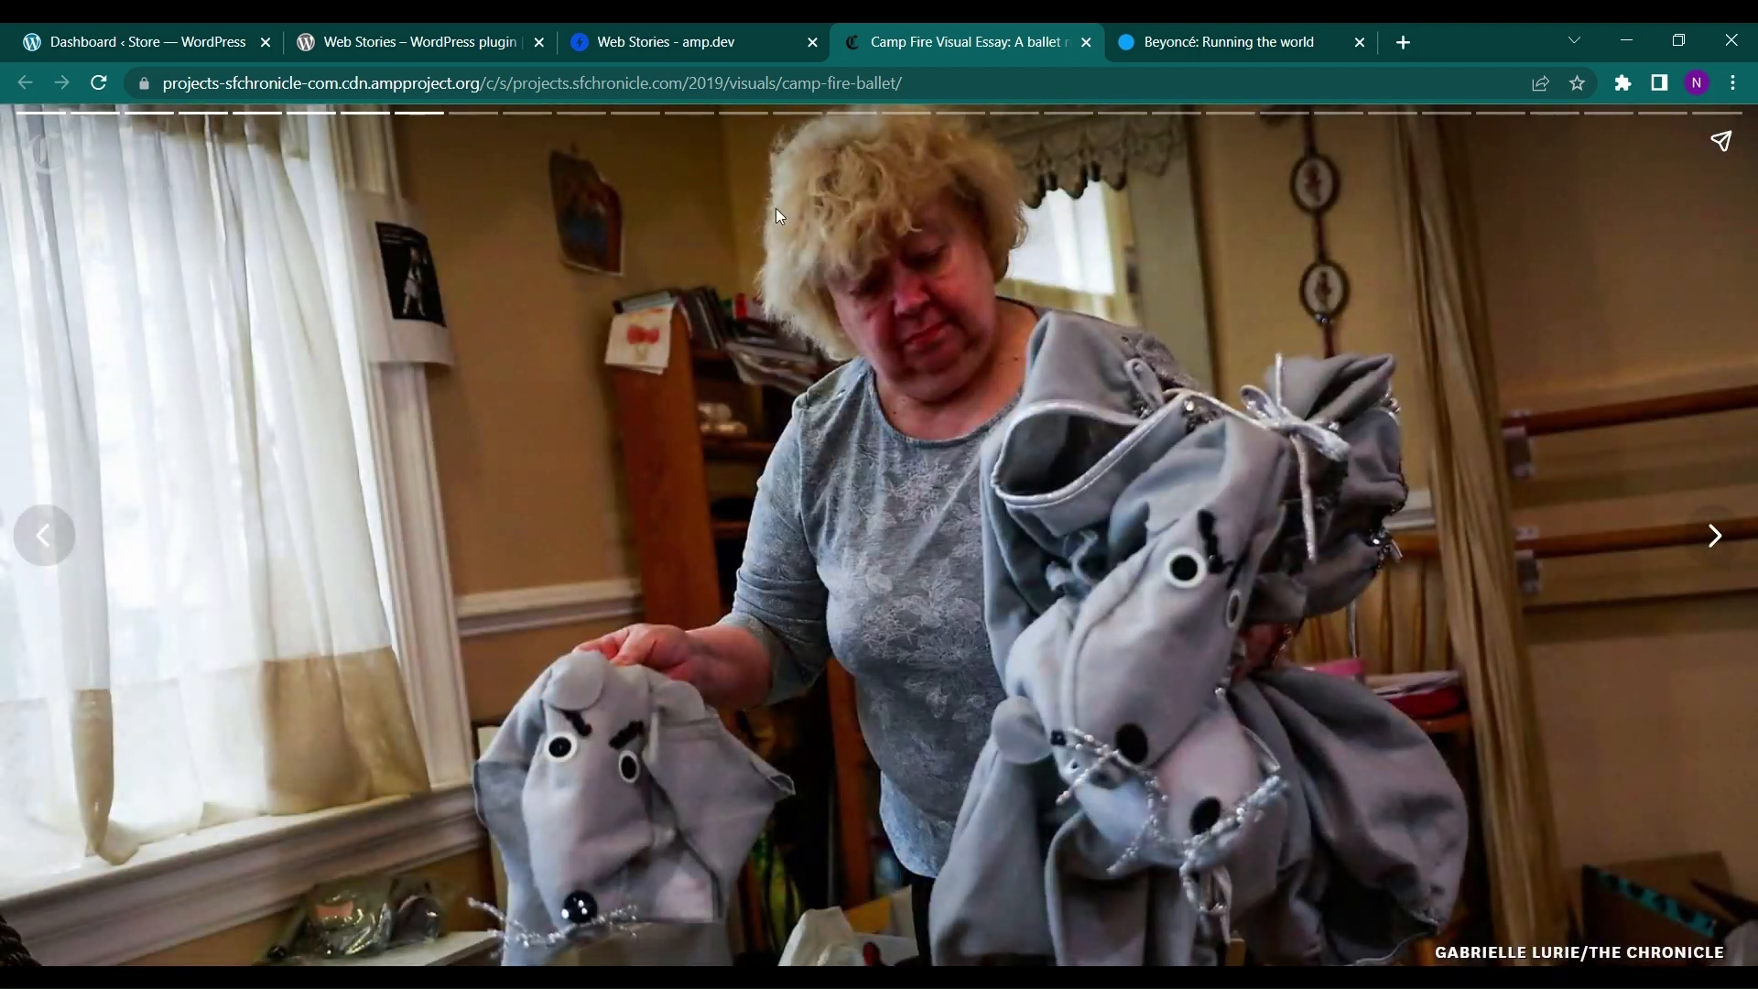
{"action": "mouse_move", "coordinate": [1210, 410]}
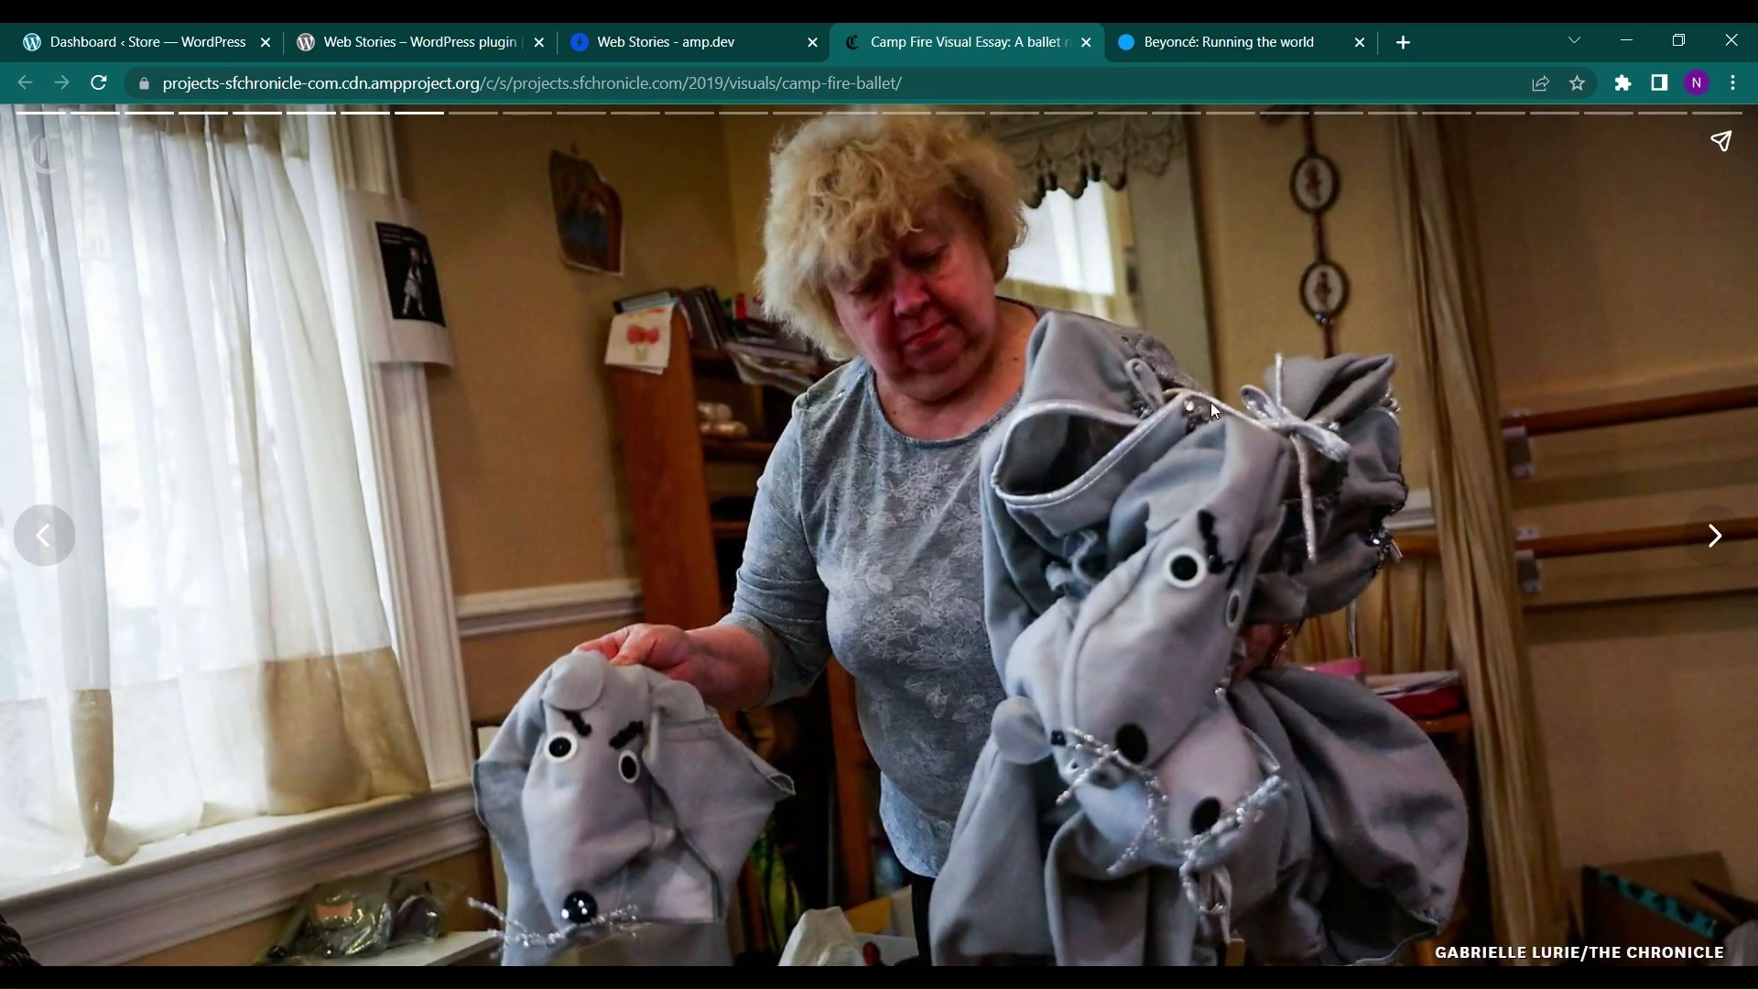
{"action": "left_click", "coordinate": [1714, 534]}
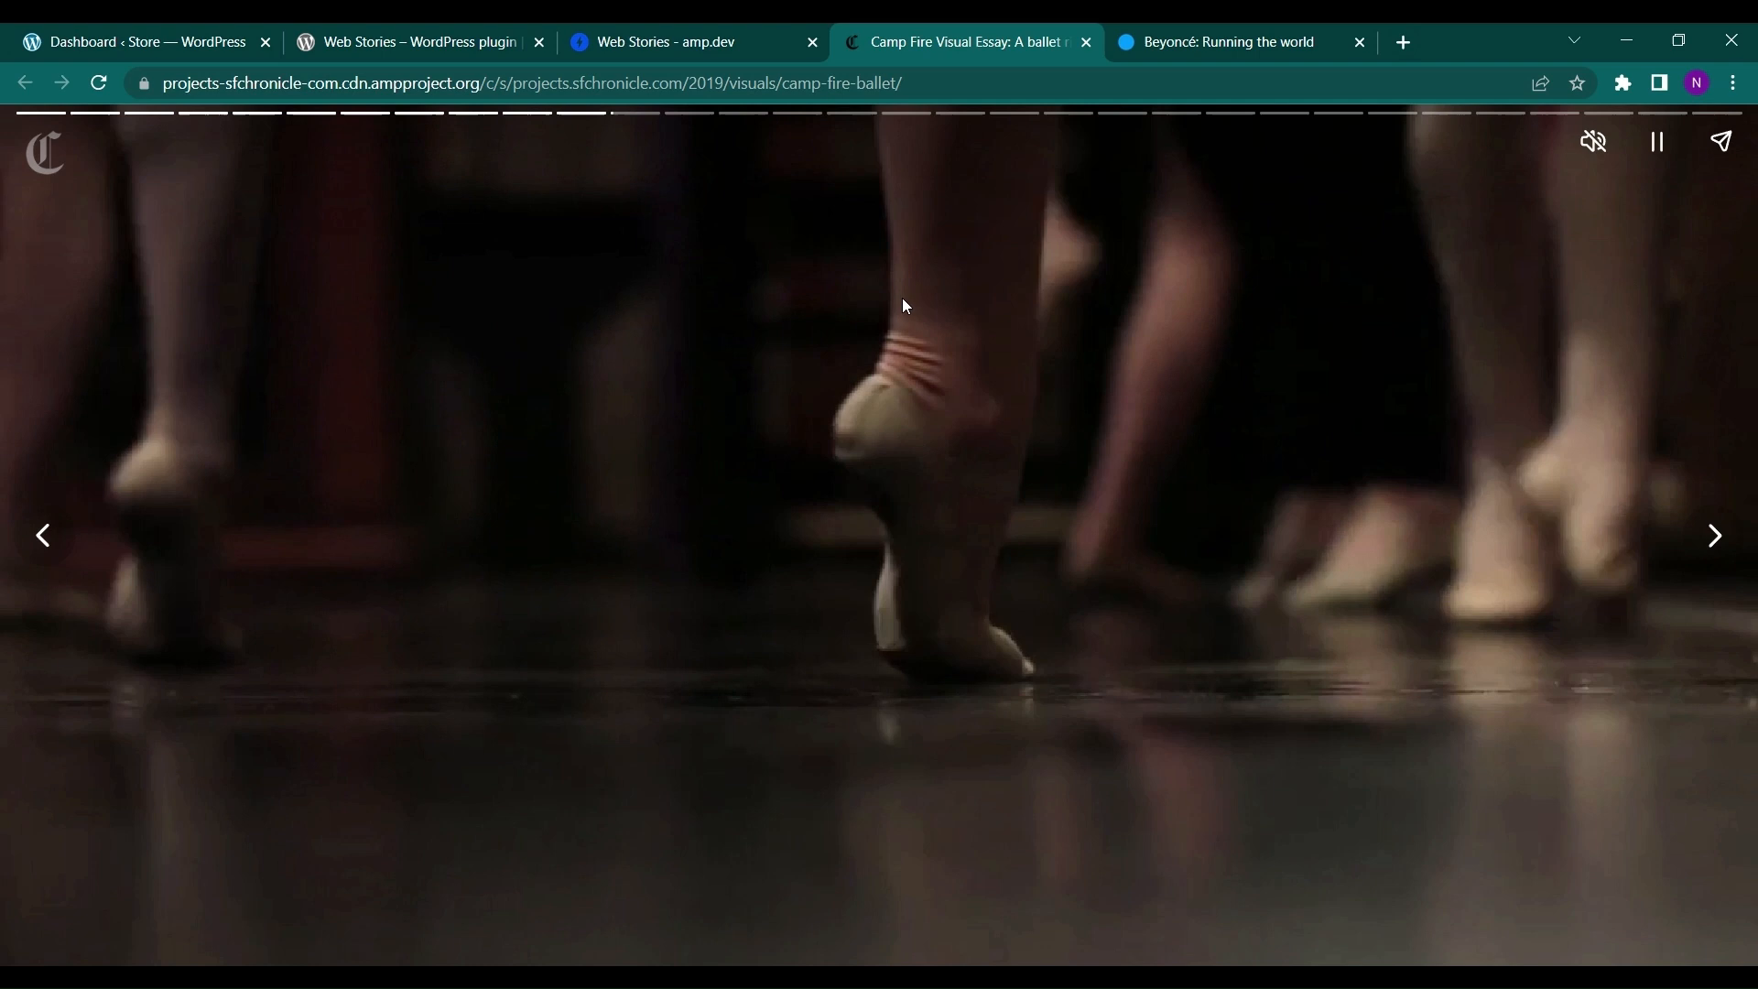
{"action": "left_click", "coordinate": [690, 41]}
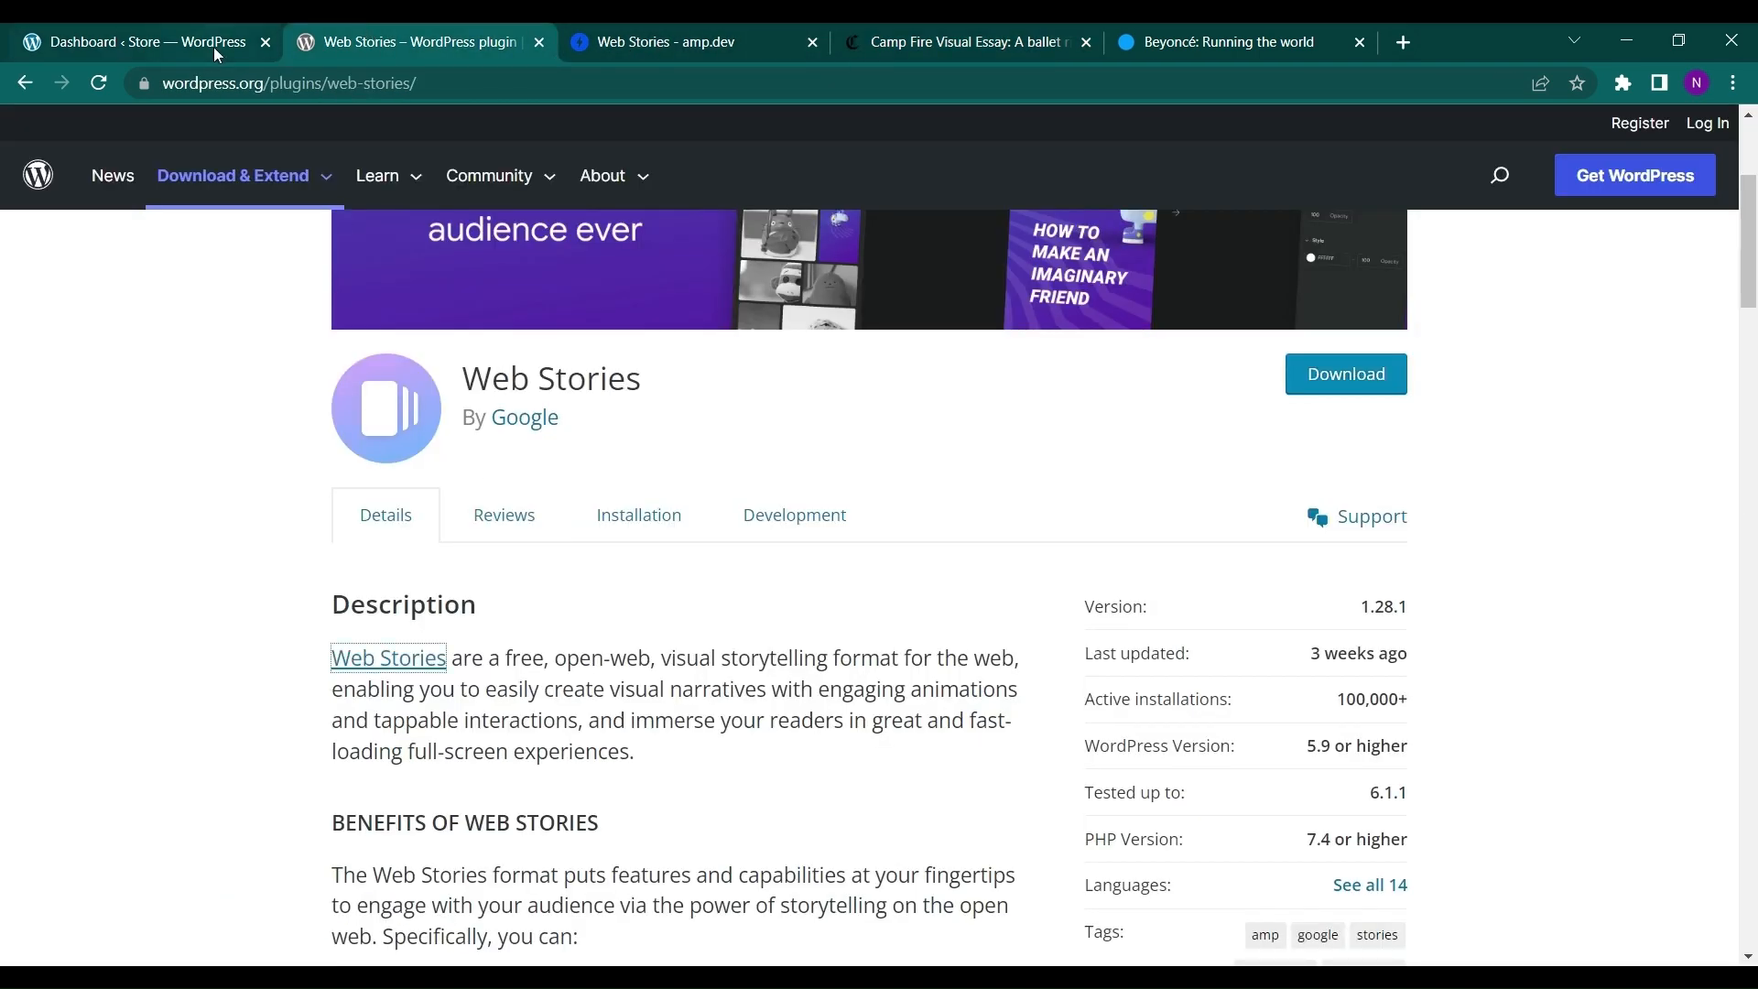
- From the dashboard, go to Plugins > Add New and search for WEB STORIES
{"action": "left_click", "coordinate": [140, 41]}
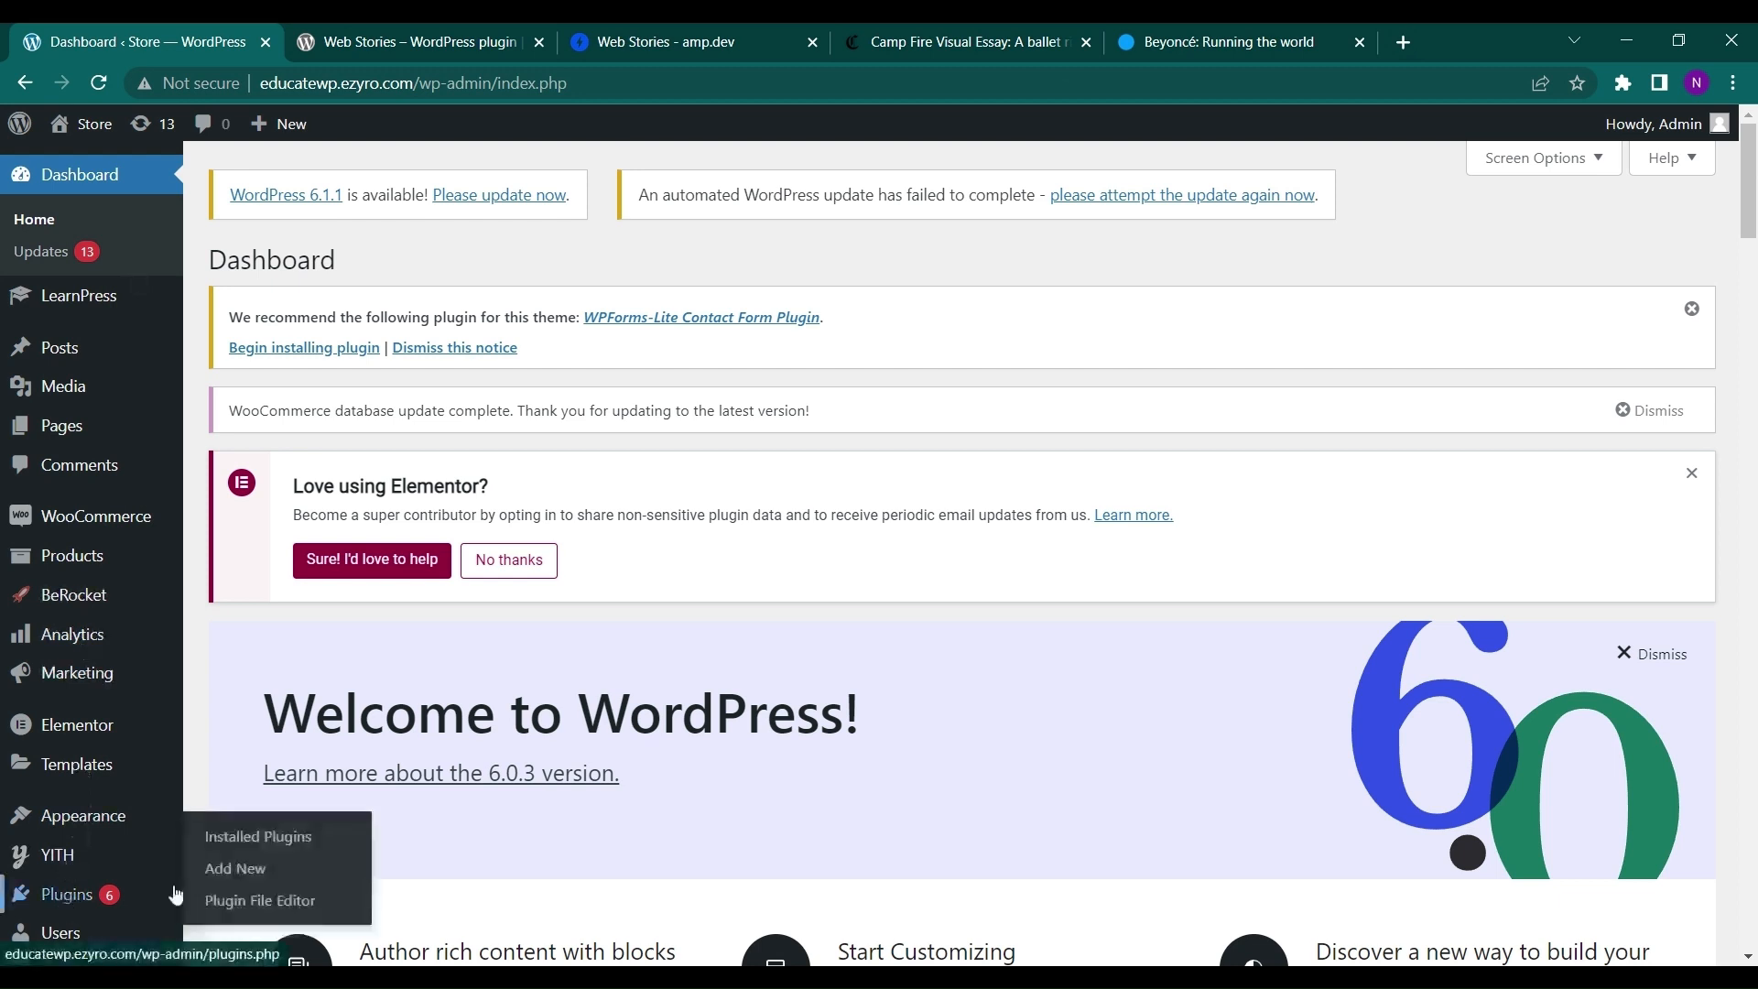
{"action": "left_click", "coordinate": [235, 868]}
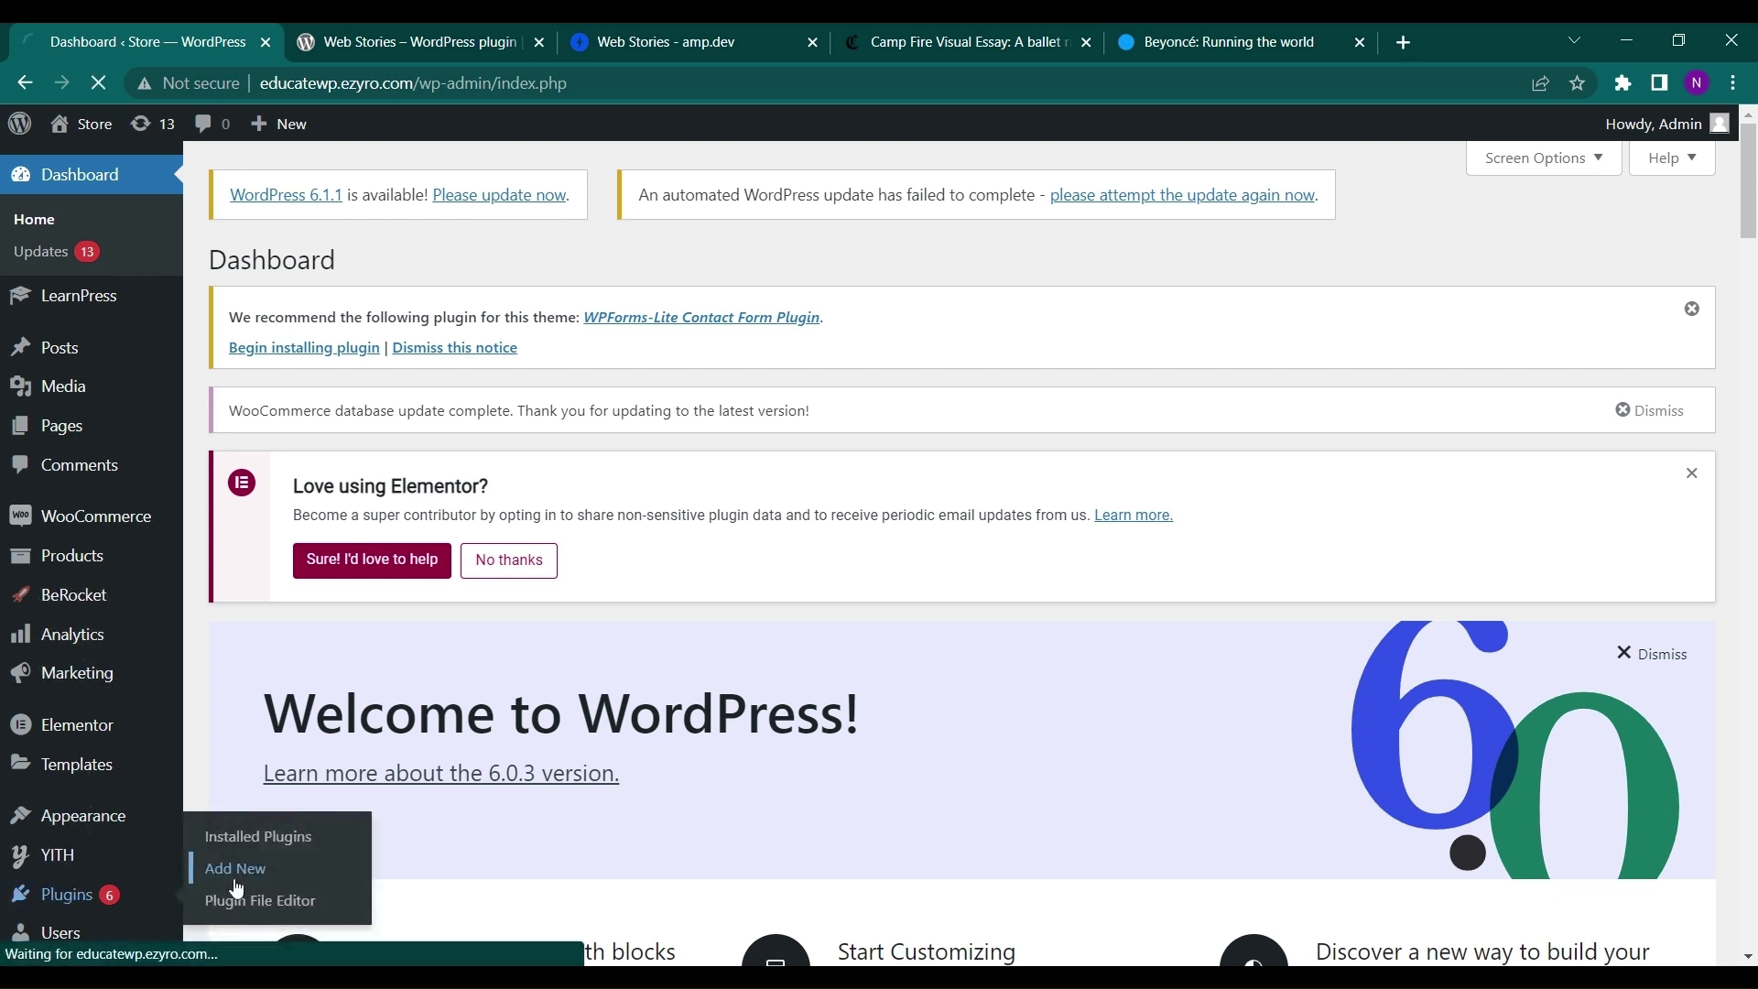
{"action": "left_click", "coordinate": [234, 868]}
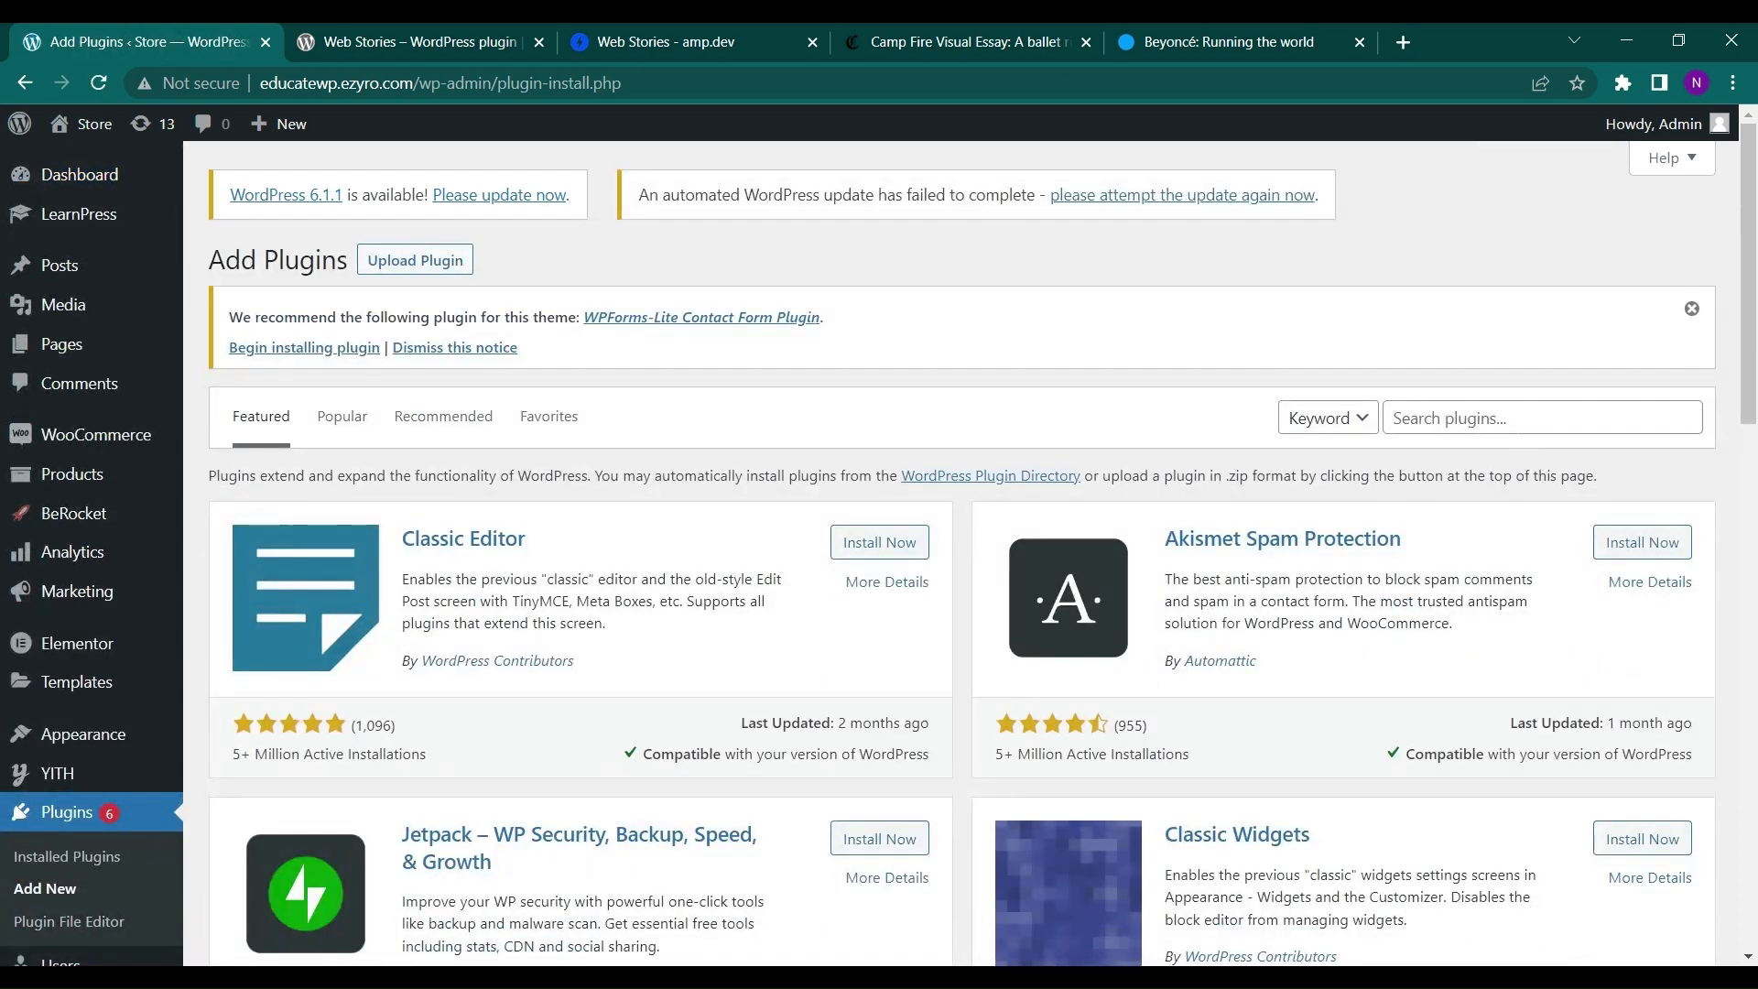
{"action": "type", "text": "WEB STORIES"}
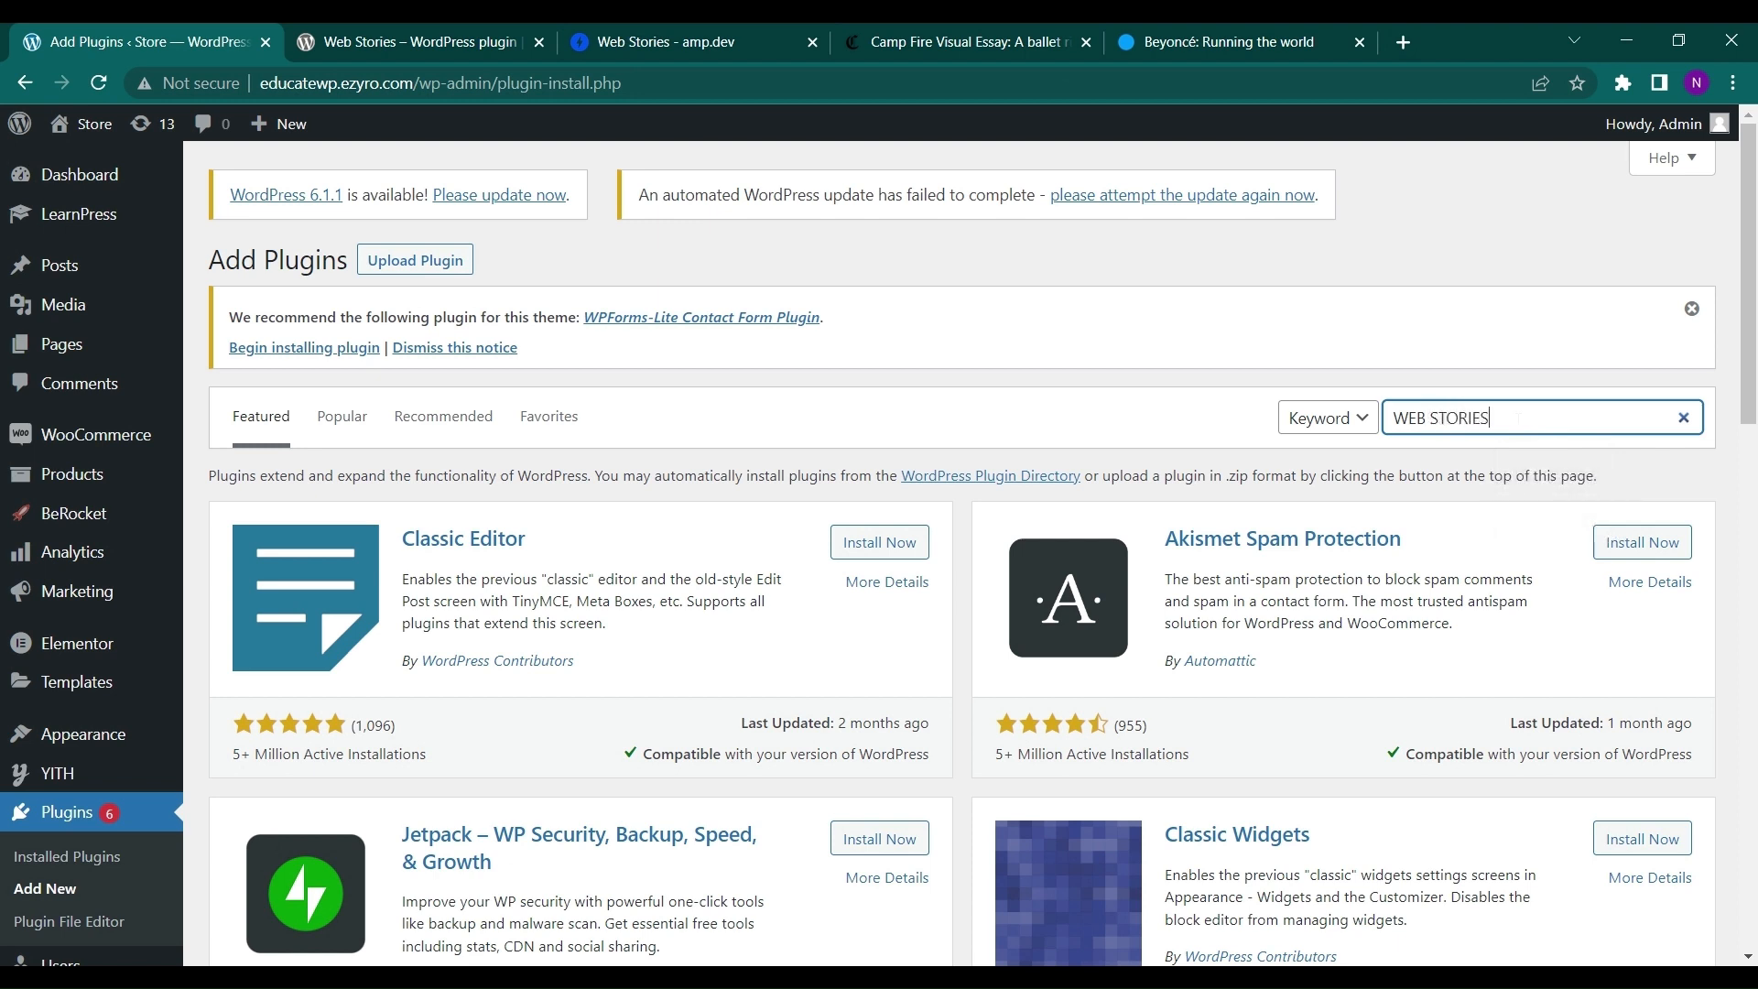
{"action": "key", "text": "enter"}
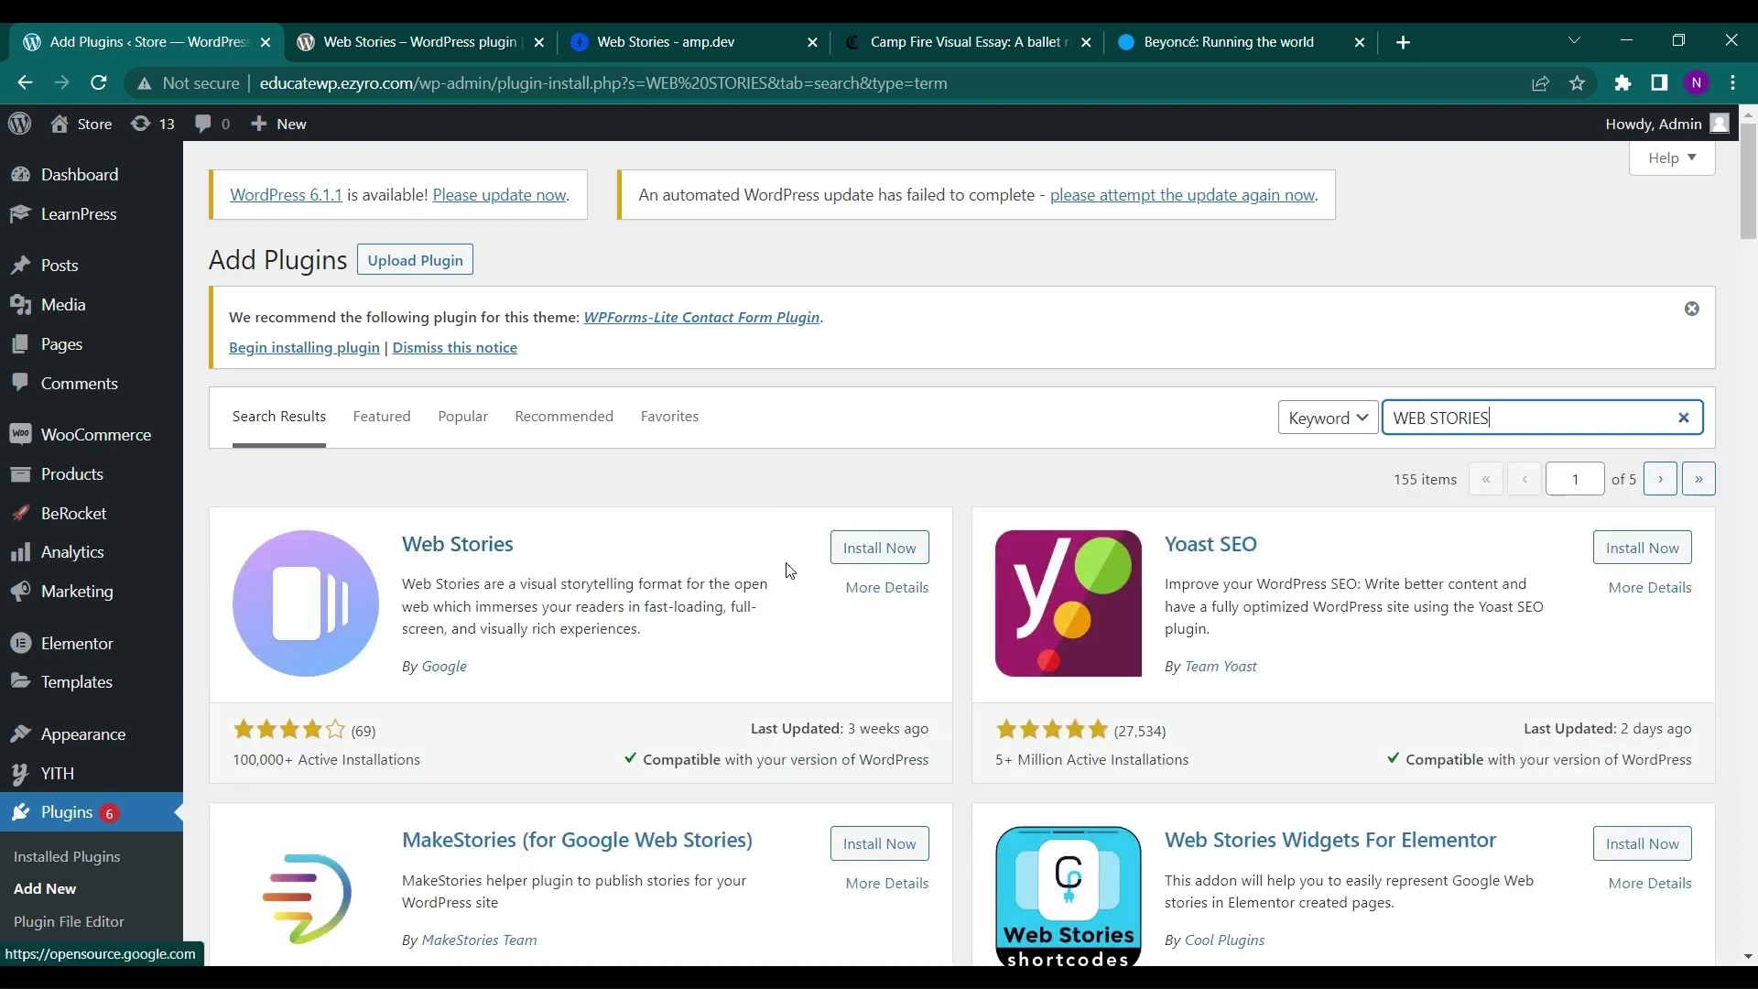
- Install and activate Google's Web Stories plugin, then scroll the installed plugins list
{"action": "left_click", "coordinate": [879, 547]}
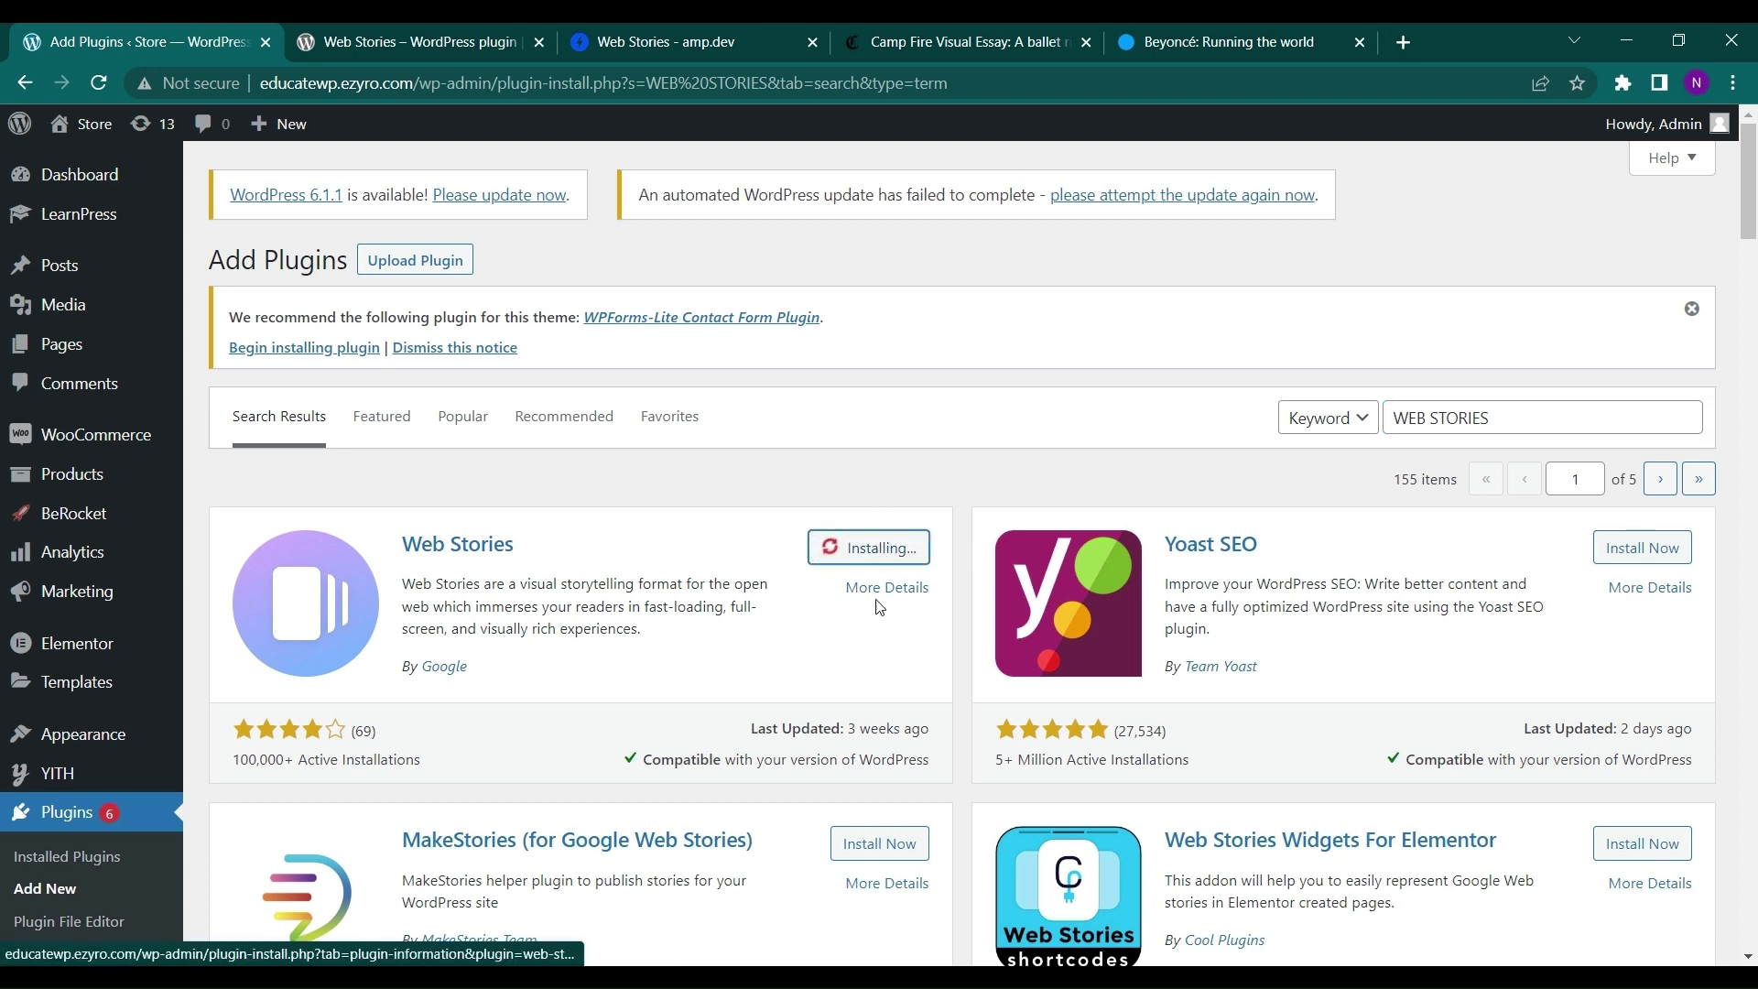
{"action": "mouse_move", "coordinate": [854, 566]}
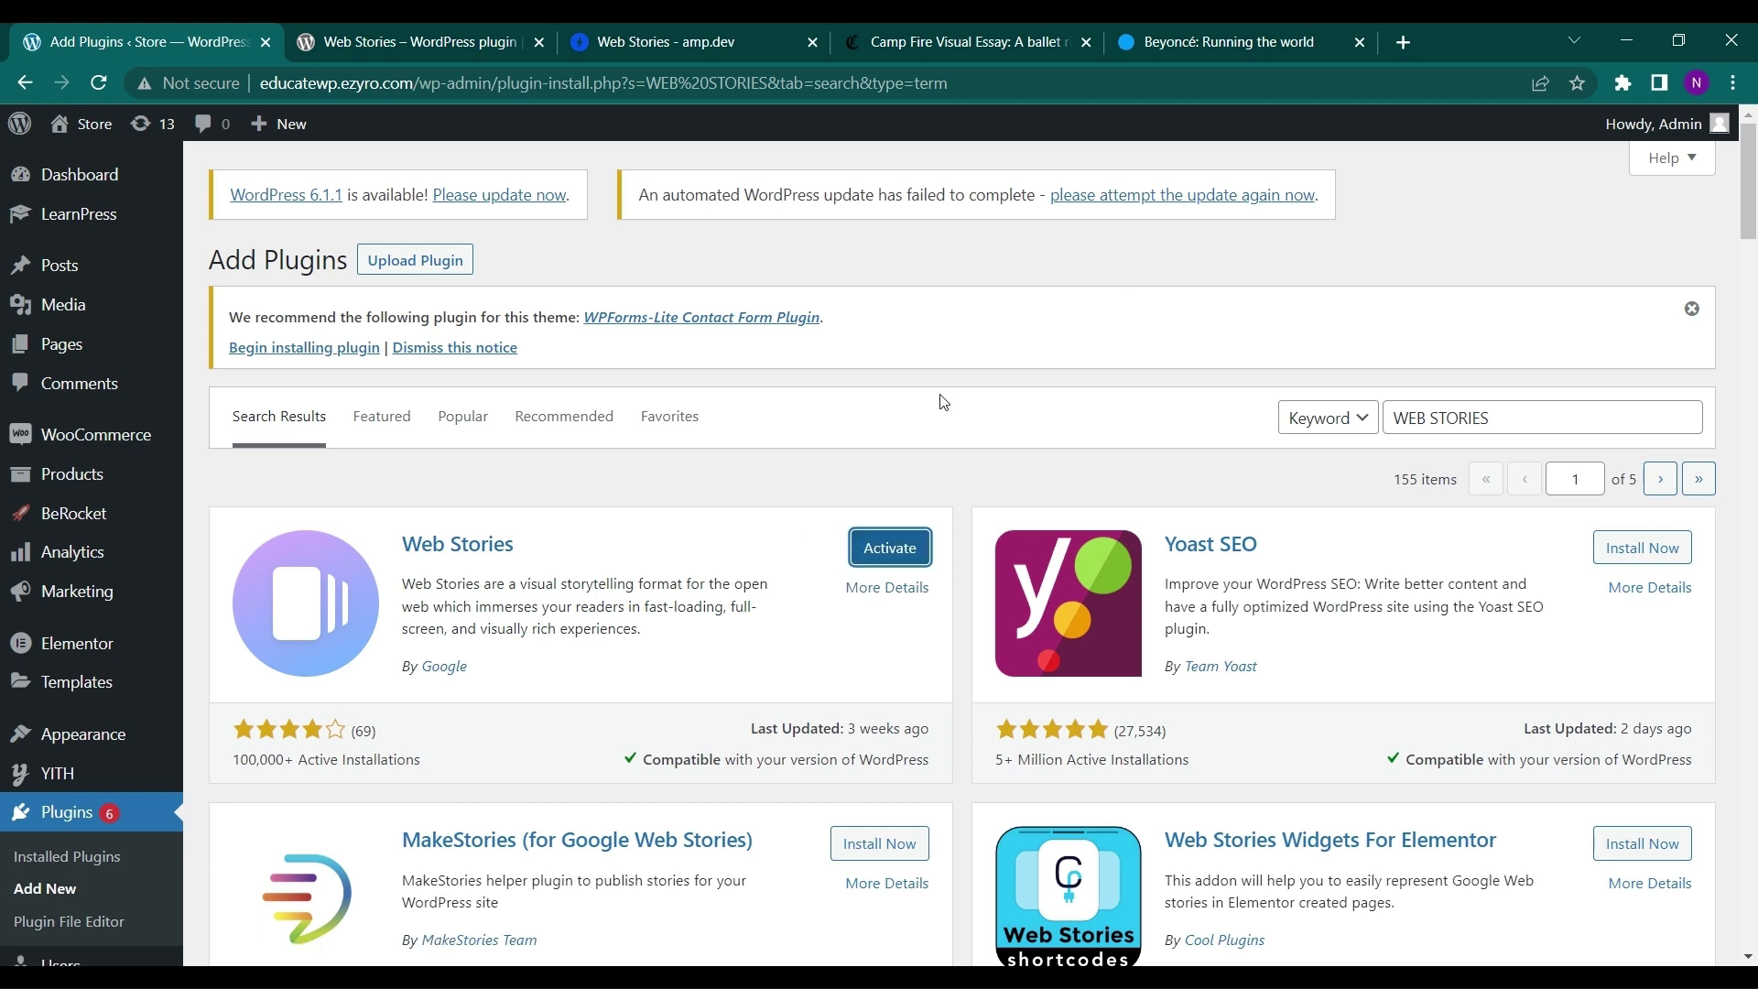
{"action": "left_click", "coordinate": [888, 547]}
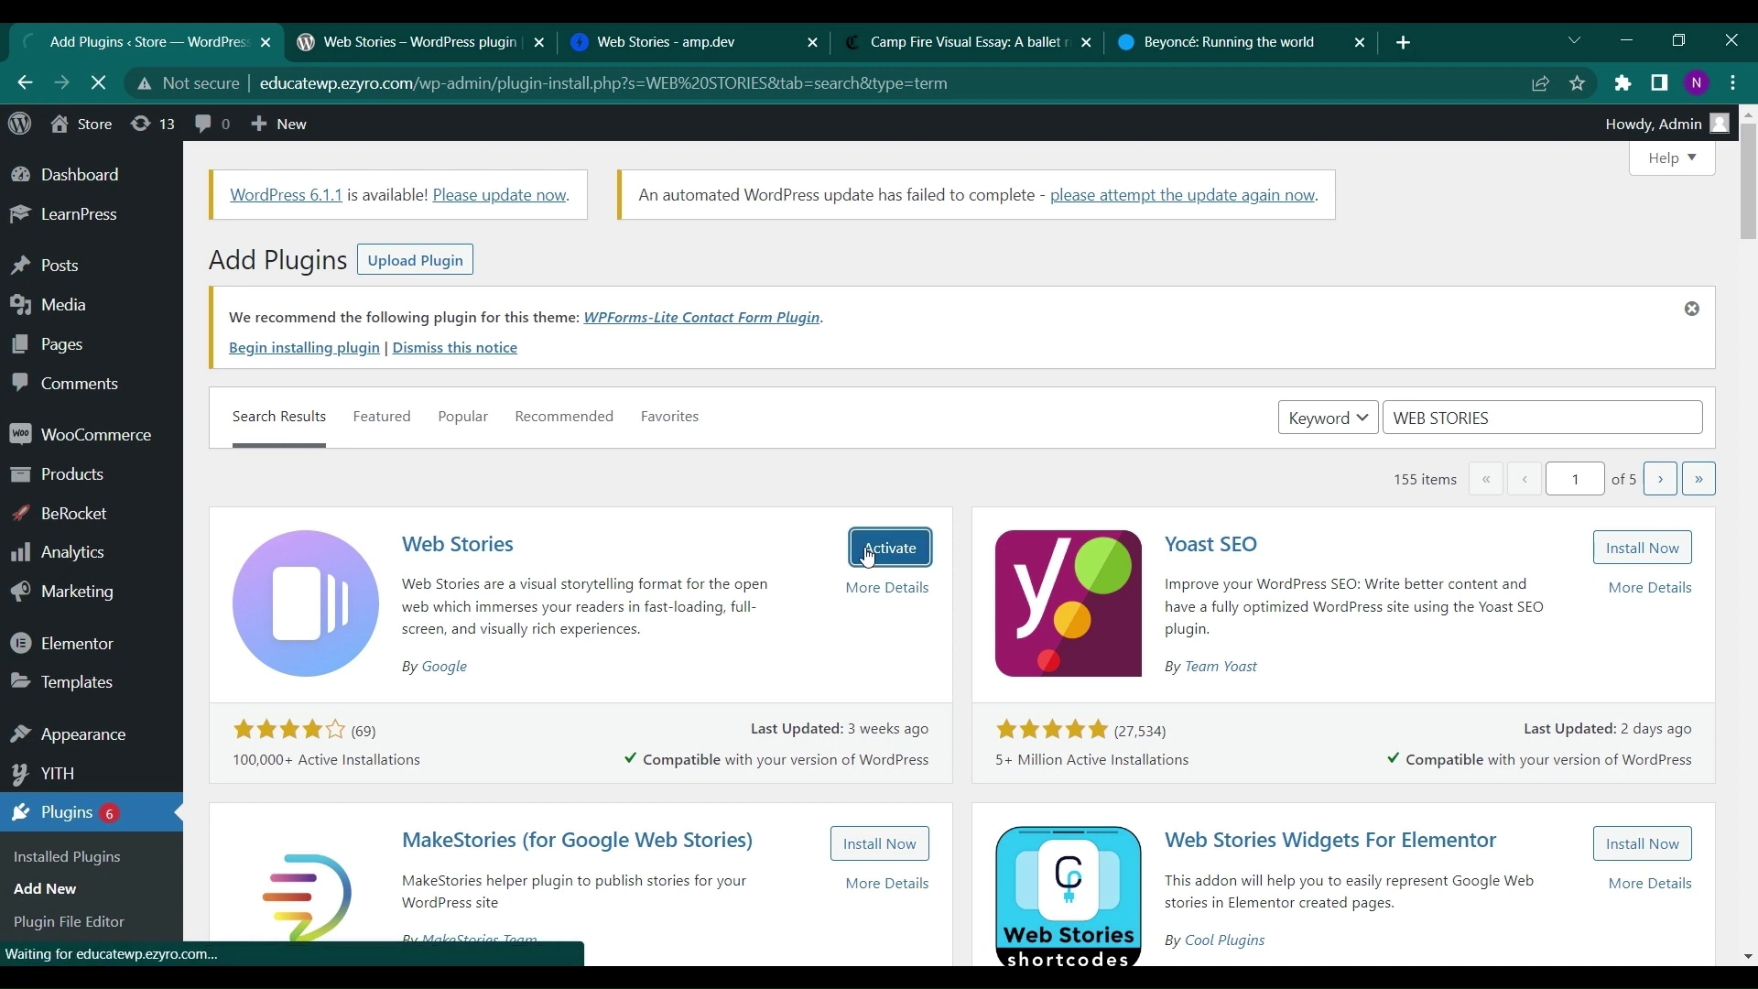
{"action": "left_click", "coordinate": [888, 548]}
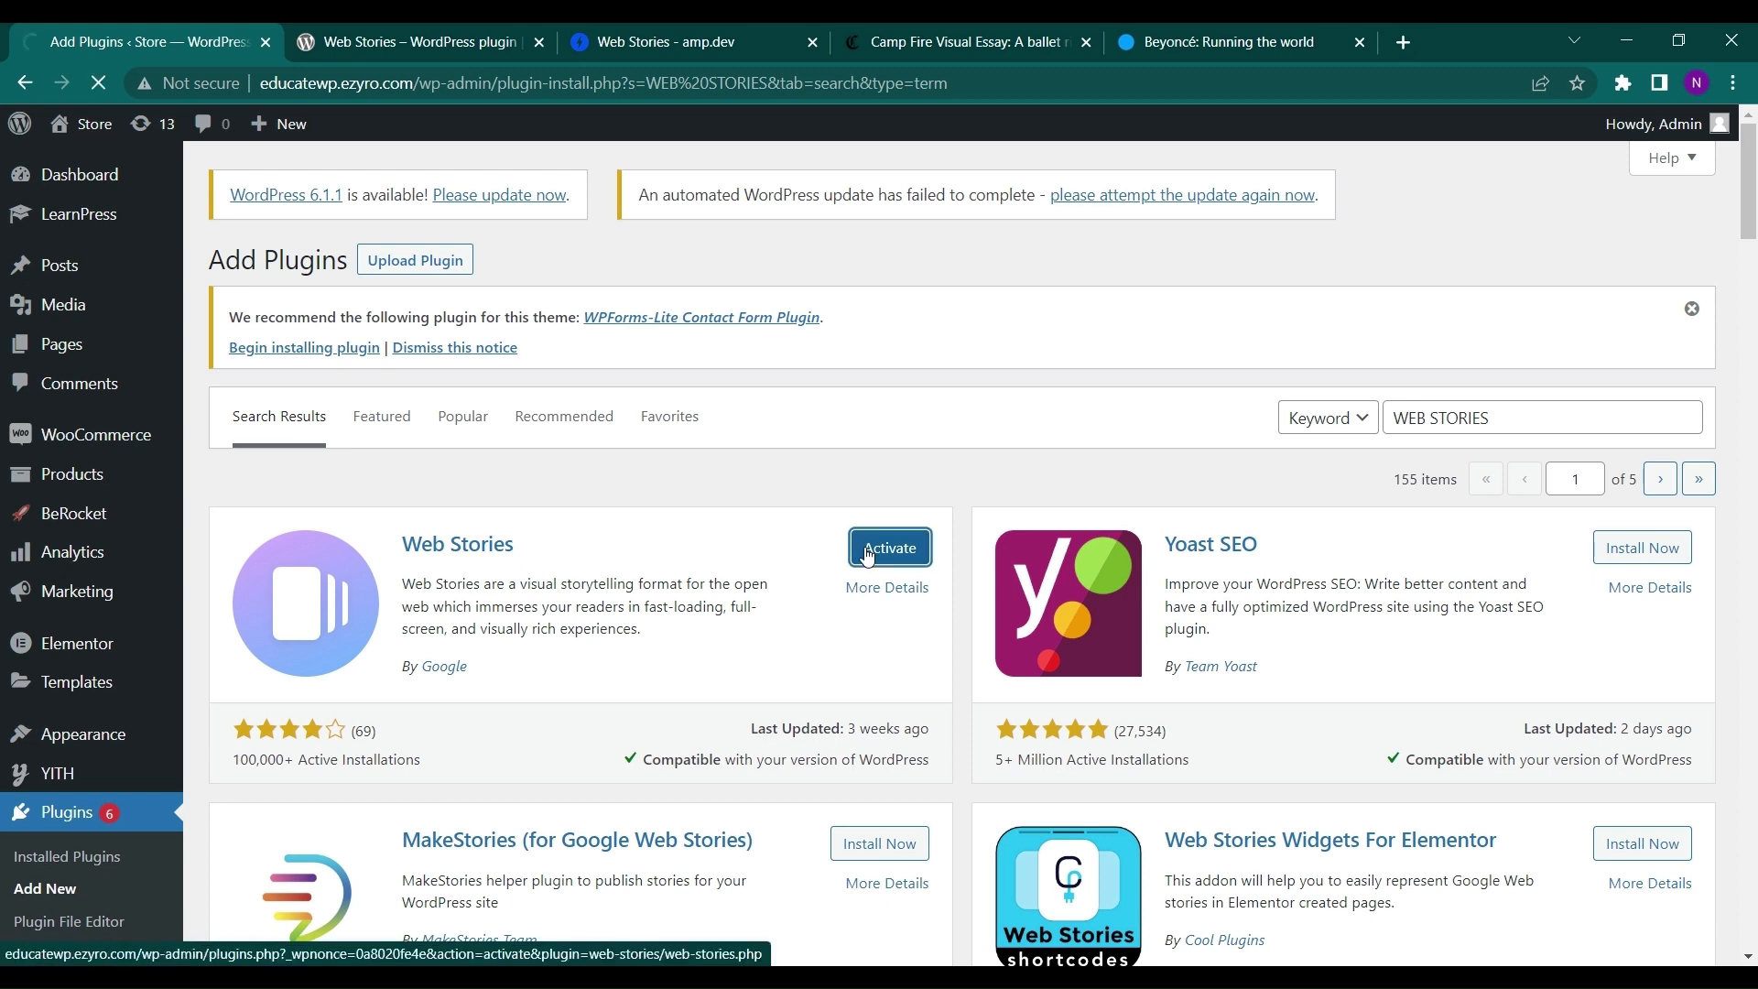
{"action": "left_click", "coordinate": [889, 547]}
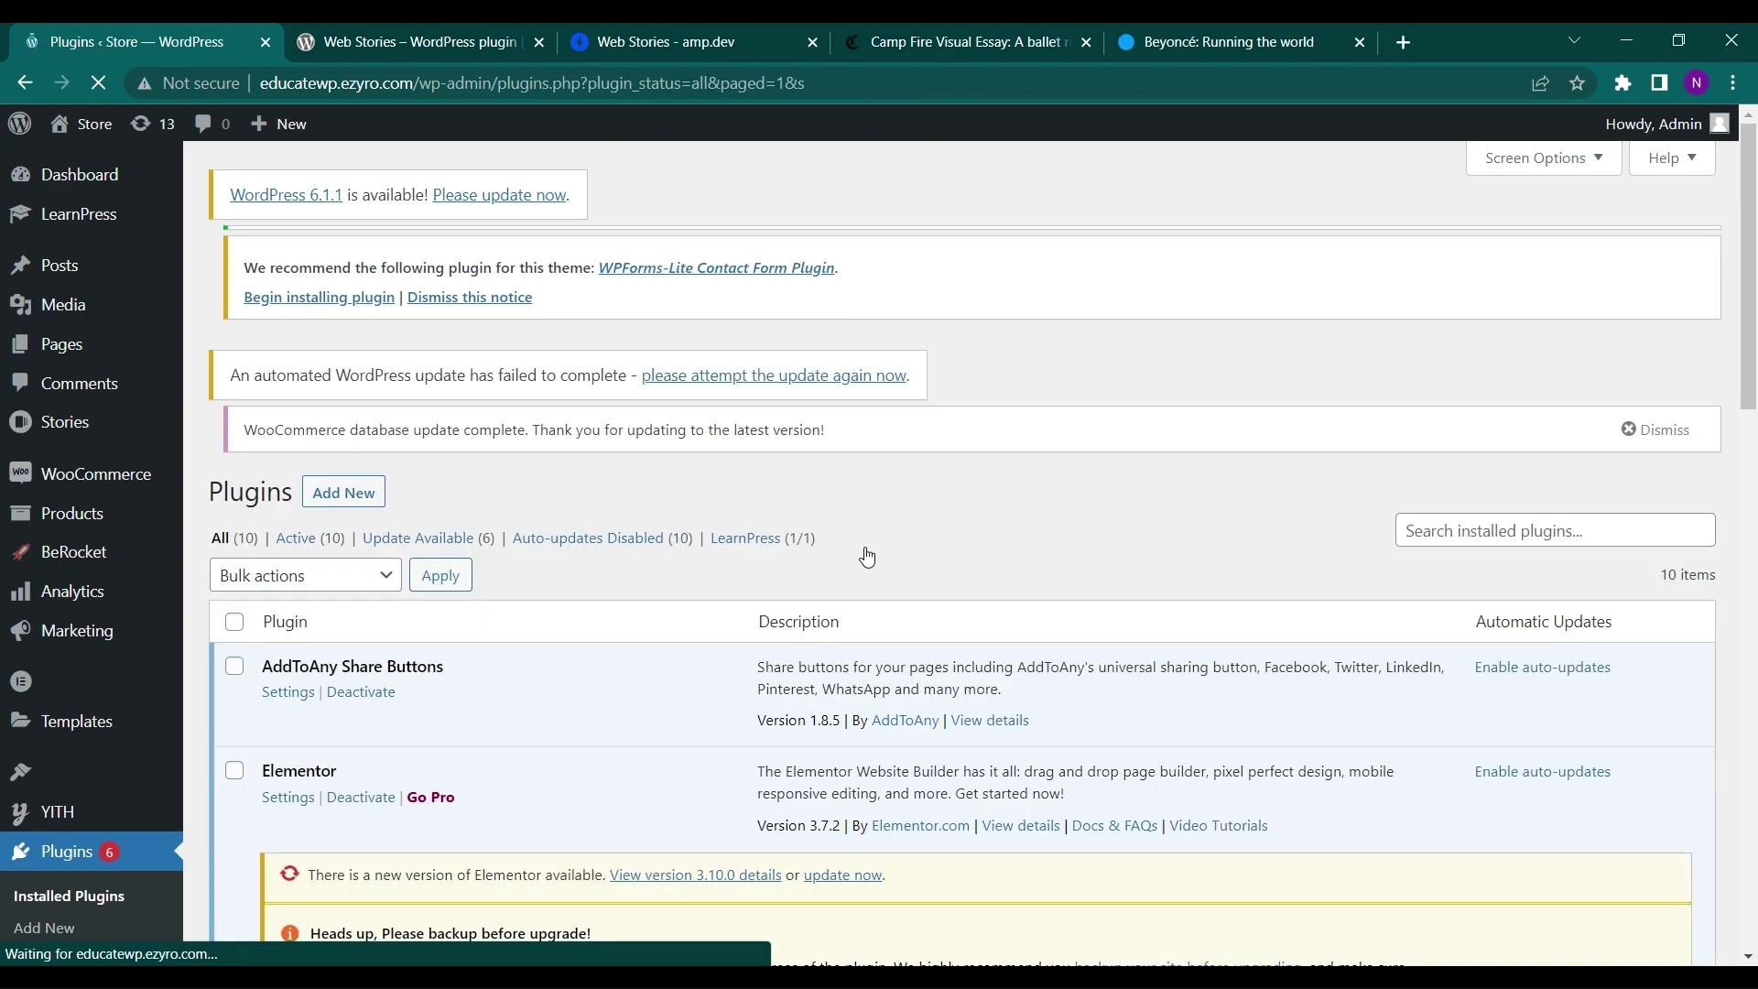
{"action": "scroll", "scroll_direction": "down", "scroll_amount": 3}
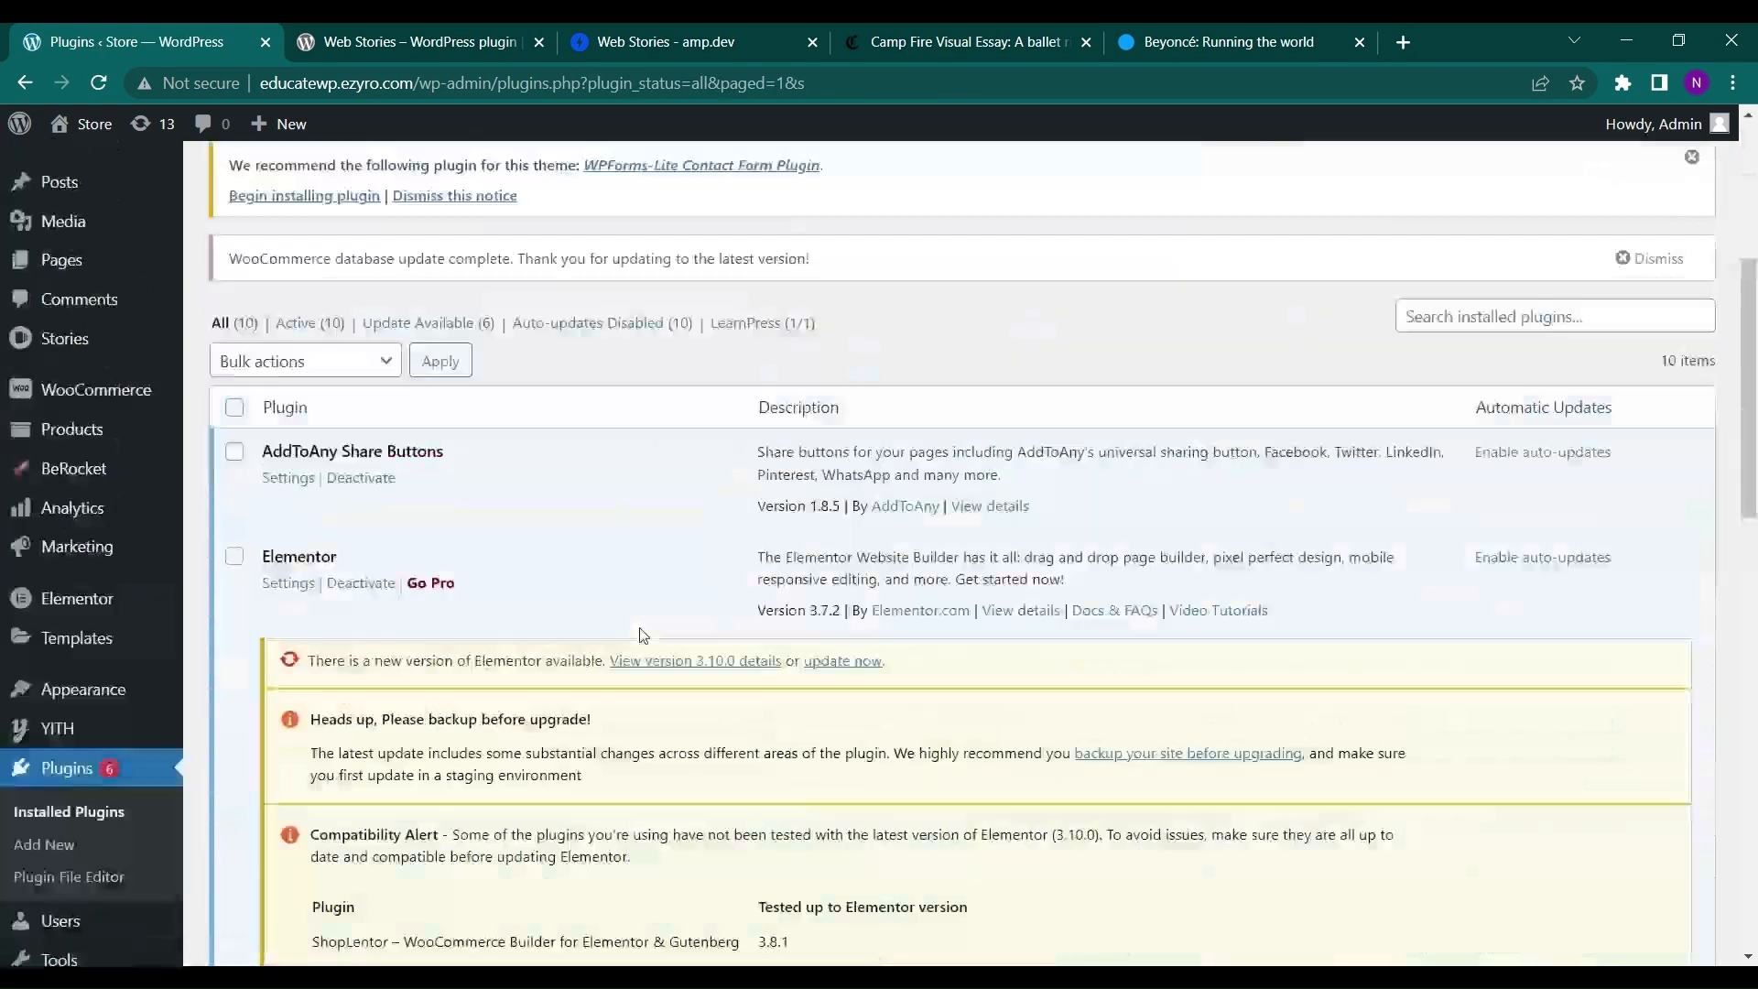
{"action": "scroll", "scroll_direction": "down", "scroll_amount": 3}
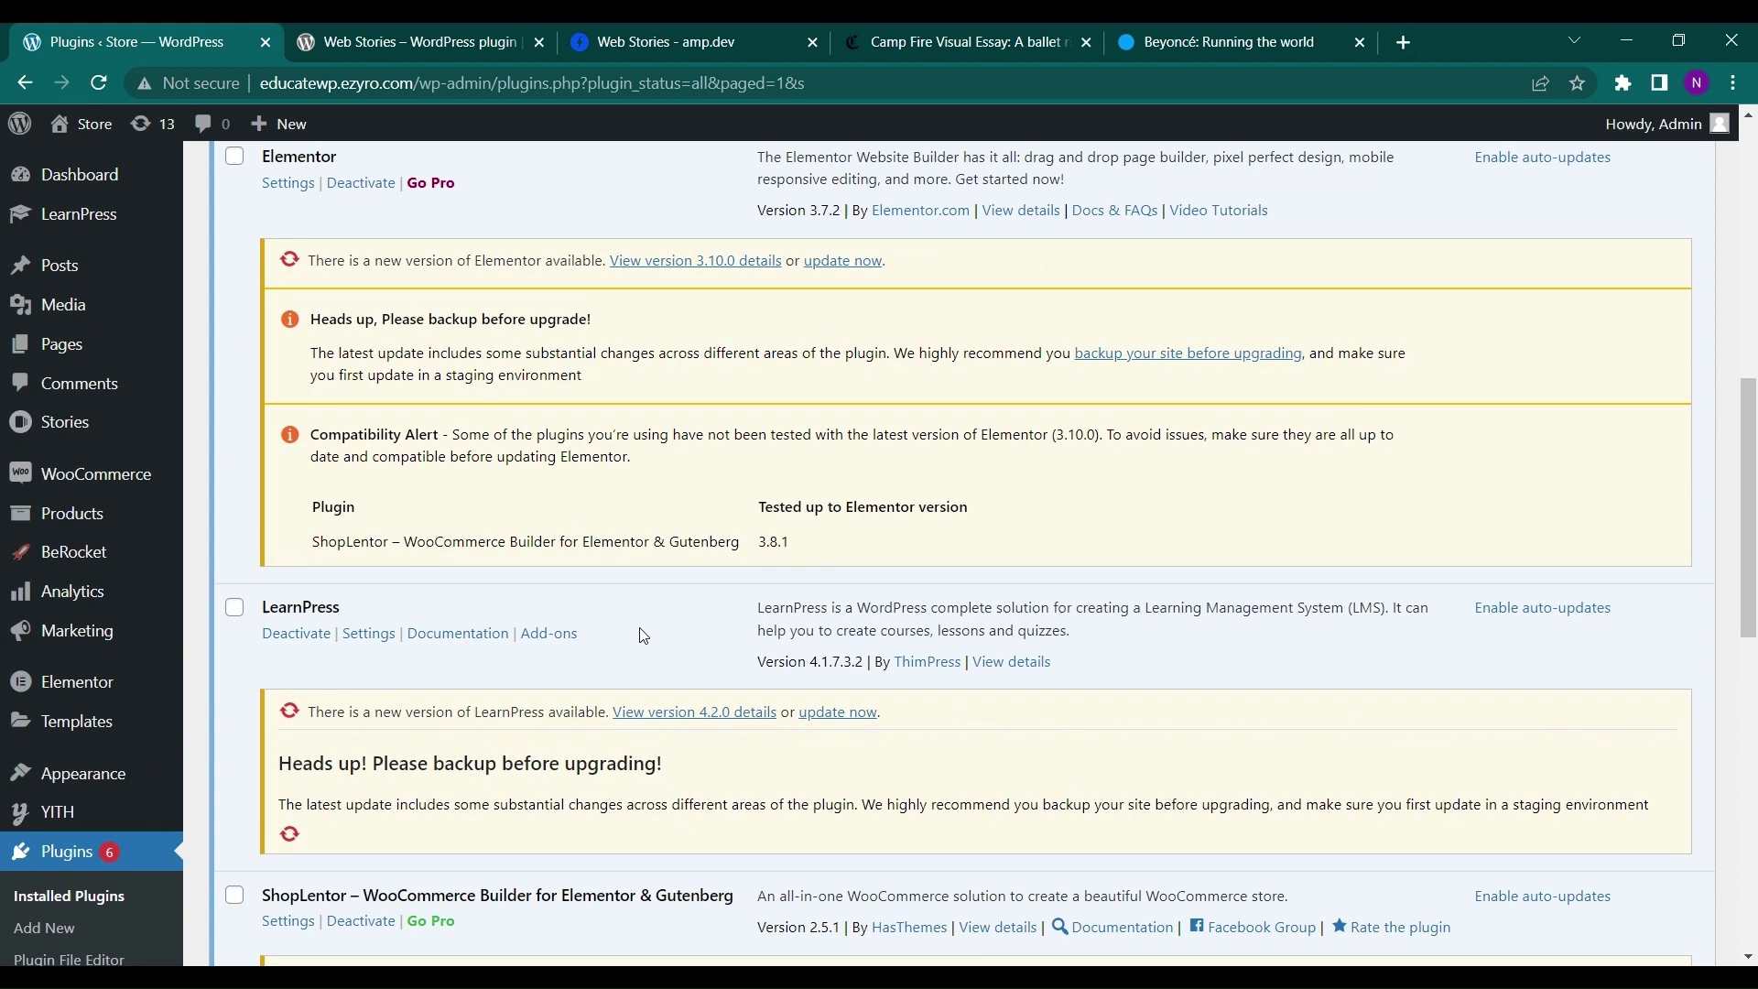
{"action": "mouse_move", "coordinate": [95, 474]}
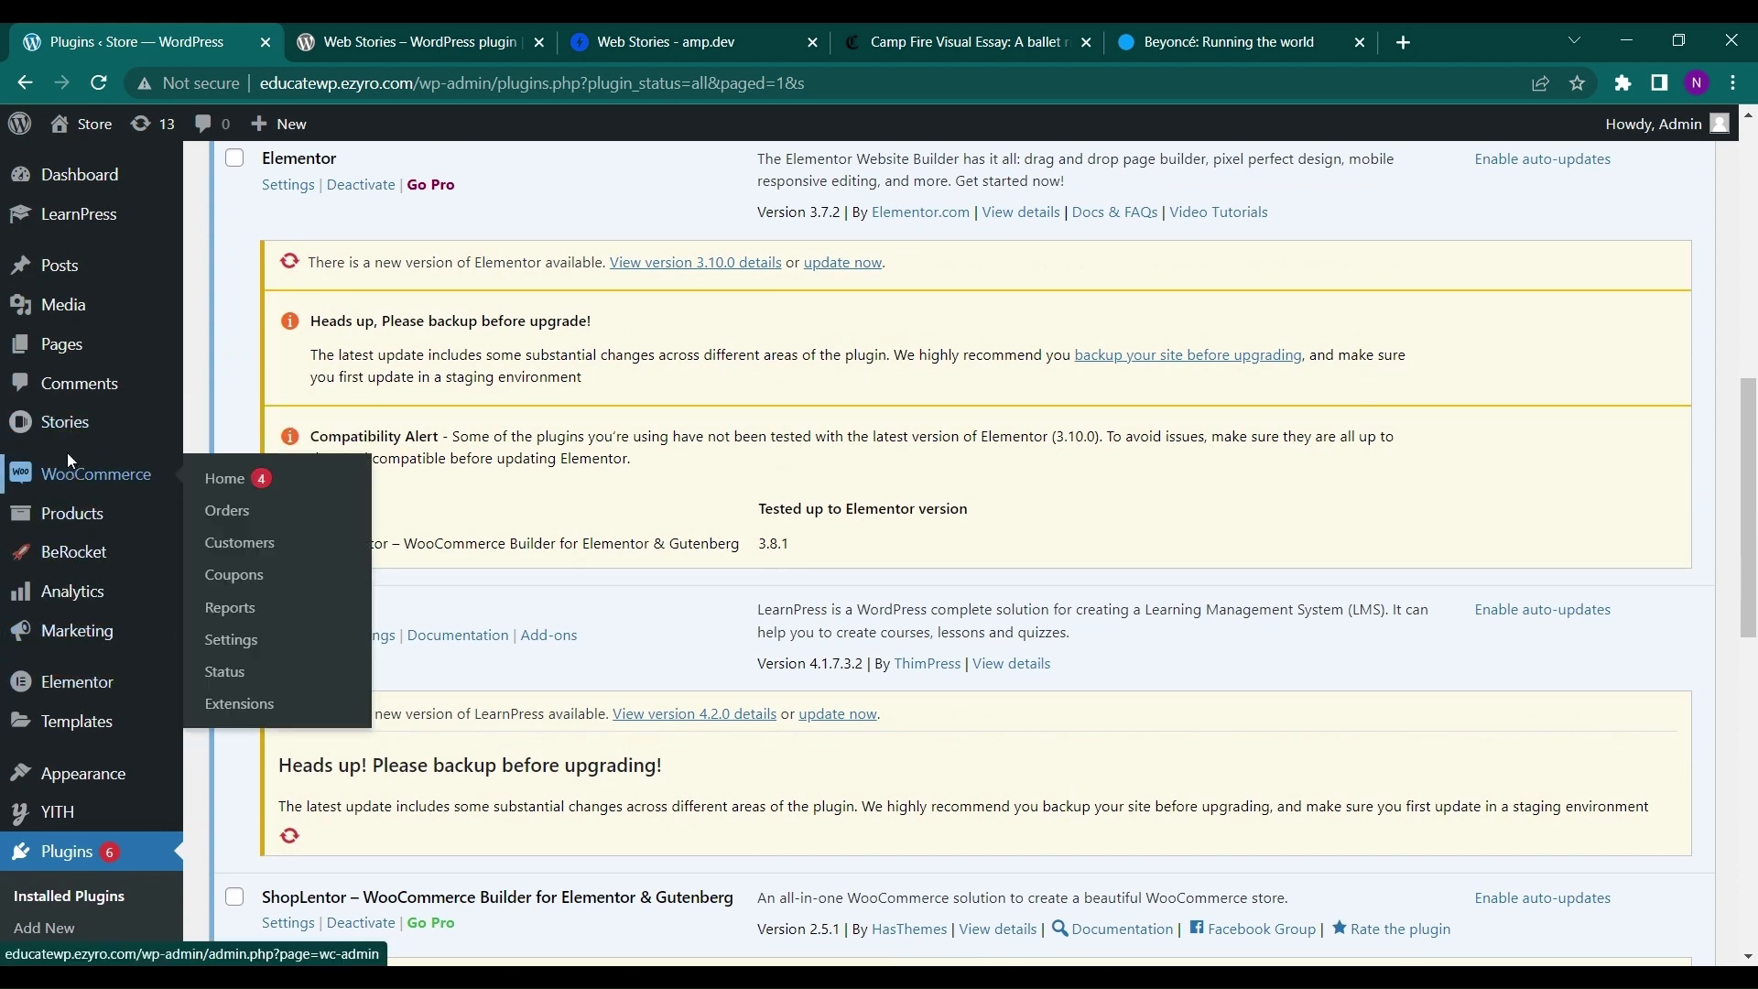
{"action": "mouse_move", "coordinate": [64, 421]}
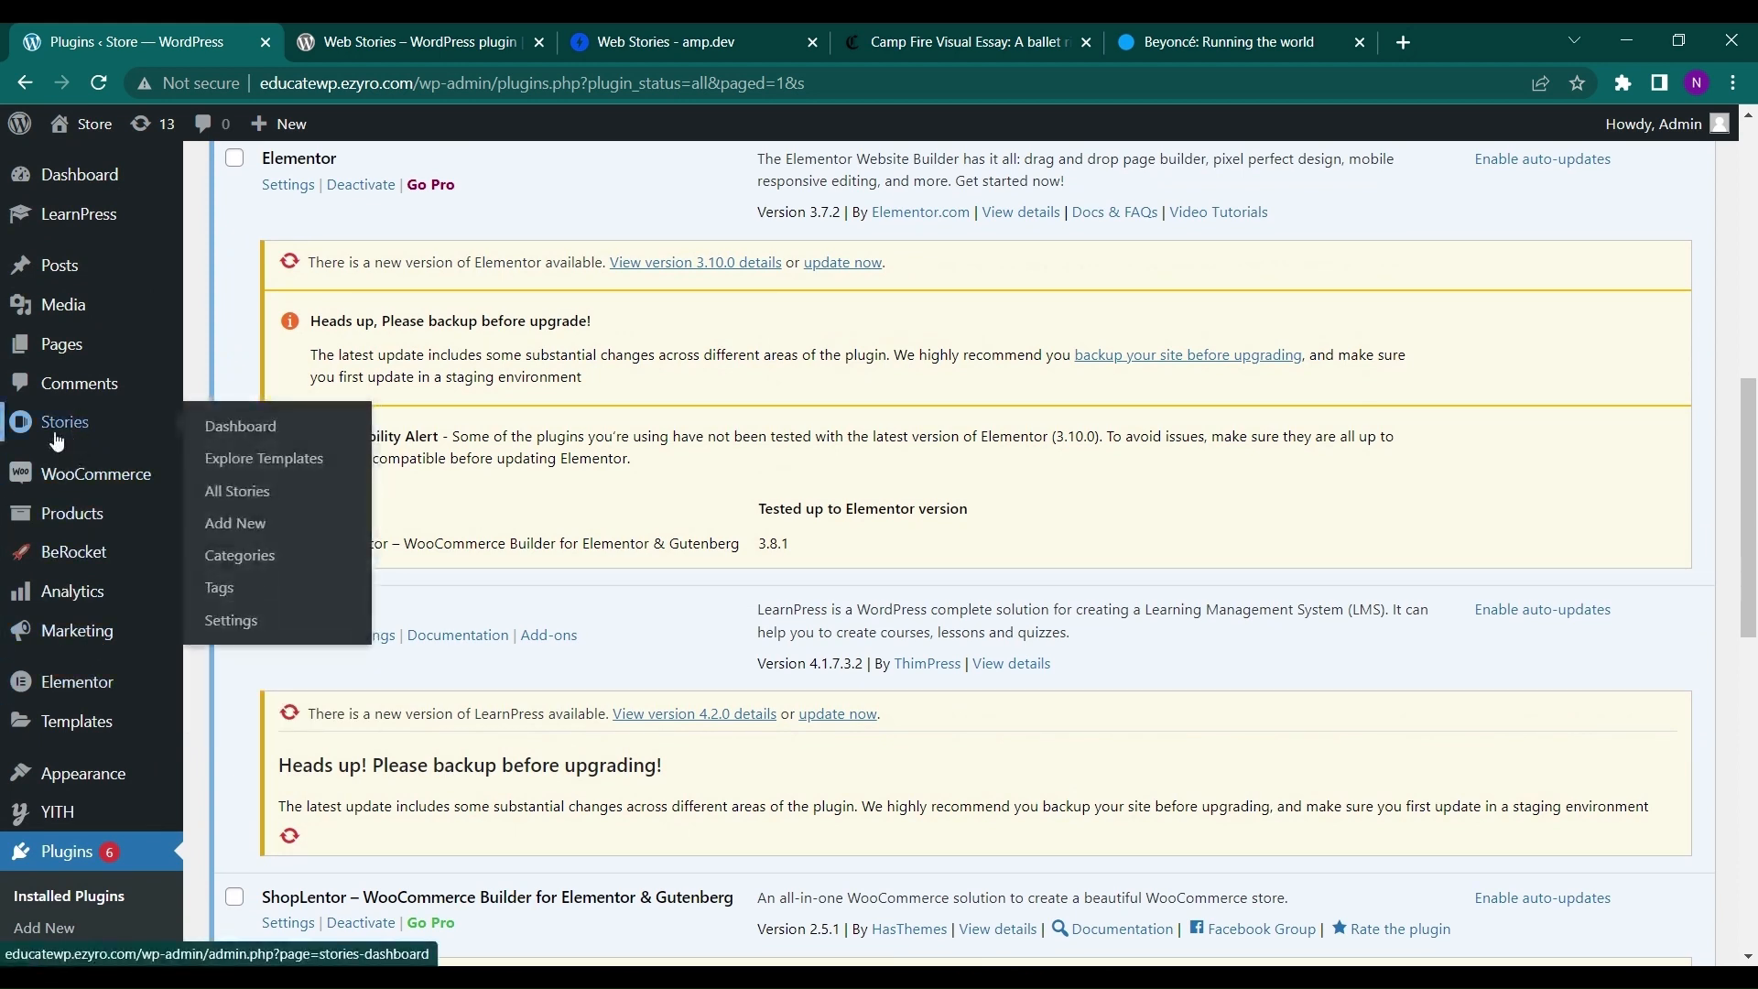
- Open Stories > Explore Templates and scroll through the 59-template gallery
{"action": "left_click", "coordinate": [239, 426]}
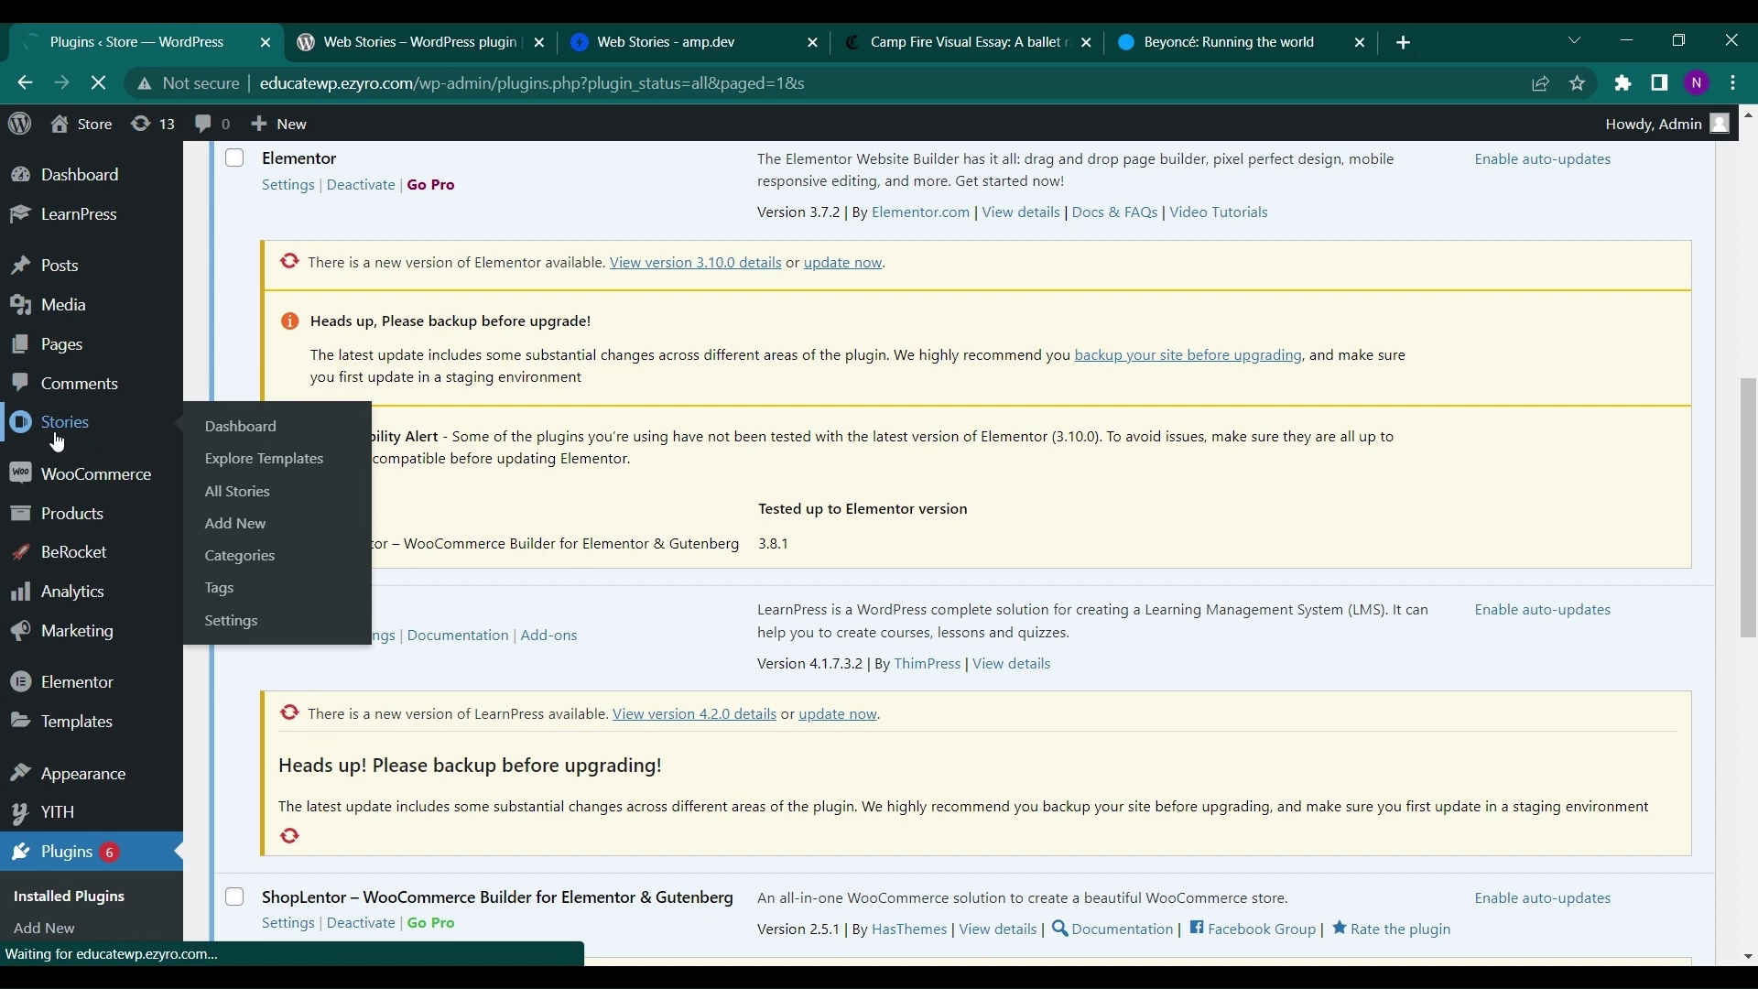
{"action": "left_click", "coordinate": [239, 426]}
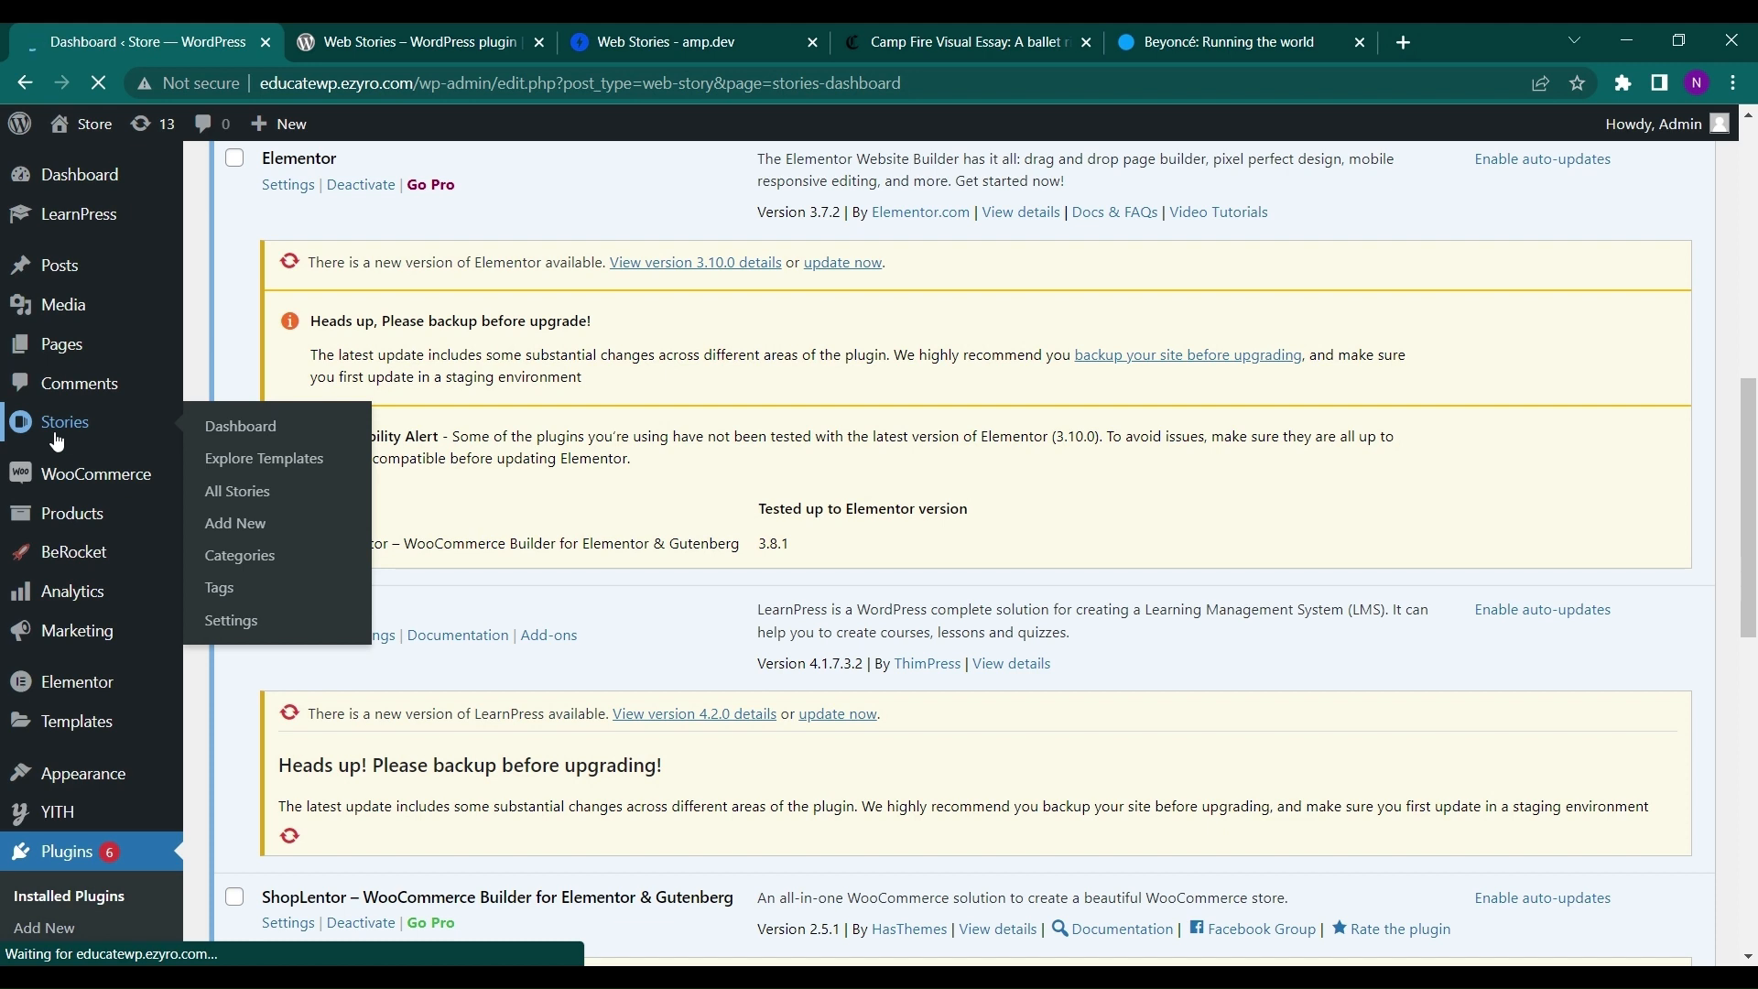
{"action": "left_click", "coordinate": [264, 458]}
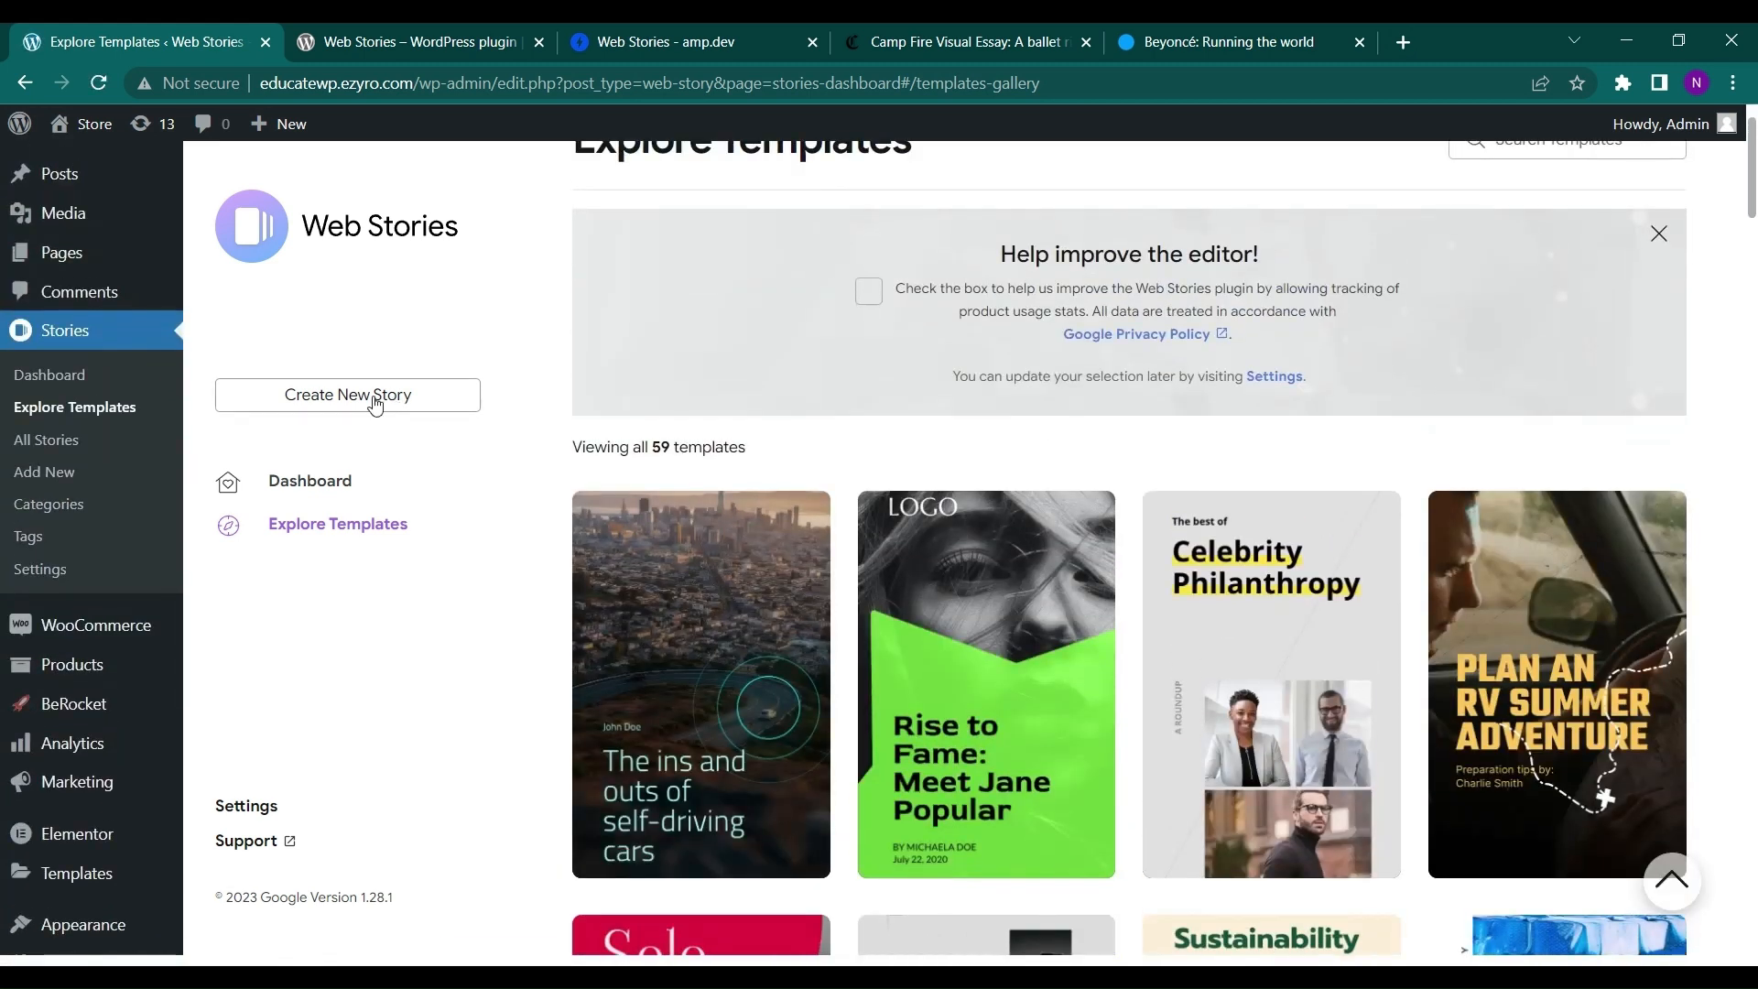
{"action": "mouse_move", "coordinate": [380, 419]}
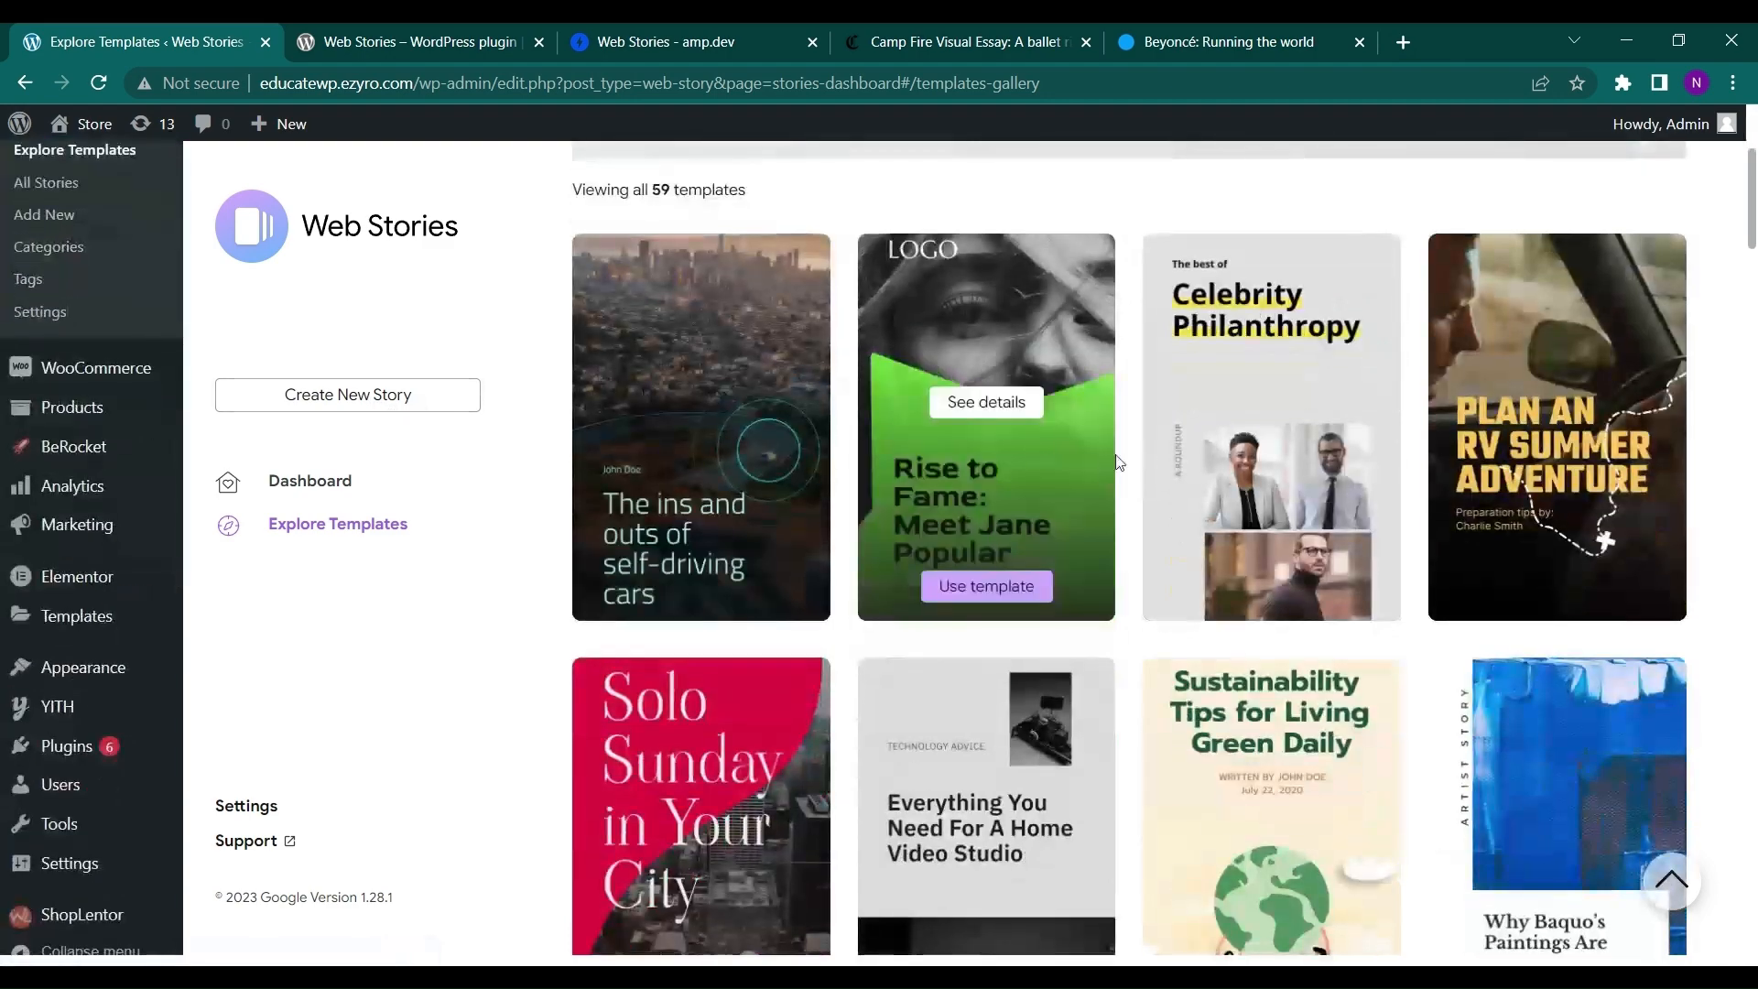
{"action": "scroll", "scroll_direction": "down", "scroll_amount": 3}
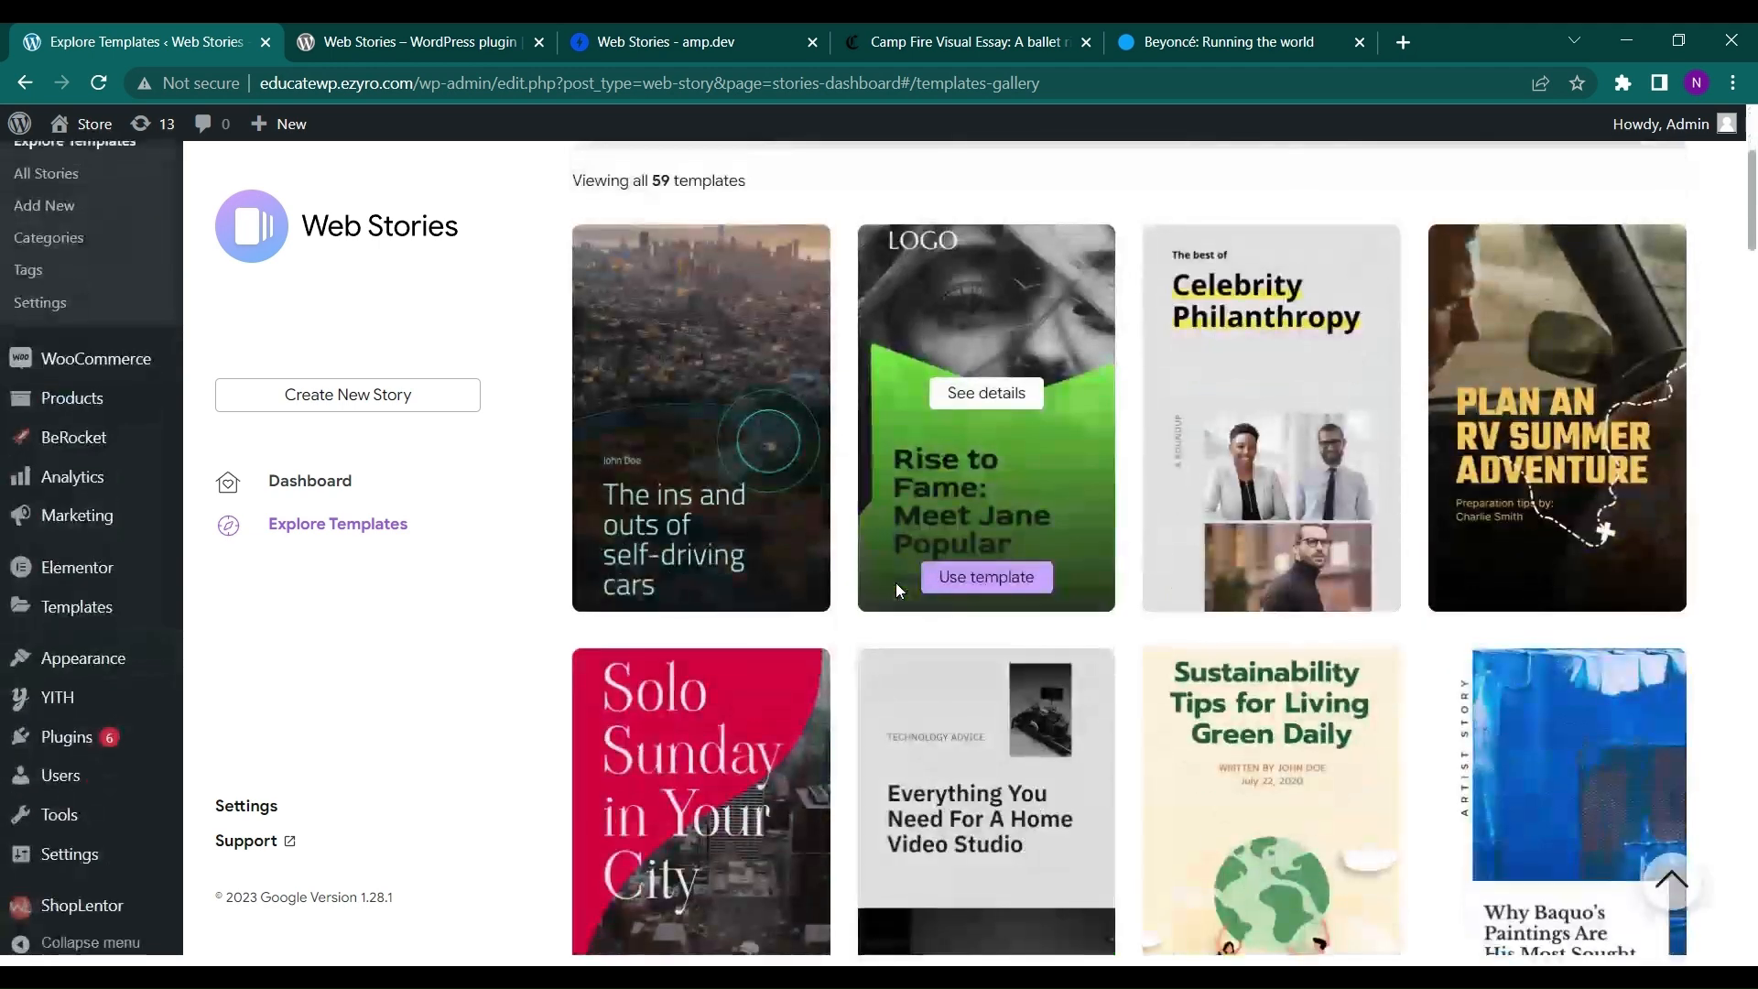
{"action": "scroll", "scroll_direction": "down", "scroll_amount": 3}
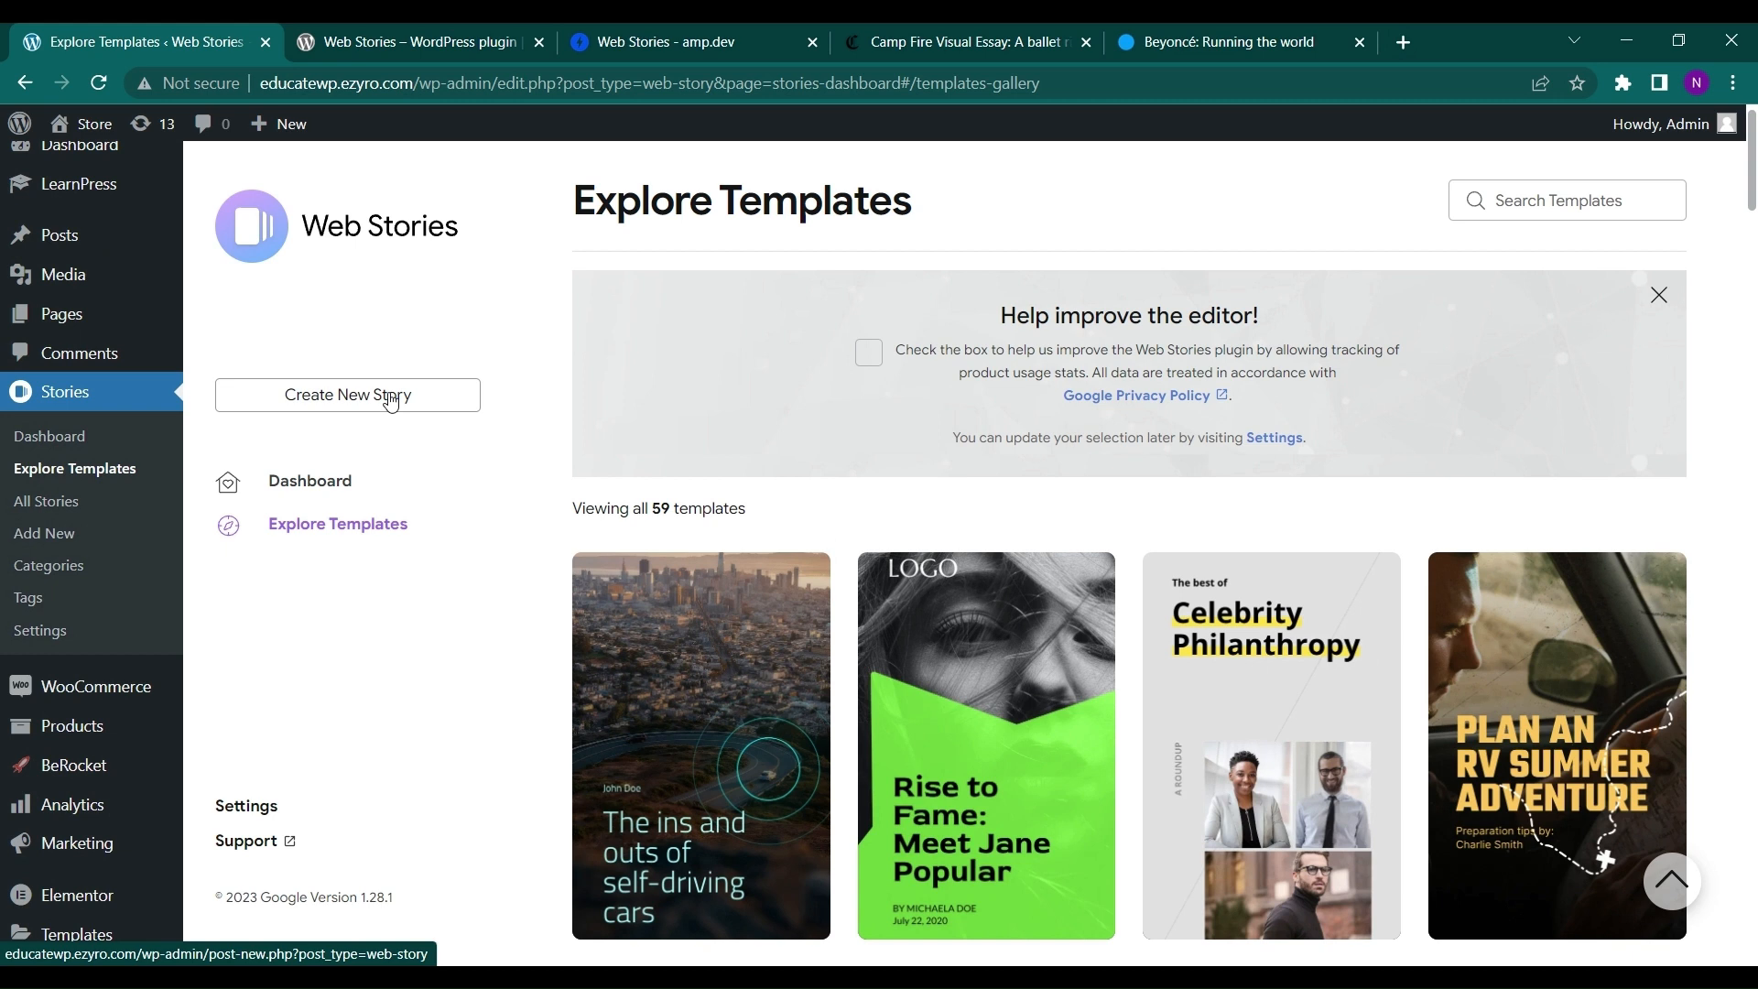
{"action": "left_click", "coordinate": [346, 395]}
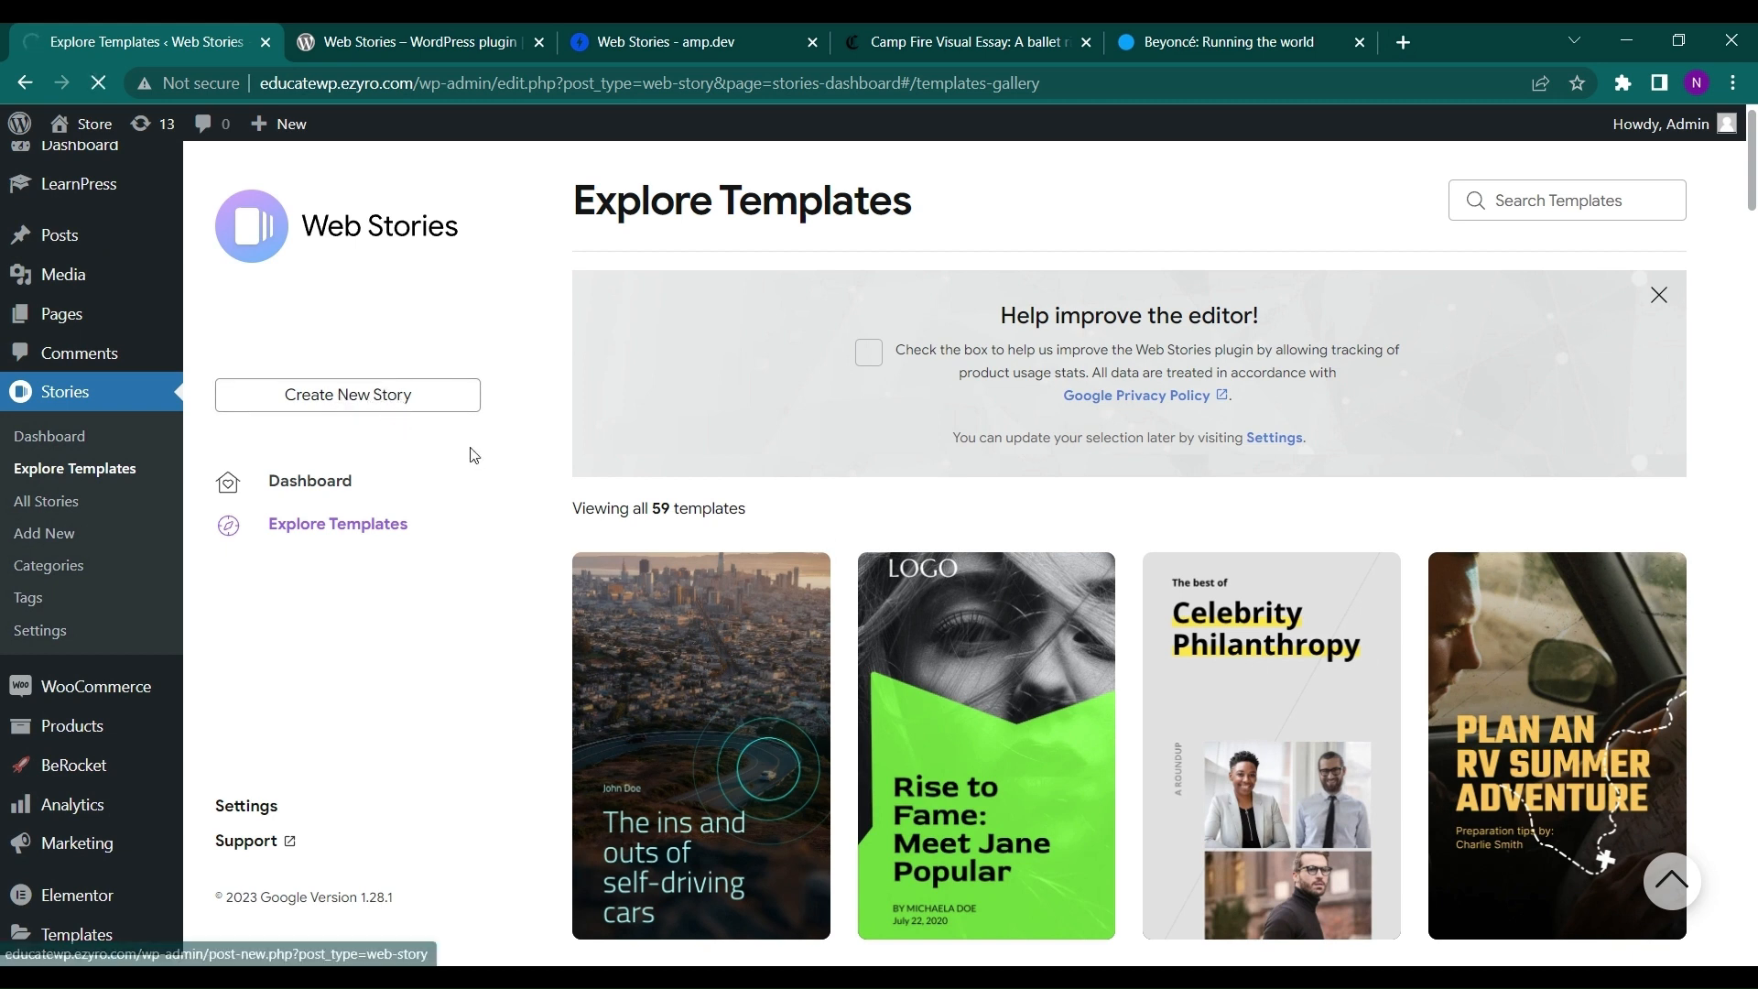
- Start a new blank story and dismiss the Quick Tips panel
{"action": "left_click", "coordinate": [347, 394]}
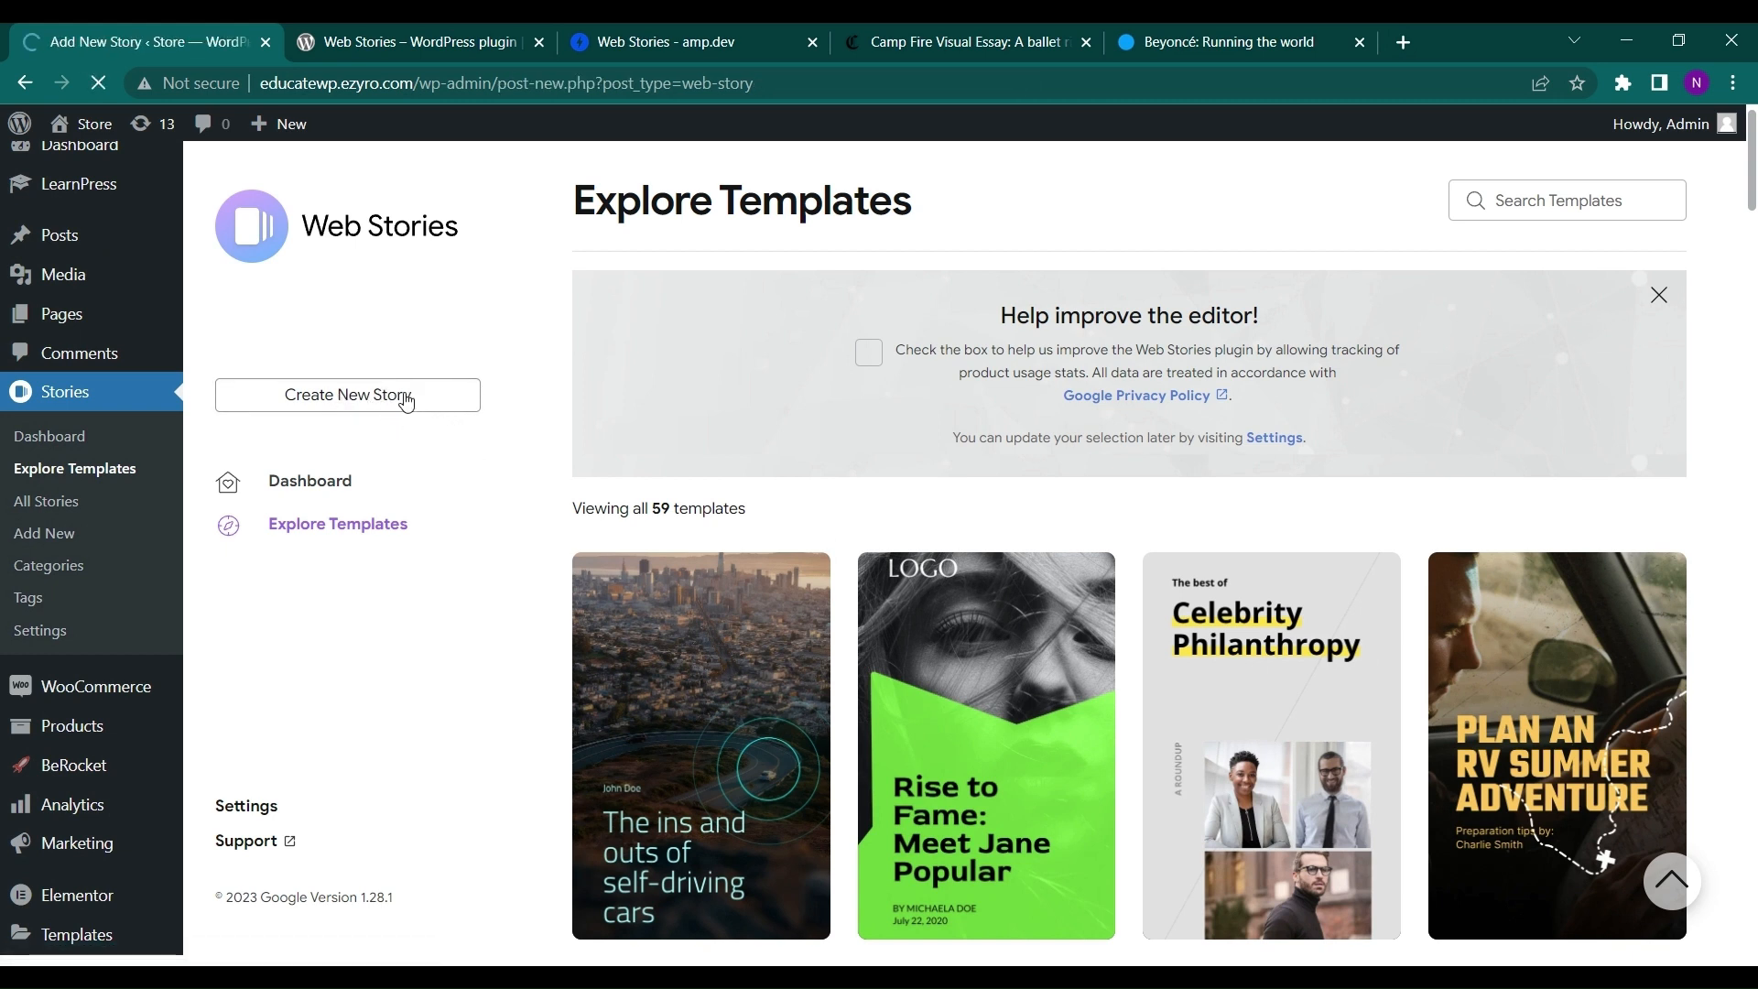
{"action": "left_click", "coordinate": [348, 395]}
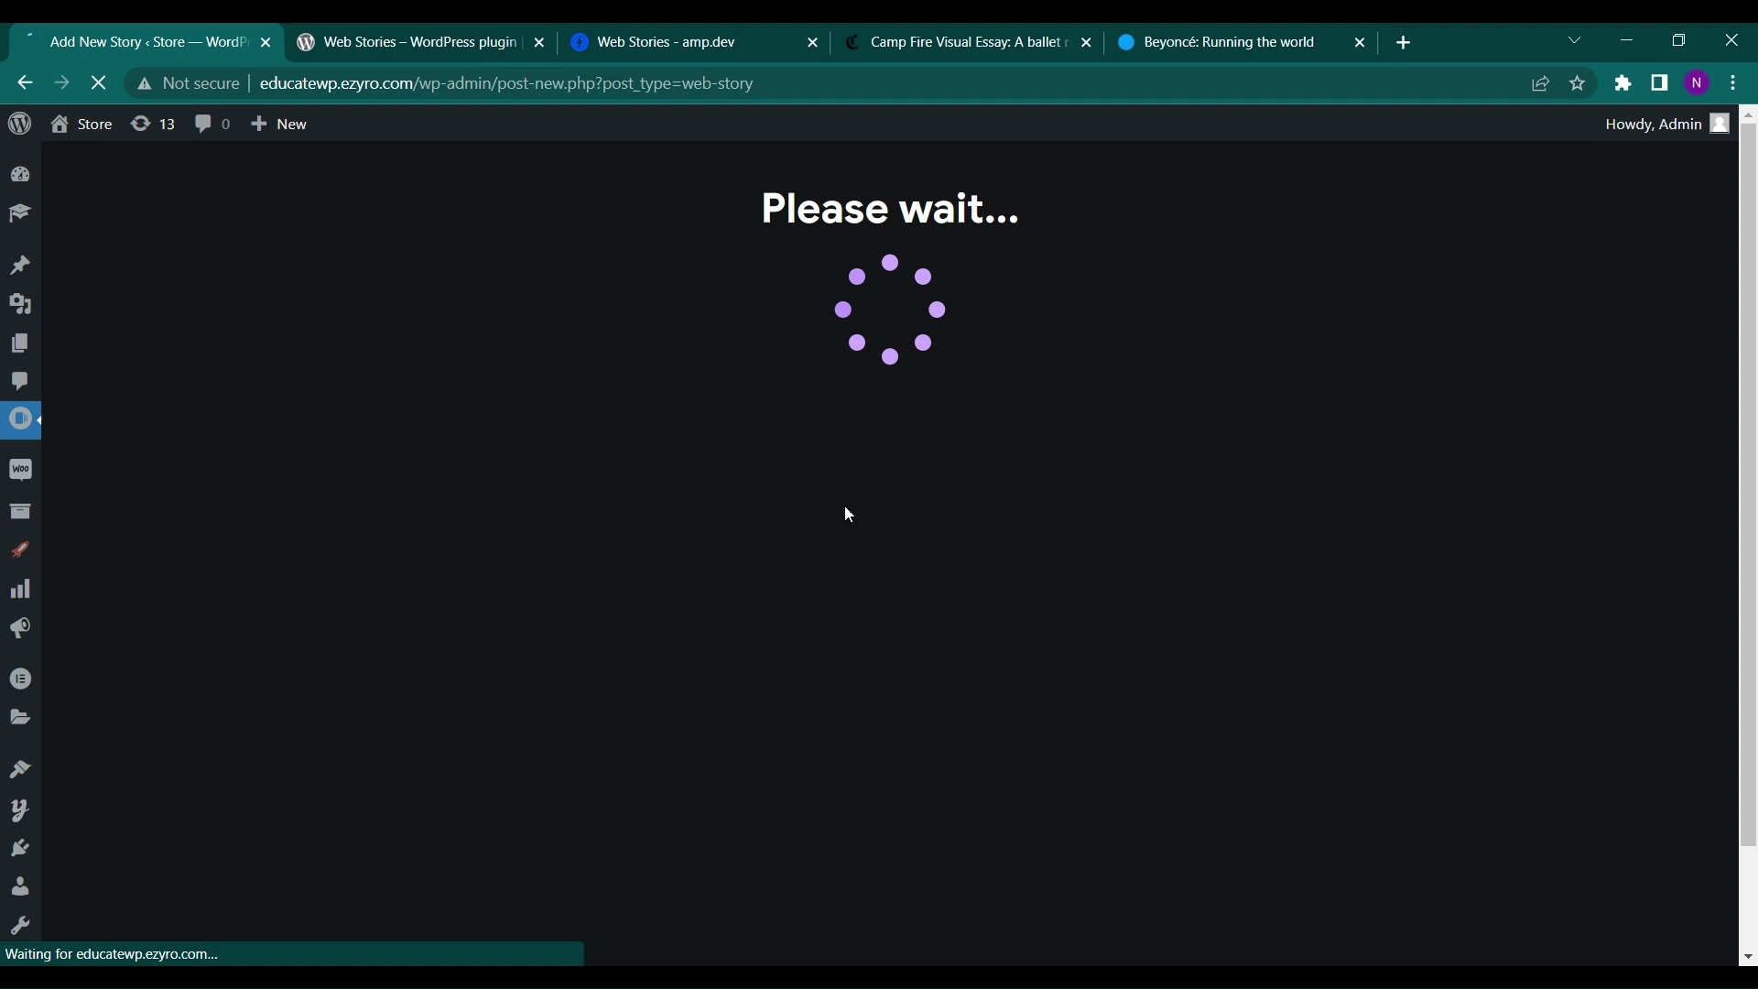
{"action": "mouse_move", "coordinate": [729, 340]}
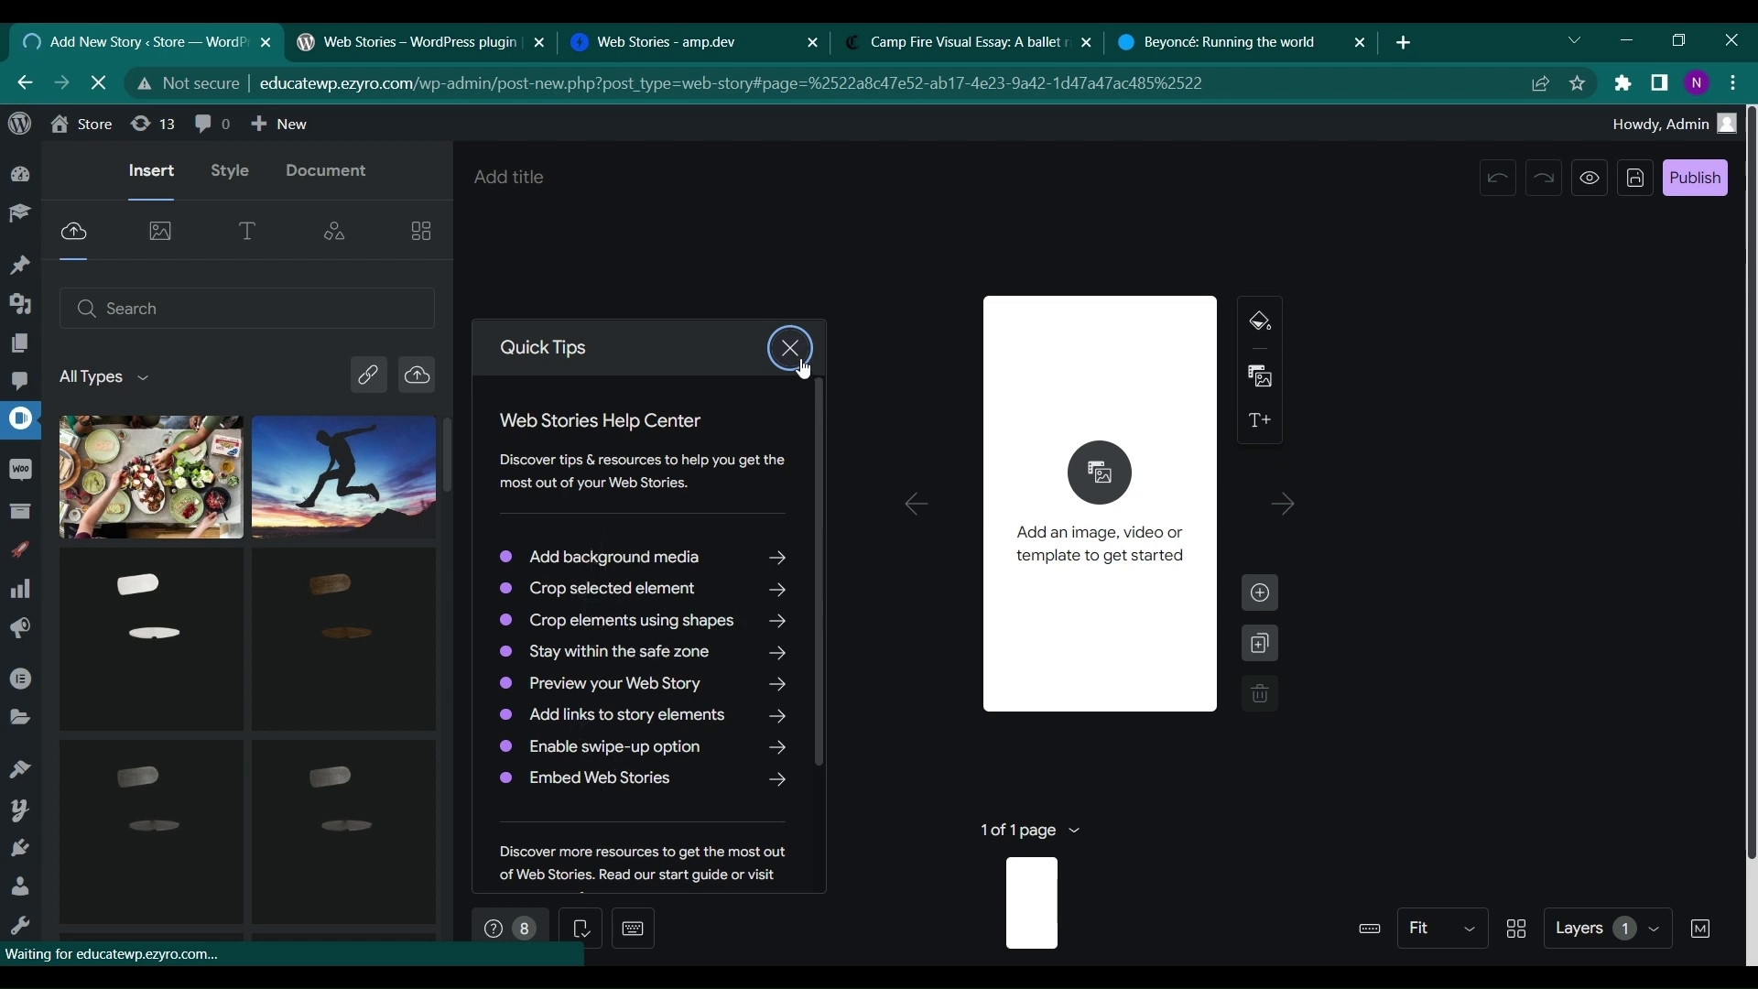
{"action": "left_click", "coordinate": [789, 349]}
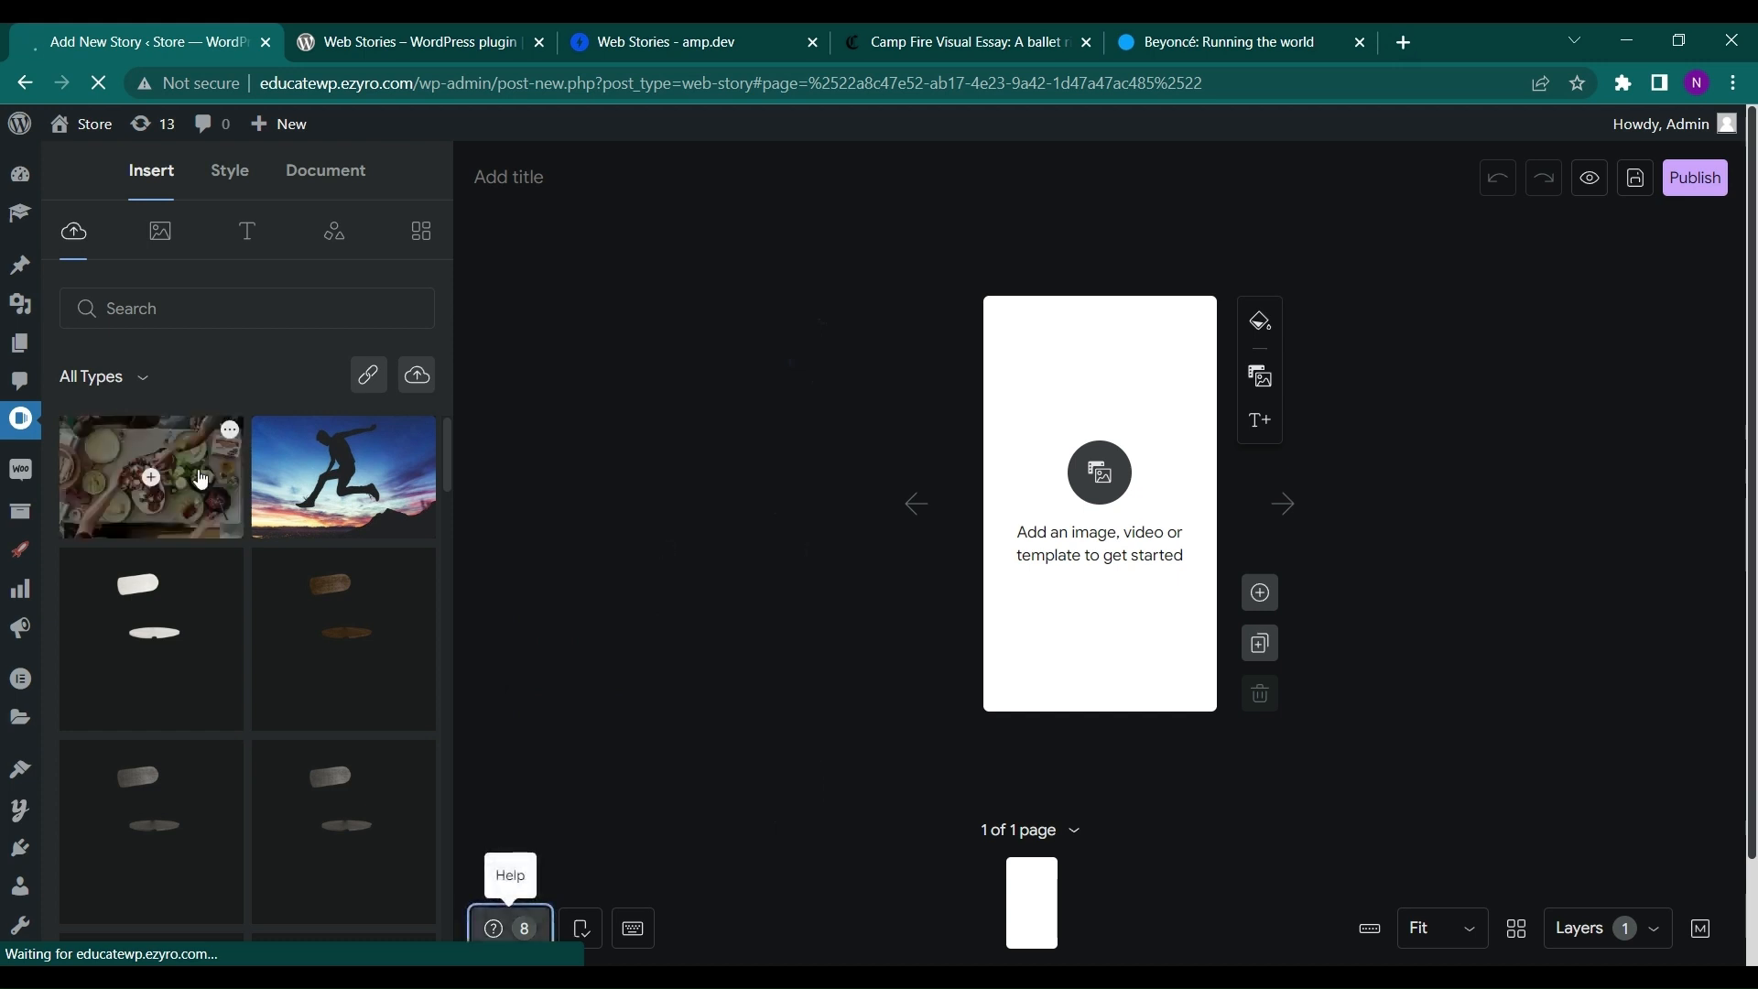
{"action": "scroll", "scroll_direction": "down", "scroll_amount": 3}
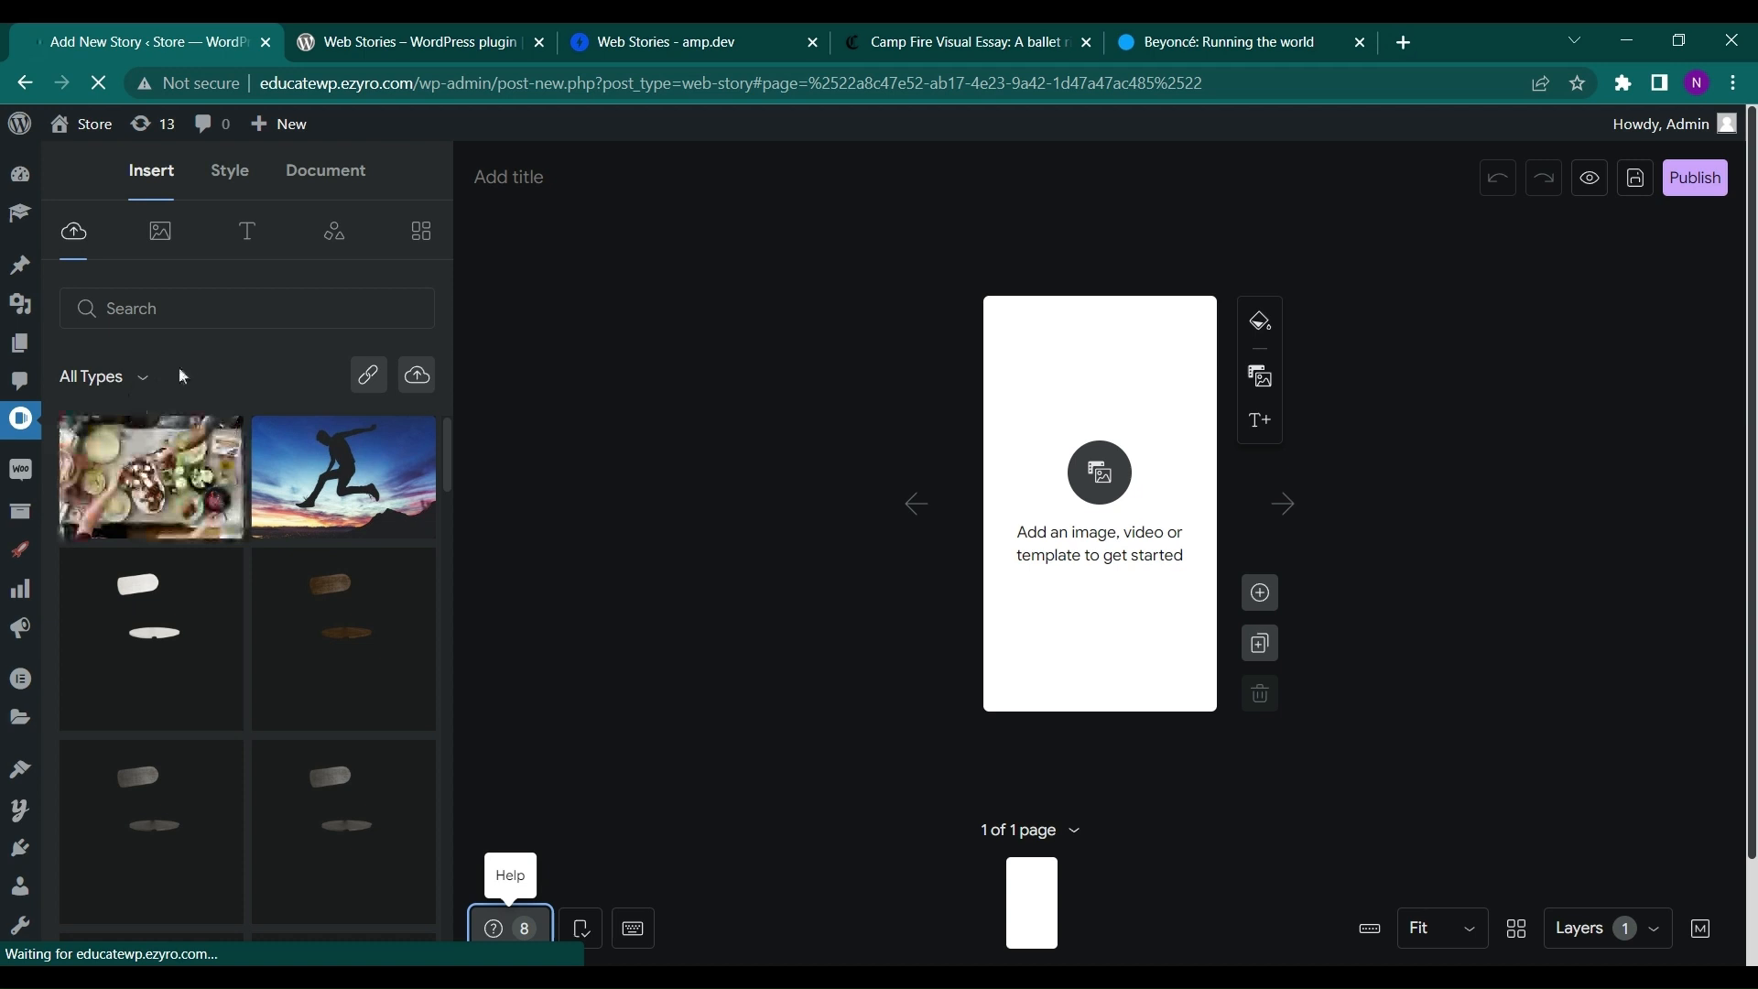
{"action": "left_click", "coordinate": [246, 308]}
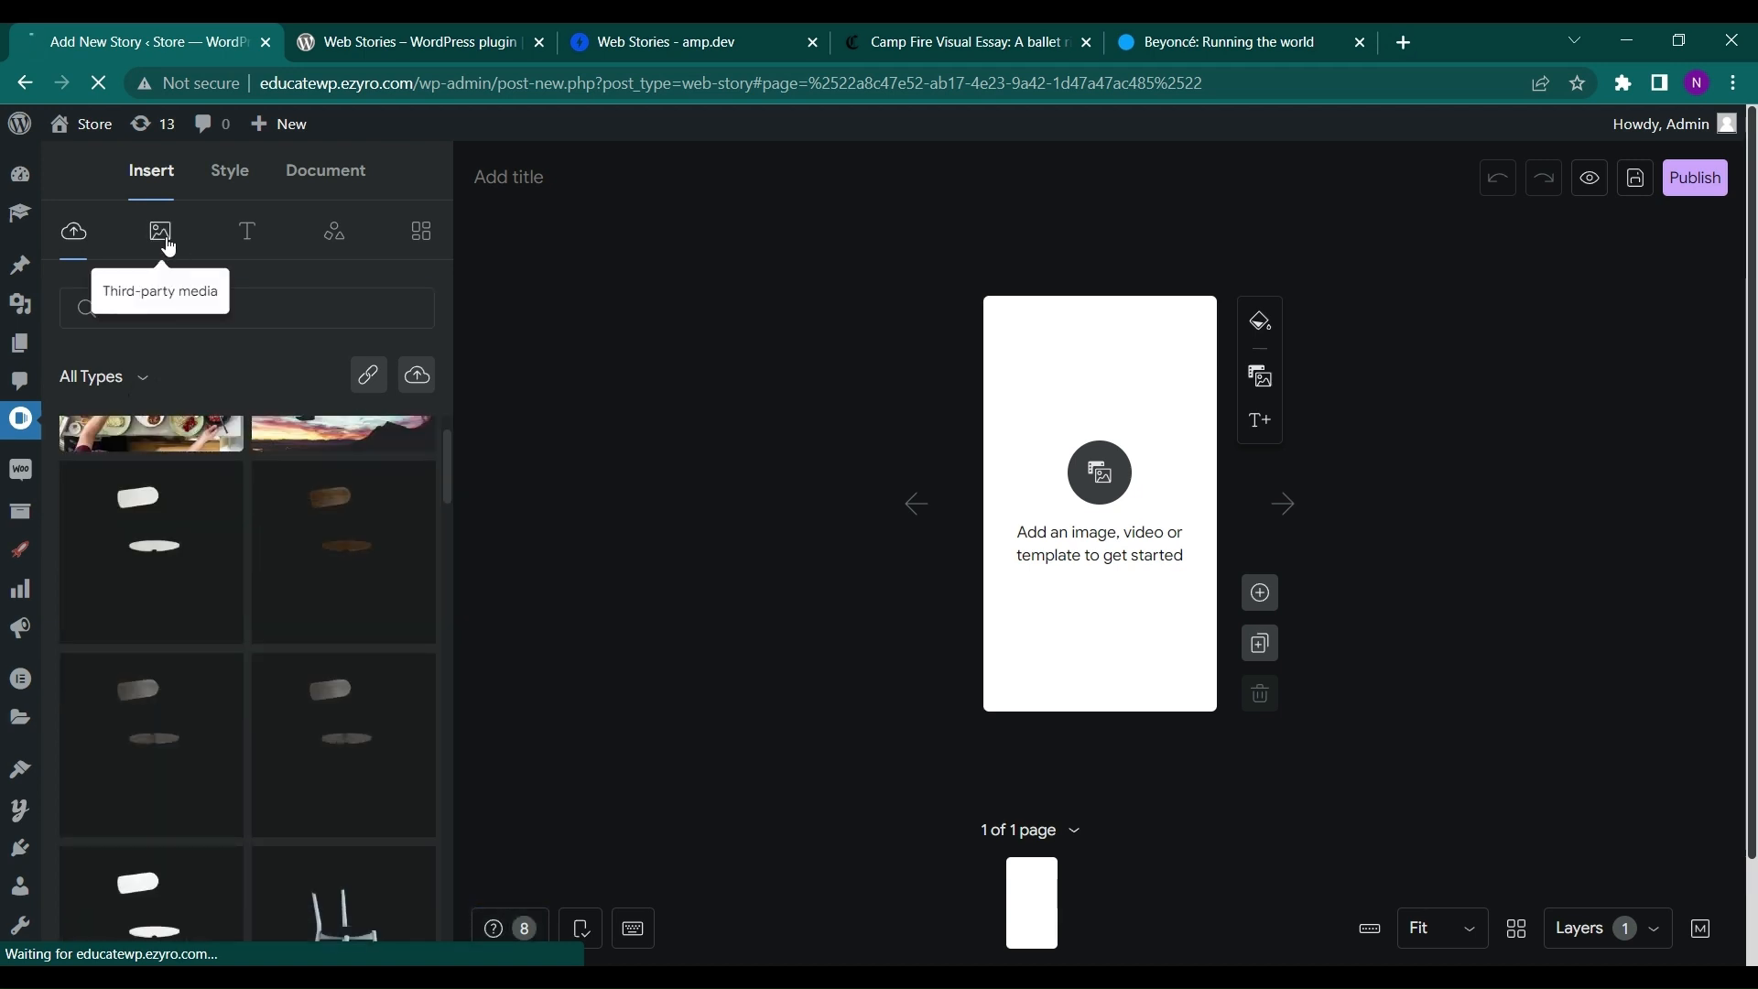
- Browse third-party media (dismissing its notice), stickers, text, shapes and page templates panels
{"action": "left_click", "coordinate": [159, 230]}
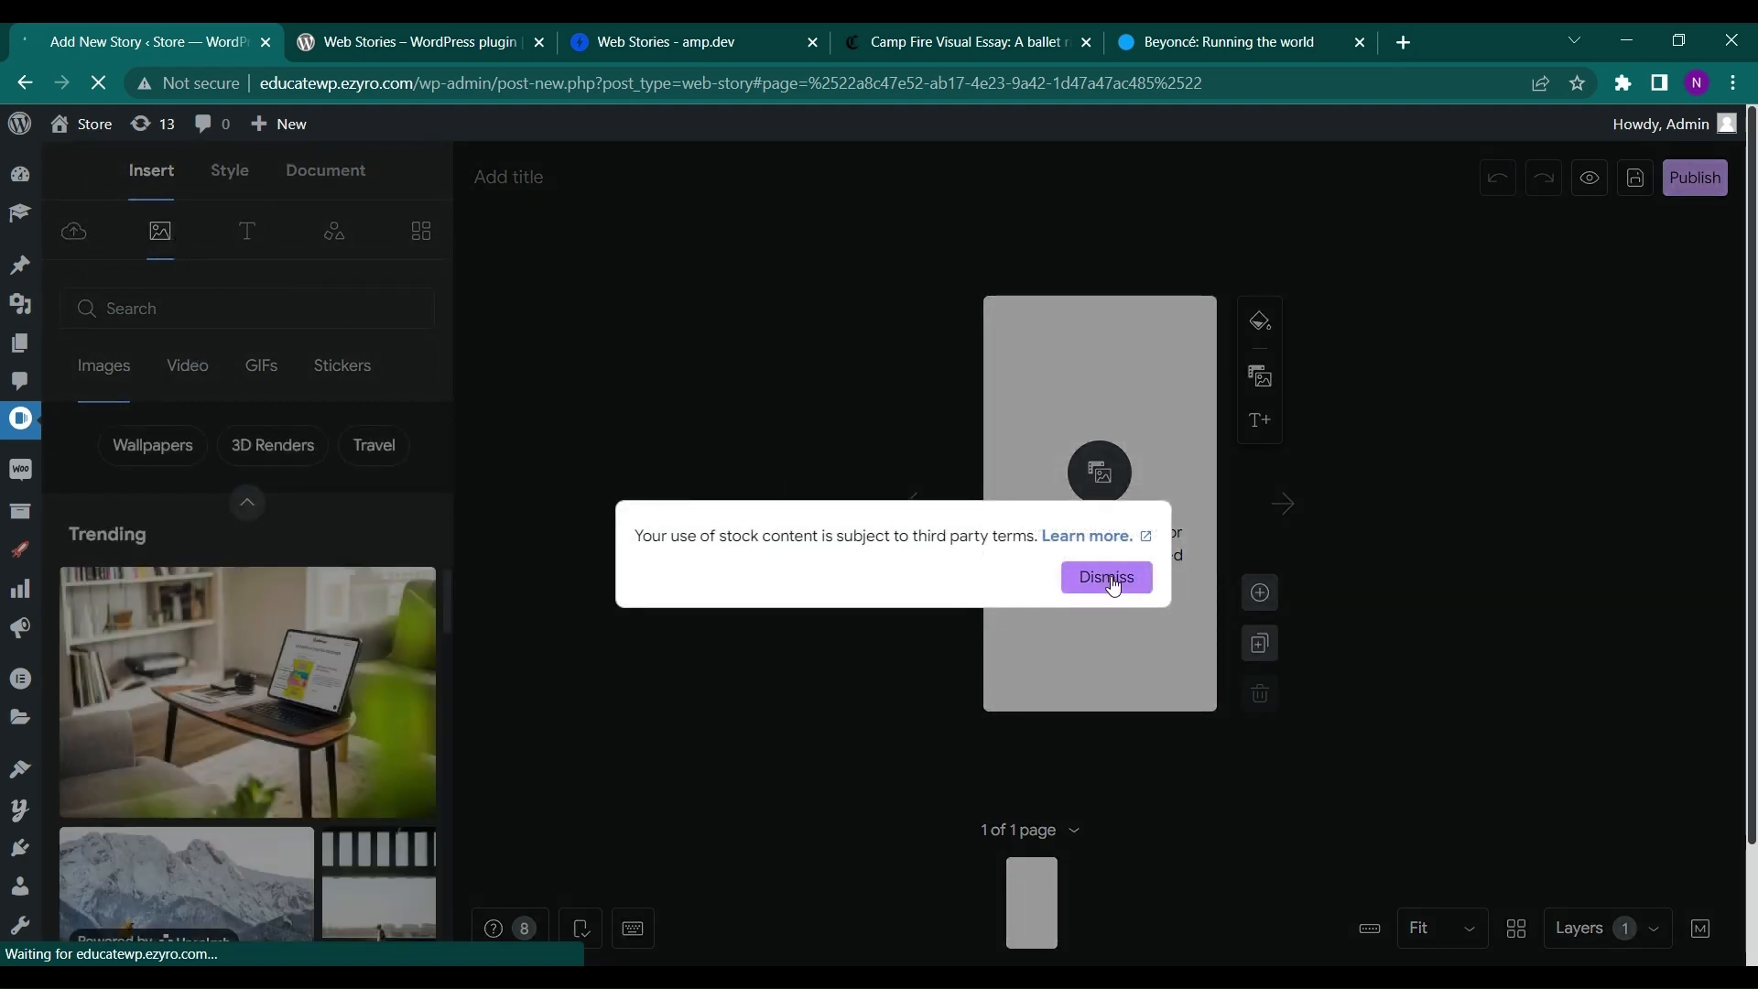
{"action": "left_click", "coordinate": [1104, 576]}
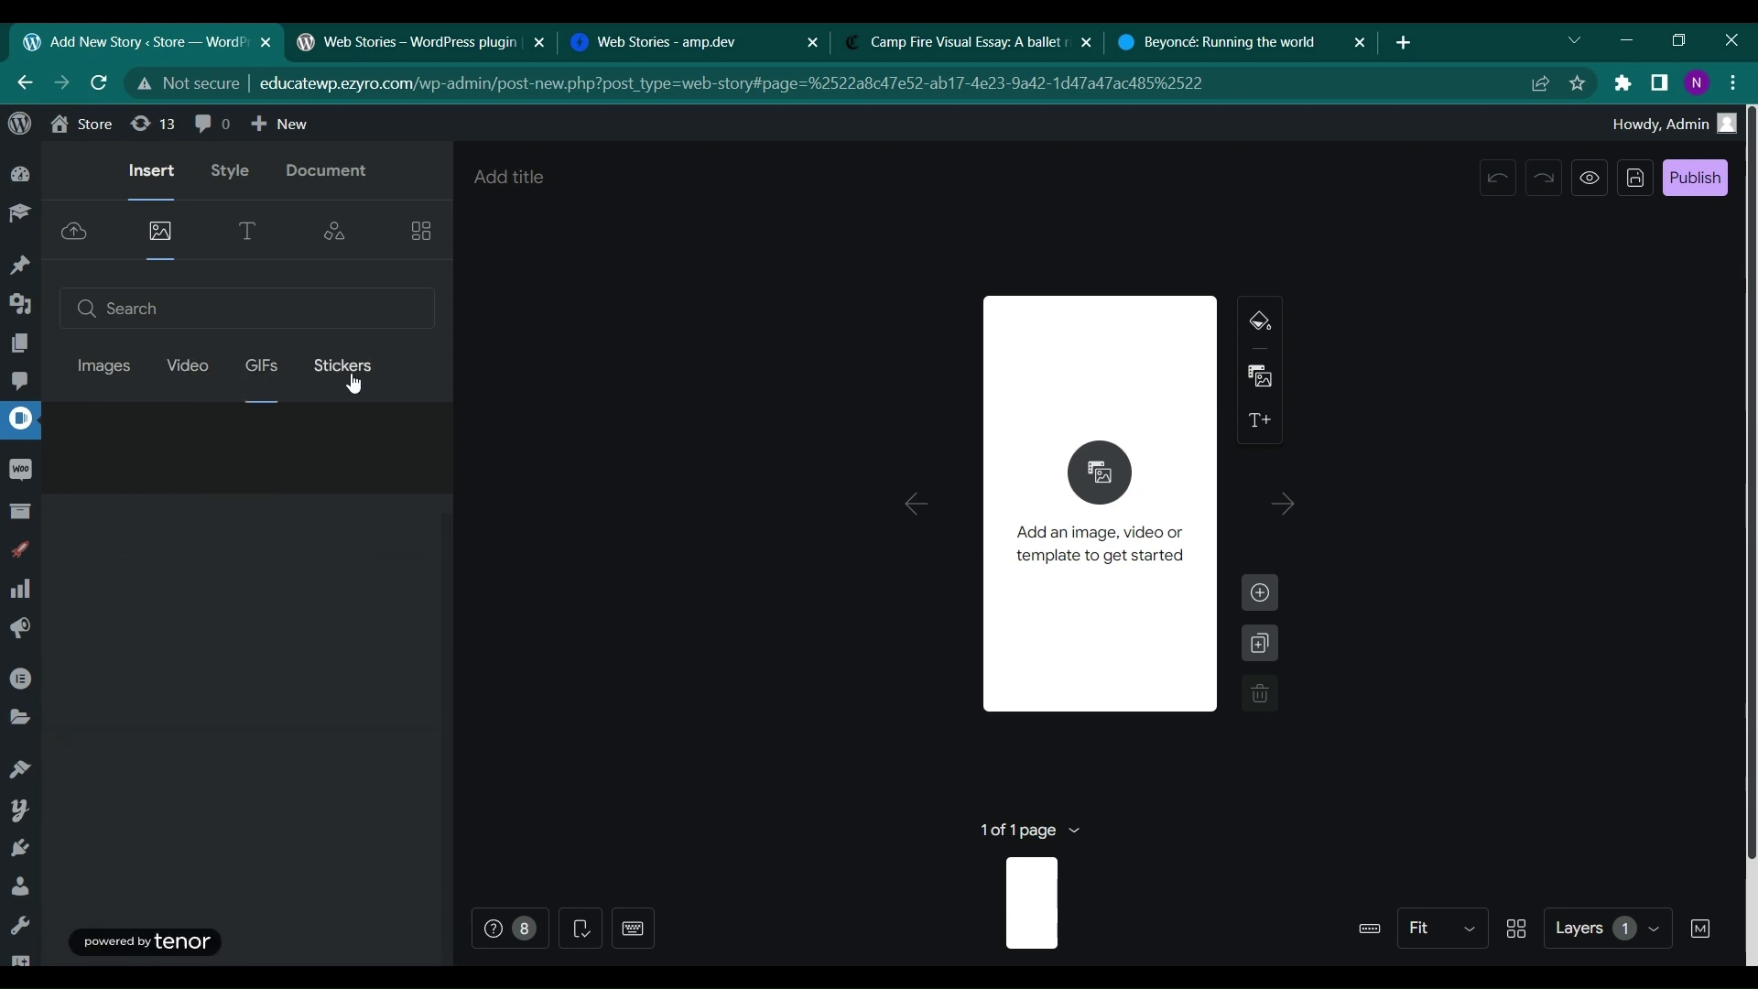
{"action": "left_click", "coordinate": [341, 365]}
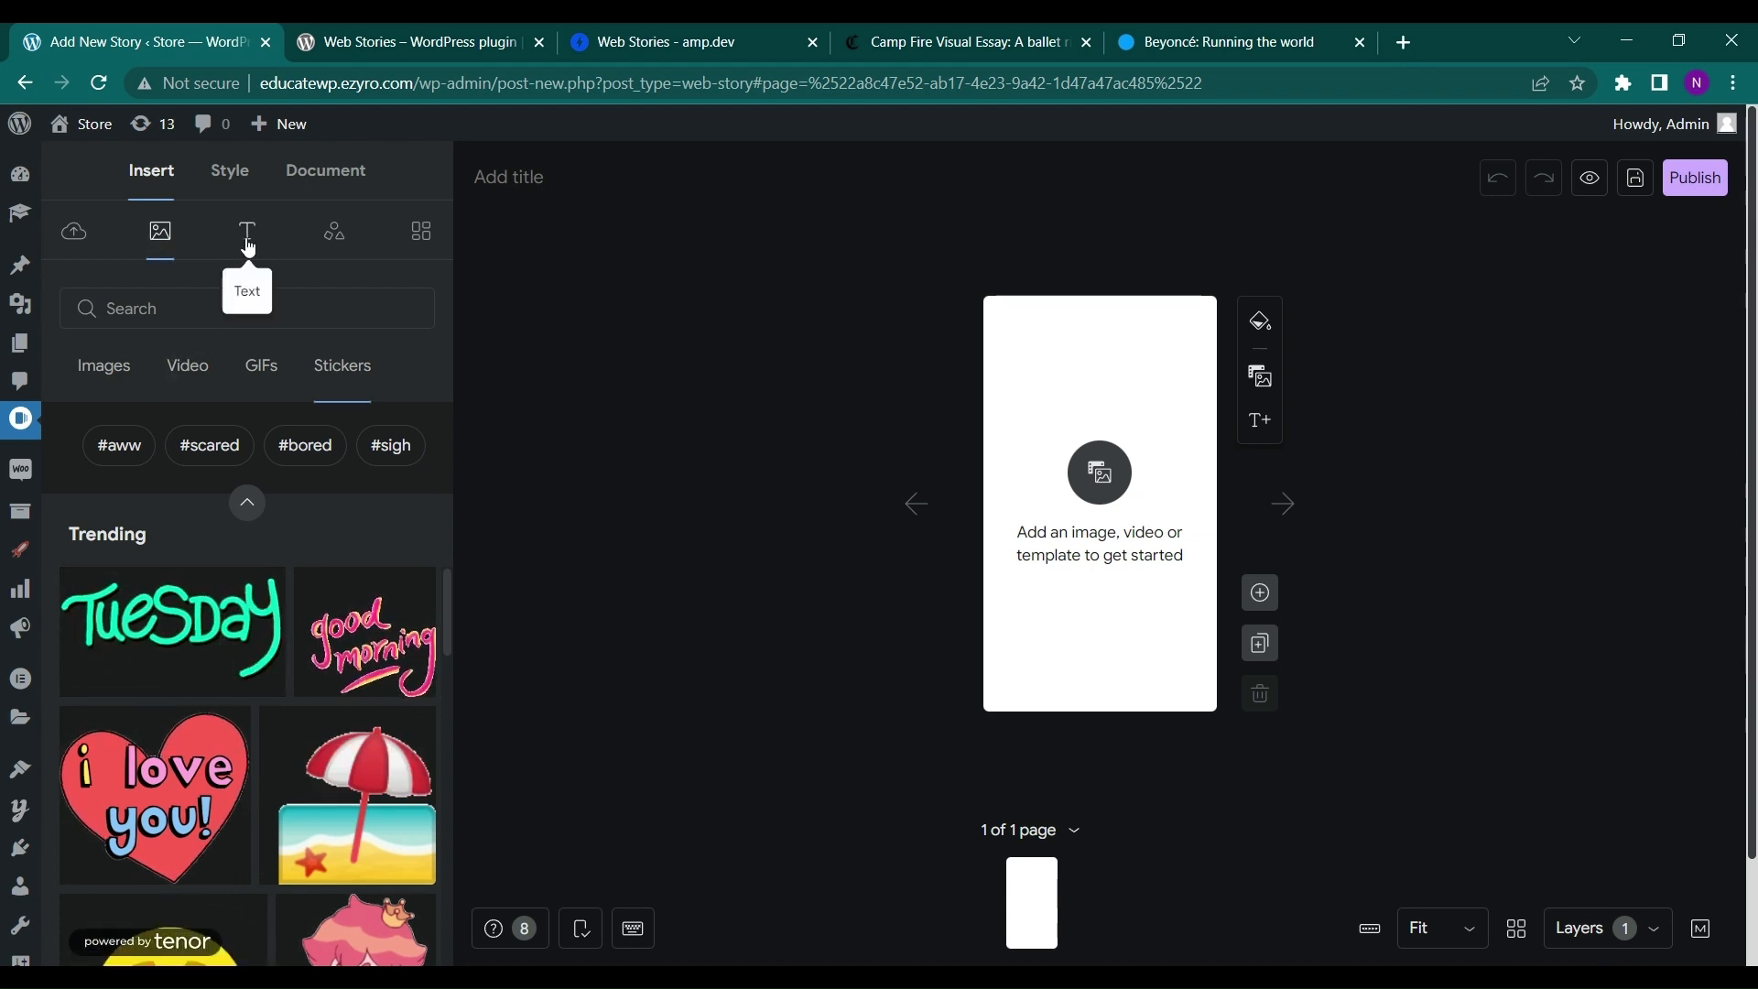
{"action": "left_click", "coordinate": [245, 230]}
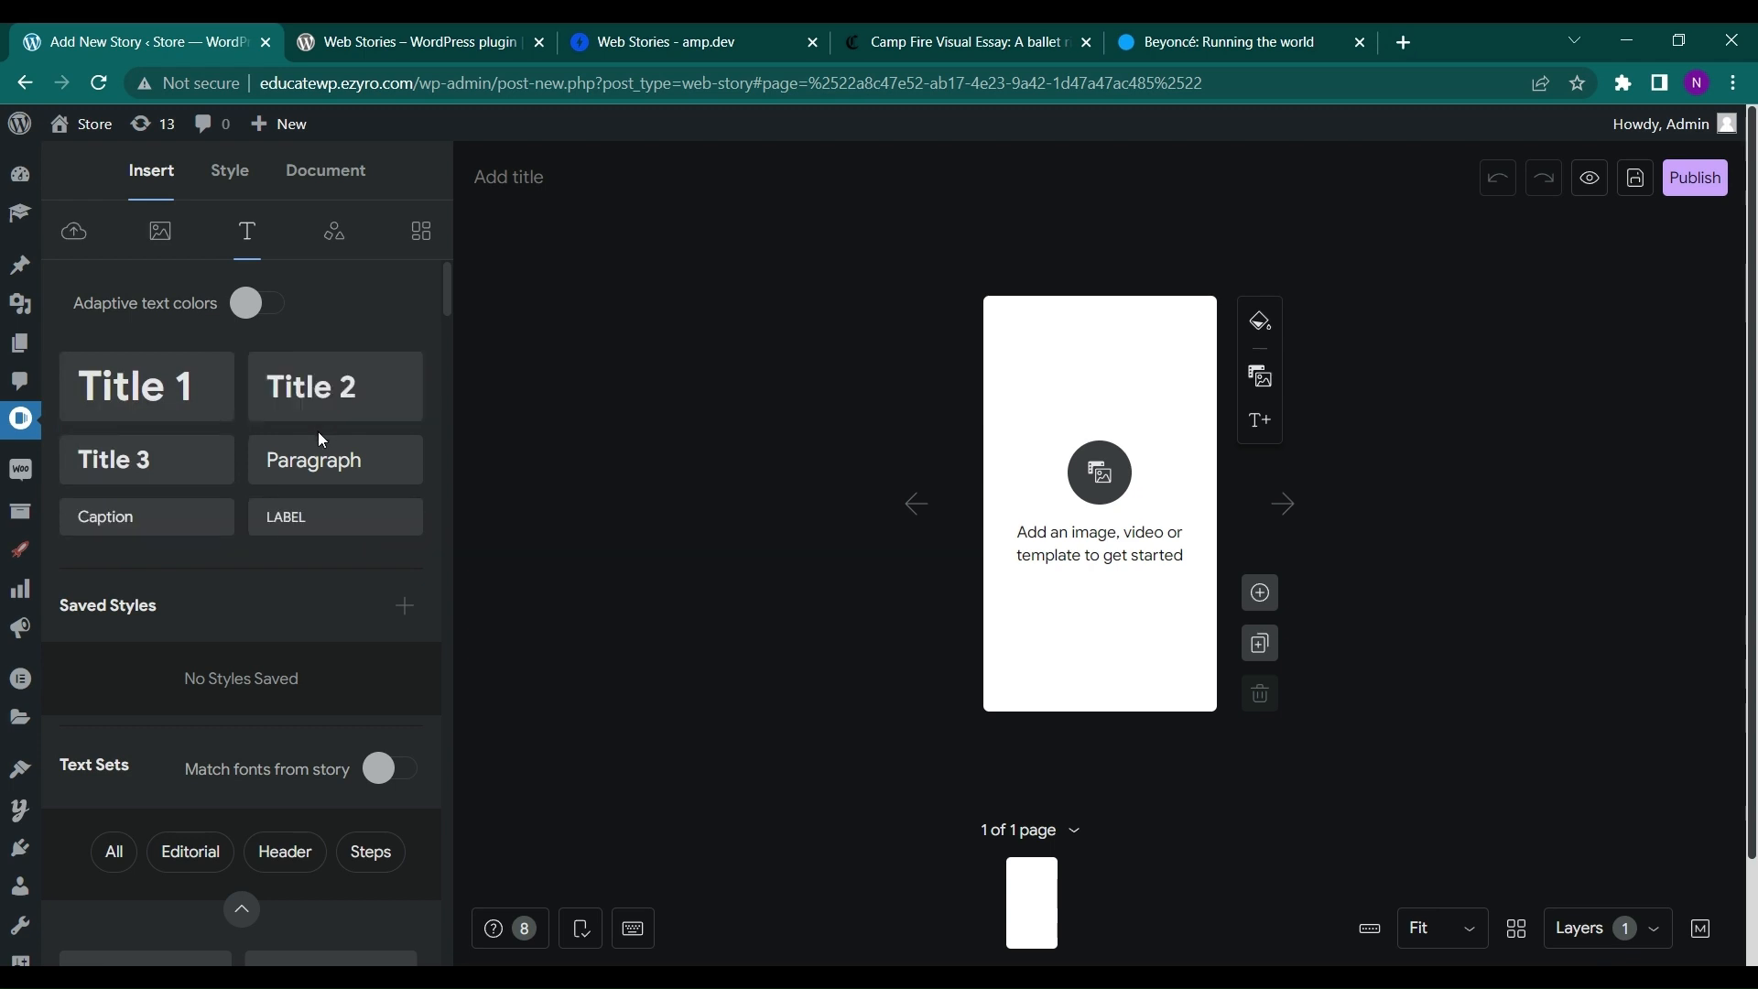
{"action": "left_click", "coordinate": [333, 232]}
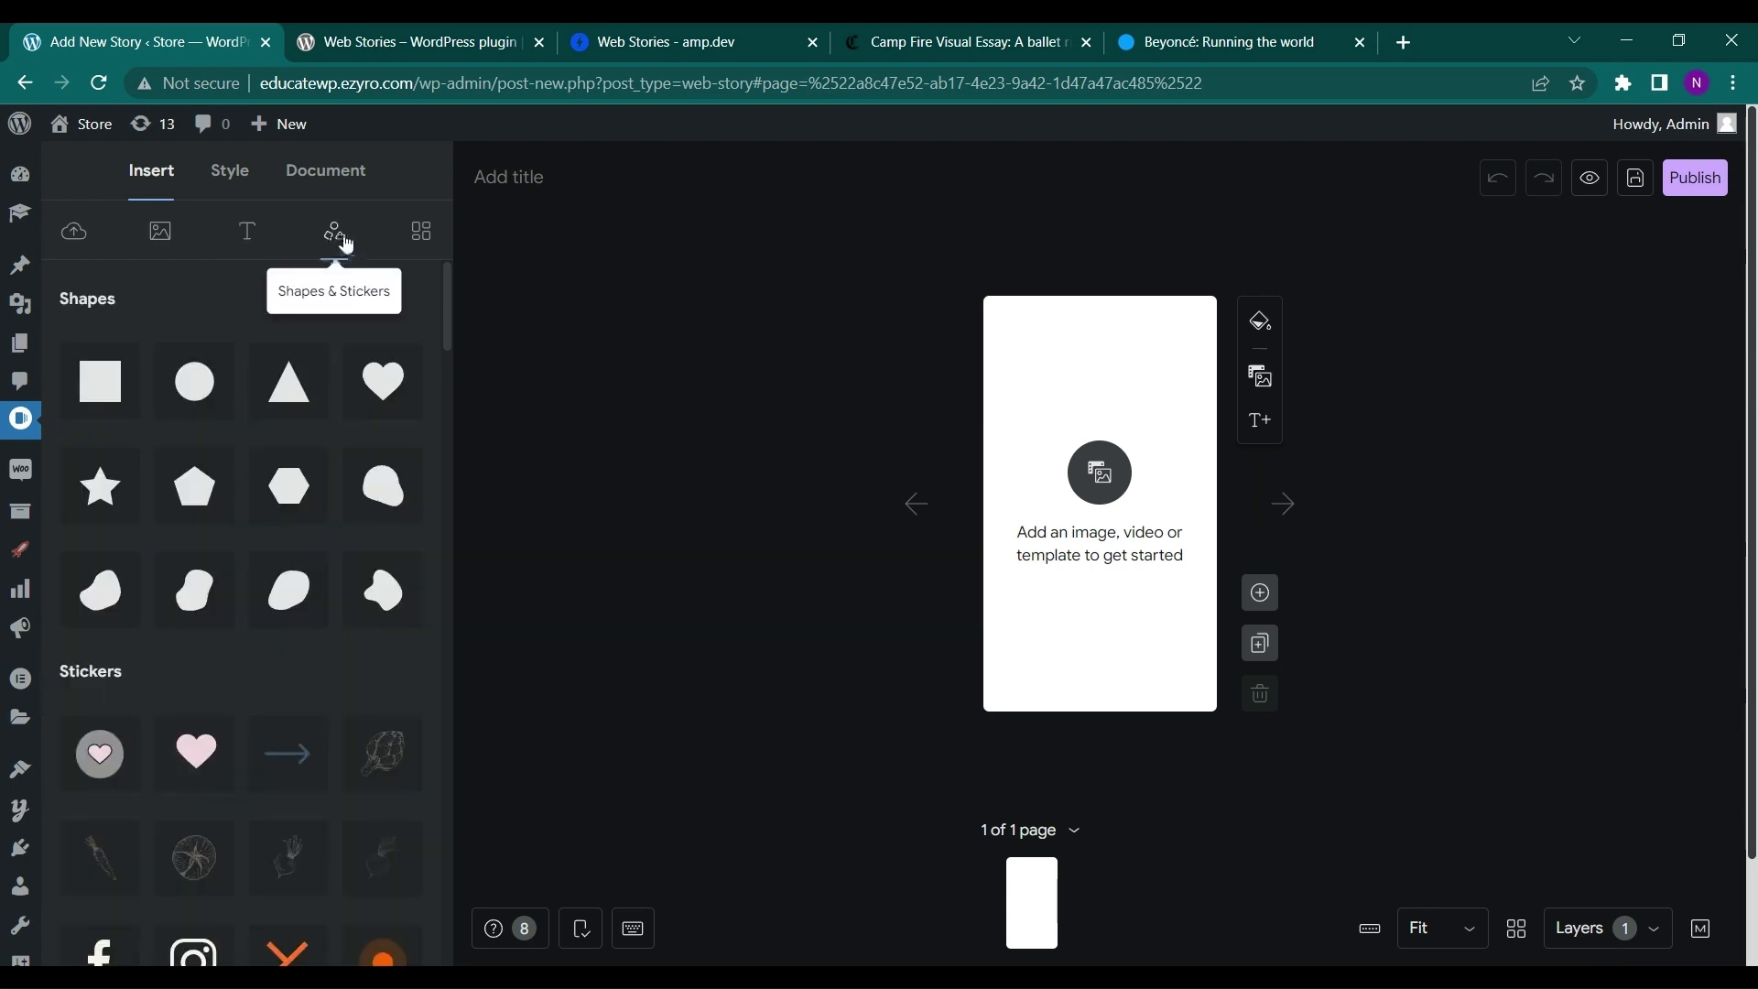
{"action": "scroll", "scroll_direction": "down", "scroll_amount": 3}
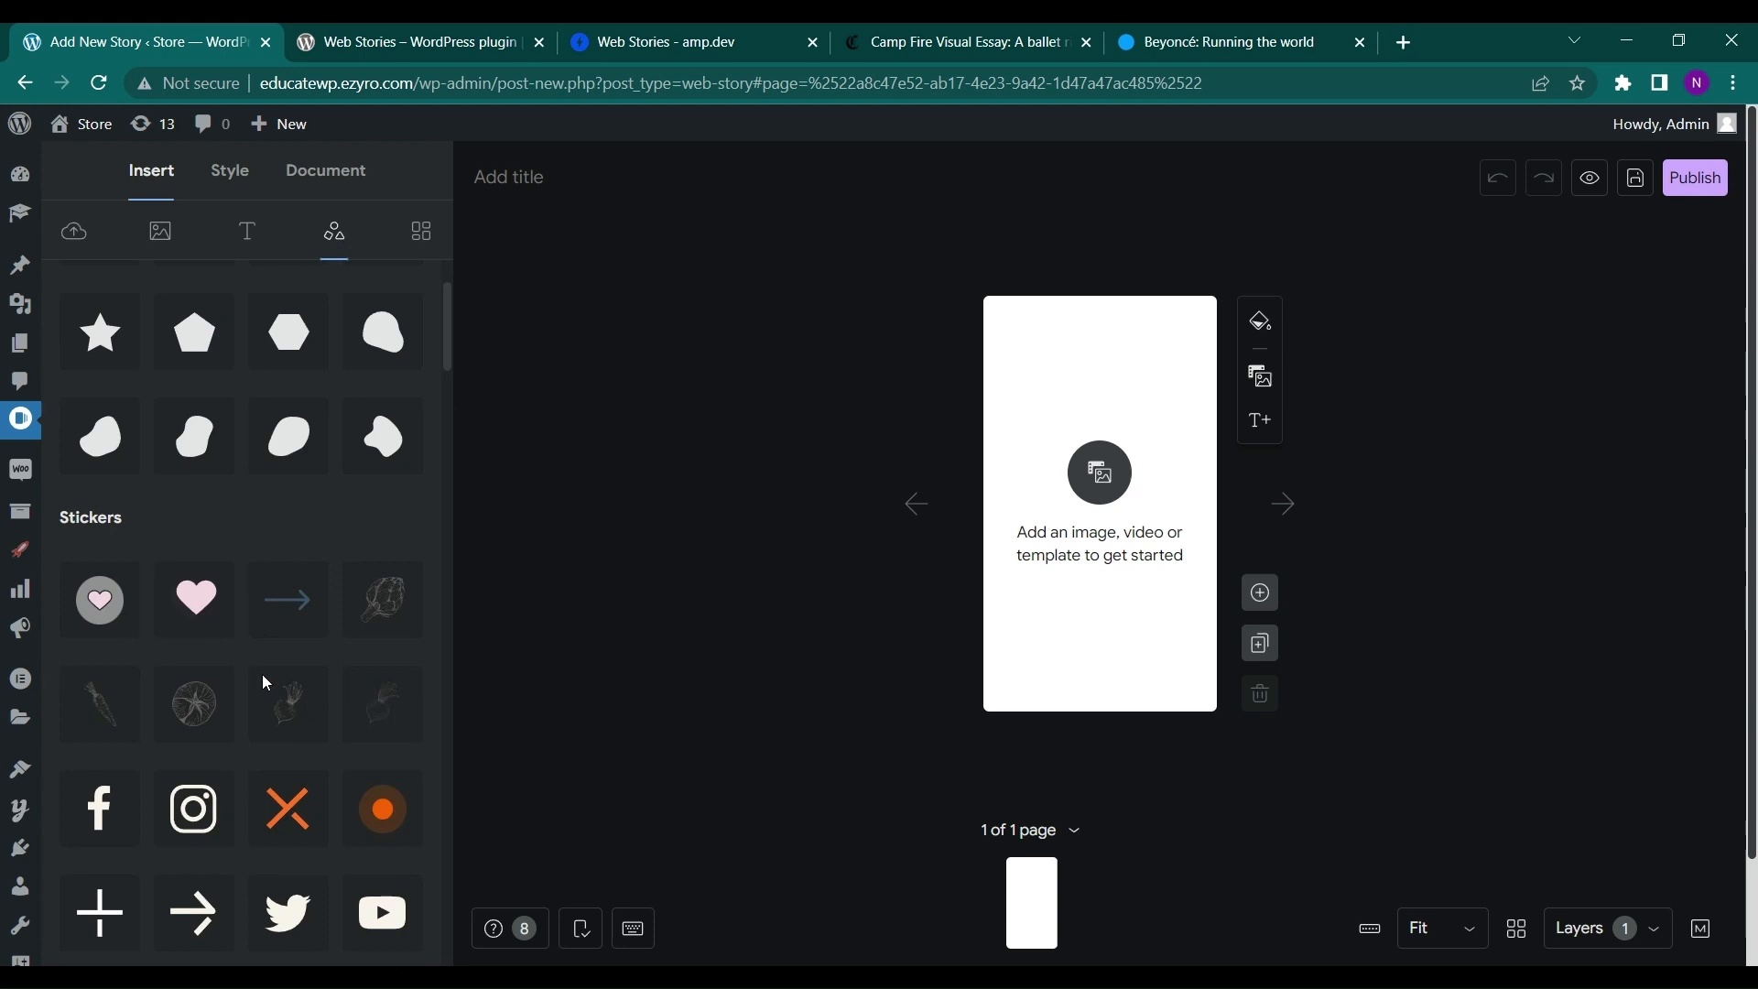
{"action": "scroll", "scroll_direction": "down", "scroll_amount": 3}
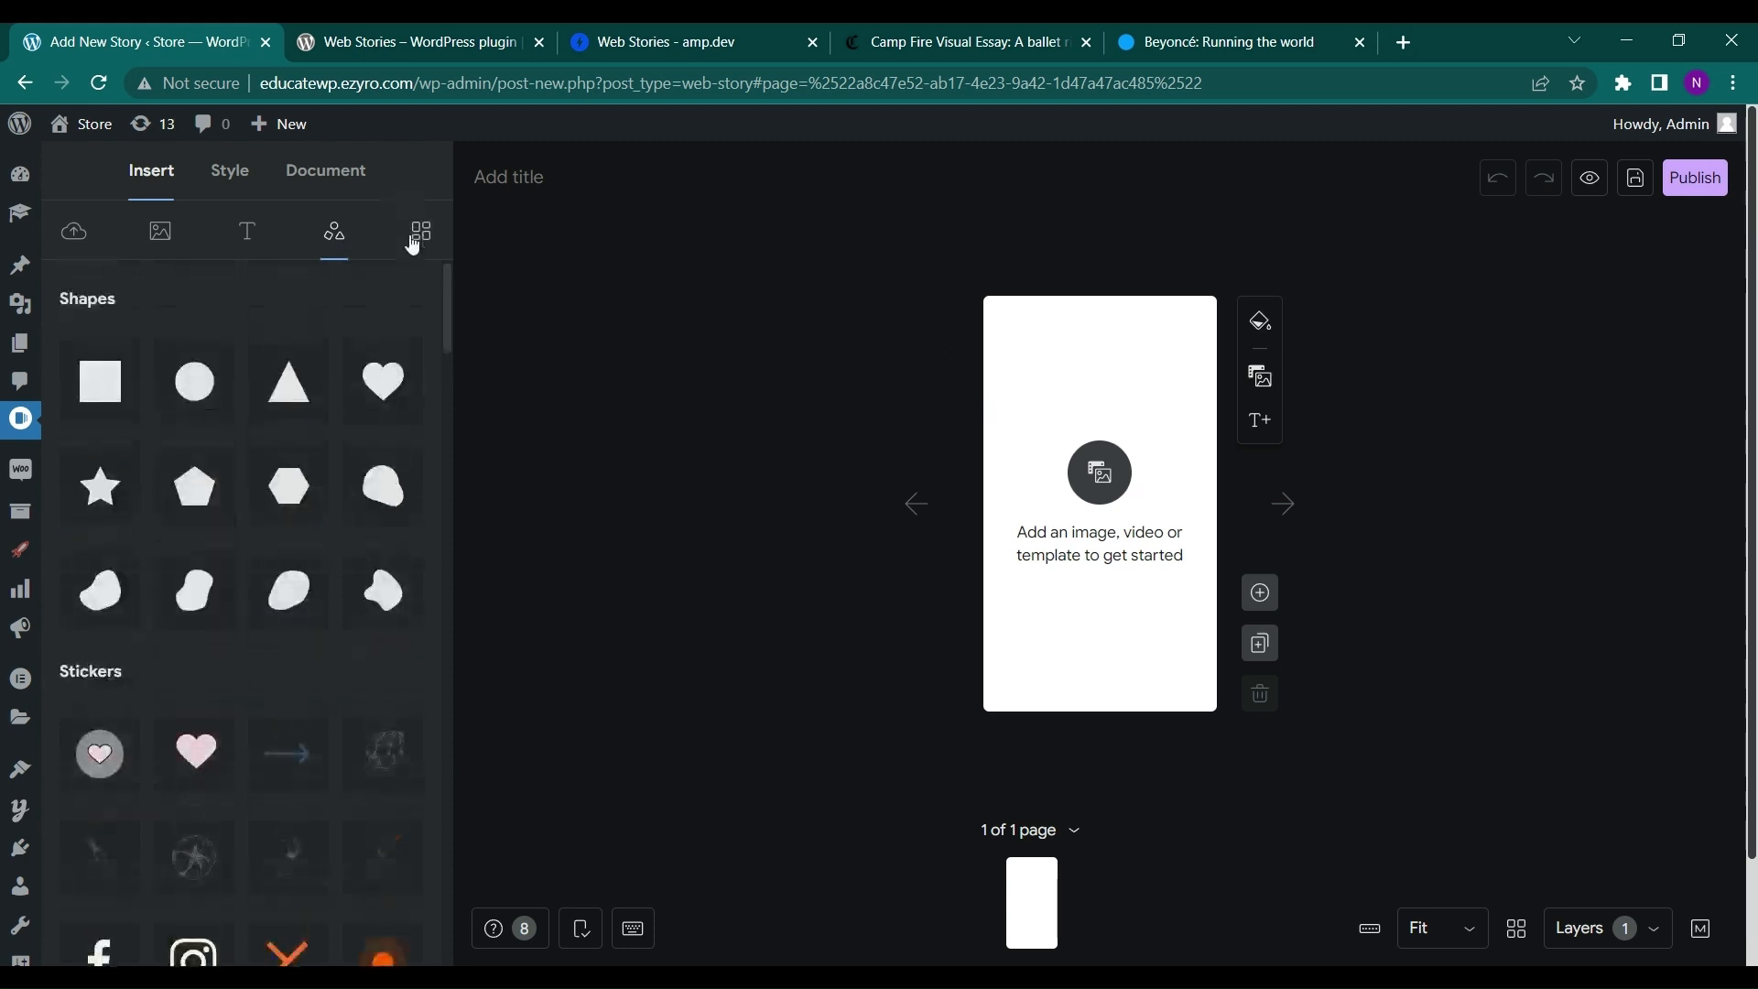
{"action": "left_click", "coordinate": [420, 231]}
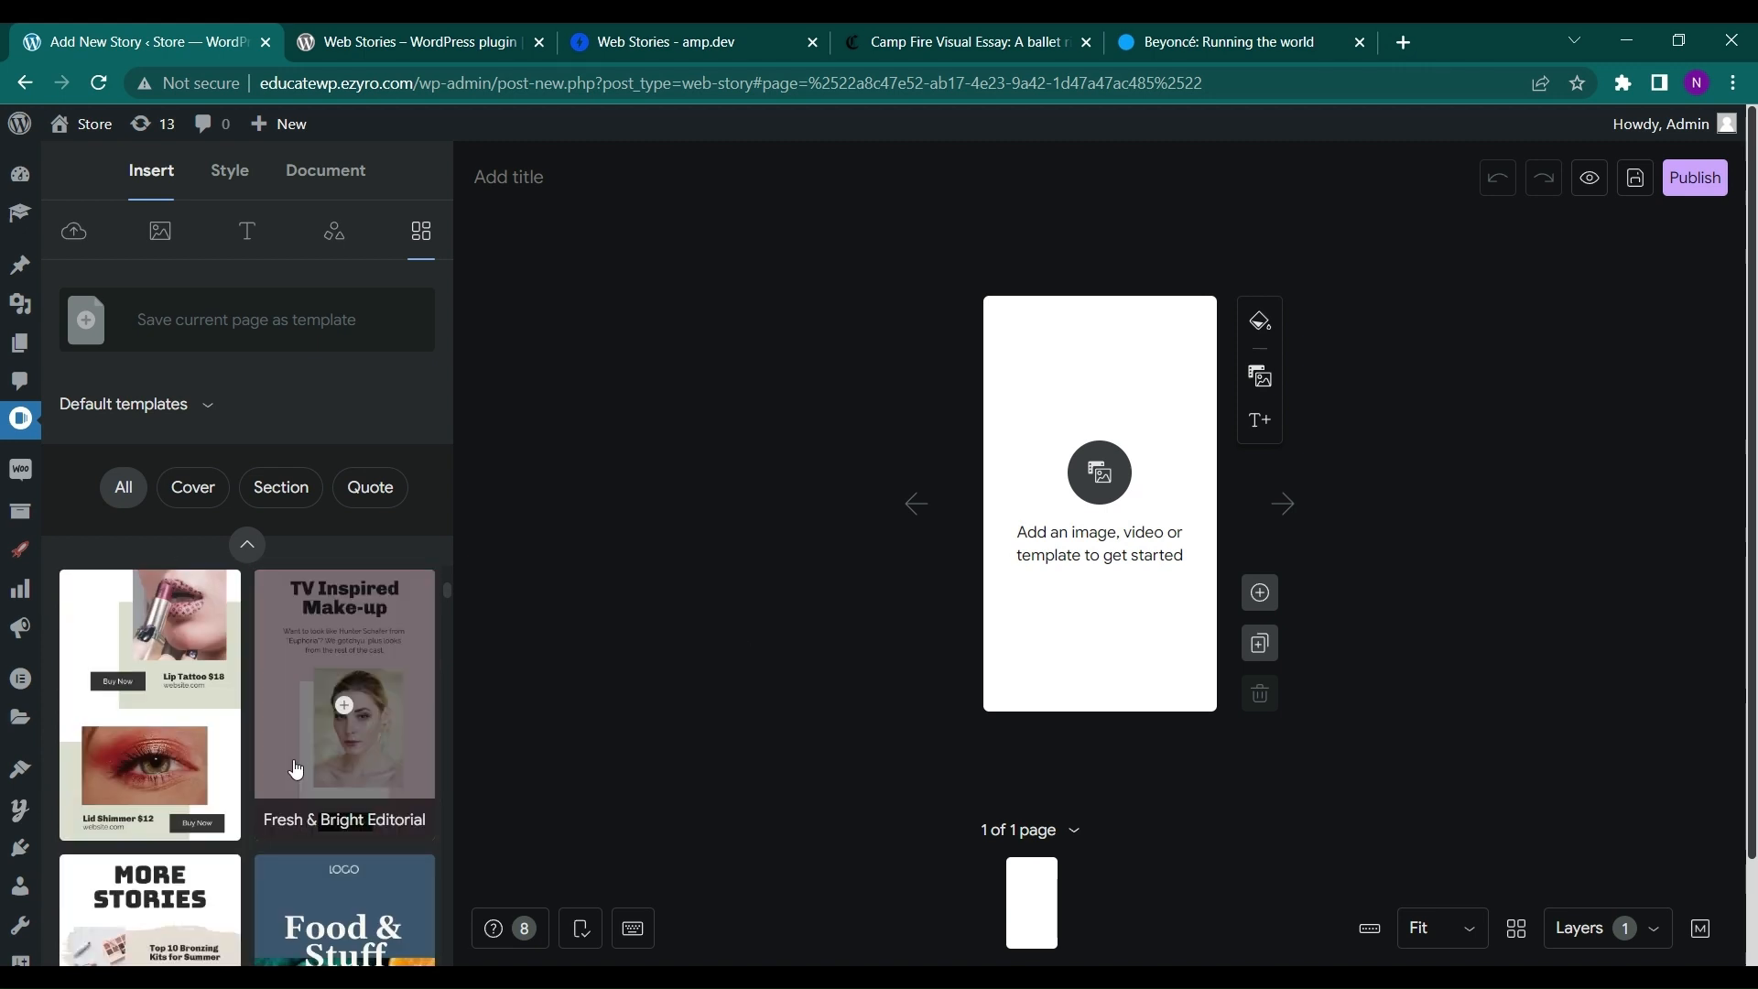
{"action": "scroll", "scroll_direction": "down", "scroll_amount": 3}
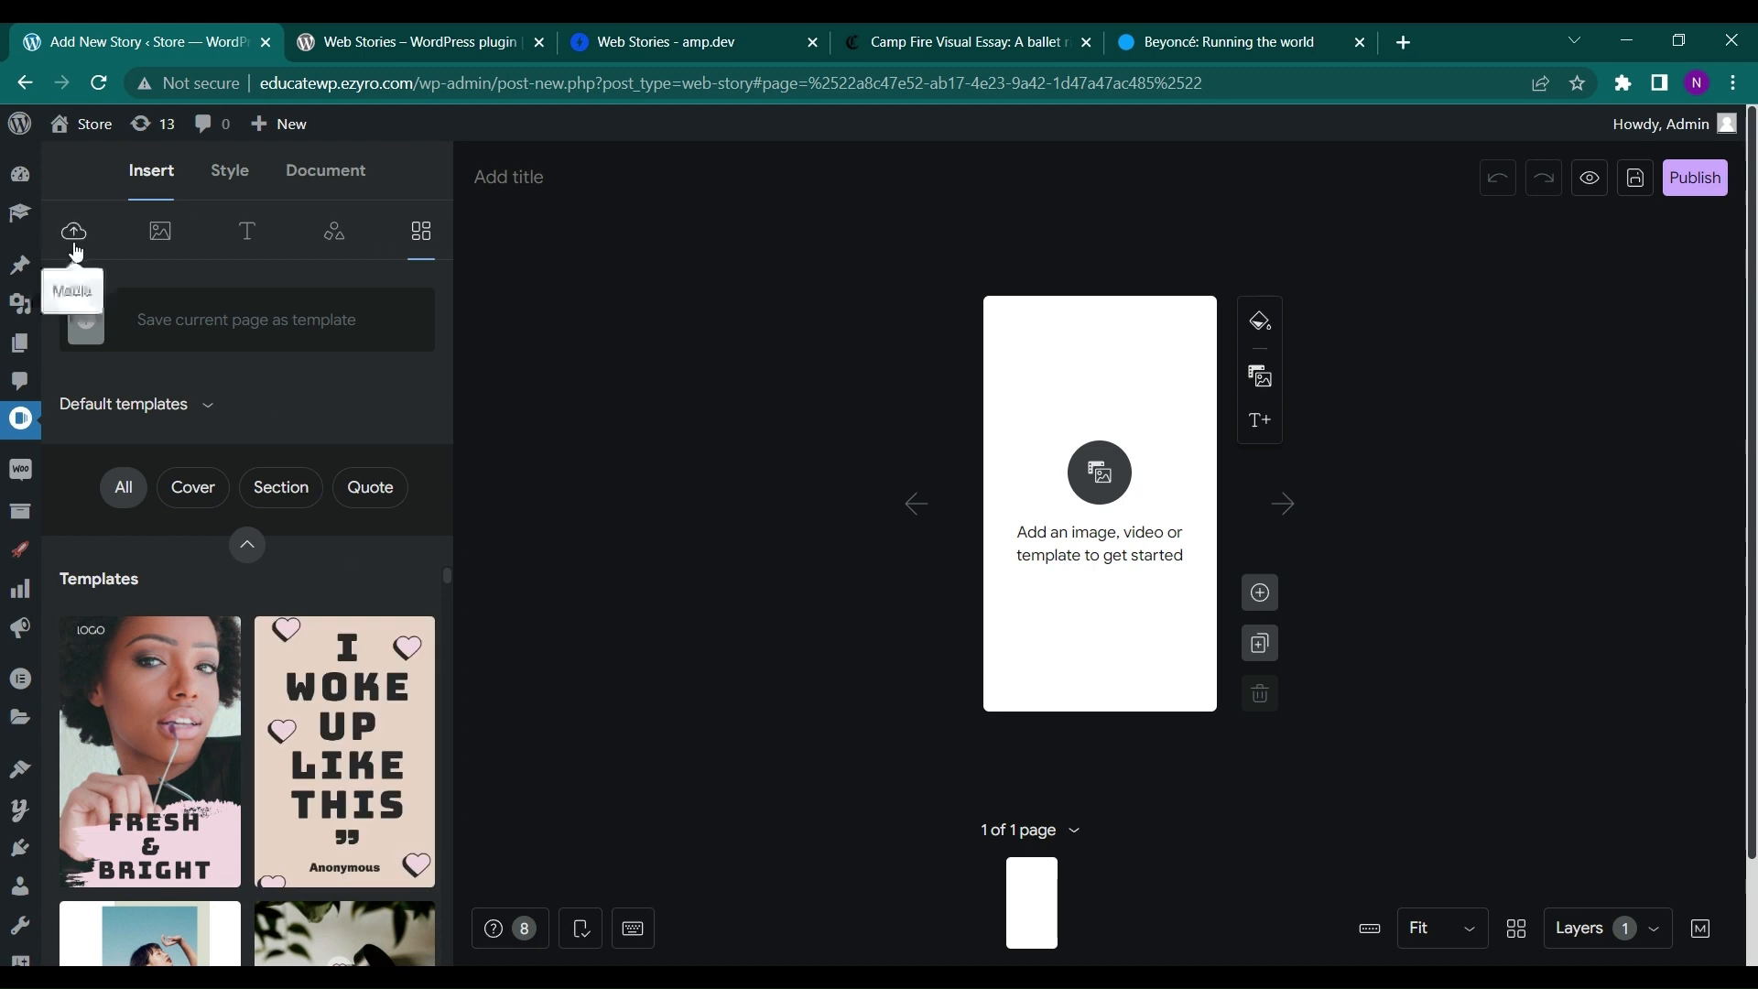
- Upload the New Year and to-do images, inserting the 2023 image into the page
{"action": "left_click", "coordinate": [73, 231]}
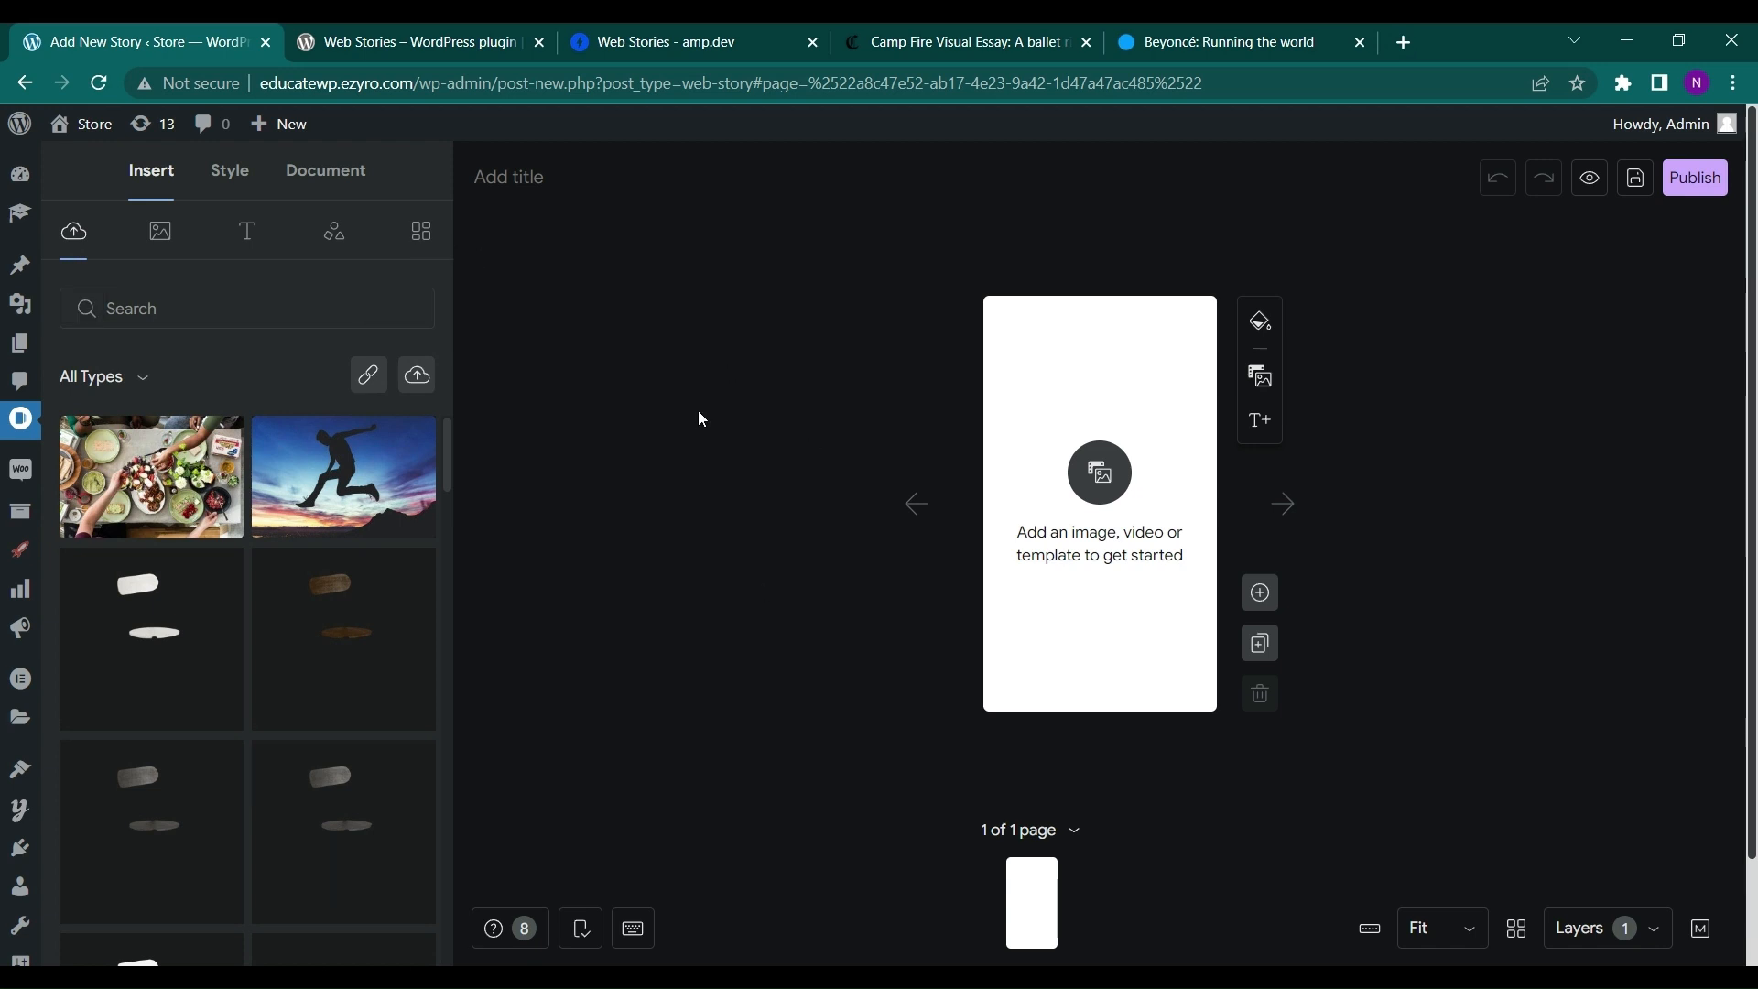
{"action": "mouse_move", "coordinate": [344, 476]}
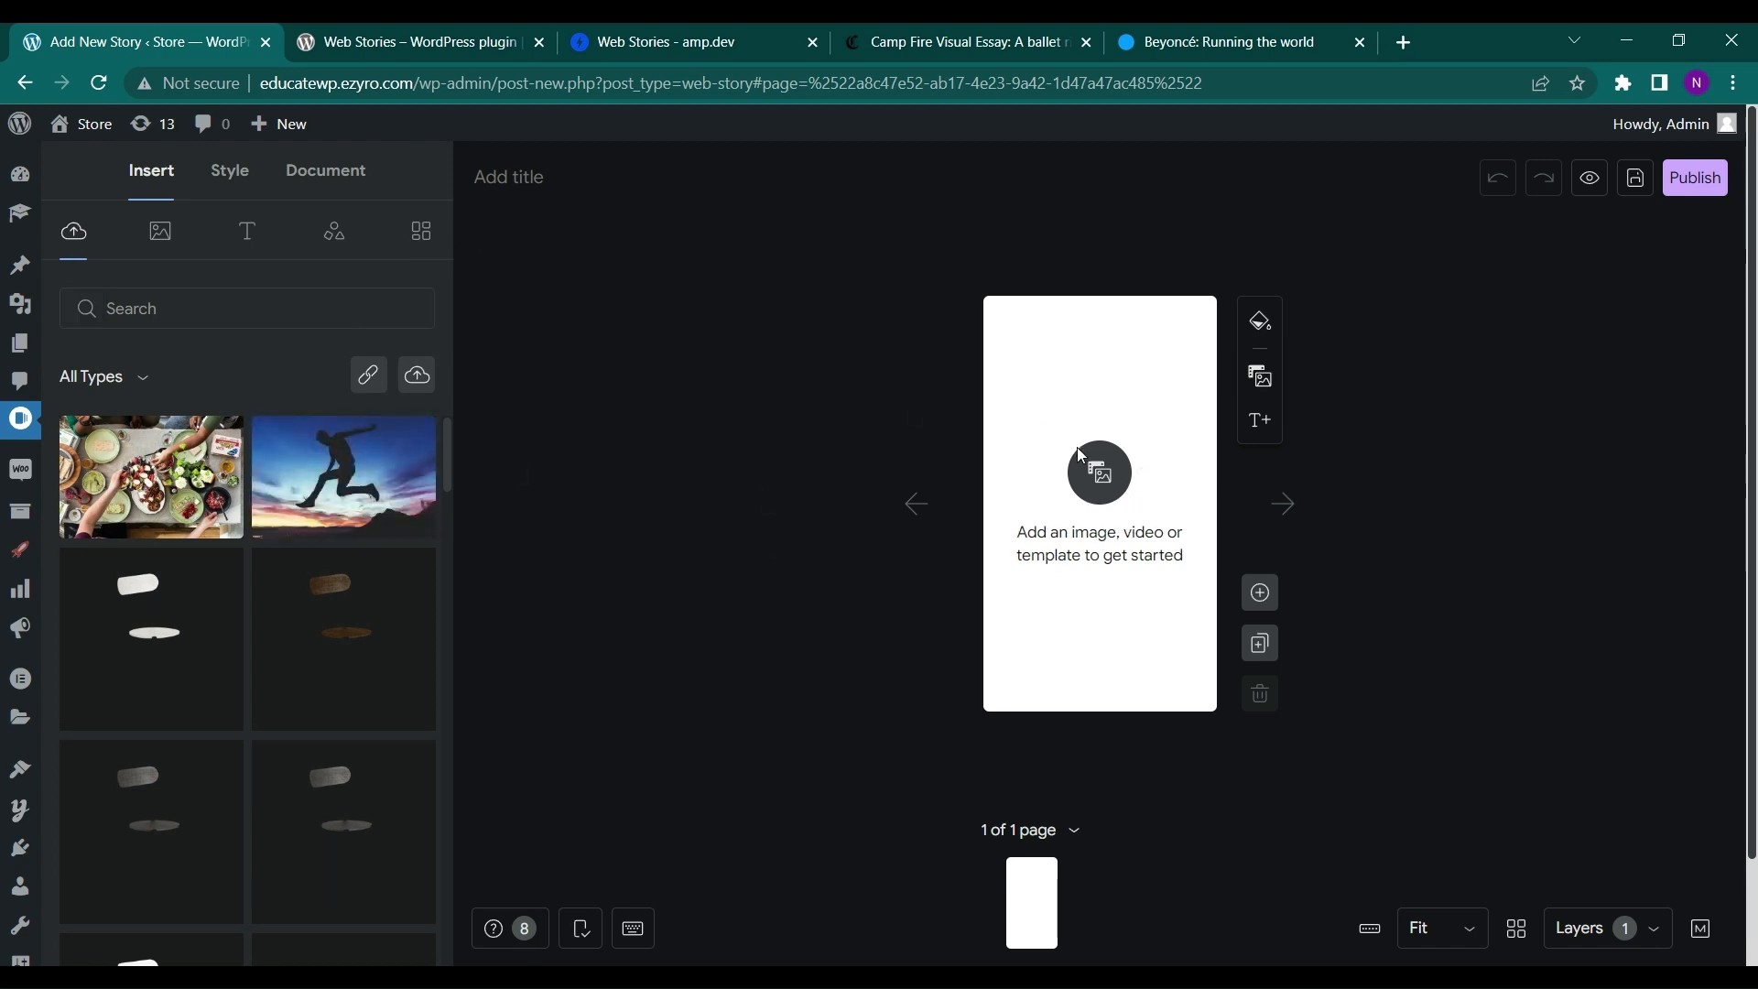
{"action": "mouse_move", "coordinate": [1097, 459]}
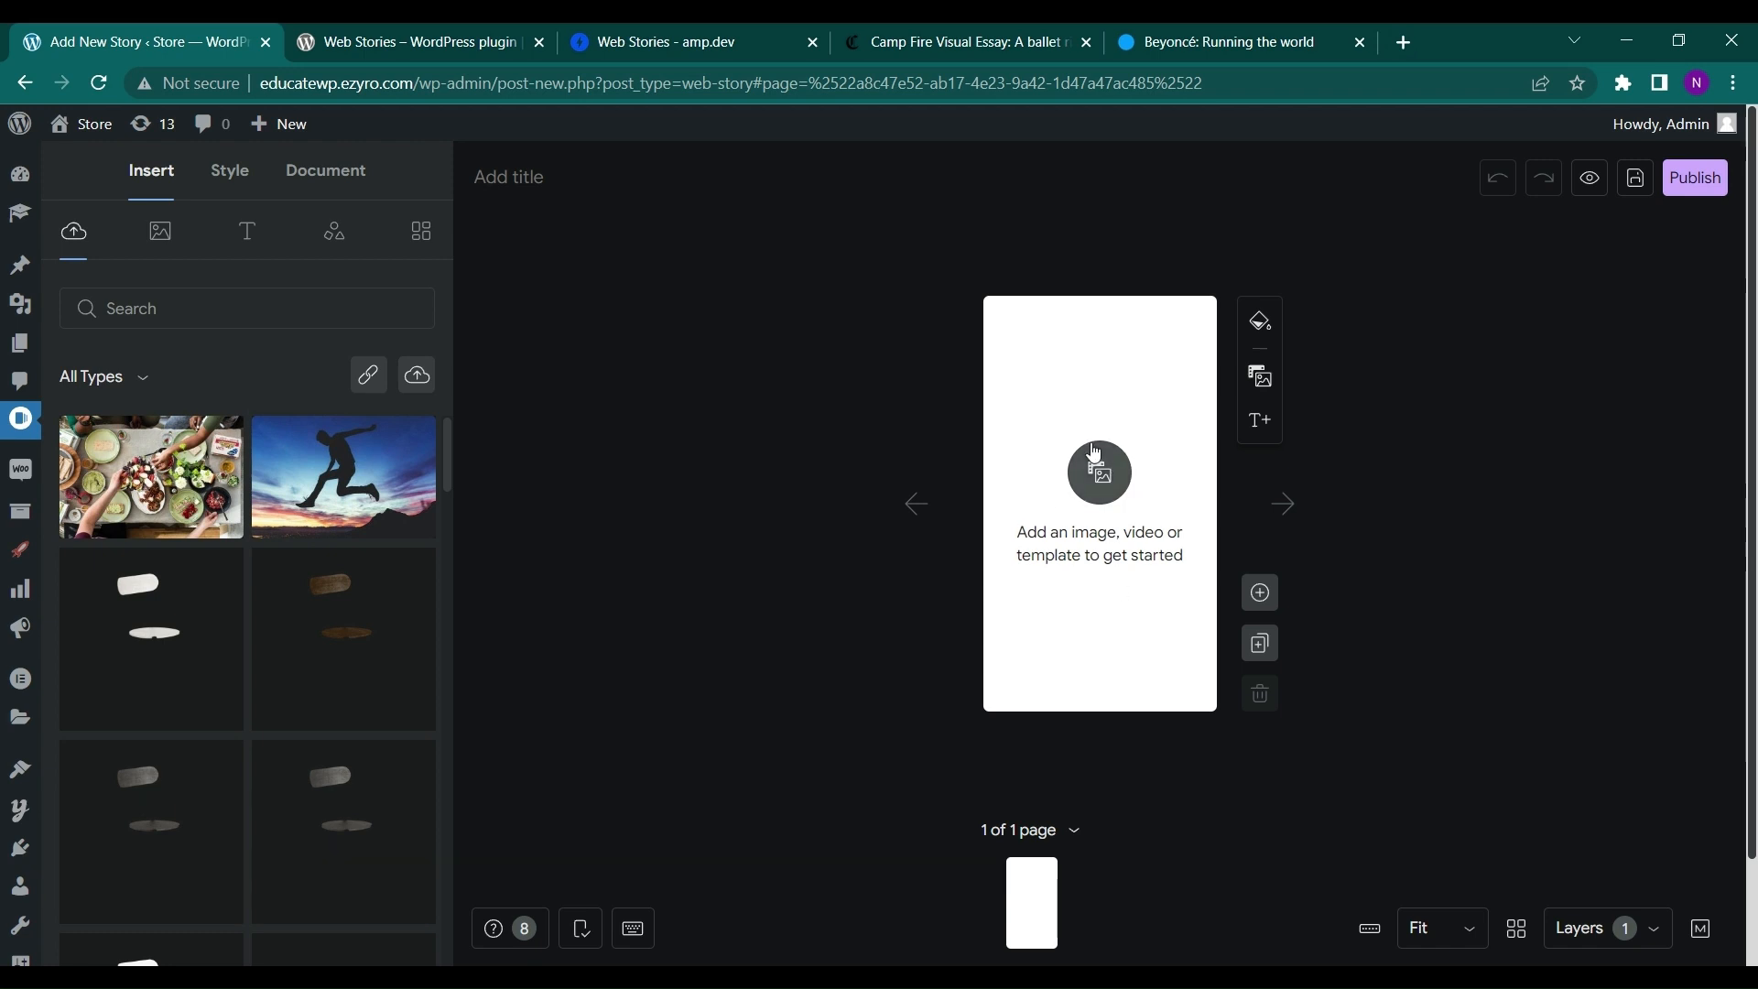
{"action": "mouse_move", "coordinate": [344, 580]}
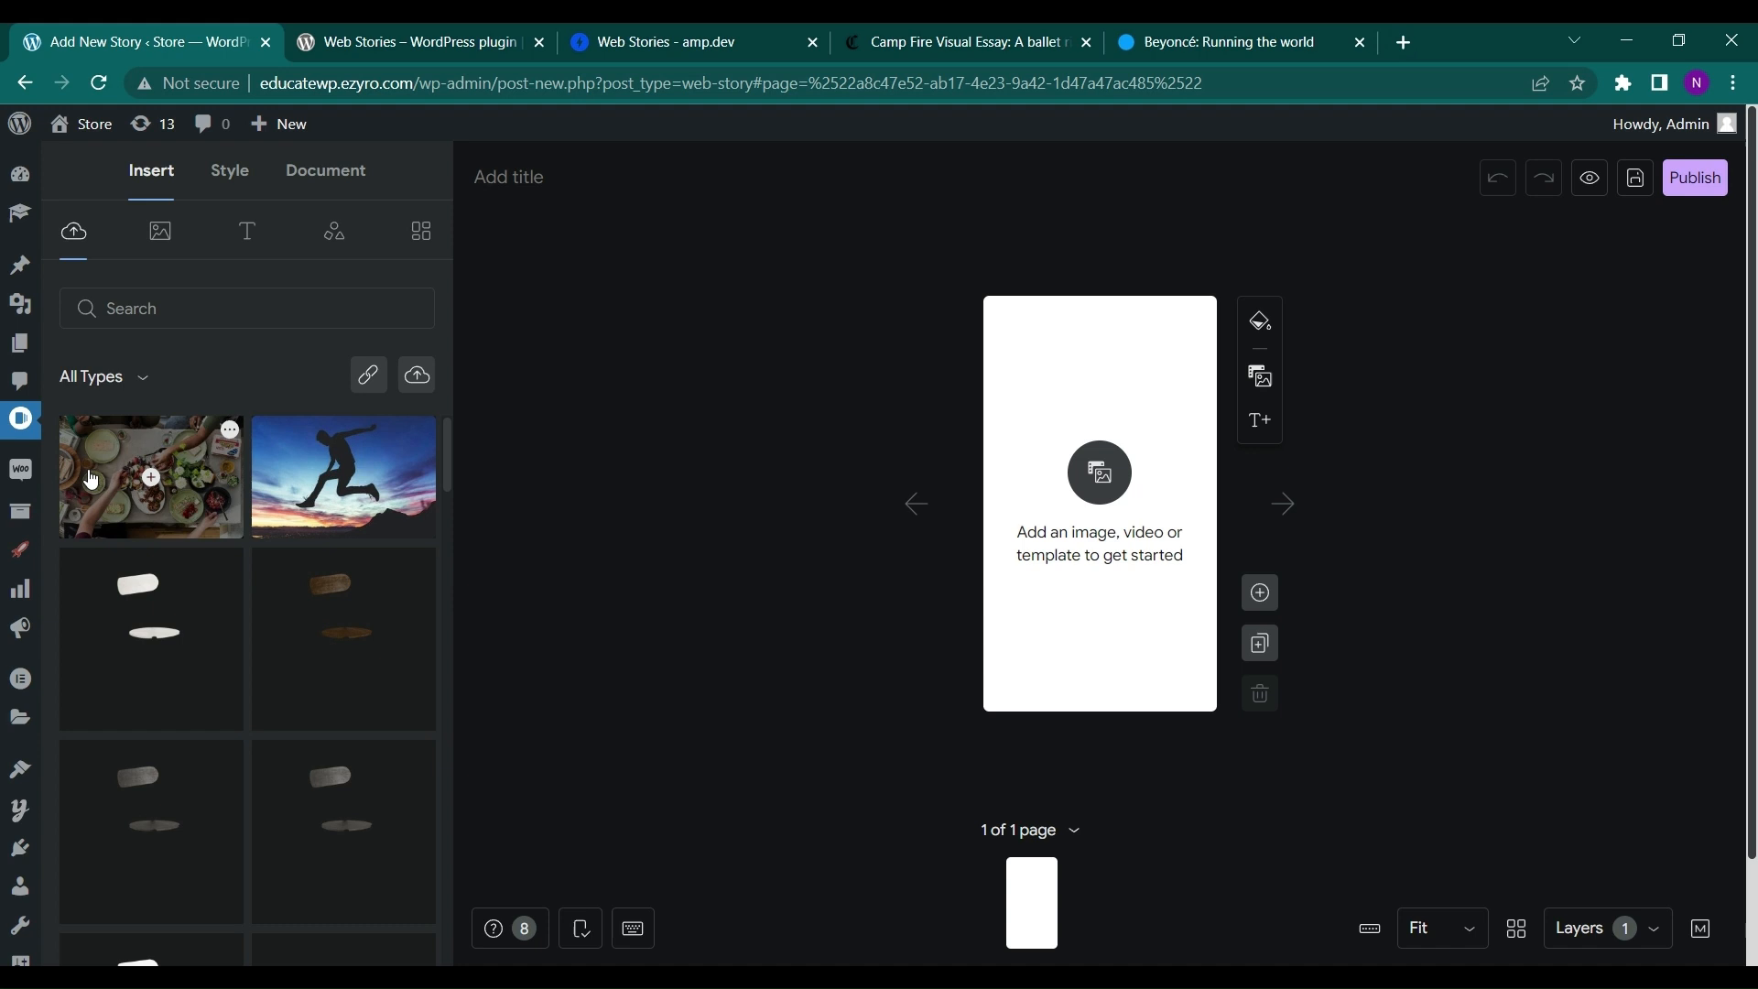
{"action": "mouse_move", "coordinate": [298, 403]}
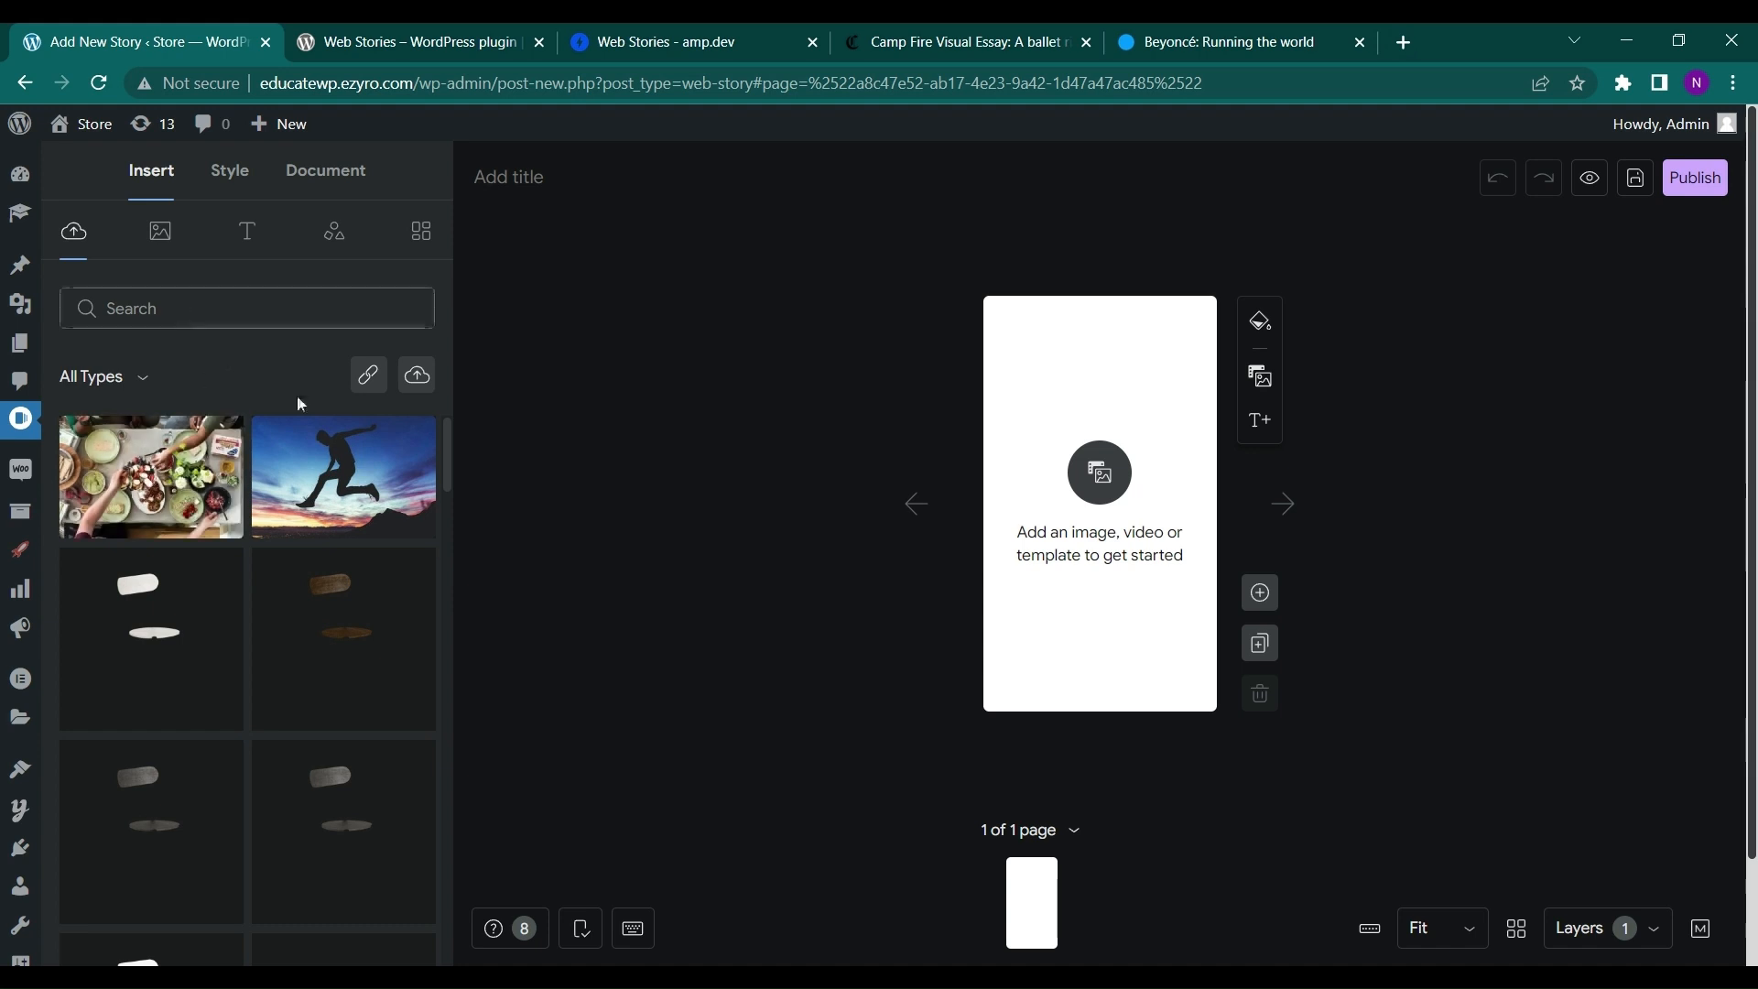
{"action": "mouse_move", "coordinate": [416, 374]}
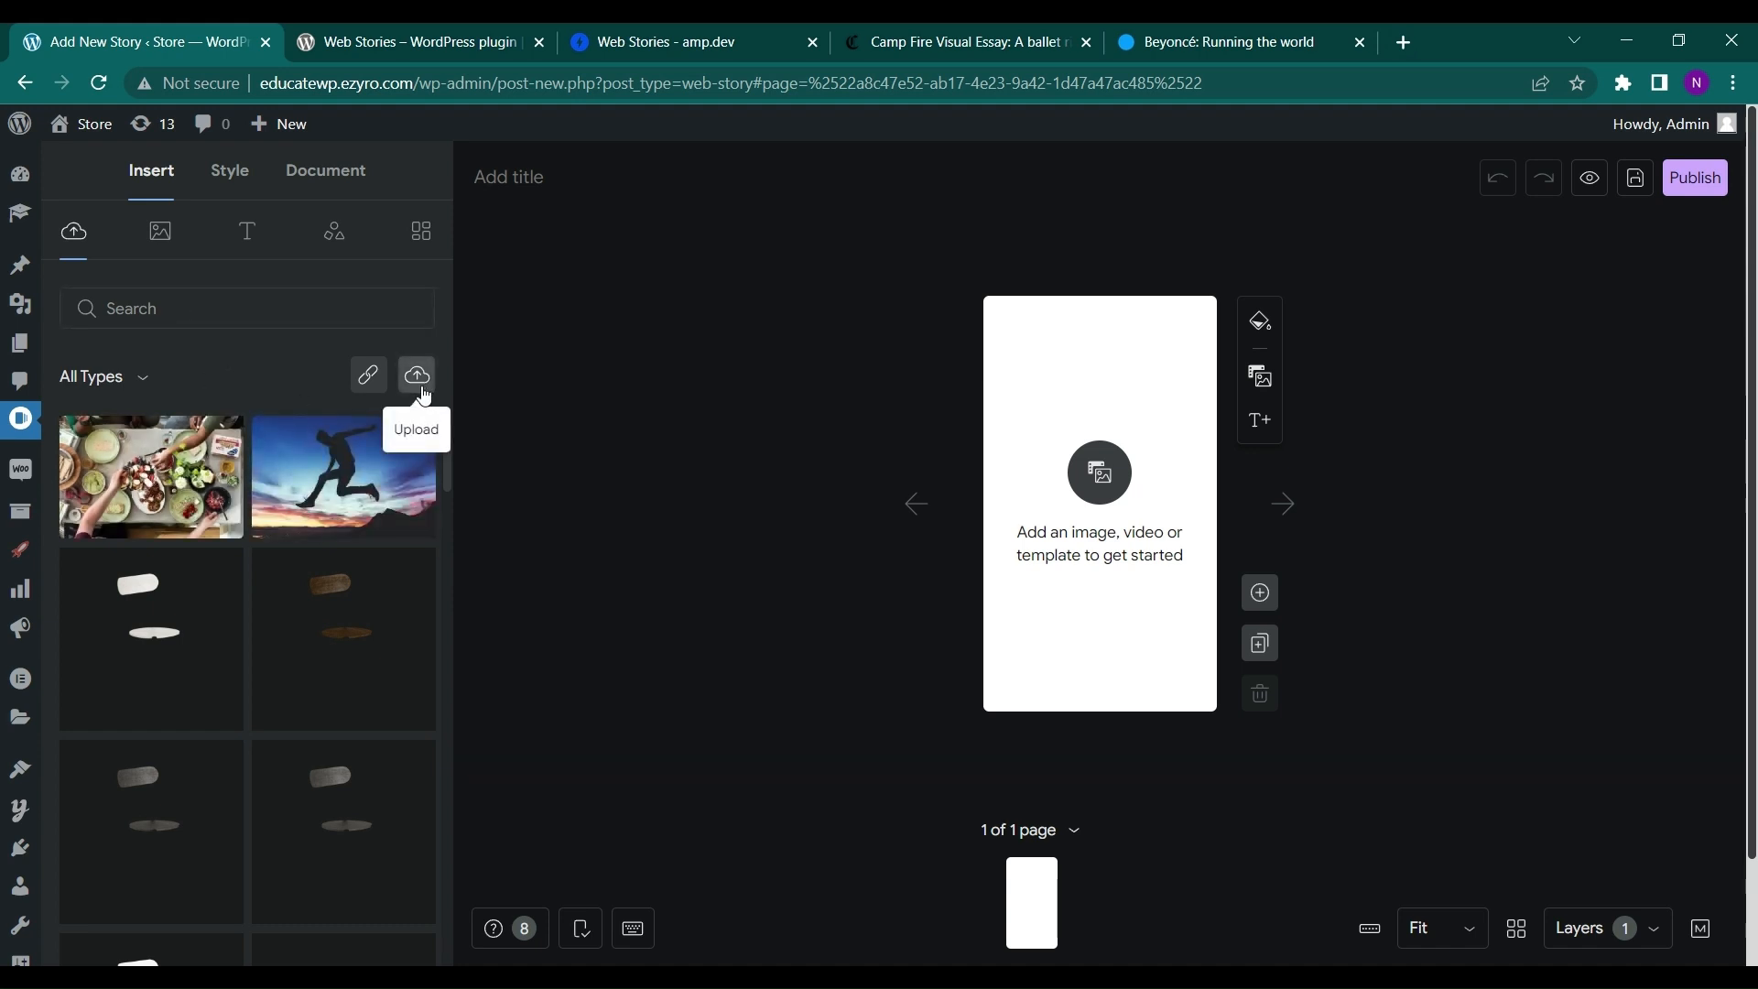
{"action": "left_click", "coordinate": [416, 375]}
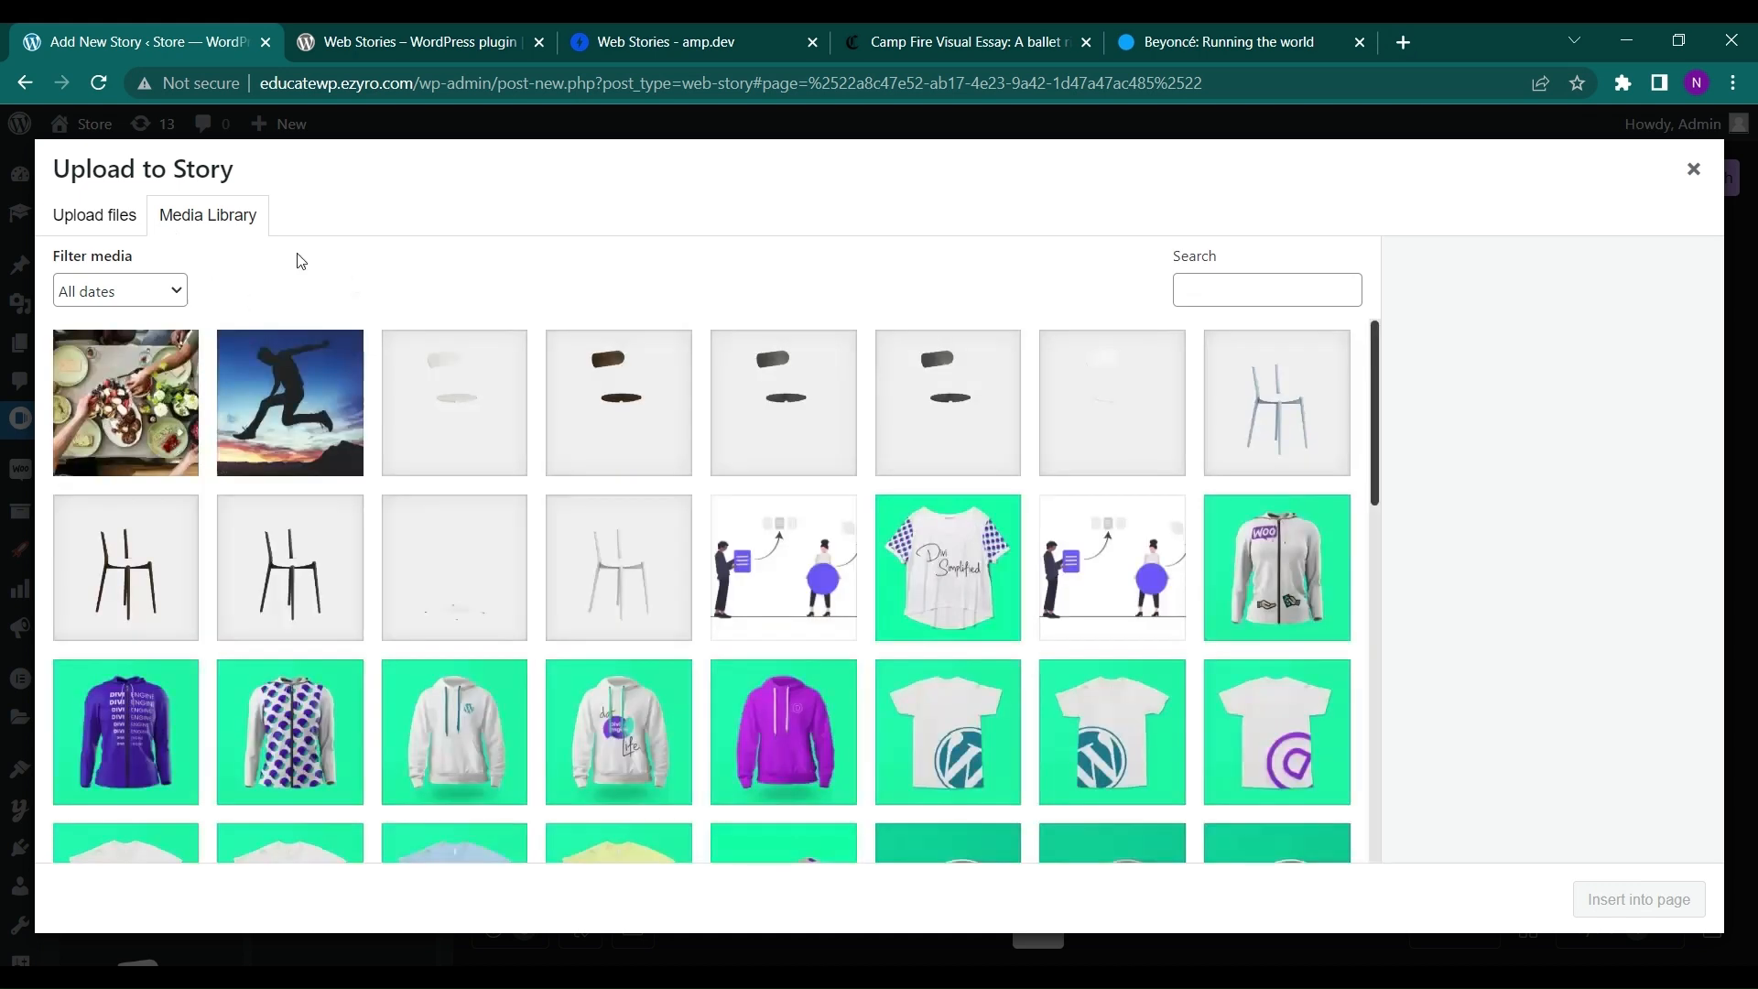
{"action": "mouse_move", "coordinate": [1459, 473]}
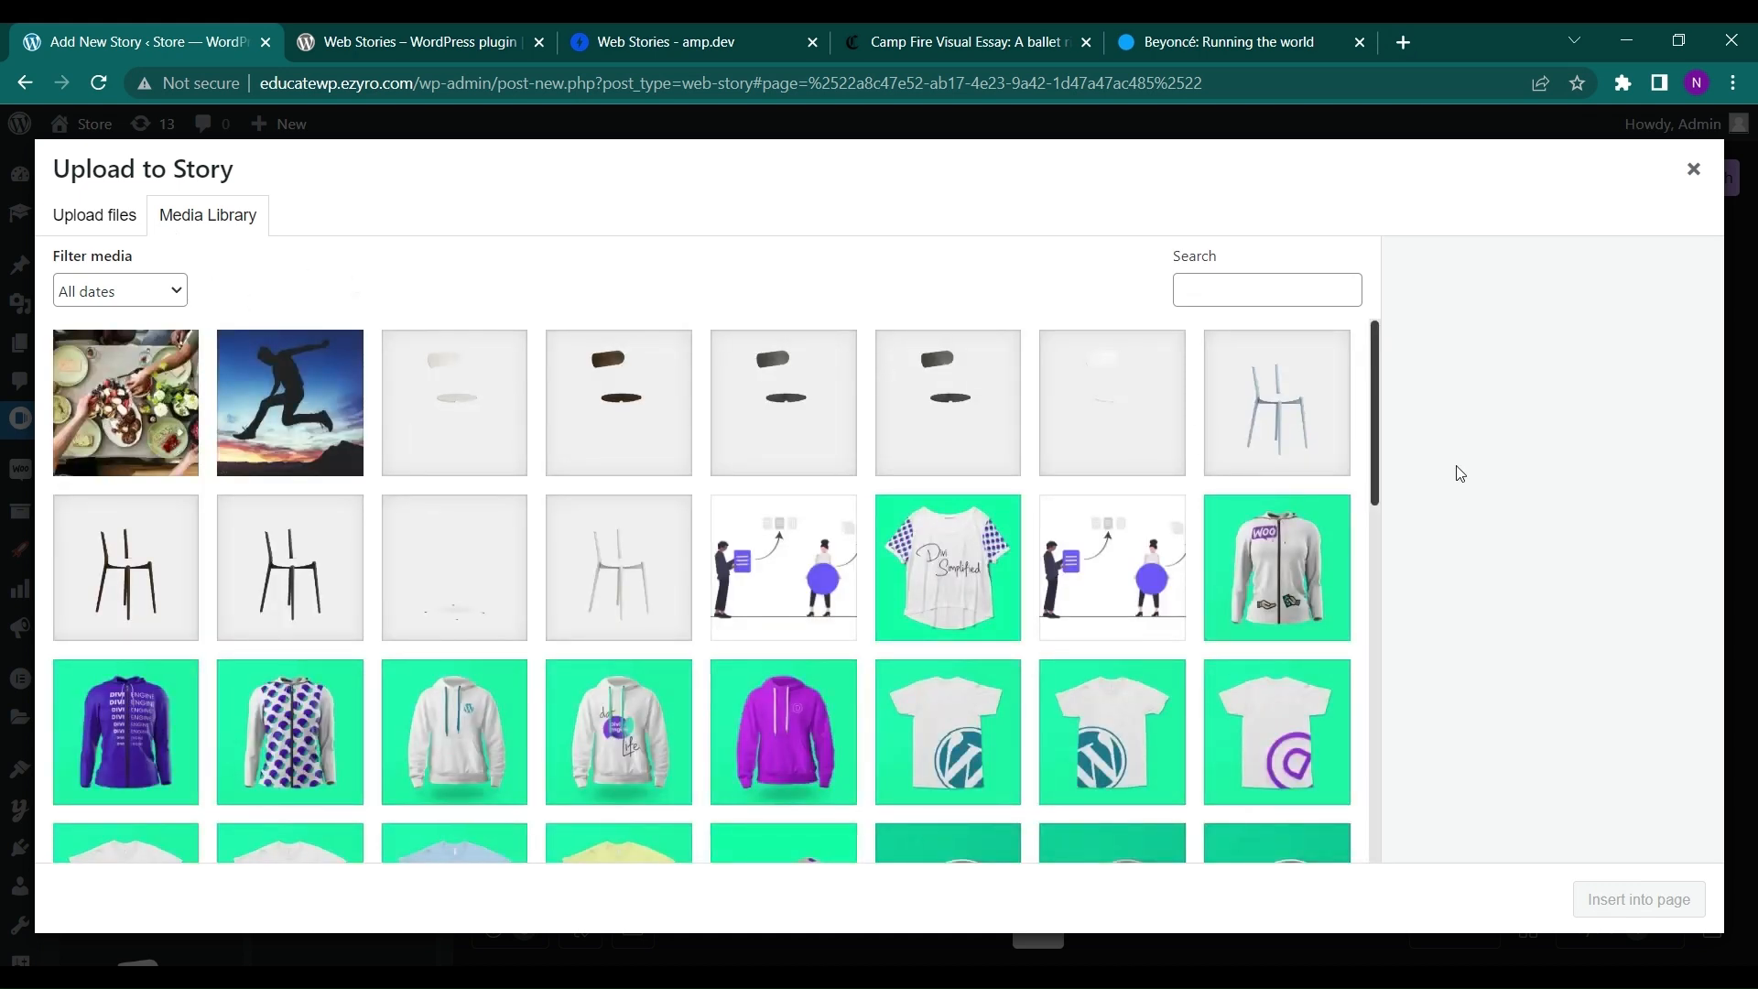
{"action": "left_click", "coordinate": [94, 214]}
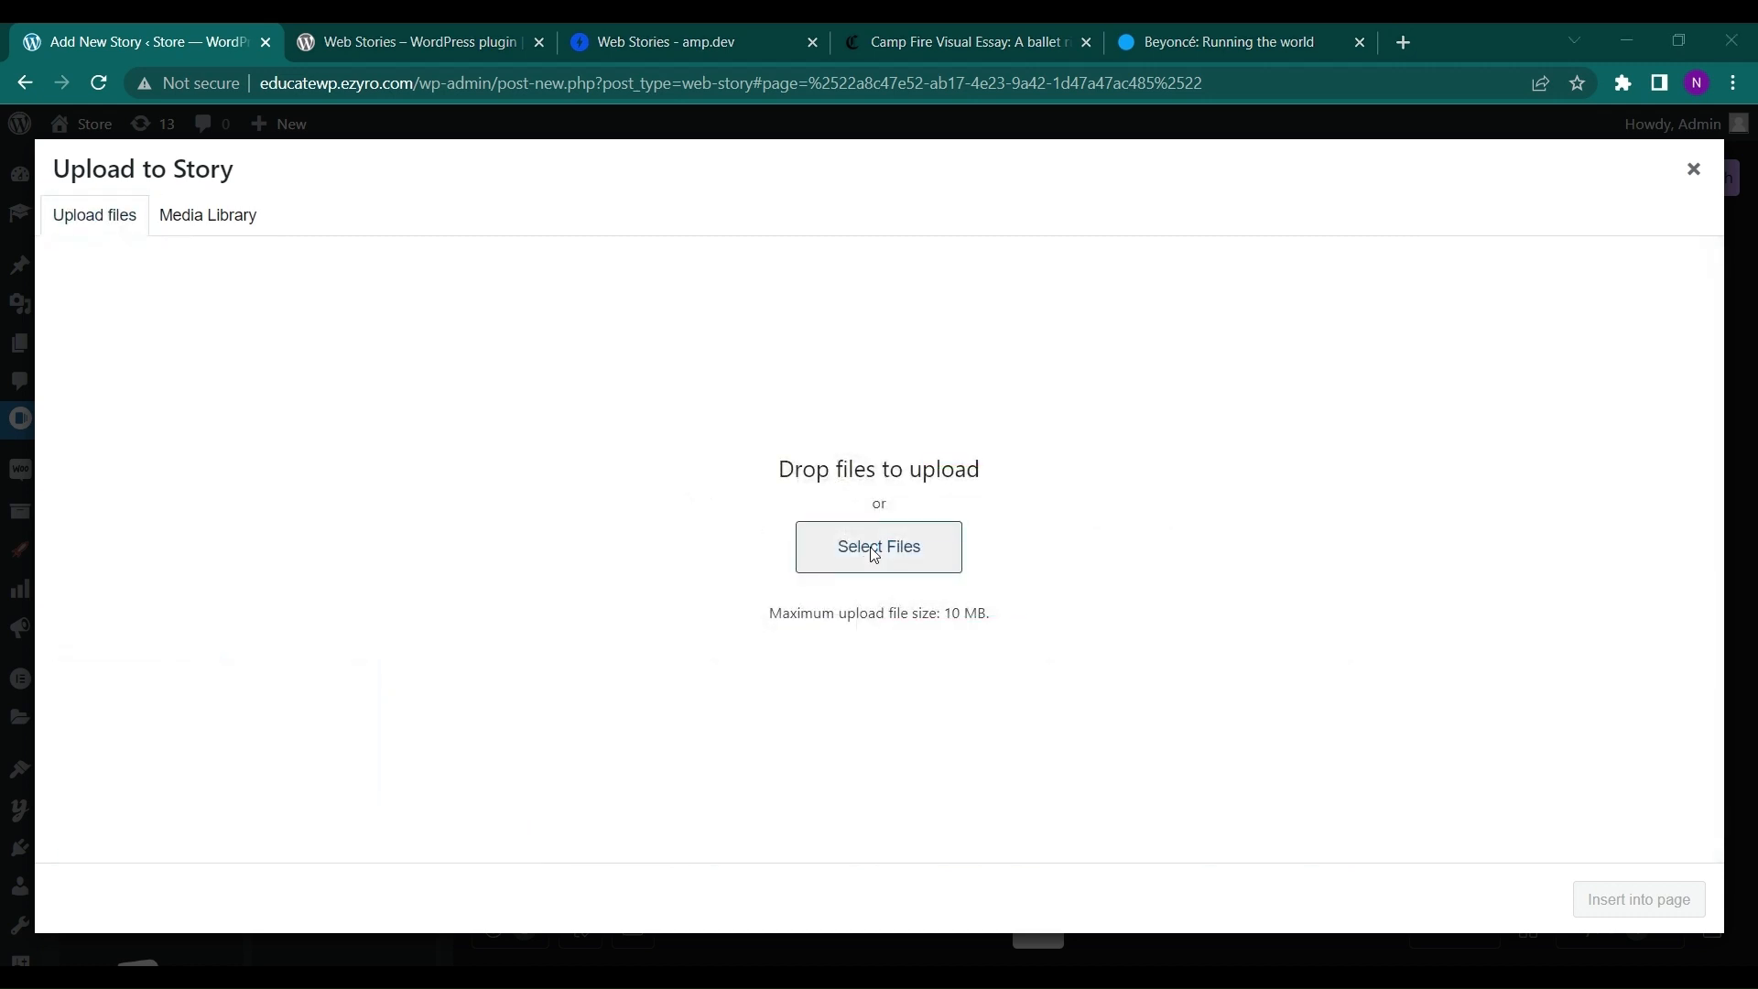
{"action": "left_click", "coordinate": [207, 214]}
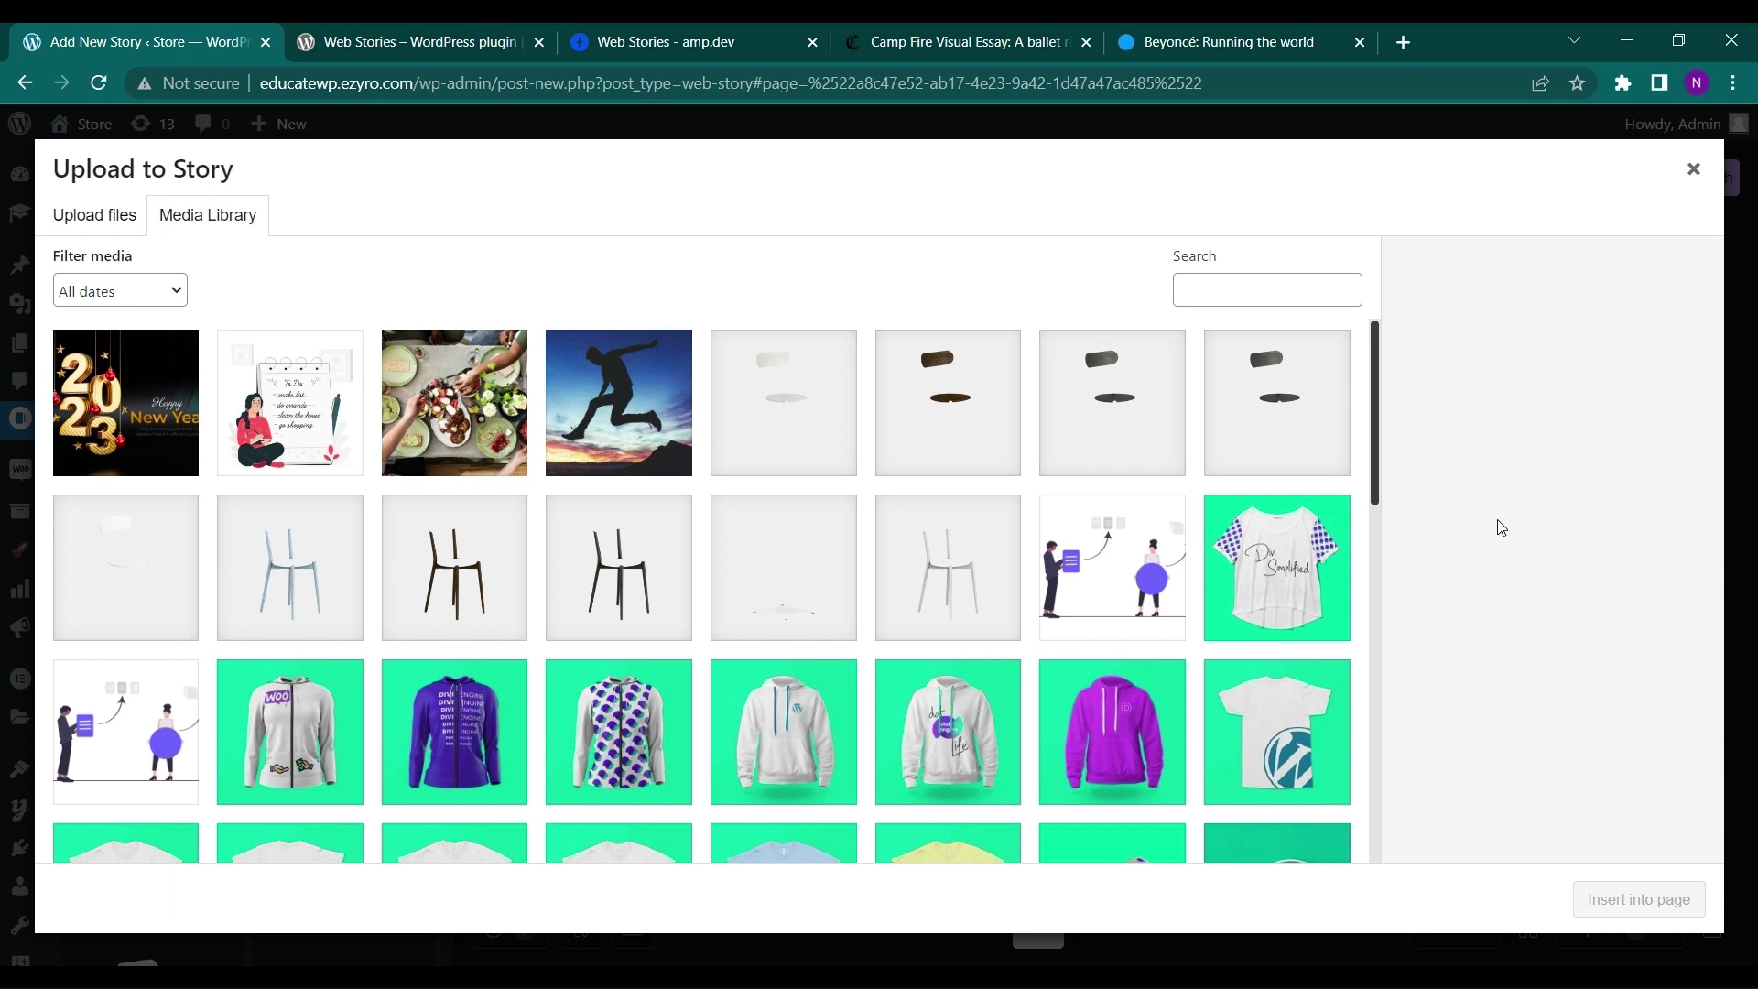
{"action": "mouse_move", "coordinate": [244, 476]}
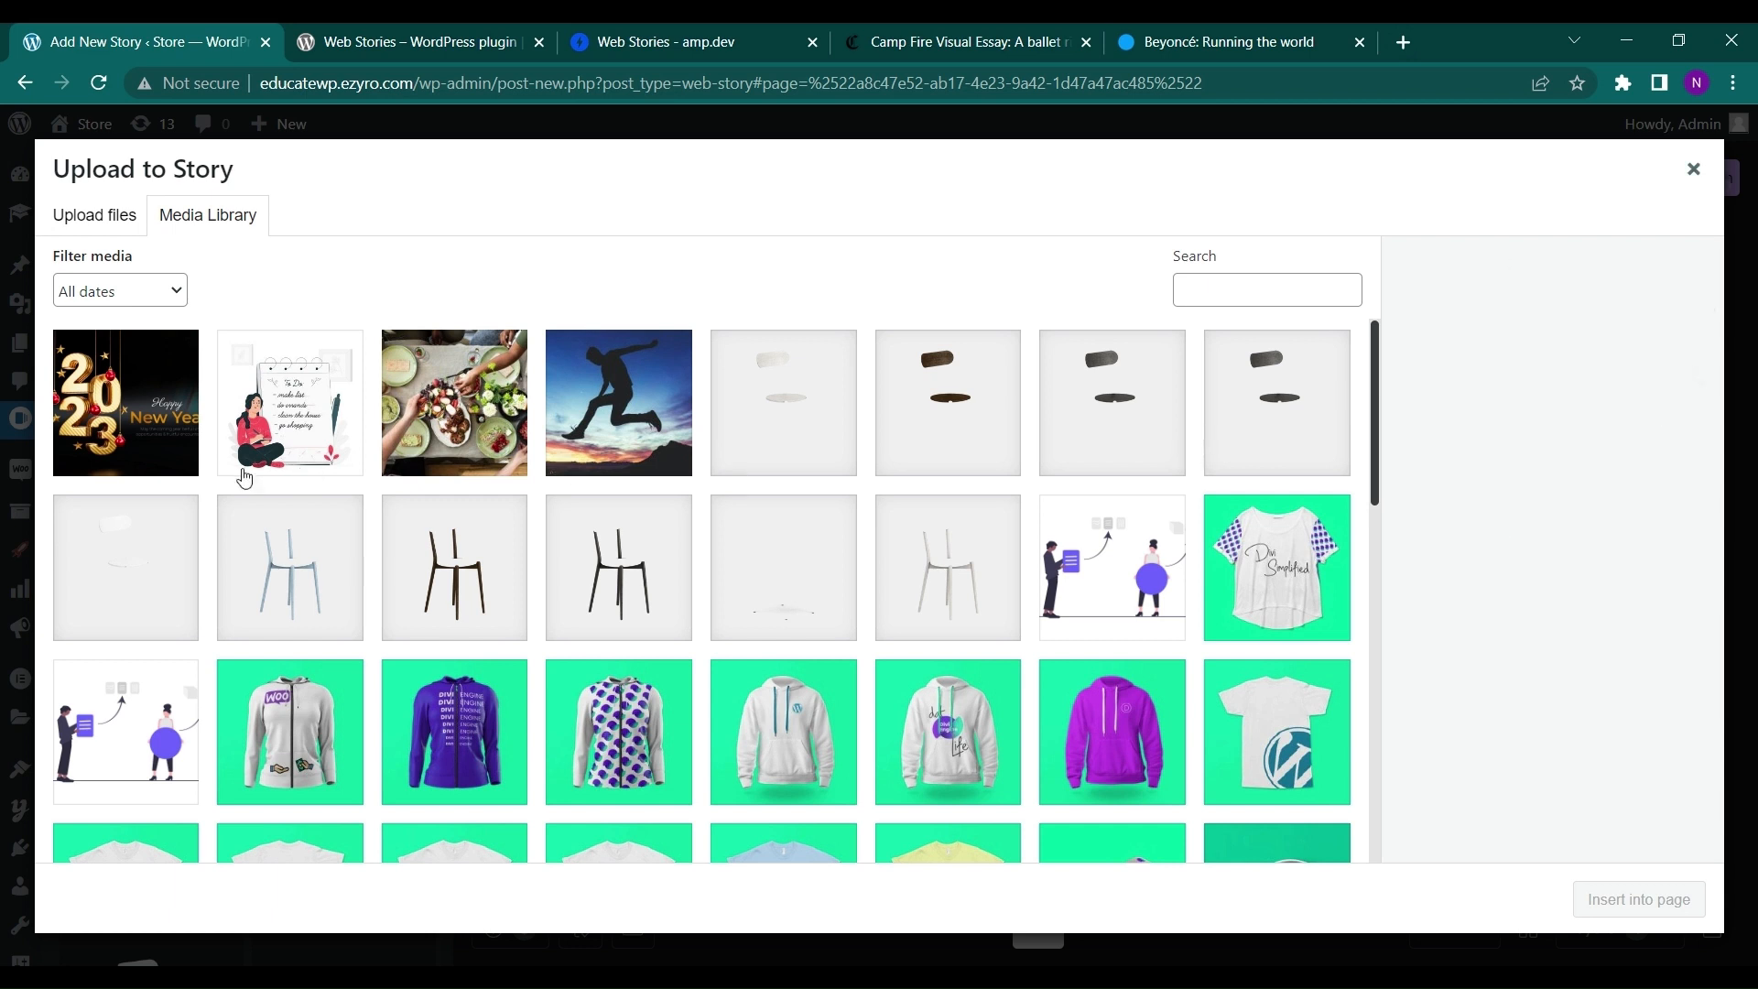
{"action": "left_click", "coordinate": [124, 403]}
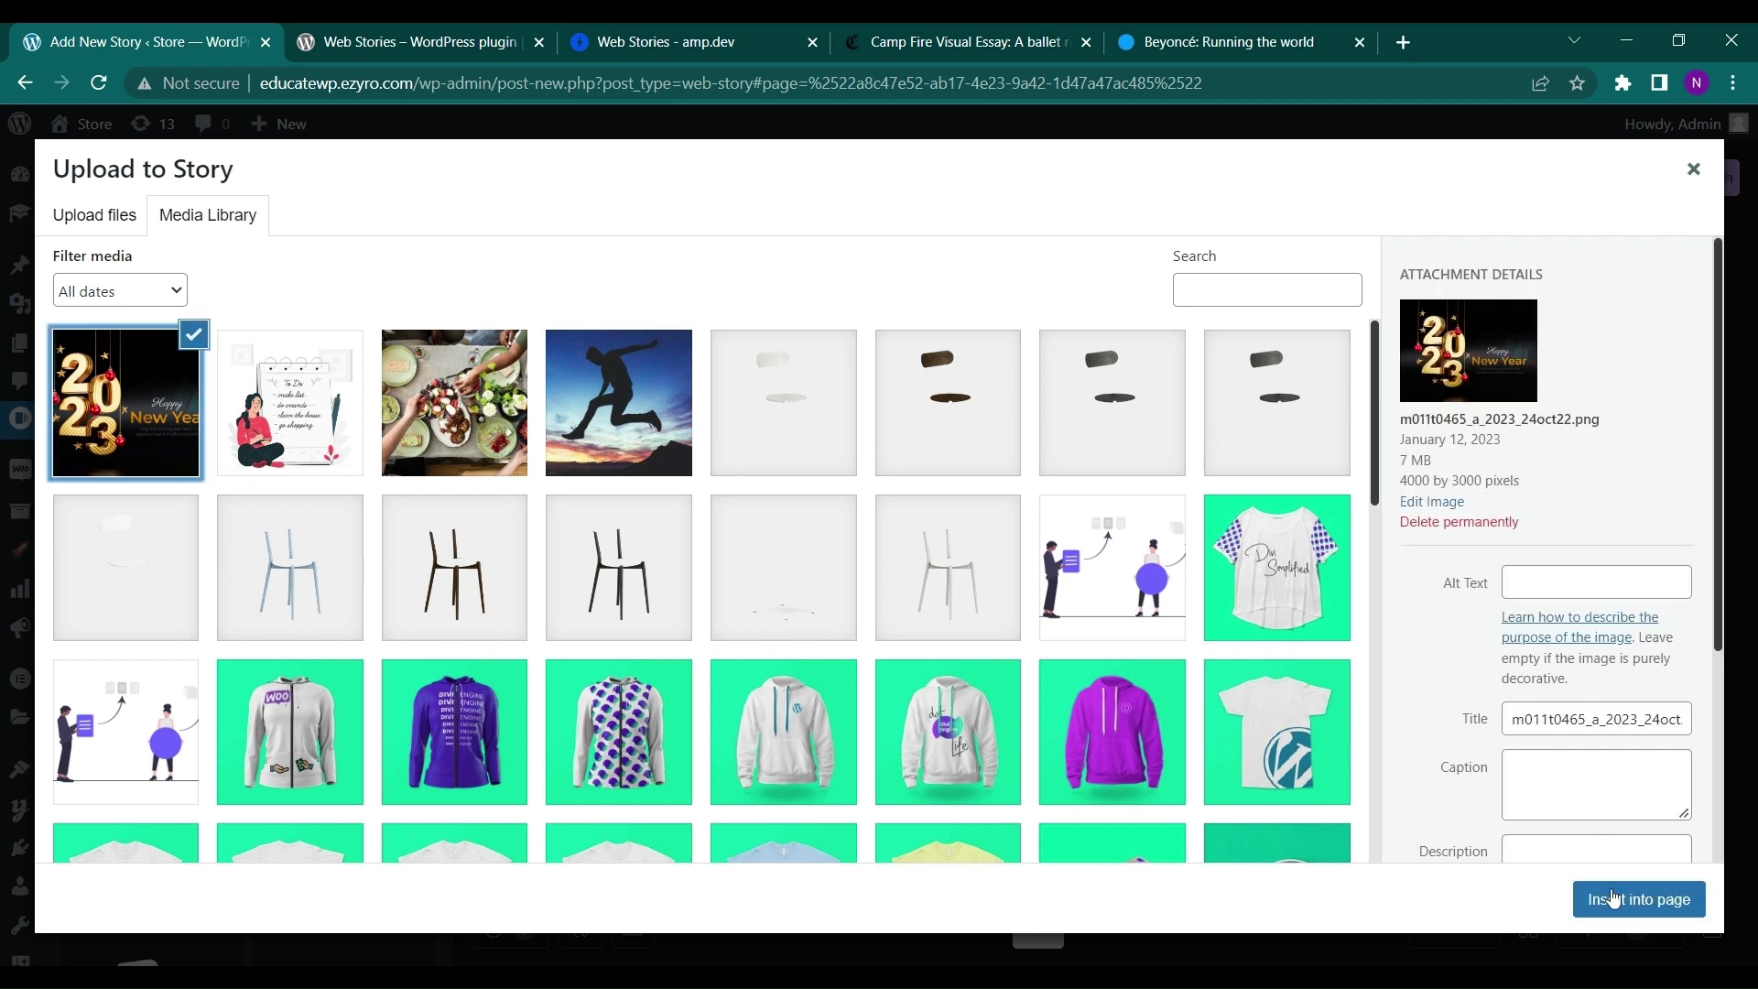
{"action": "left_click", "coordinate": [1637, 898]}
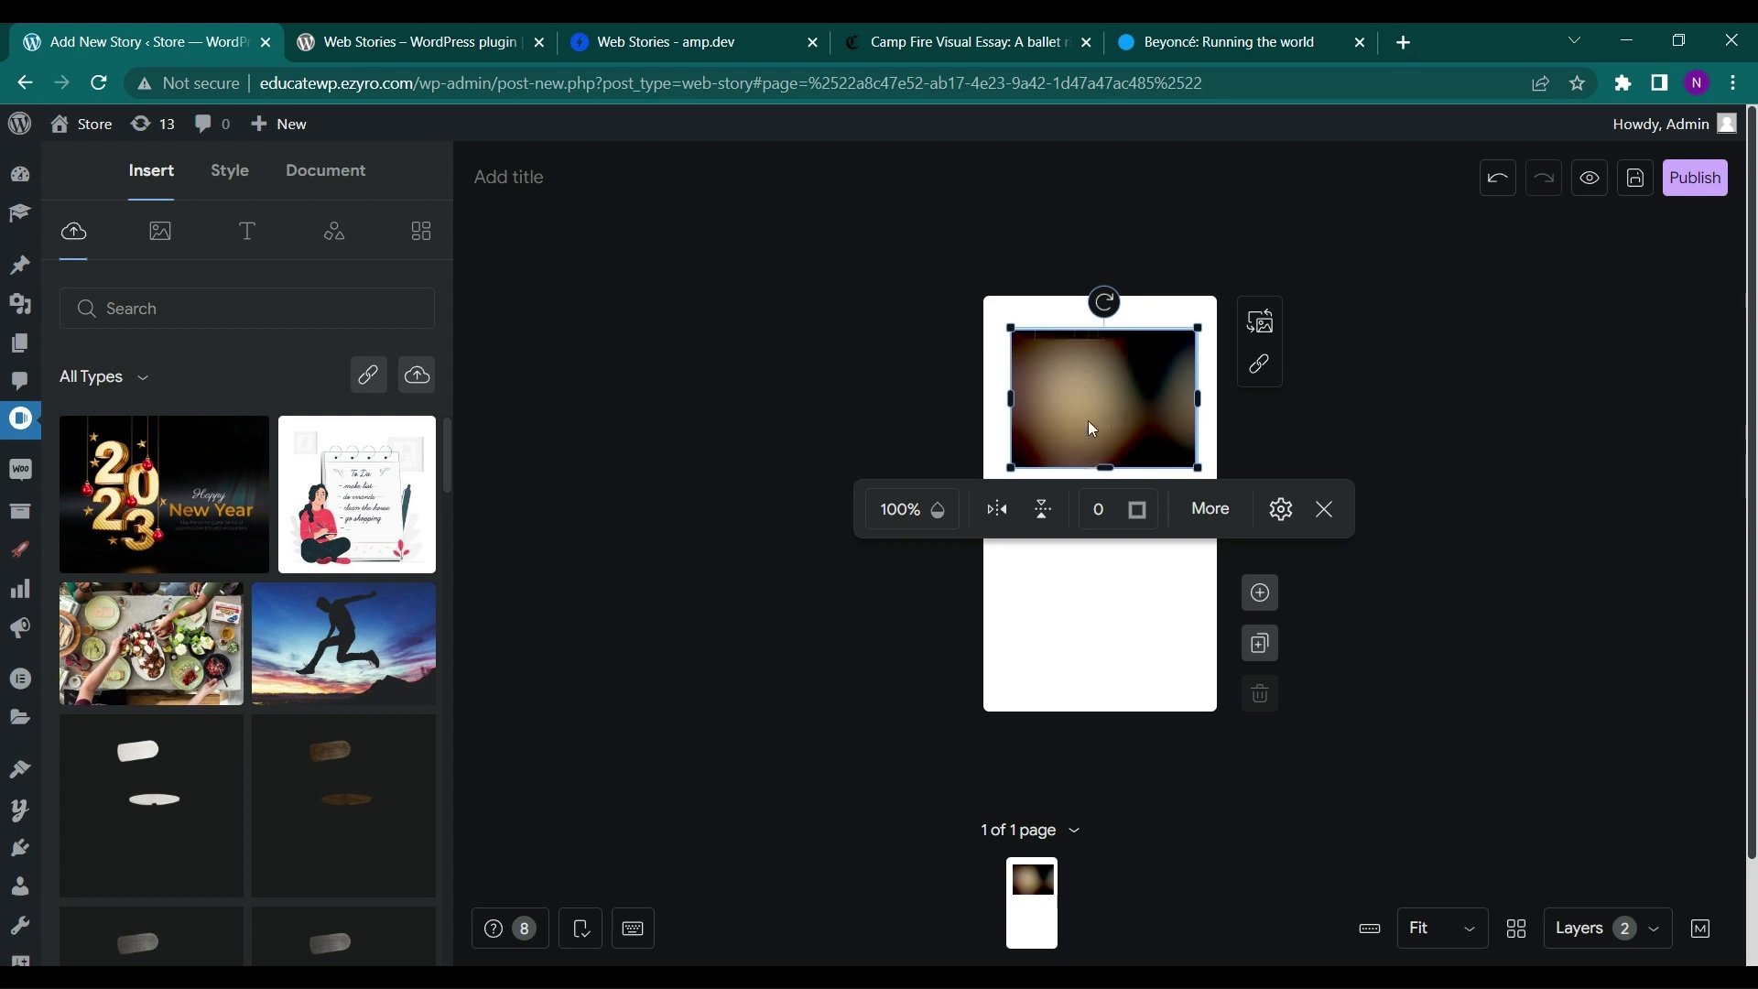
- Set the 2023 image as page background and stretch the smaller copy across the page
{"action": "left_click", "coordinate": [494, 934]}
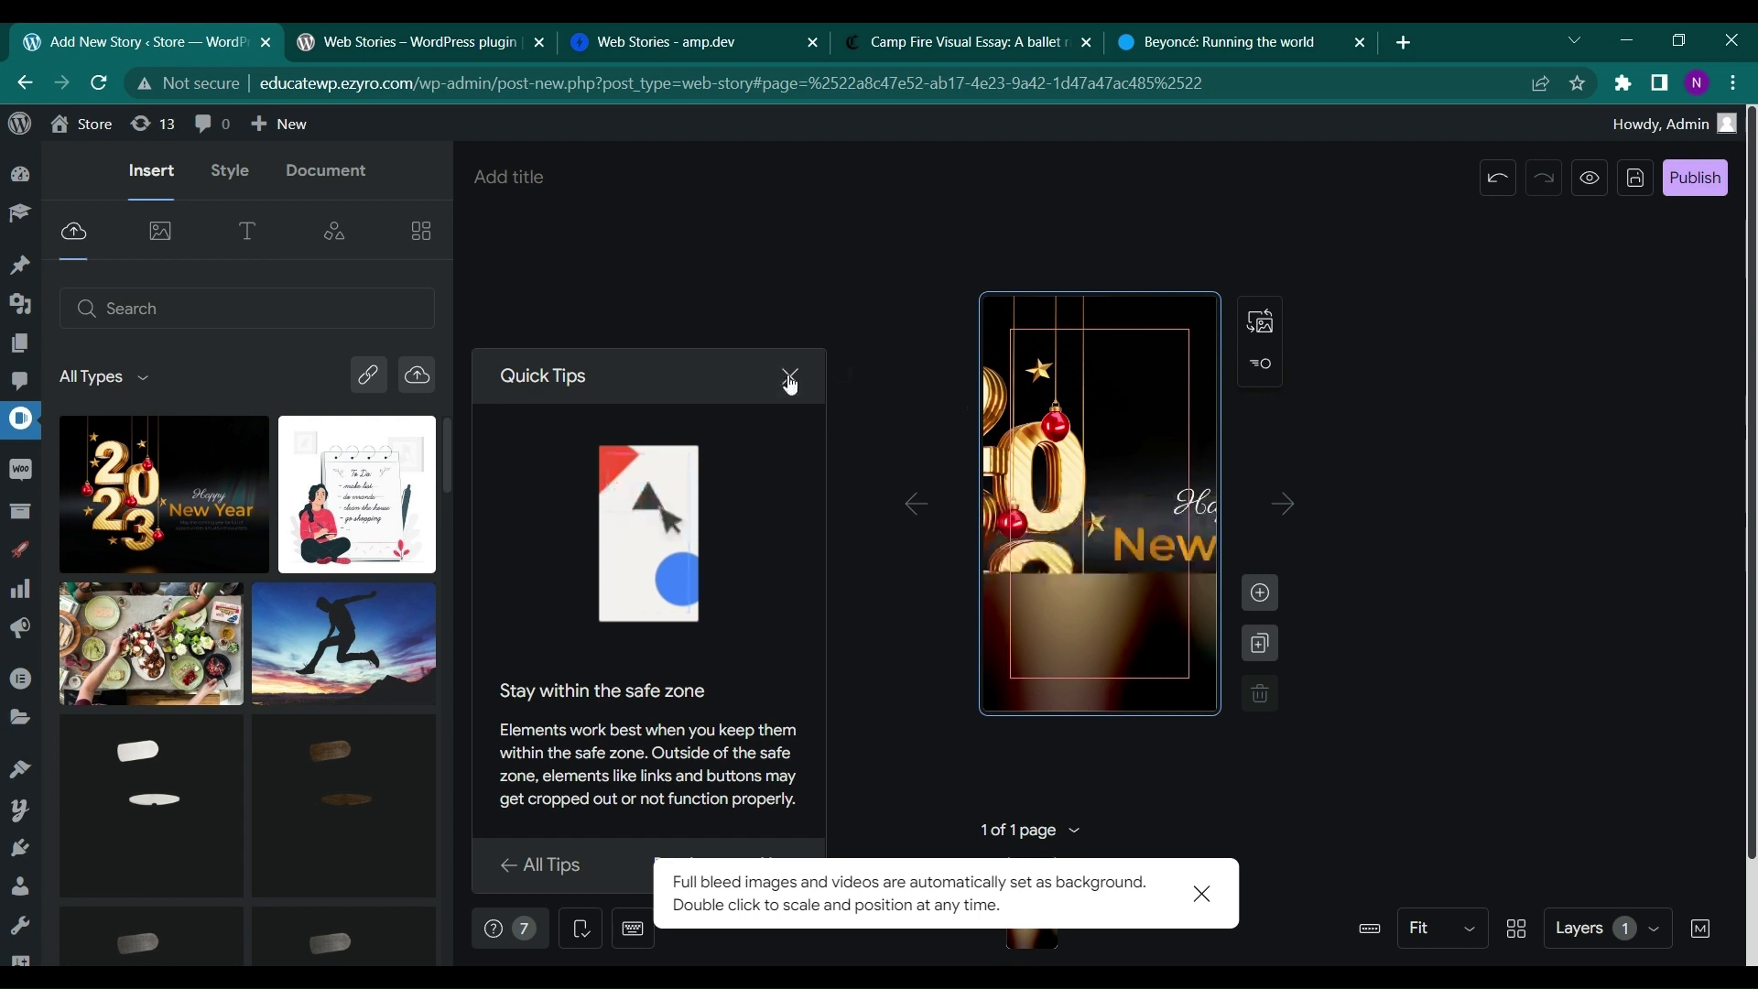
{"action": "left_click", "coordinate": [789, 375]}
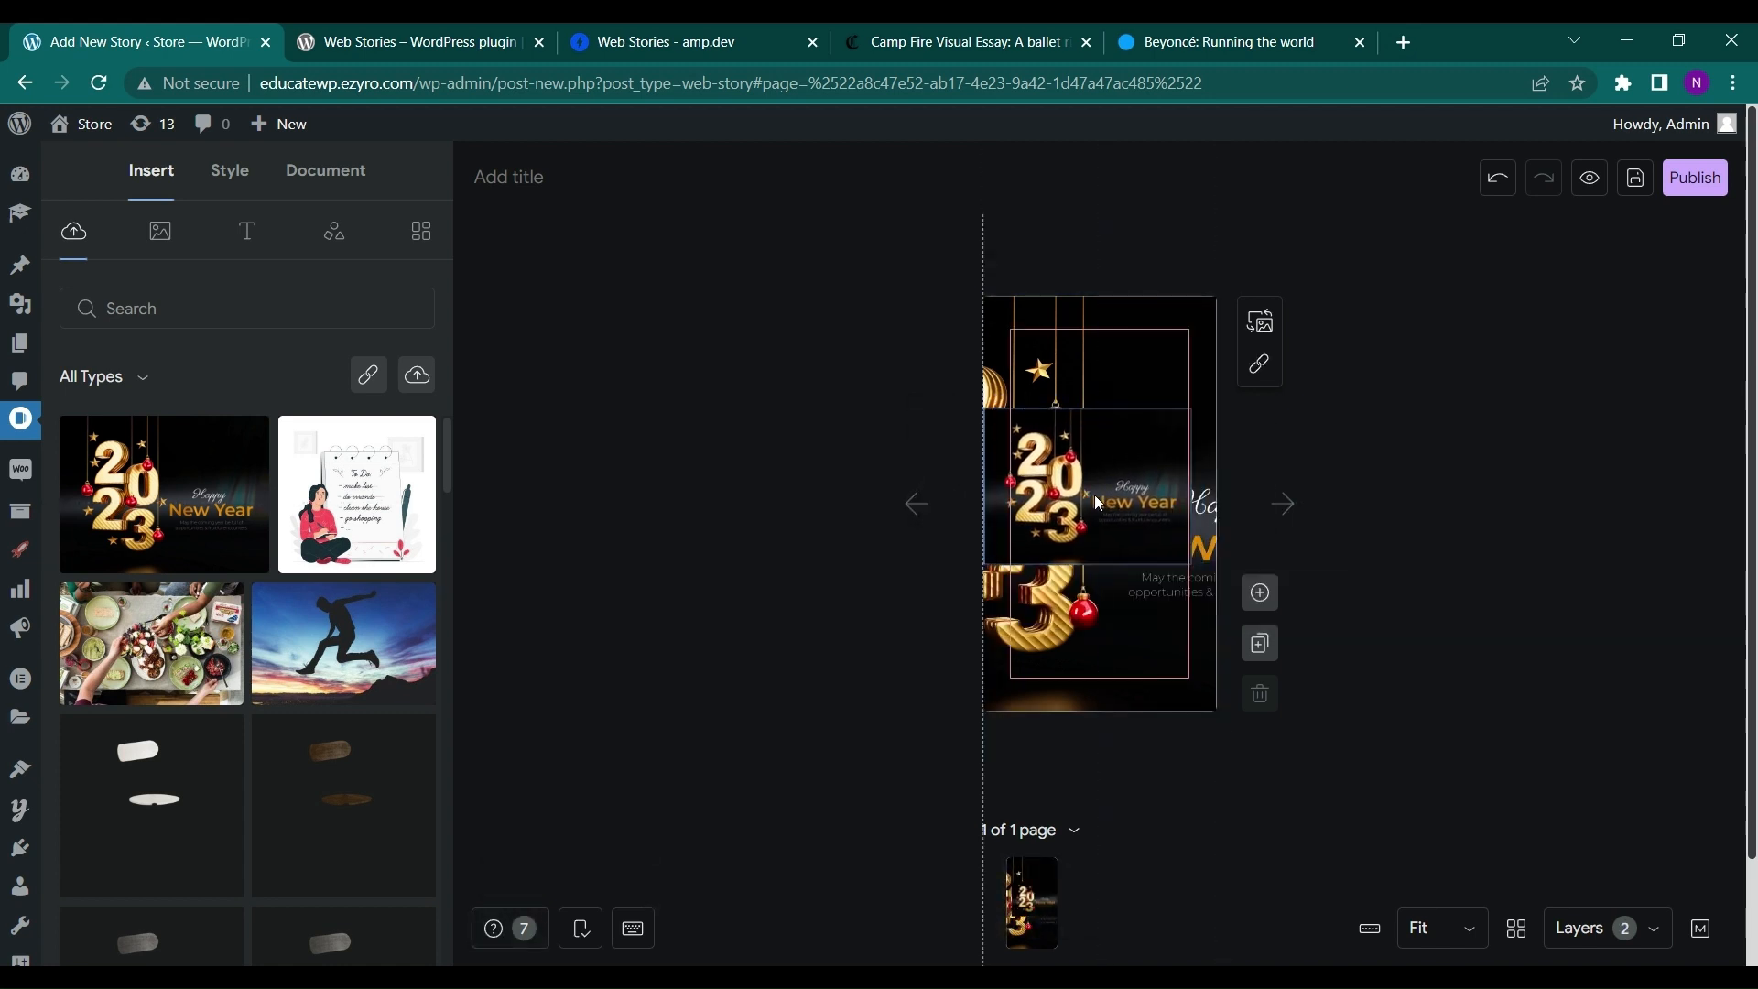
{"action": "left_click", "coordinate": [1098, 499]}
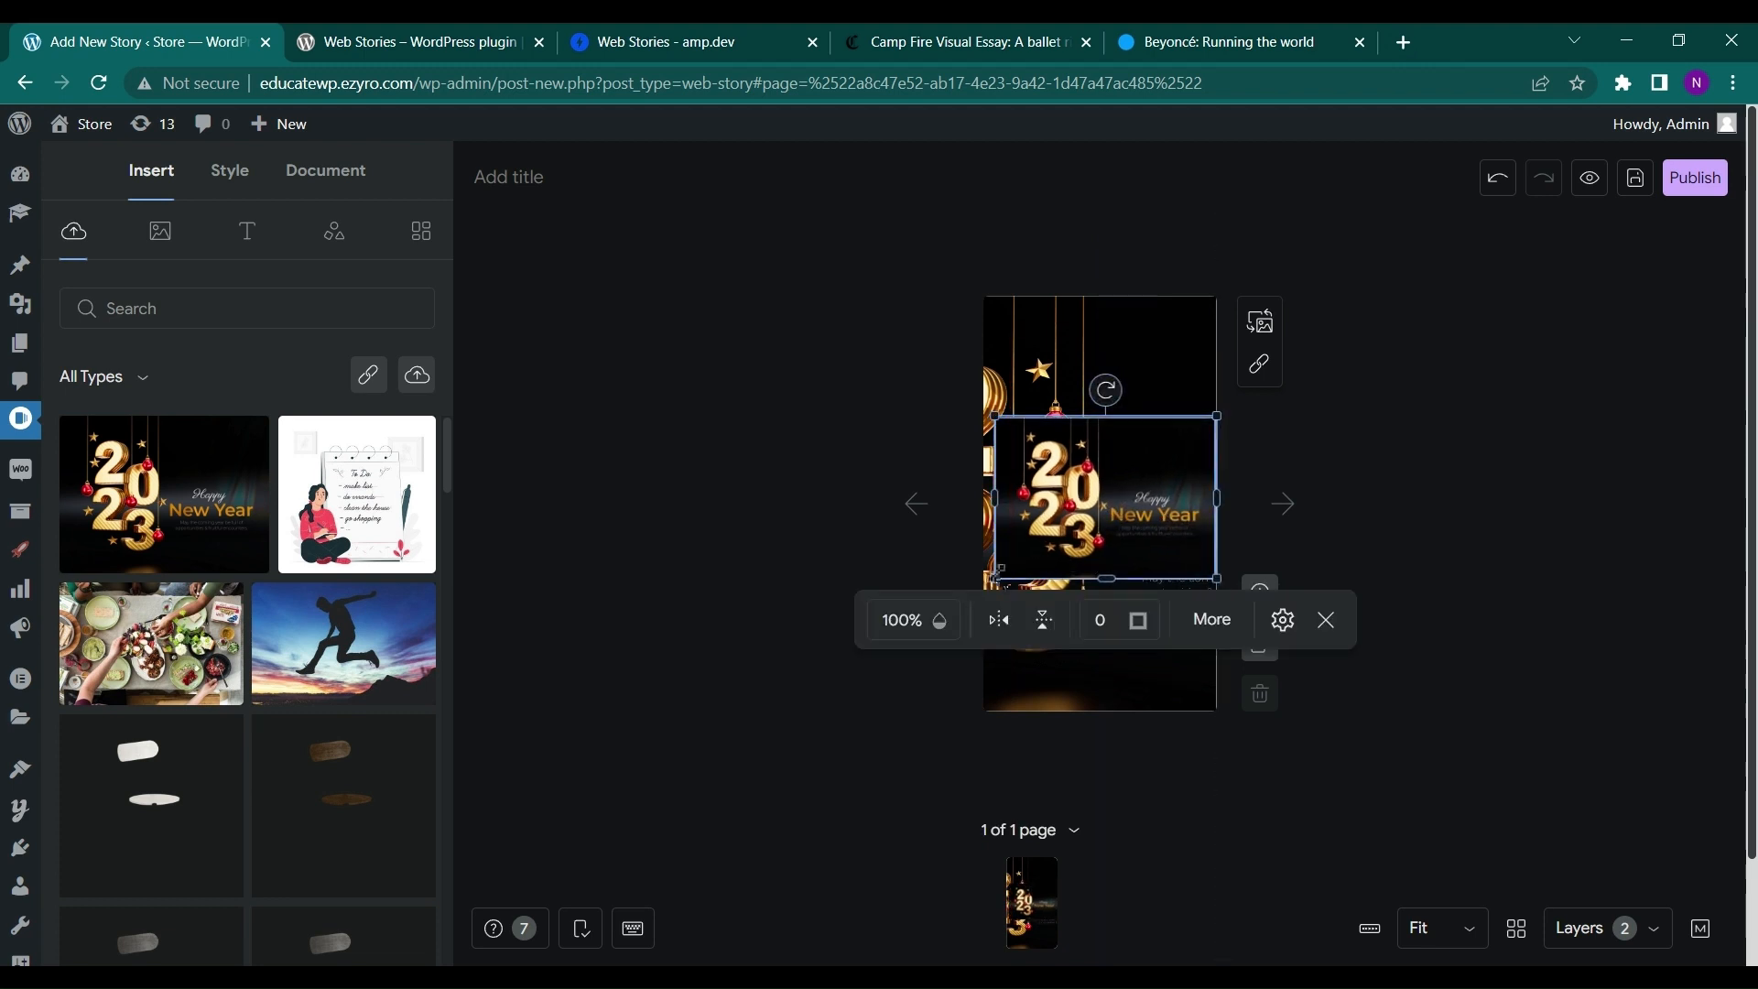
{"action": "left_click_drag", "start_coordinate": [1098, 499], "coordinate": [1098, 516]}
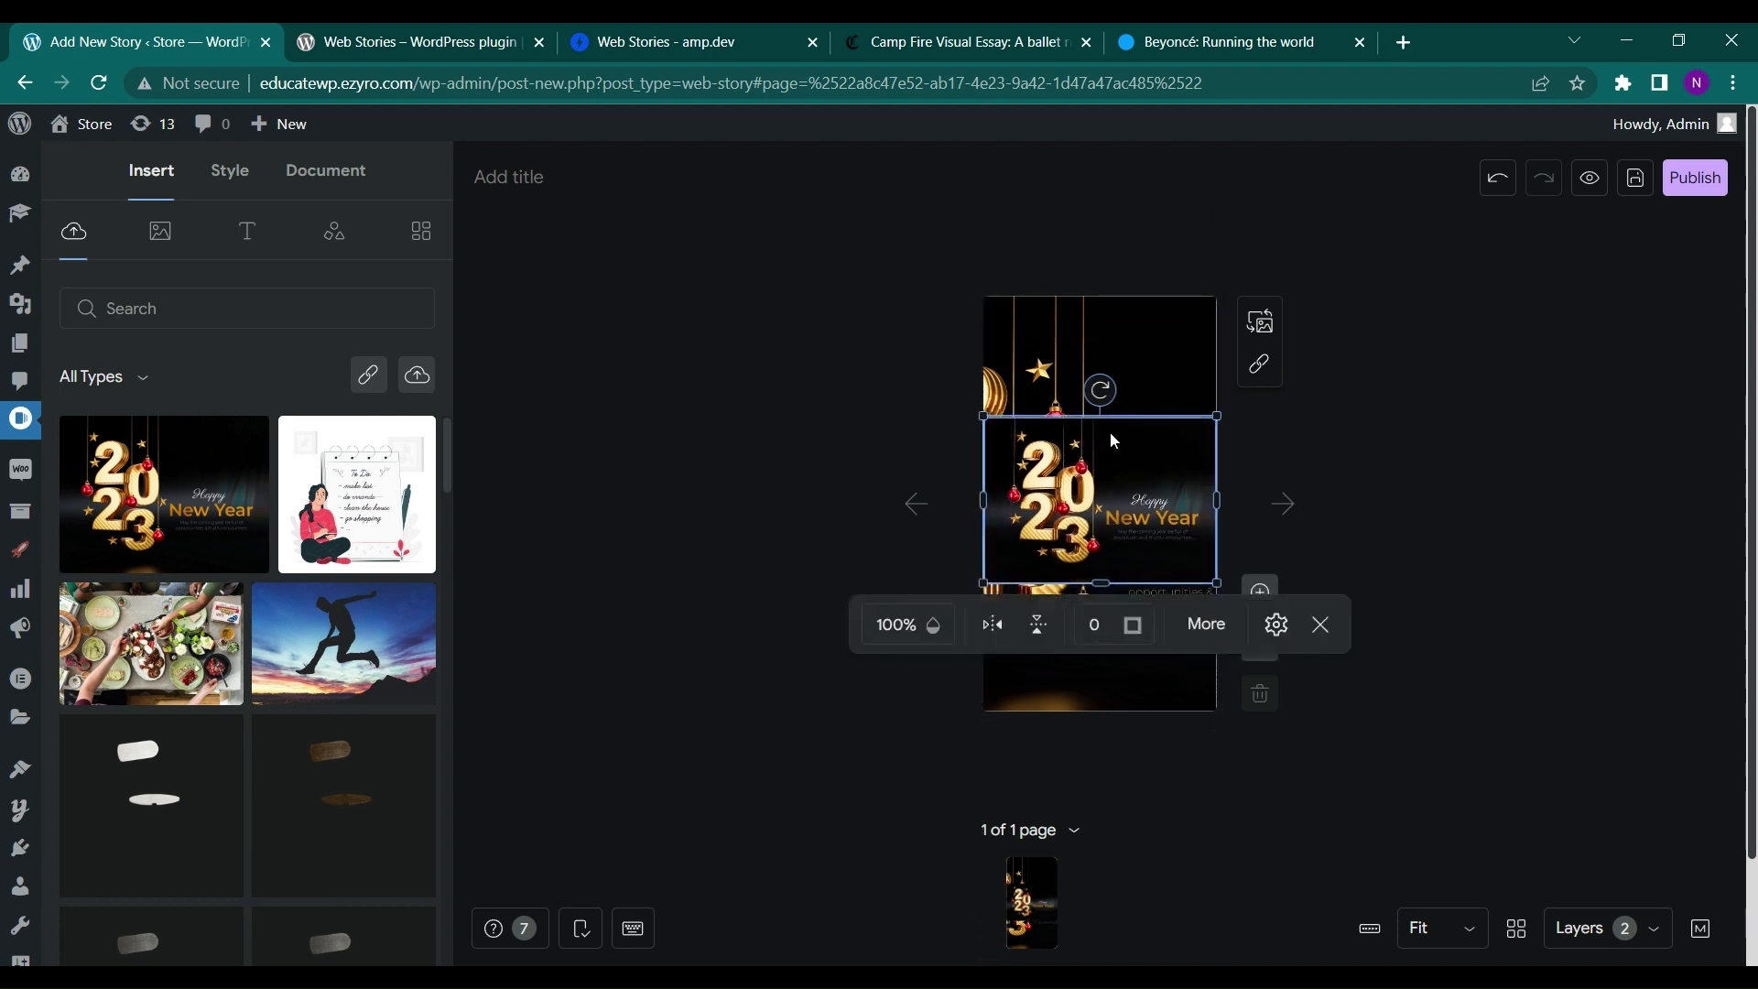
{"action": "mouse_move", "coordinate": [1314, 496]}
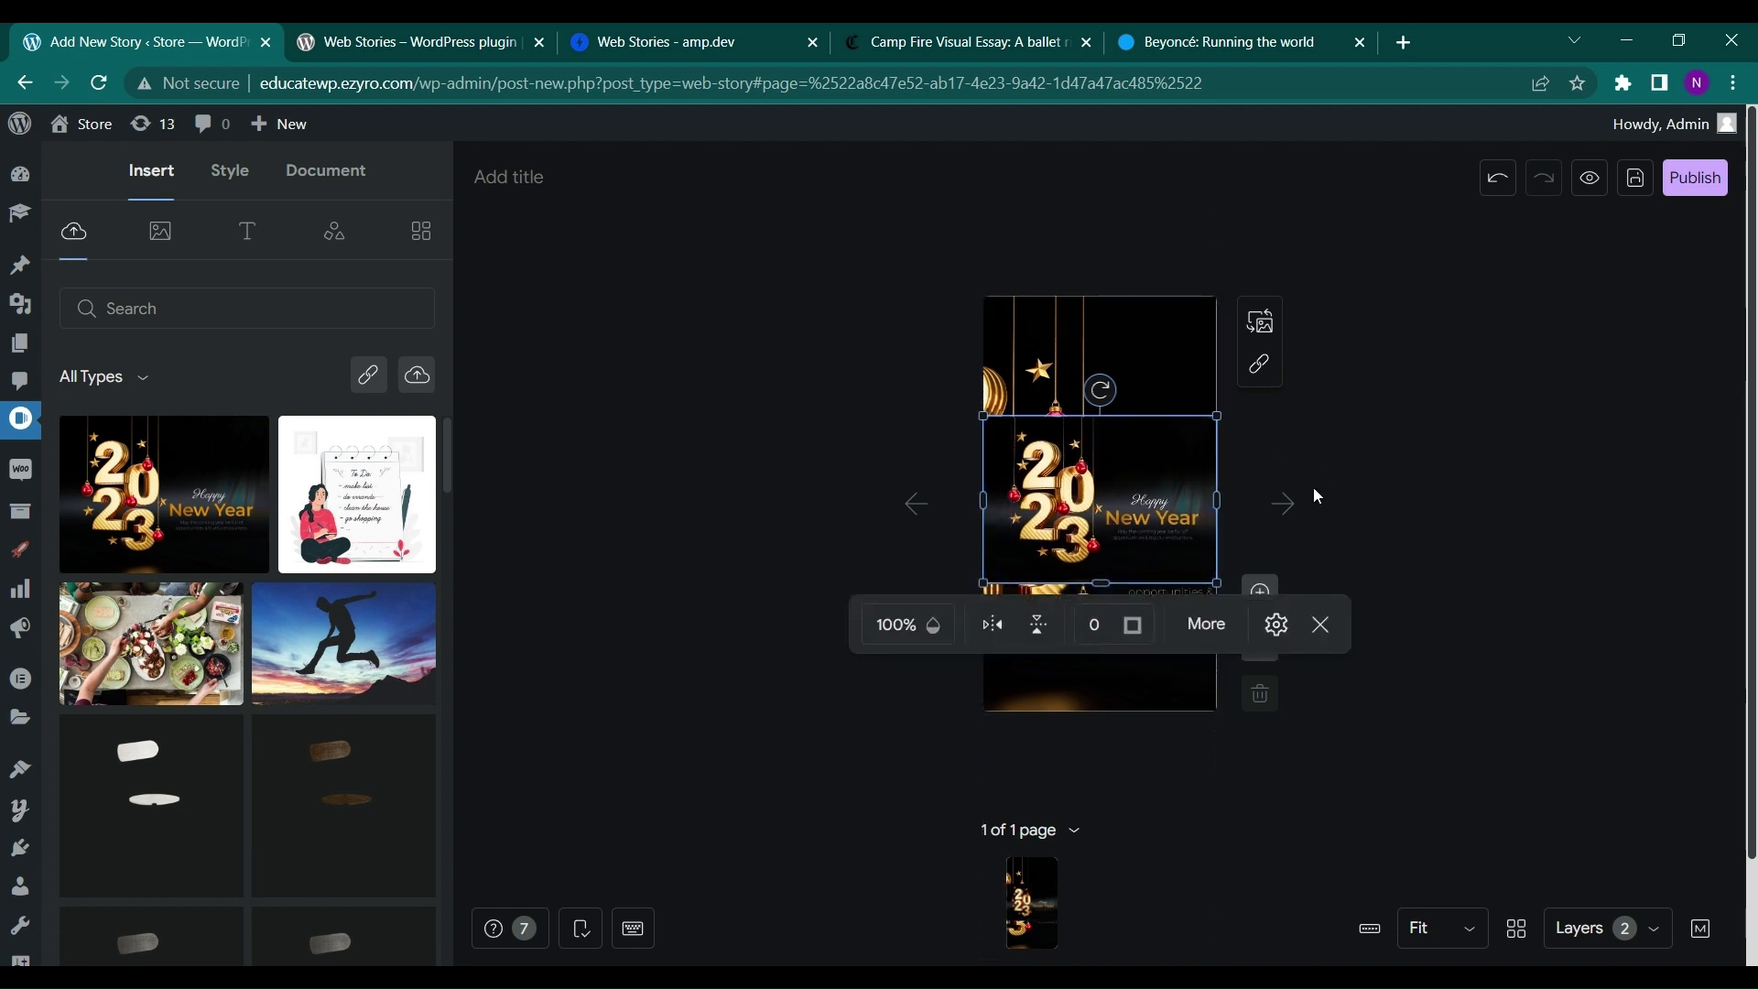
{"action": "mouse_move", "coordinate": [1319, 624]}
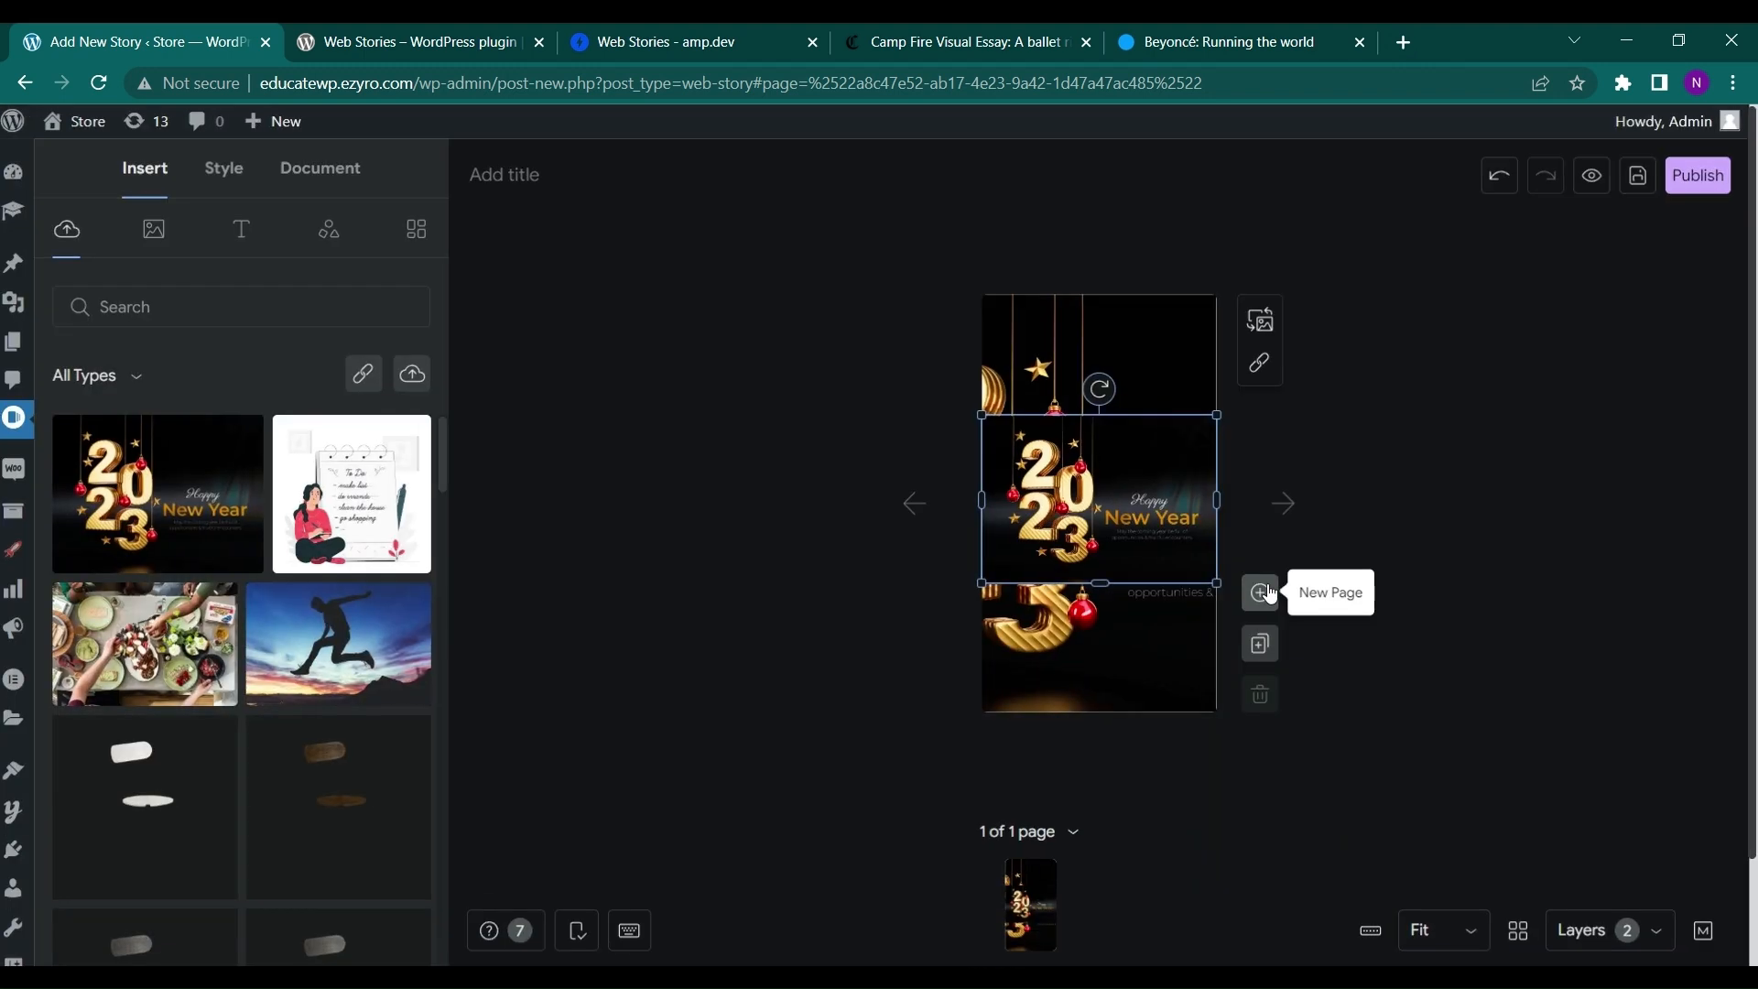
- Add page two holding the to-do illustration enlarged across its lower half
{"action": "left_click", "coordinate": [1258, 592]}
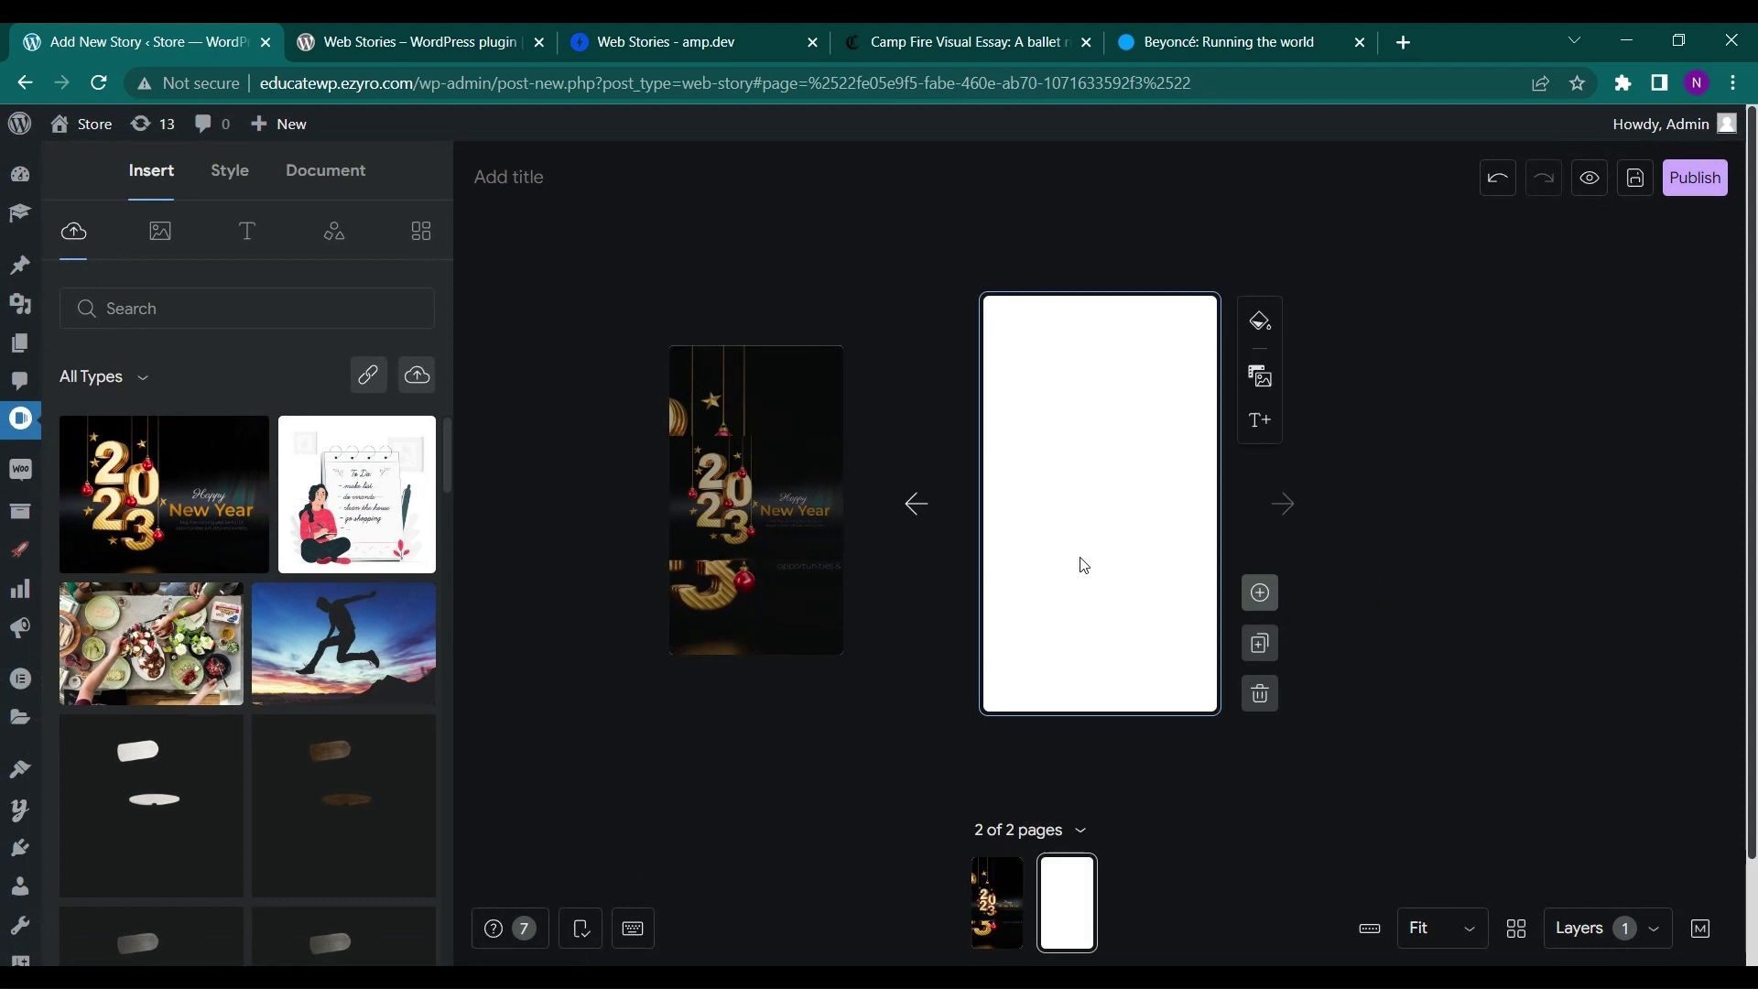
{"action": "mouse_move", "coordinate": [392, 516]}
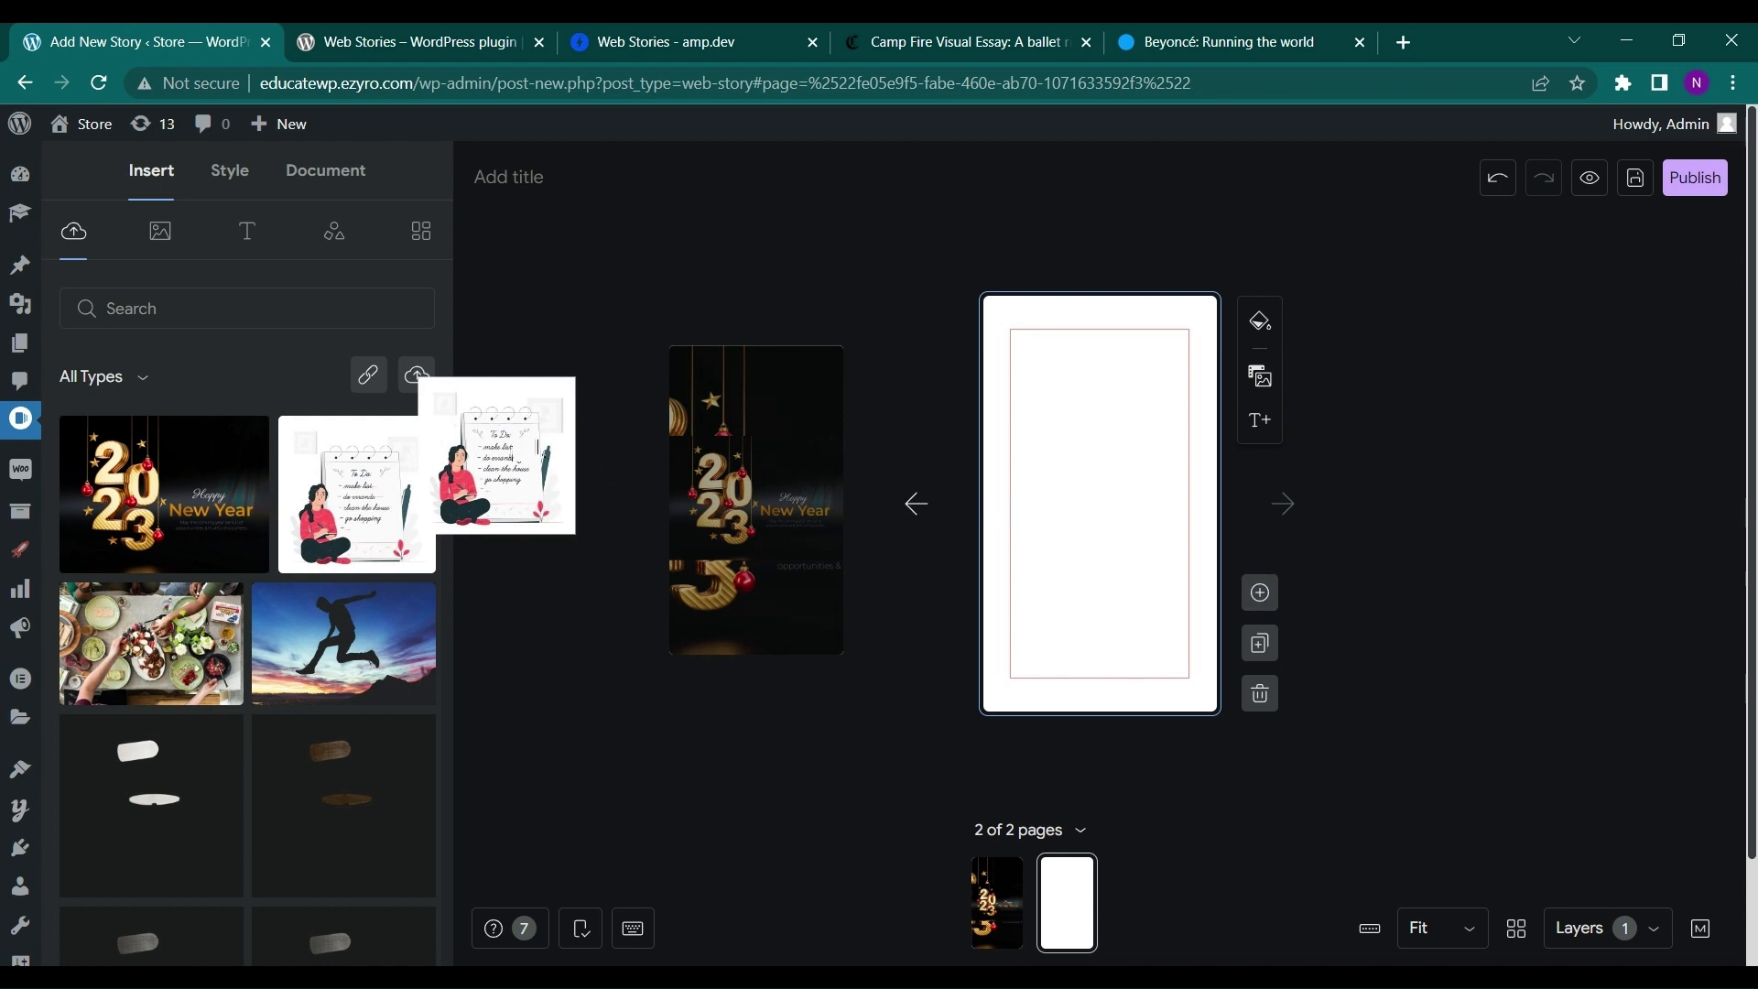
{"action": "left_click", "coordinate": [356, 495]}
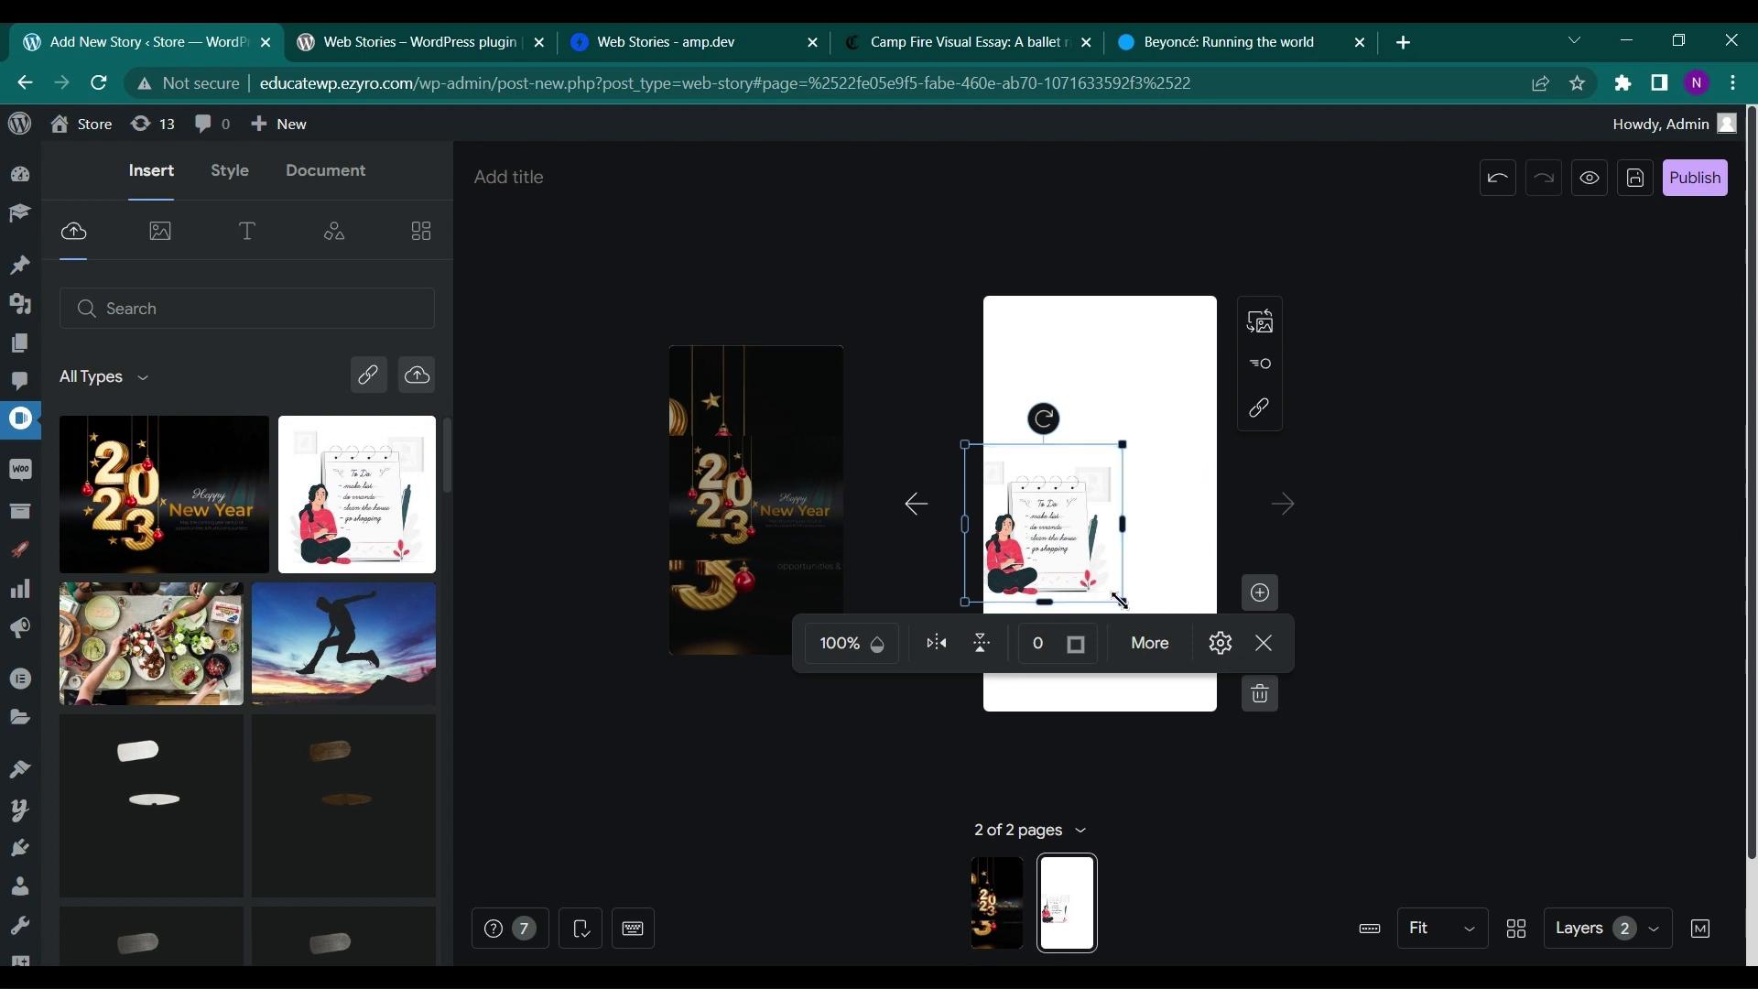
{"action": "left_click_drag", "start_coordinate": [1118, 599], "coordinate": [1210, 667]}
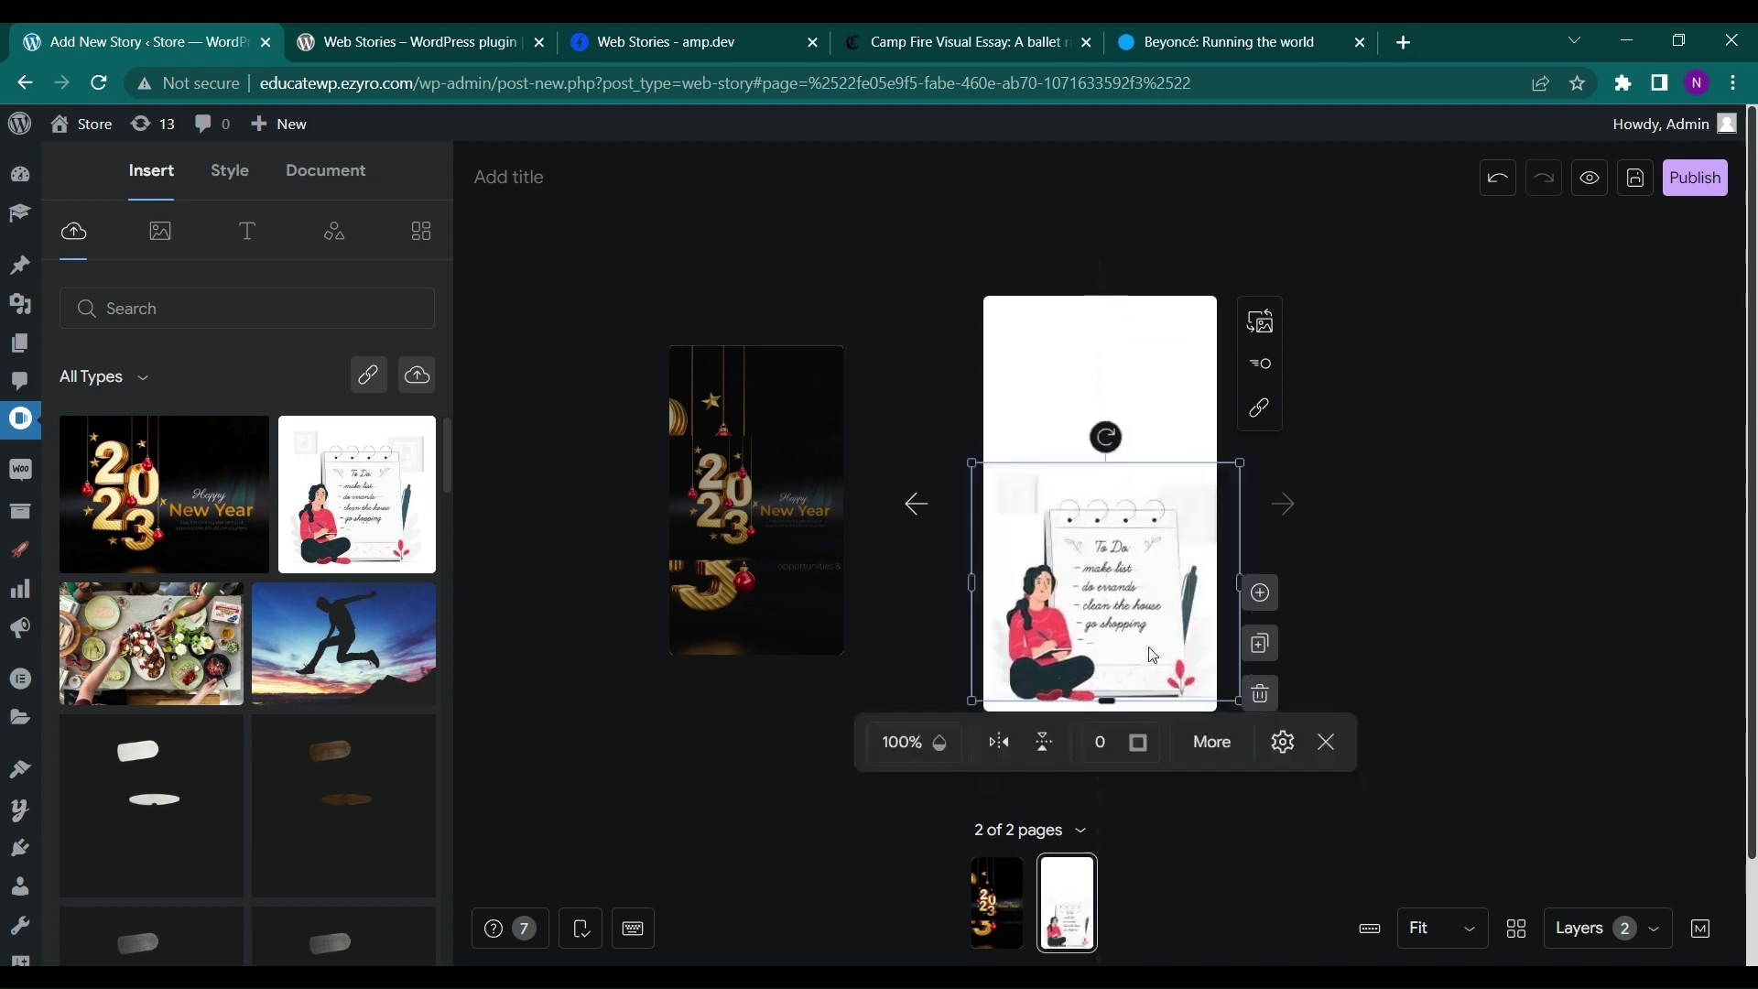
{"action": "left_click", "coordinate": [245, 231]}
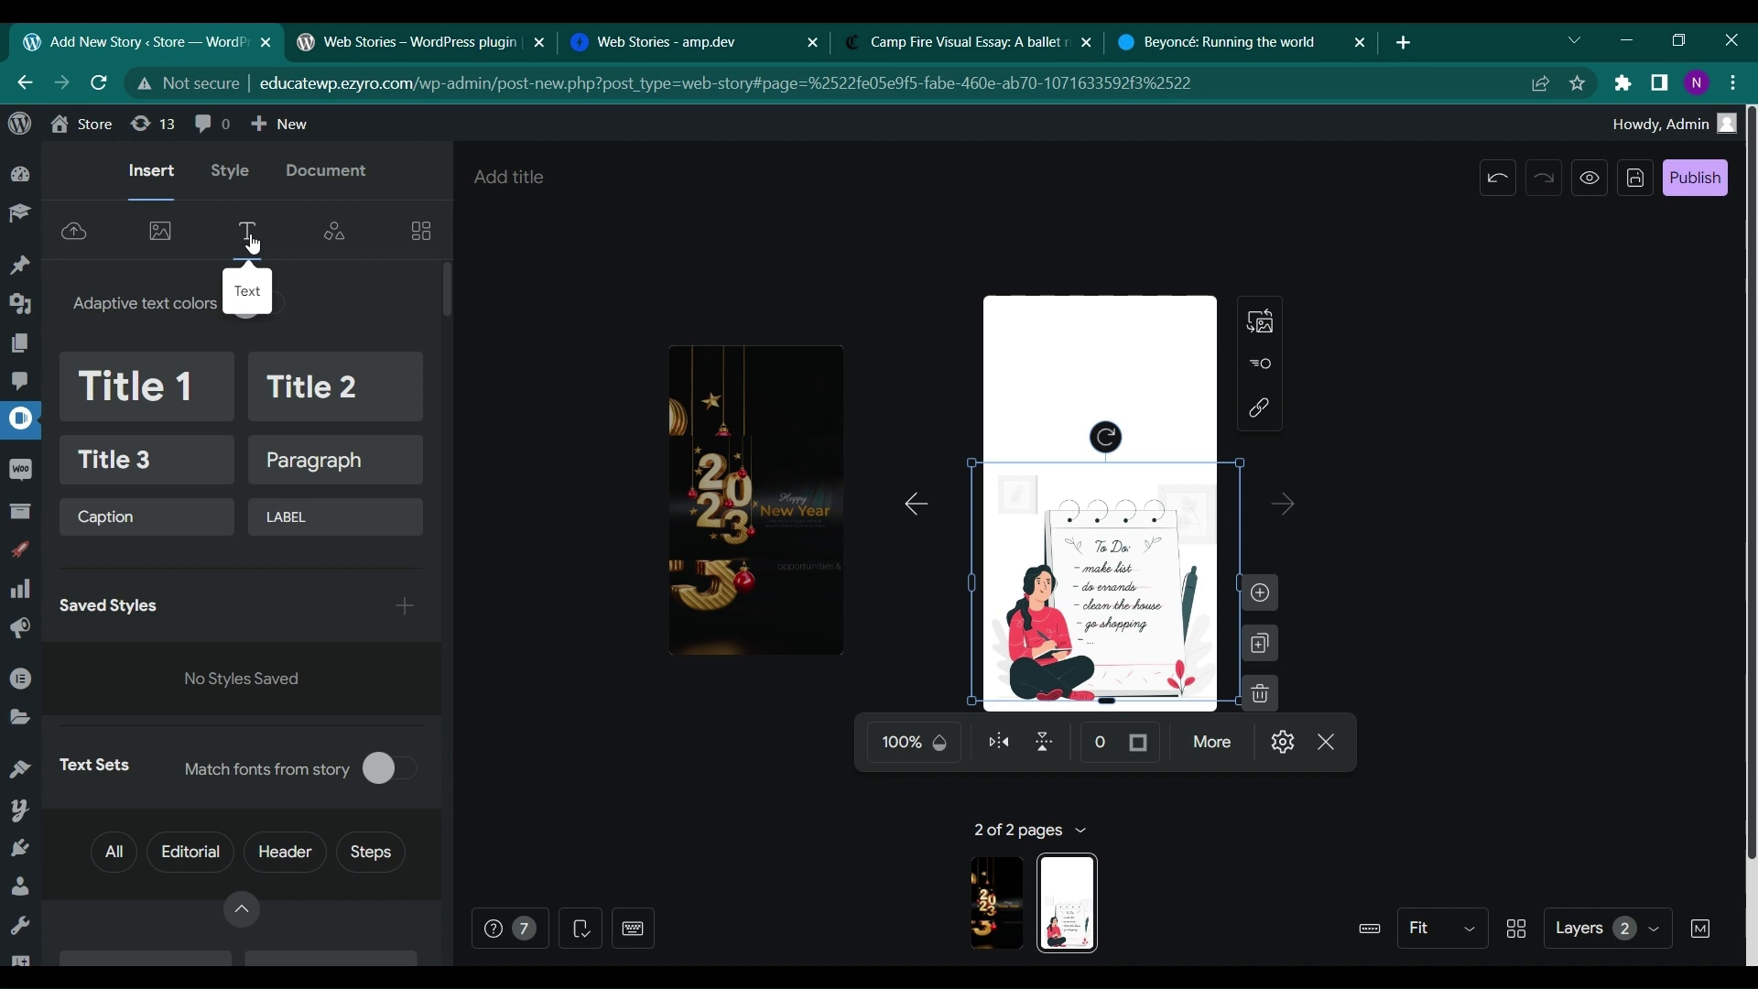
- Add a Title 1 heading 'SOME RESOLUTIONS THAT YOU SCHOULD TAKE IN 2023' at the page top
{"action": "left_click", "coordinate": [145, 385]}
{"action": "type", "text": "SOME RESOLUTIONS THAT YOU SCHOULD TAKE IN 2023"}
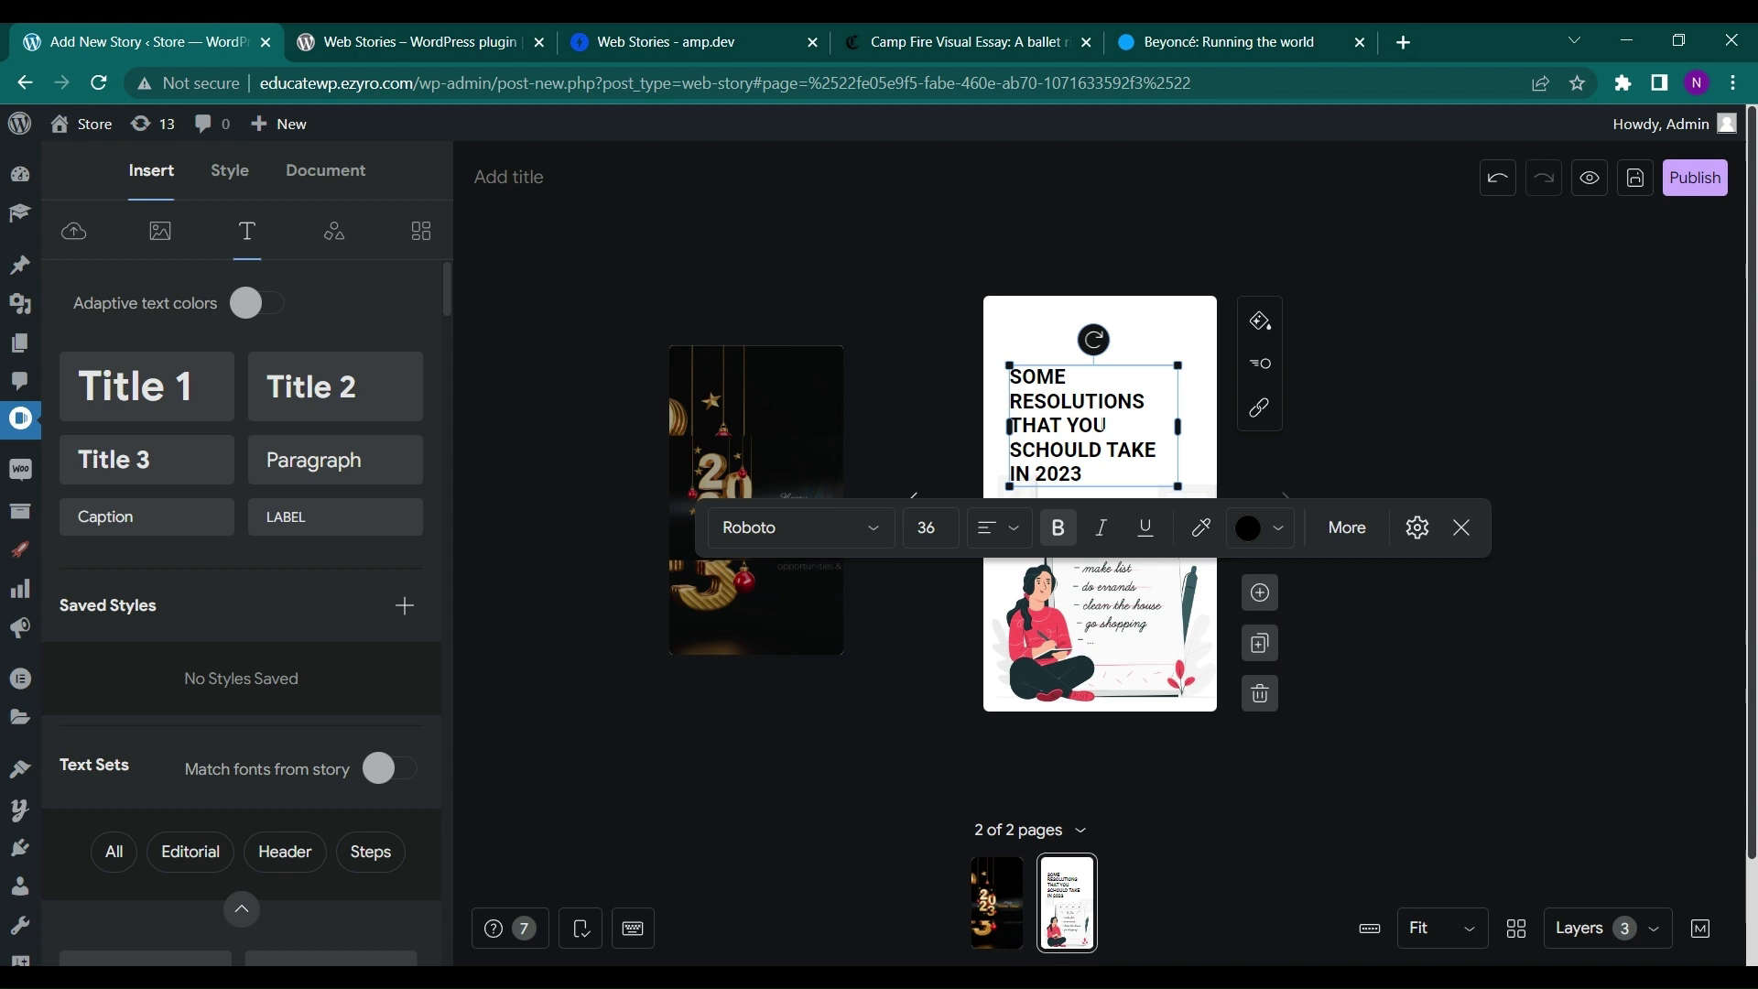
{"action": "mouse_move", "coordinate": [1461, 527]}
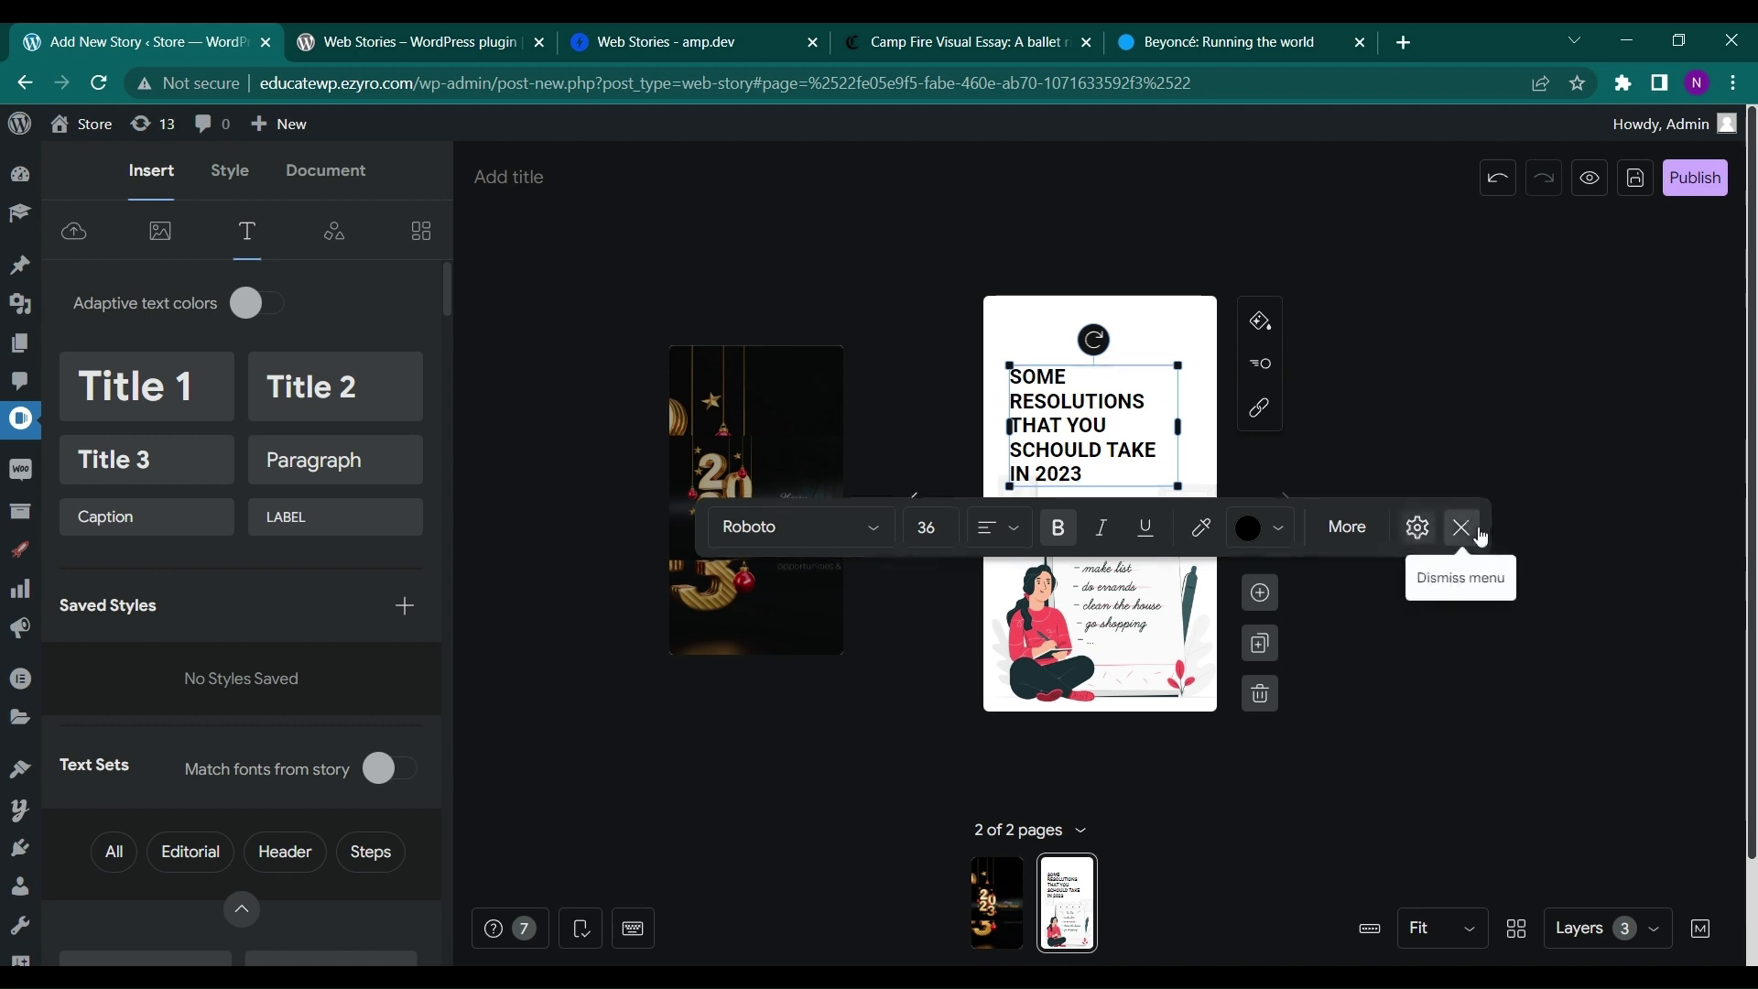
{"action": "left_click", "coordinate": [1461, 528]}
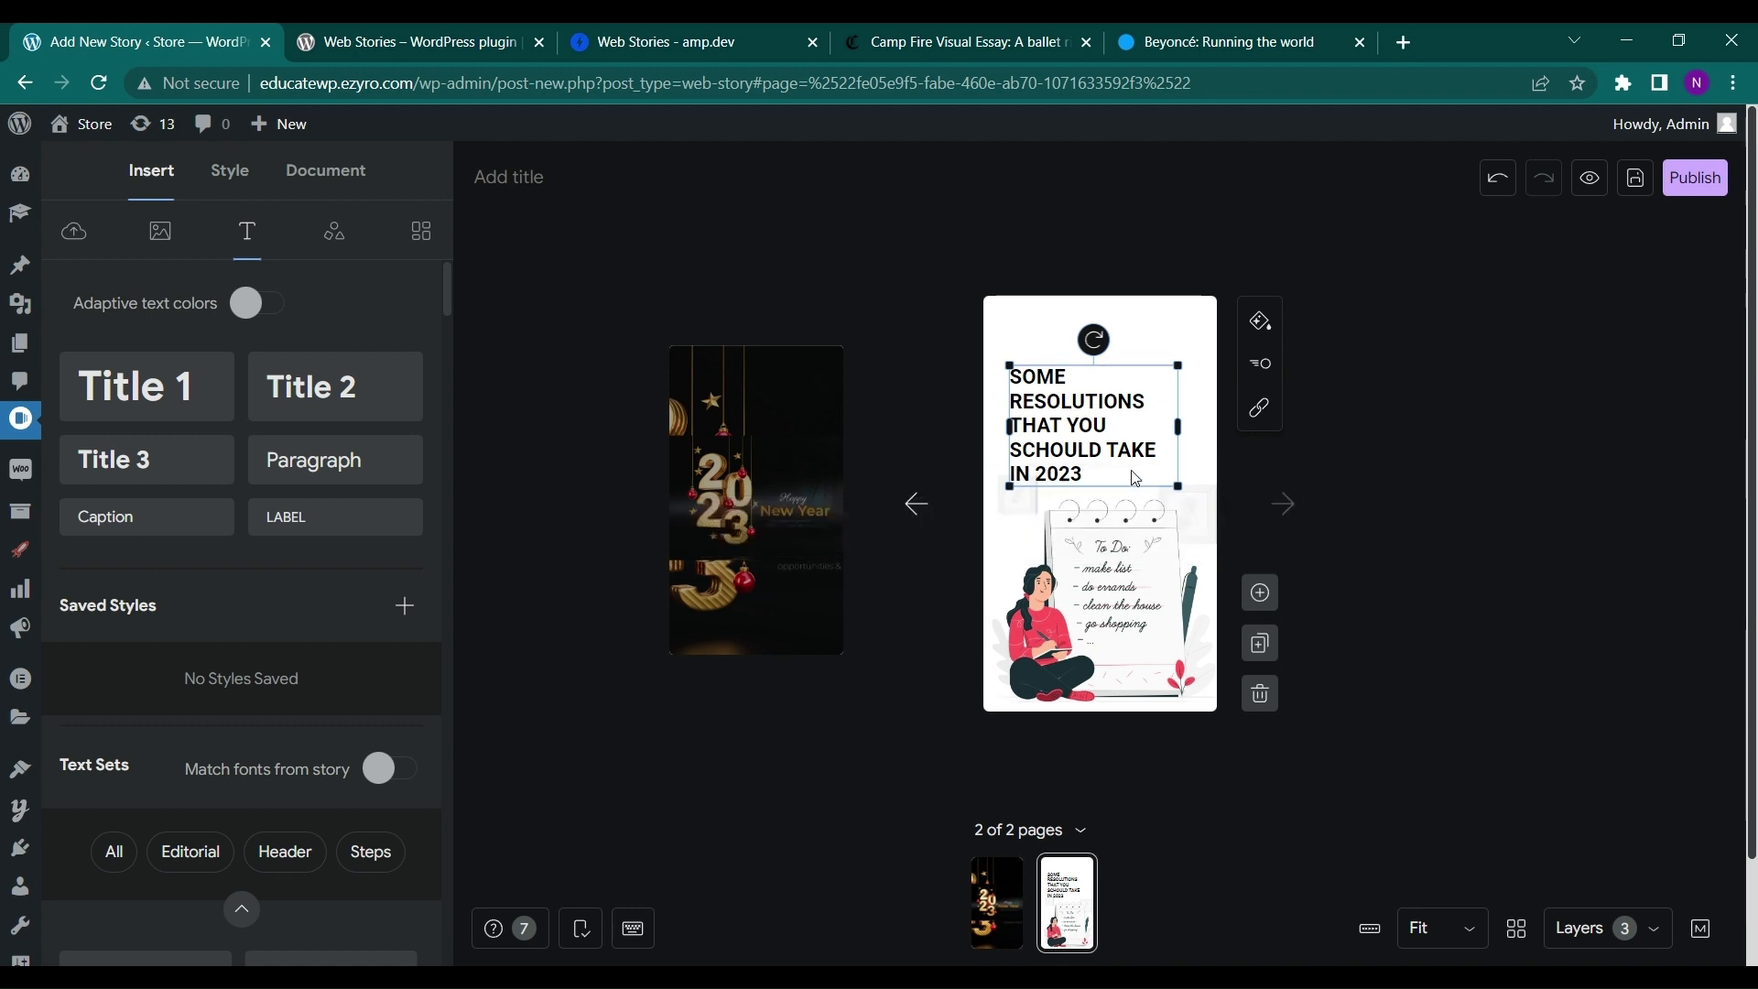
{"action": "left_click_drag", "start_coordinate": [1127, 424], "coordinate": [1126, 387]}
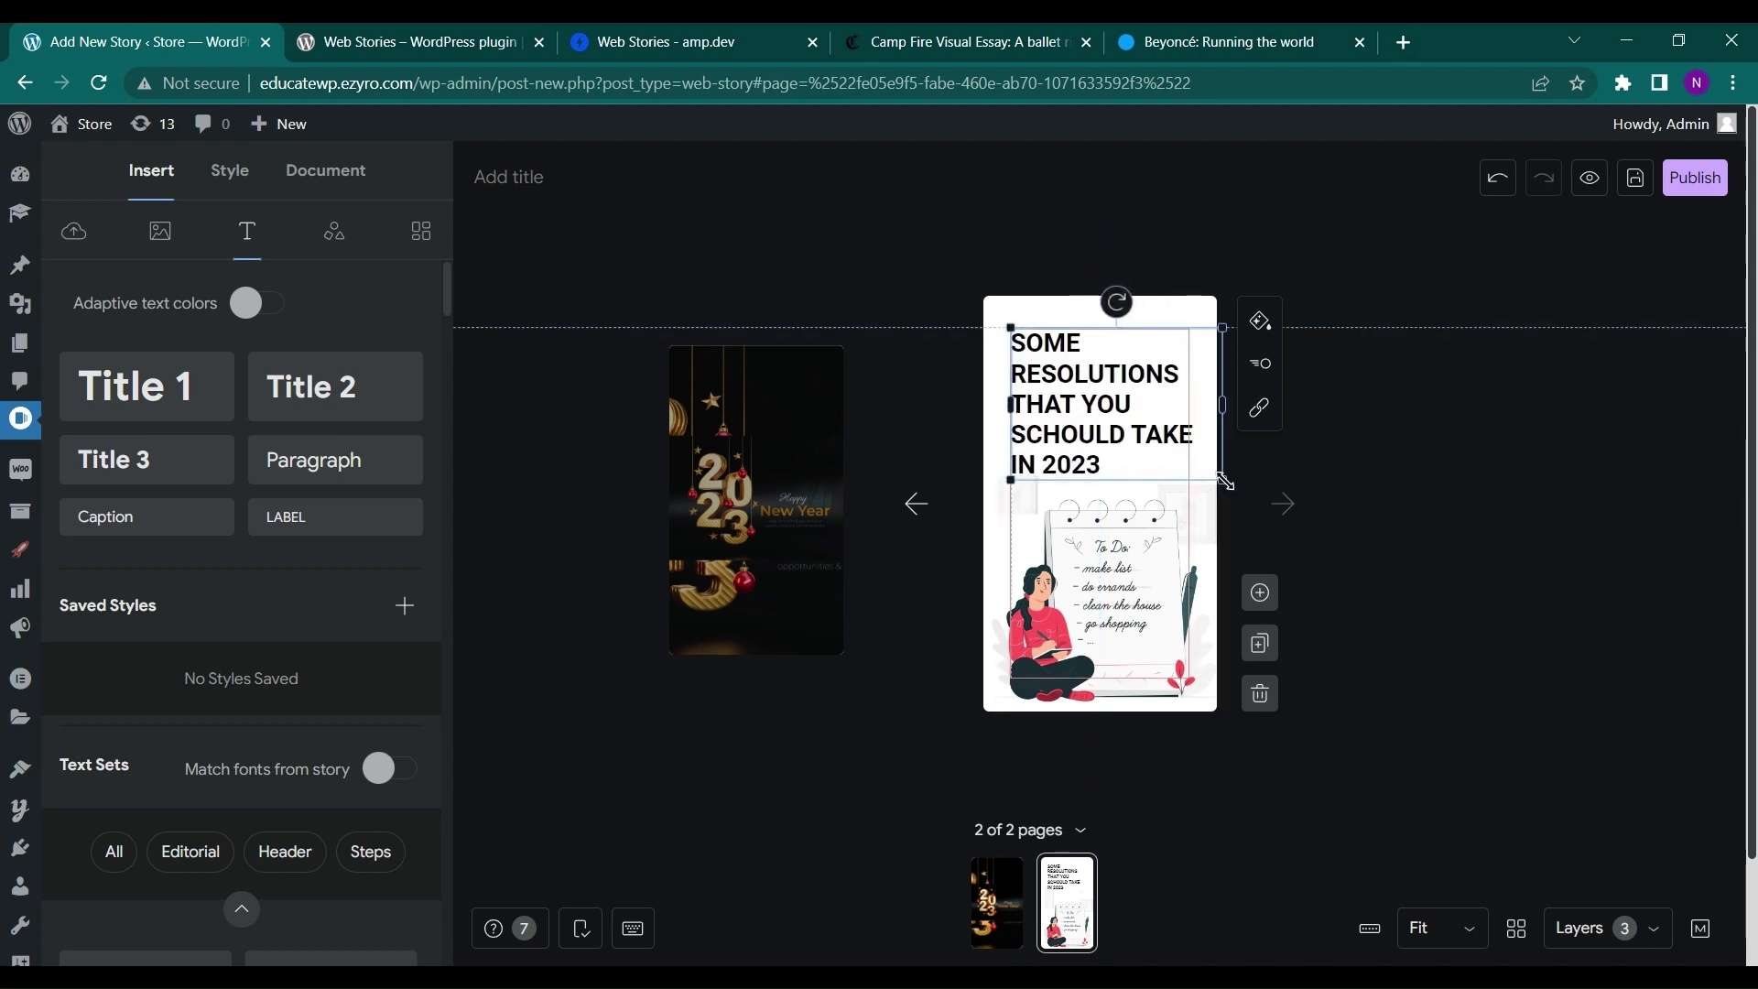
{"action": "left_click_drag", "start_coordinate": [1222, 479], "coordinate": [1198, 461]}
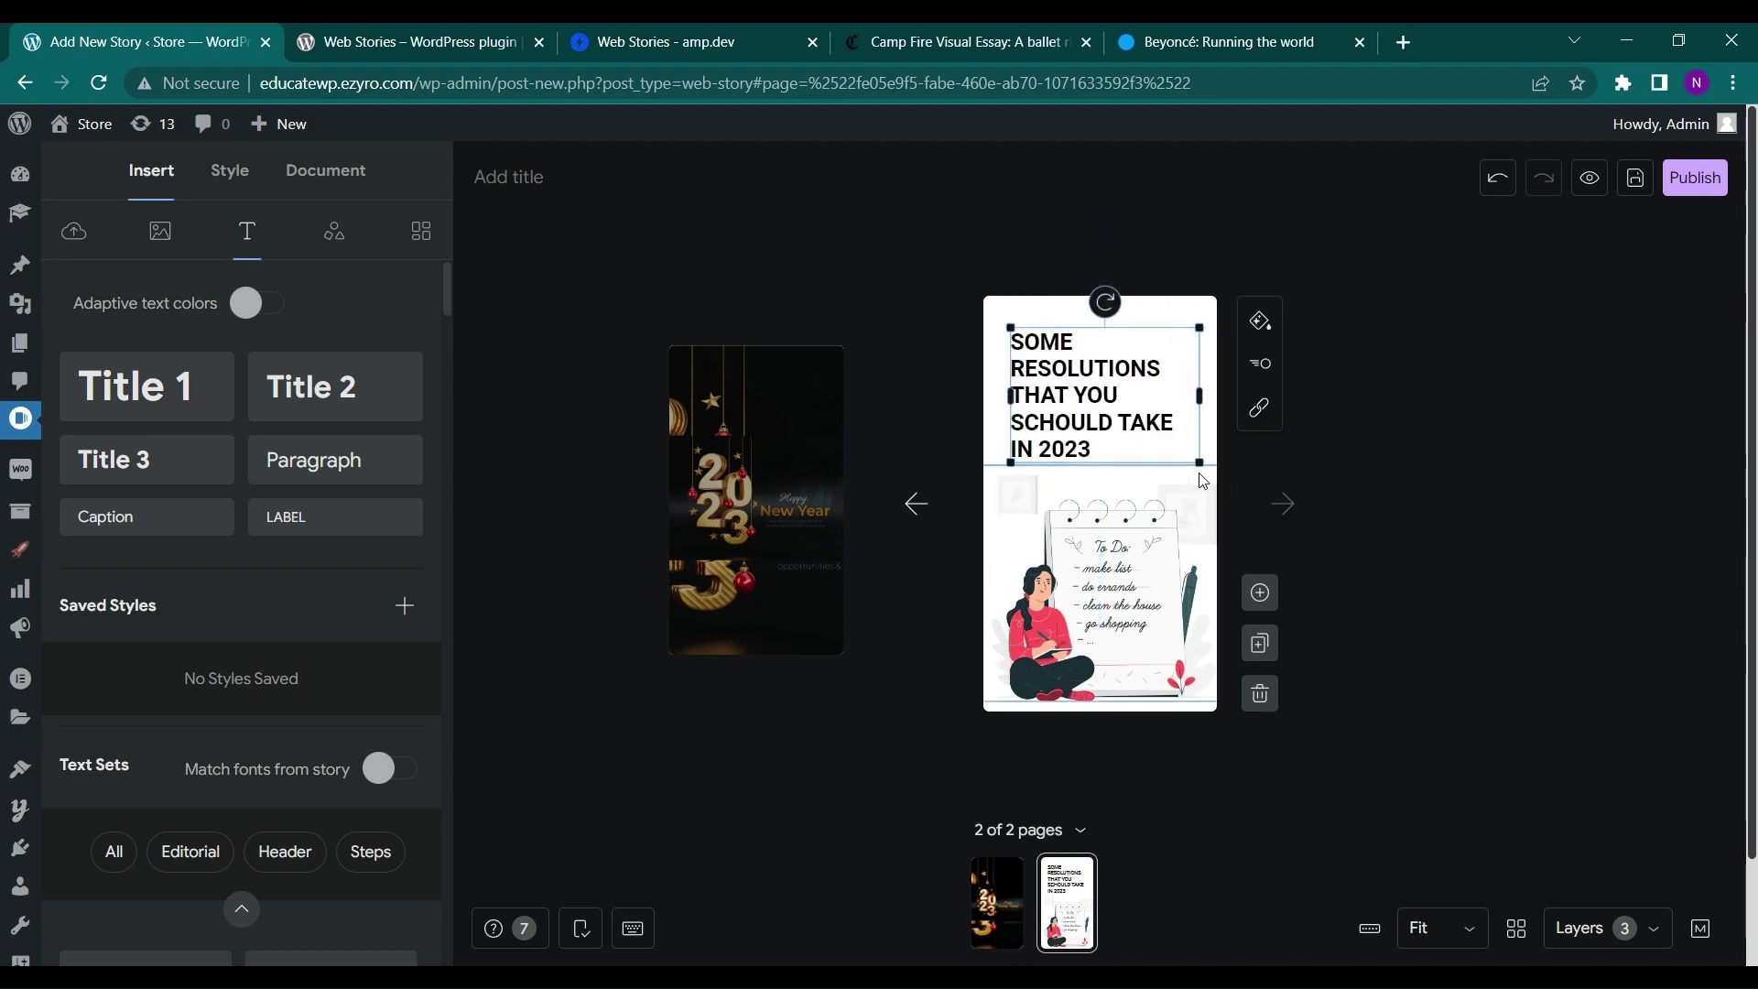
{"action": "right_click", "coordinate": [1121, 428]}
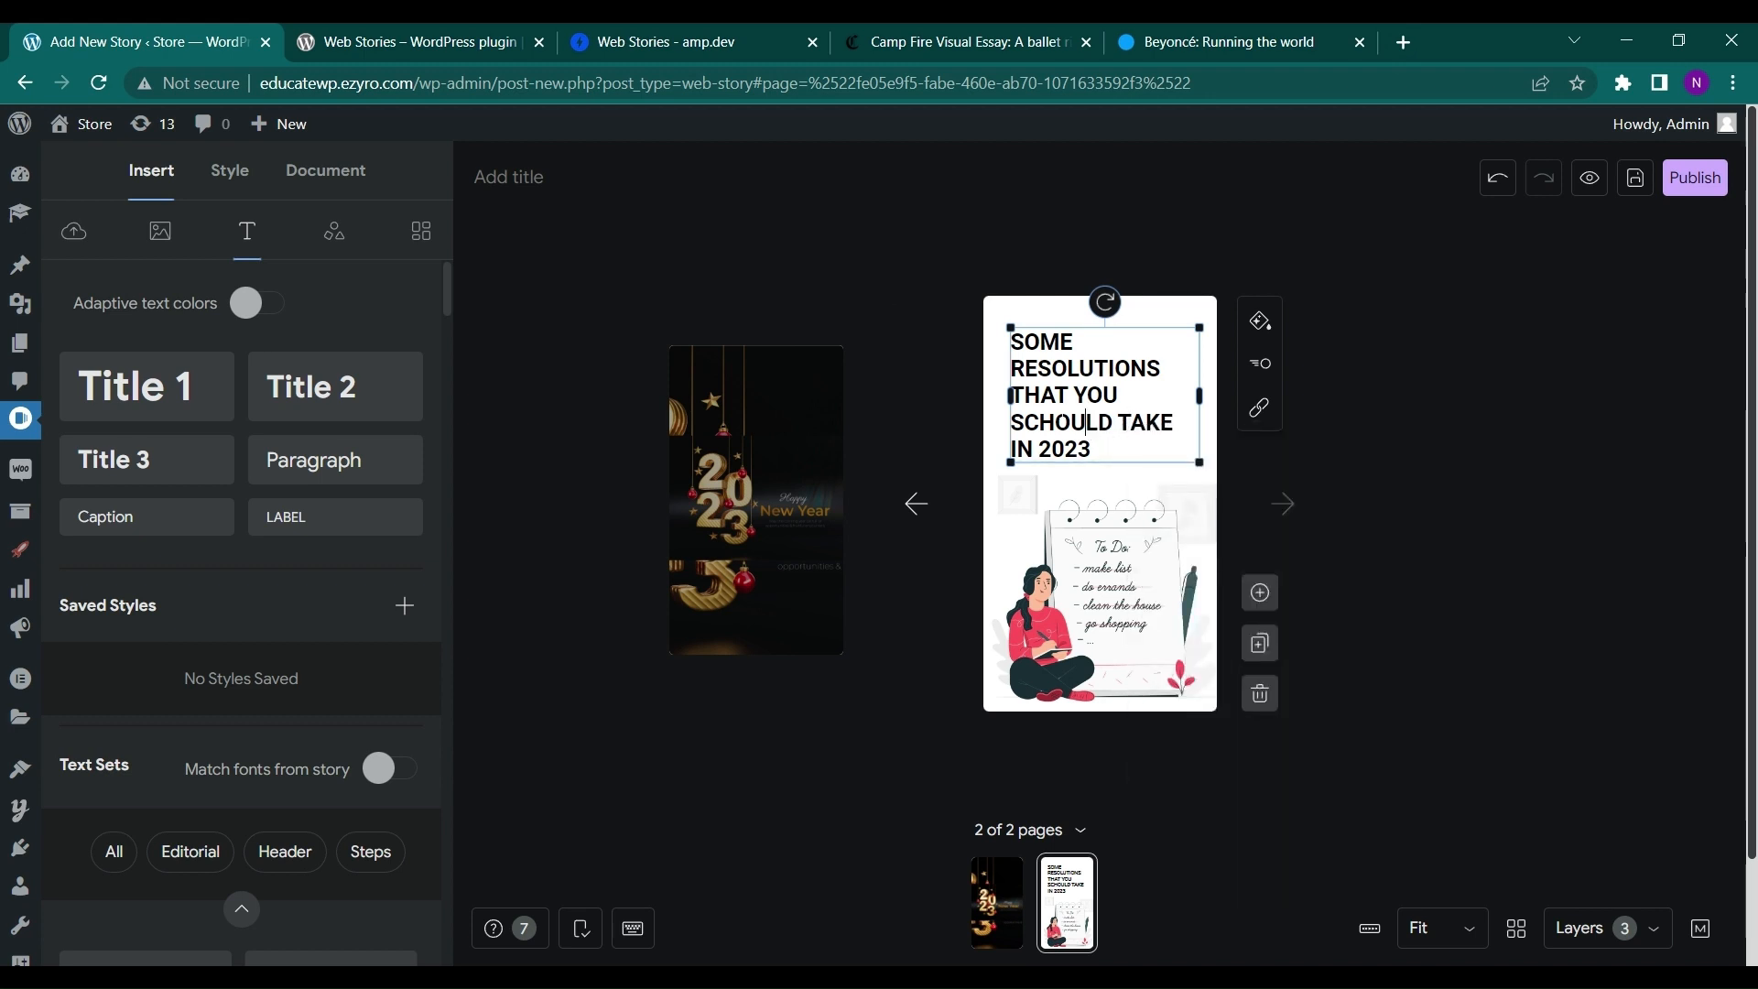
{"action": "left_click_drag", "start_coordinate": [1102, 300], "coordinate": [1132, 316]}
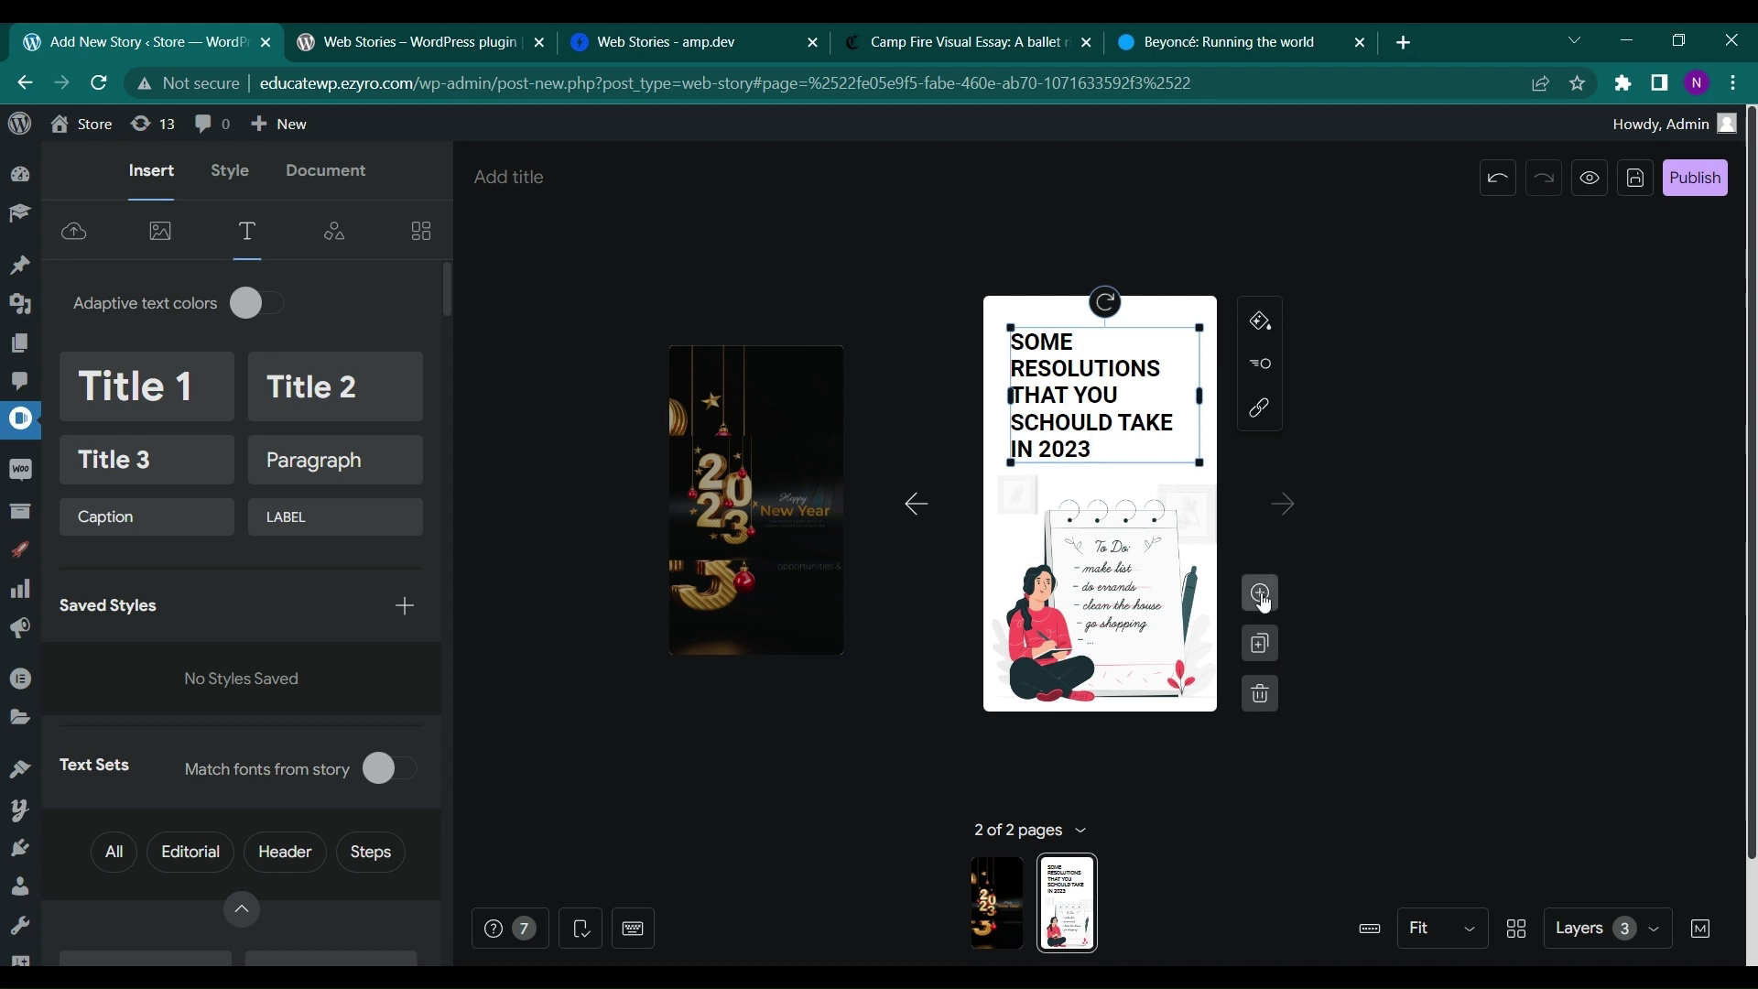
{"action": "mouse_move", "coordinate": [1258, 593]}
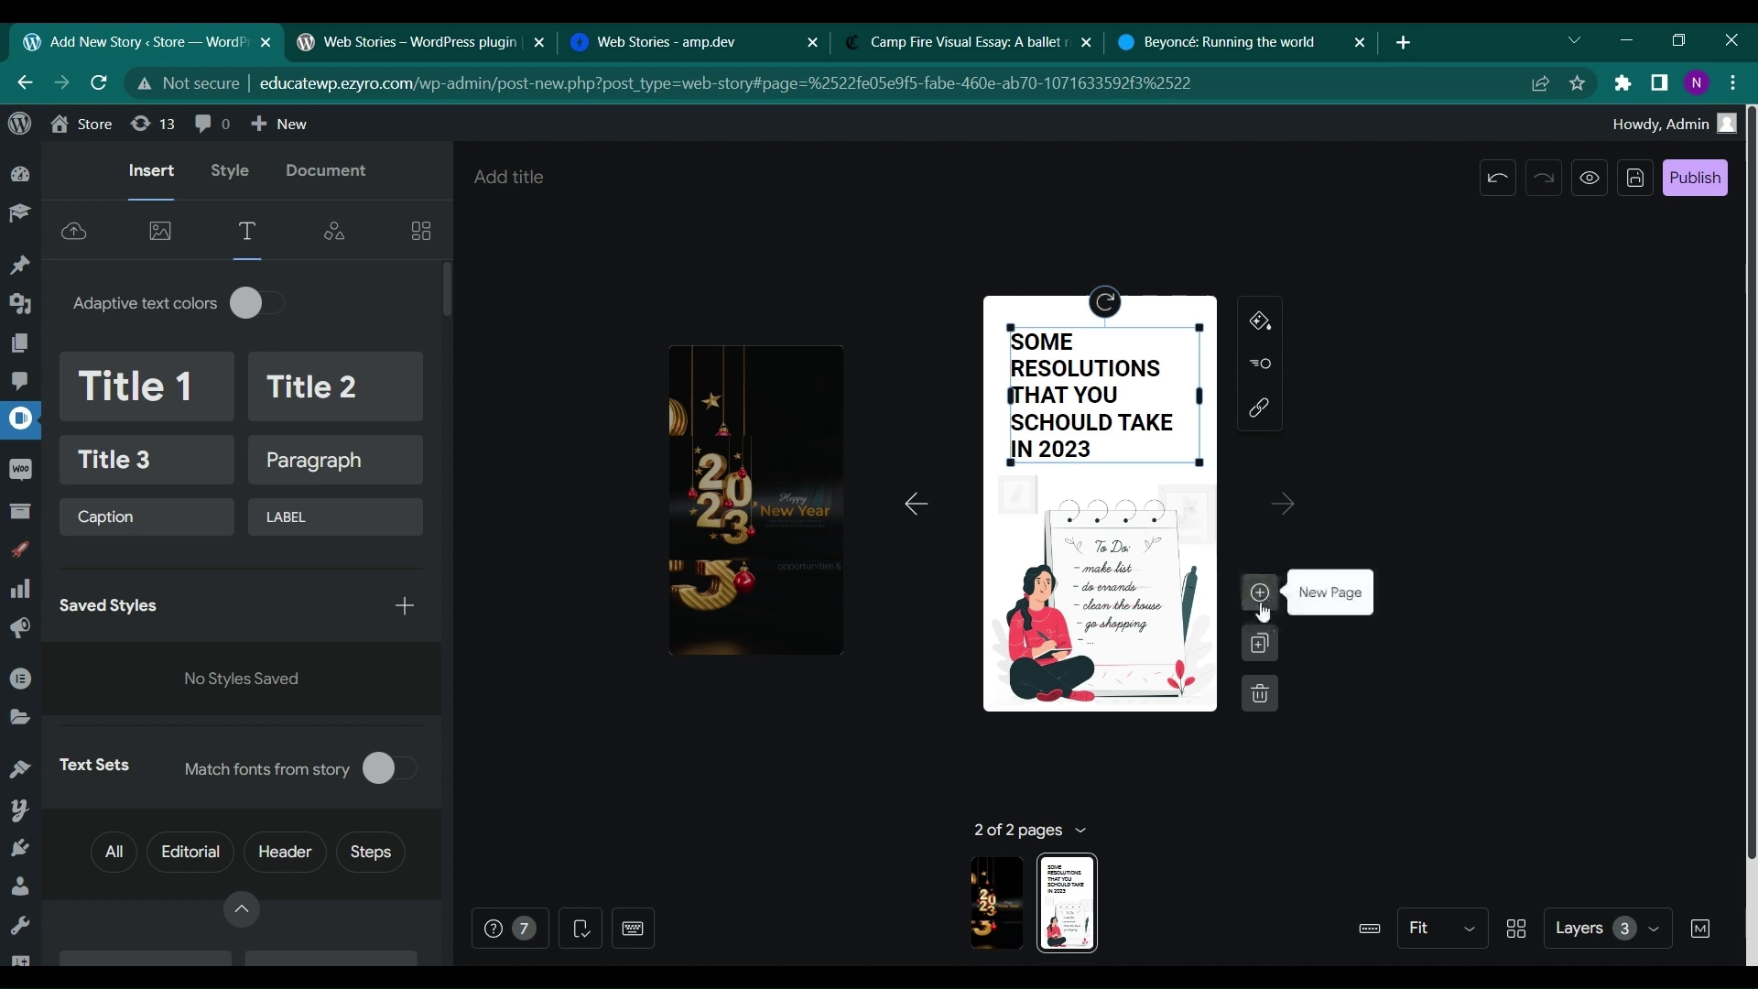
- Add page three with the Happy New Year sticker found by searching NEW YEAR
{"action": "left_click", "coordinate": [1258, 592]}
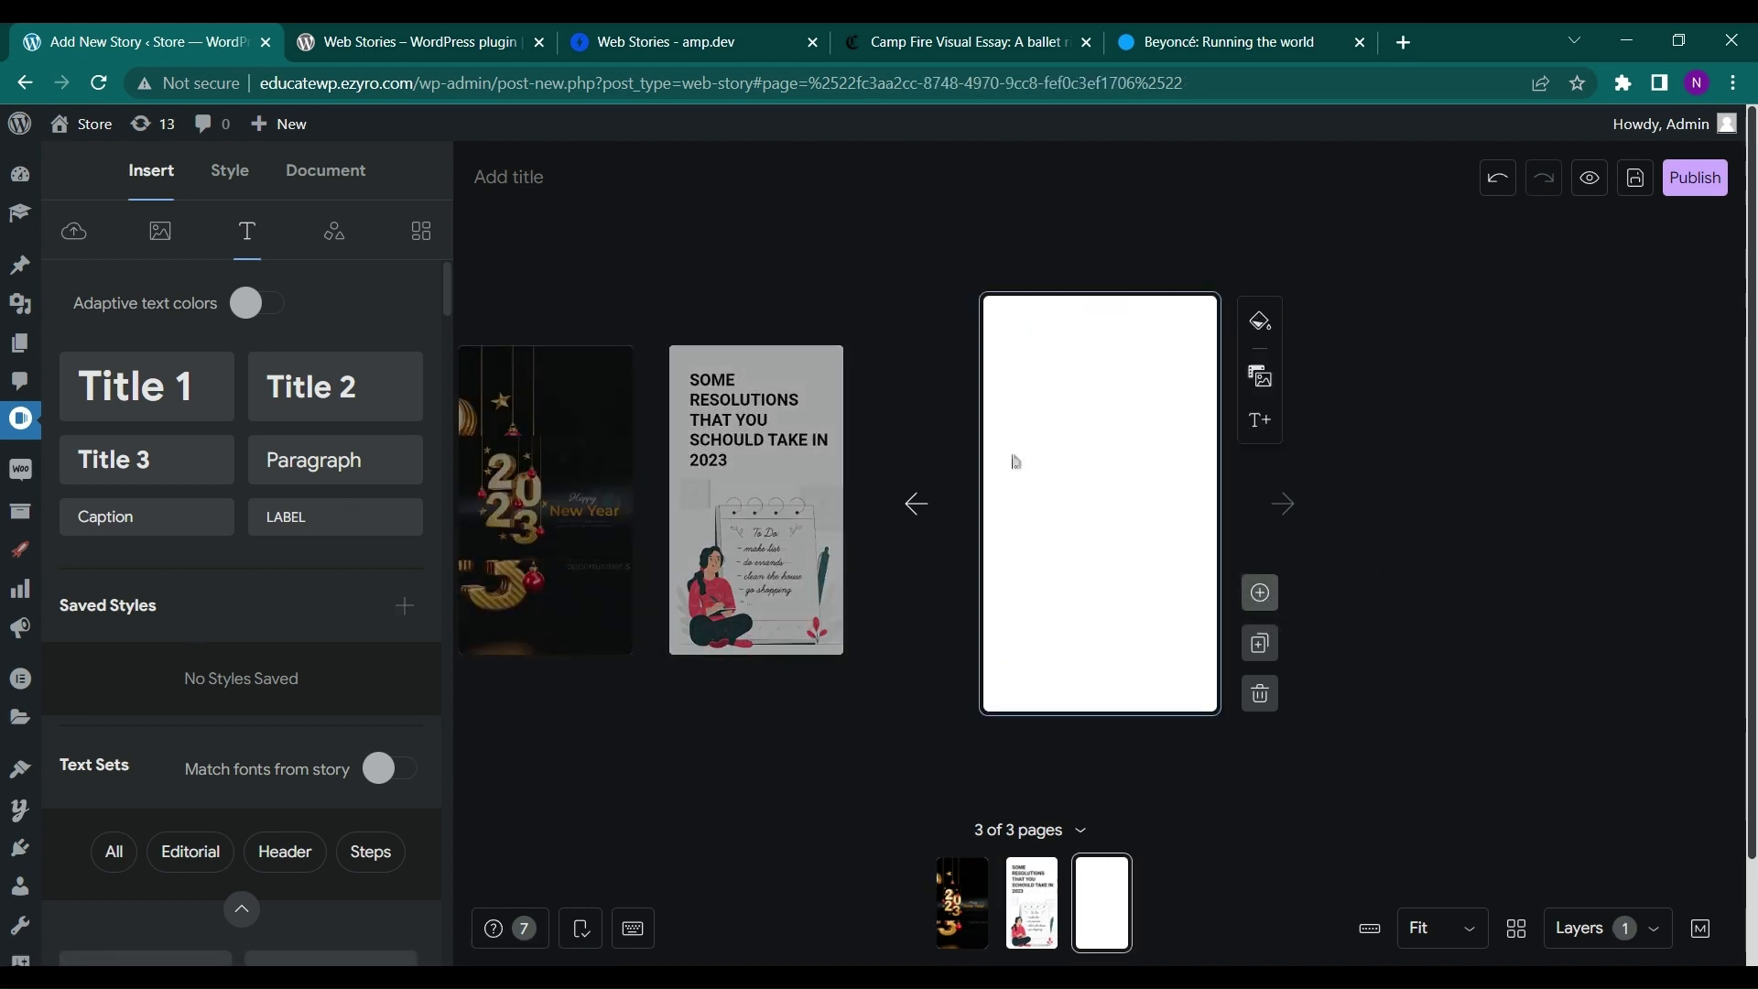
{"action": "mouse_move", "coordinate": [159, 231]}
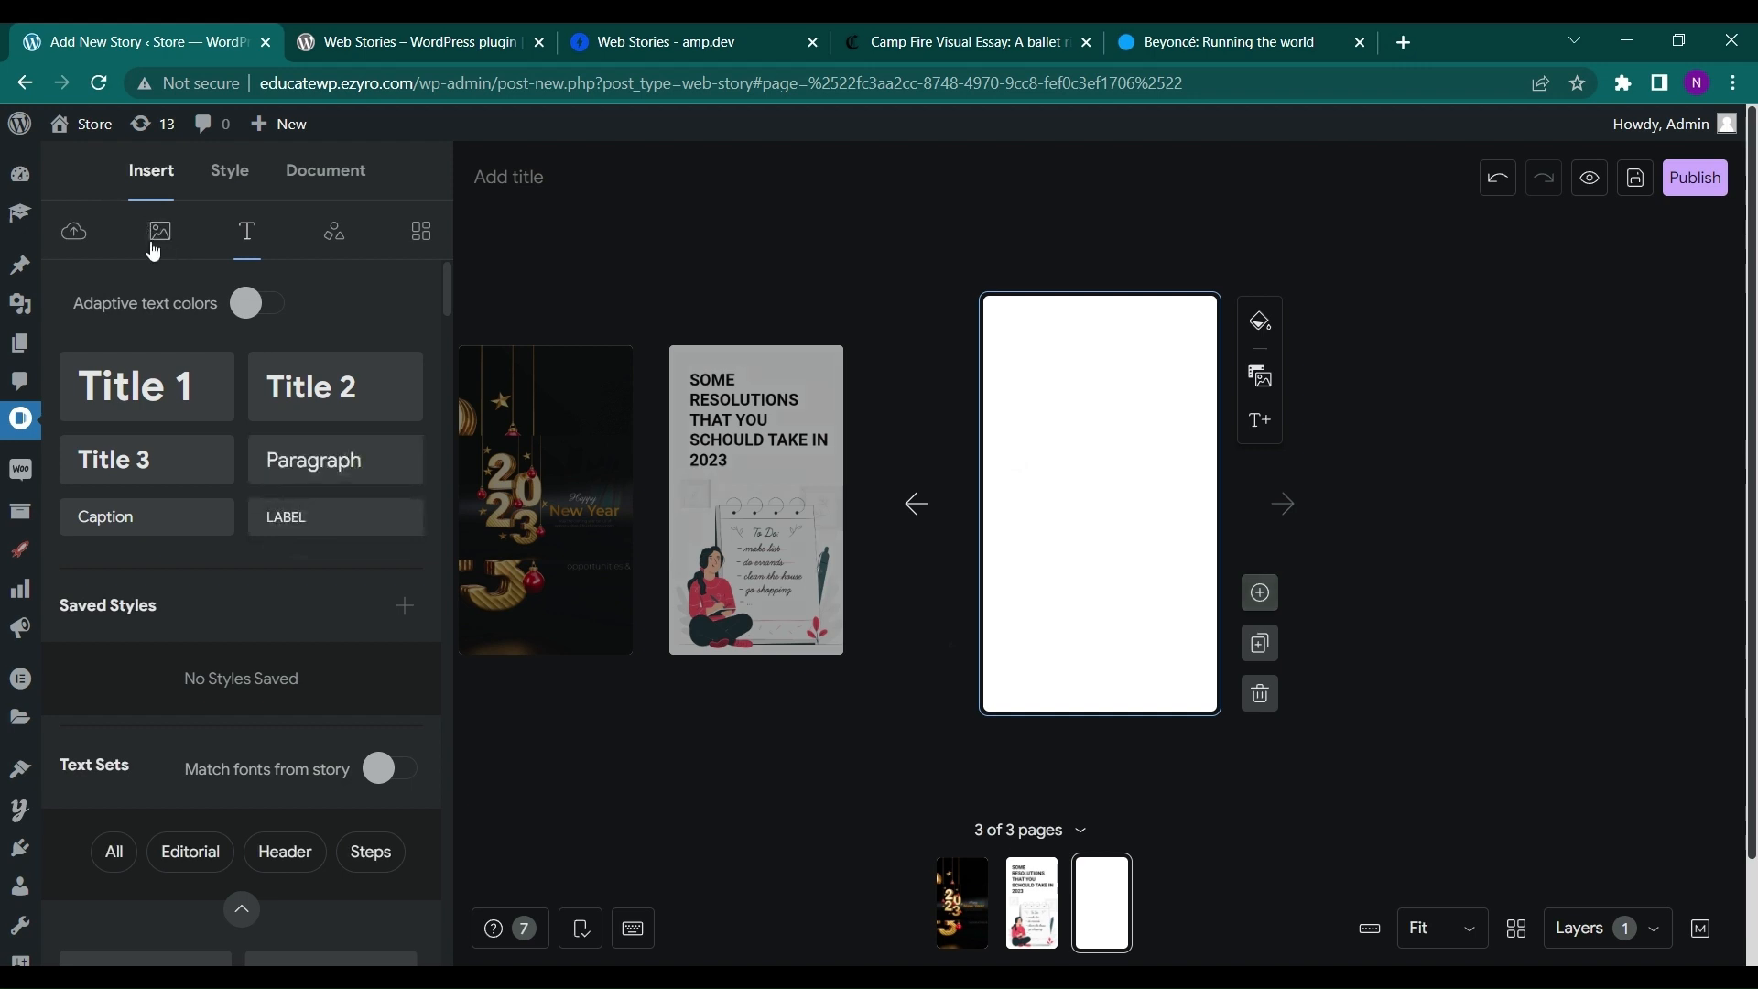
{"action": "left_click", "coordinate": [159, 231]}
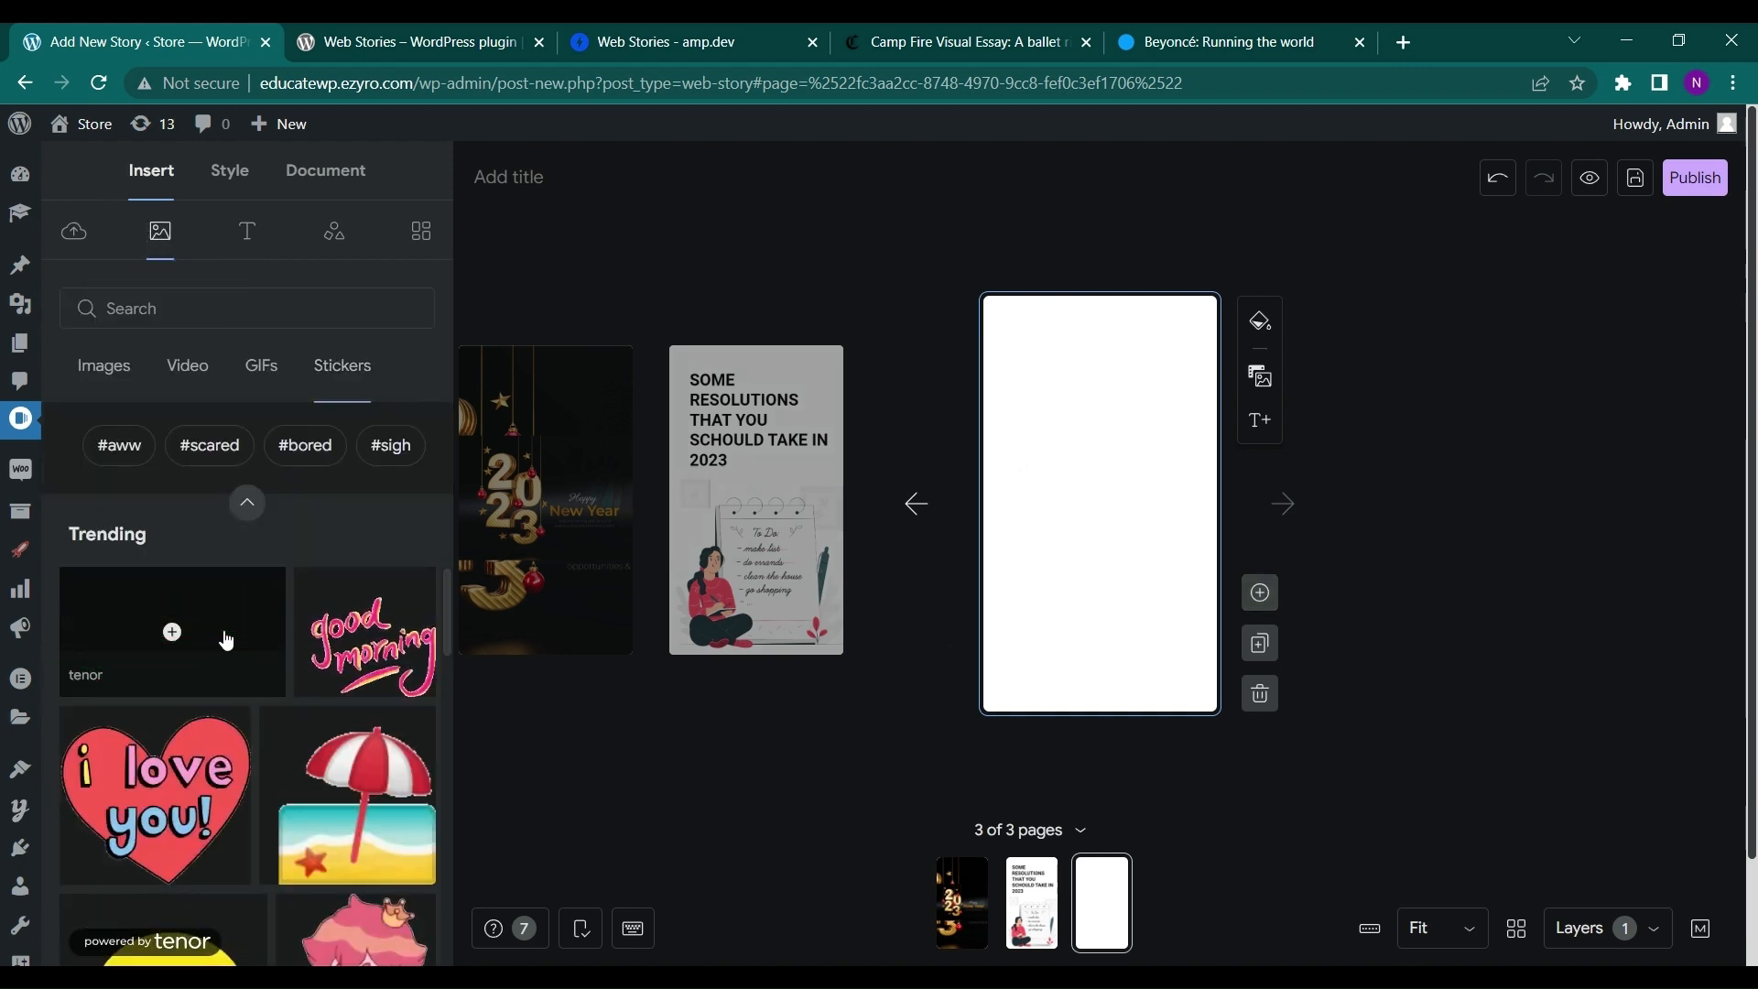
{"action": "left_click", "coordinate": [245, 309]}
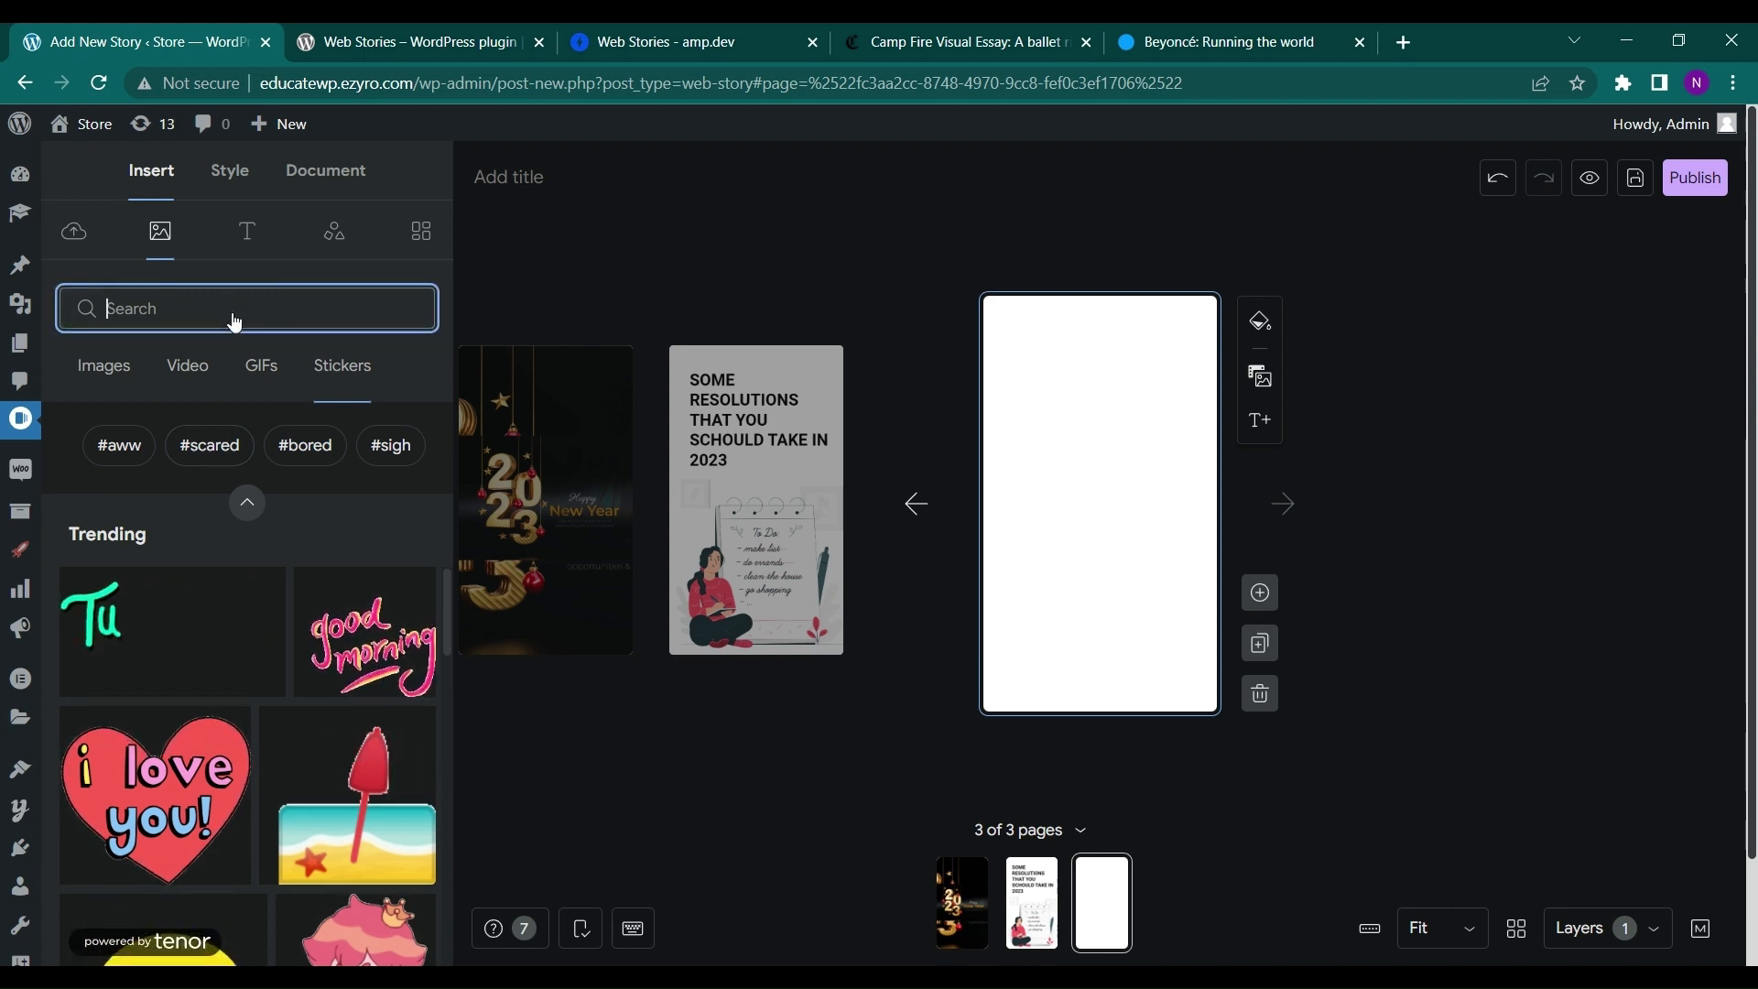
{"action": "type", "text": "NEW"}
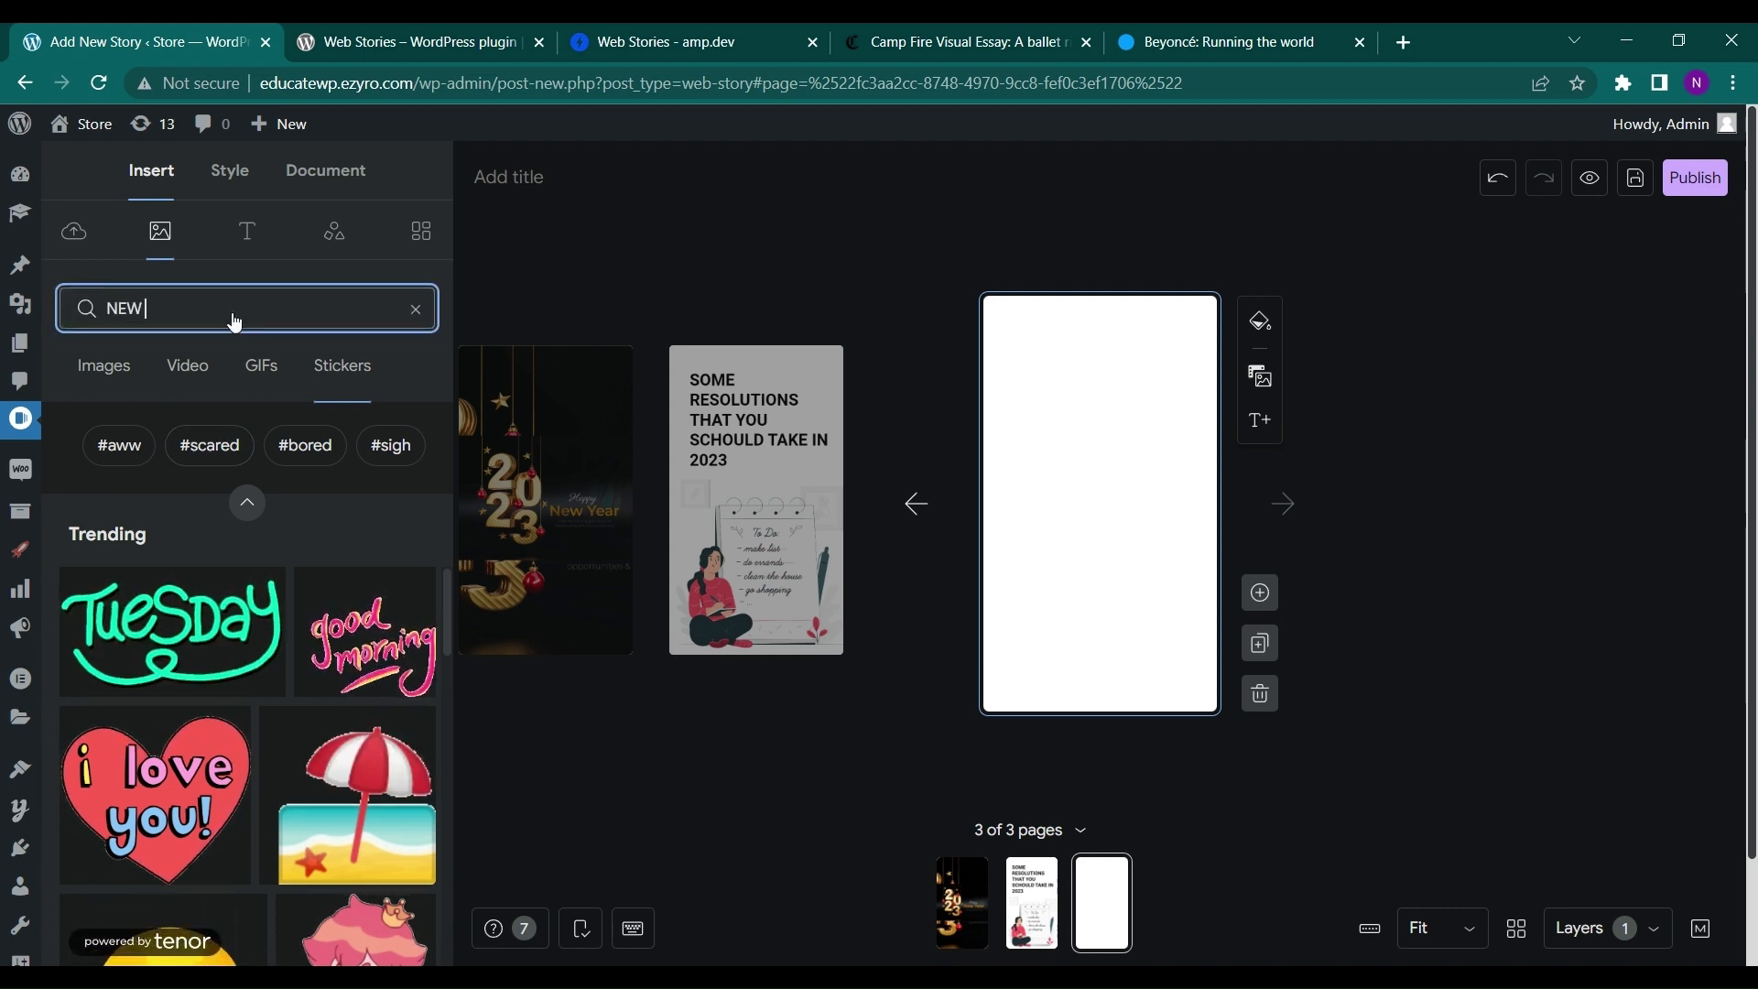
{"action": "type", "text": "YEAR"}
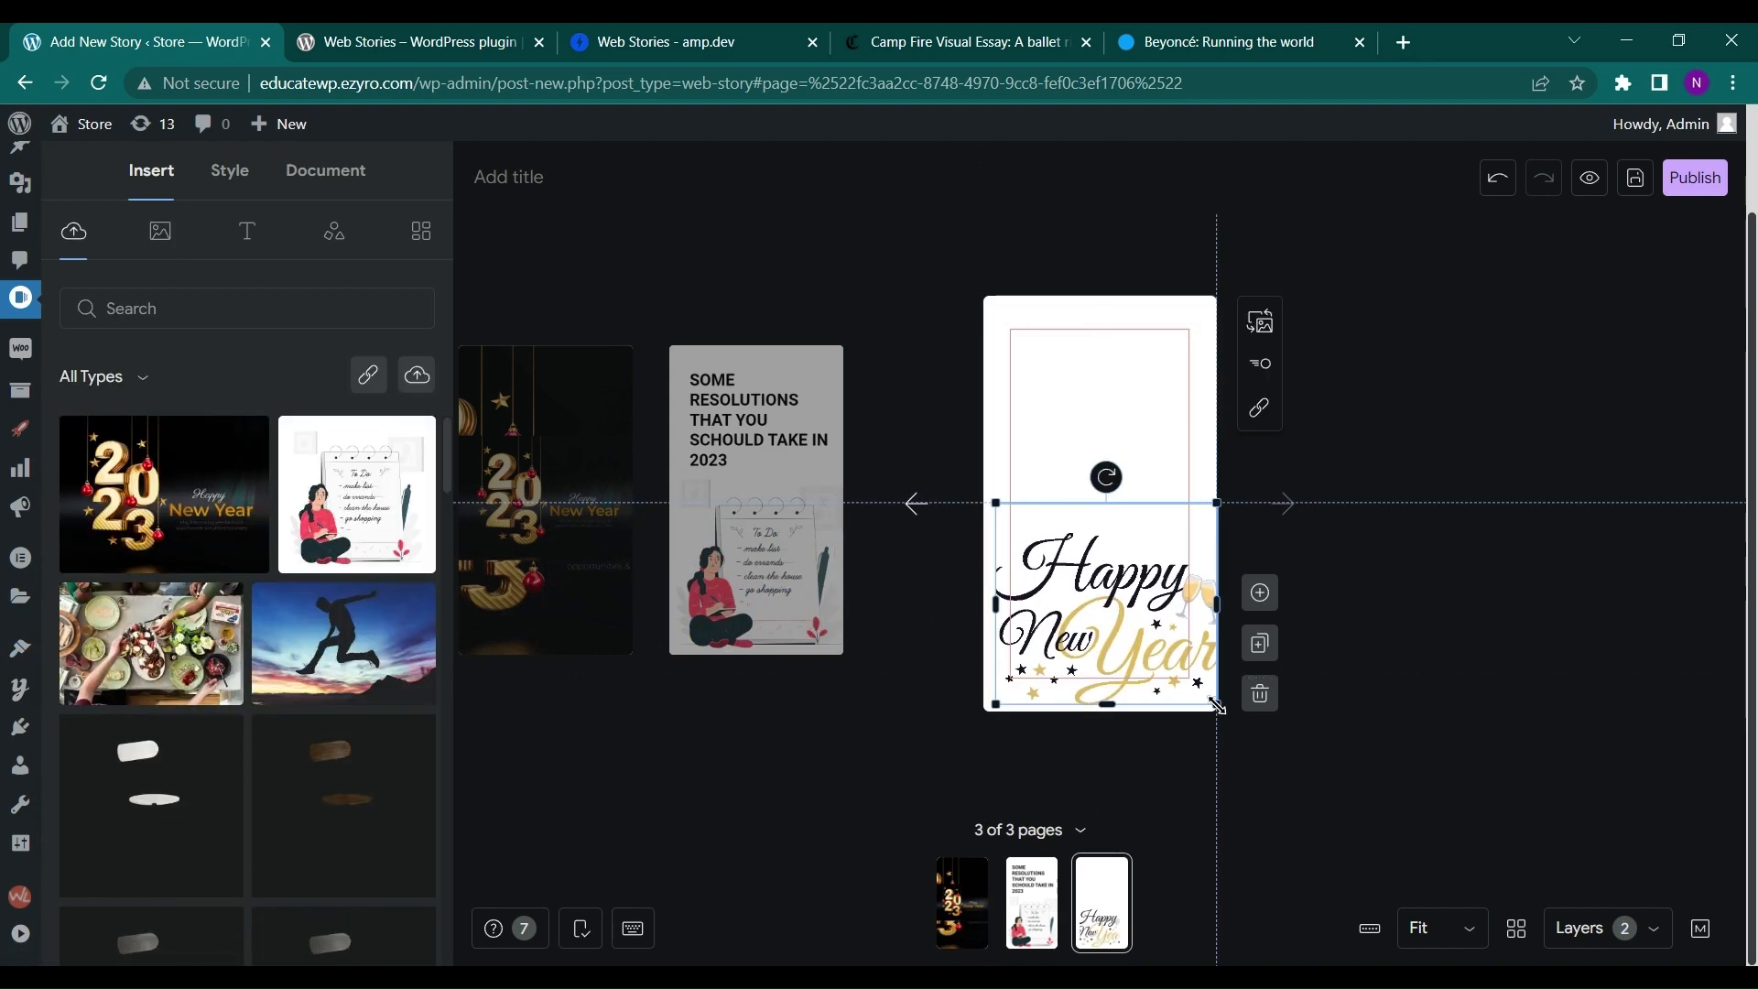
{"action": "left_click", "coordinate": [1278, 743]}
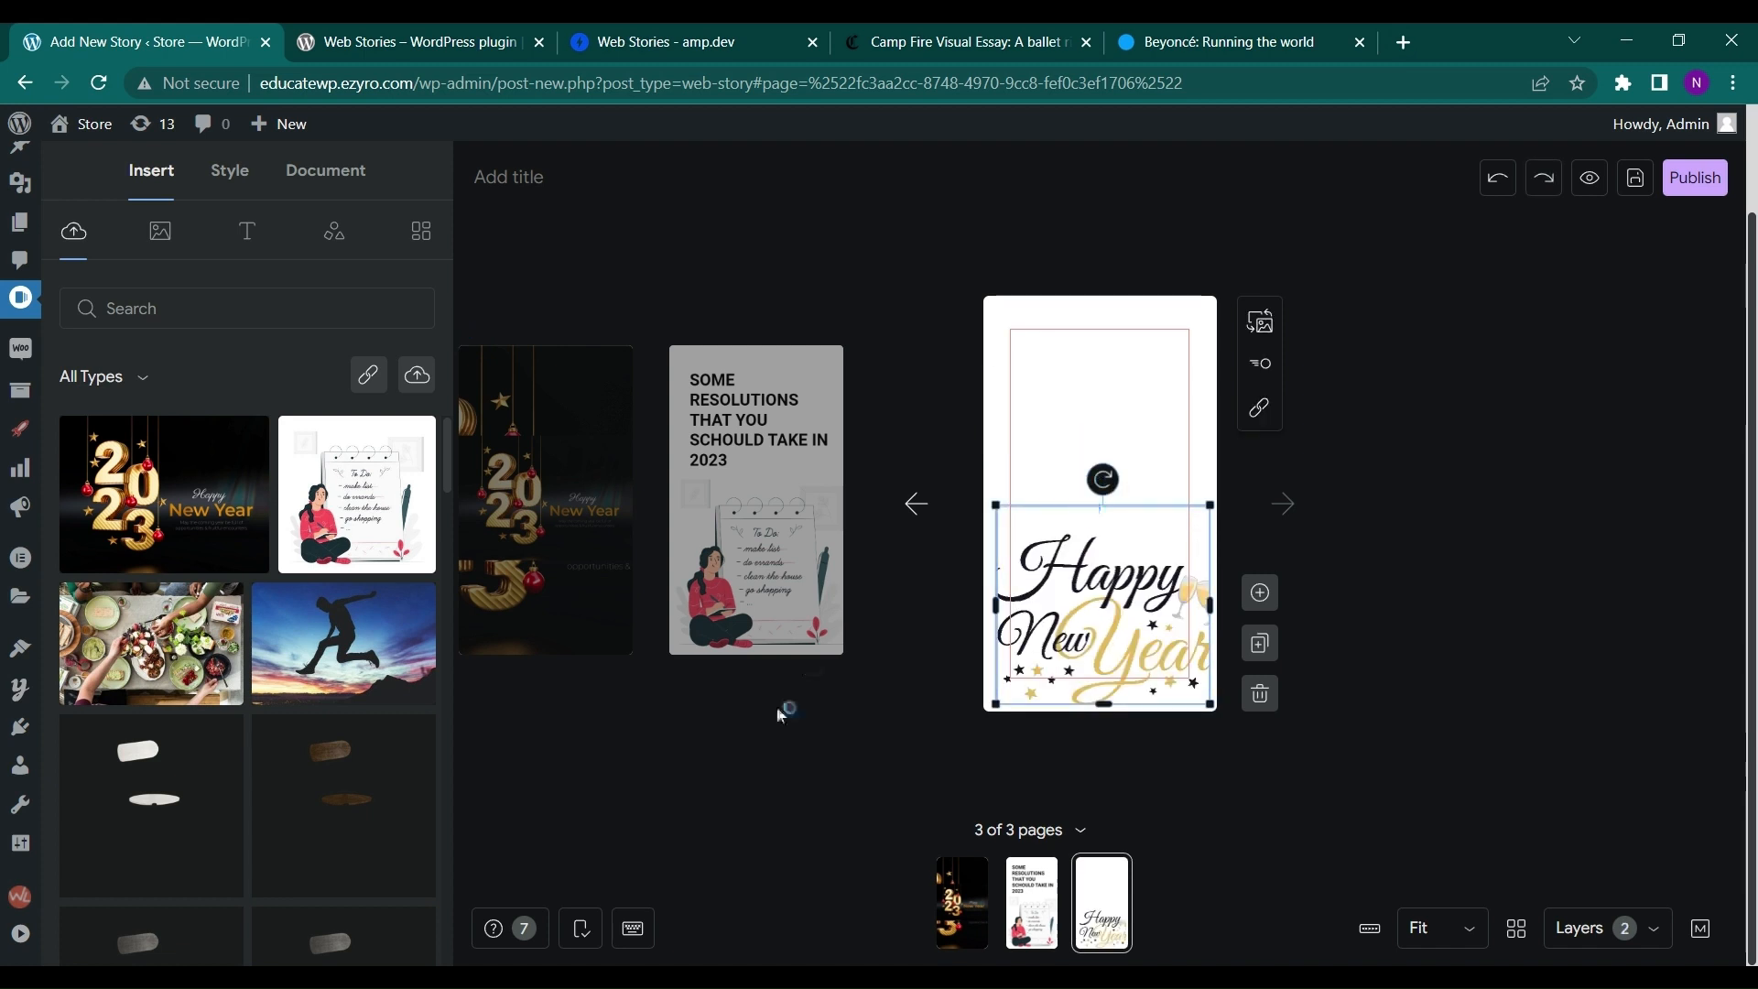
{"action": "mouse_move", "coordinate": [633, 927]}
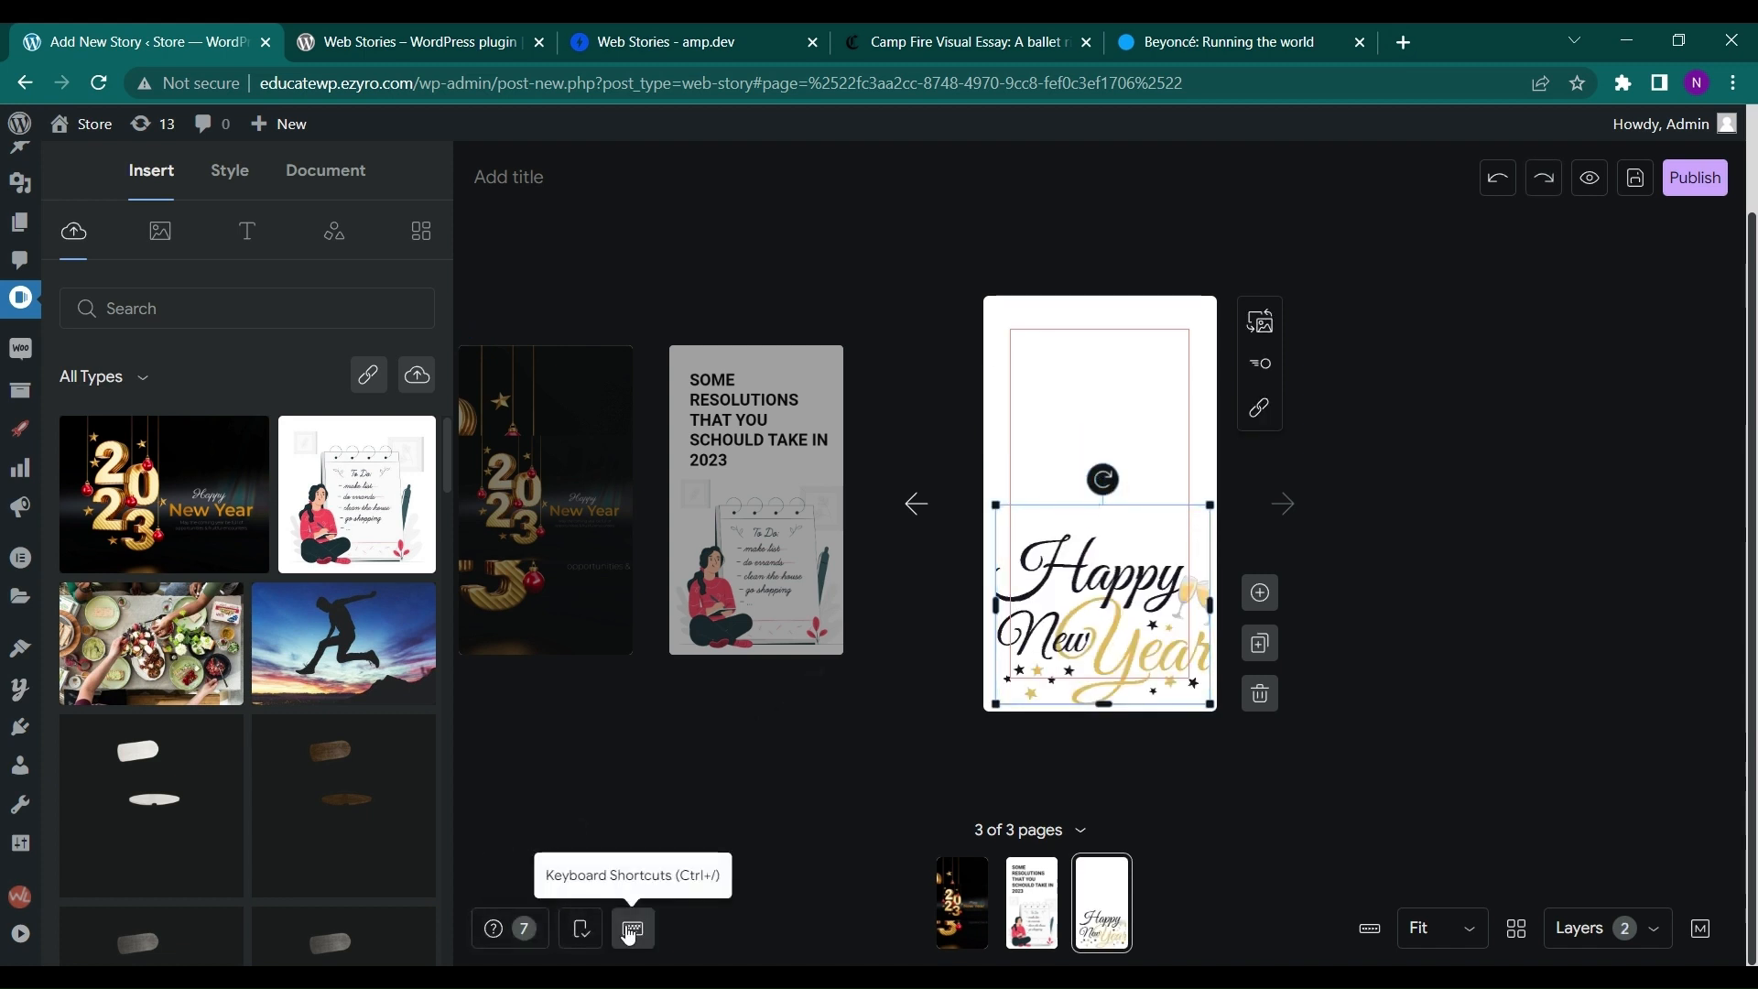
{"action": "left_click", "coordinate": [631, 927]}
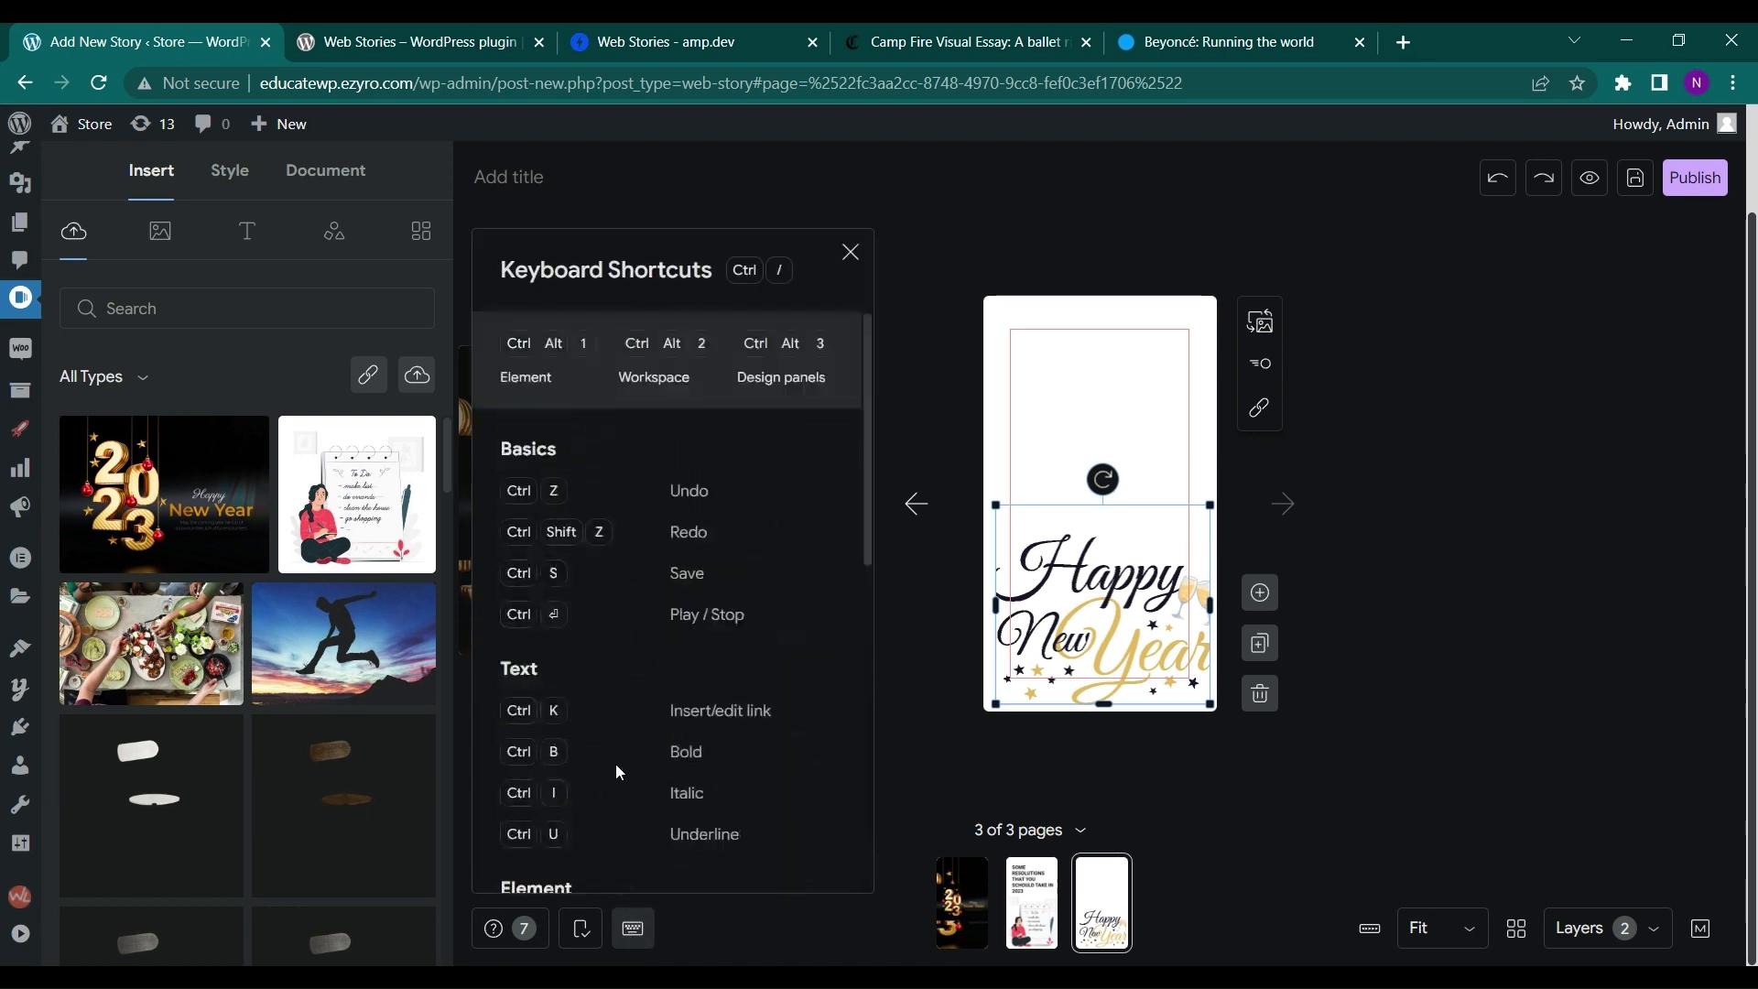
{"action": "left_click", "coordinate": [850, 250]}
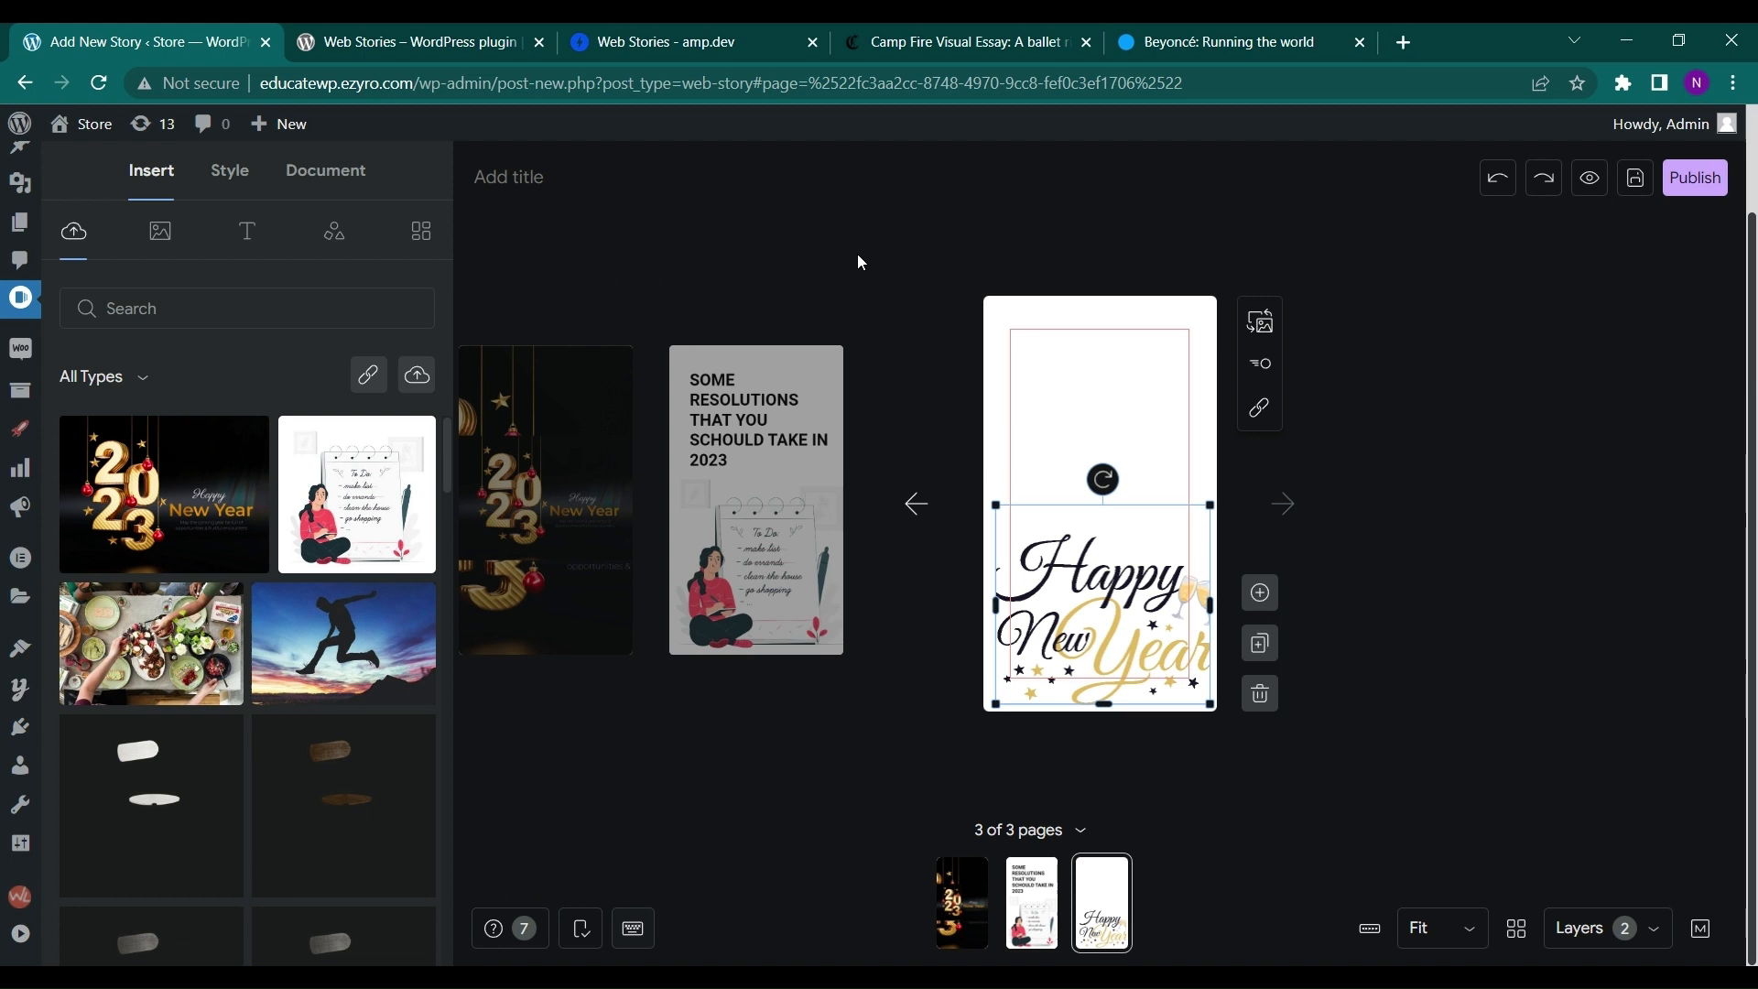
{"action": "mouse_move", "coordinate": [1110, 413]}
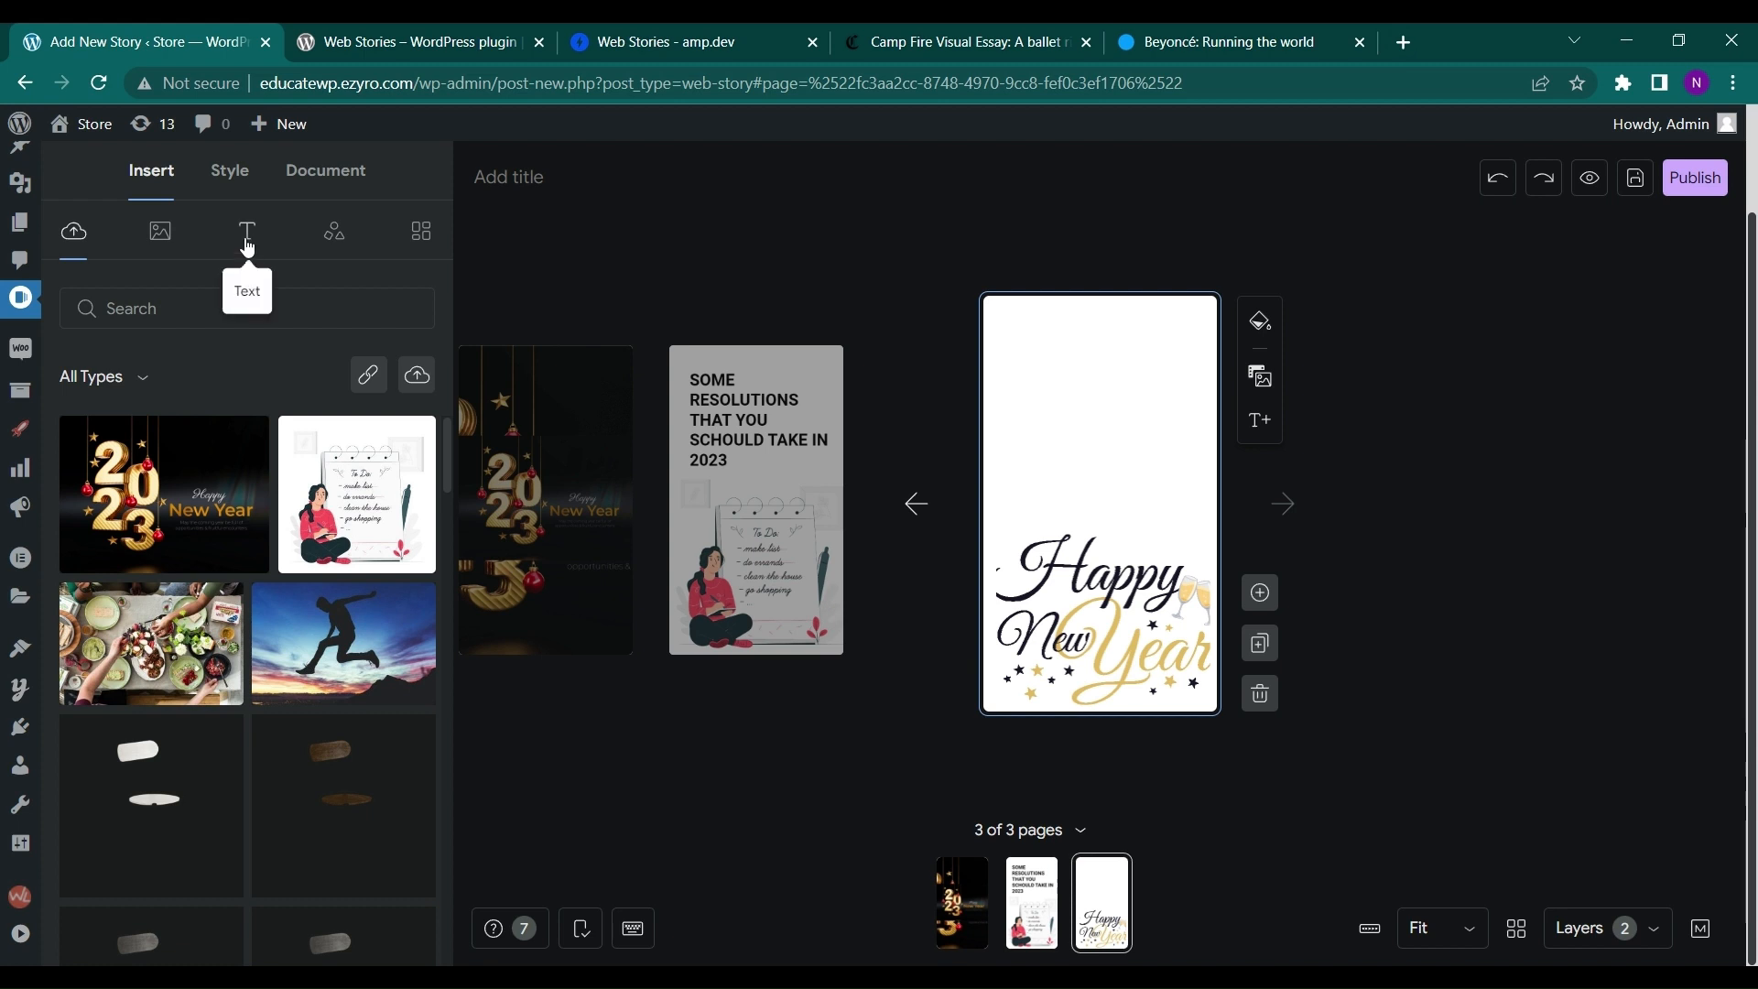
- Add a Title 1 heading to page three, then duplicate it into a fourth page for editing
{"action": "left_click", "coordinate": [245, 231]}
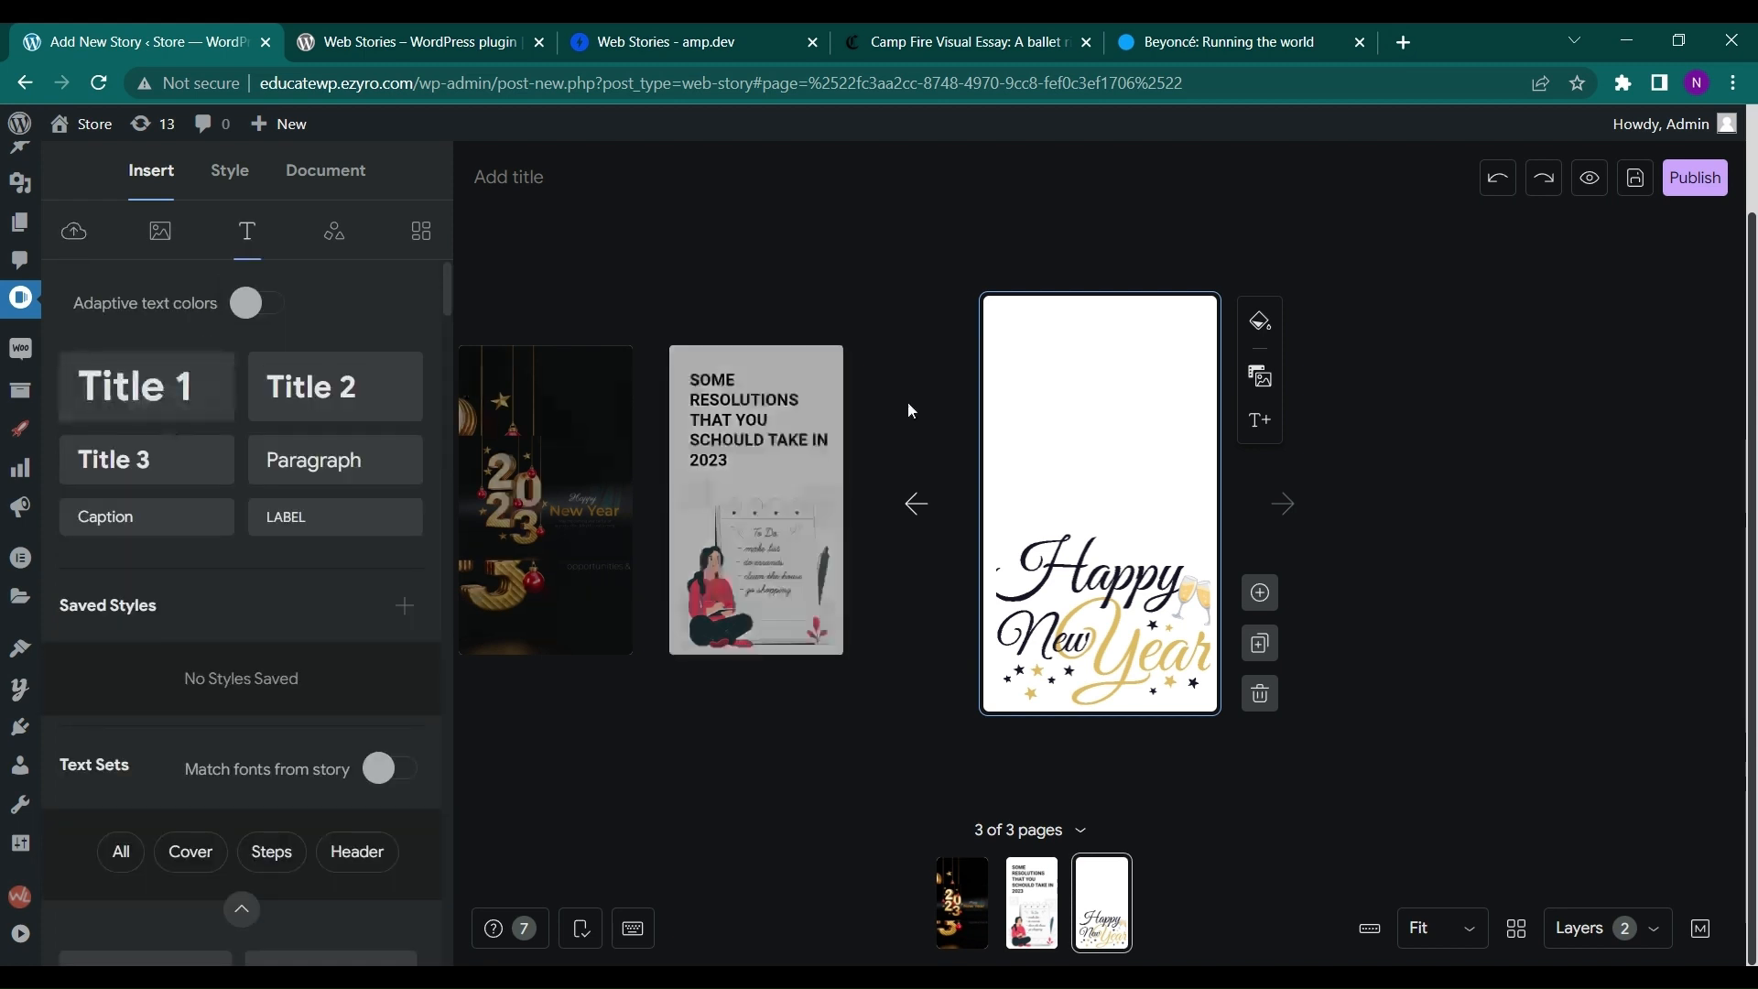
{"action": "left_click", "coordinate": [136, 385]}
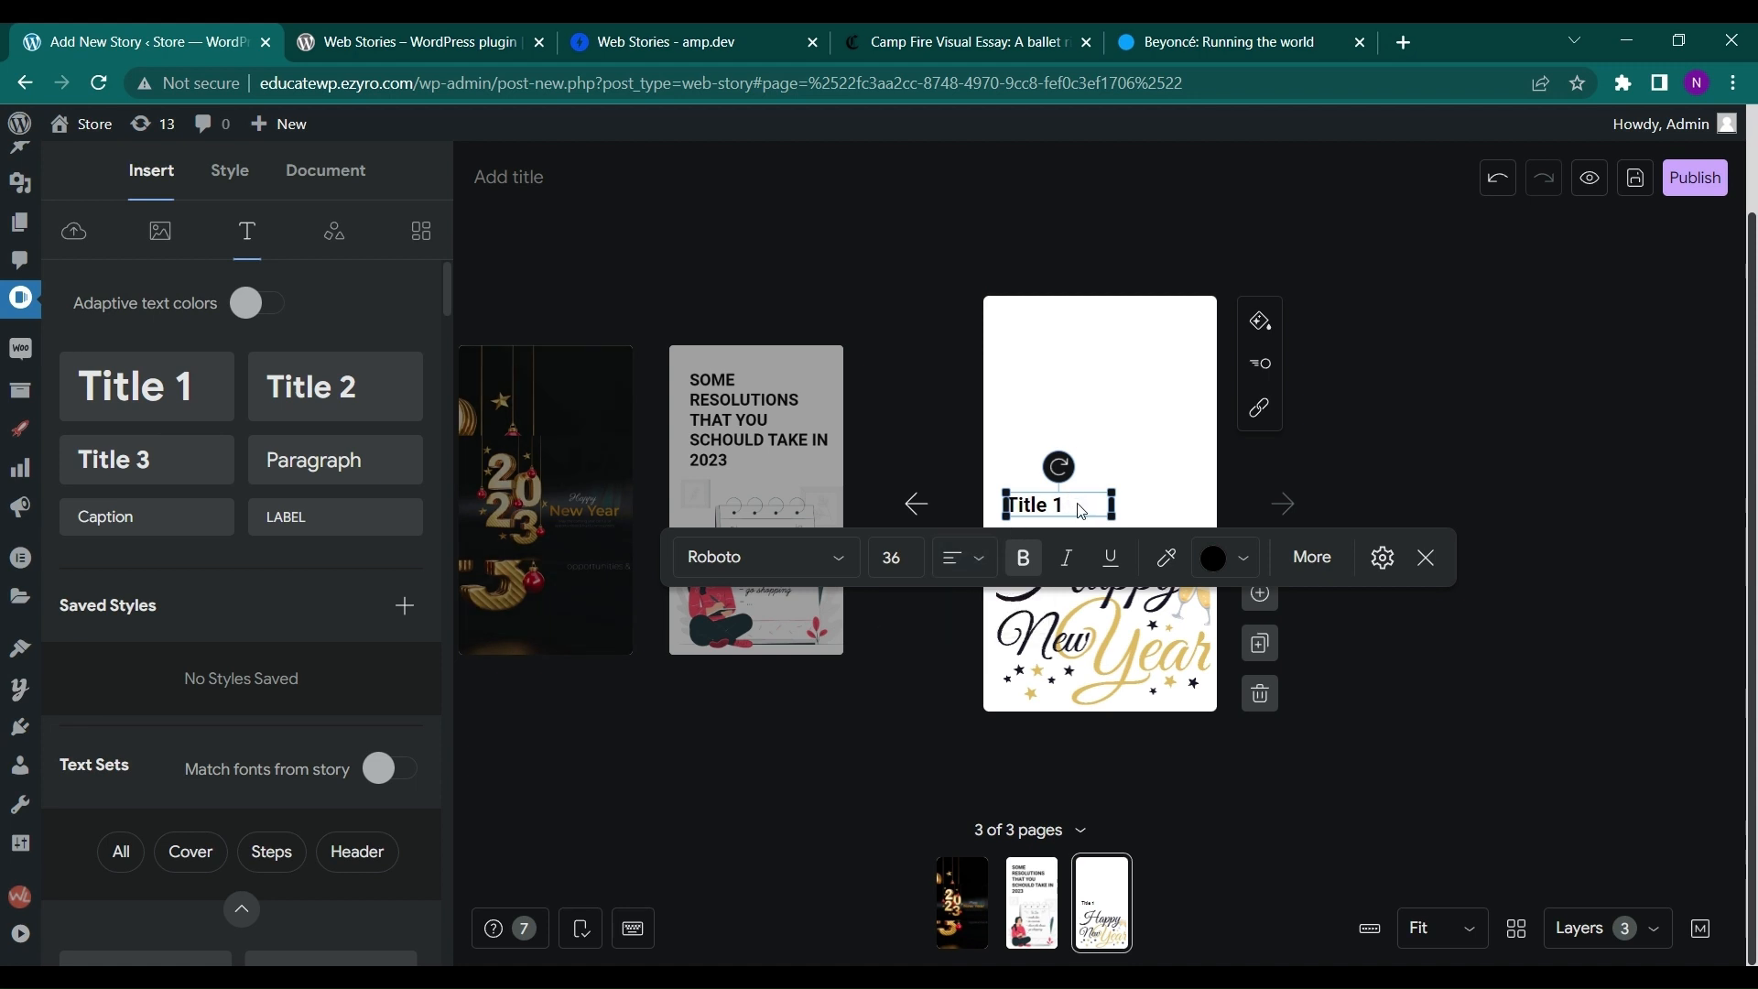
{"action": "mouse_move", "coordinate": [1017, 800]}
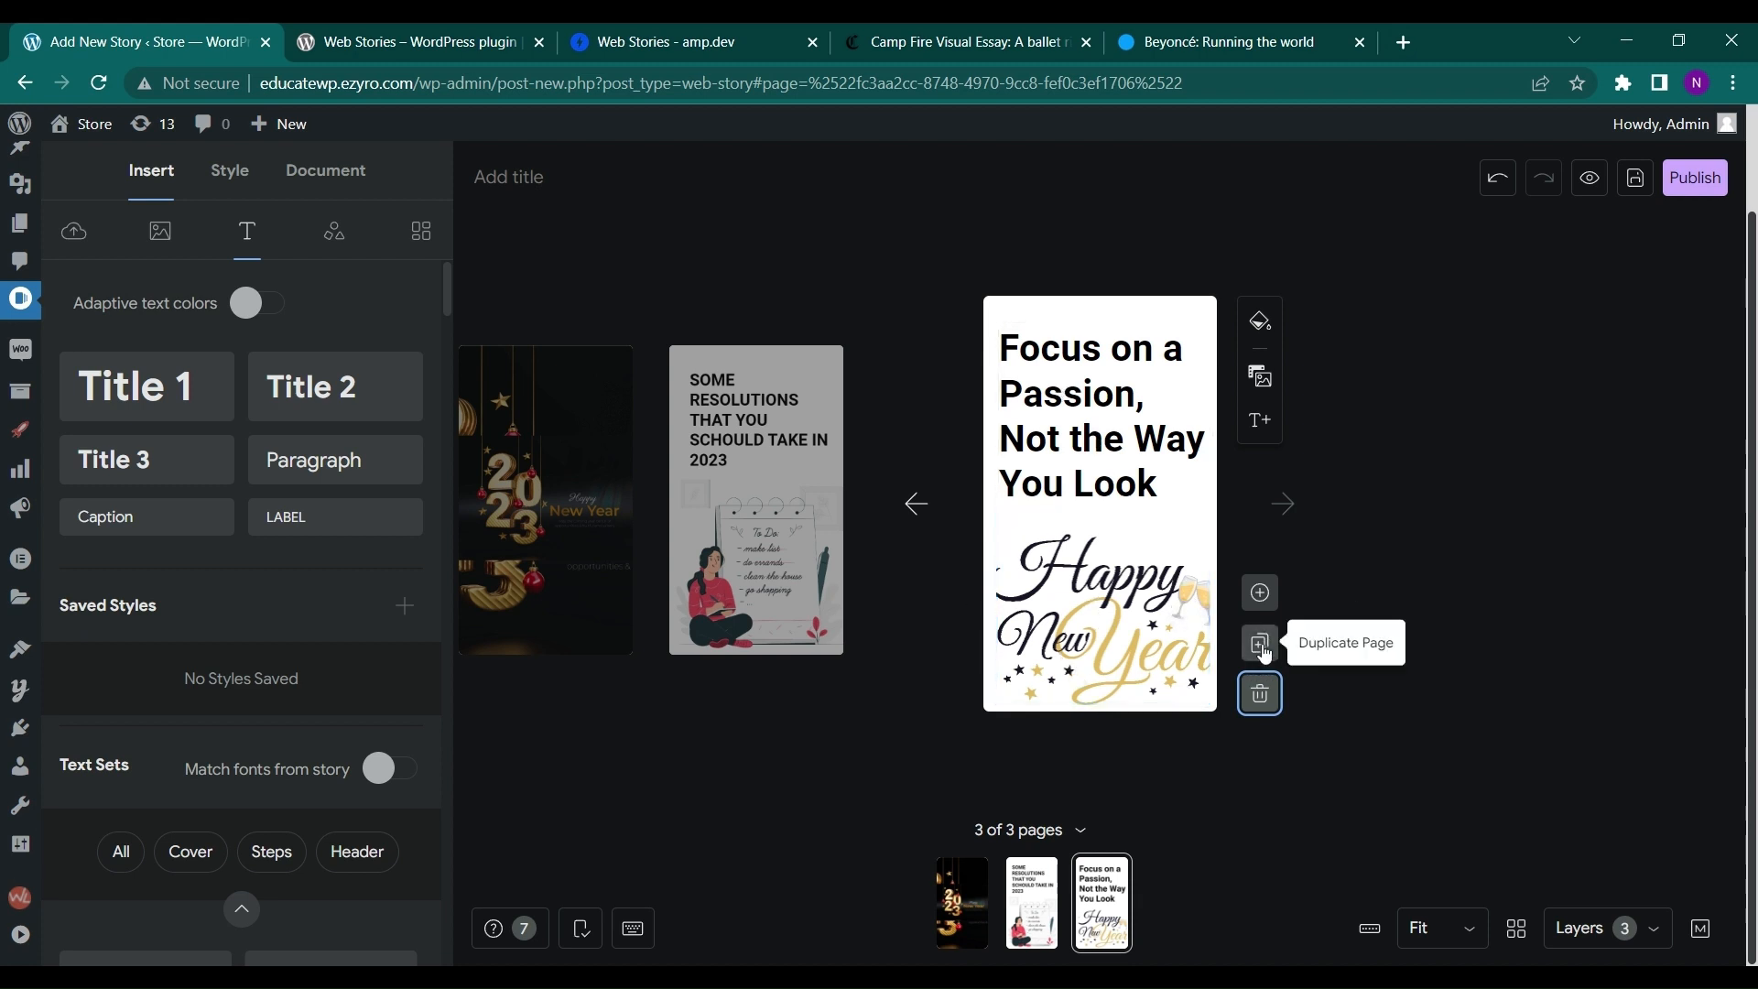
{"action": "left_click", "coordinate": [1258, 642]}
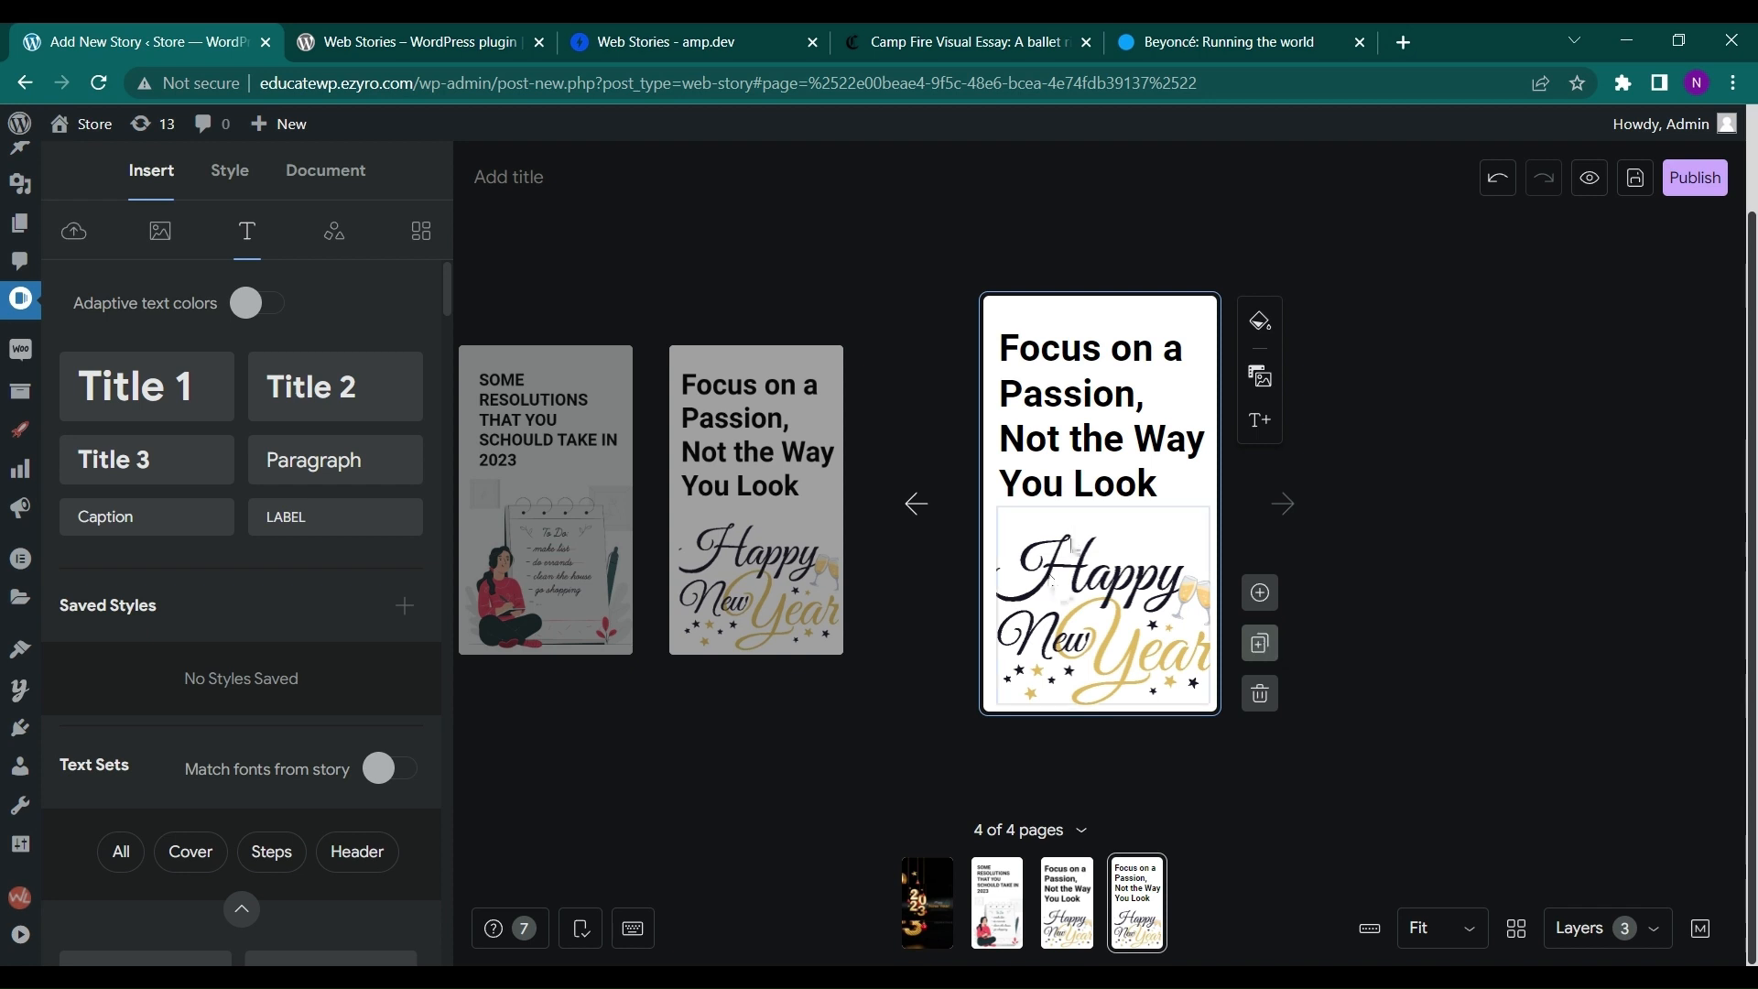
{"action": "double_click", "coordinate": [1165, 437]}
{"action": "type", "text": "Work out to feel good, not be thinner."}
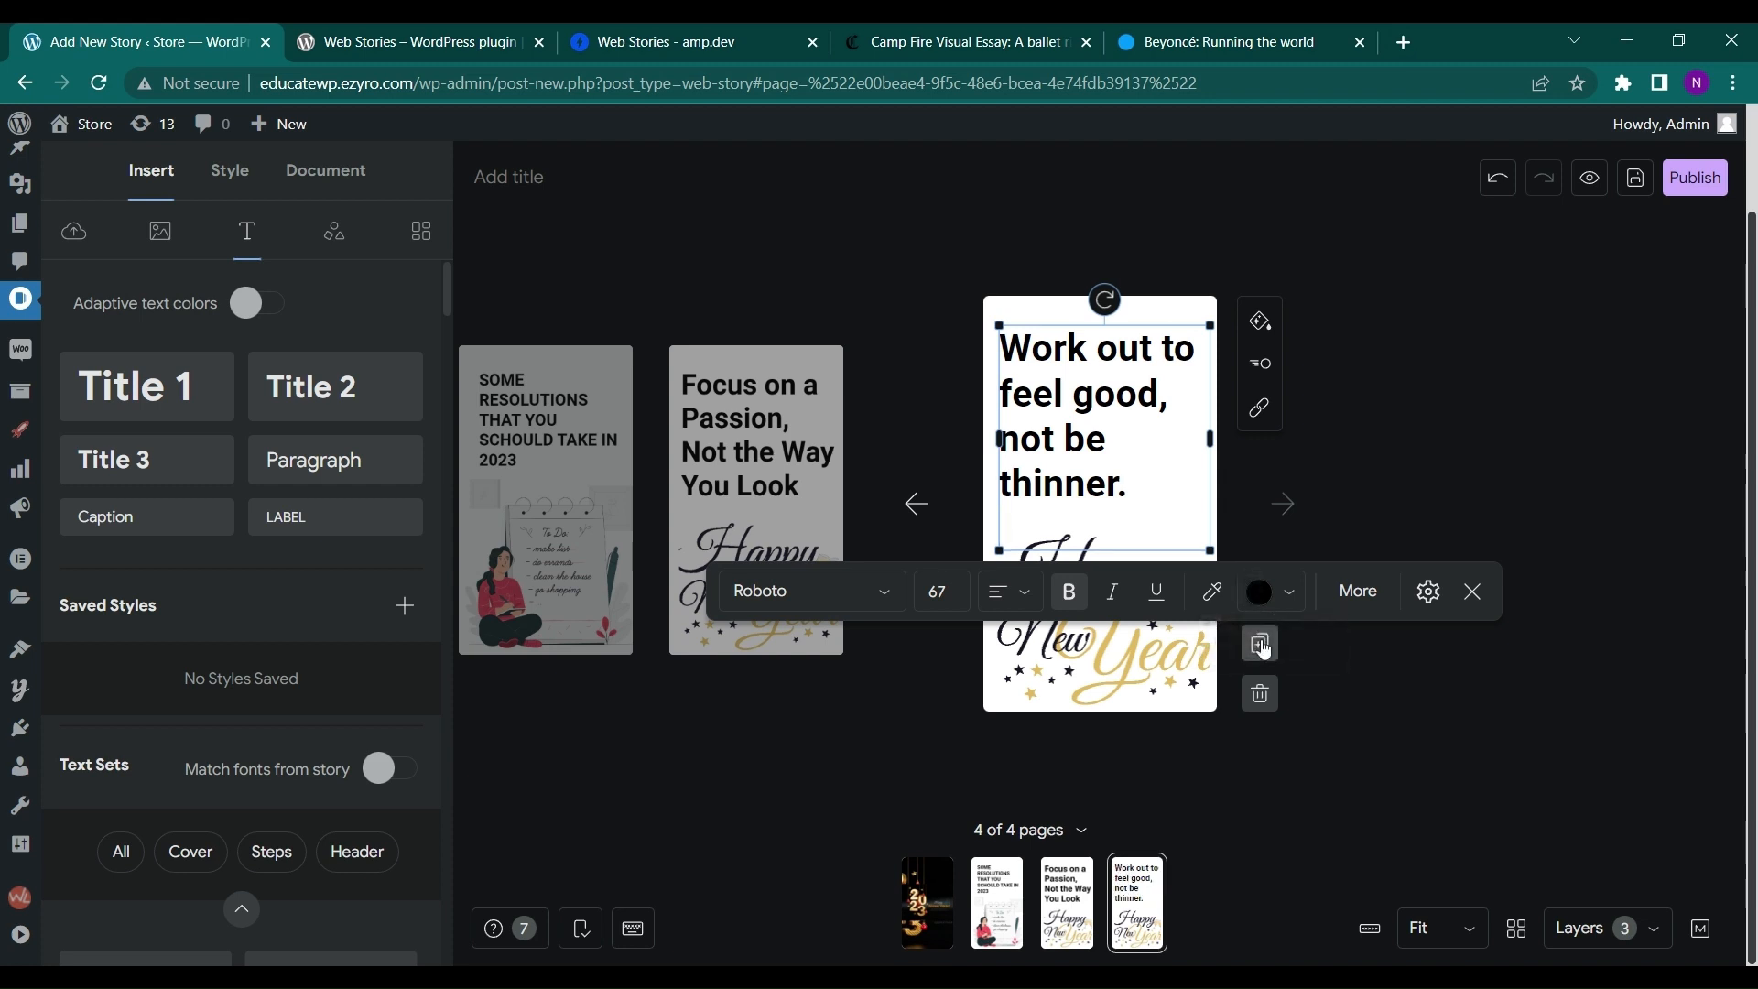
{"action": "mouse_move", "coordinate": [1260, 644]}
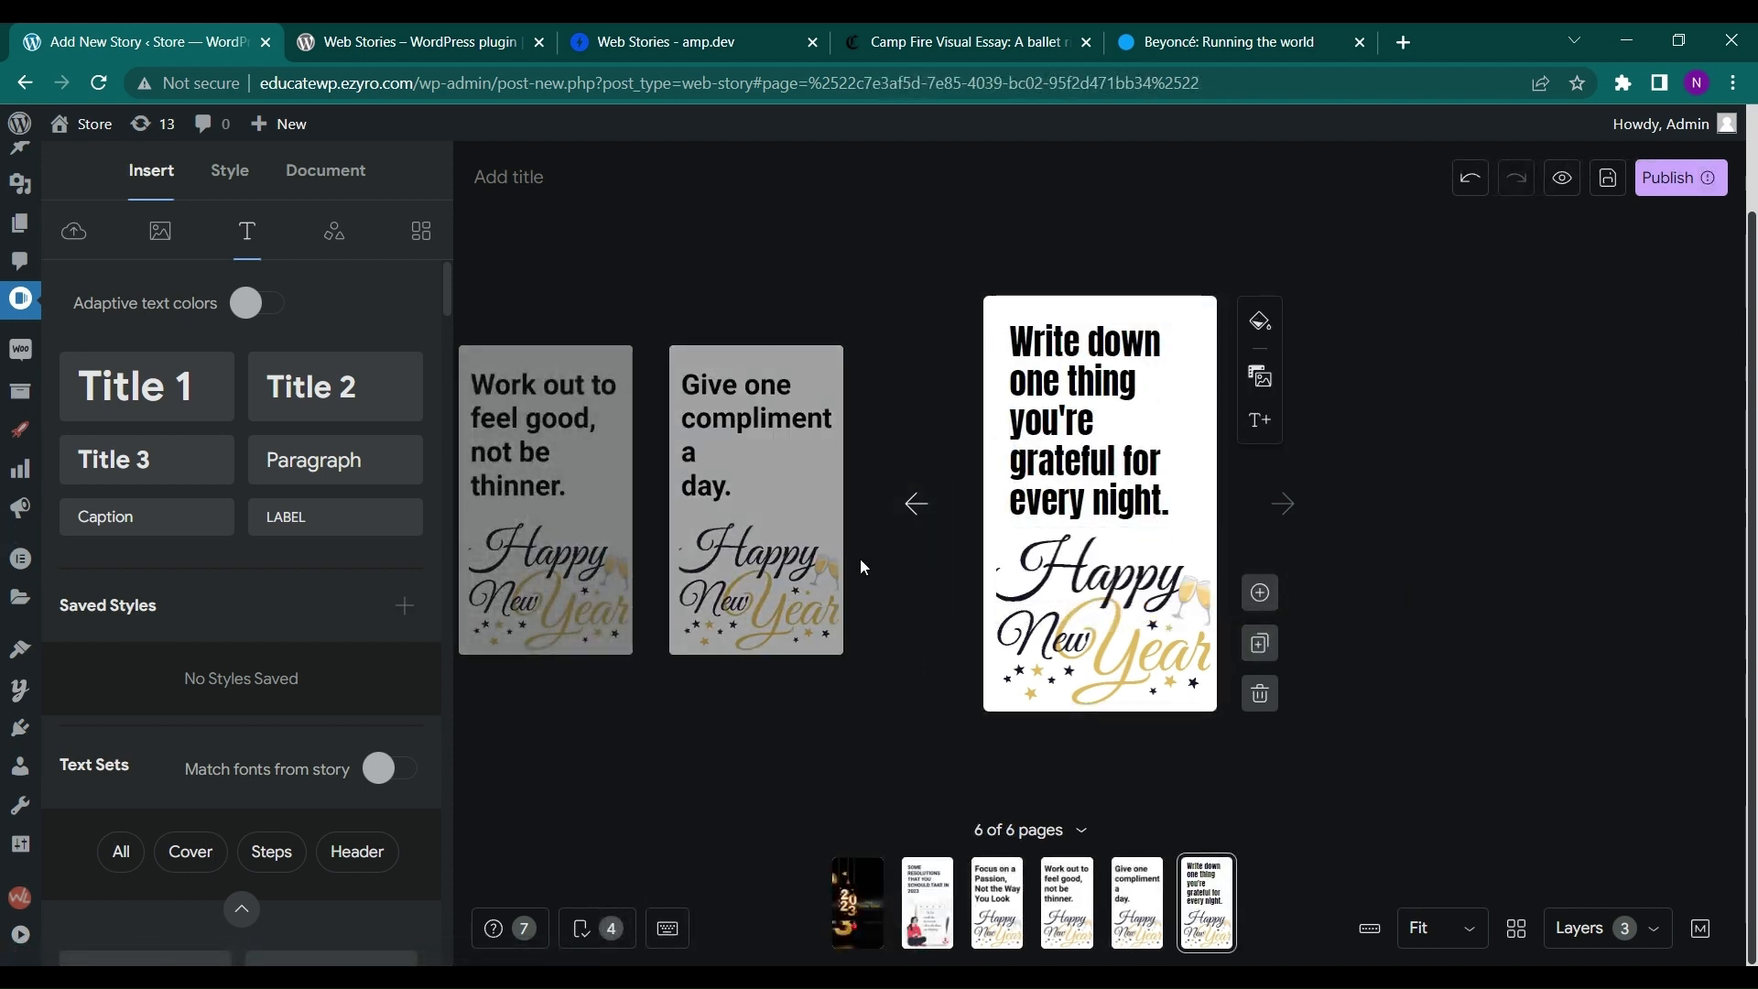
{"action": "mouse_move", "coordinate": [1559, 177]}
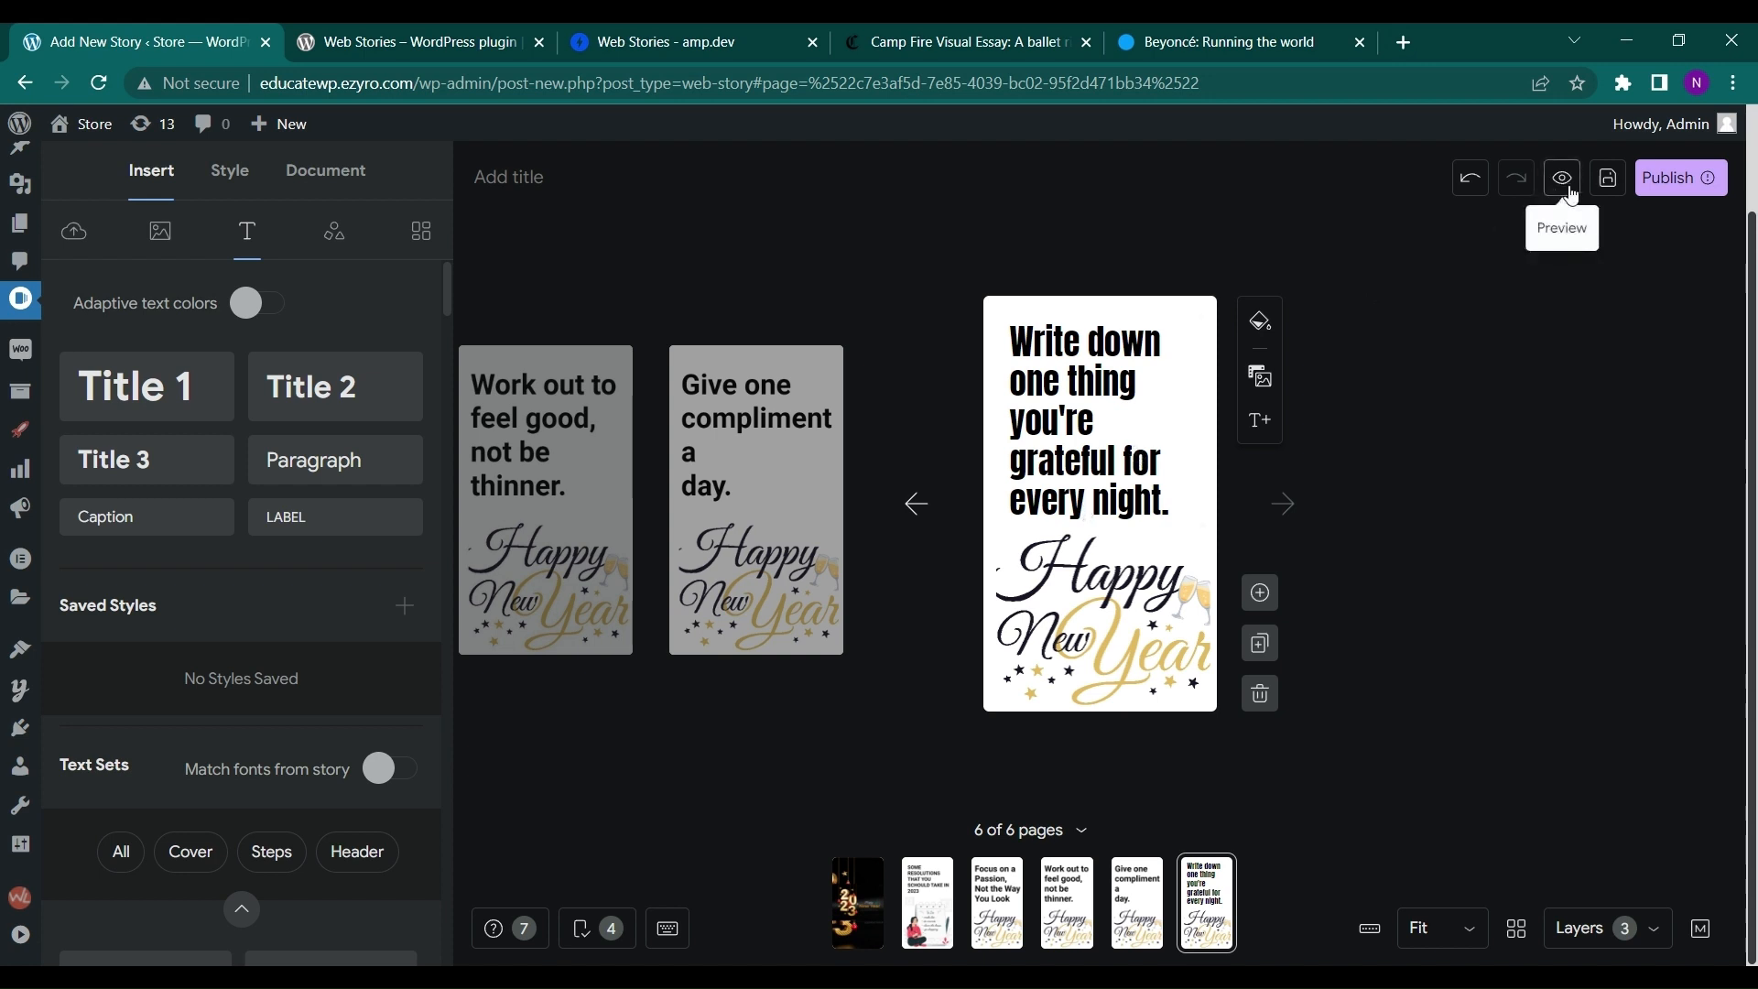
- Preview the story in Dev-Tools on three phone mockups, then open it in its own viewer
{"action": "left_click", "coordinate": [1559, 176]}
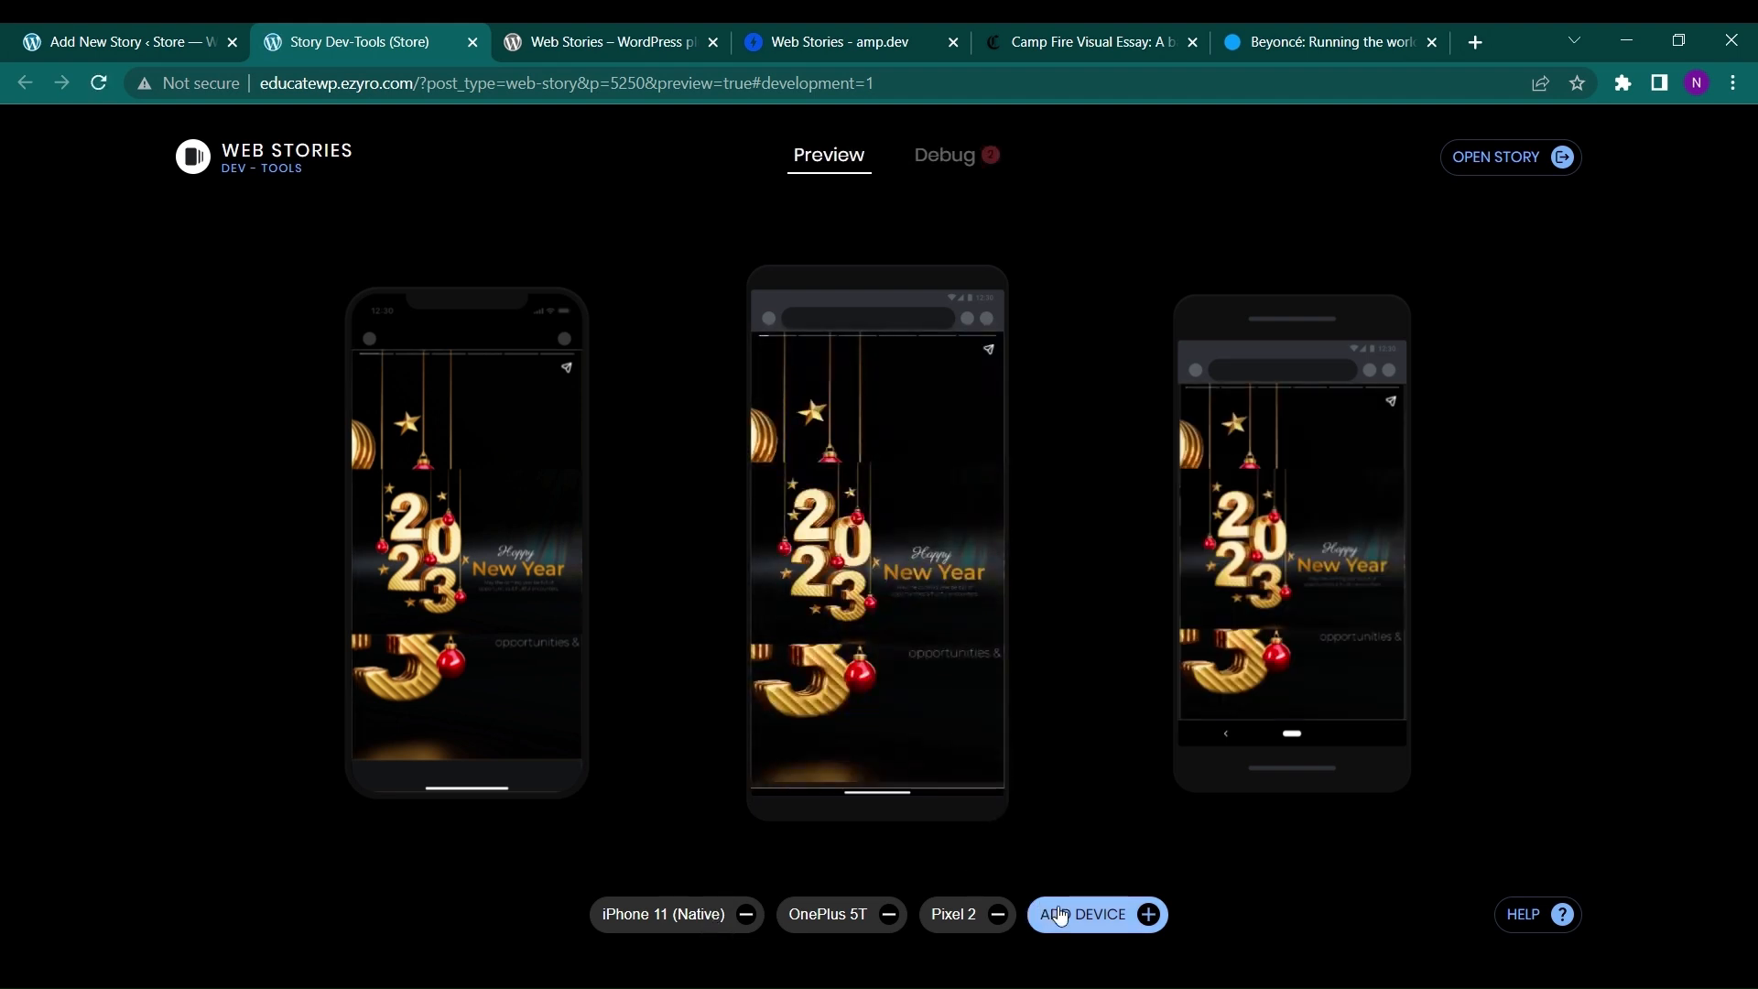
{"action": "mouse_move", "coordinate": [908, 639]}
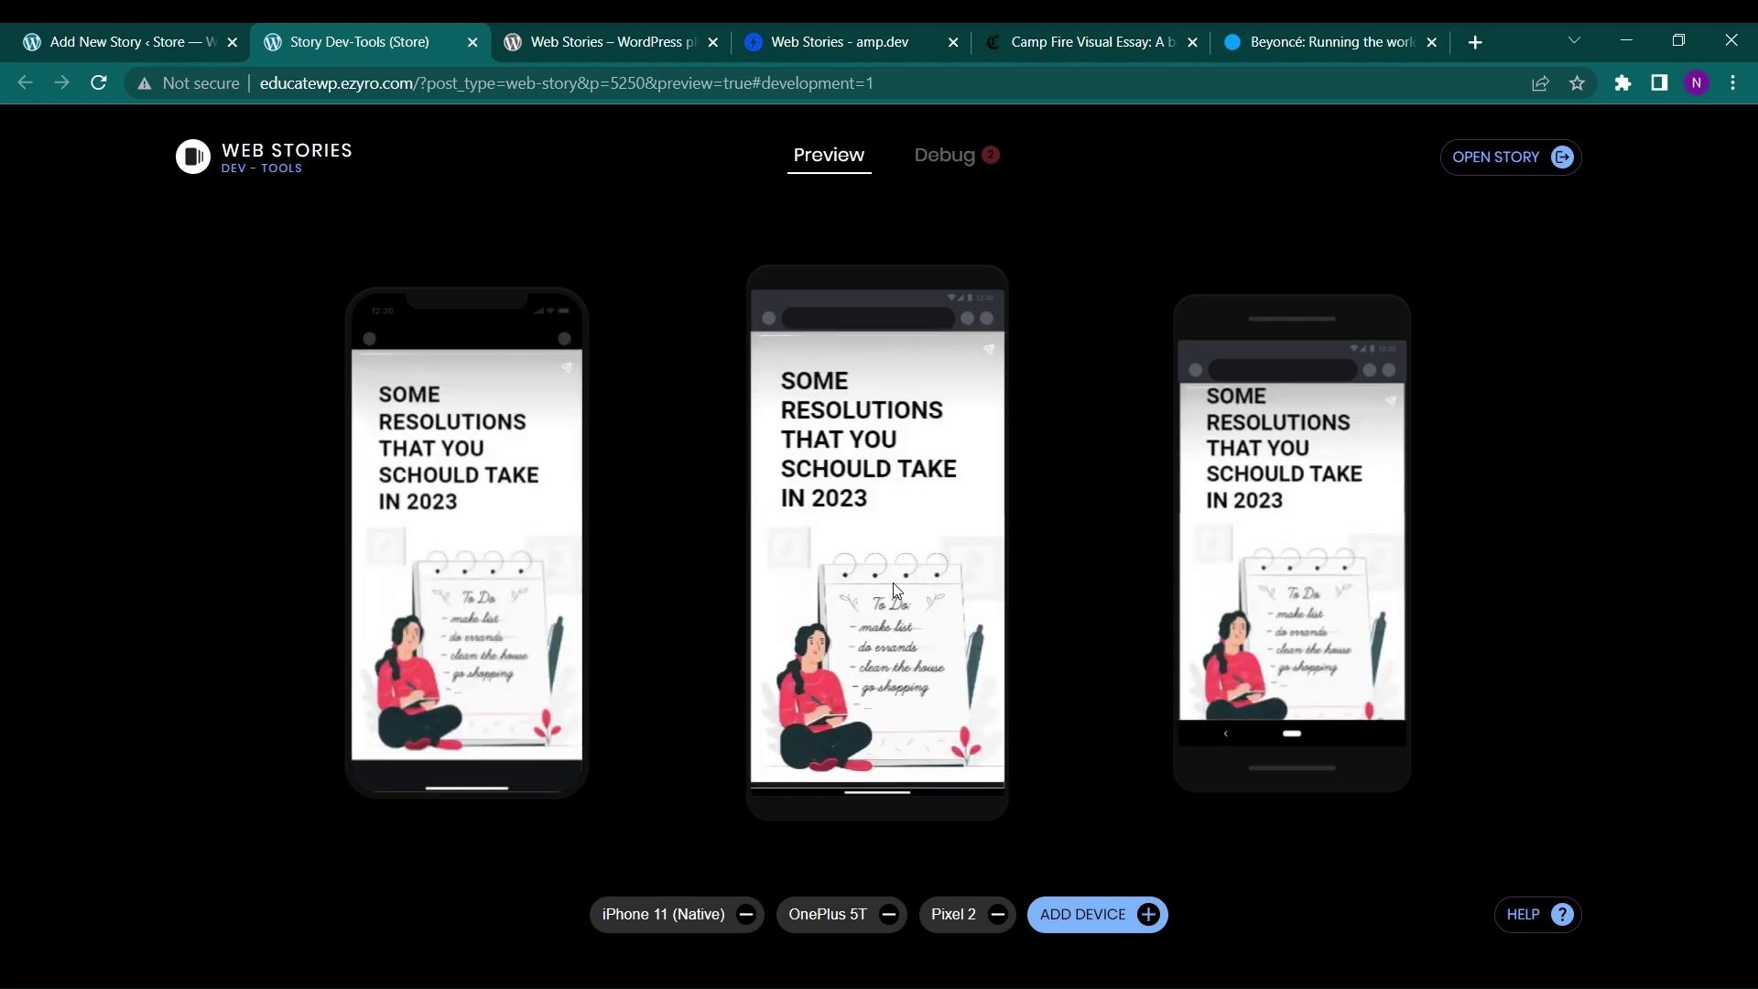
{"action": "mouse_move", "coordinate": [928, 593]}
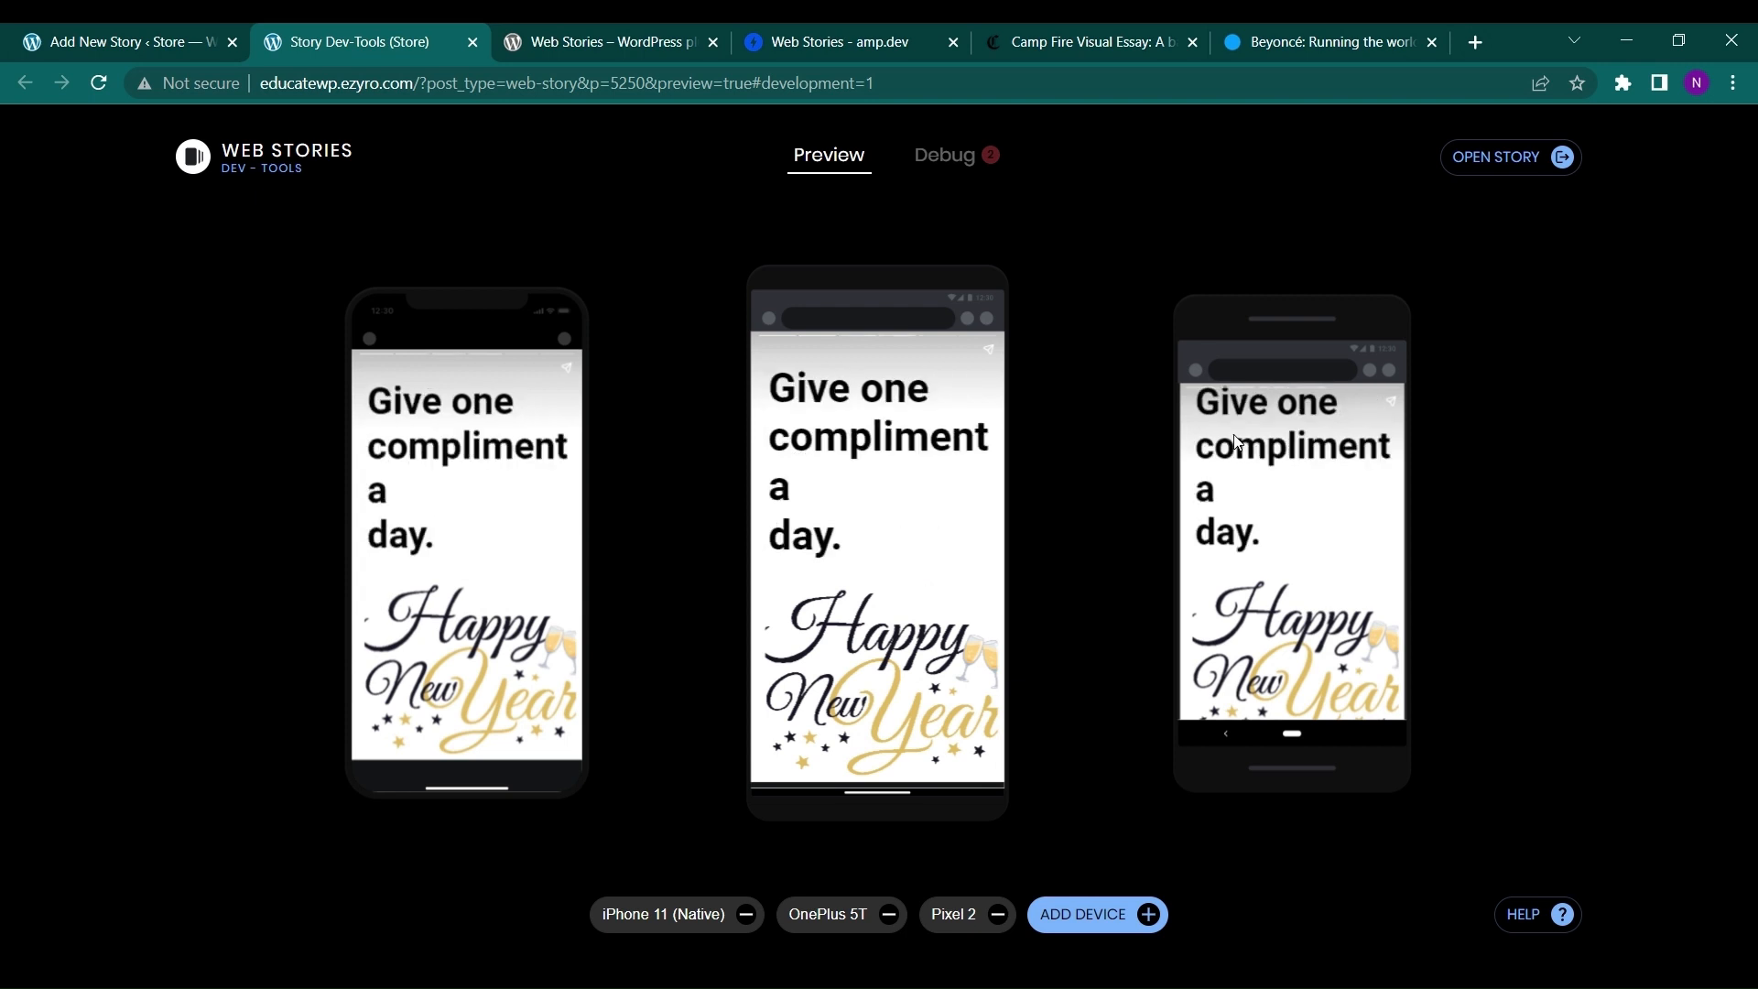
{"action": "left_click", "coordinate": [1507, 157]}
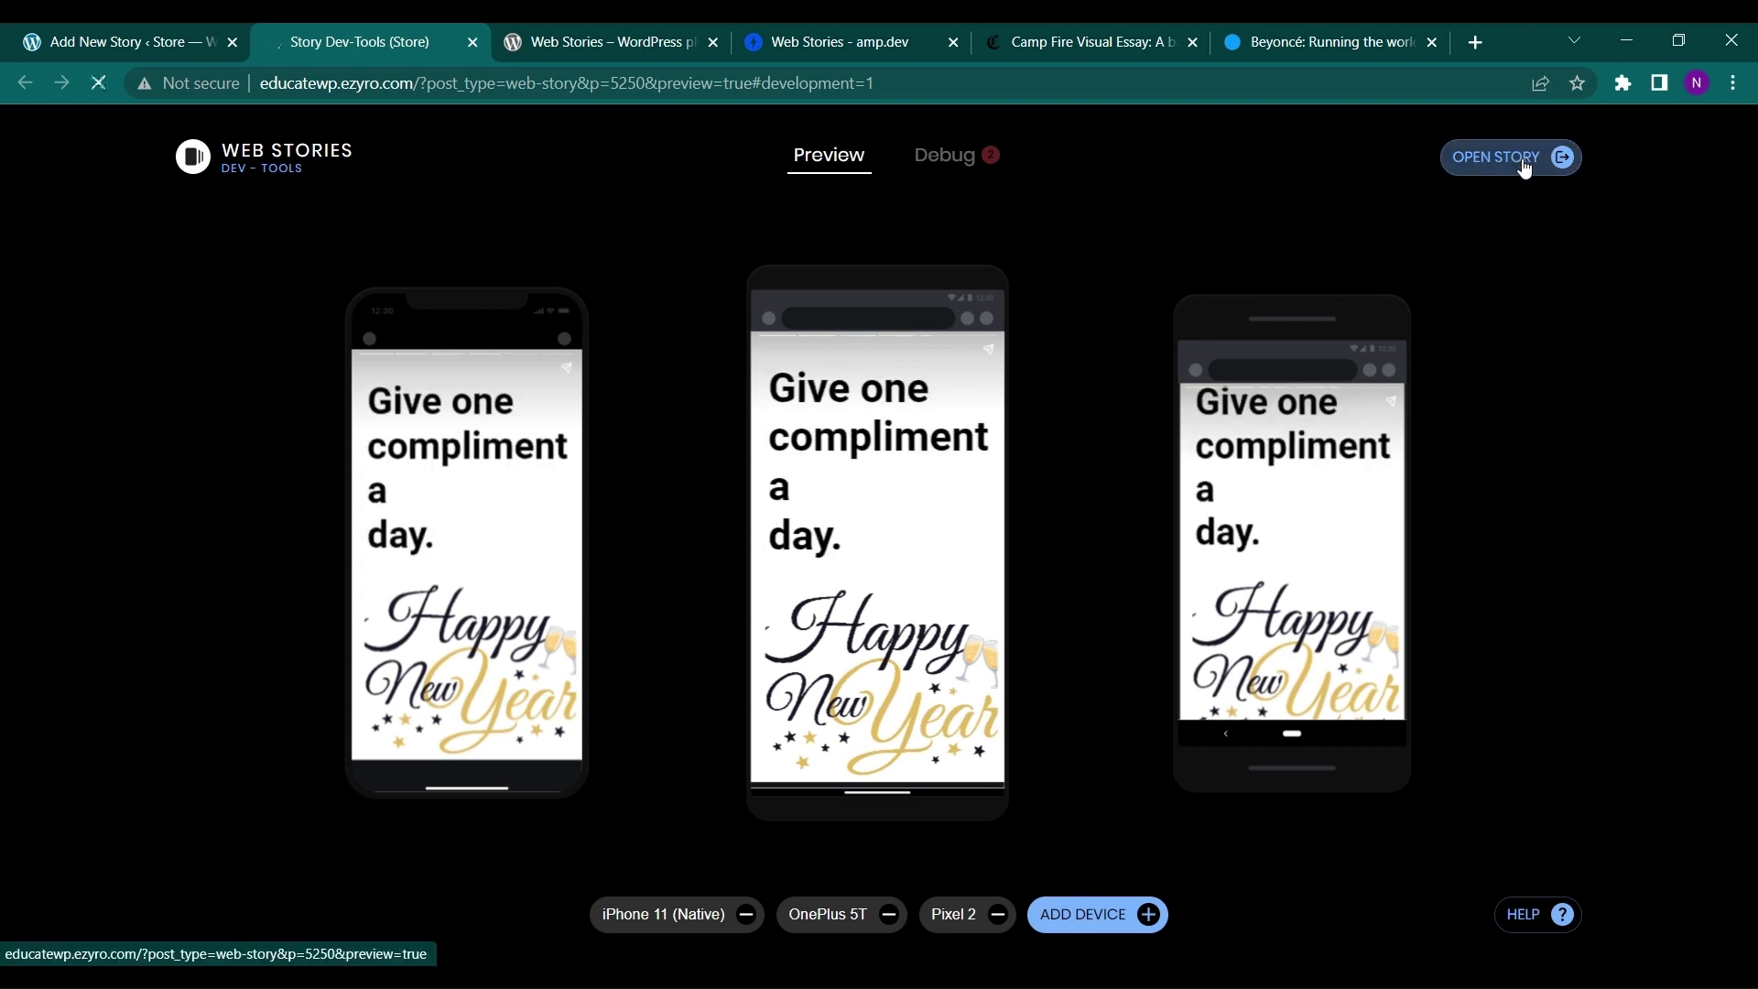
- Page the full-screen story back to its 2023 cover and forward again
{"action": "left_click", "coordinate": [1494, 156]}
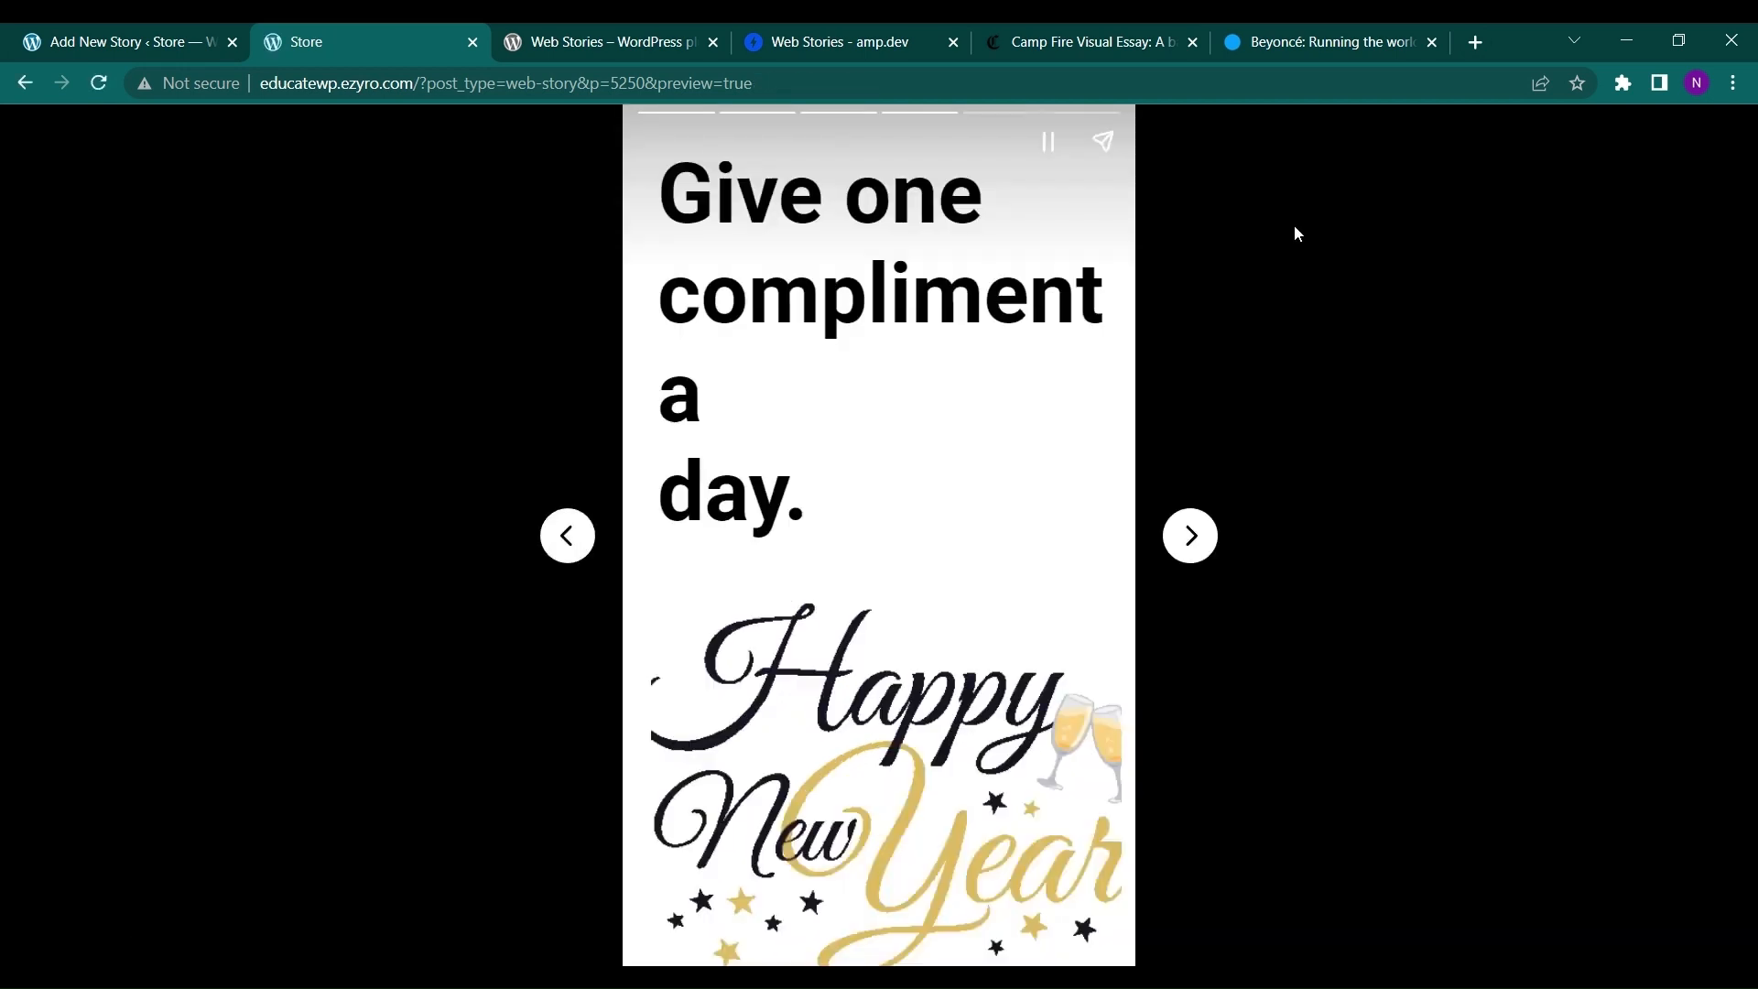
{"action": "mouse_move", "coordinate": [1013, 383]}
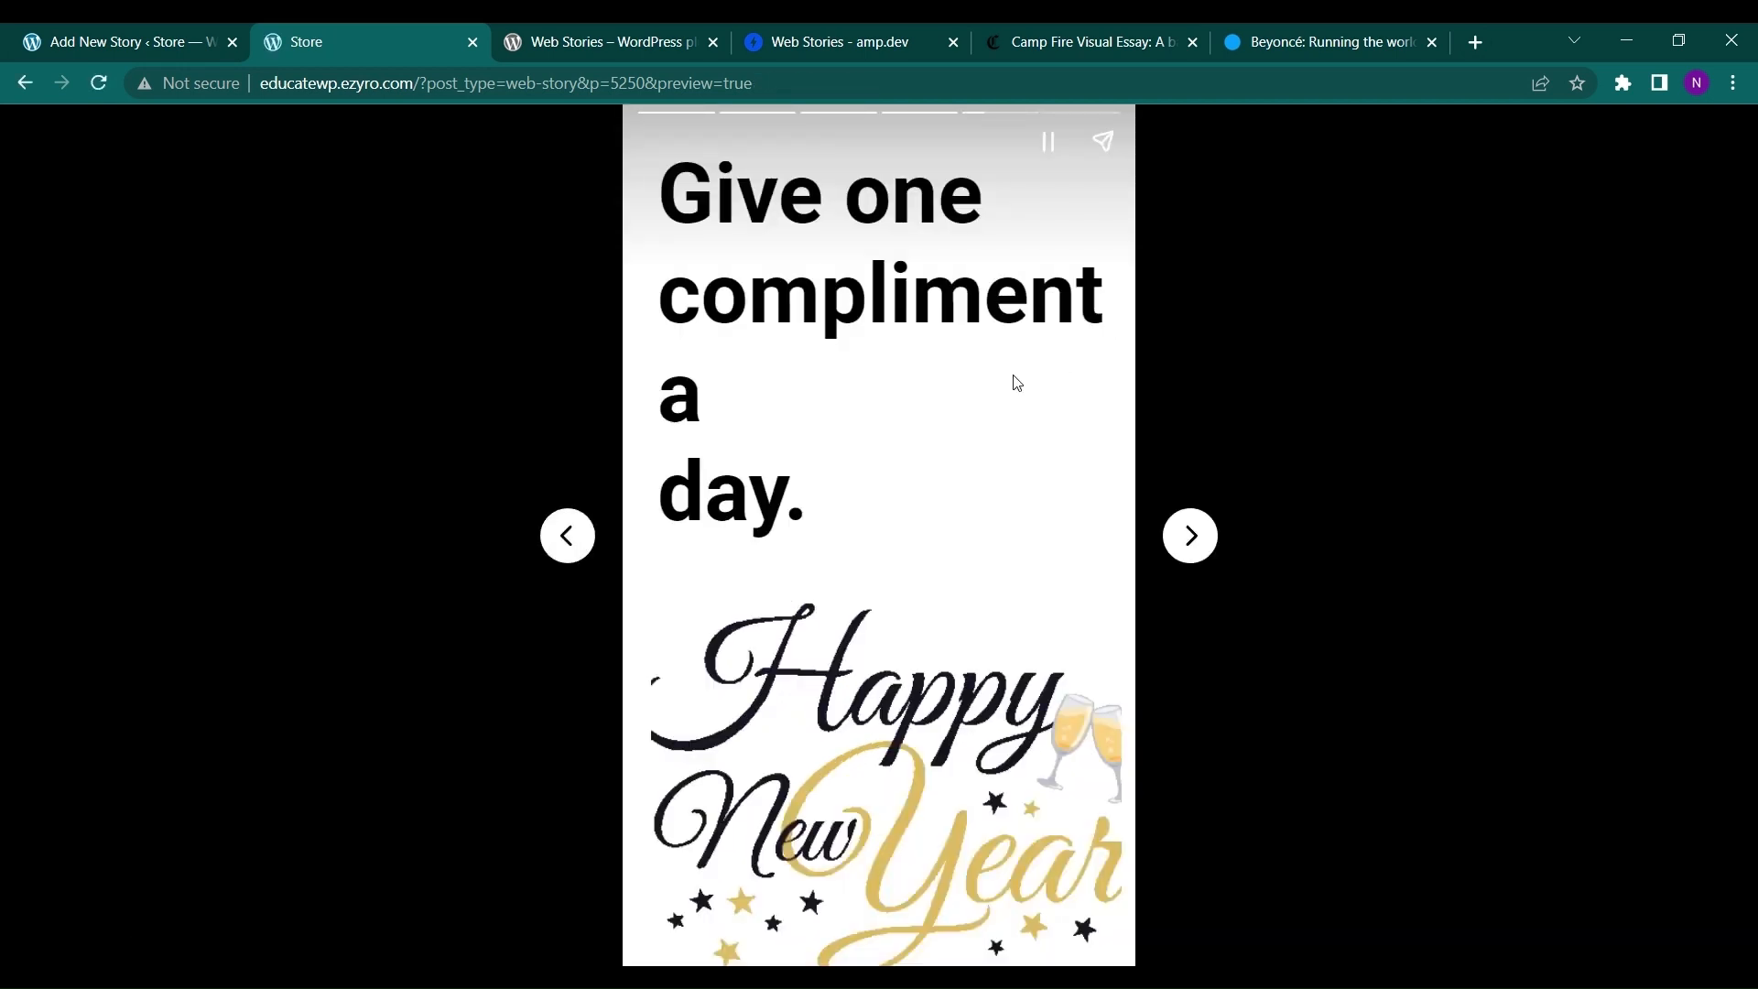
{"action": "mouse_move", "coordinate": [569, 561]}
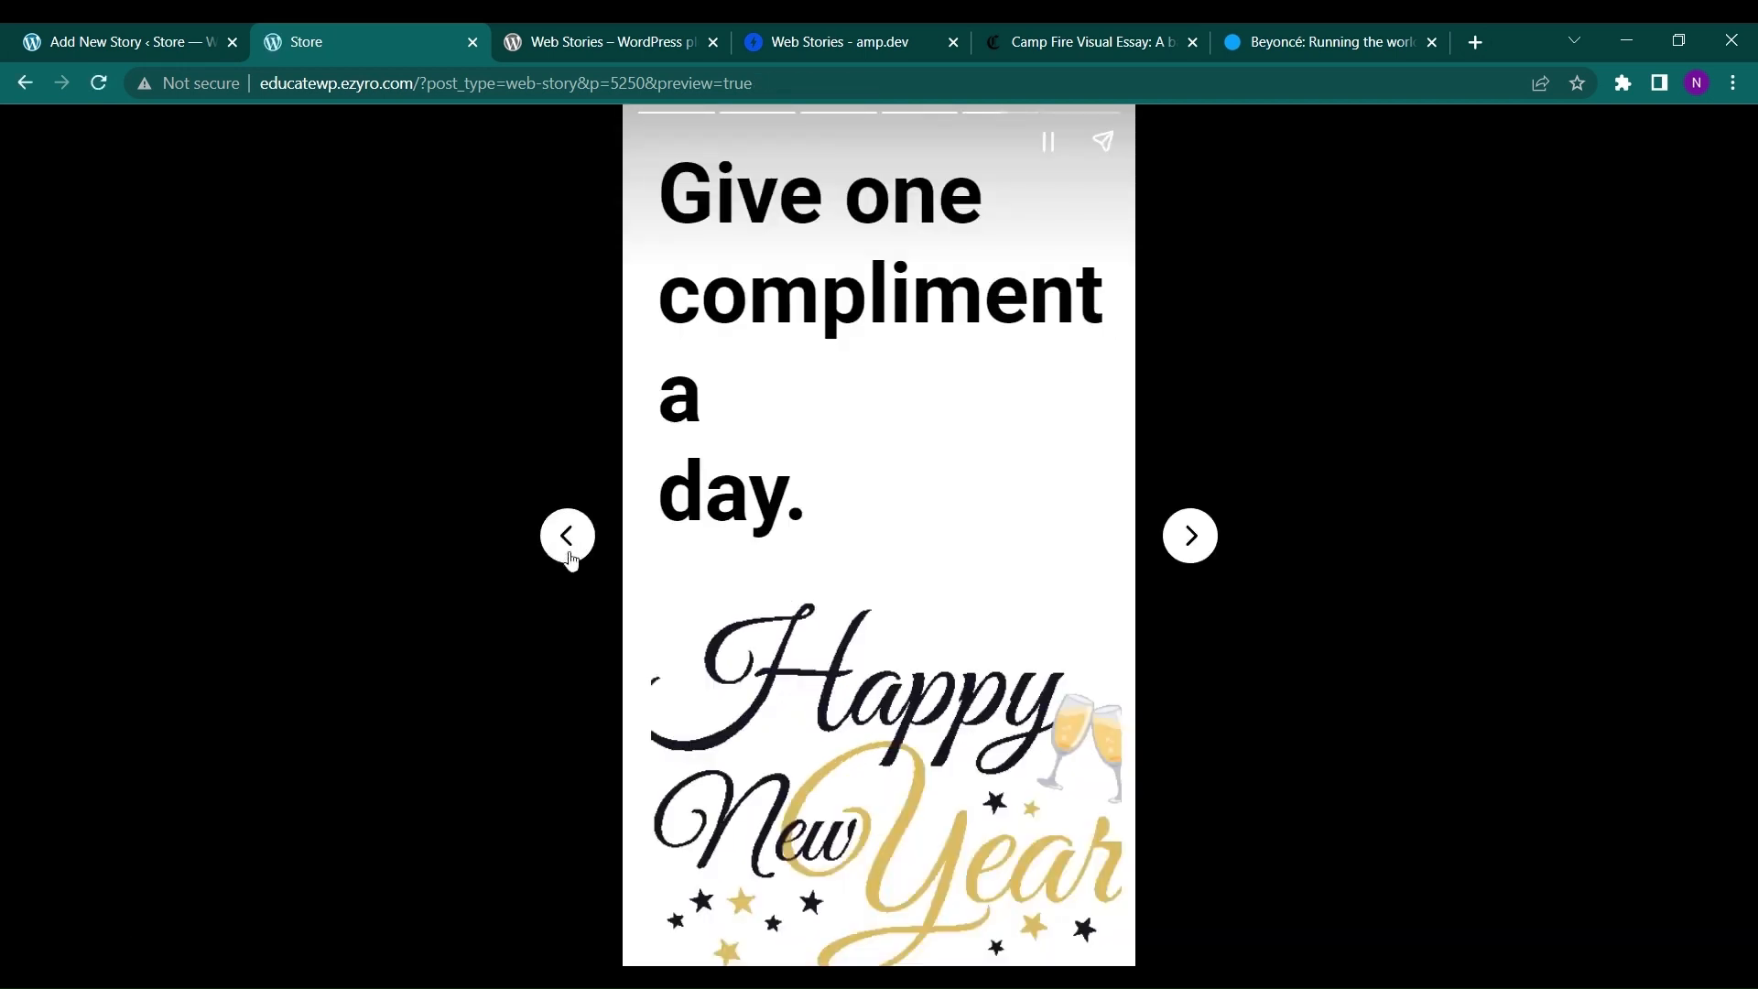
{"action": "left_click", "coordinate": [1188, 535]}
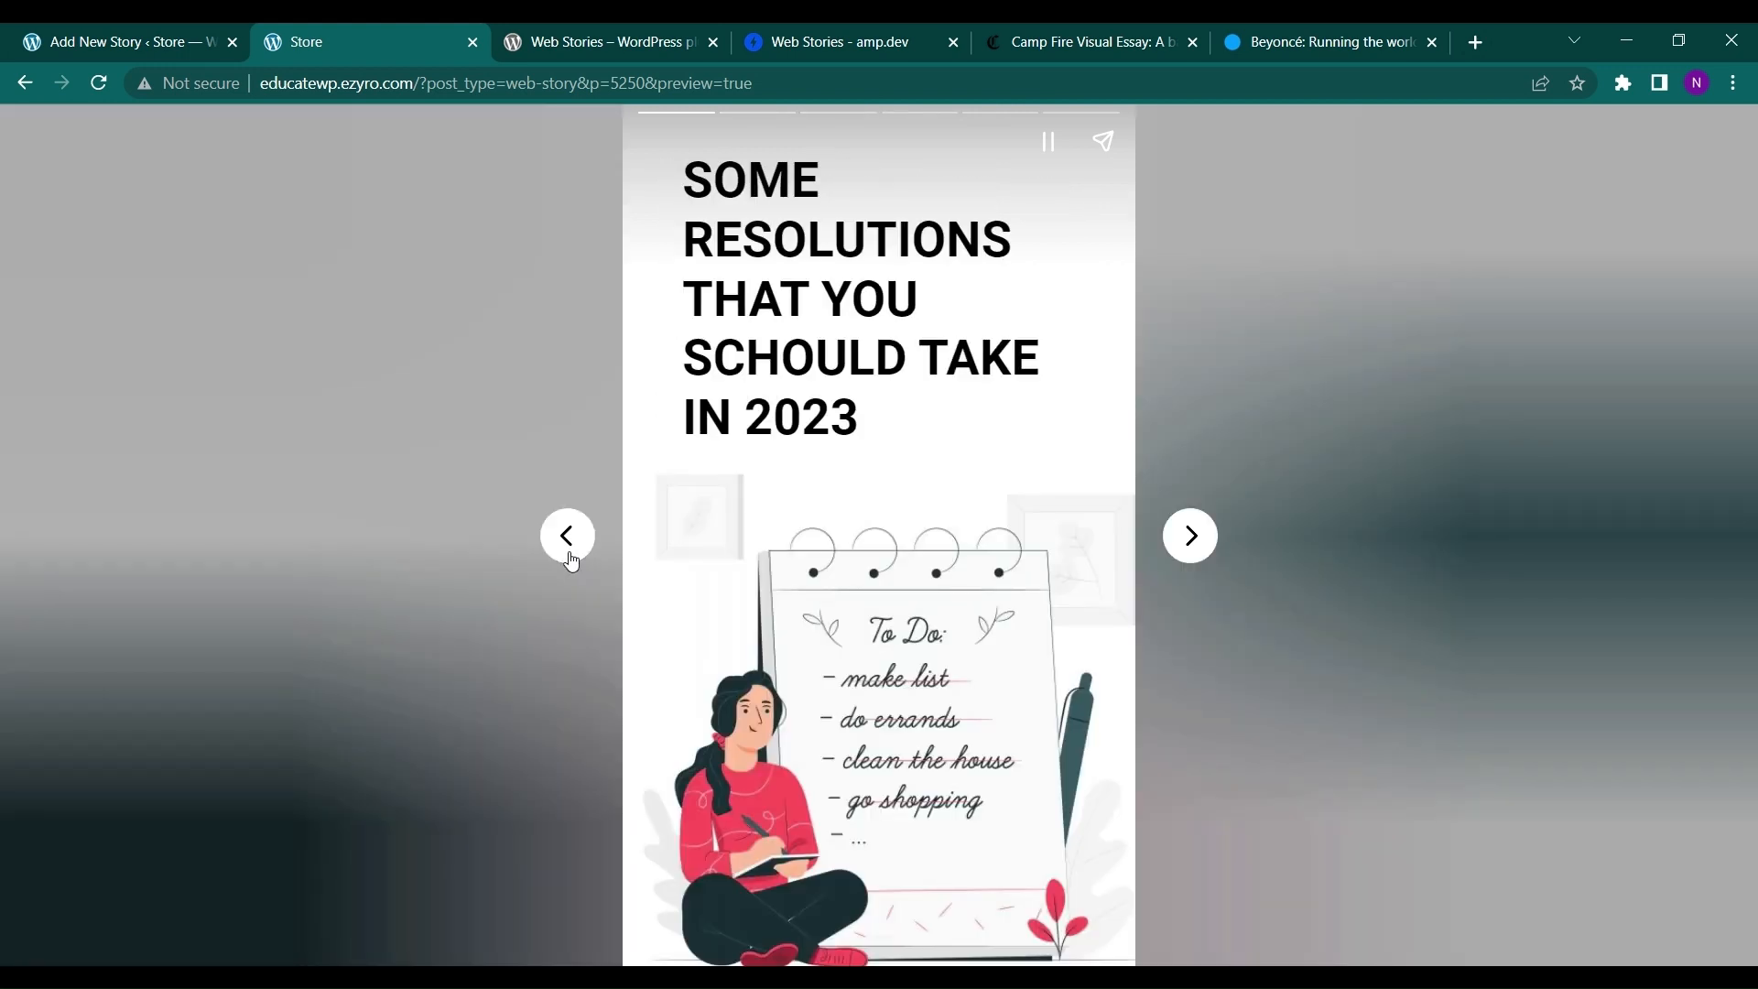
{"action": "left_click", "coordinate": [1187, 535]}
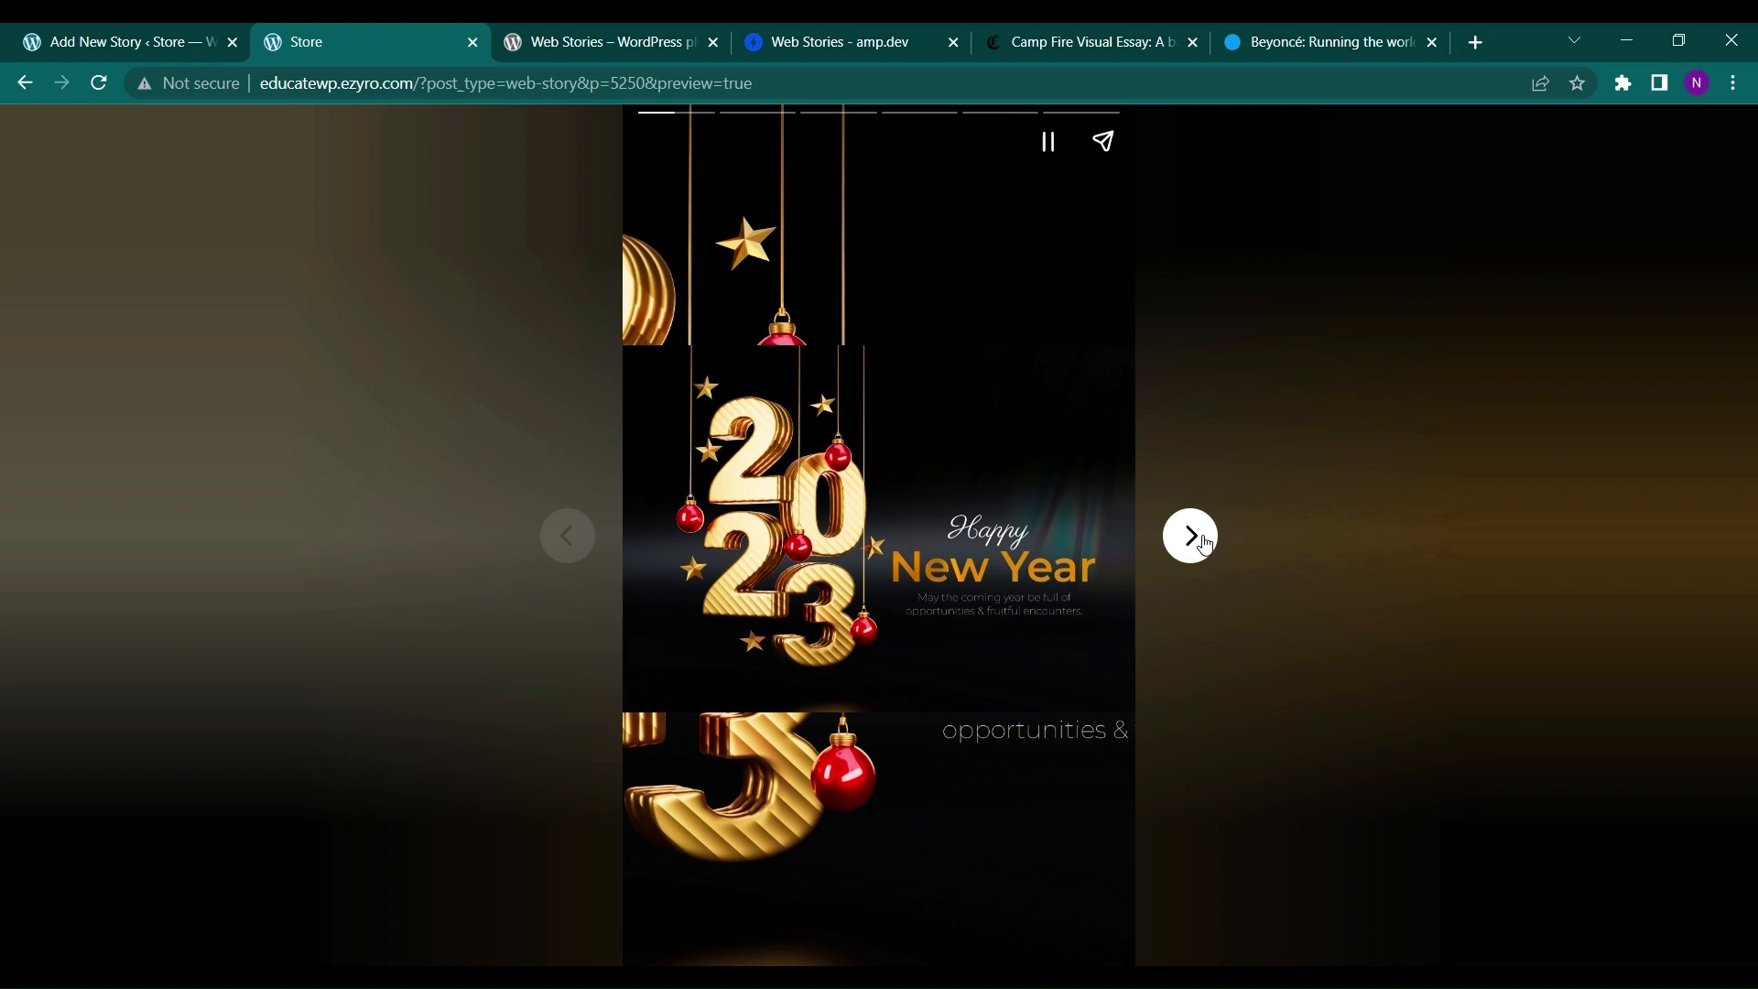
{"action": "left_click", "coordinate": [1189, 536]}
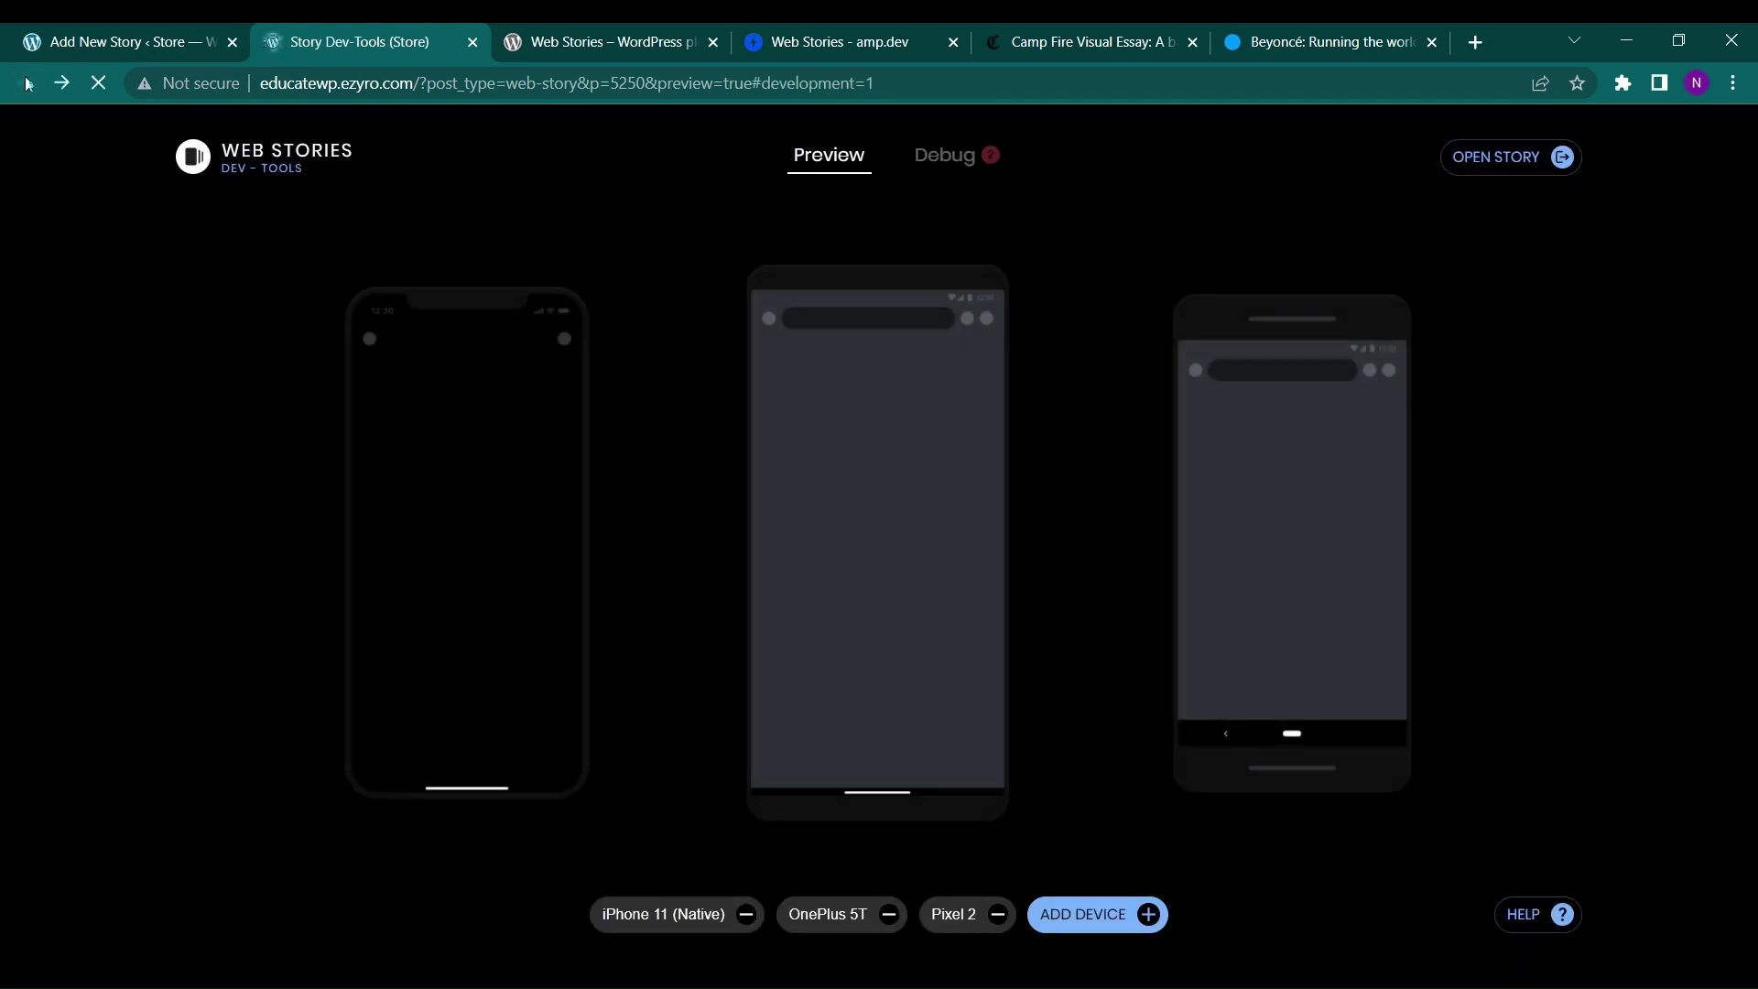
{"action": "mouse_move", "coordinate": [126, 41]}
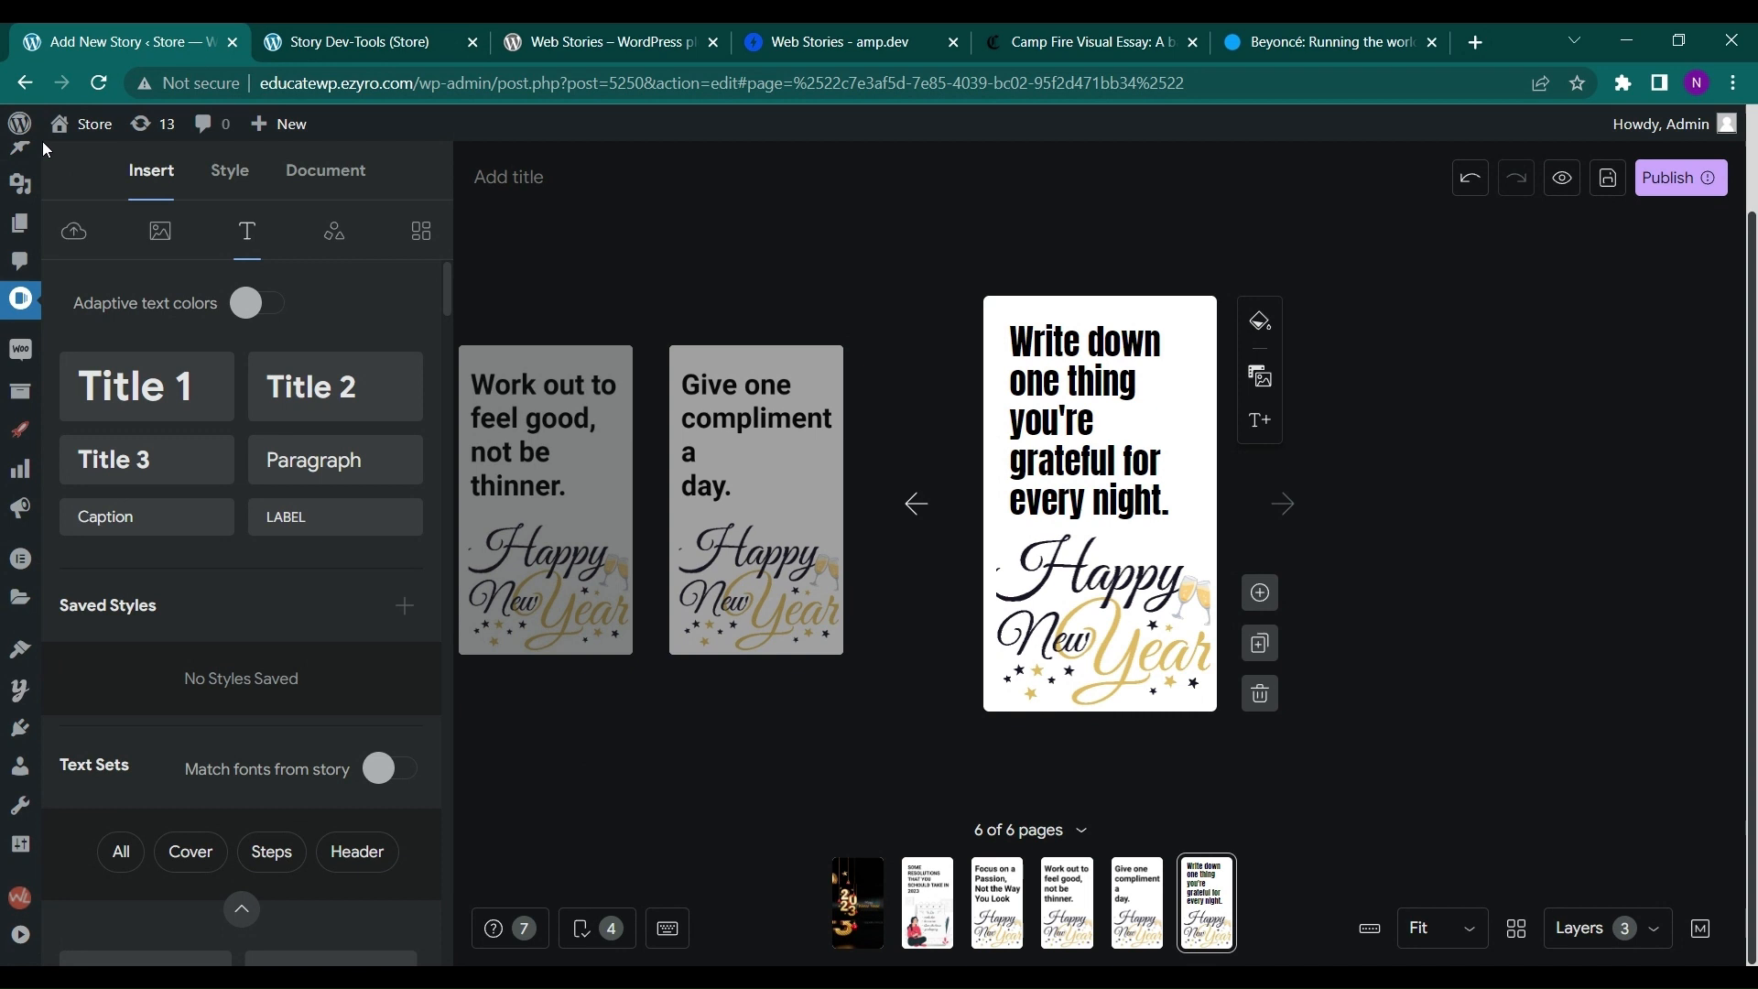
{"action": "mouse_move", "coordinate": [533, 370]}
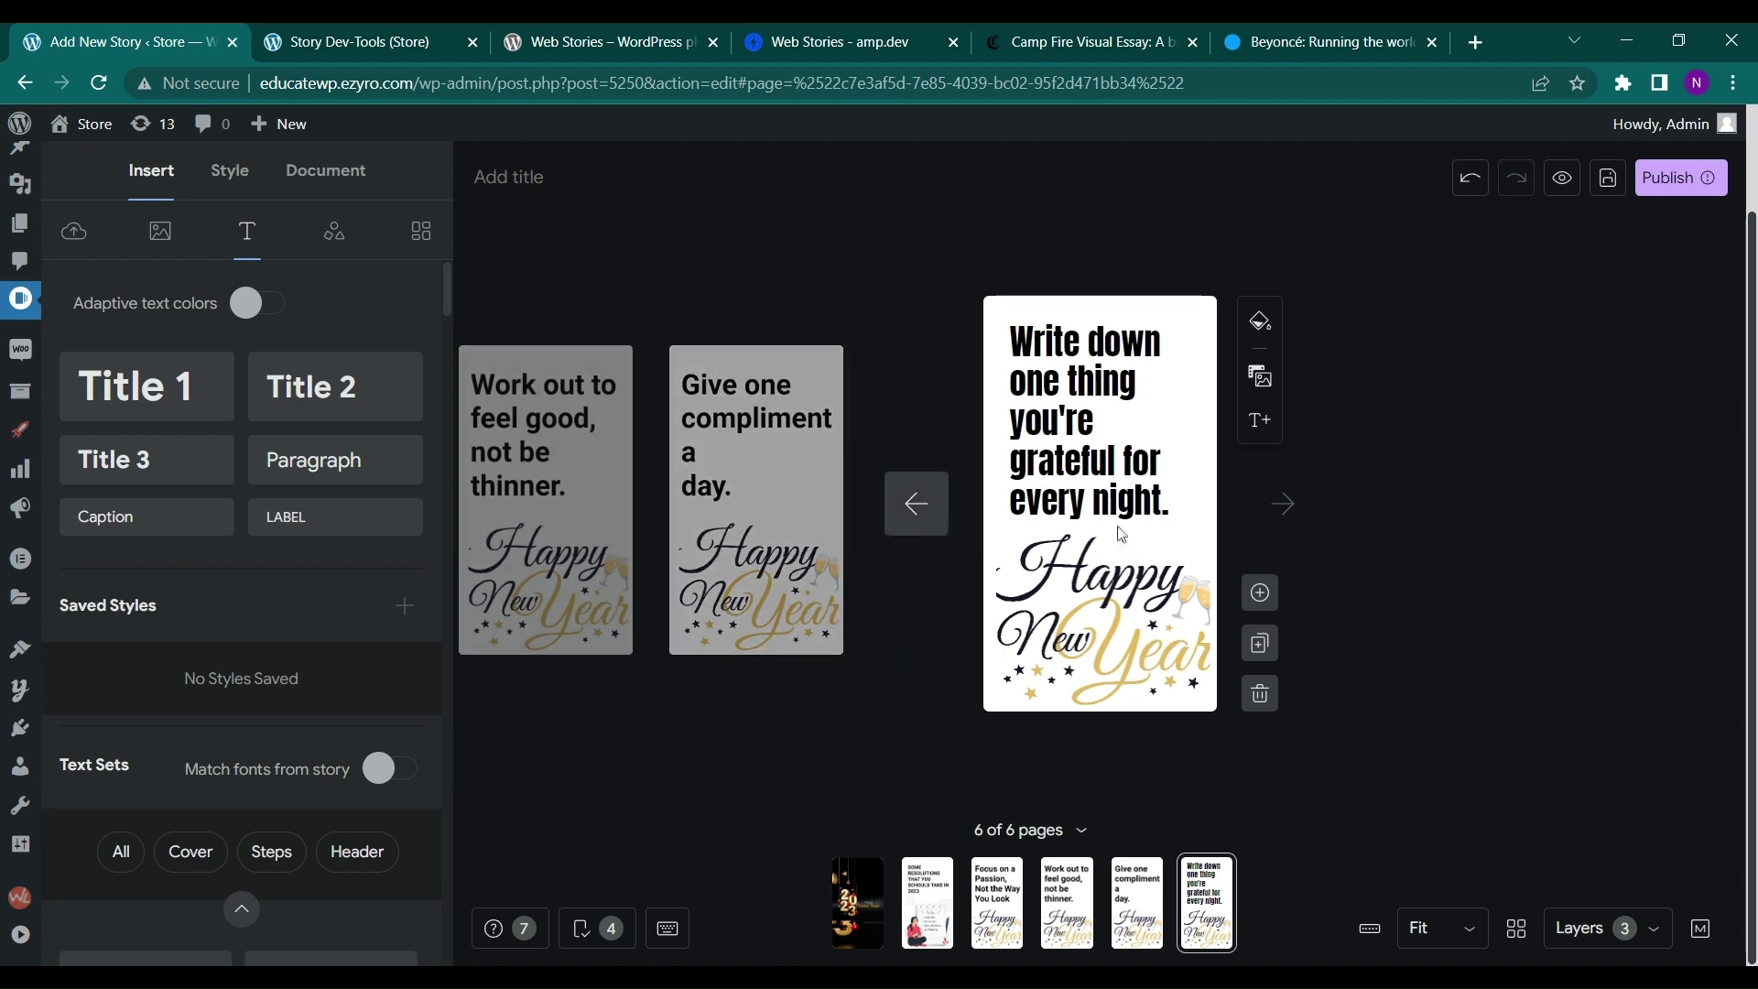
{"action": "mouse_move", "coordinate": [942, 609]}
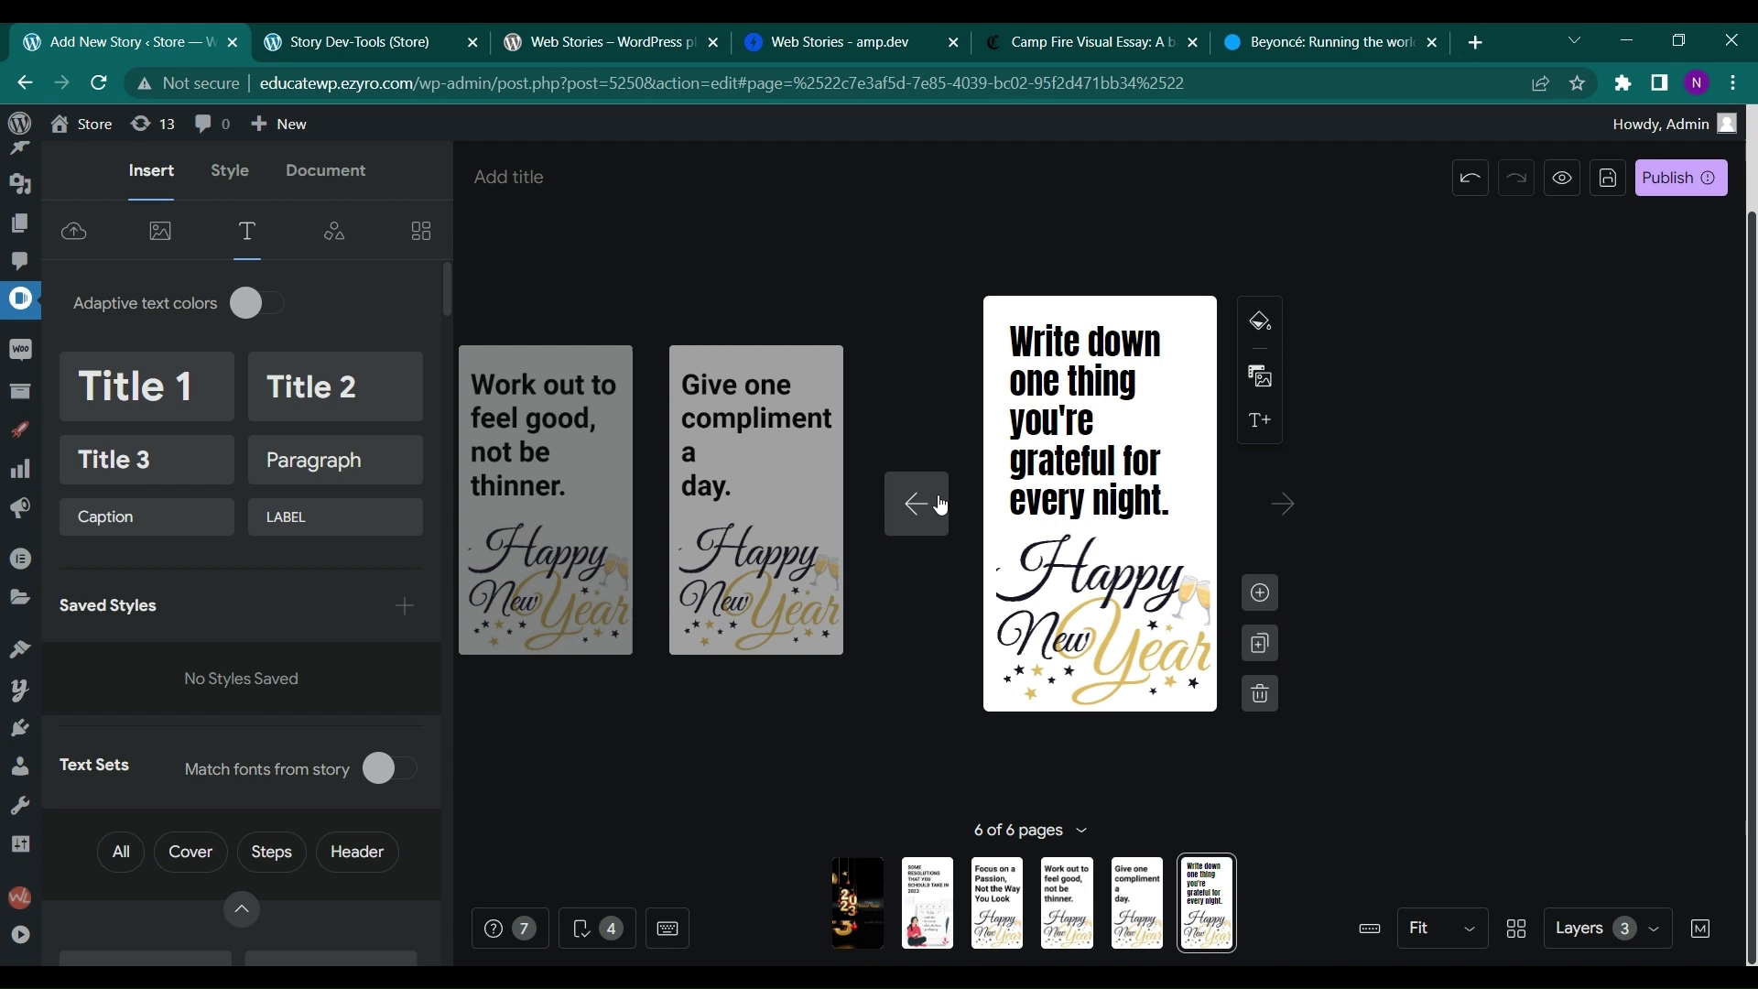
- Return to the 2023 cover page and open the Story Details publishing dialog
{"action": "left_click", "coordinate": [915, 502]}
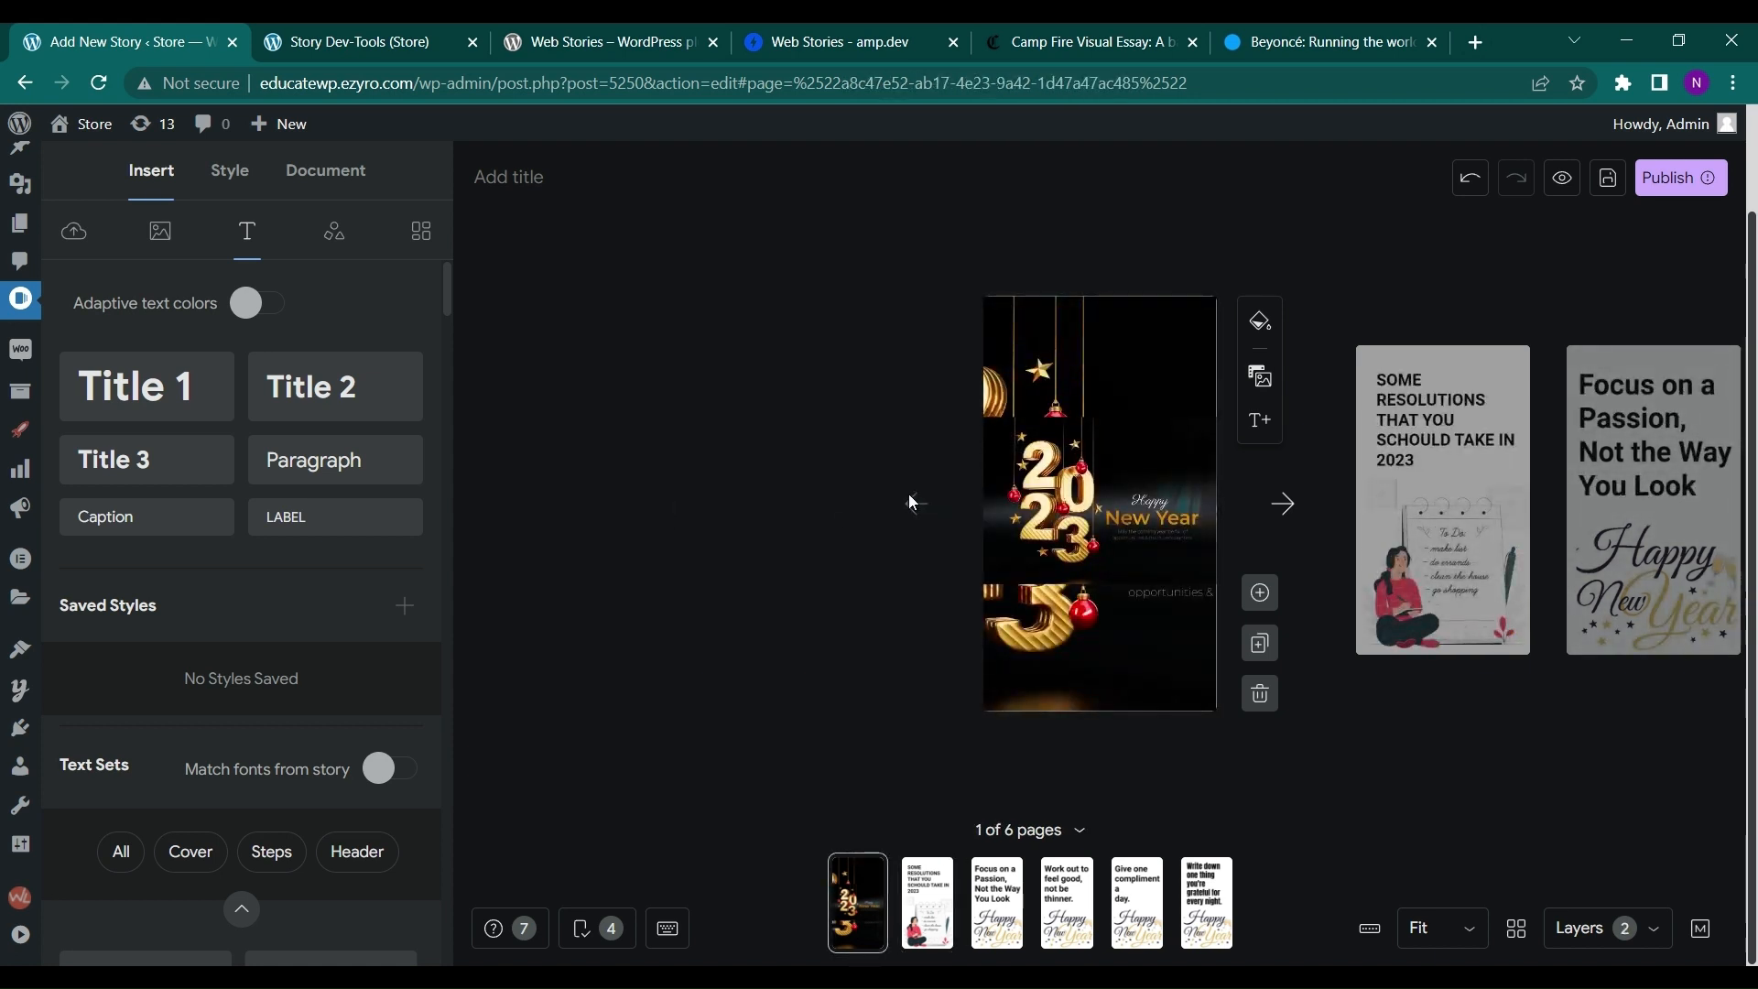
{"action": "left_click", "coordinate": [73, 231]}
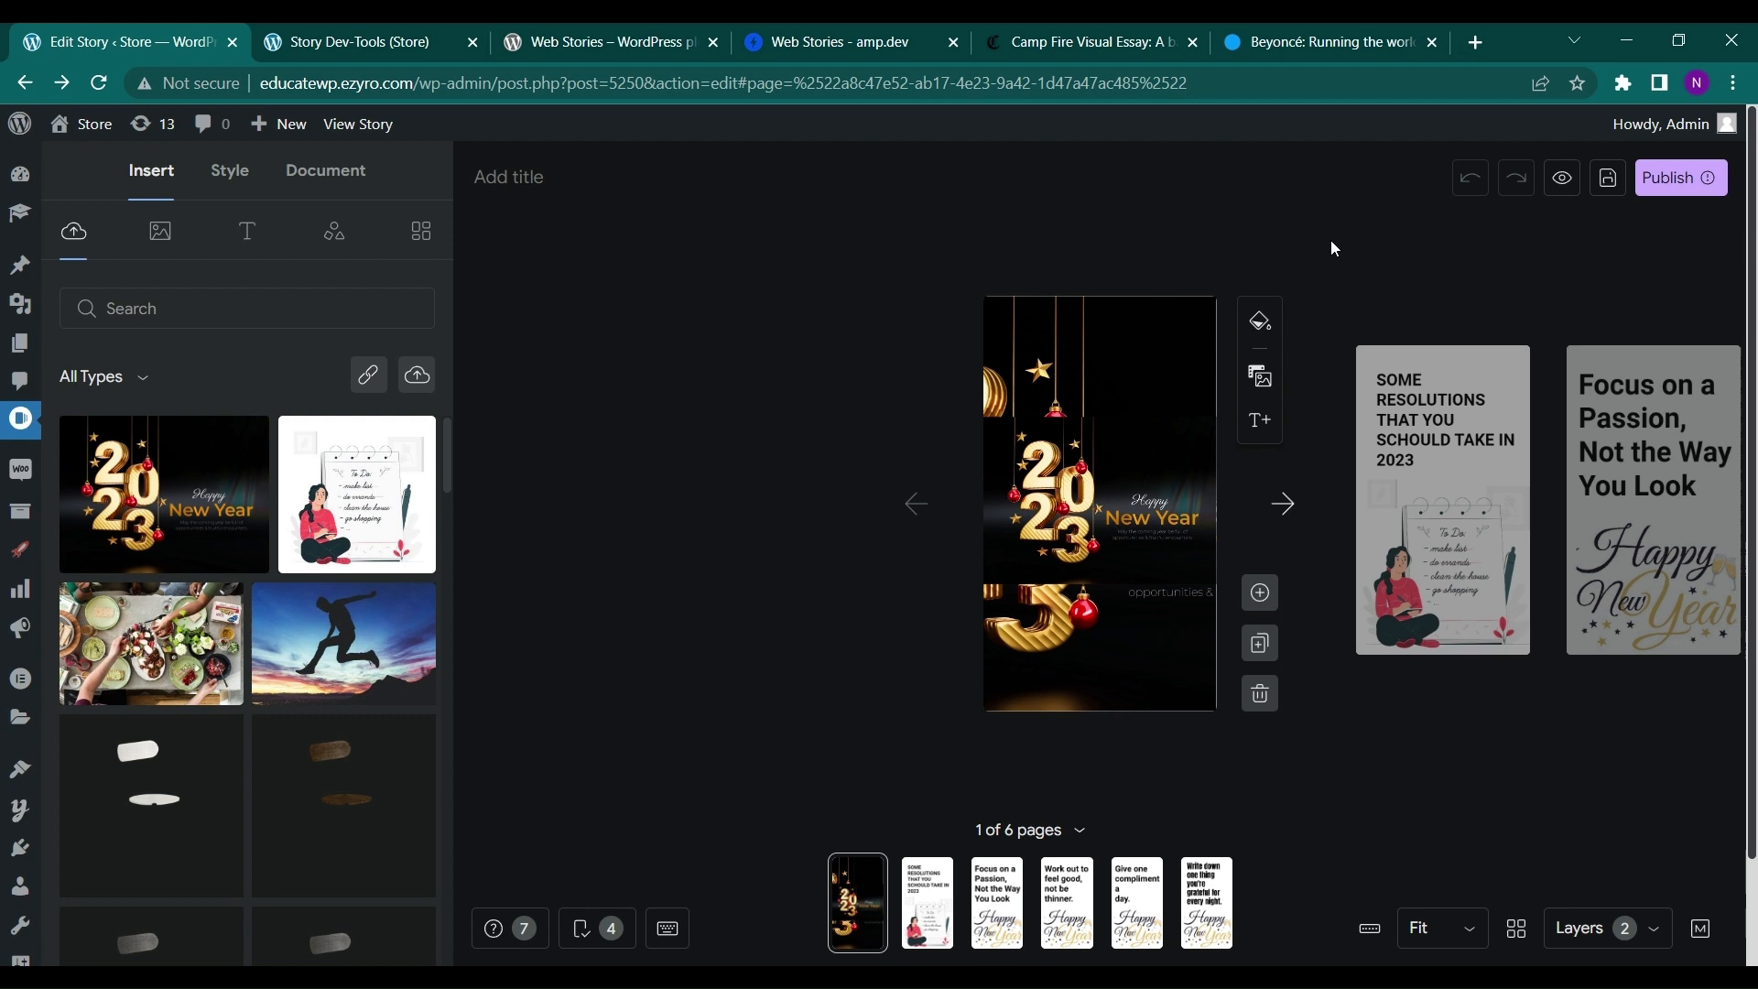
{"action": "mouse_move", "coordinate": [1210, 294]}
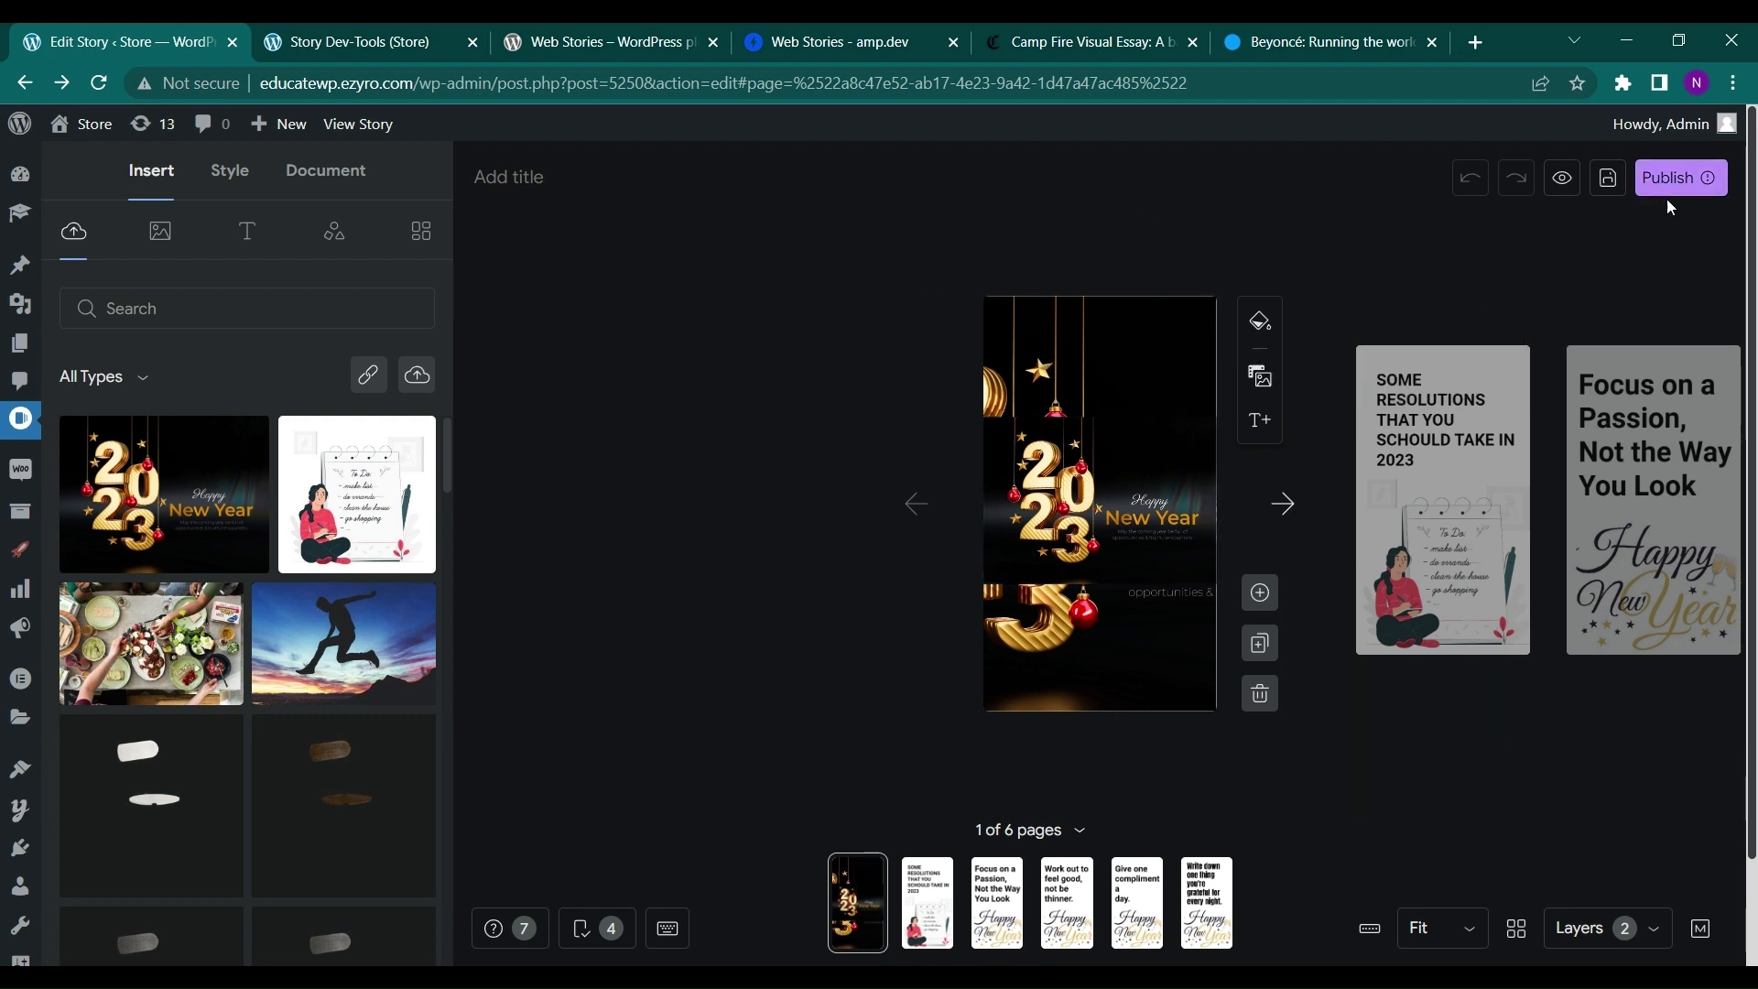
{"action": "left_click", "coordinate": [1674, 177]}
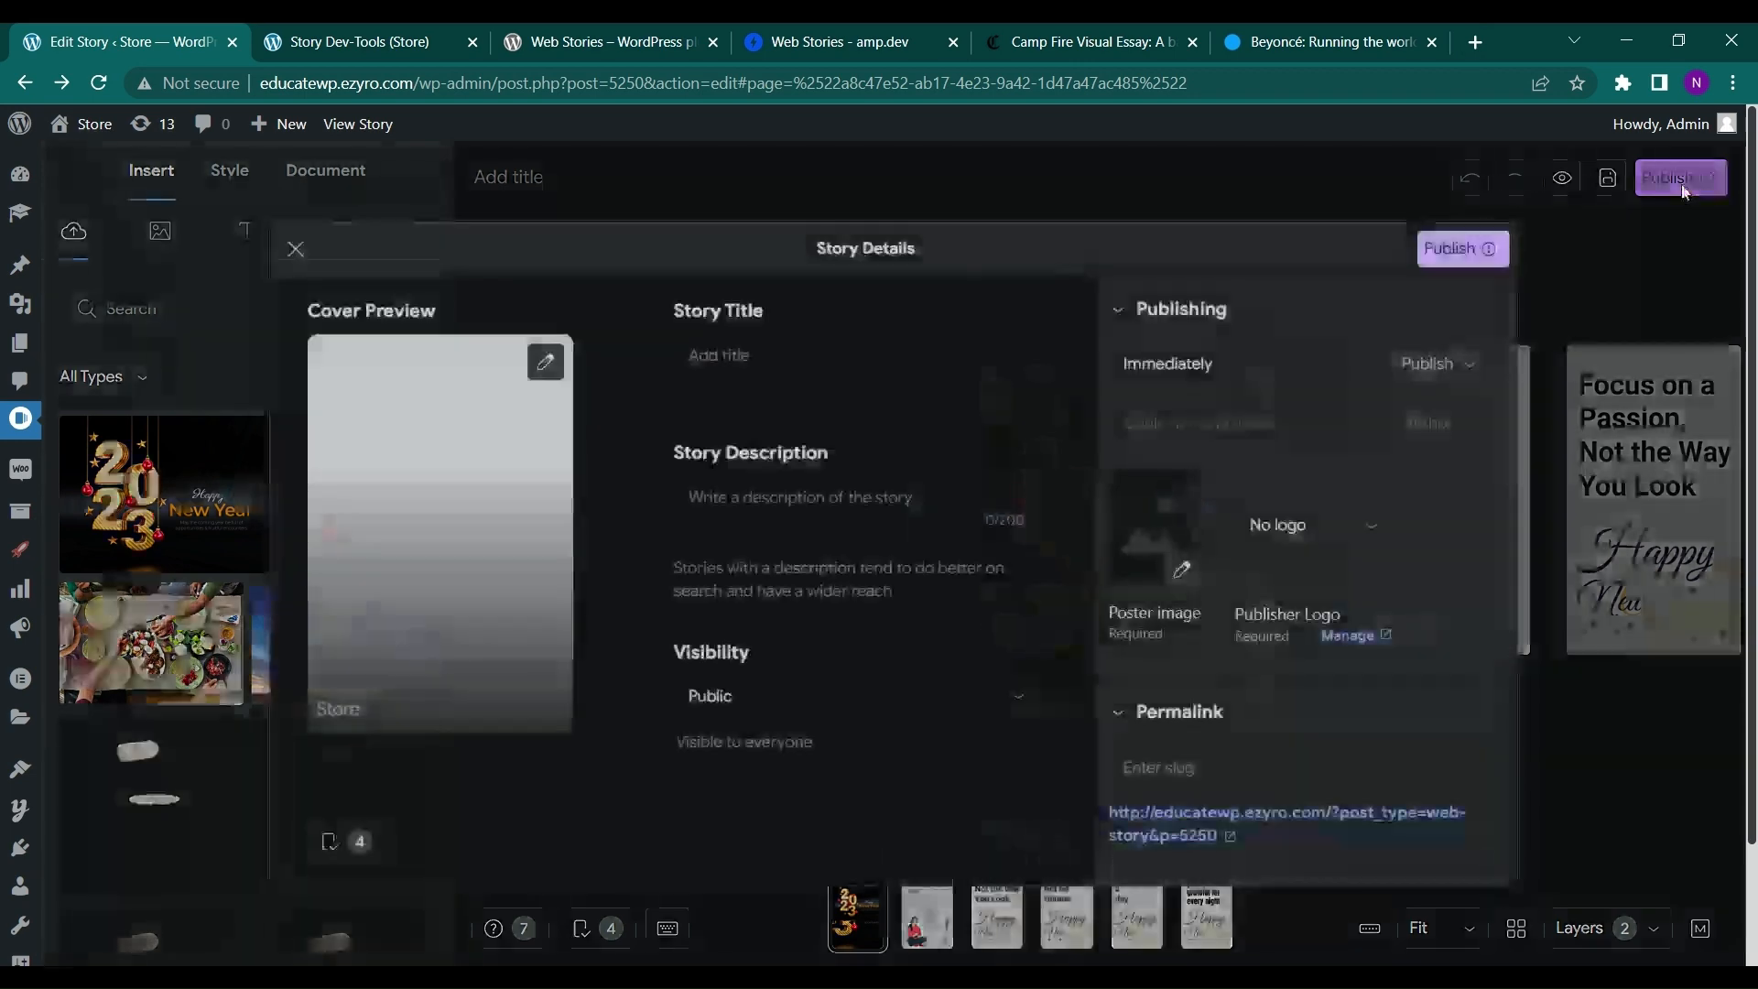
- Publish the New Year story and choose 'Add to new post' to embed it
{"action": "left_click", "coordinate": [295, 248]}
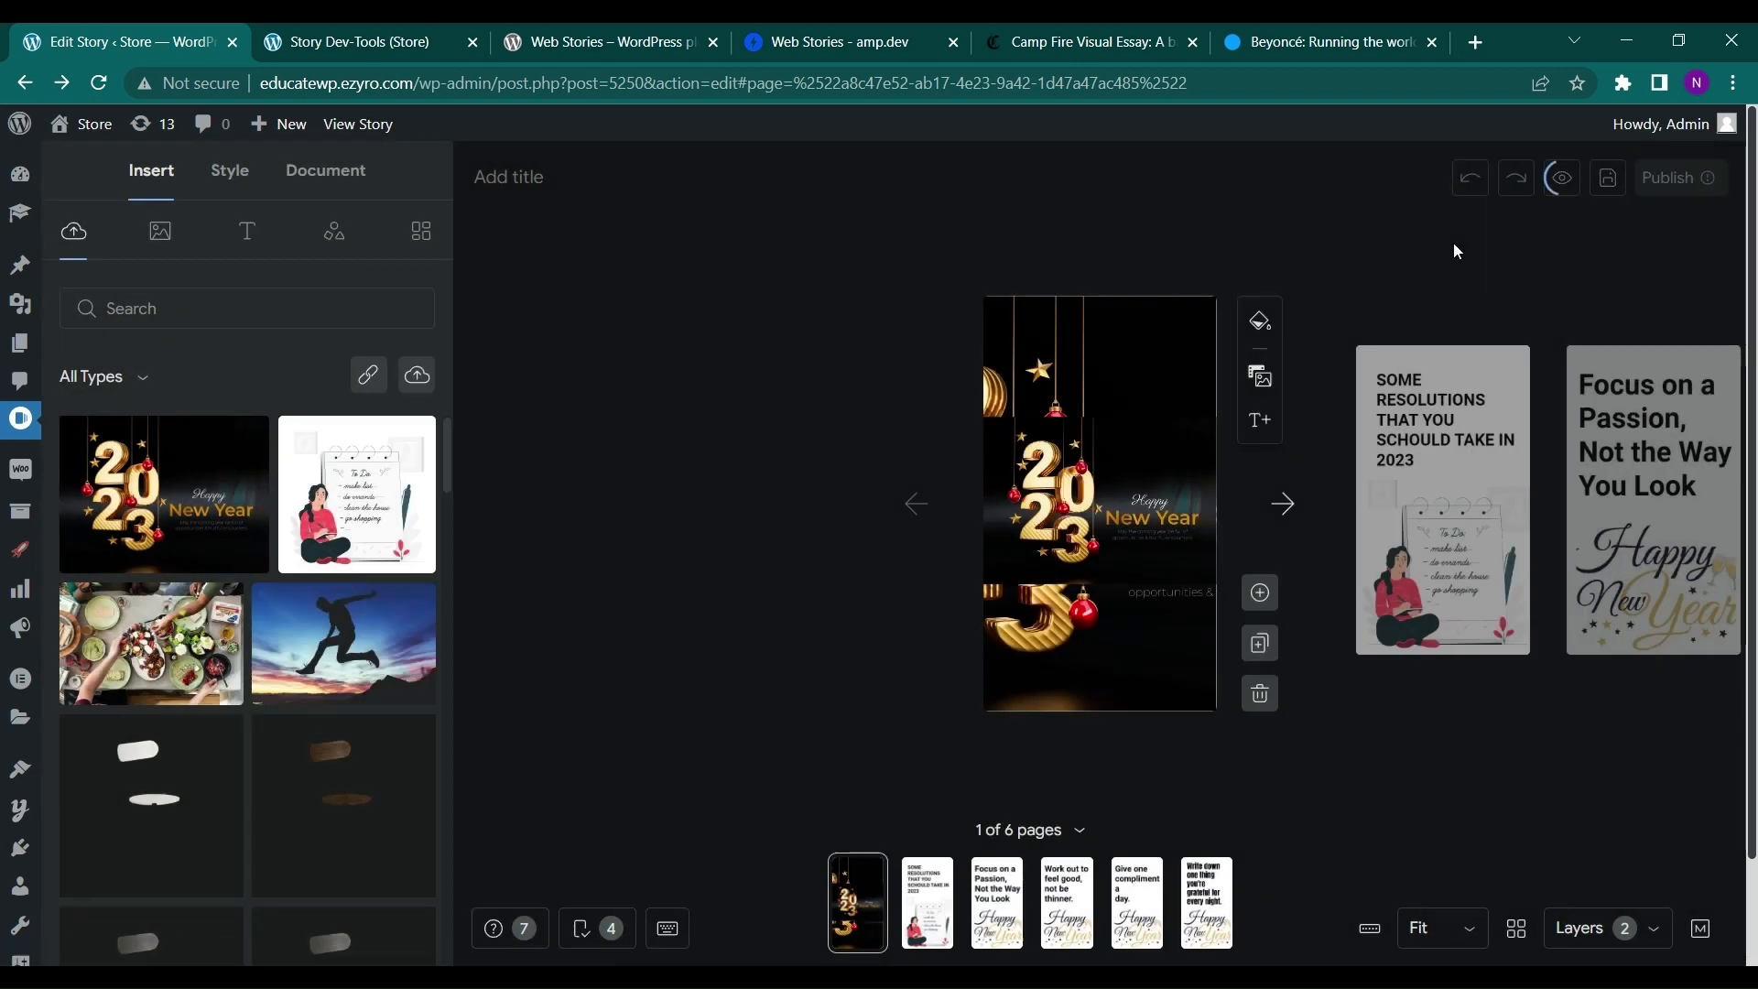
{"action": "left_click", "coordinate": [1669, 176]}
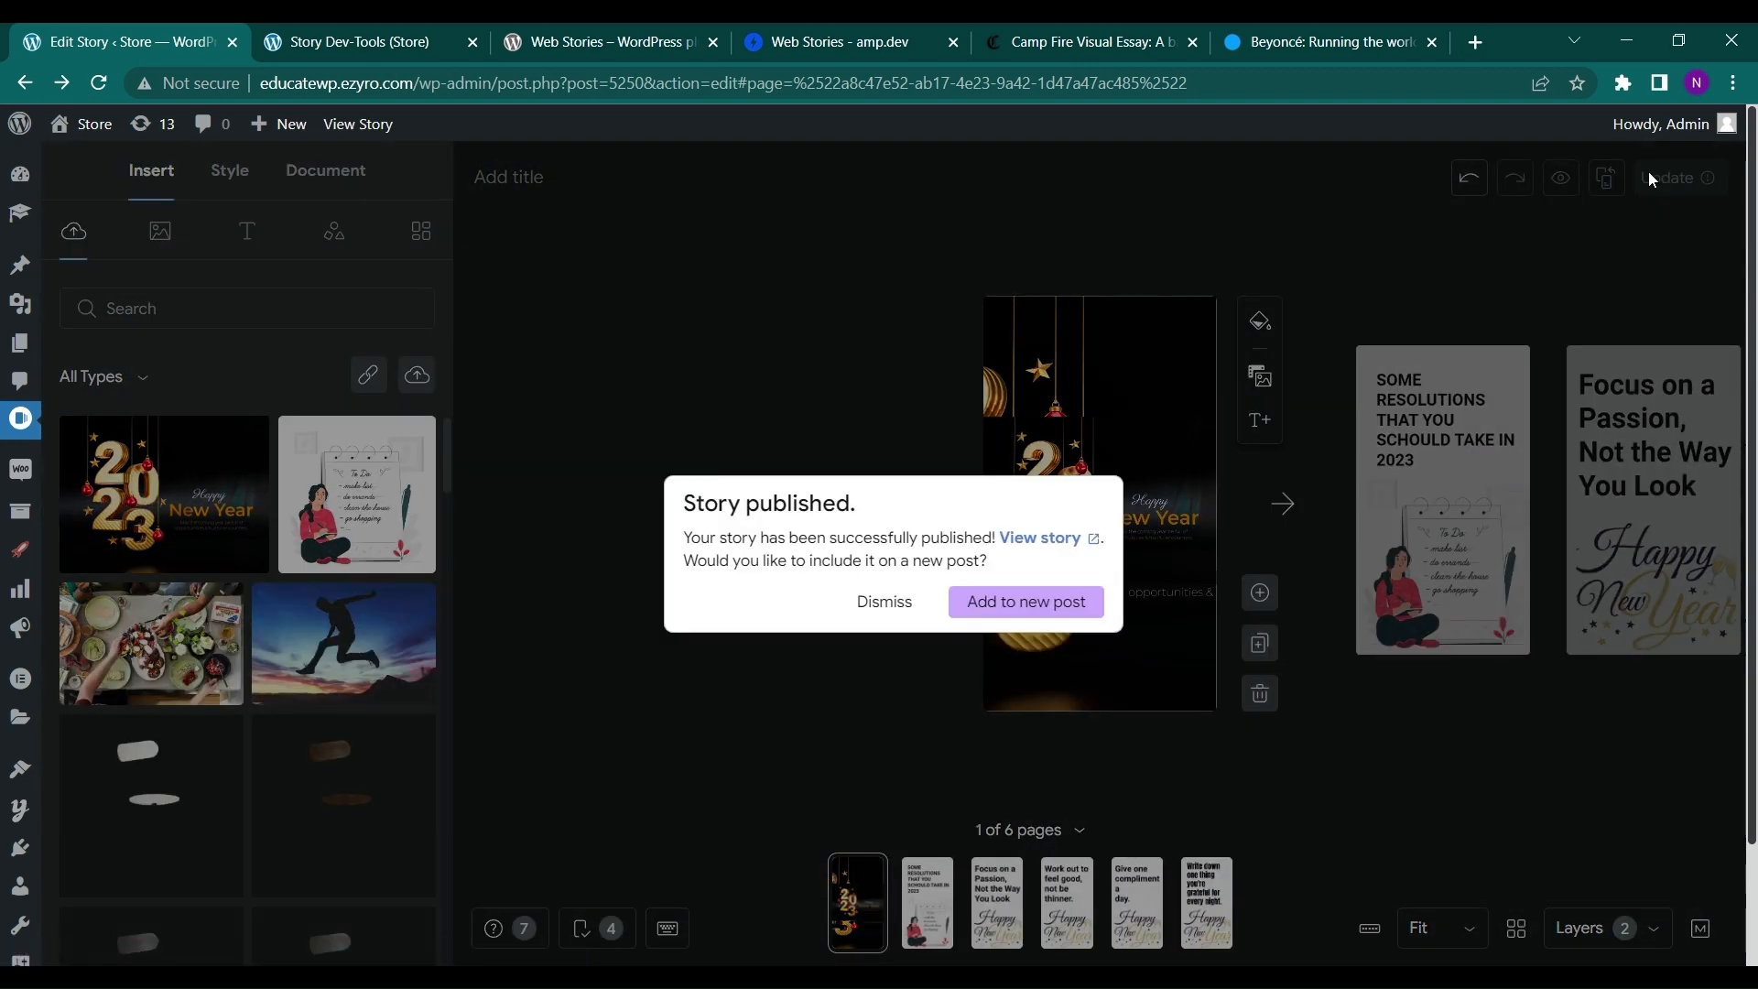
{"action": "mouse_move", "coordinate": [885, 630]}
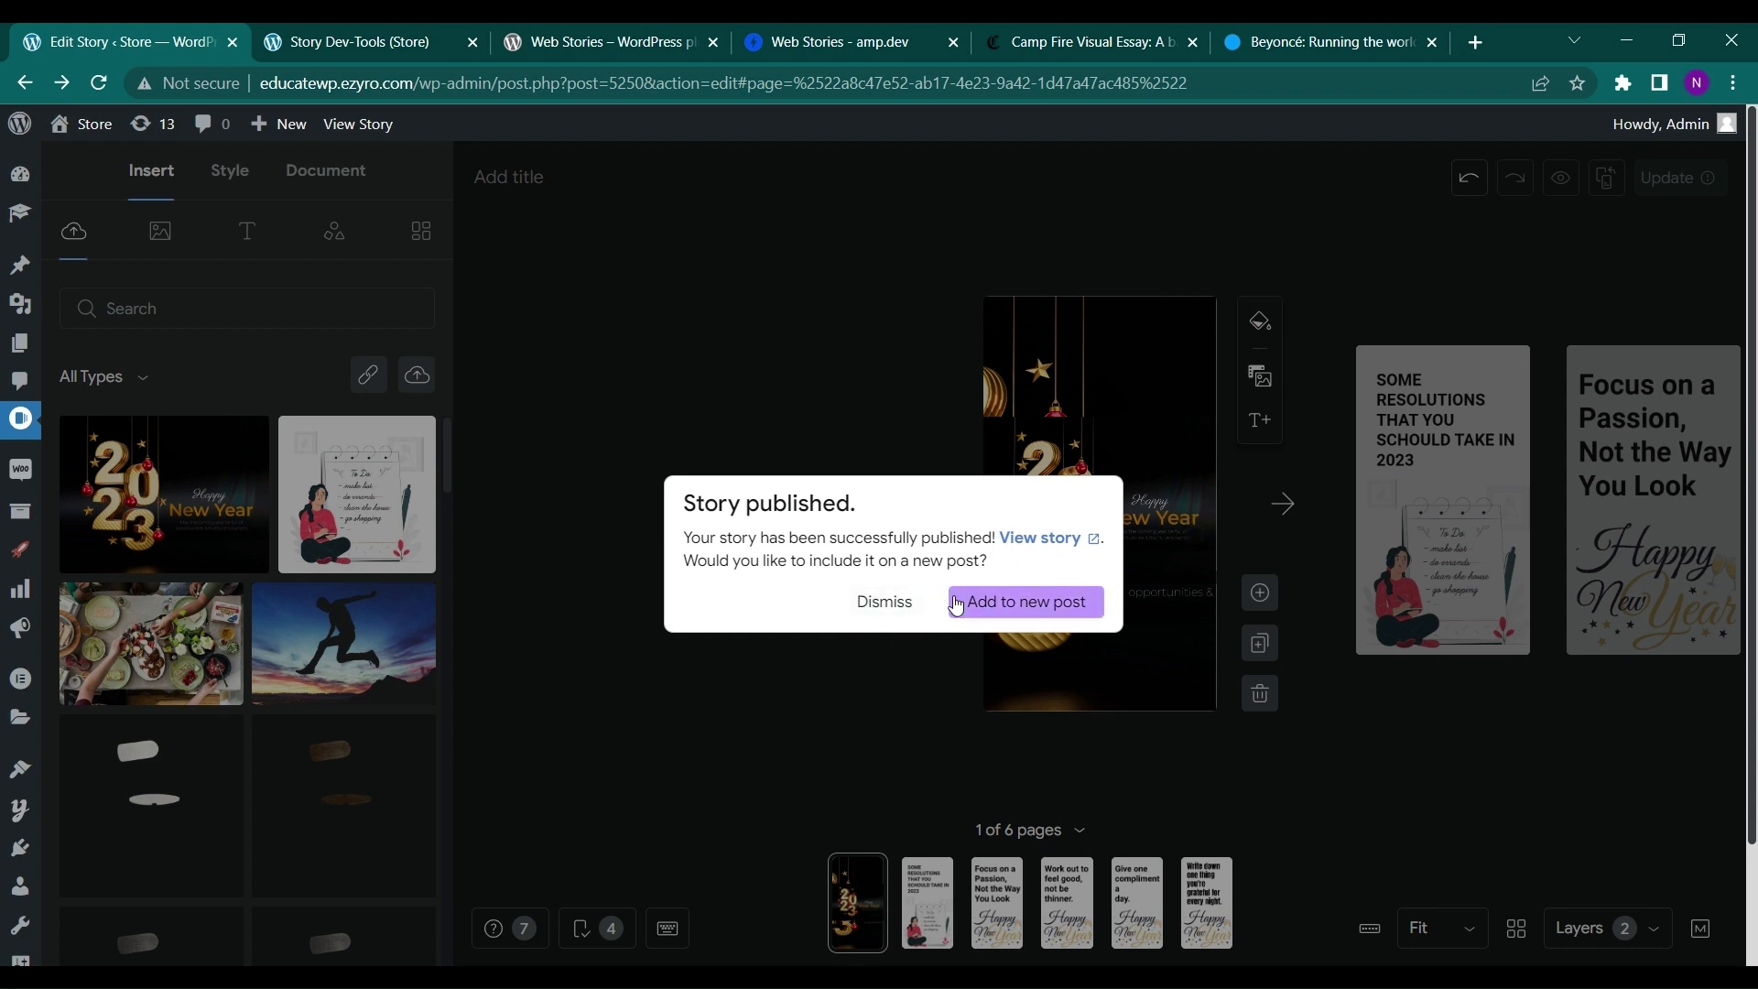
{"action": "mouse_move", "coordinate": [1023, 602]}
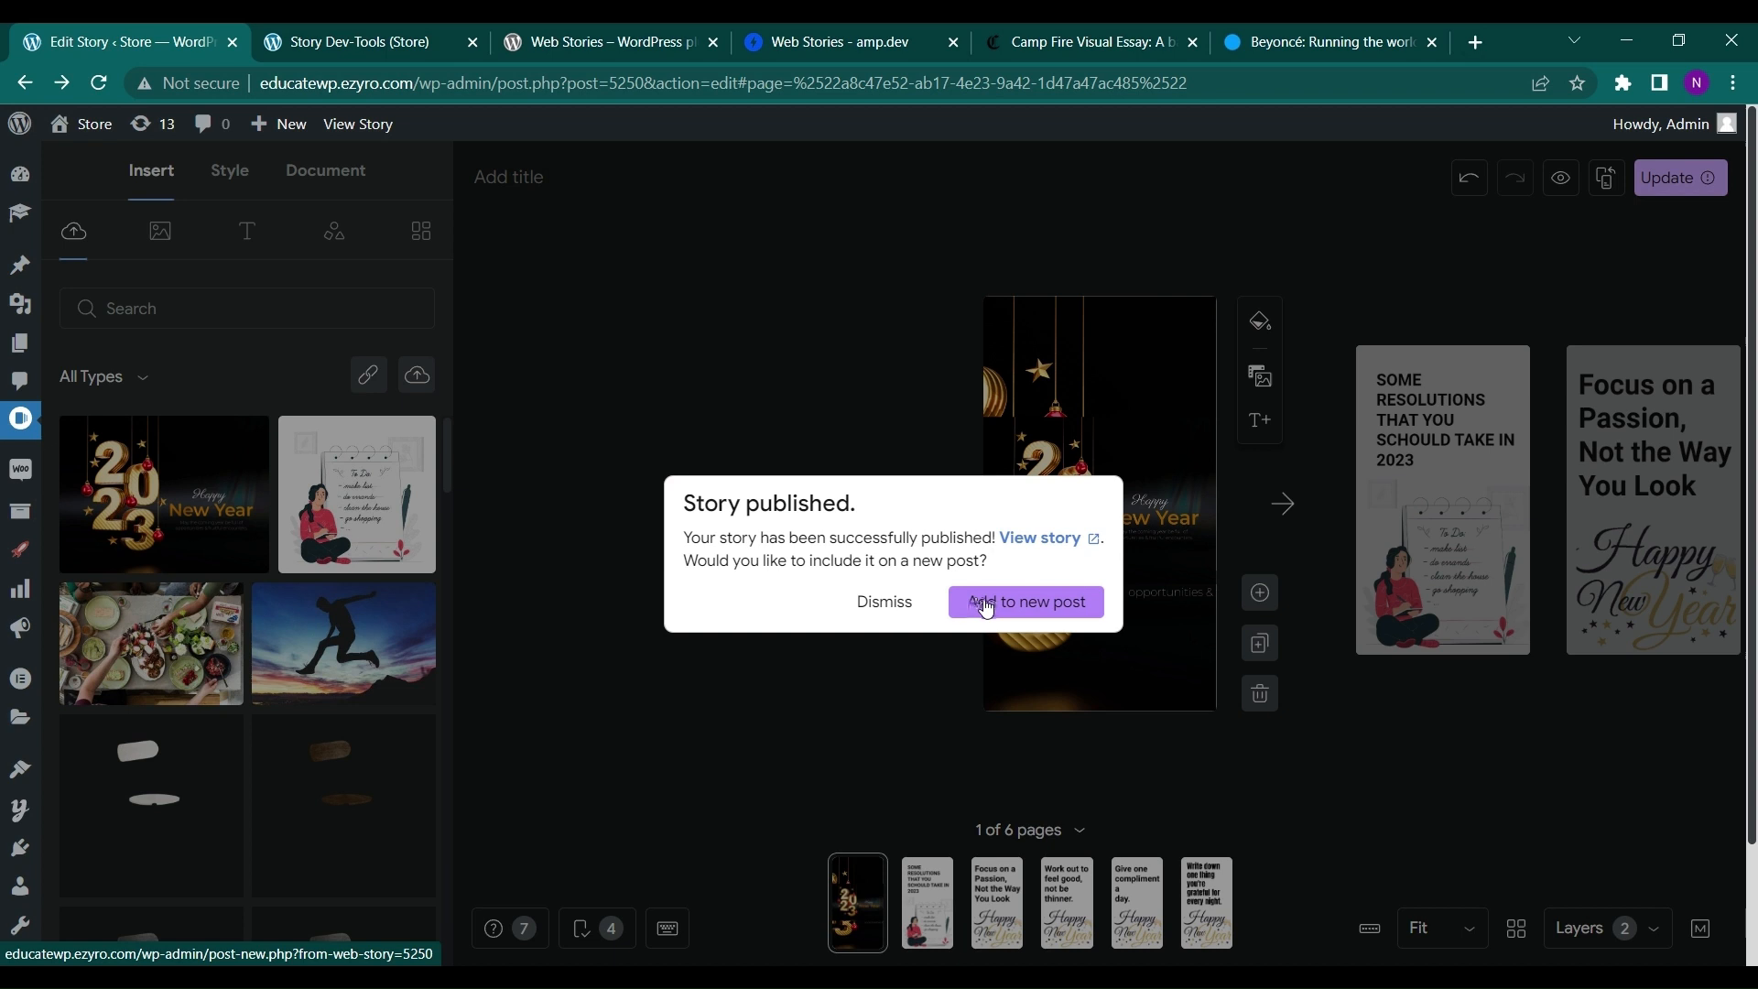
{"action": "mouse_move", "coordinate": [1009, 605]}
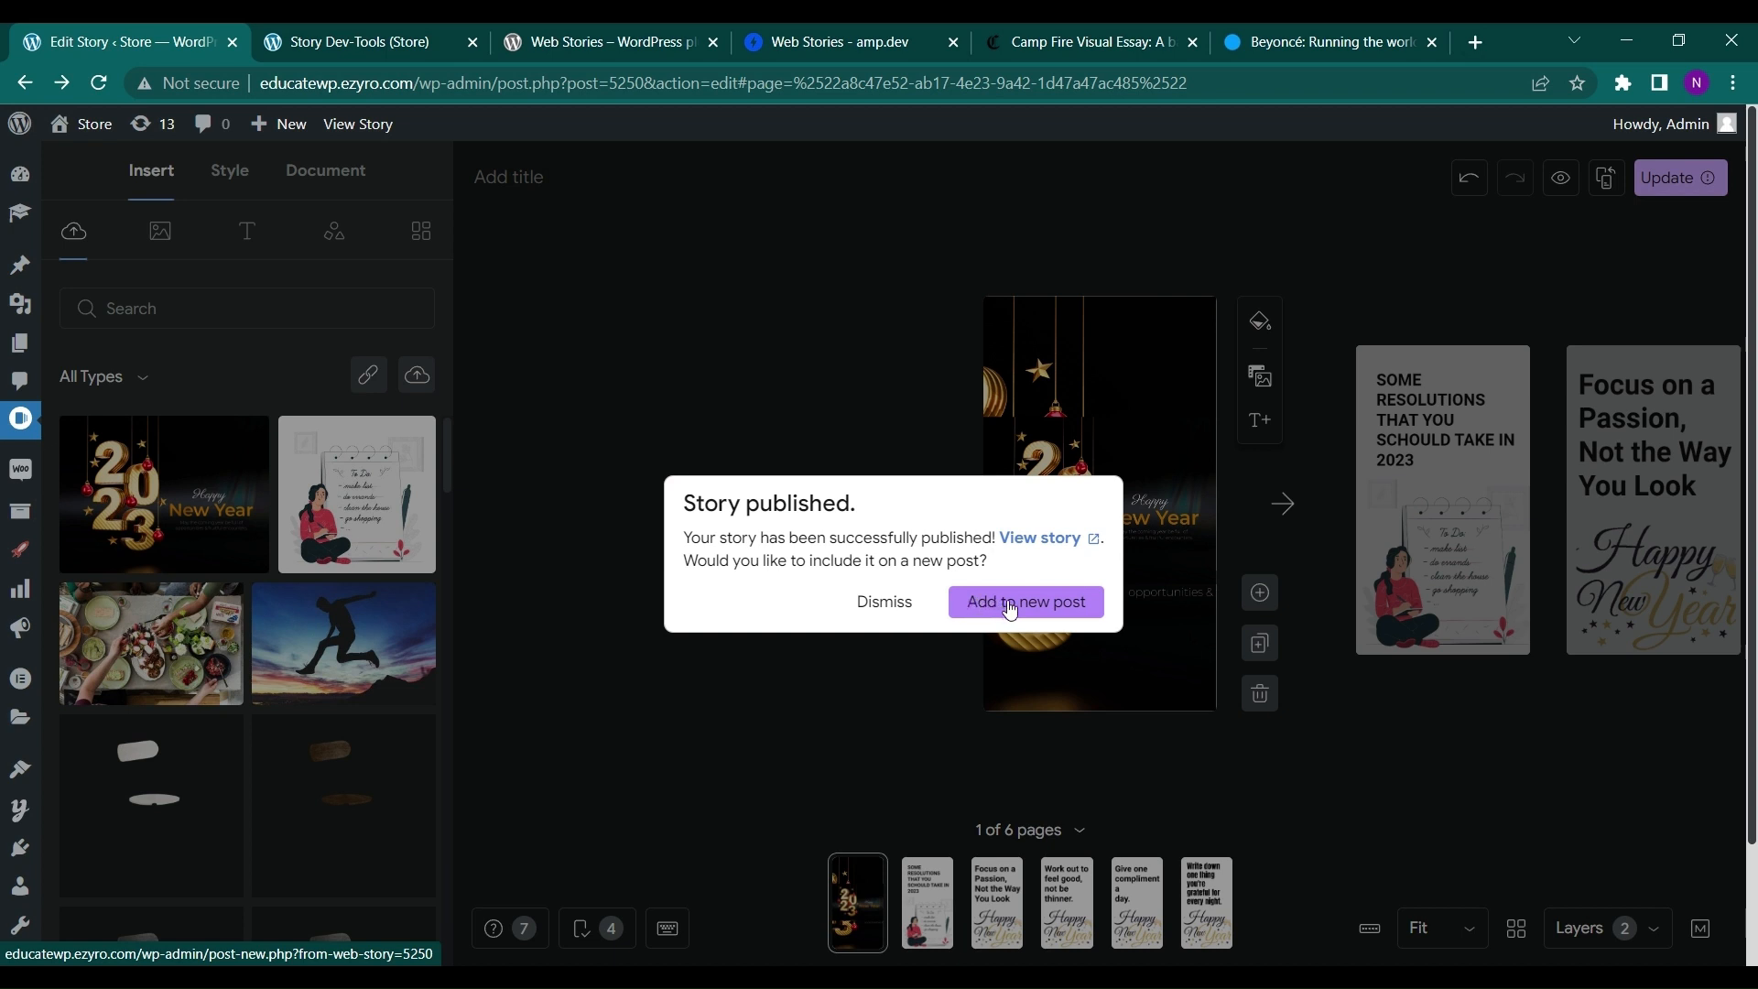
{"action": "left_click", "coordinate": [1023, 602]}
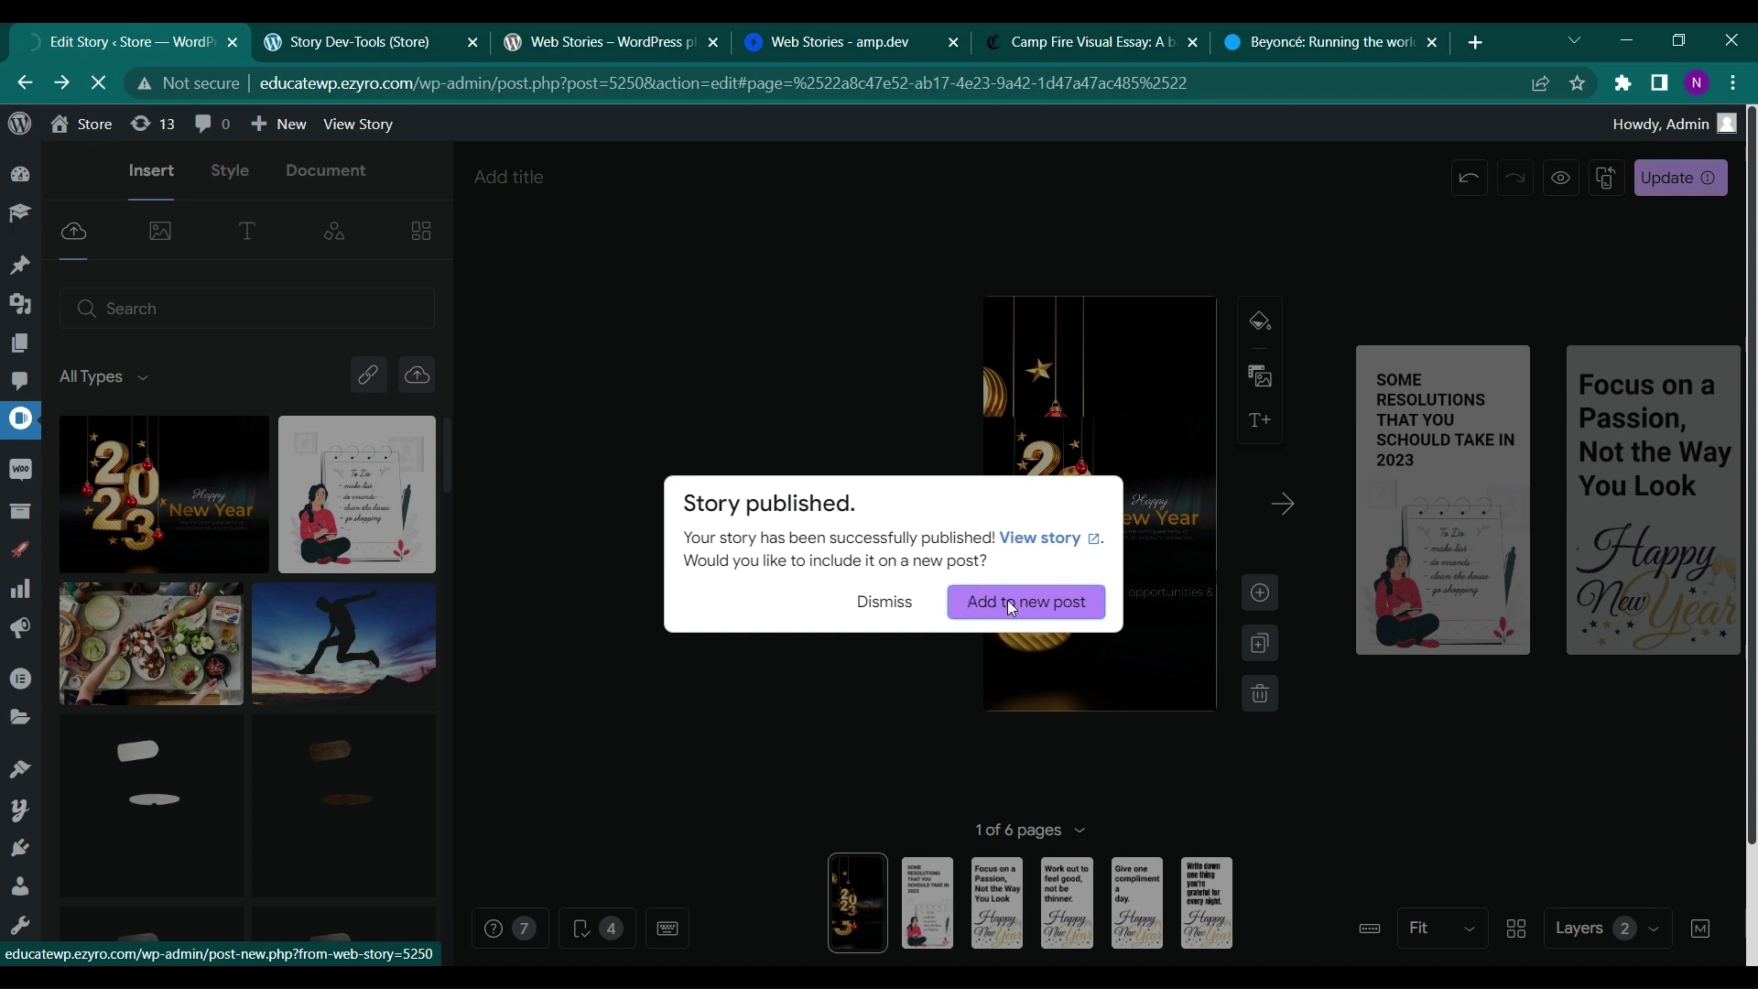
{"action": "left_click", "coordinate": [1023, 602]}
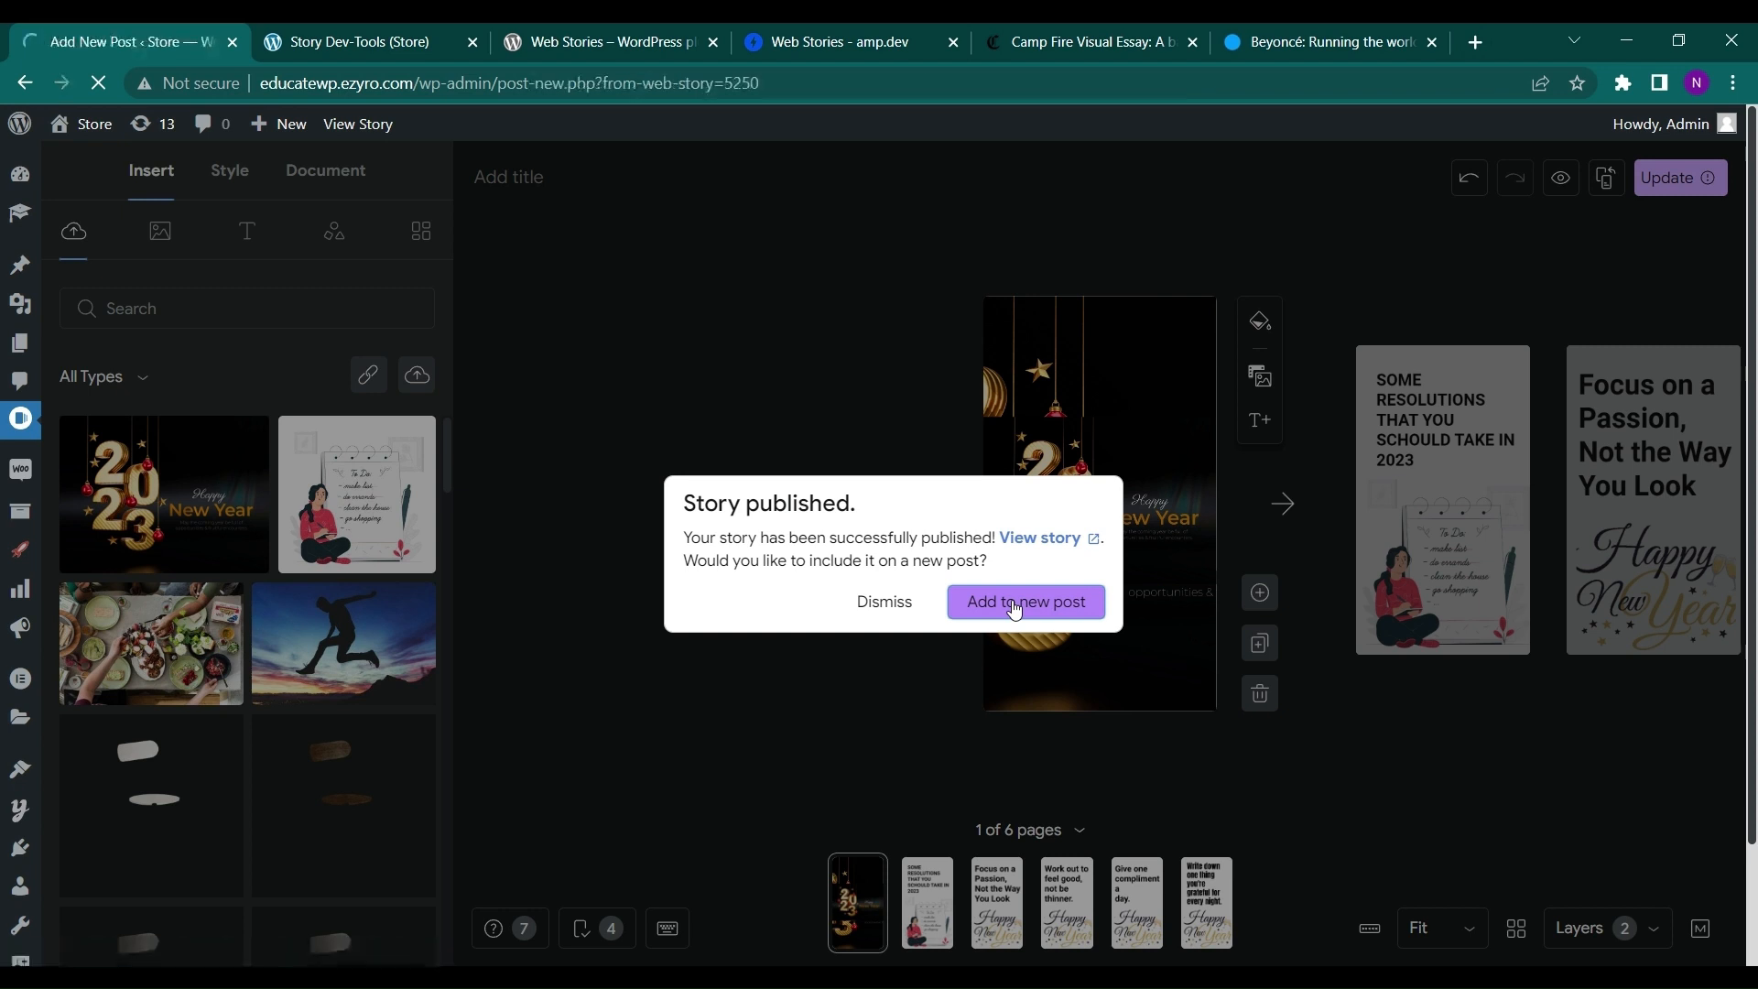
{"action": "left_click", "coordinate": [1023, 603]}
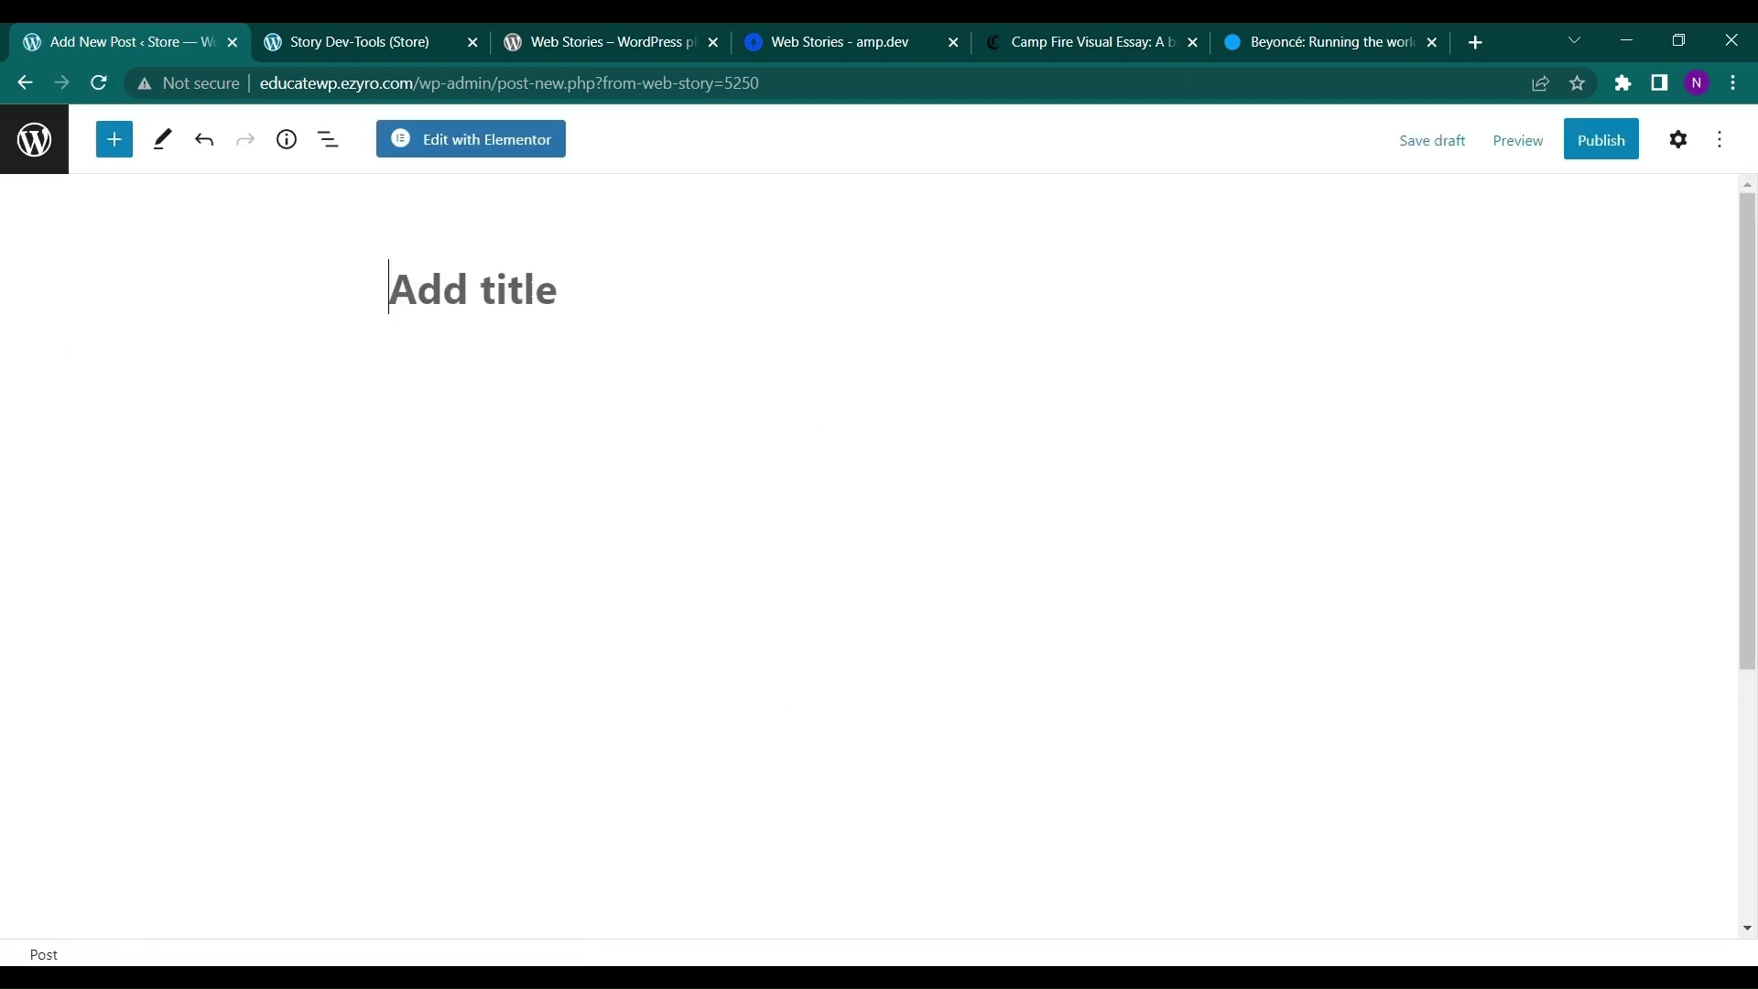
- Title the new post 'WEB STORY'
{"action": "type", "text": "wE"}
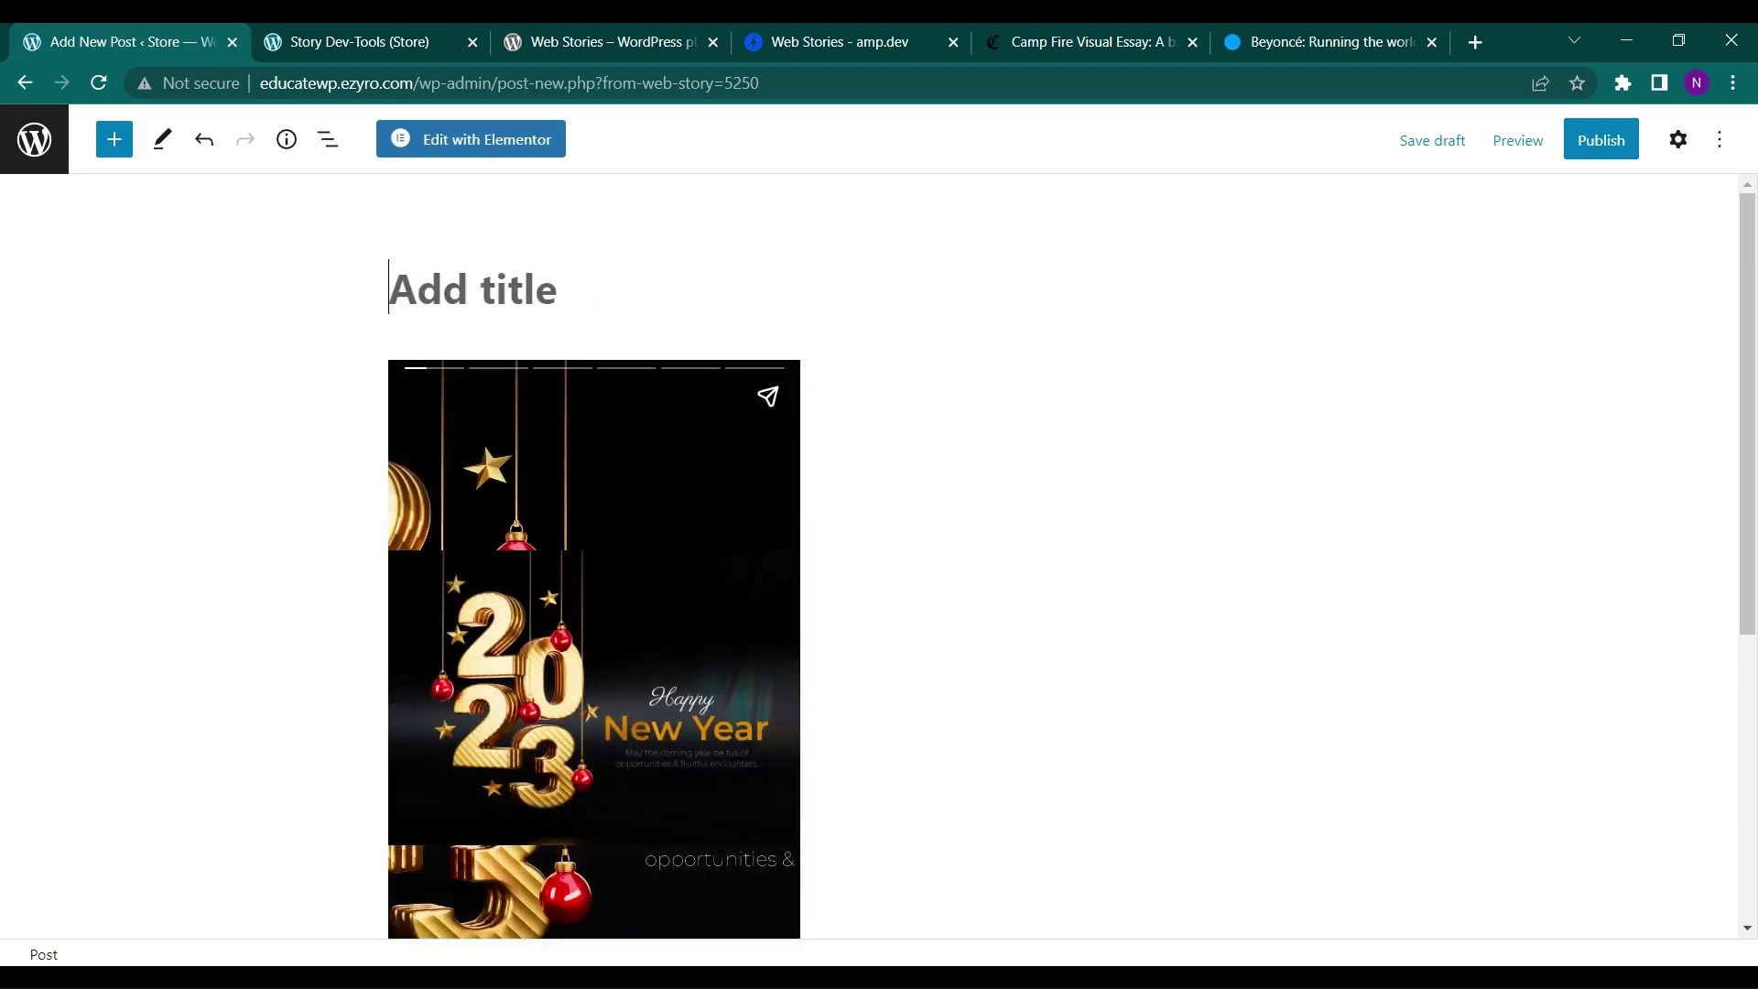
{"action": "type", "text": "WEB ST"}
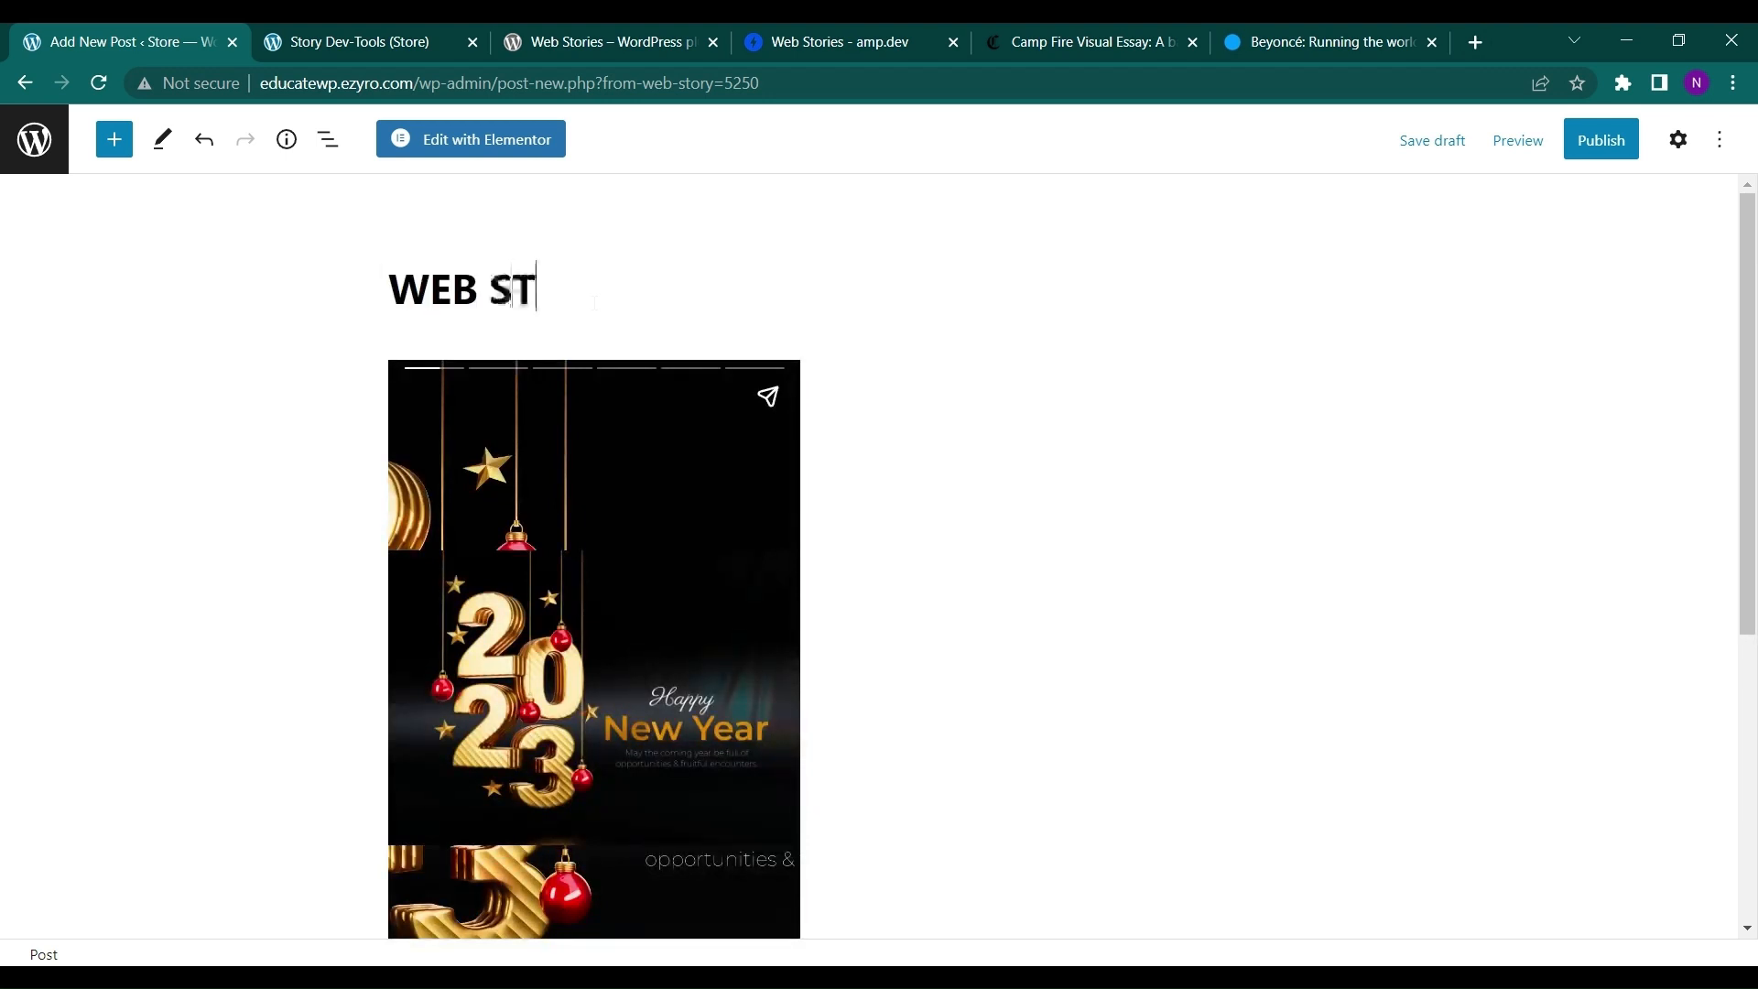
{"action": "type", "text": "ORY"}
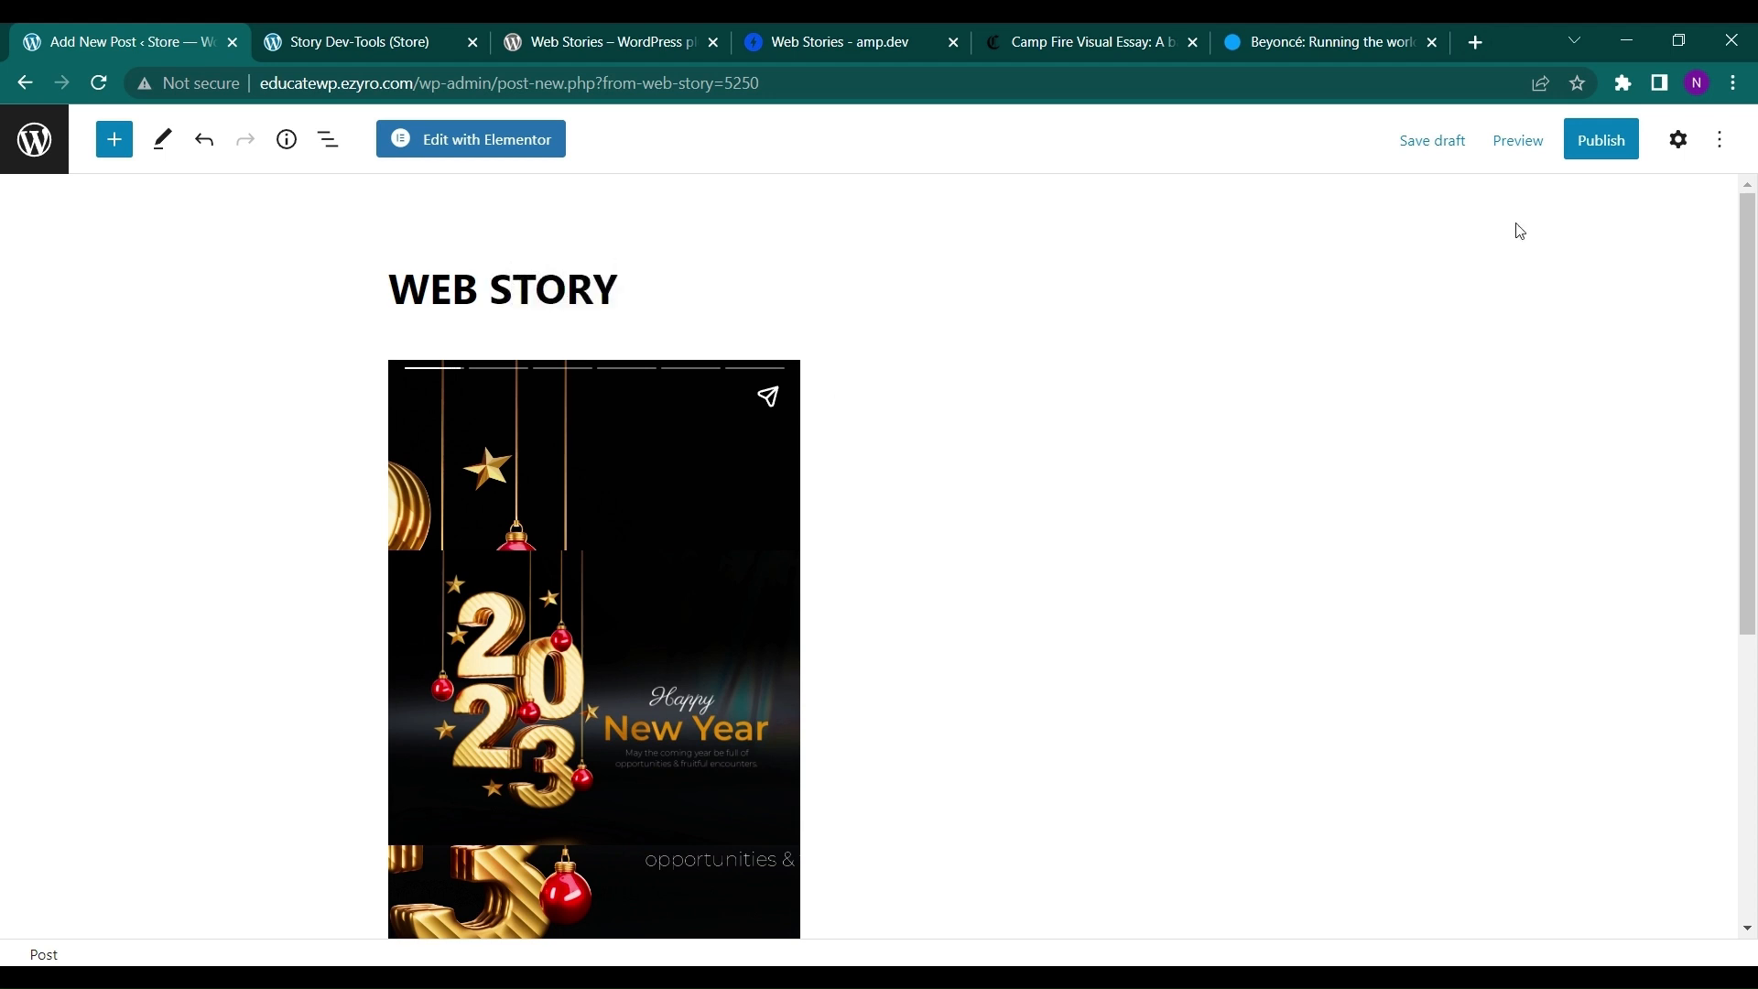
- Publish the post, retrying after the failure, and view it live
{"action": "left_click", "coordinate": [1599, 139]}
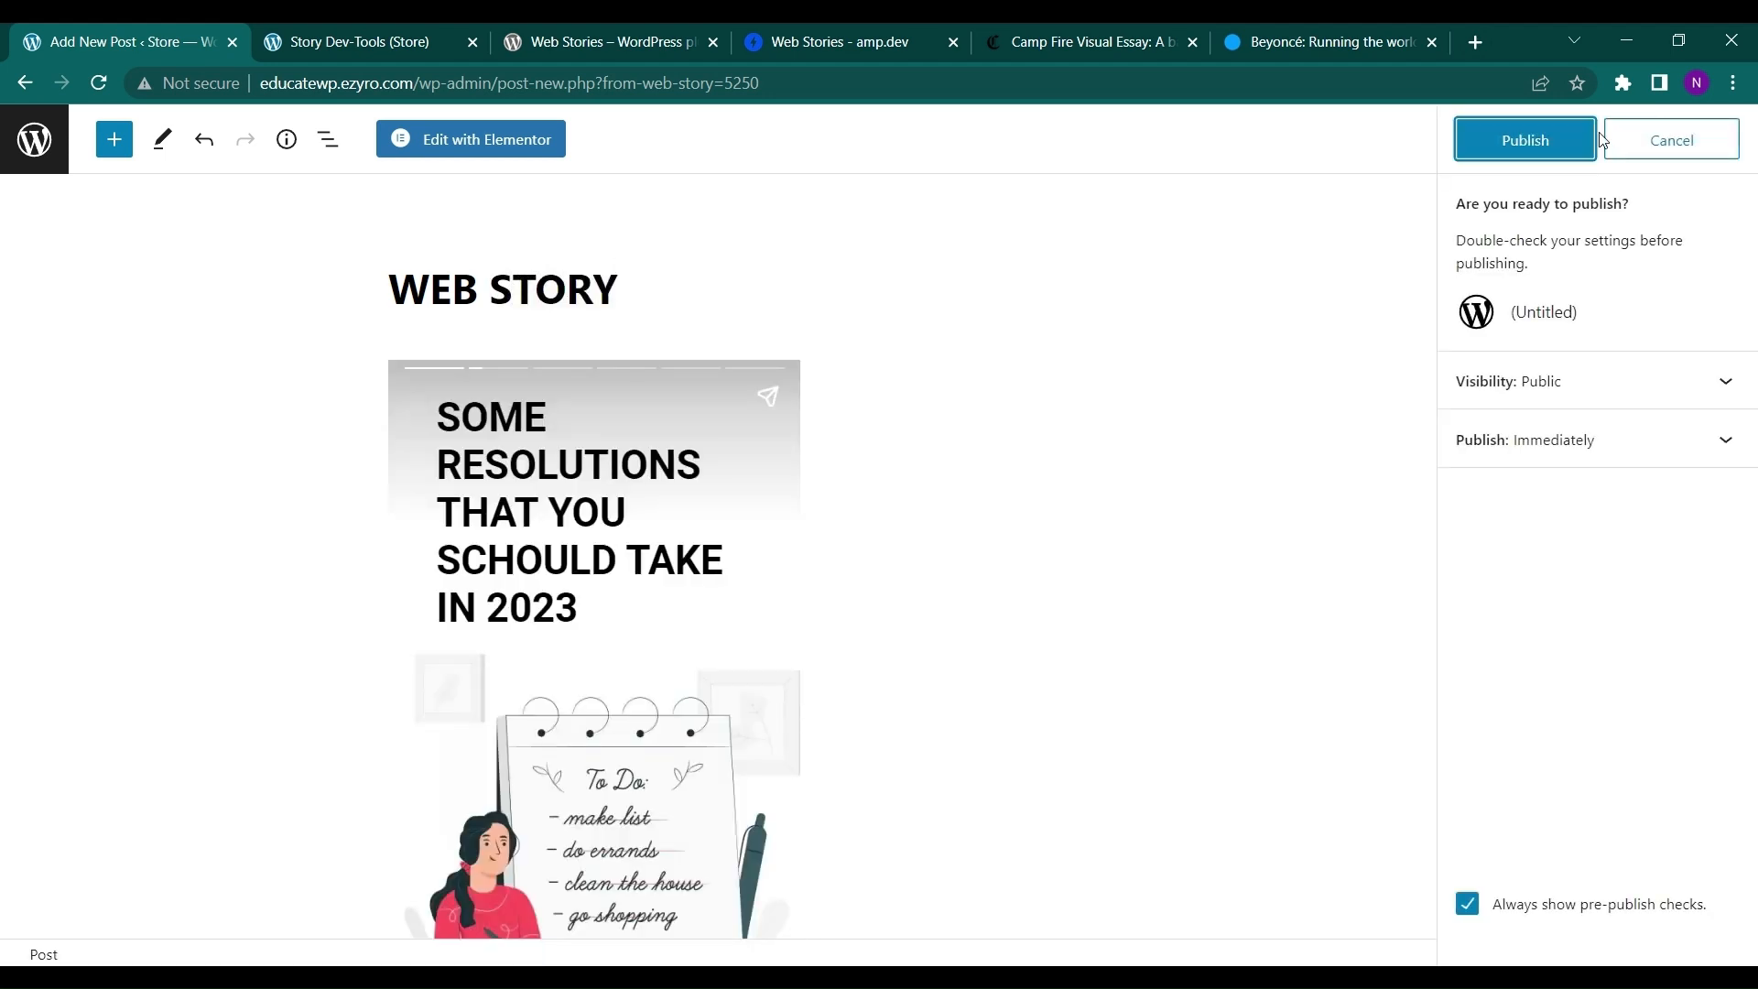
{"action": "left_click", "coordinate": [1523, 139]}
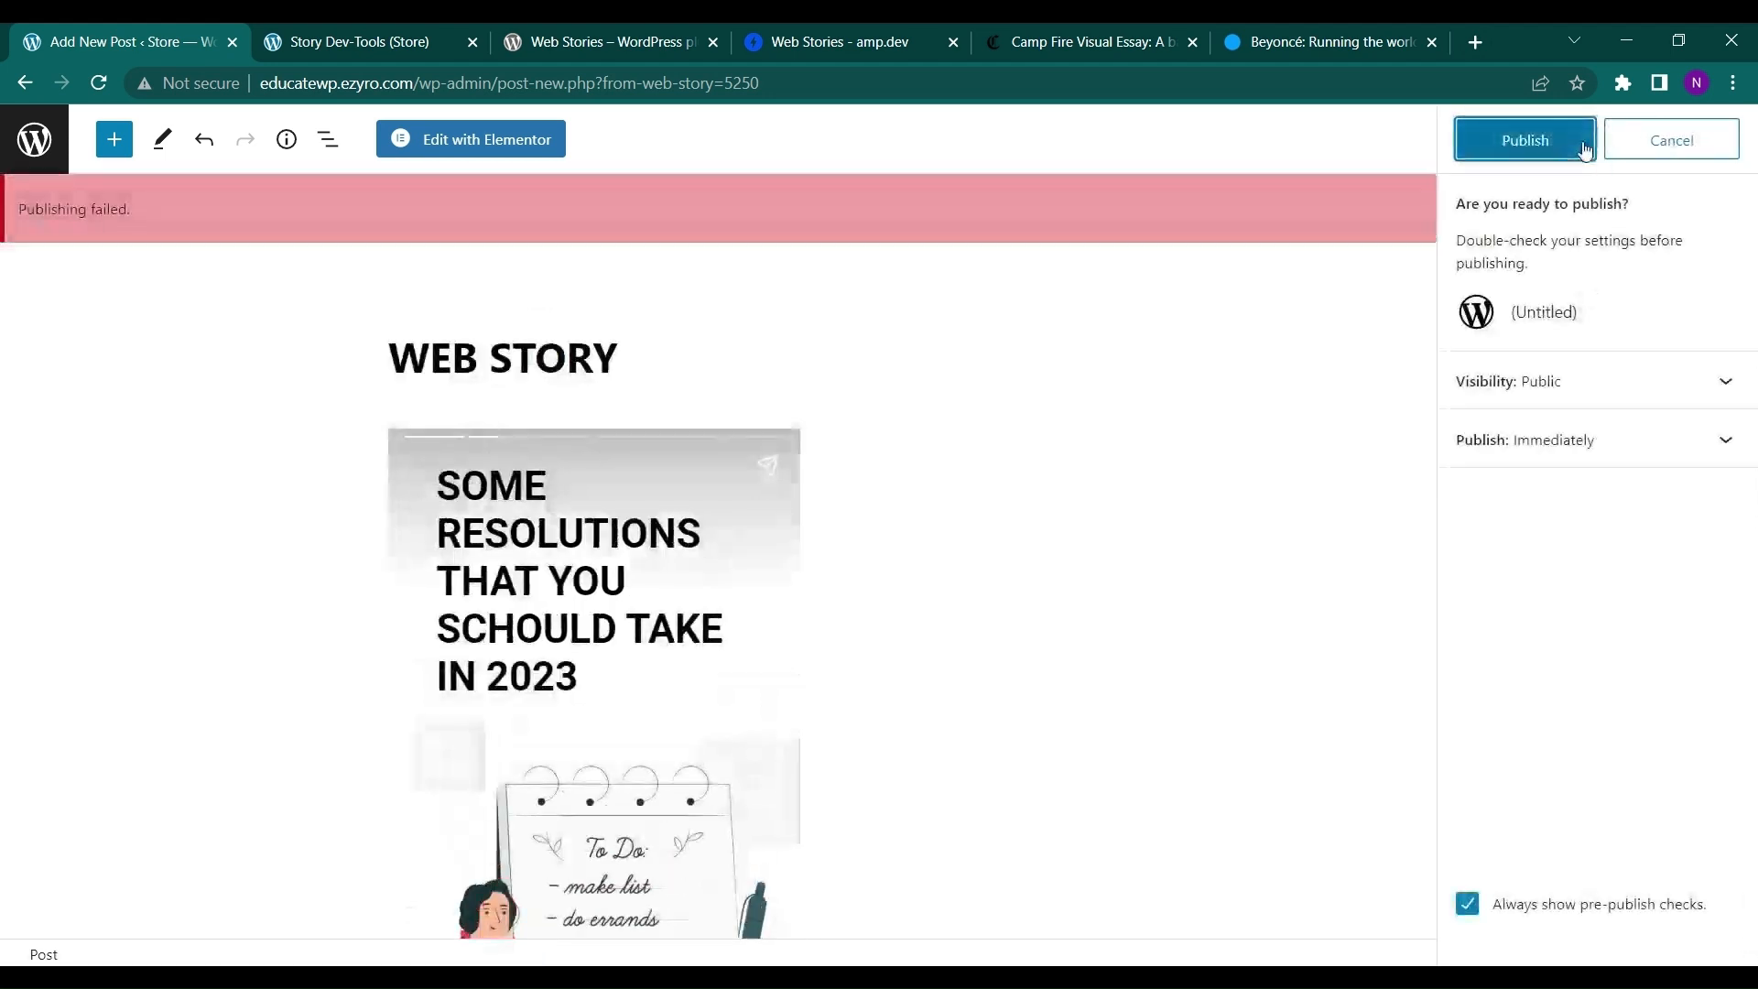
{"action": "left_click", "coordinate": [1524, 139]}
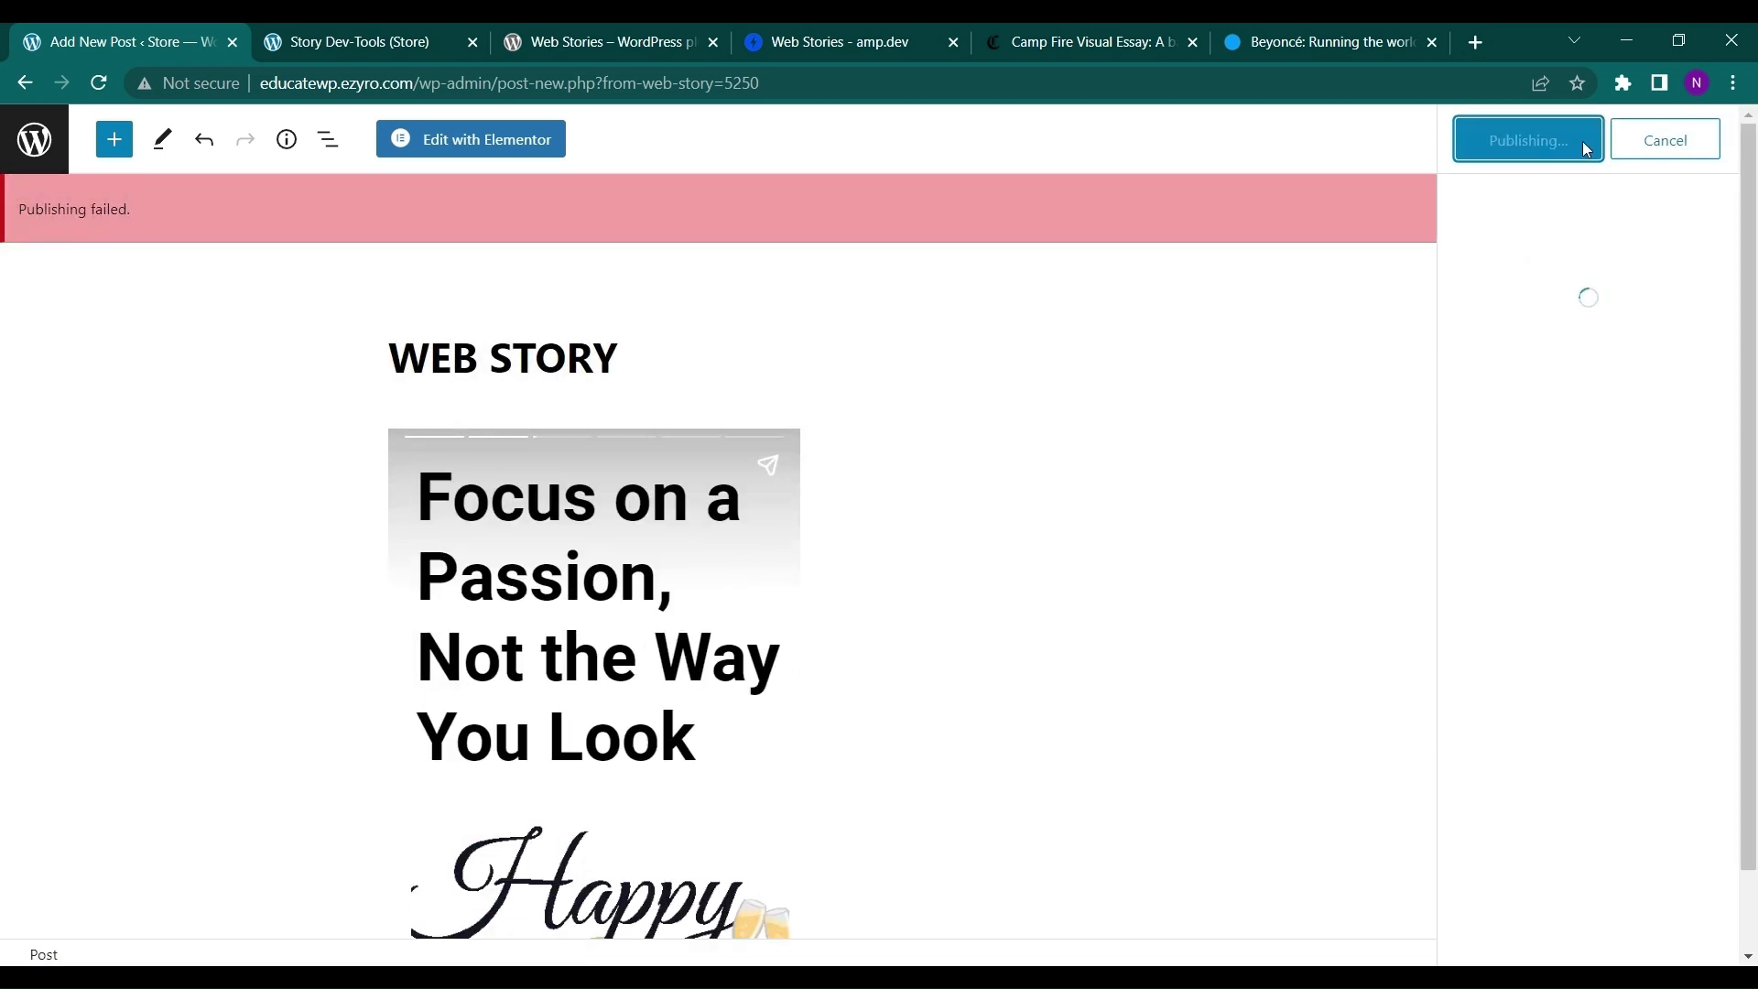
{"action": "left_click", "coordinate": [1524, 140]}
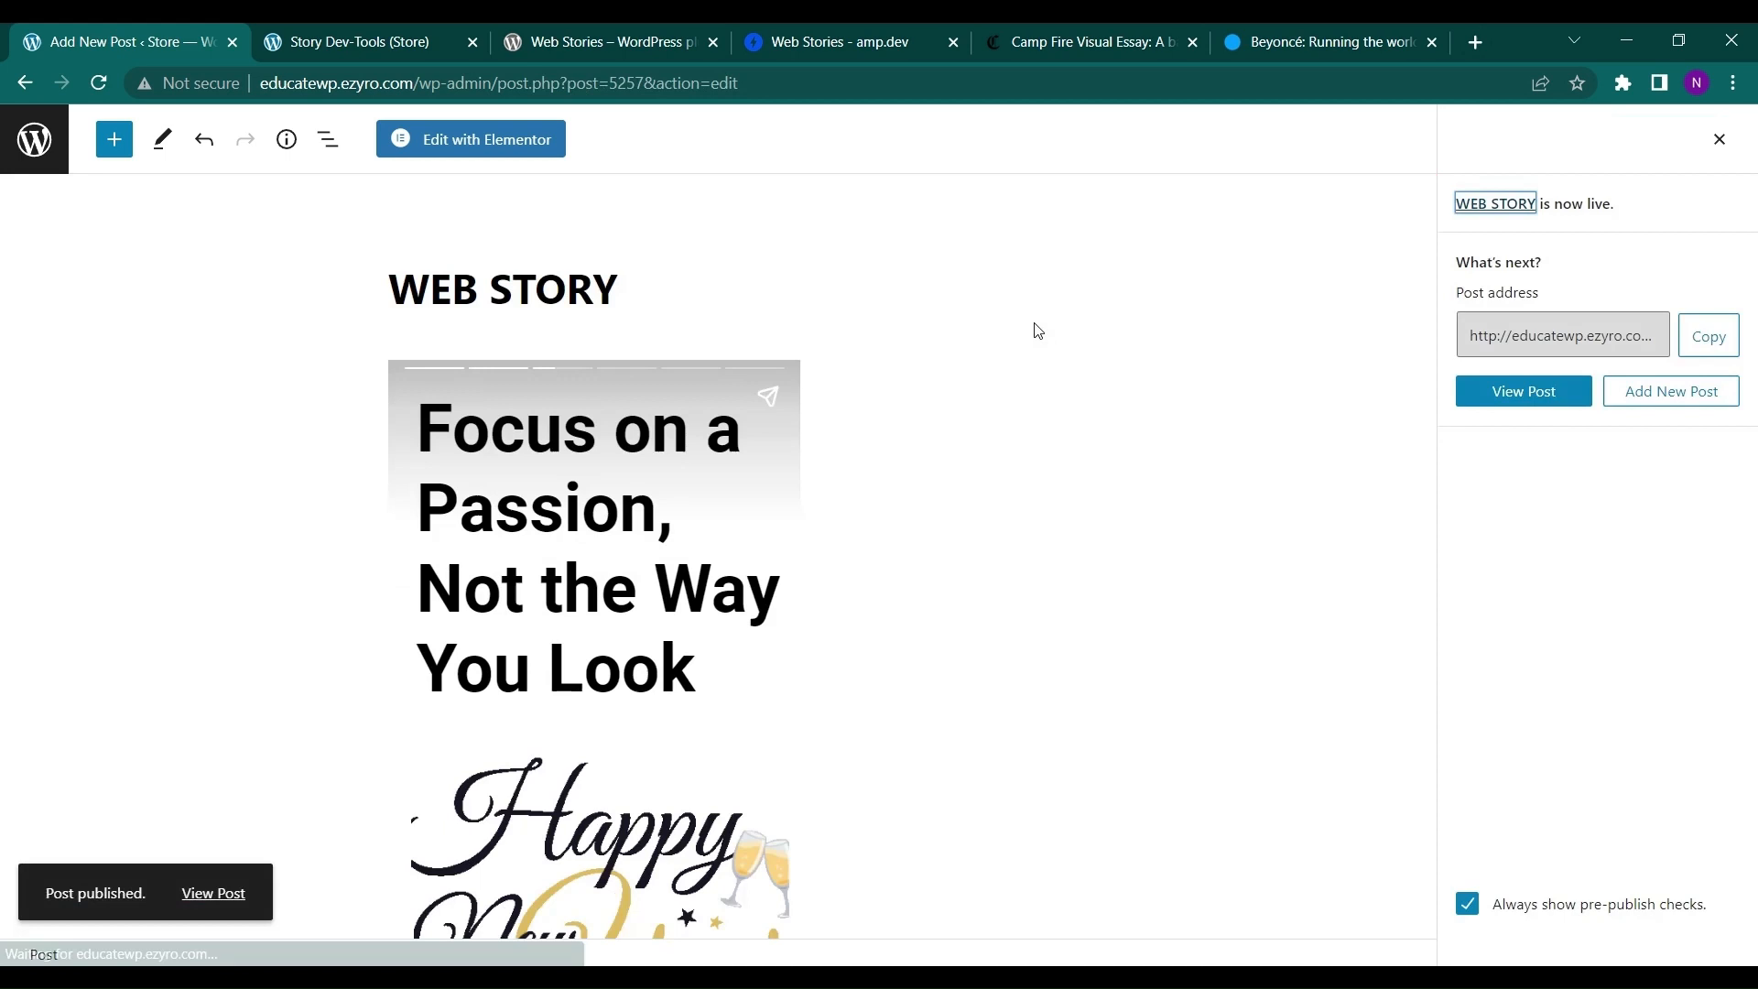
{"action": "left_click", "coordinate": [1522, 391]}
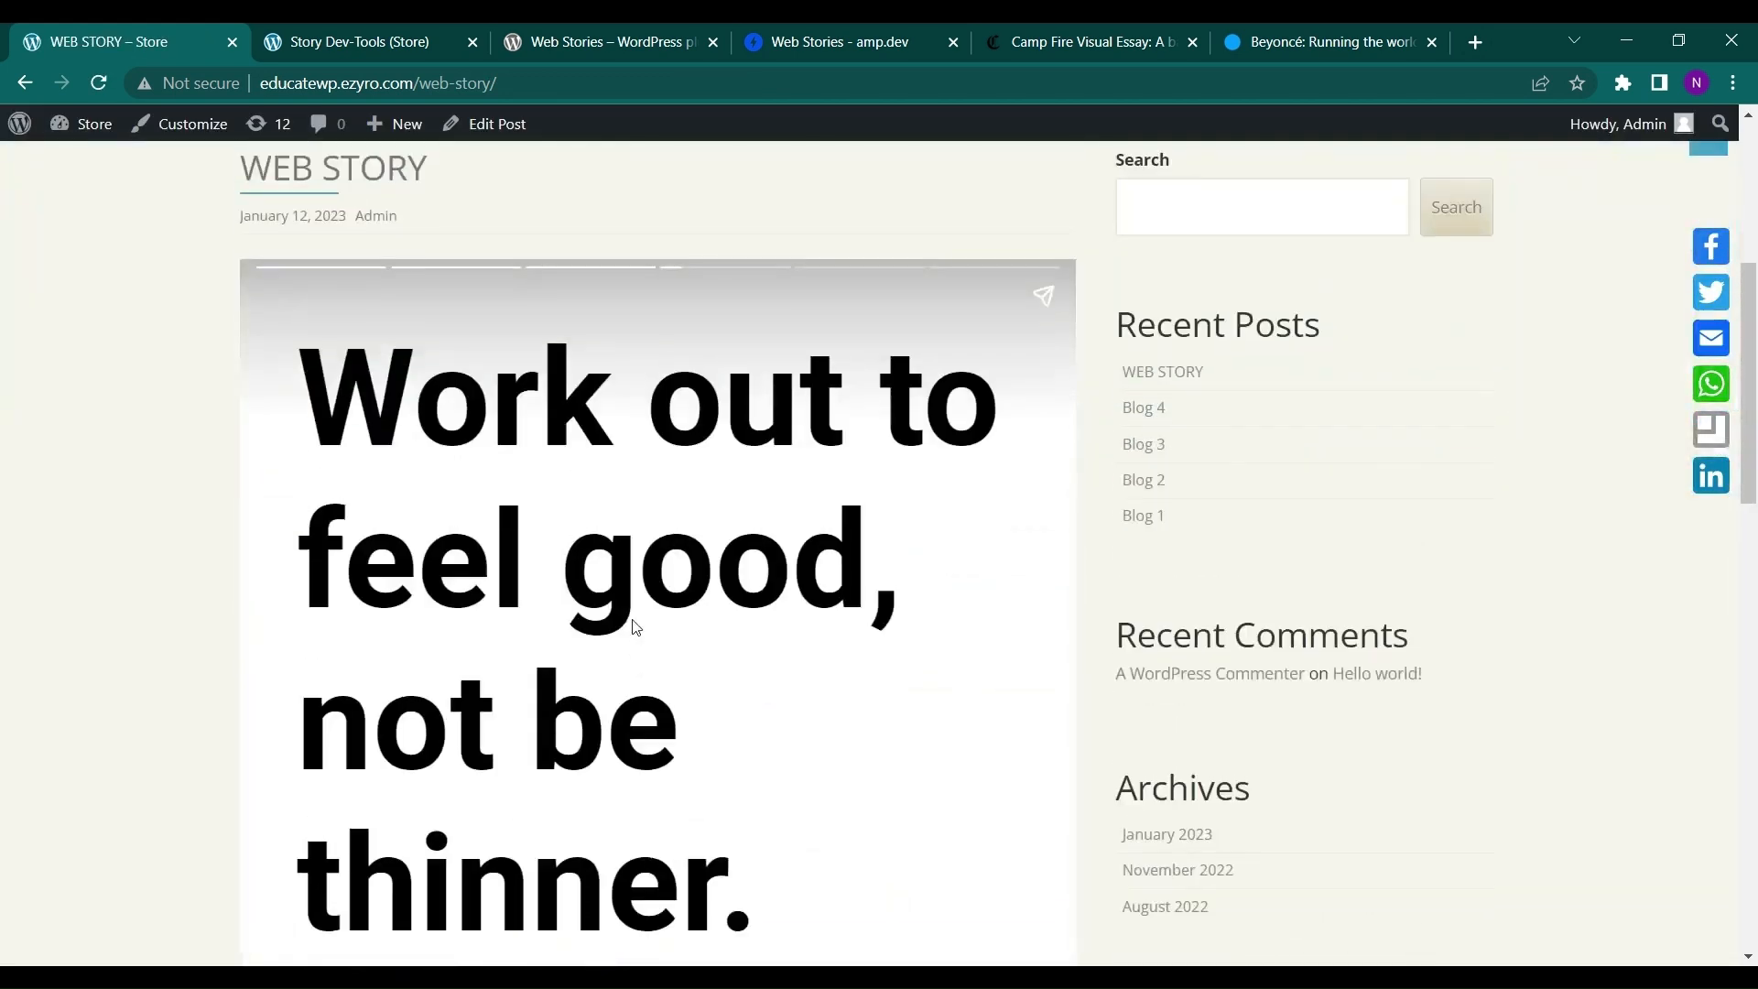
- Scroll the live post's embedded story through to its share screen, then go back
{"action": "scroll", "scroll_direction": "down", "scroll_amount": 3}
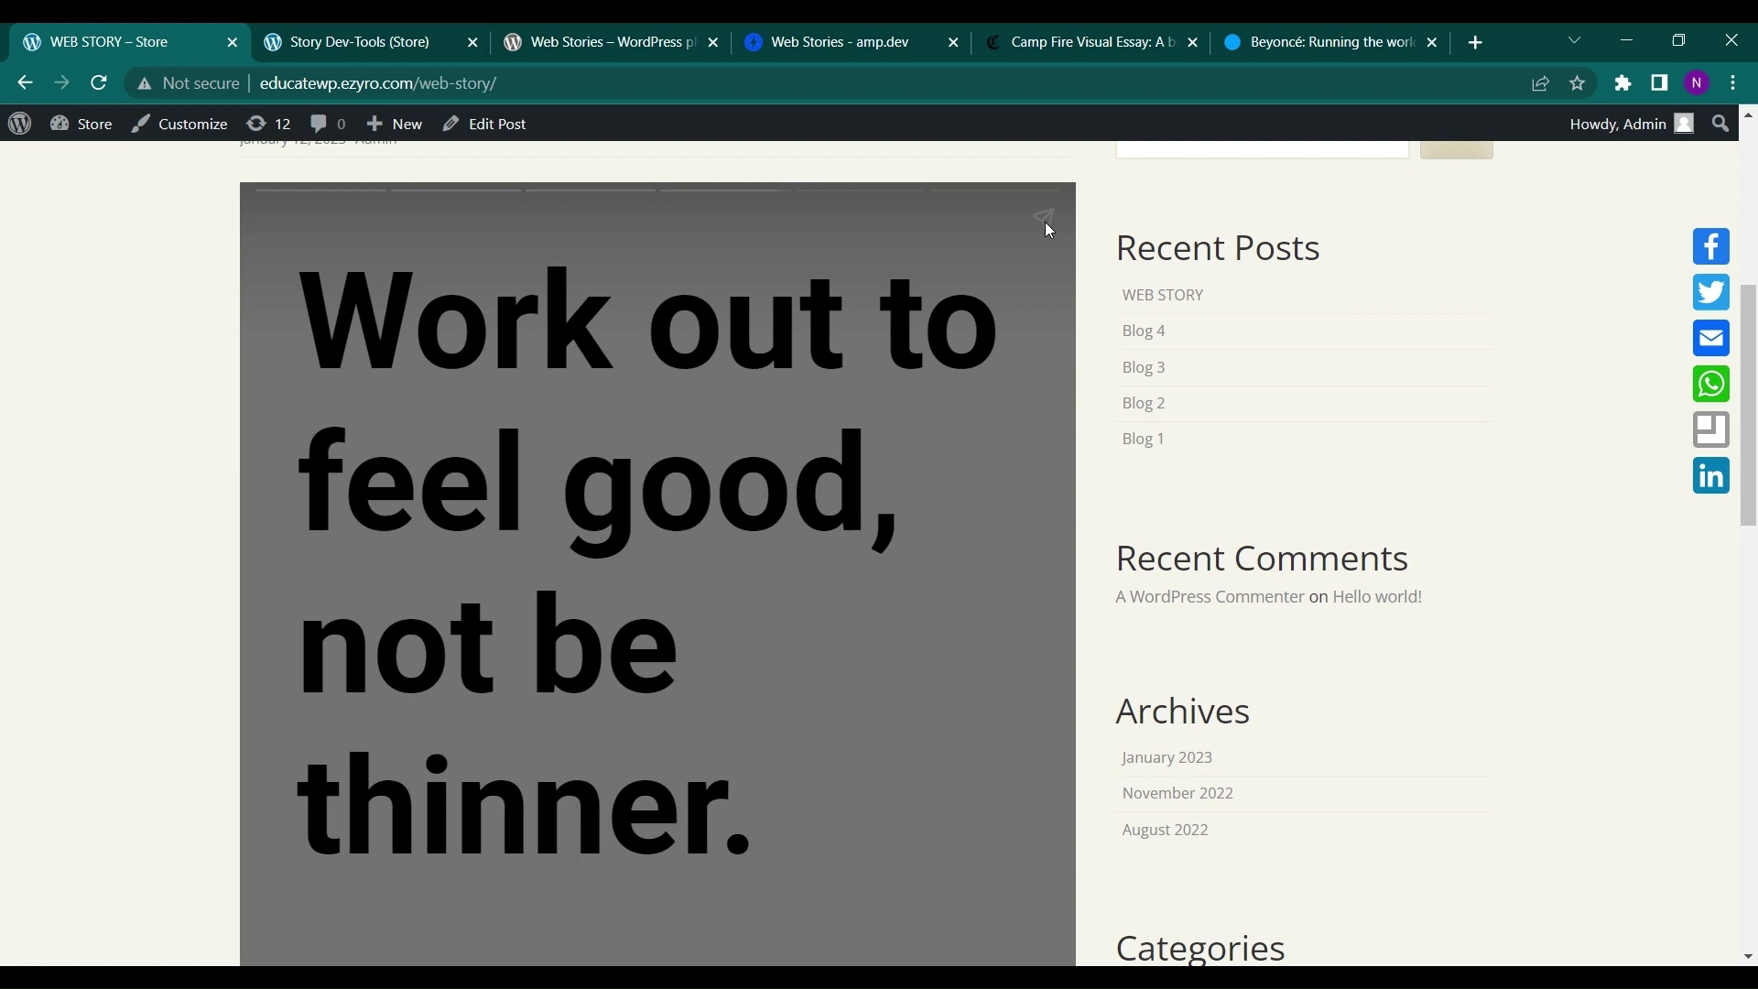
{"action": "scroll", "scroll_direction": "down", "scroll_amount": 3}
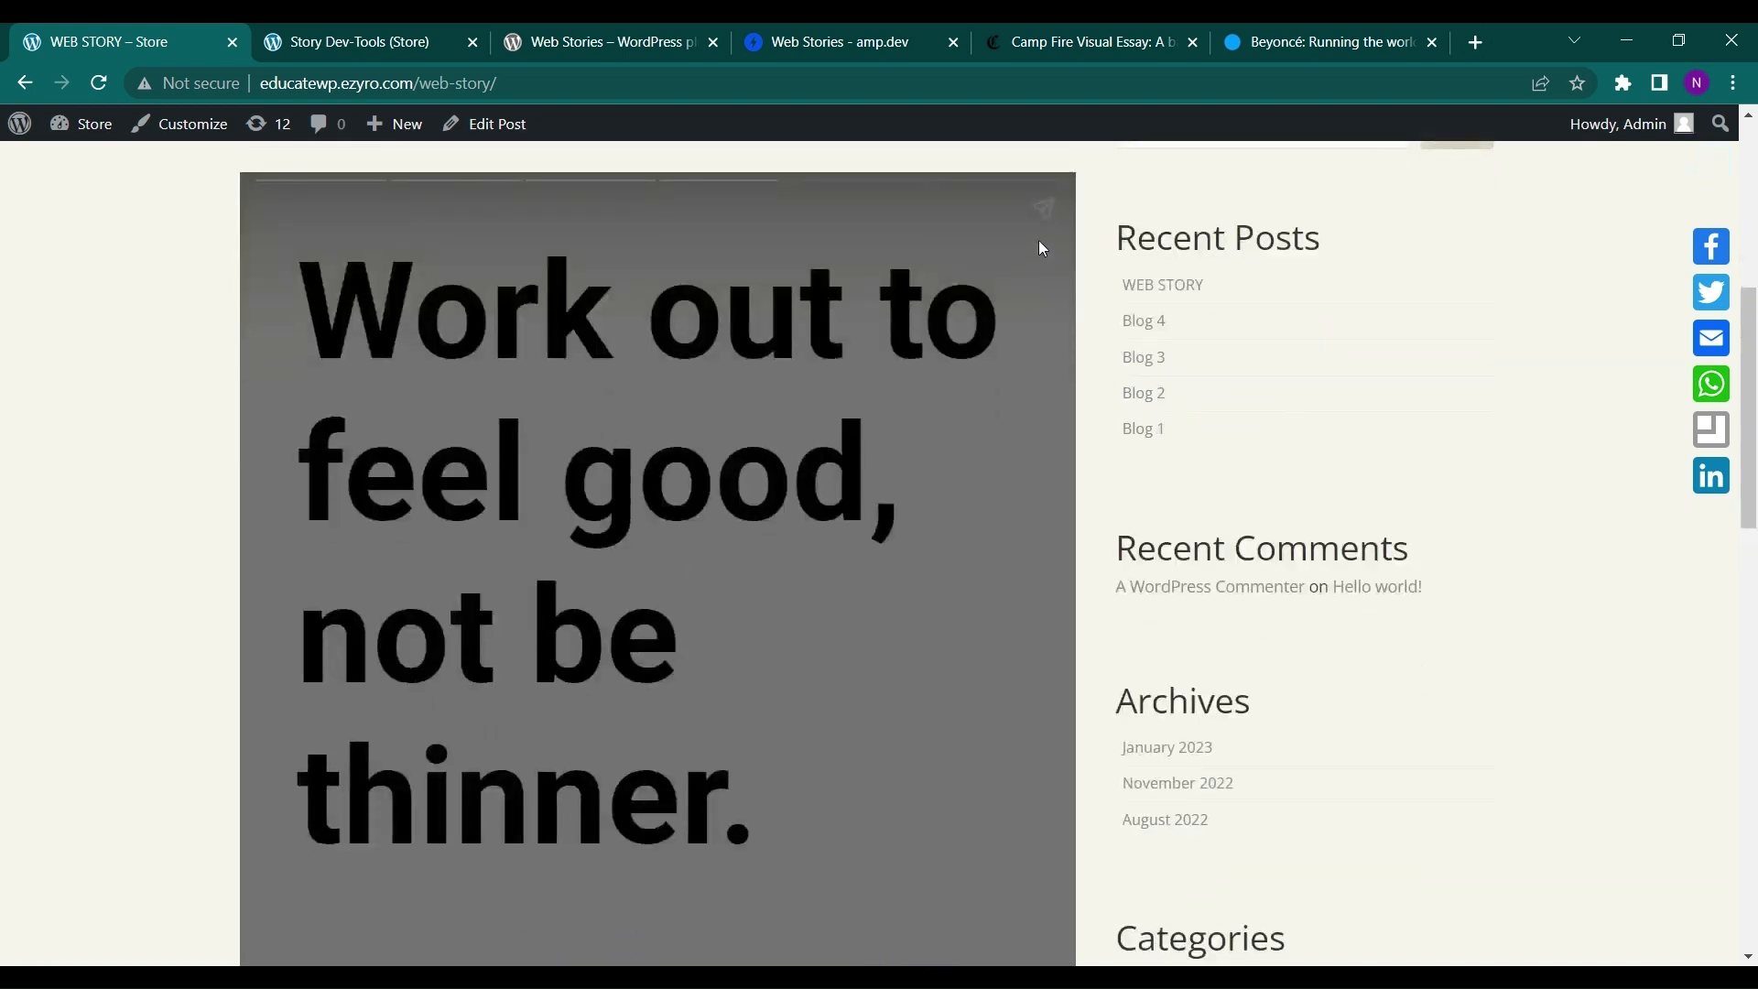
{"action": "scroll", "scroll_direction": "down", "scroll_amount": 3}
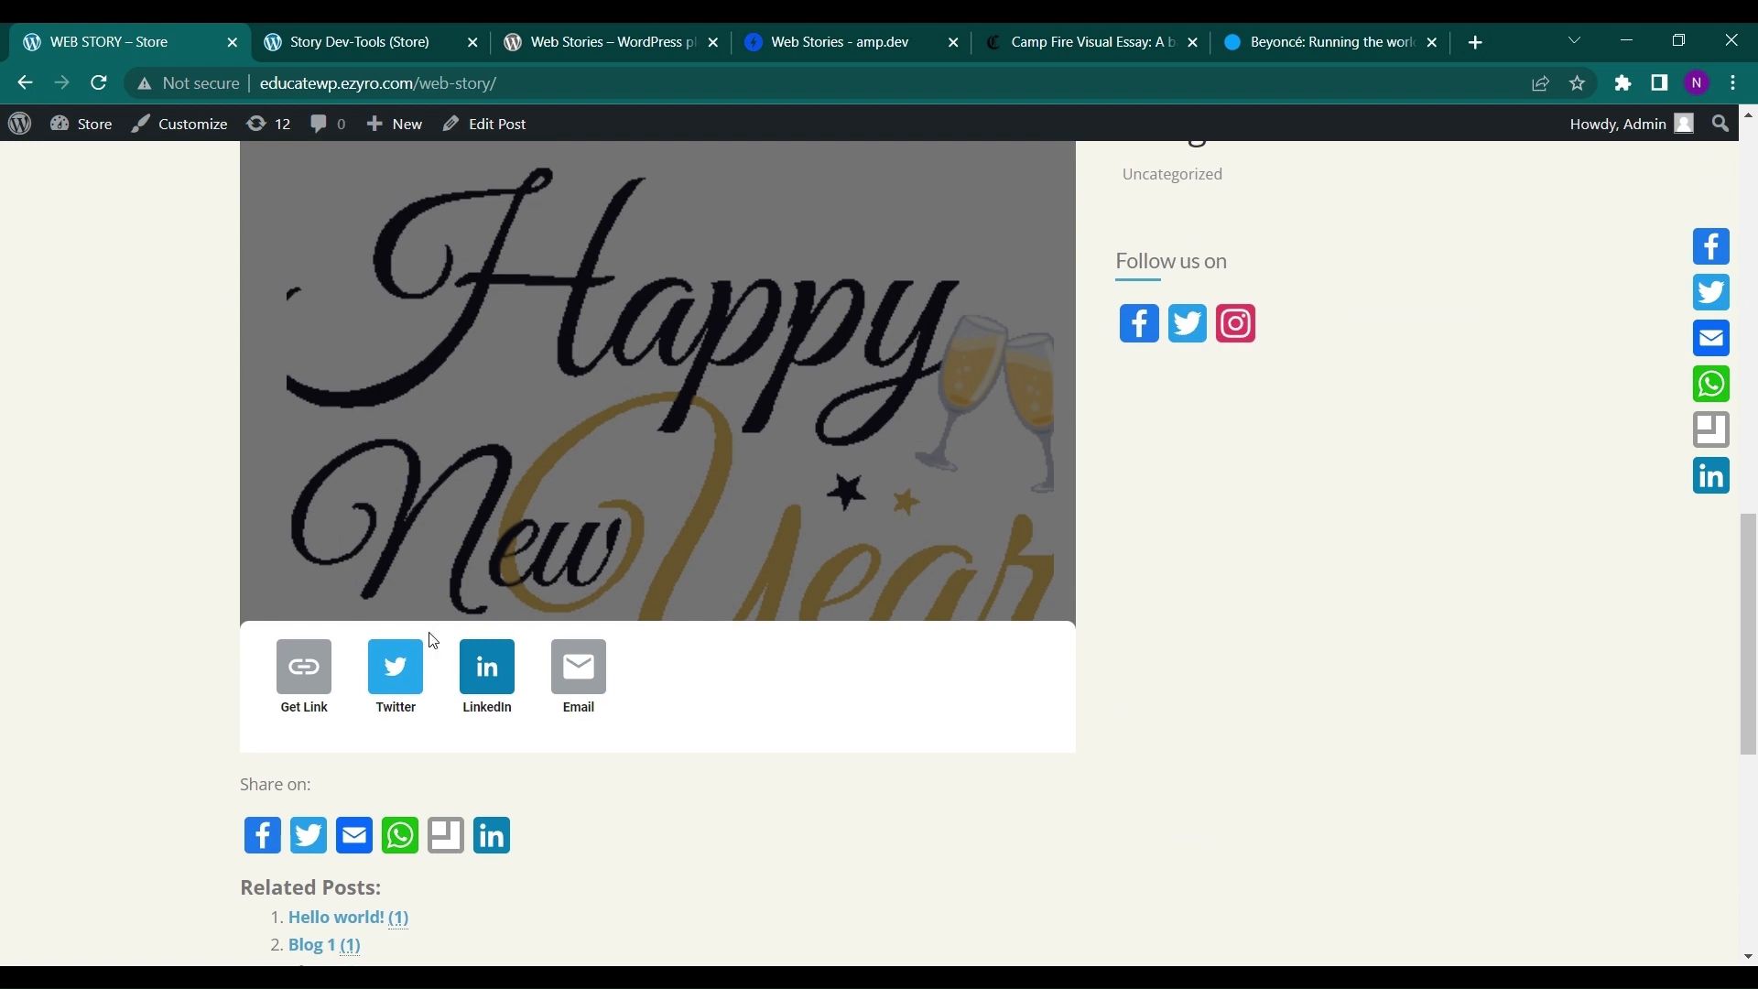
{"action": "mouse_move", "coordinate": [551, 688]}
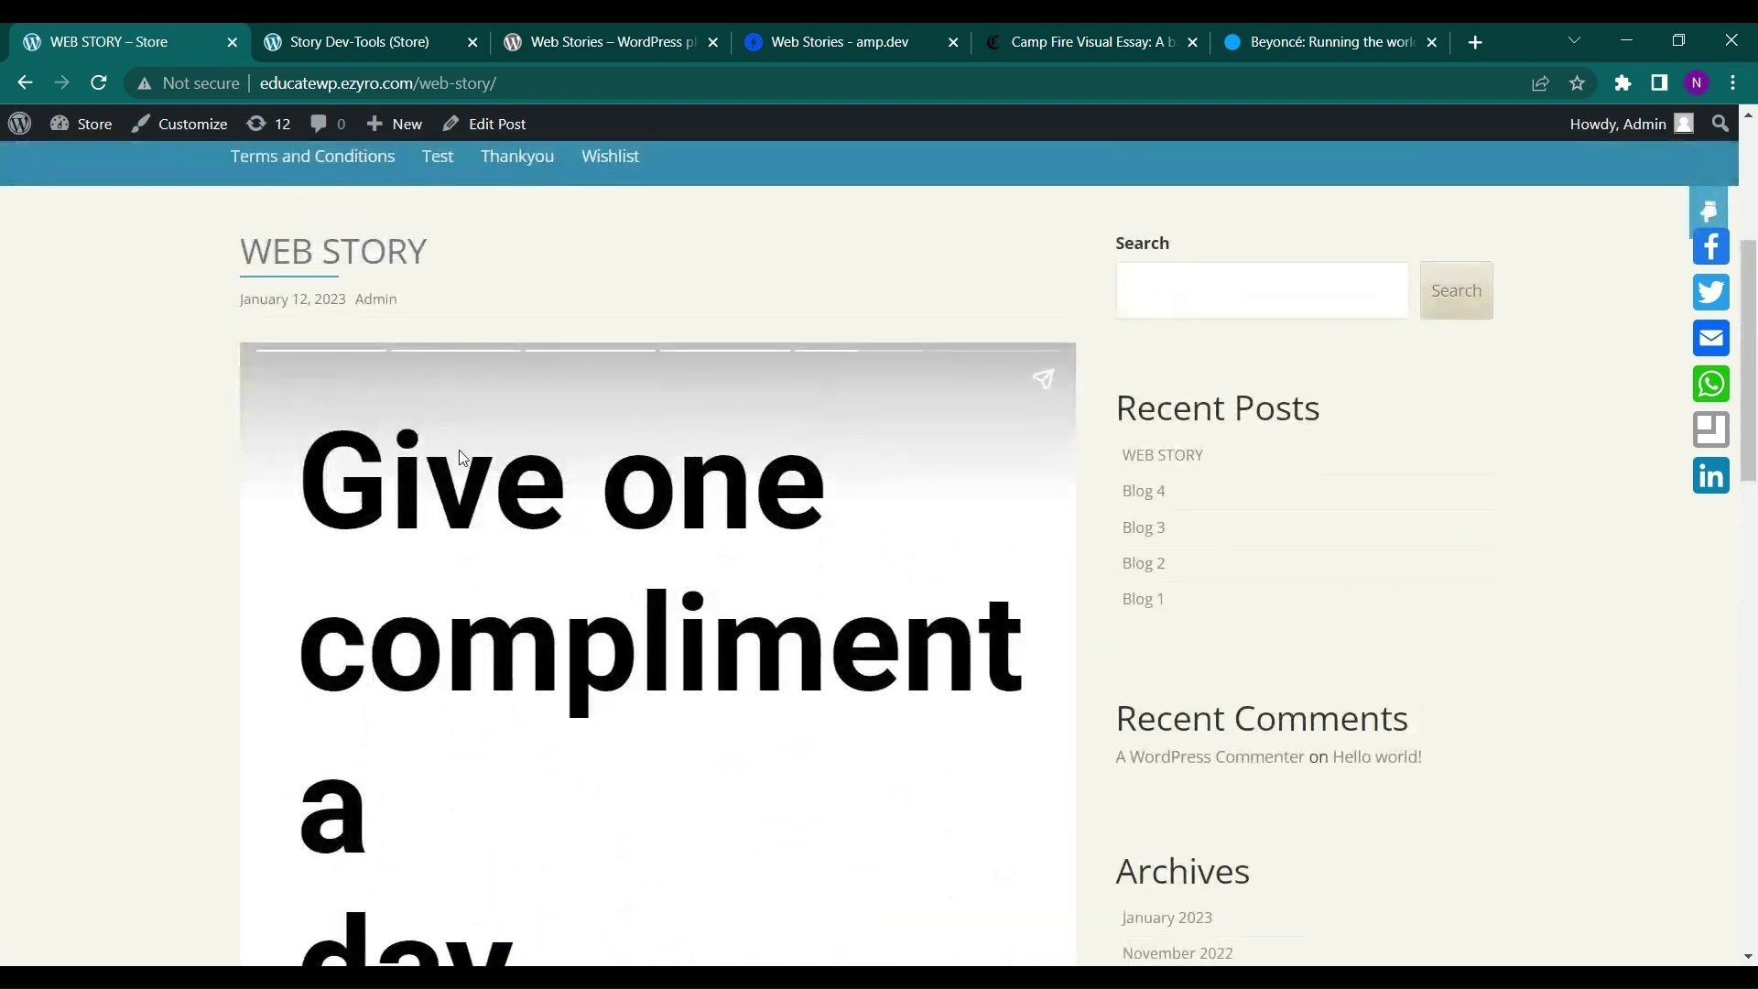
{"action": "scroll", "scroll_direction": "down", "scroll_amount": 3}
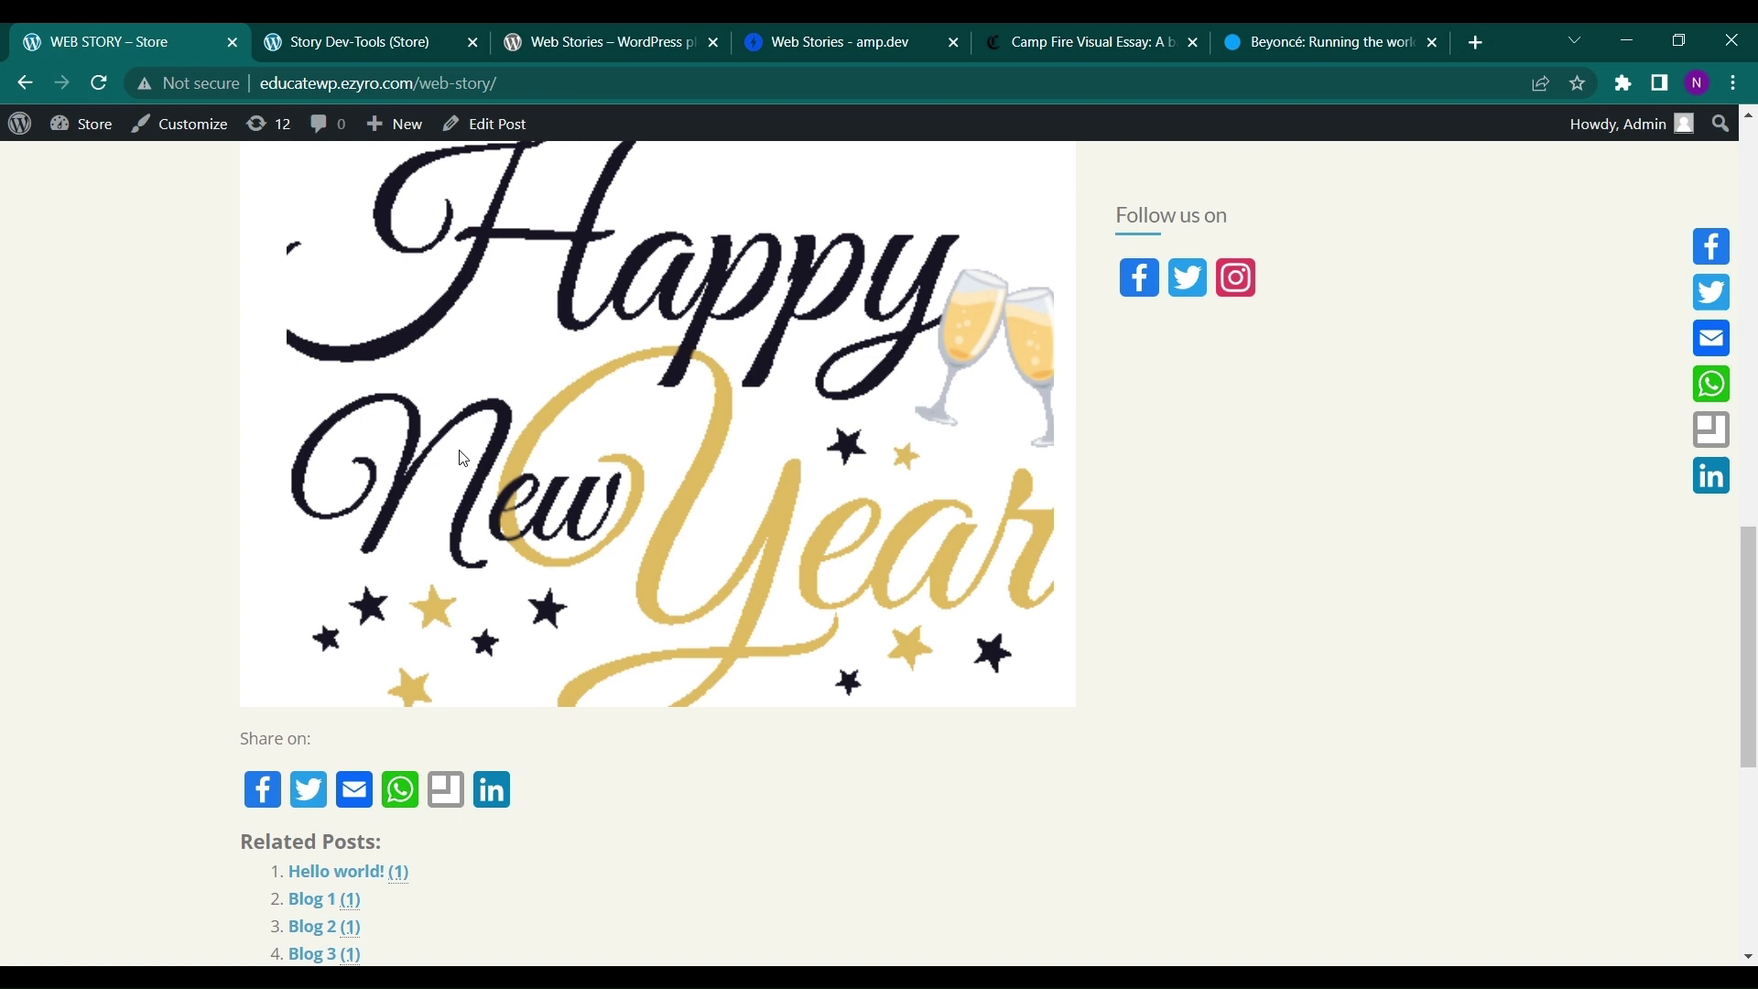
{"action": "scroll", "scroll_direction": "down", "scroll_amount": 3}
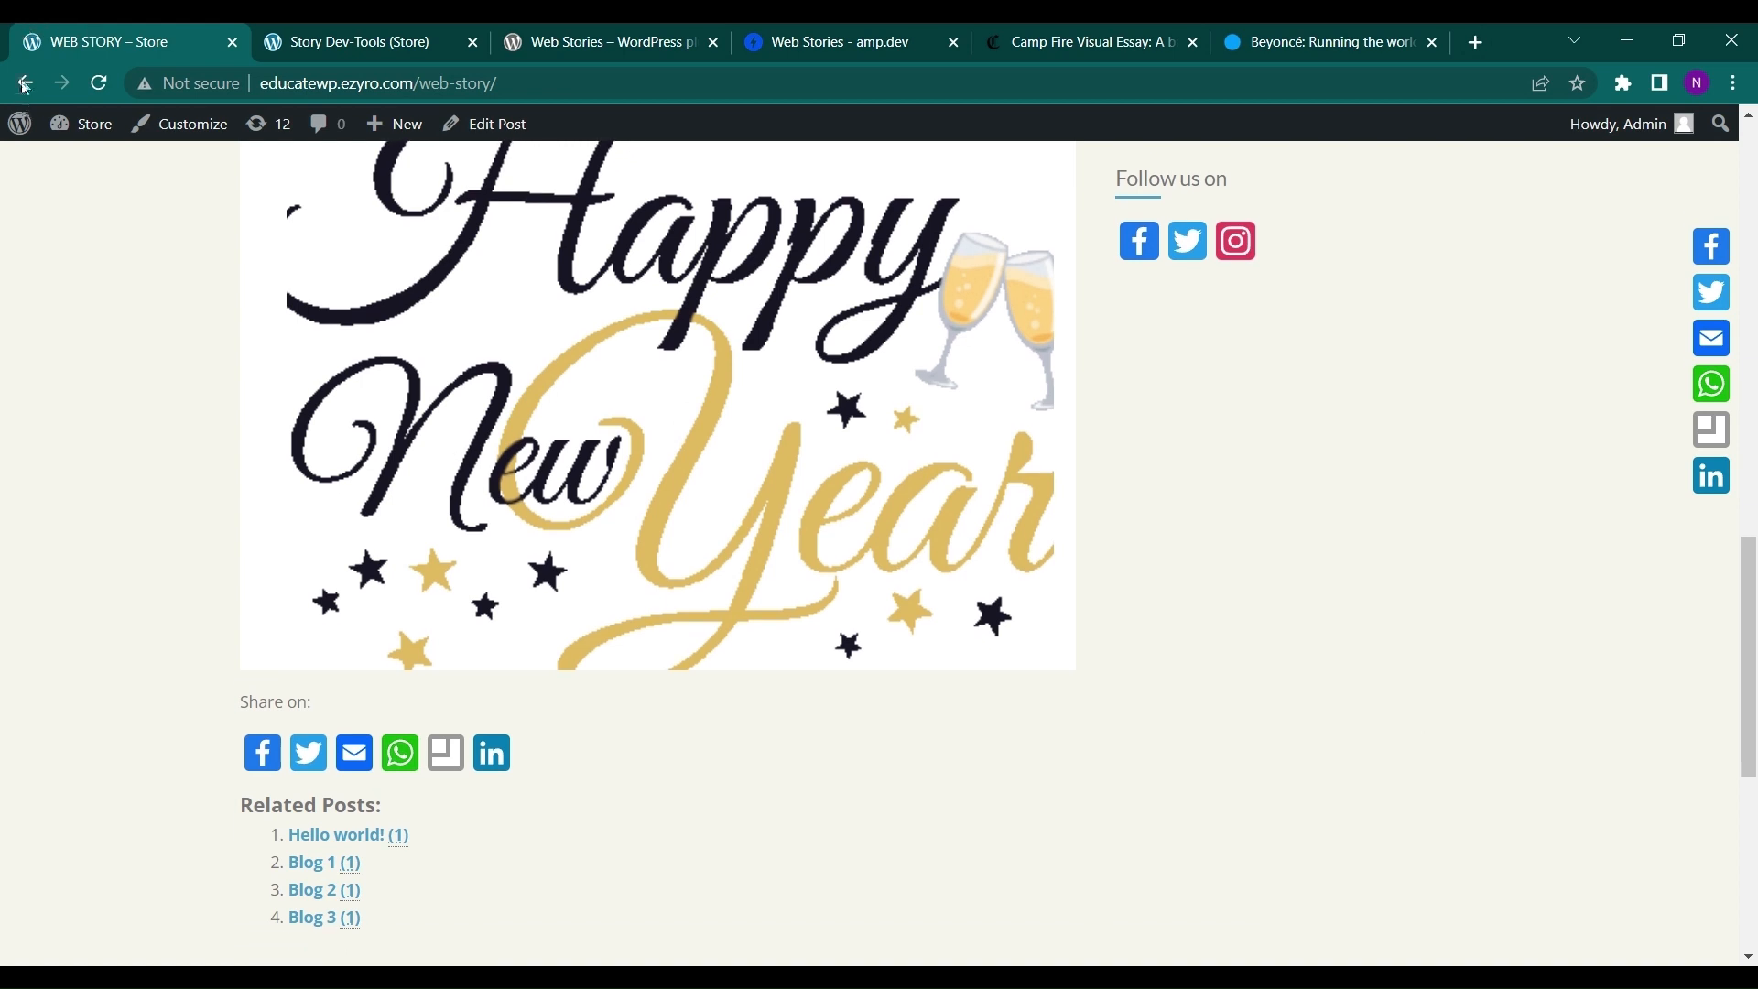
{"action": "left_click", "coordinate": [25, 84]}
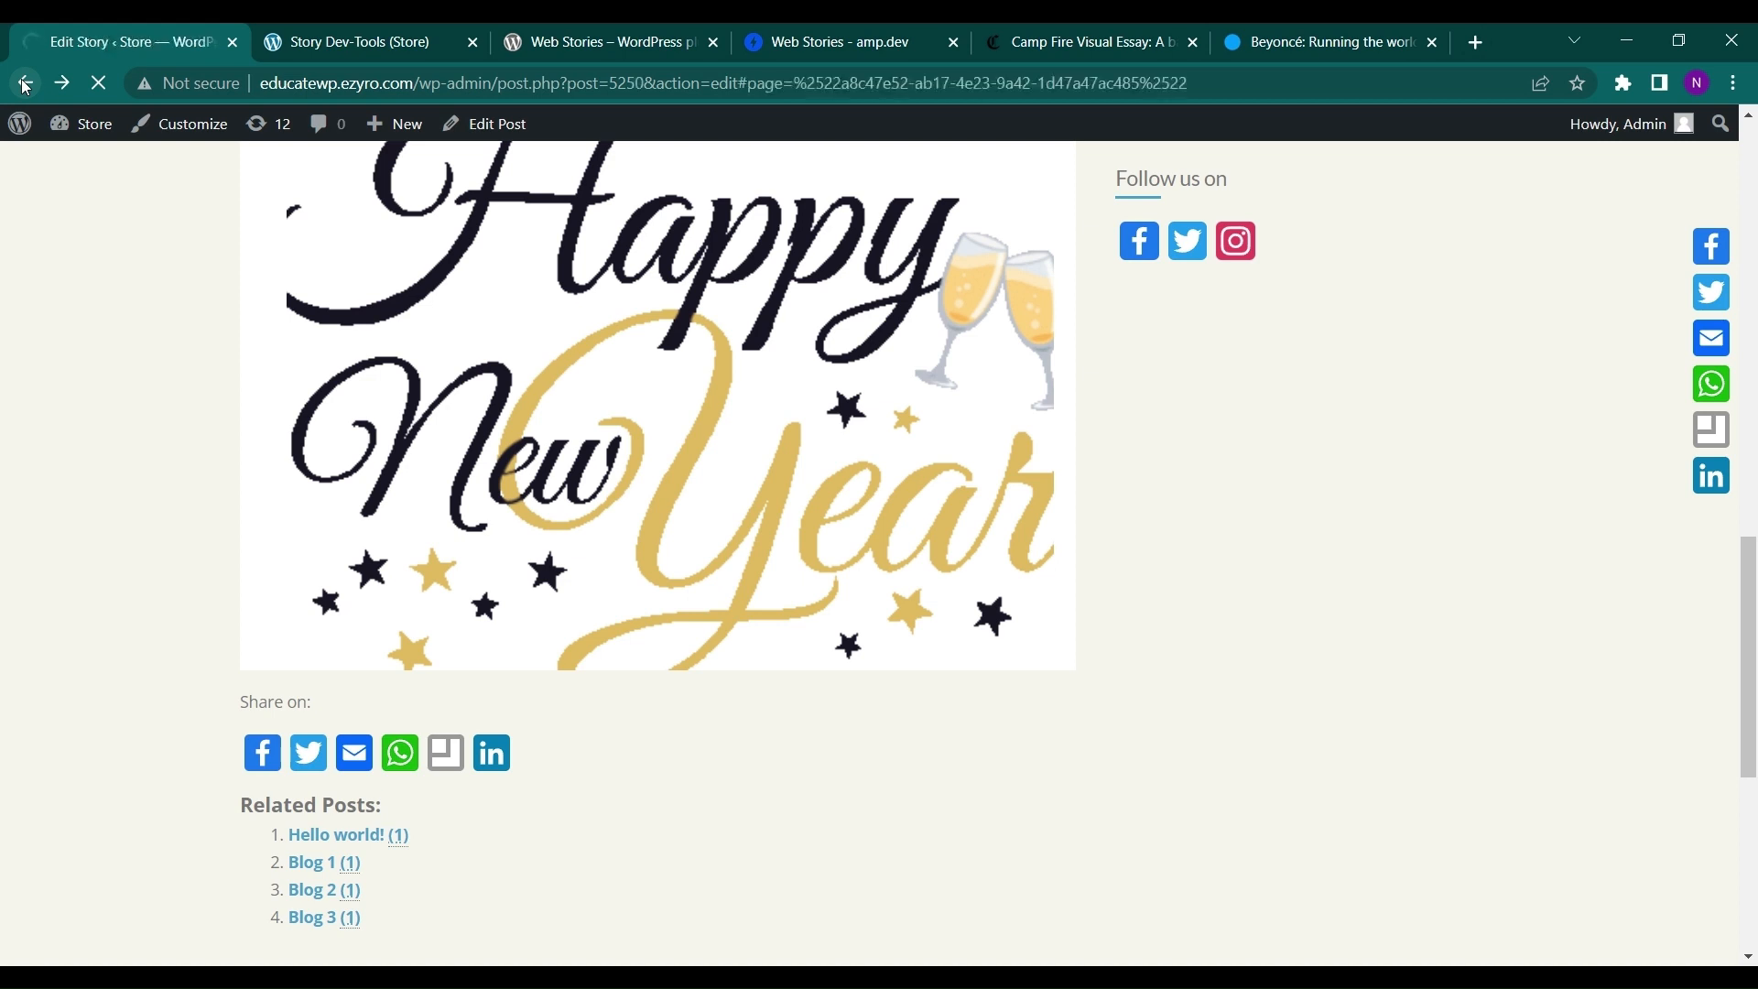
- Return to the Web Stories editor and expand the Stories admin menu
{"action": "left_click", "coordinate": [25, 82]}
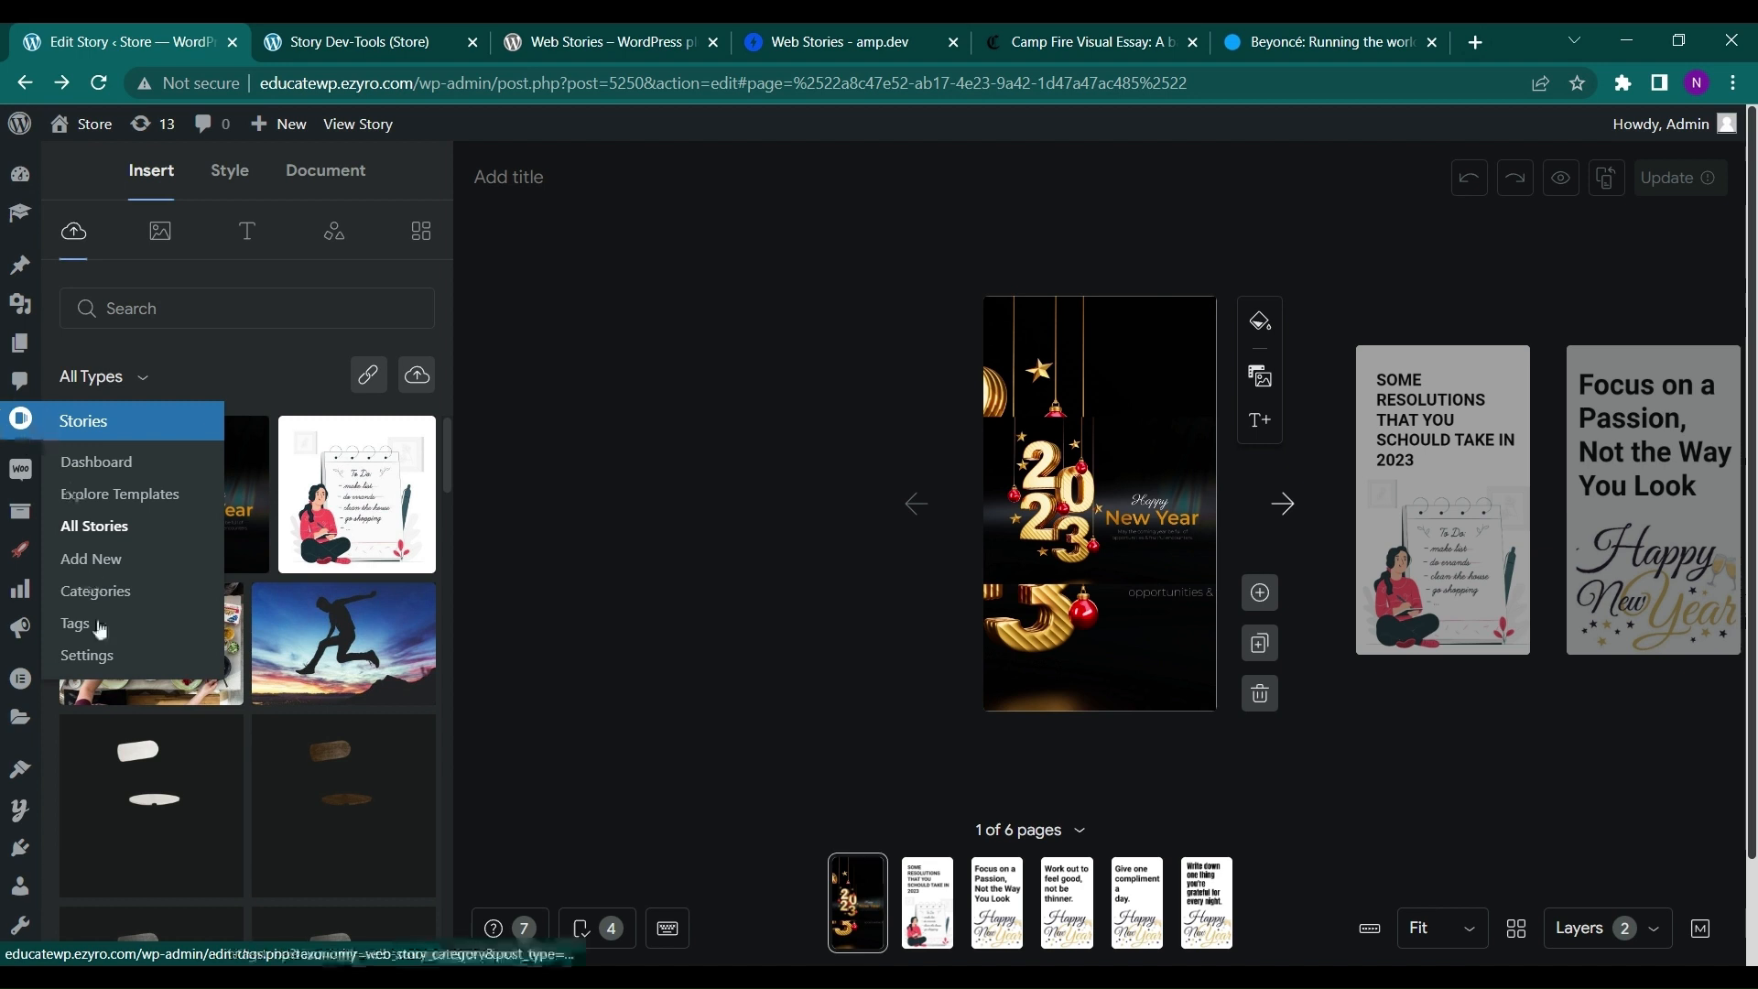
{"action": "left_click", "coordinate": [86, 654]}
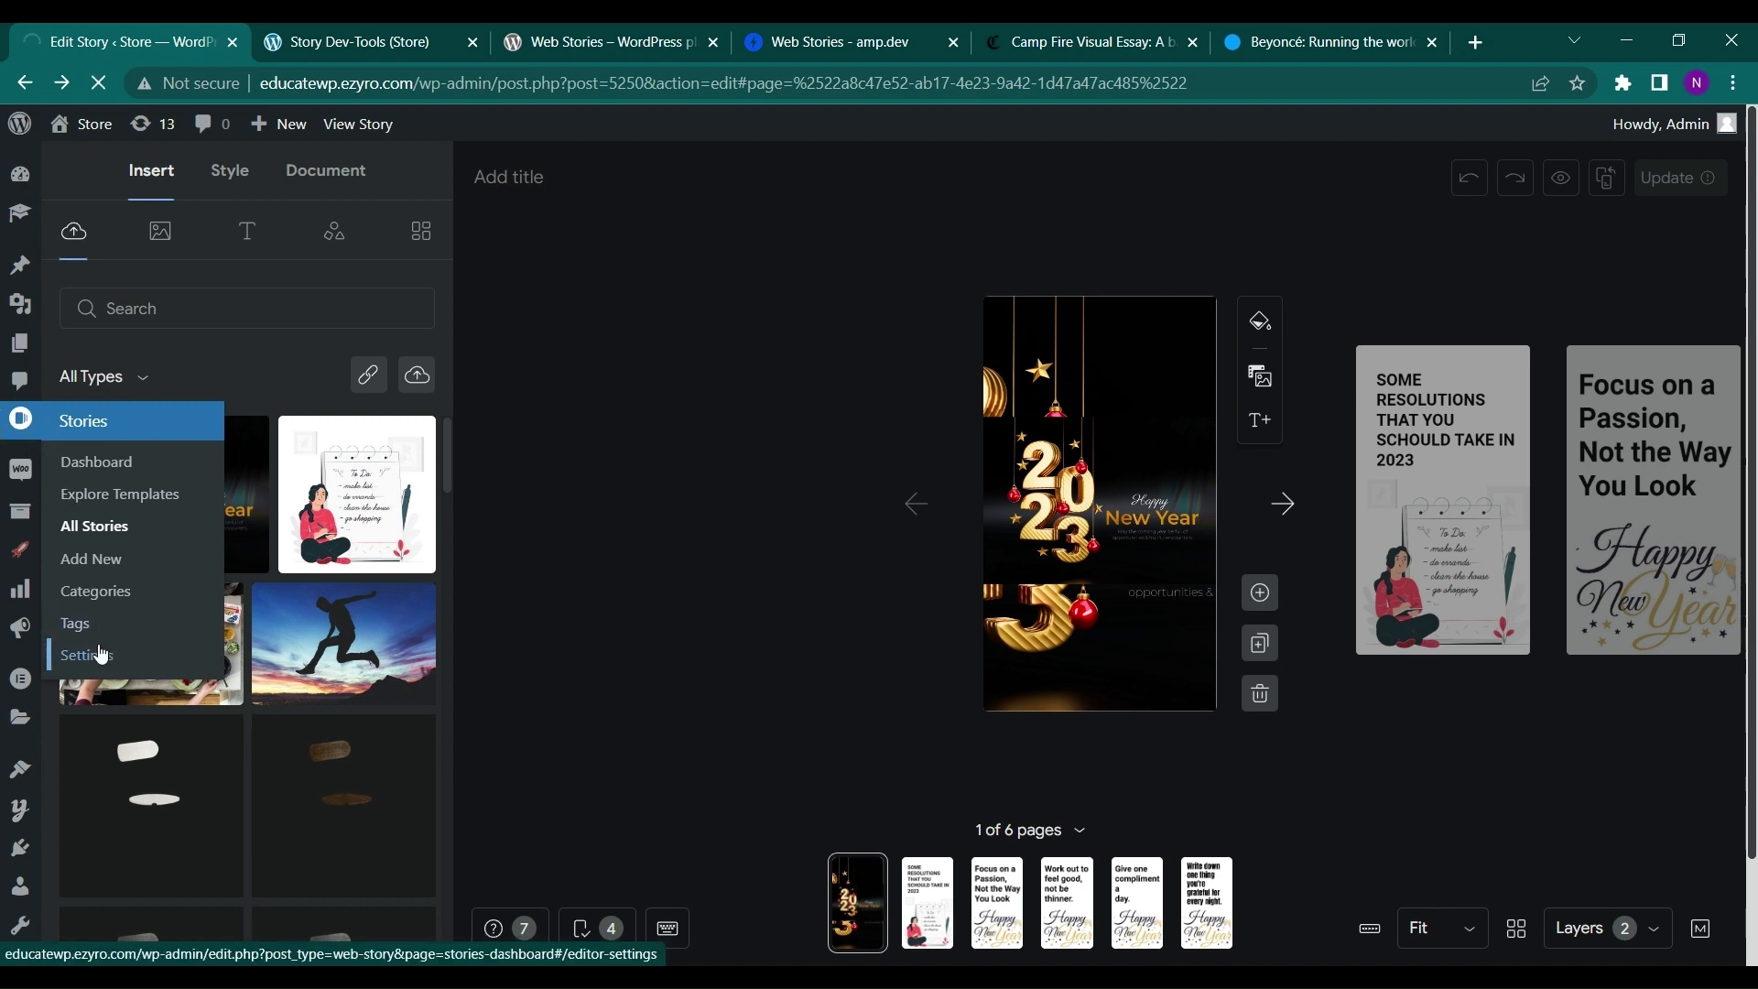
- Open Stories > Settings and scroll through fonts, video, archive, monetization, shopping and advancement options
{"action": "left_click", "coordinate": [88, 655]}
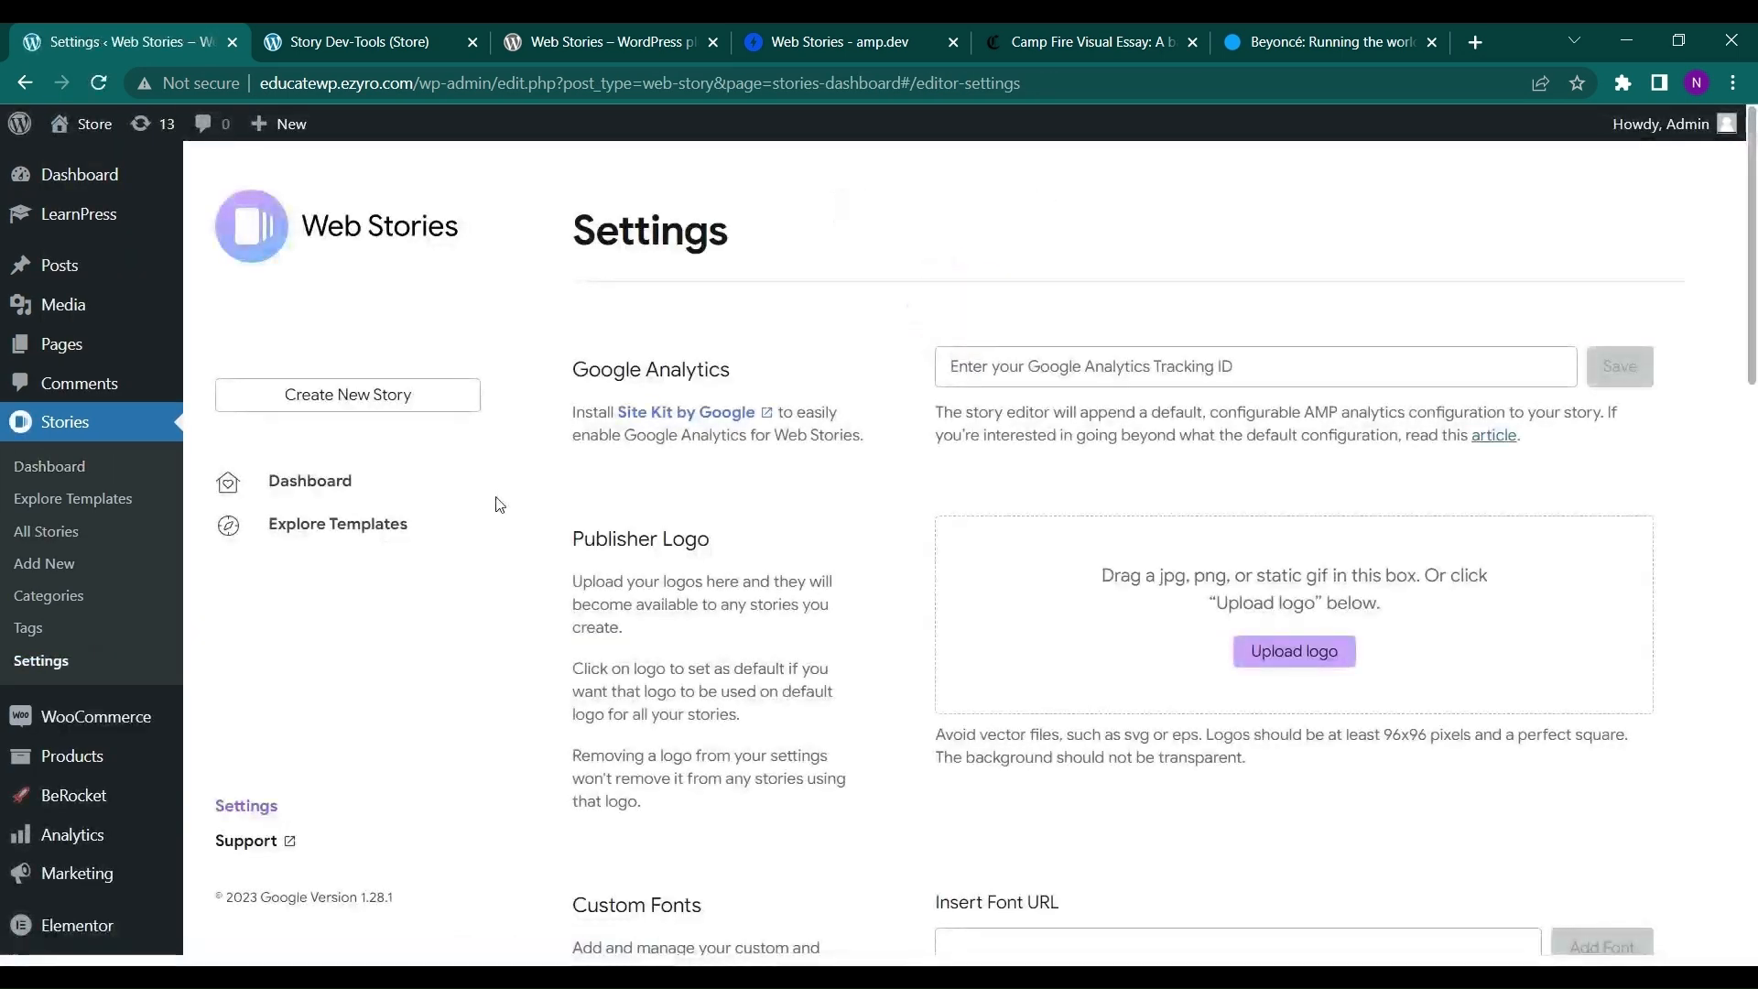
{"action": "scroll", "scroll_direction": "down", "scroll_amount": 3}
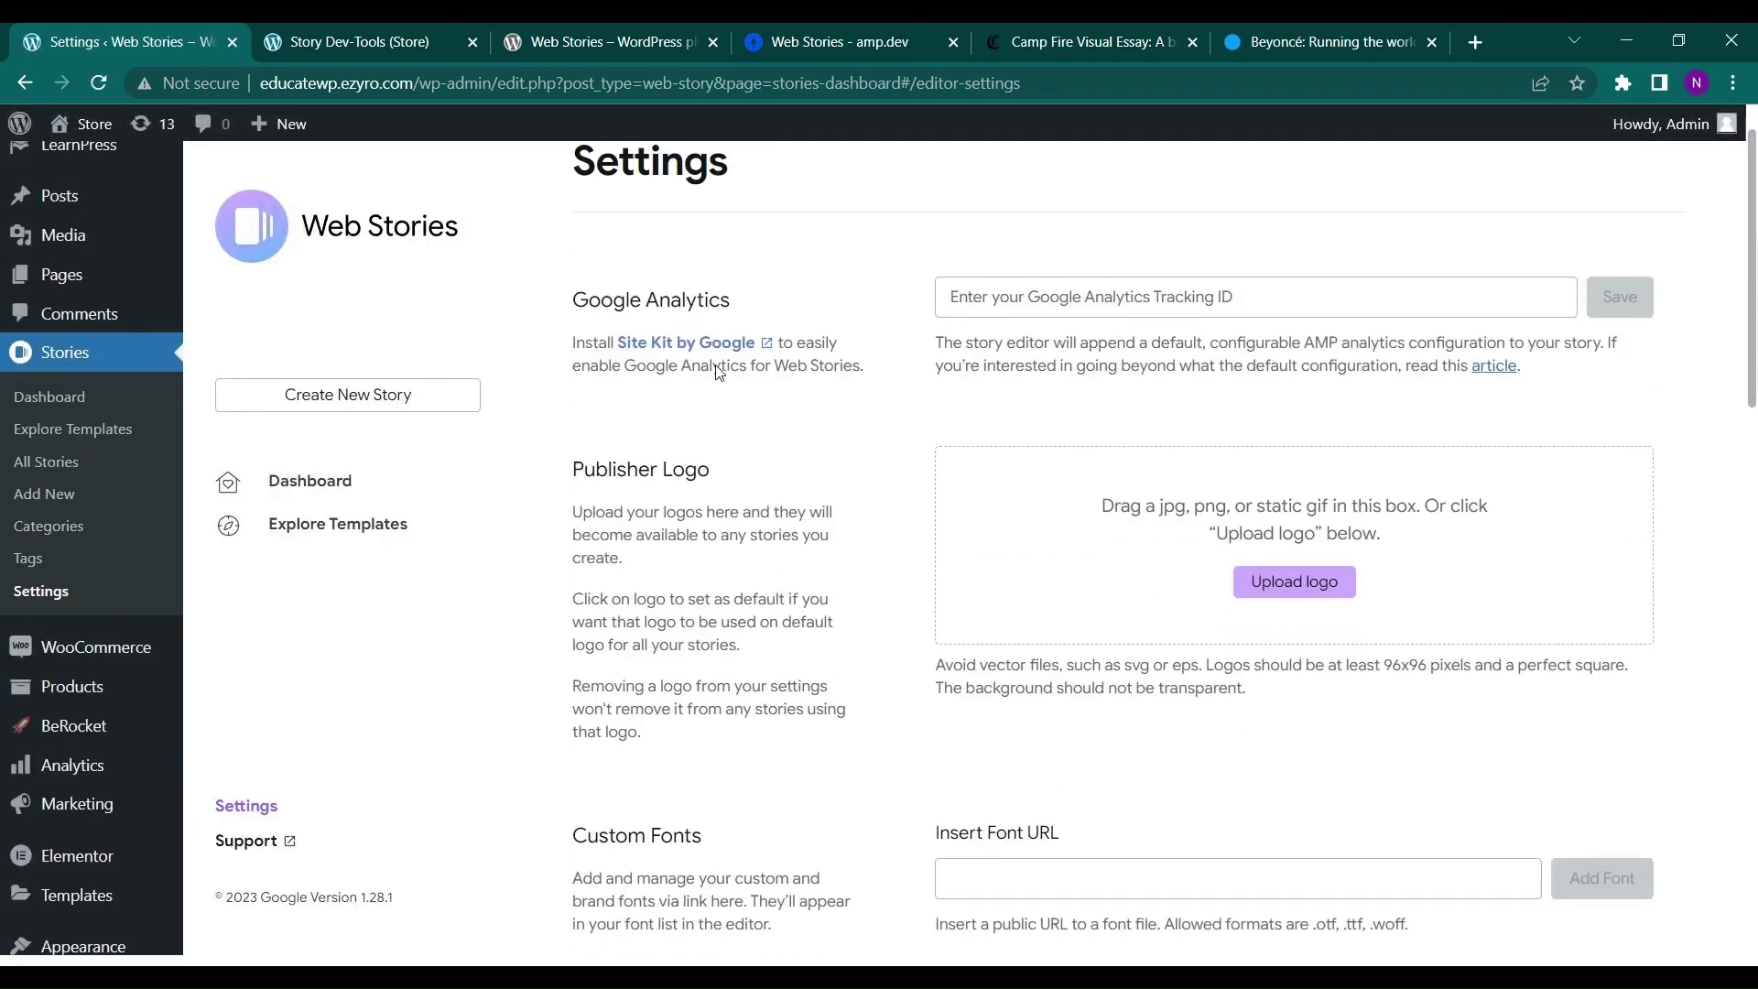
{"action": "scroll", "scroll_direction": "down", "scroll_amount": 3}
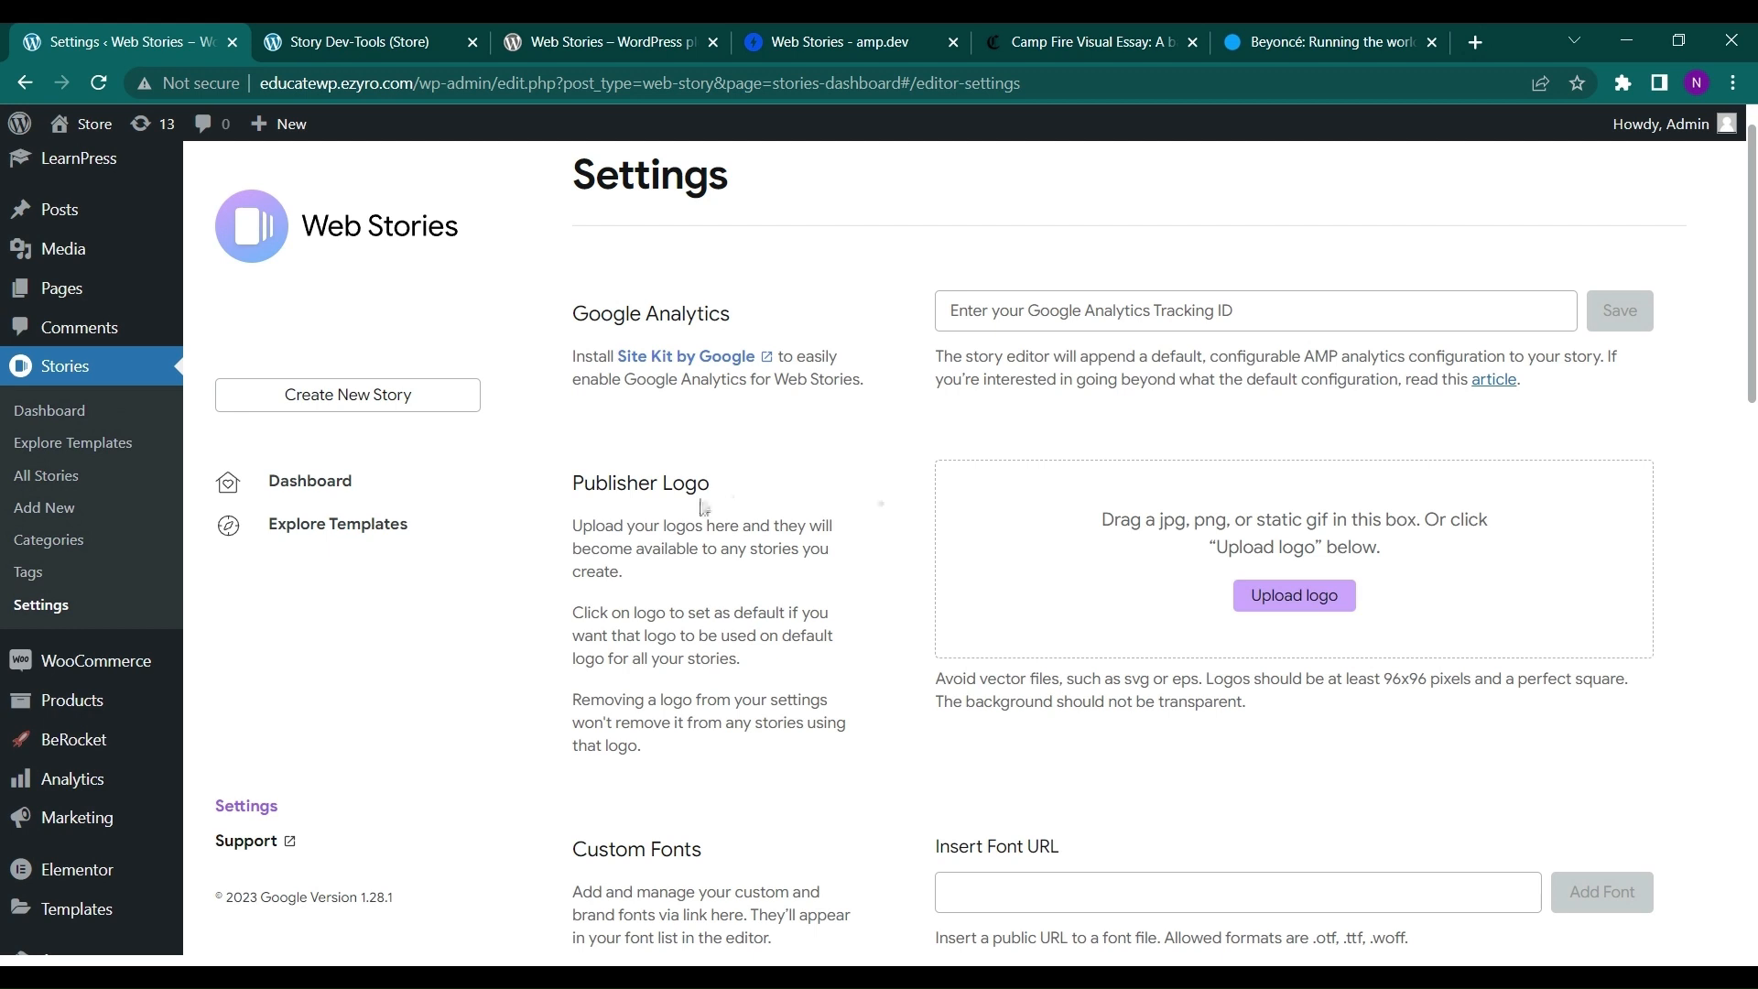
{"action": "scroll", "scroll_direction": "down", "scroll_amount": 3}
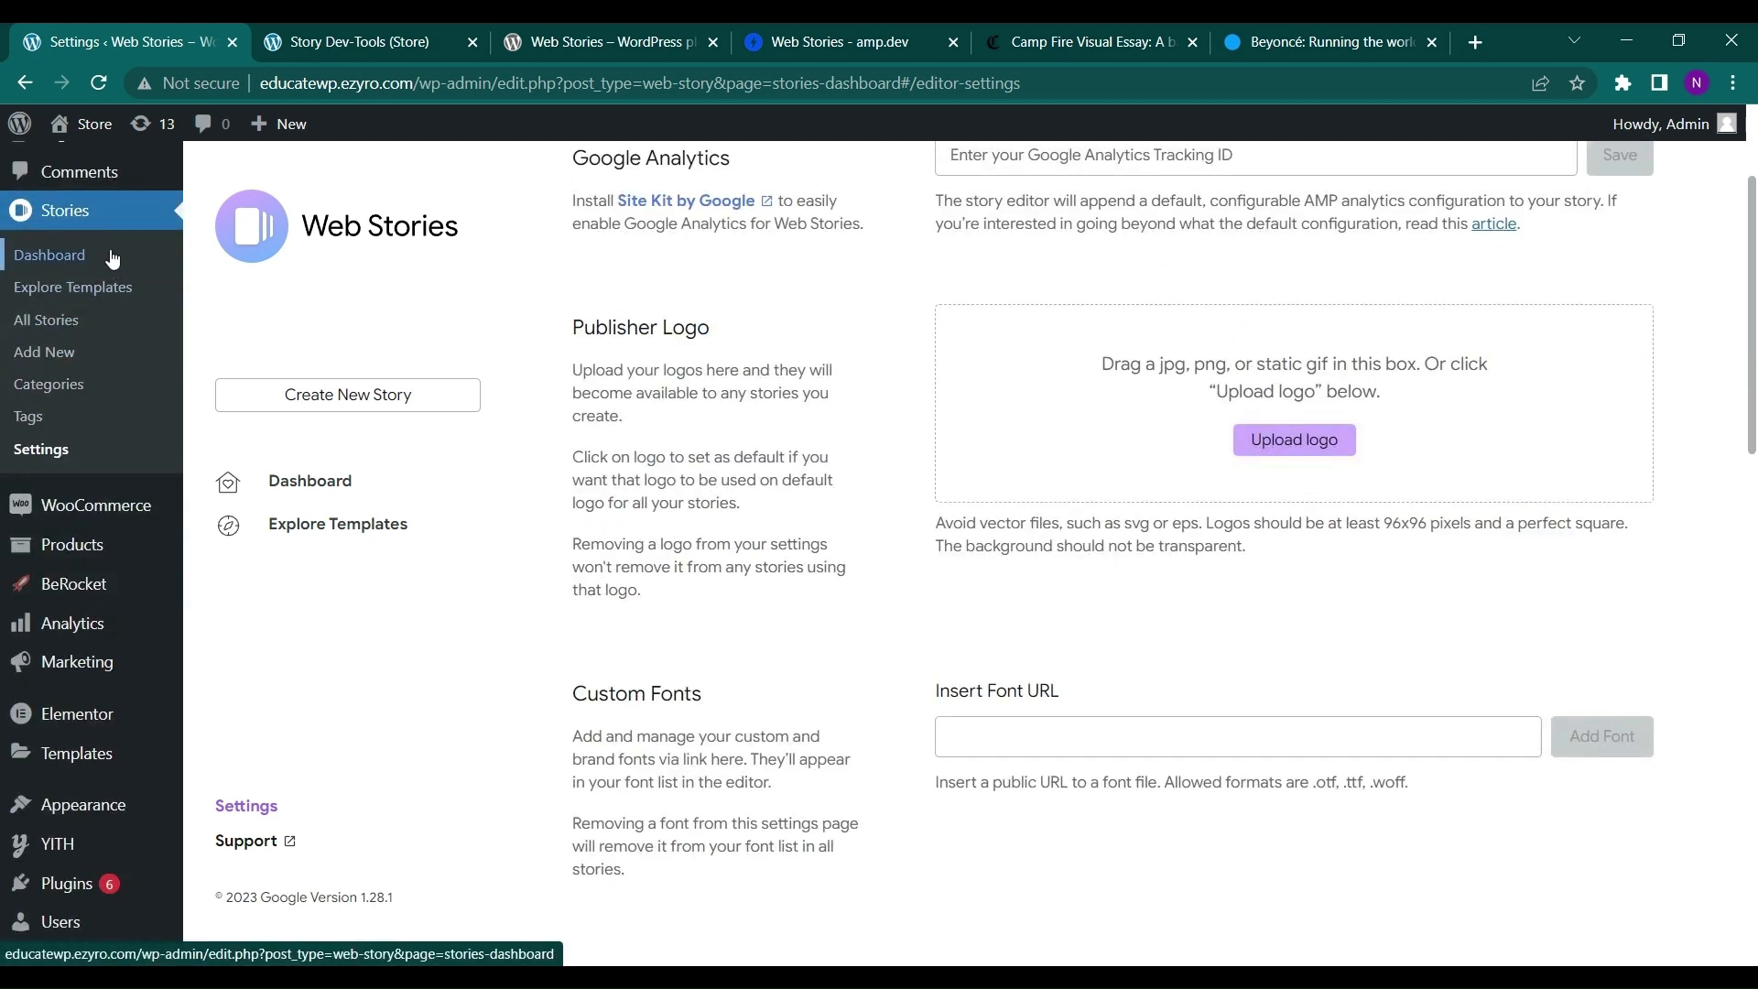
{"action": "scroll", "scroll_direction": "down", "scroll_amount": 3}
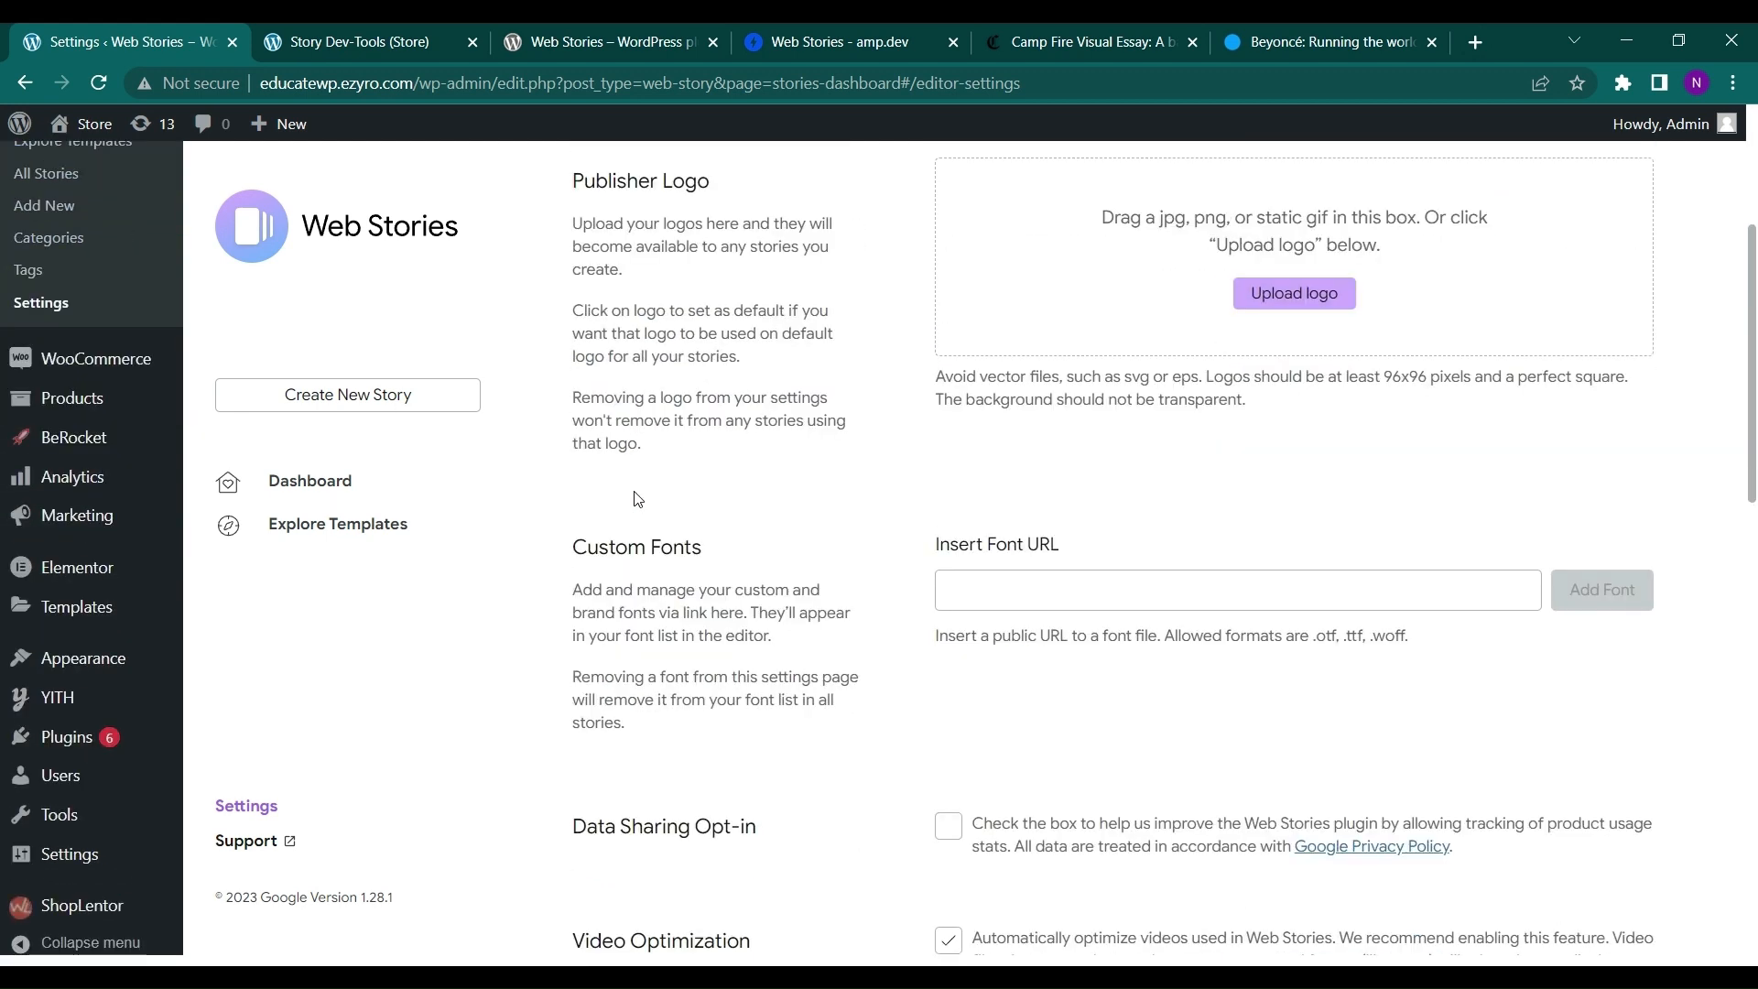
{"action": "scroll", "scroll_direction": "down", "scroll_amount": 3}
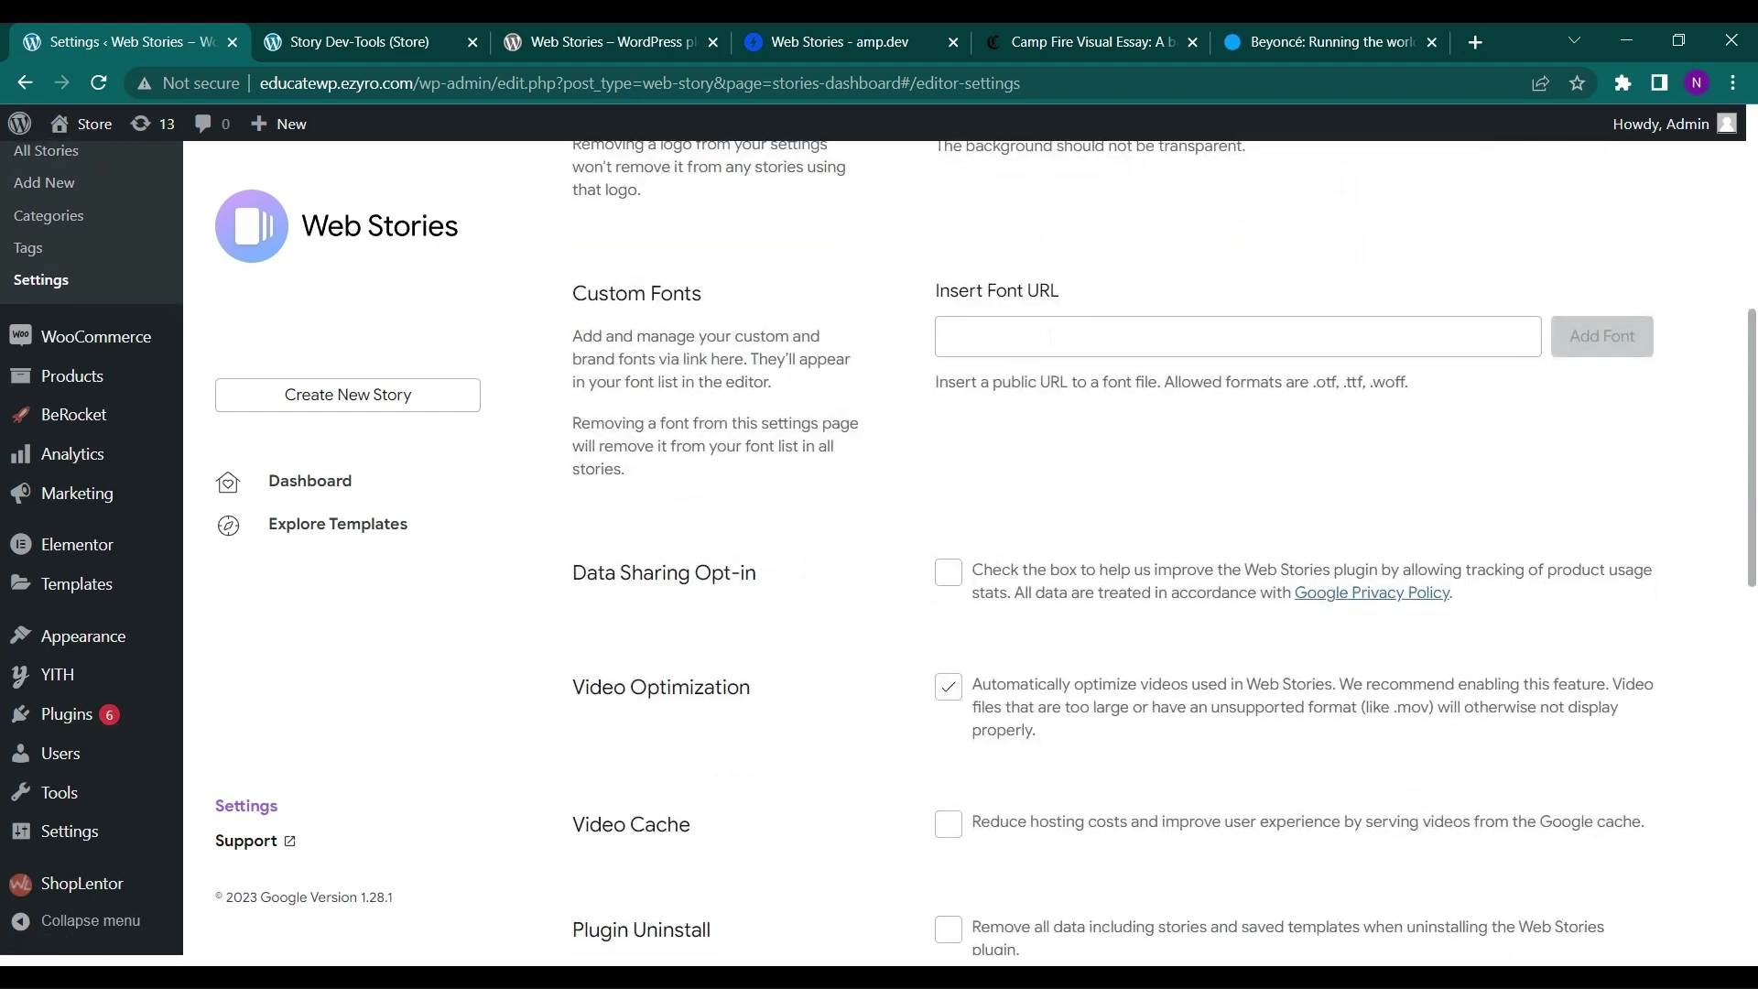
{"action": "scroll", "scroll_direction": "down", "scroll_amount": 3}
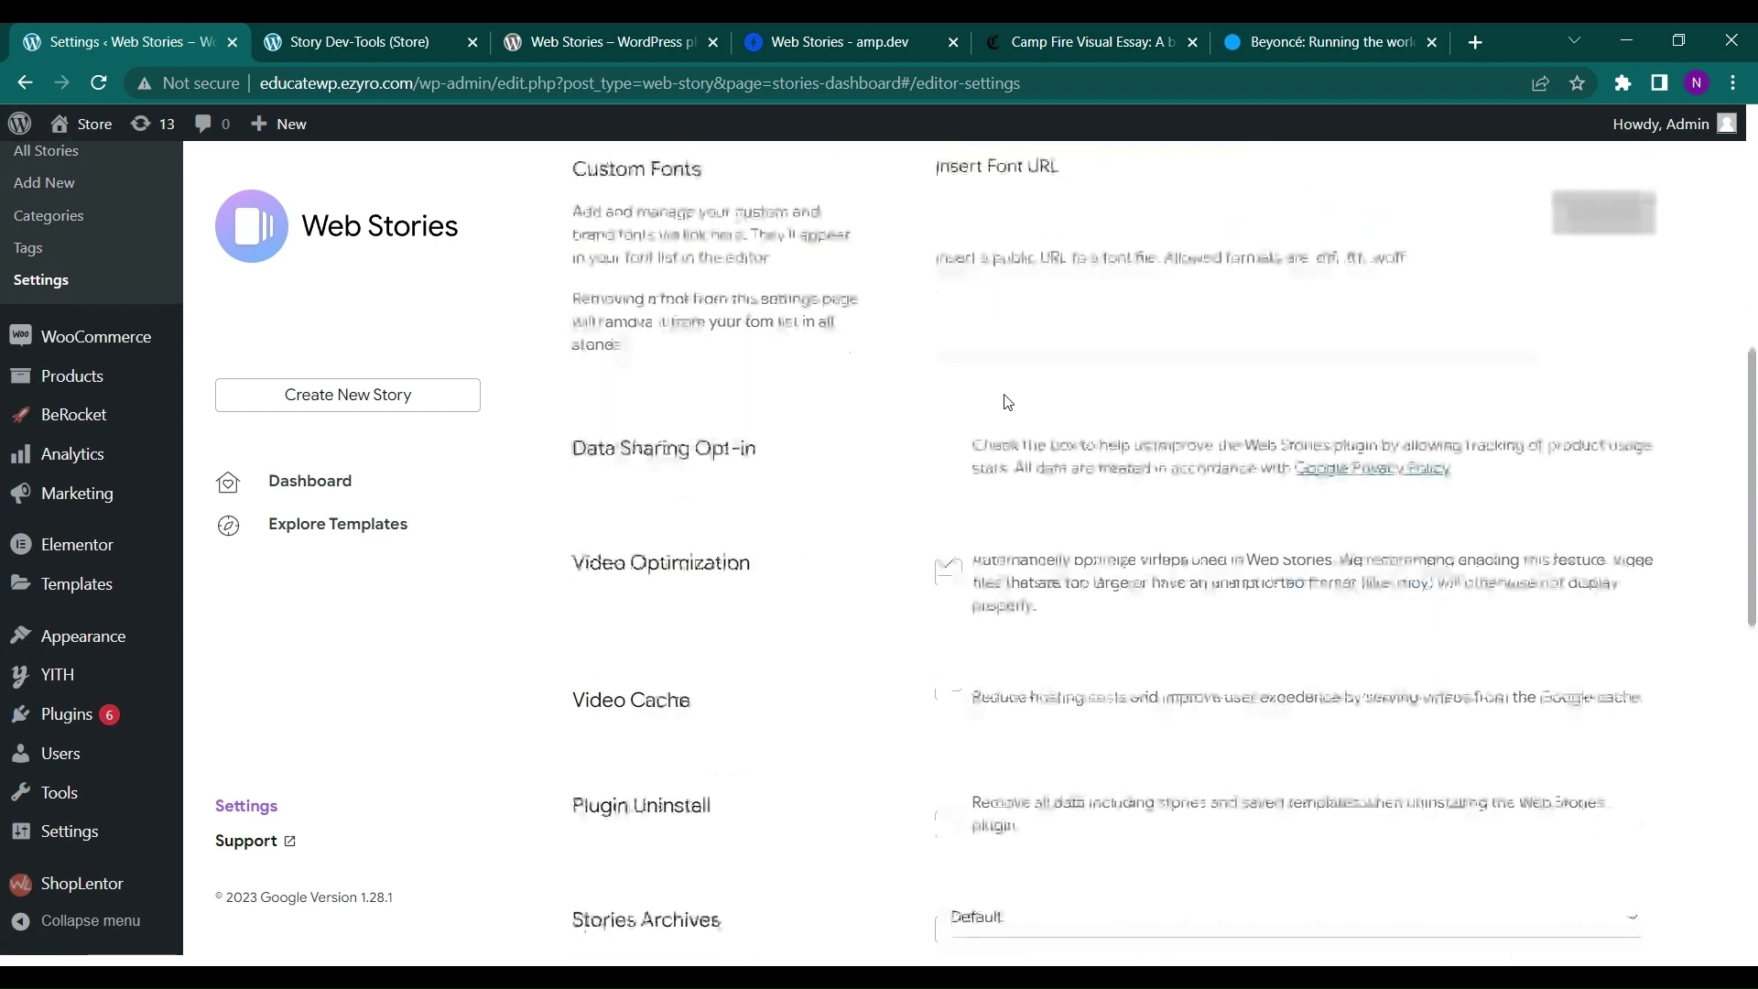
{"action": "scroll", "scroll_direction": "down", "scroll_amount": 3}
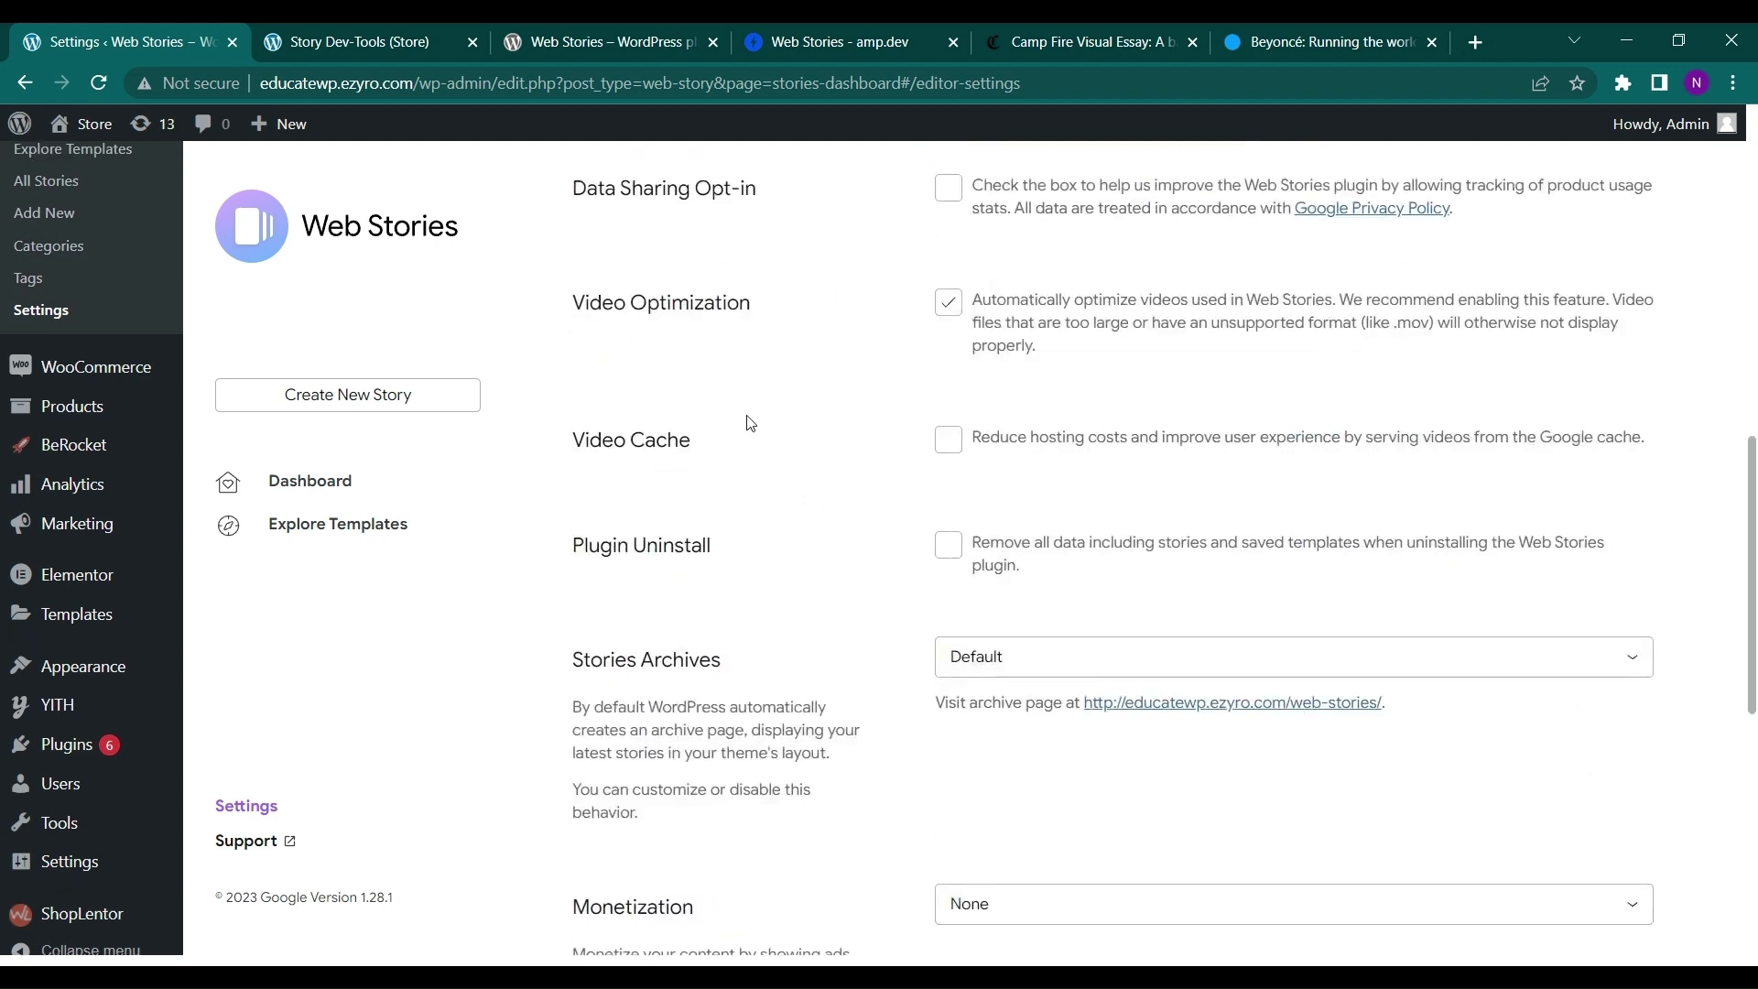
{"action": "mouse_move", "coordinate": [685, 488]}
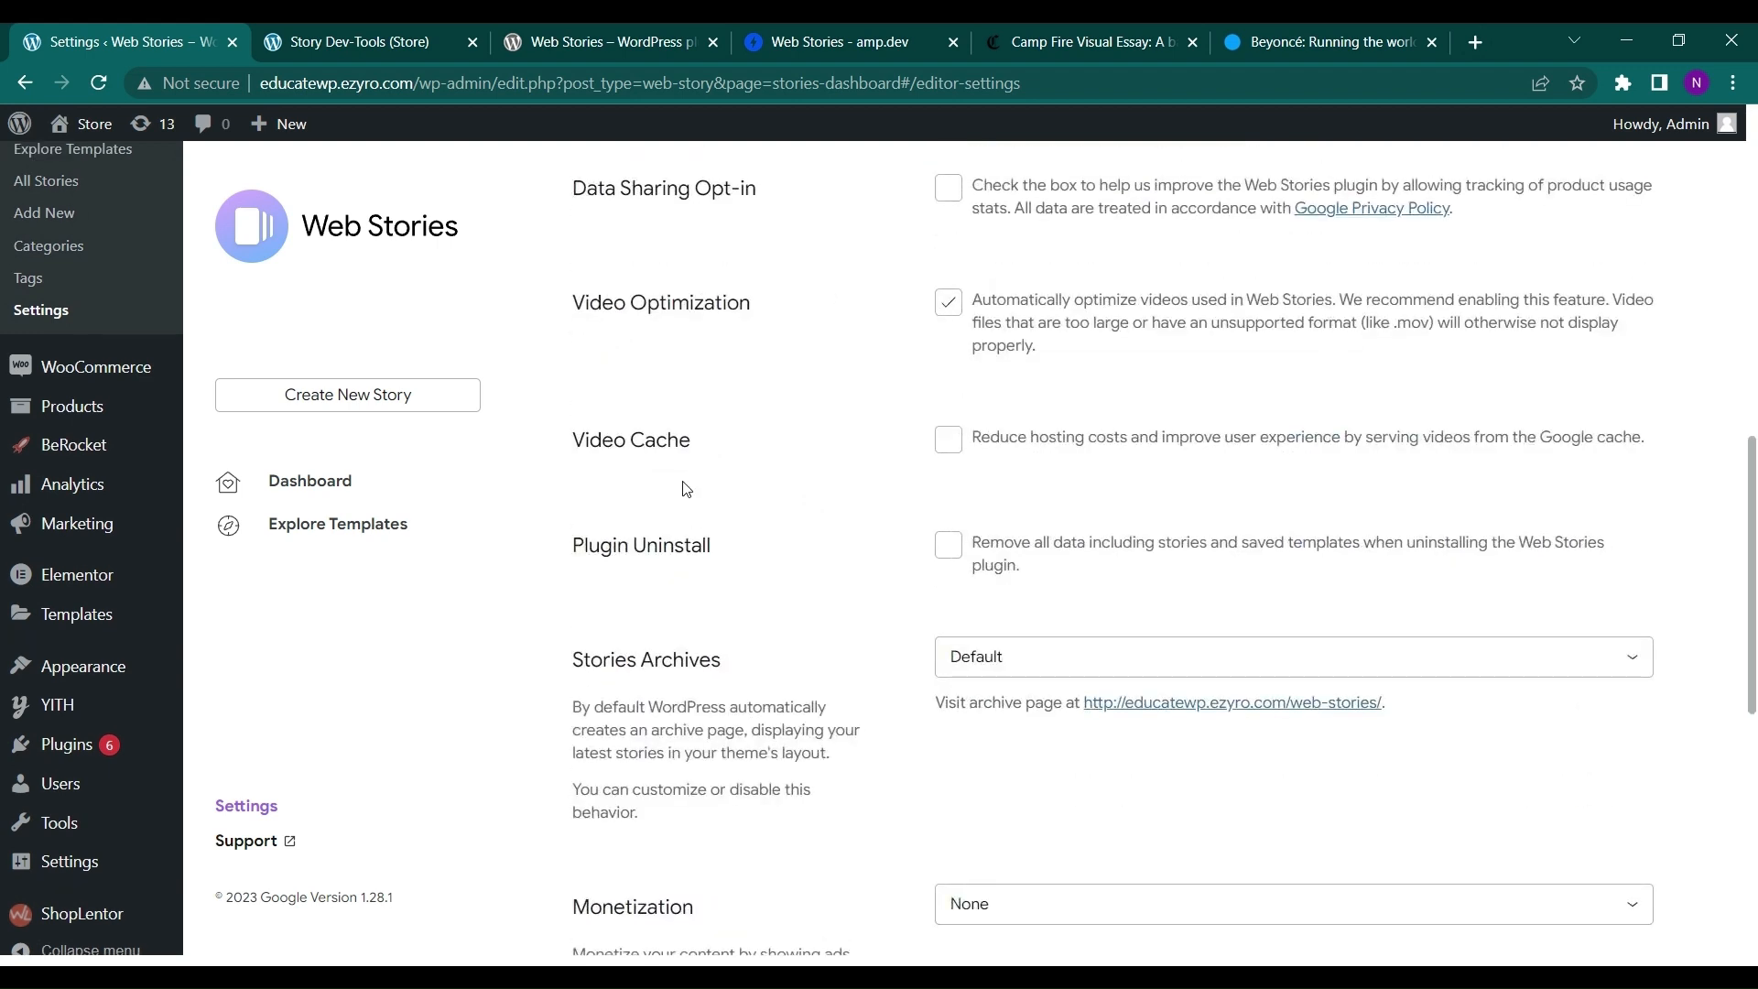
{"action": "scroll", "scroll_direction": "down", "scroll_amount": 3}
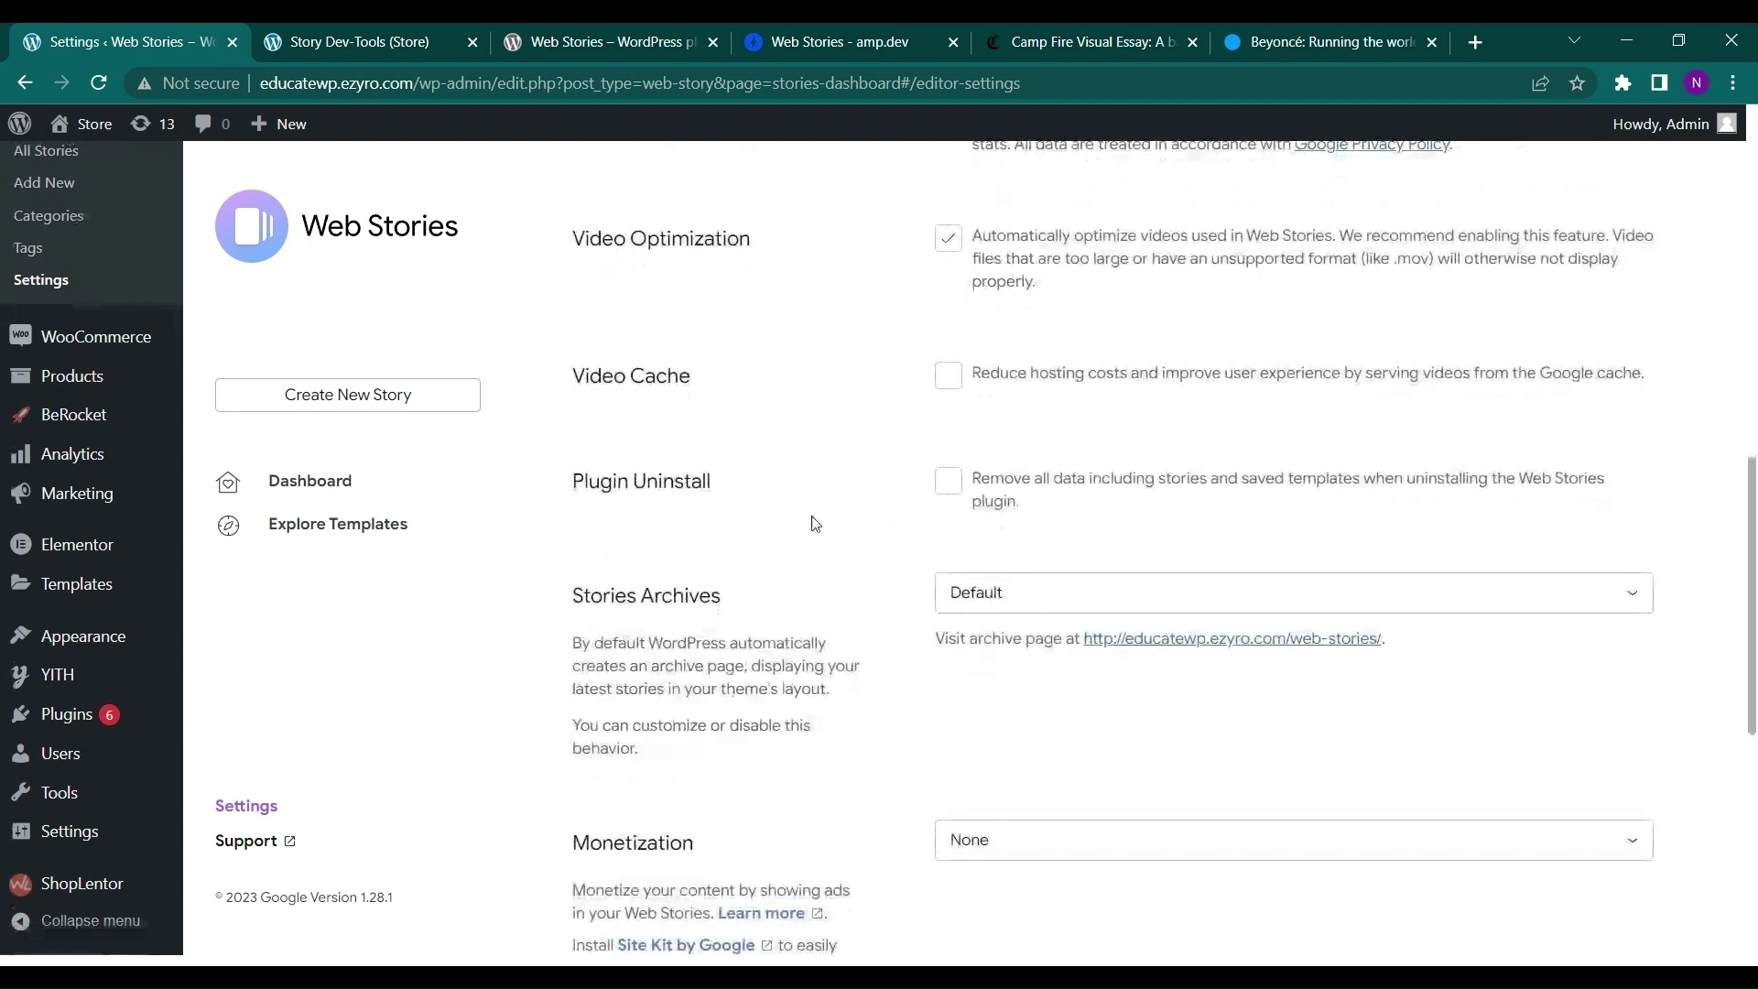
{"action": "scroll", "scroll_direction": "down", "scroll_amount": 3}
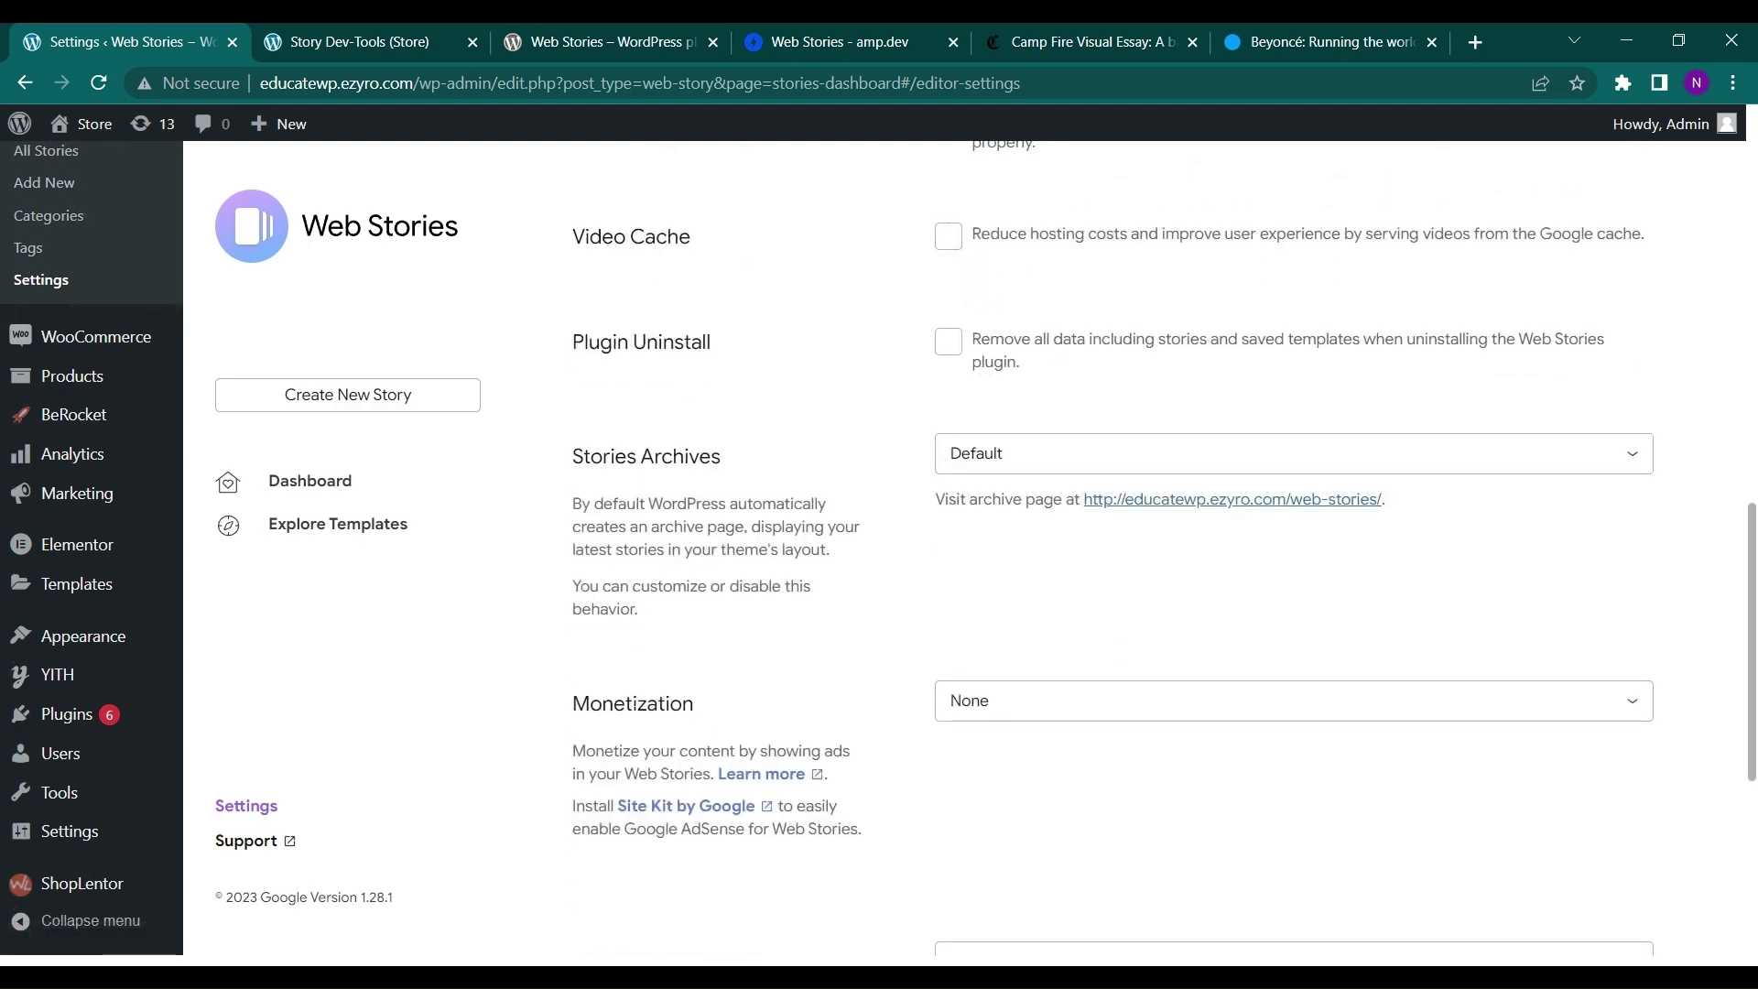
{"action": "scroll", "scroll_direction": "down", "scroll_amount": 3}
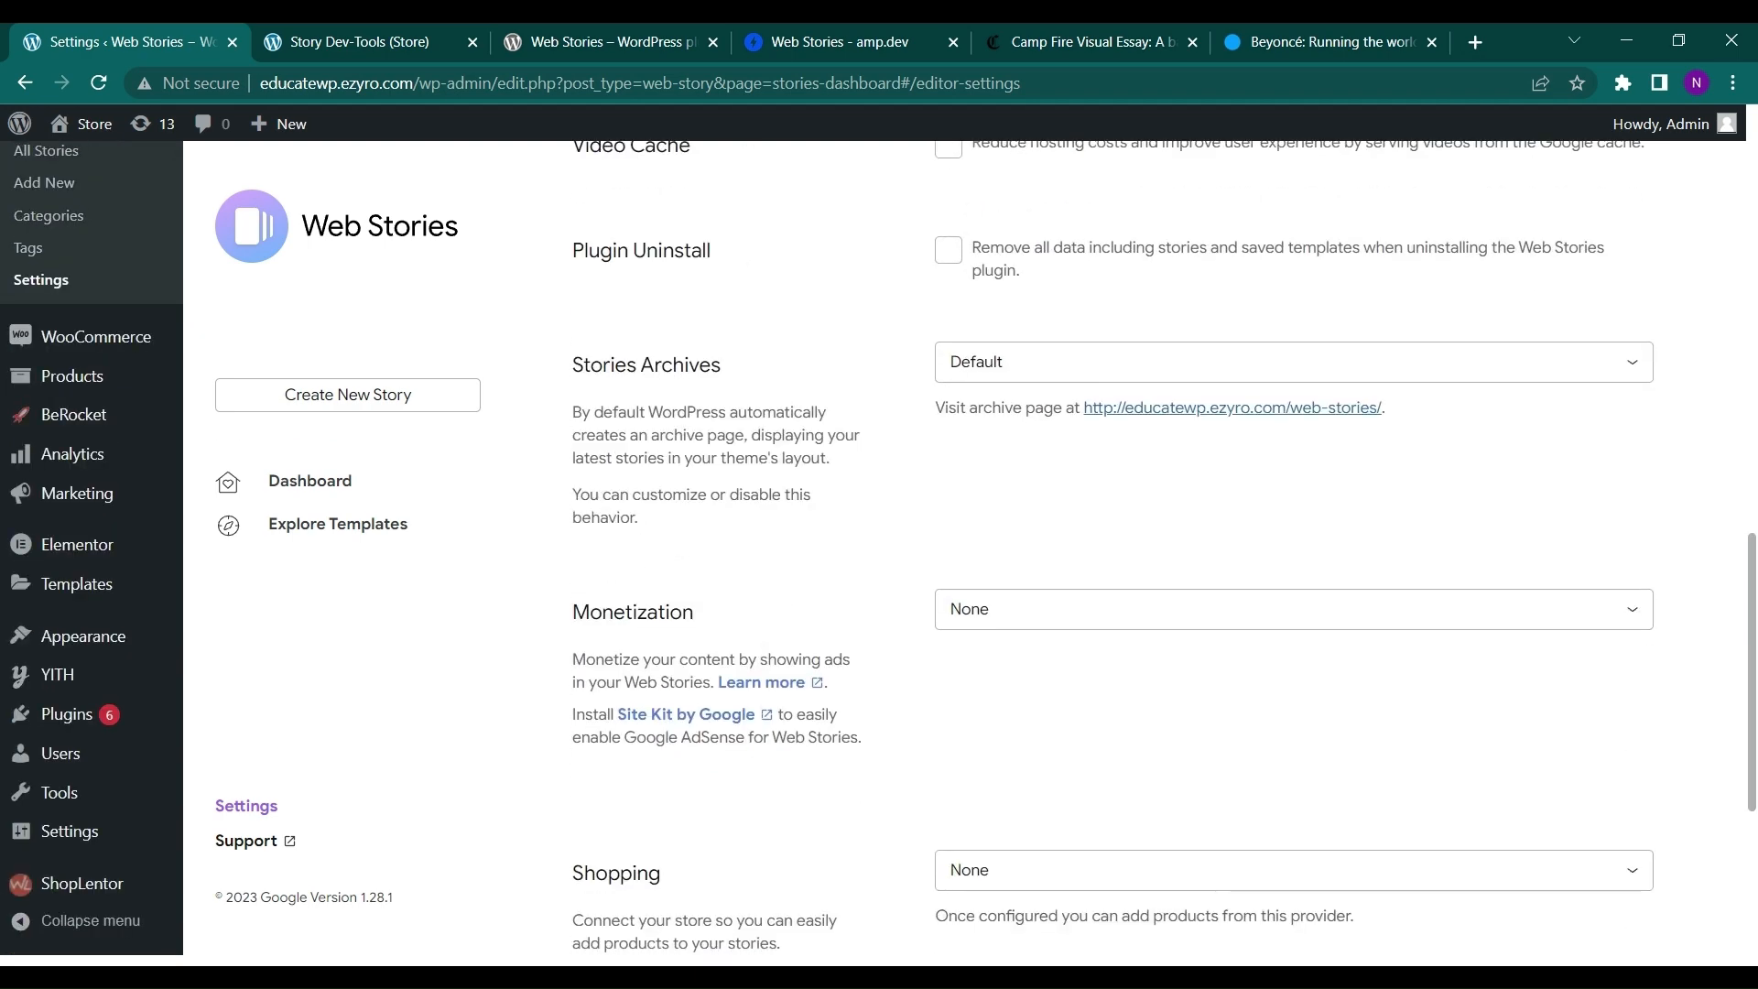
{"action": "scroll", "scroll_direction": "down", "scroll_amount": 3}
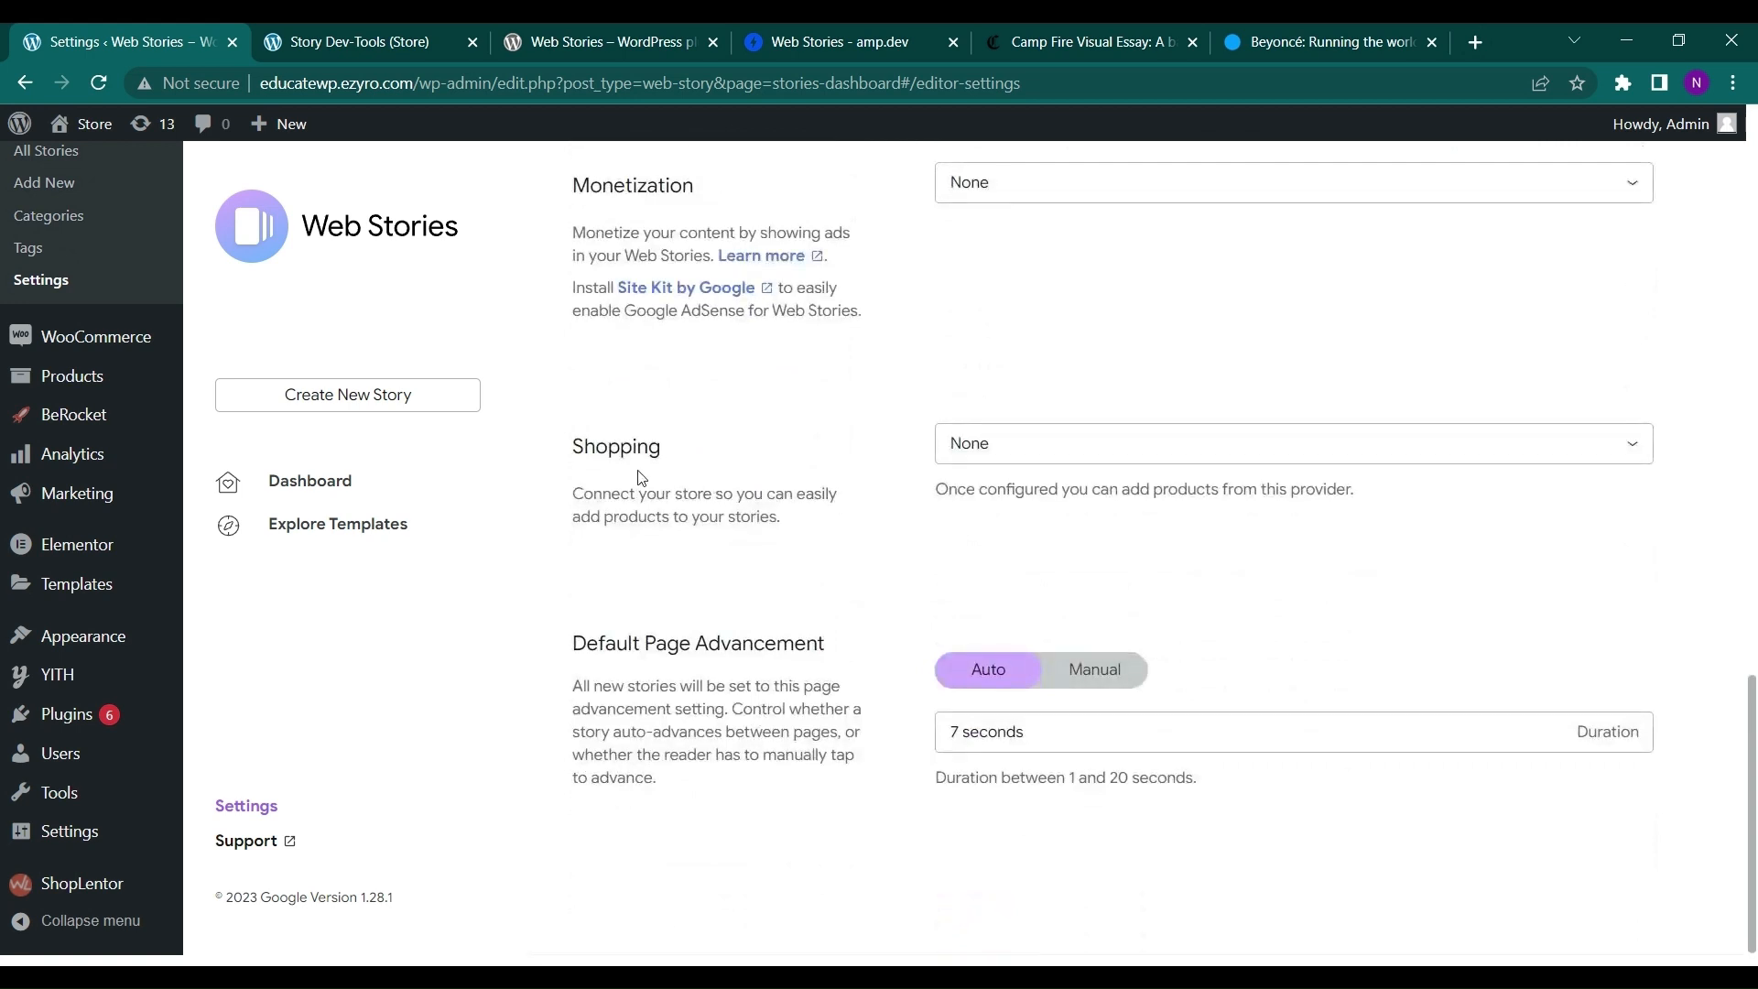
{"action": "mouse_move", "coordinate": [1005, 443]}
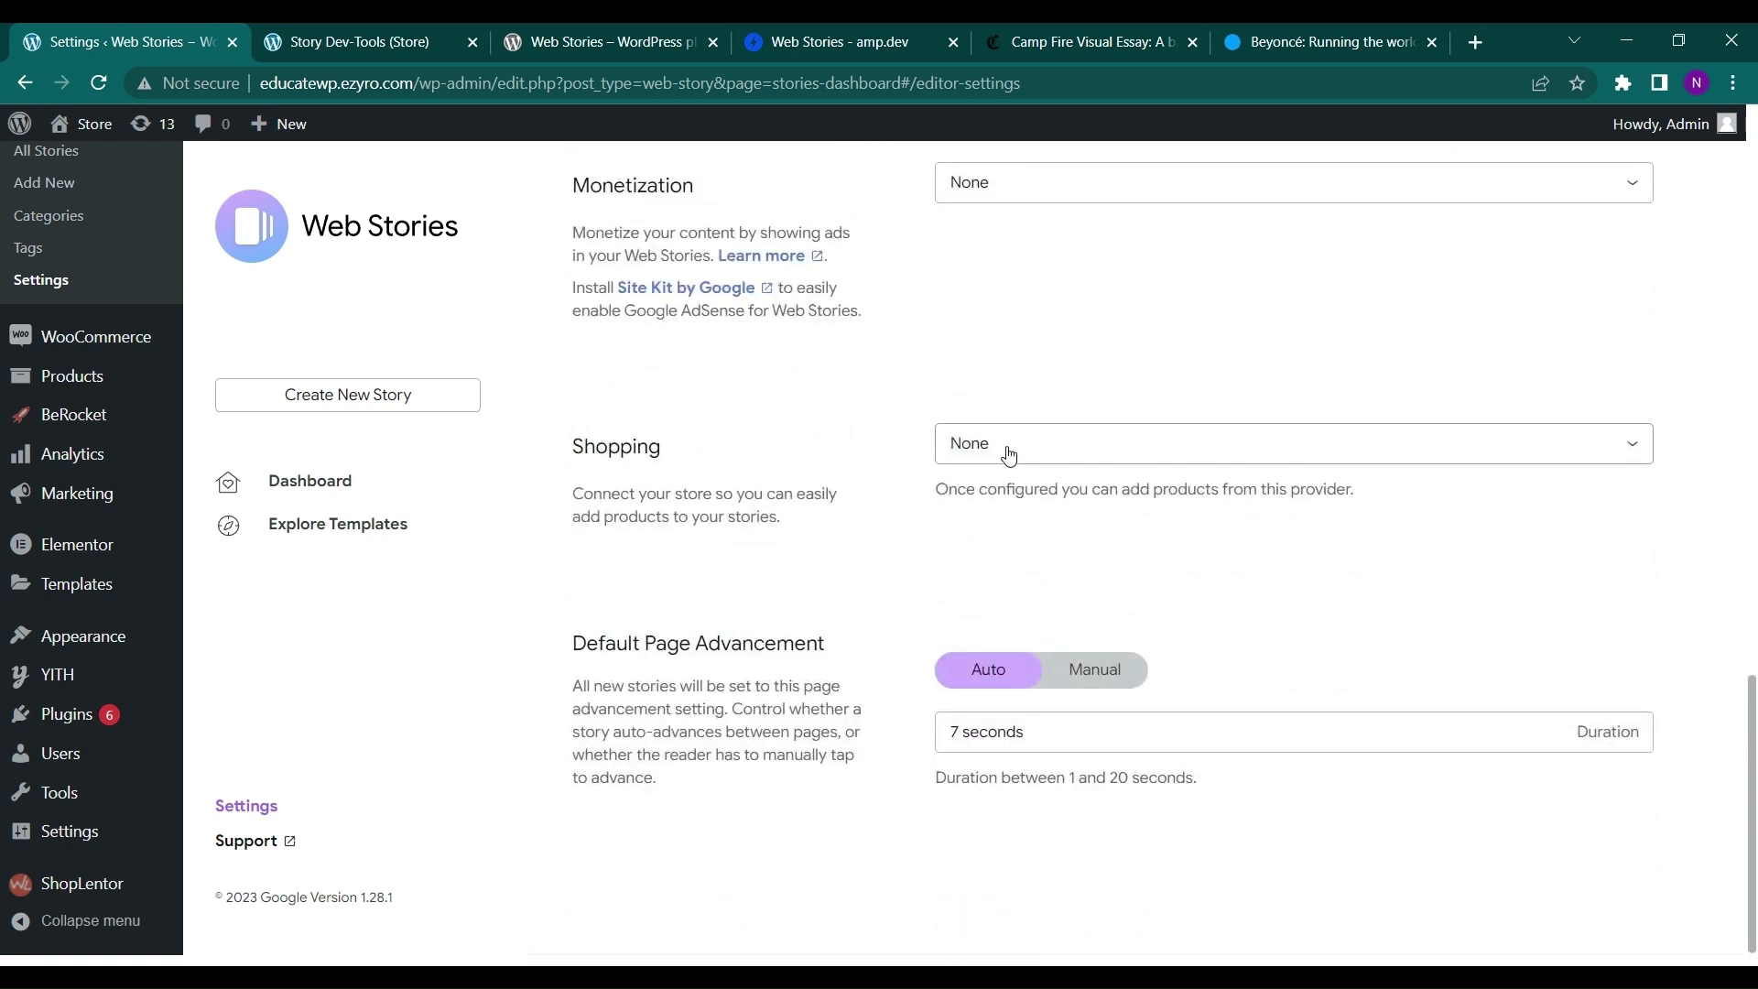
- Set the shopping provider to WooCommerce and default page advancement to Manual
{"action": "left_click", "coordinate": [1290, 443]}
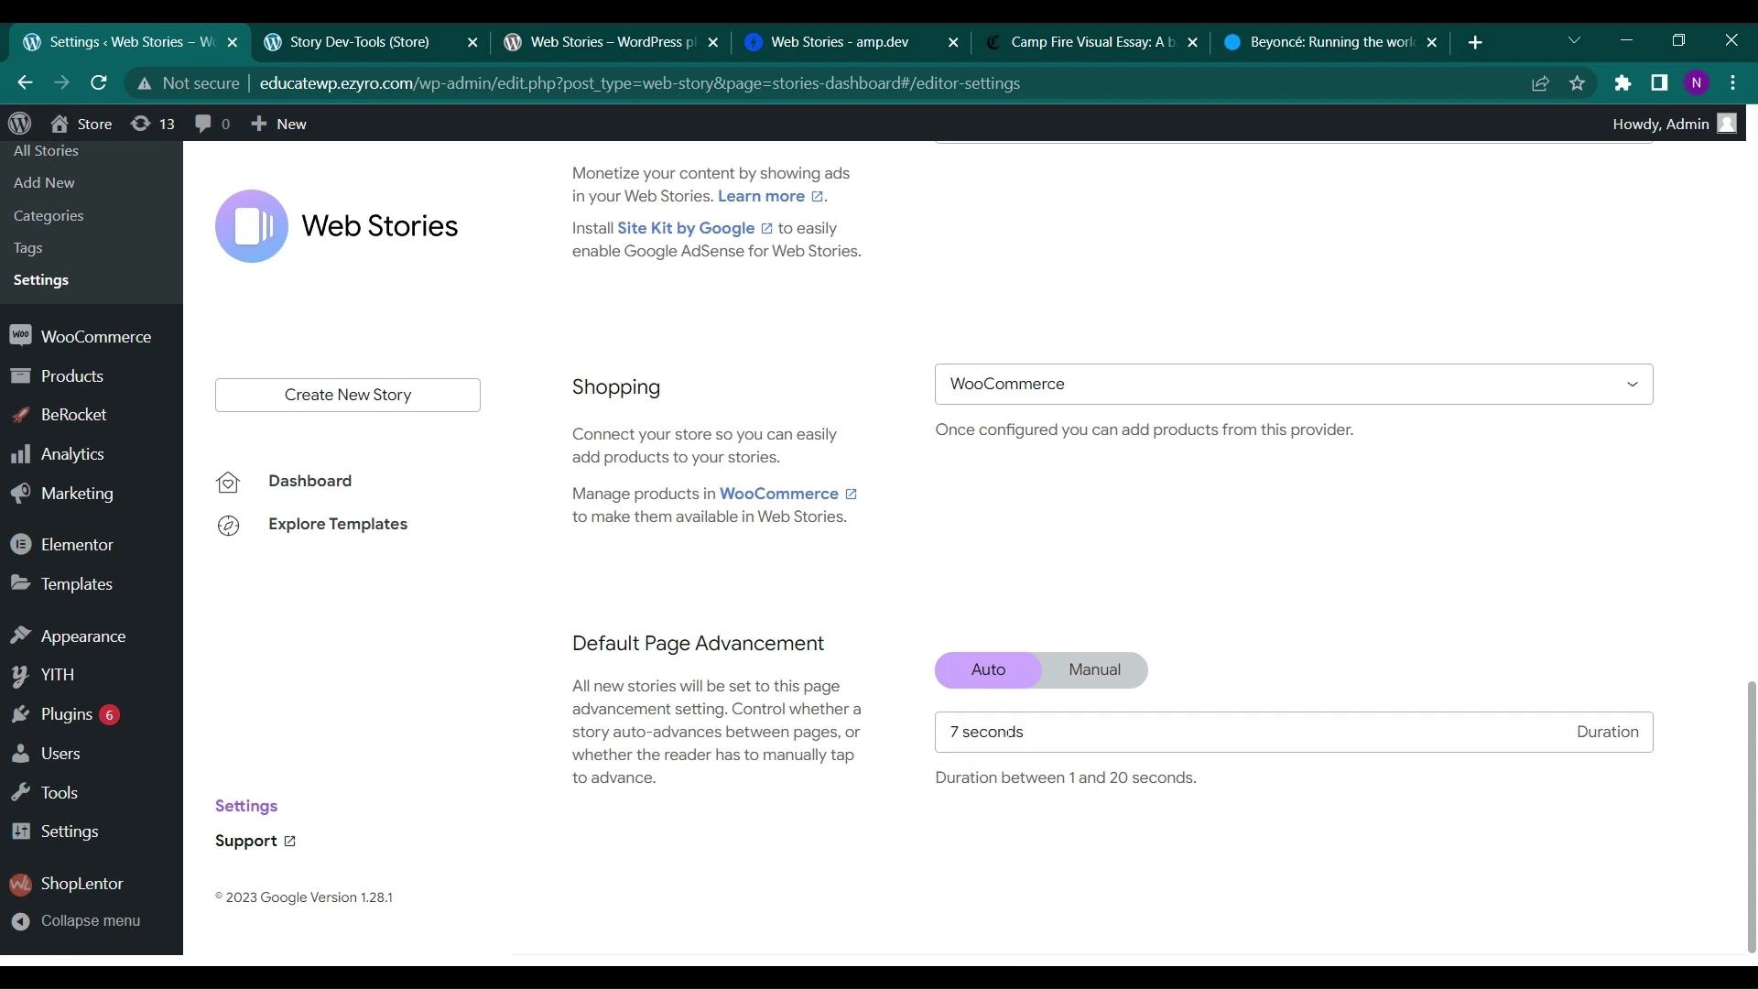
{"action": "left_click", "coordinate": [1088, 669]}
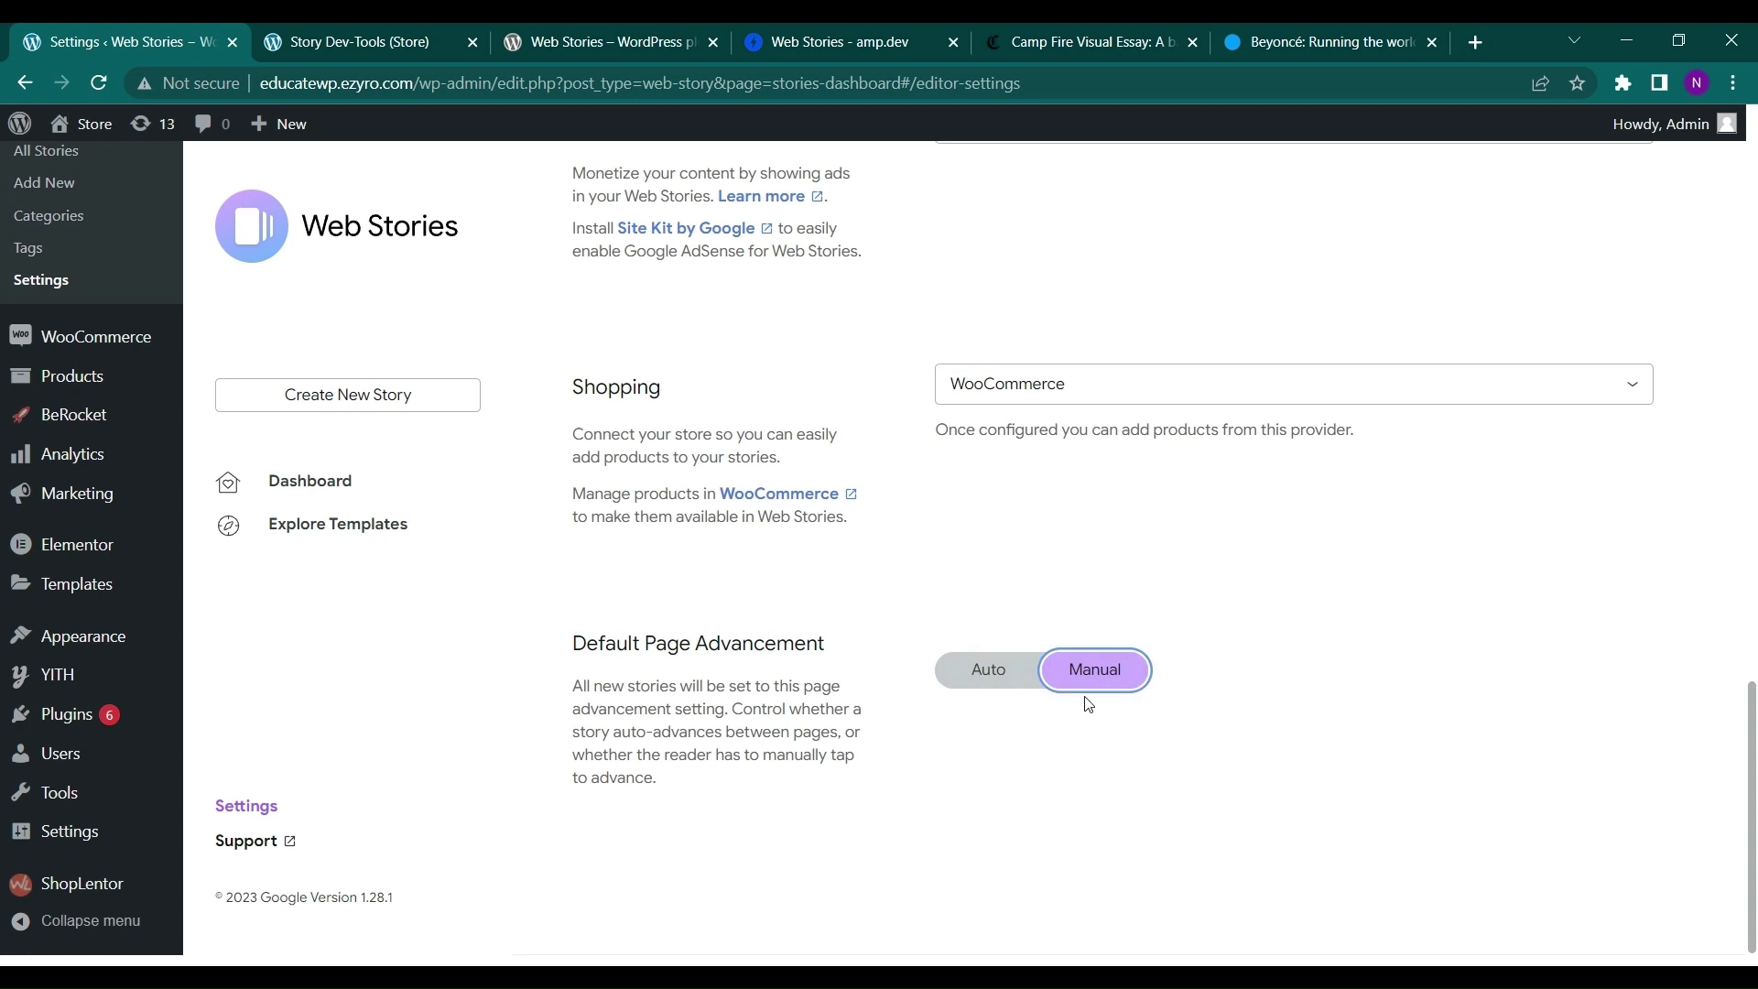
{"action": "left_click", "coordinate": [987, 669]}
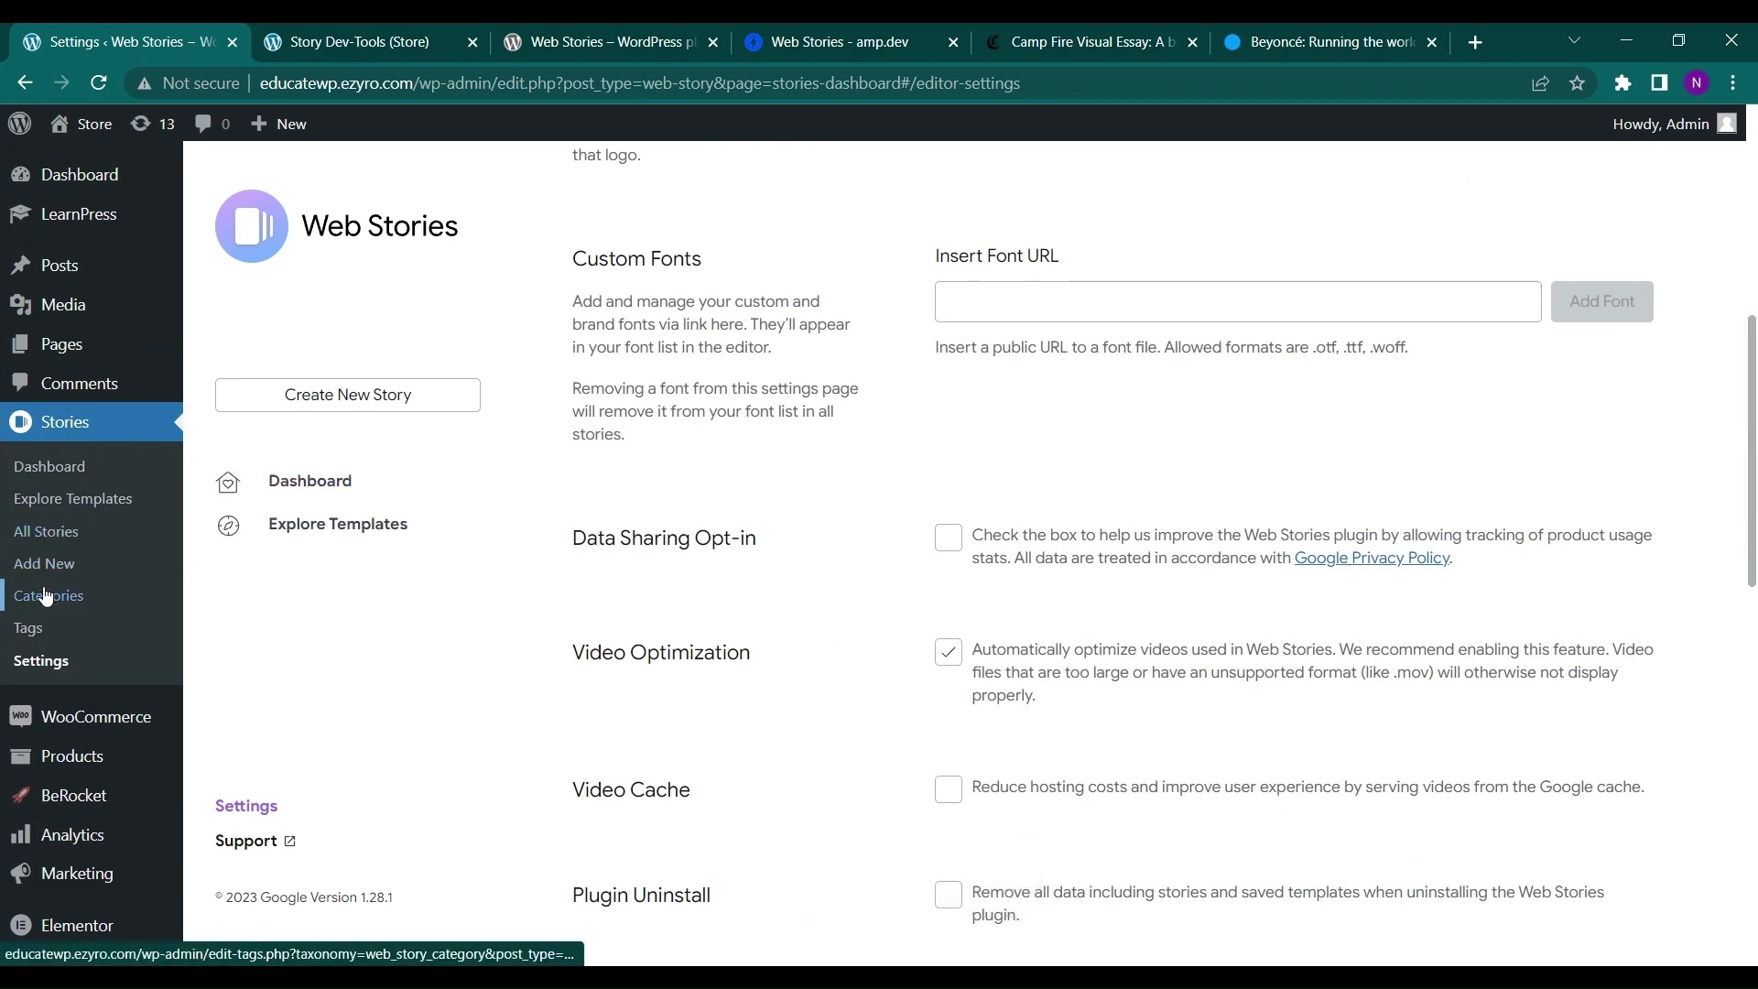
- Go from All Stories back to the Web Stories dashboard listing the published Untitled story
{"action": "left_click", "coordinate": [46, 530]}
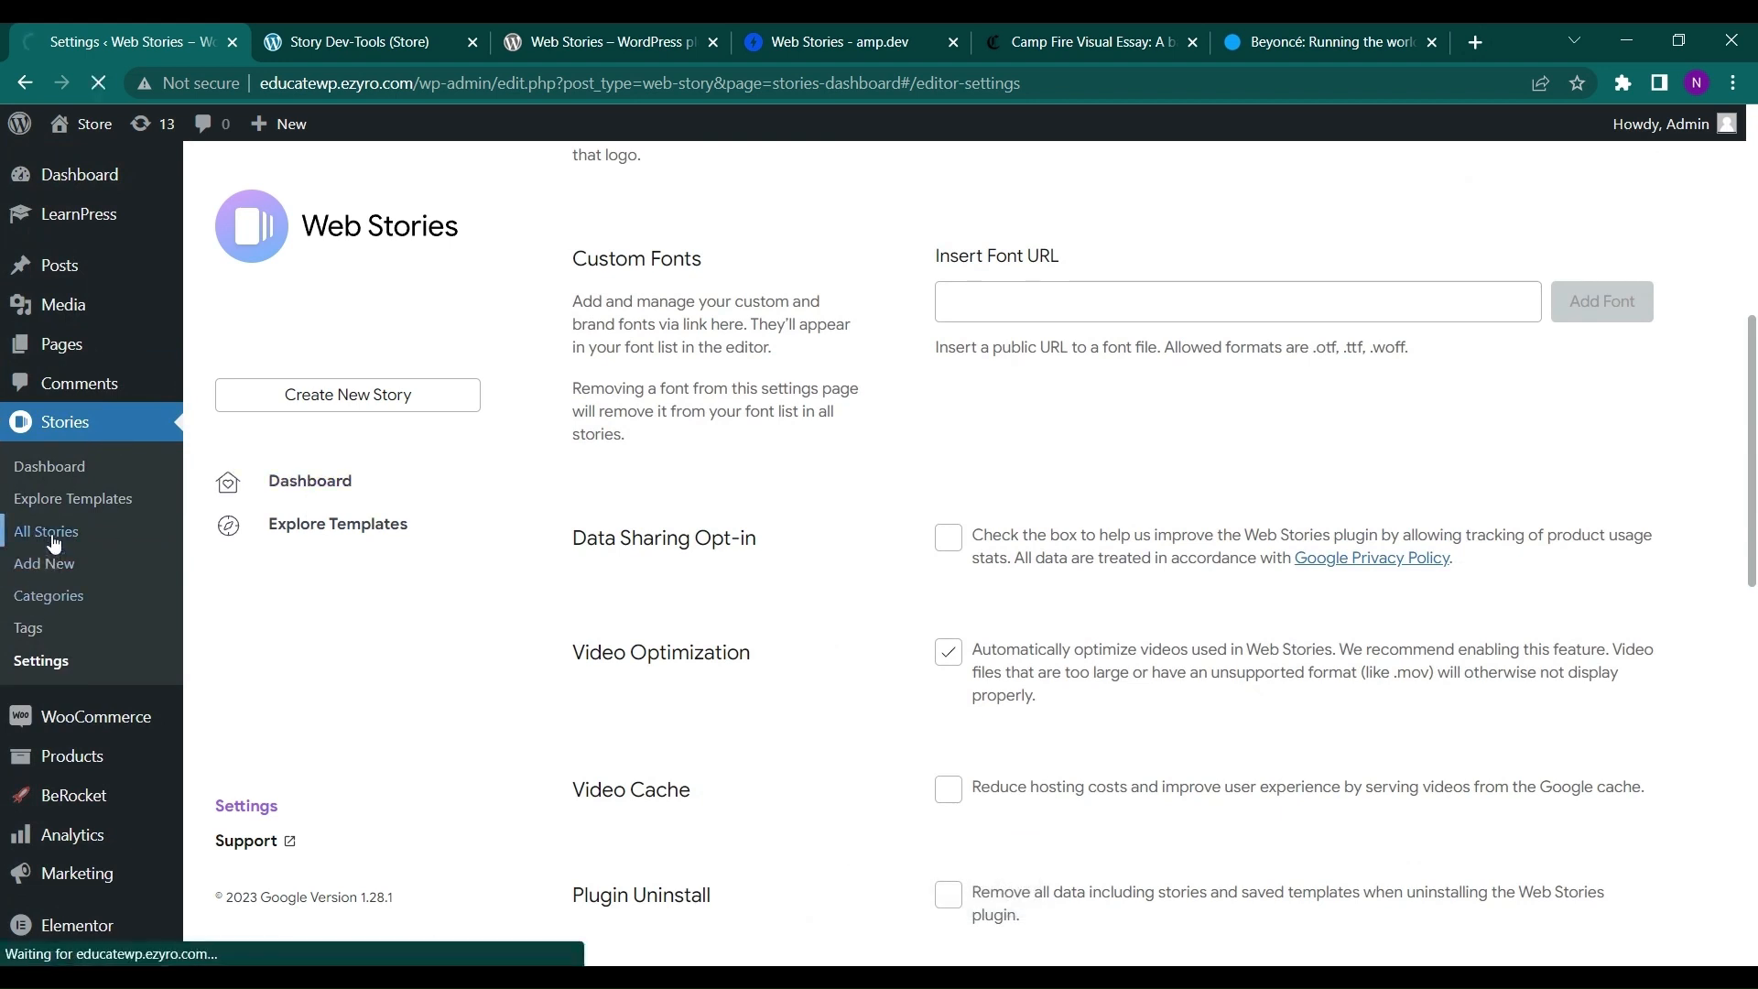
{"action": "left_click", "coordinate": [46, 533]}
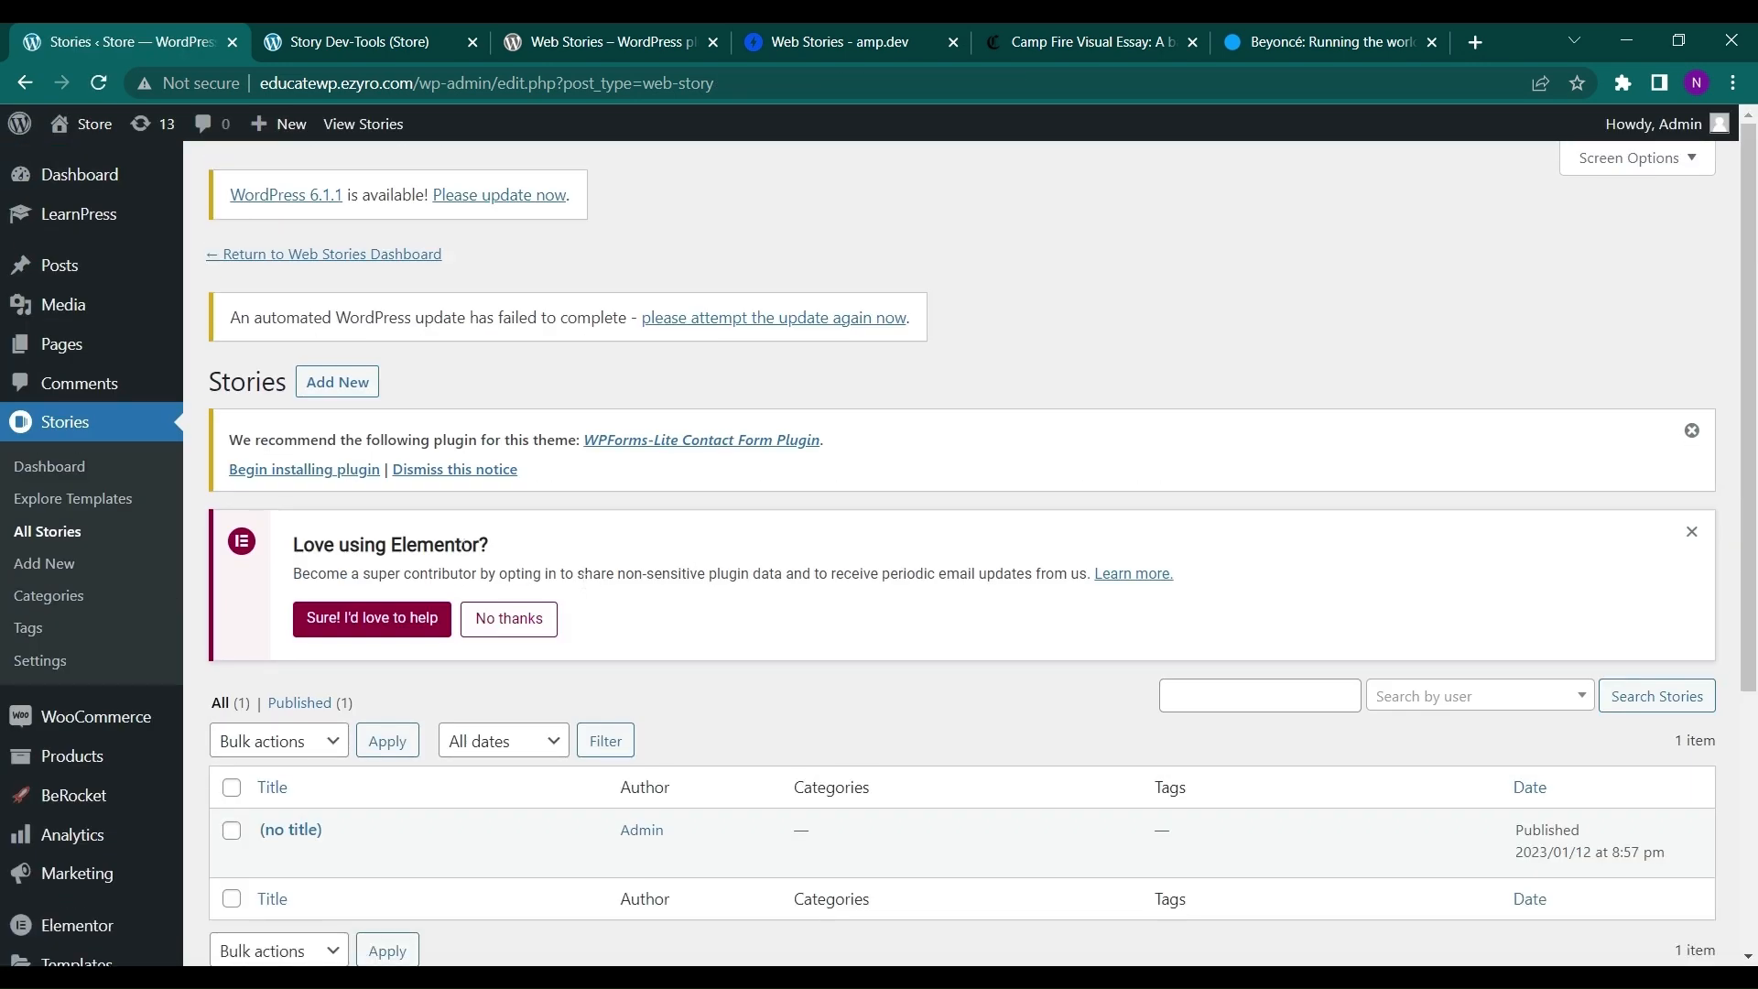
{"action": "left_click", "coordinate": [50, 466]}
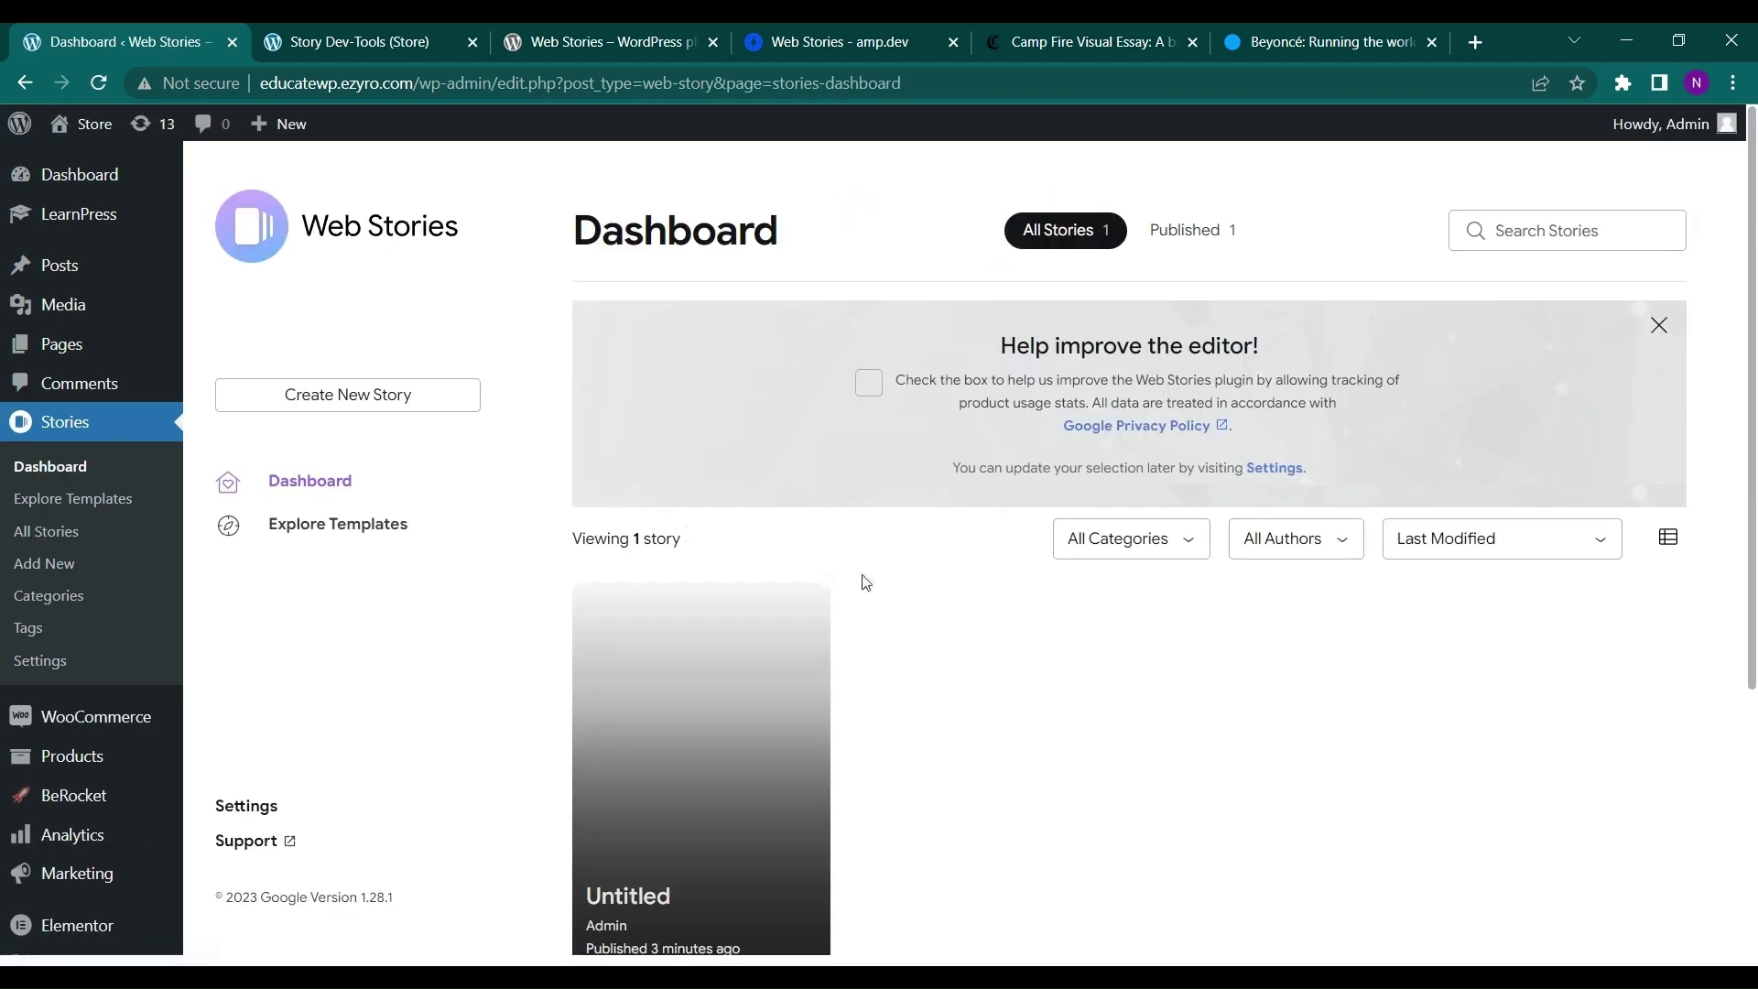
{"action": "scroll", "scroll_direction": "down", "scroll_amount": 3}
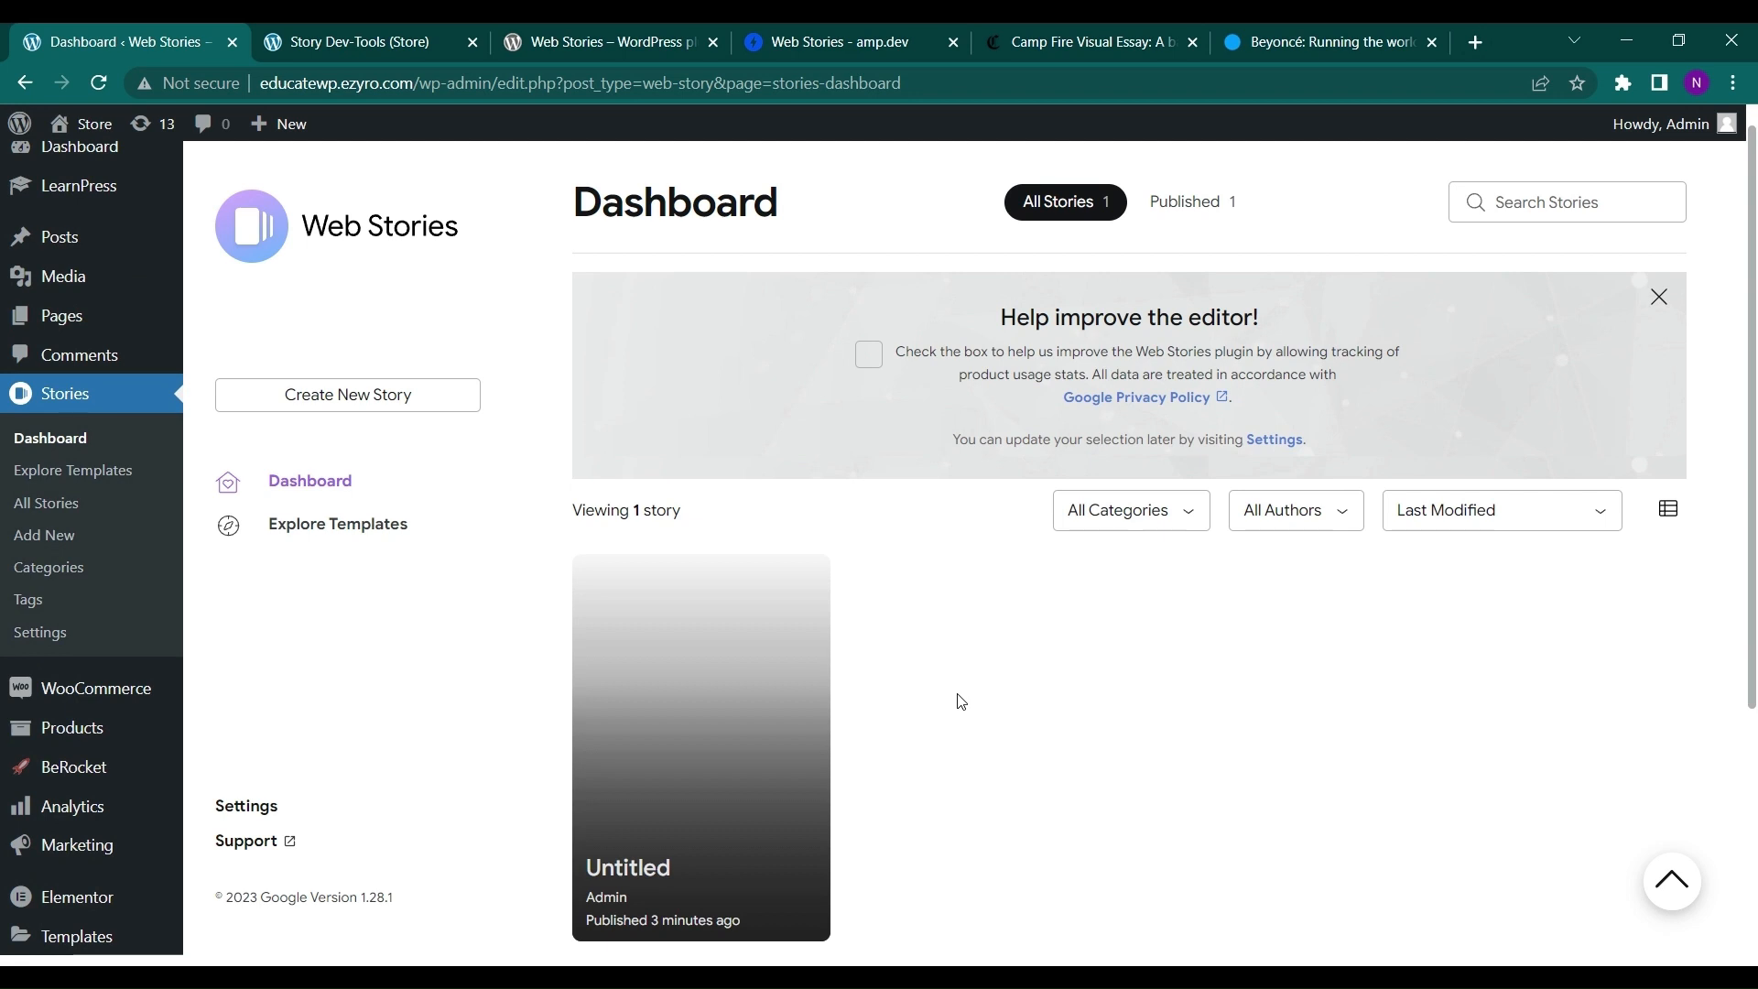